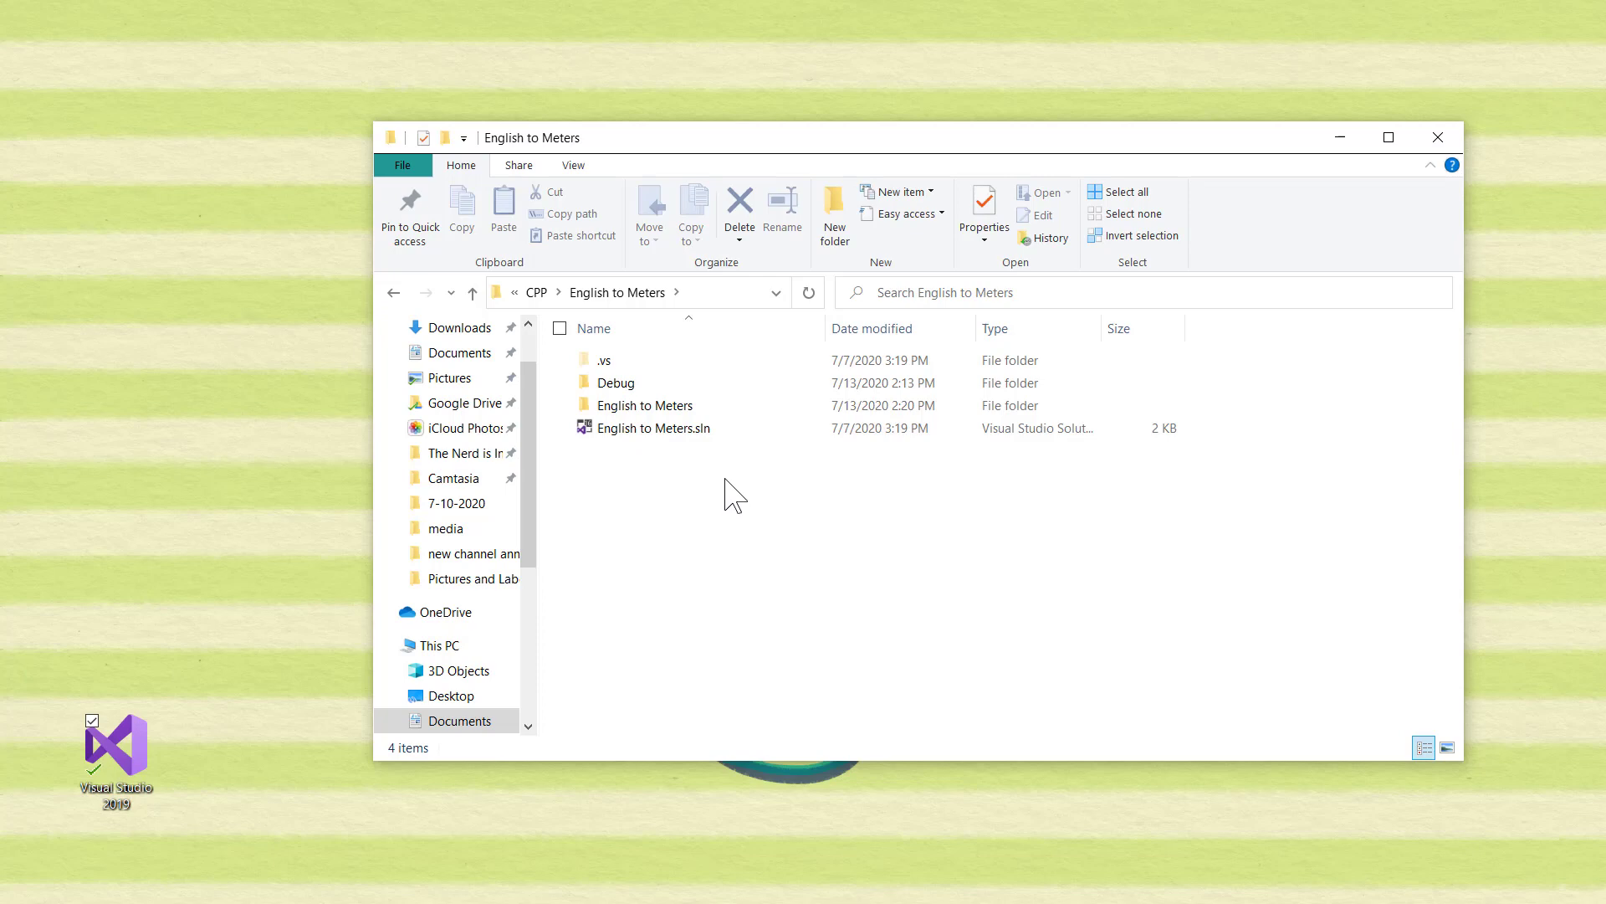
- Open English to Meters.sln from the English to Meters folder in Visual Studio
{"action": "left_click", "coordinate": [651, 427]}
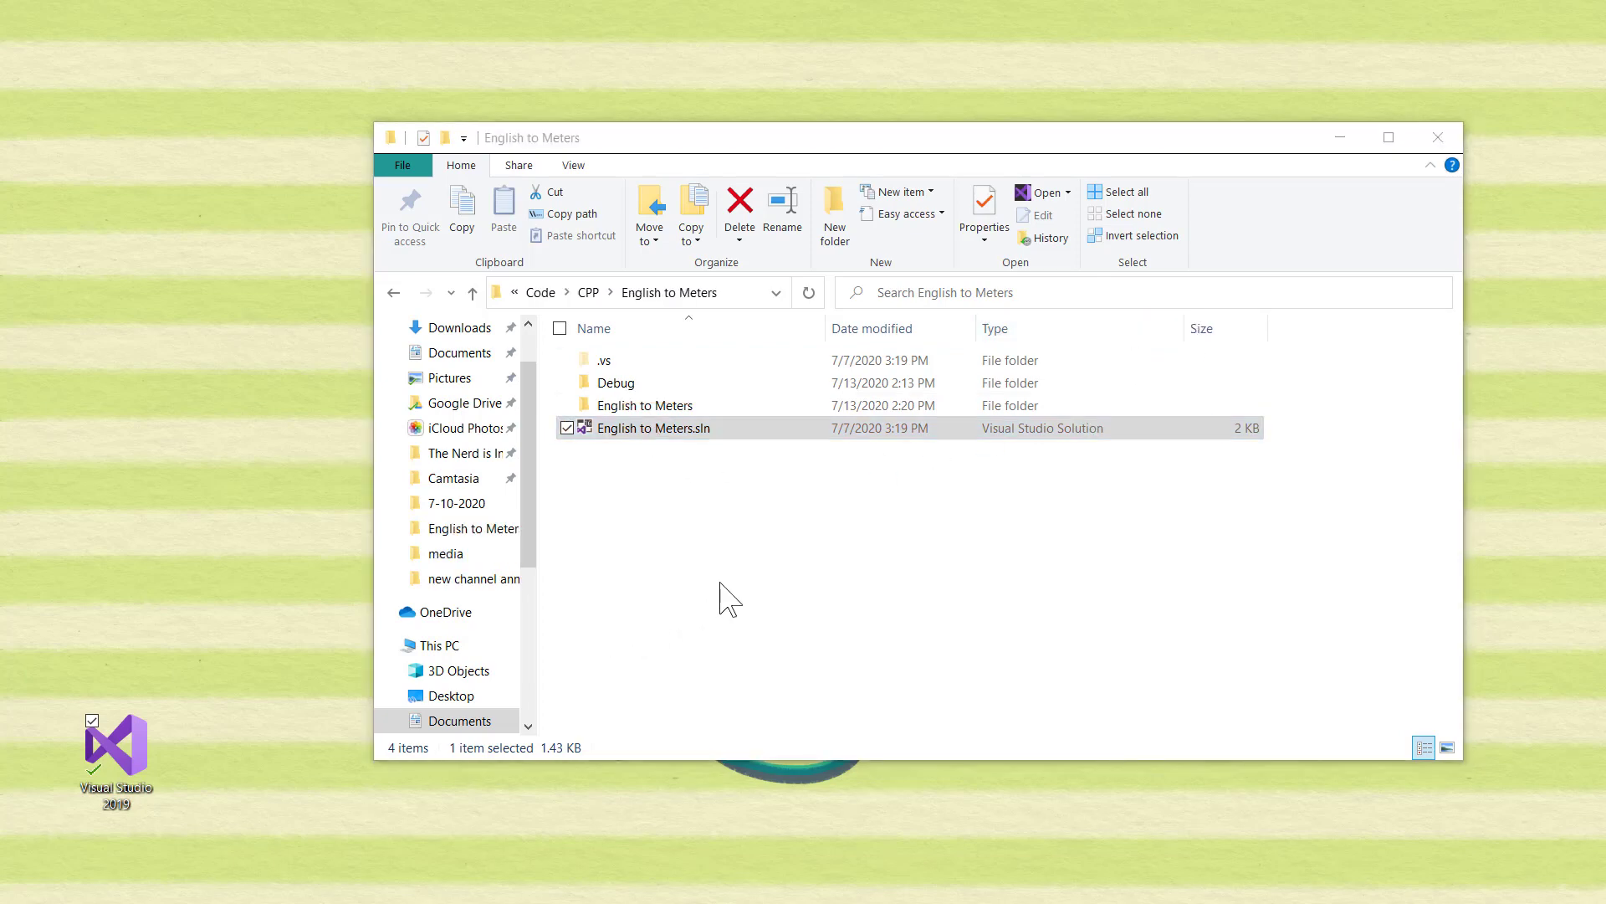
{"action": "double_click", "coordinate": [651, 427]}
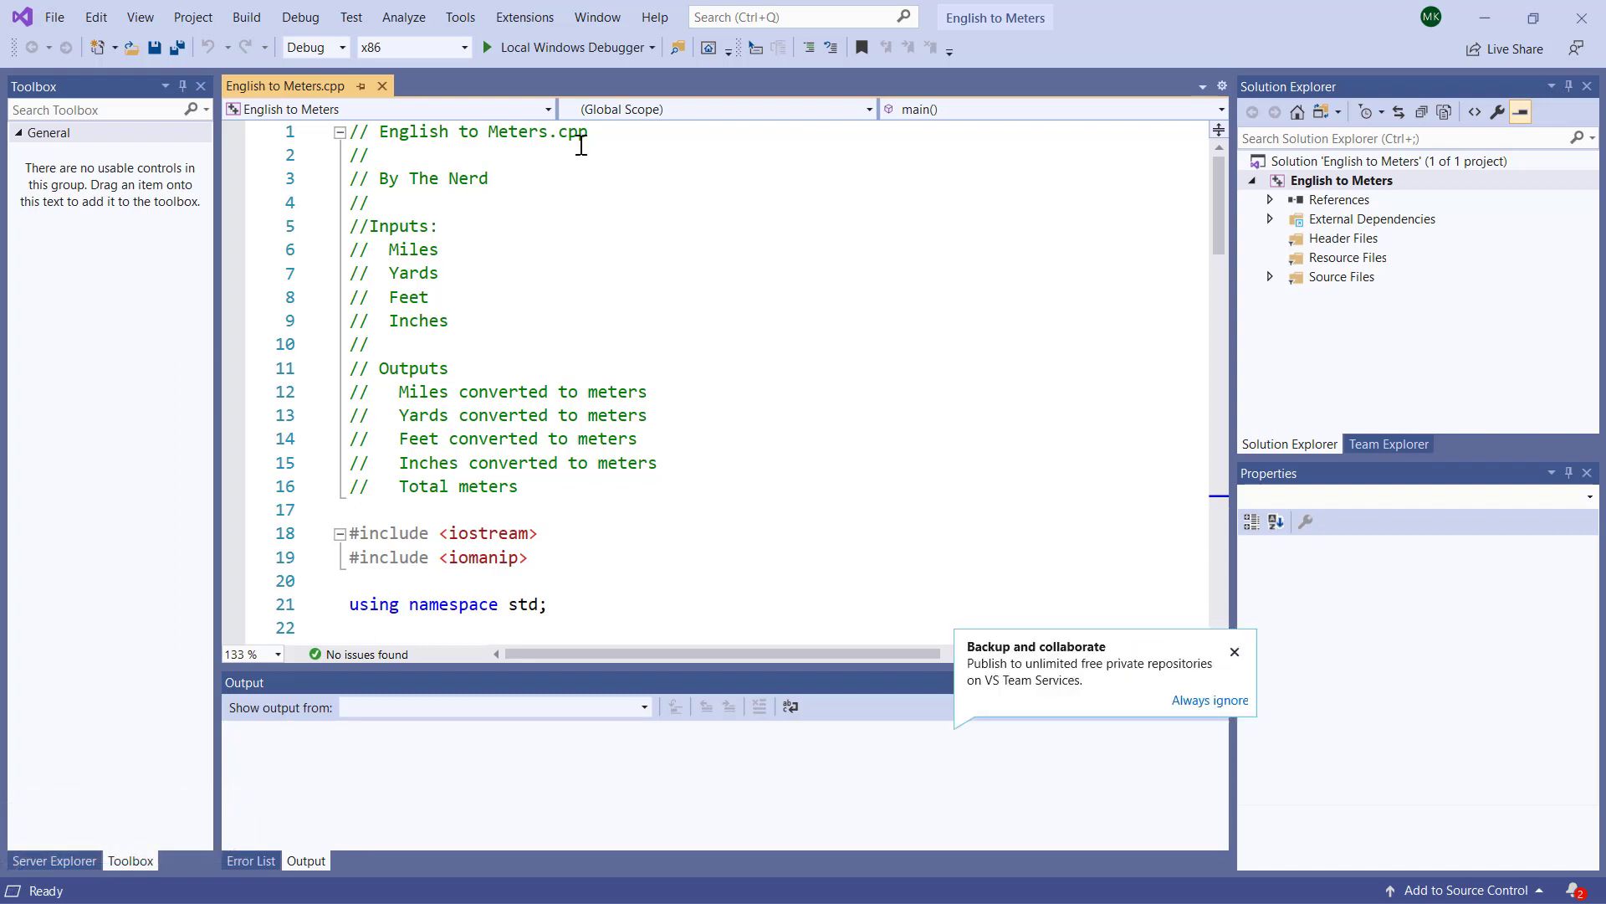
{"action": "mouse_move", "coordinate": [1235, 653]}
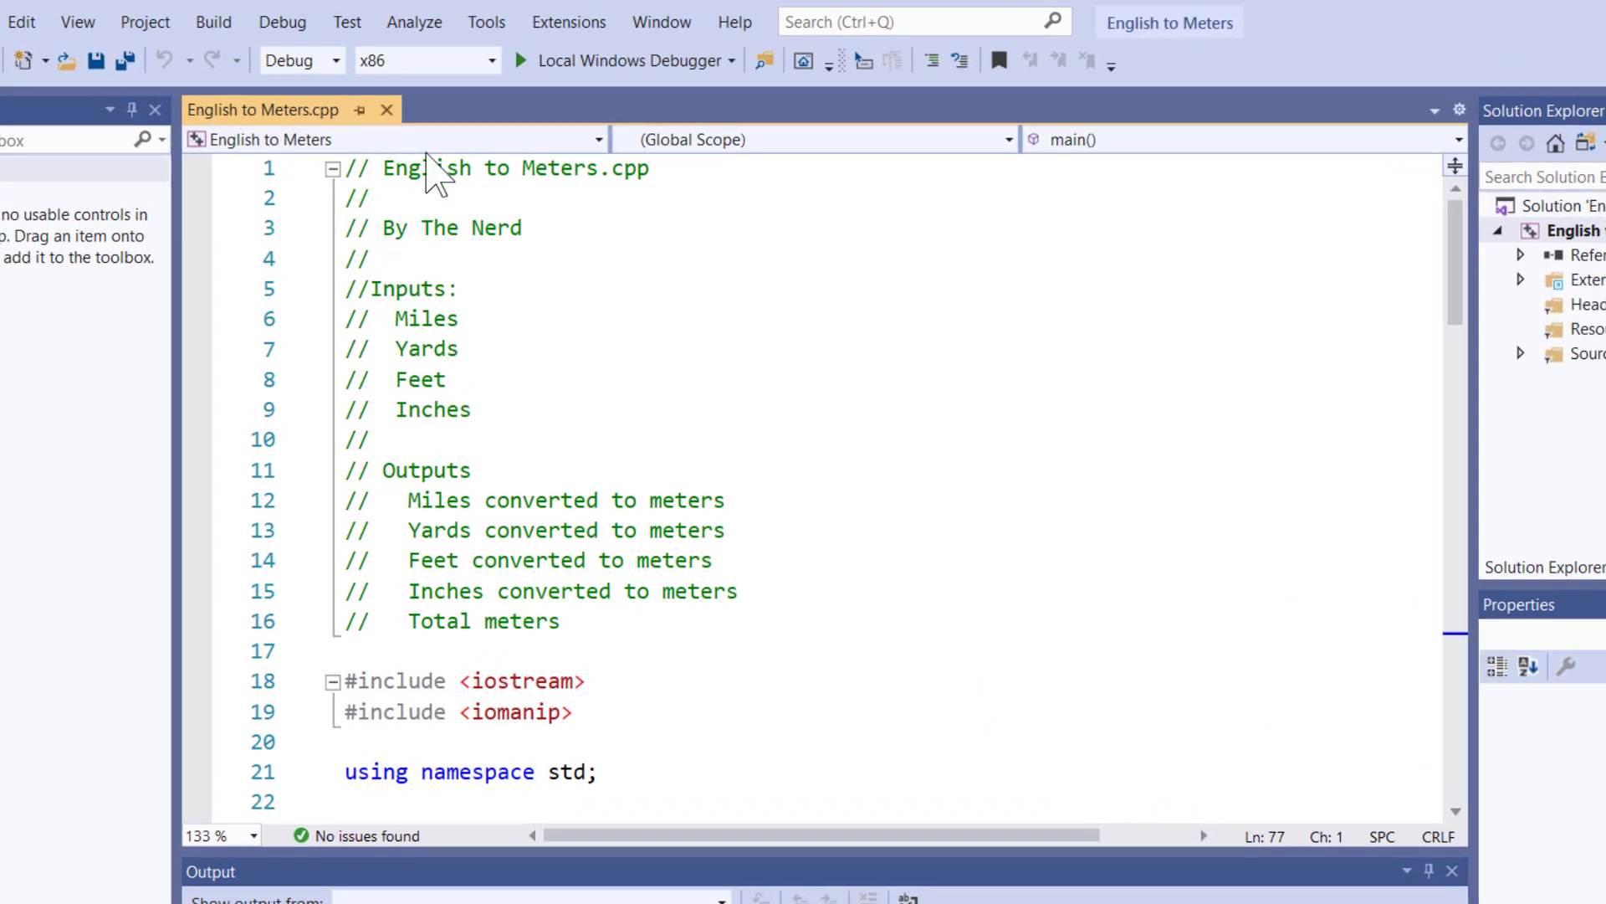
{"action": "mouse_move", "coordinate": [604, 302]}
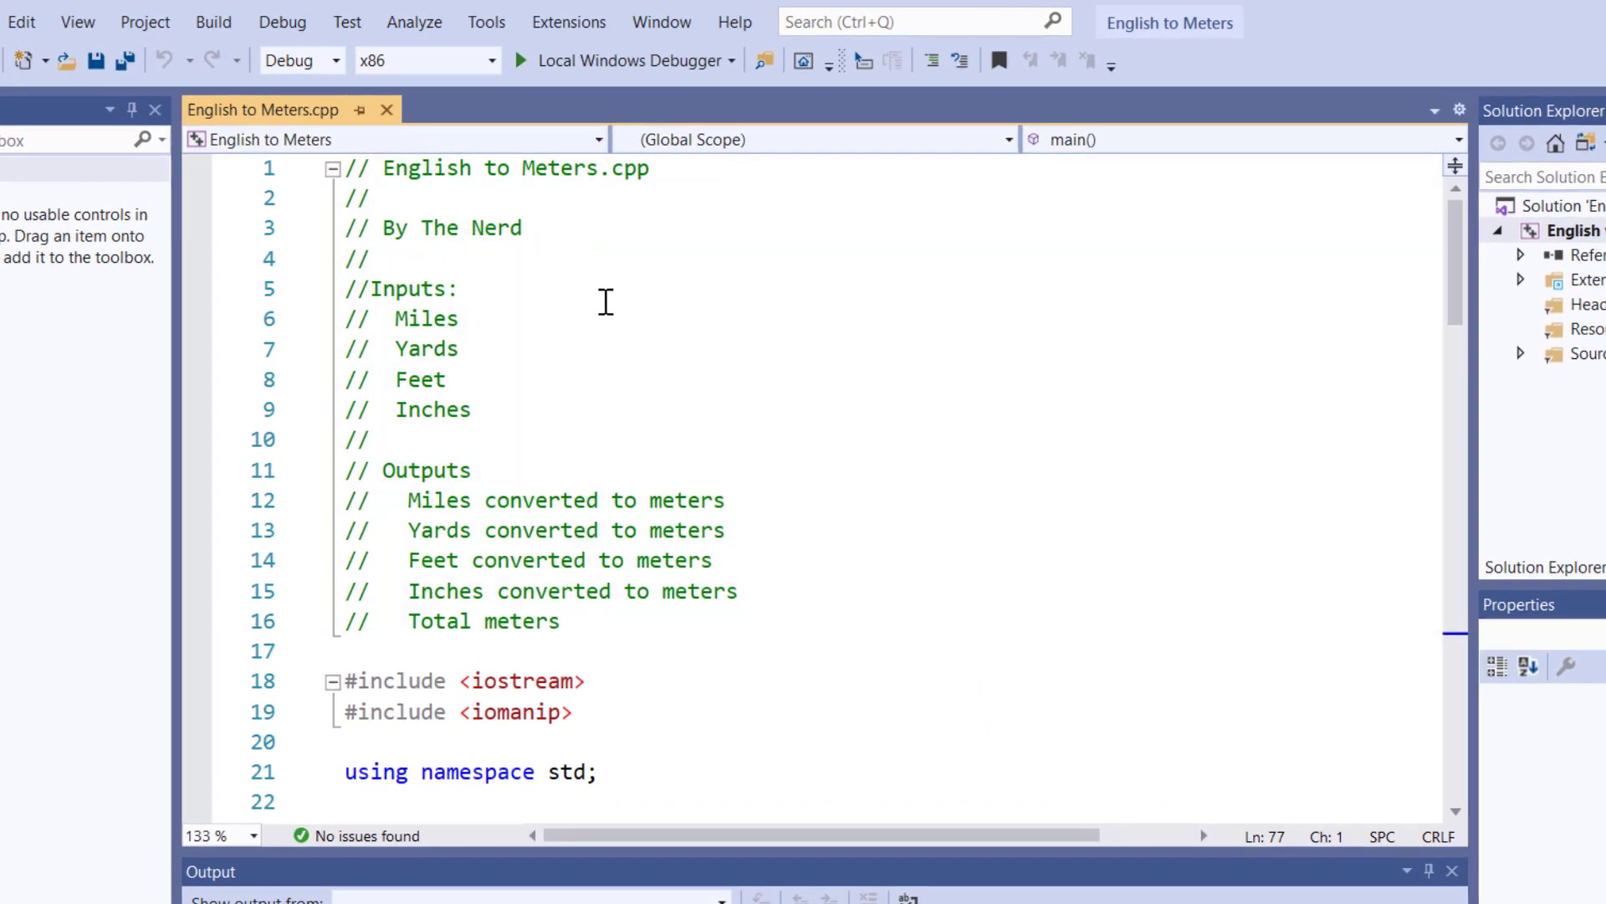
{"action": "mouse_move", "coordinate": [533, 370]}
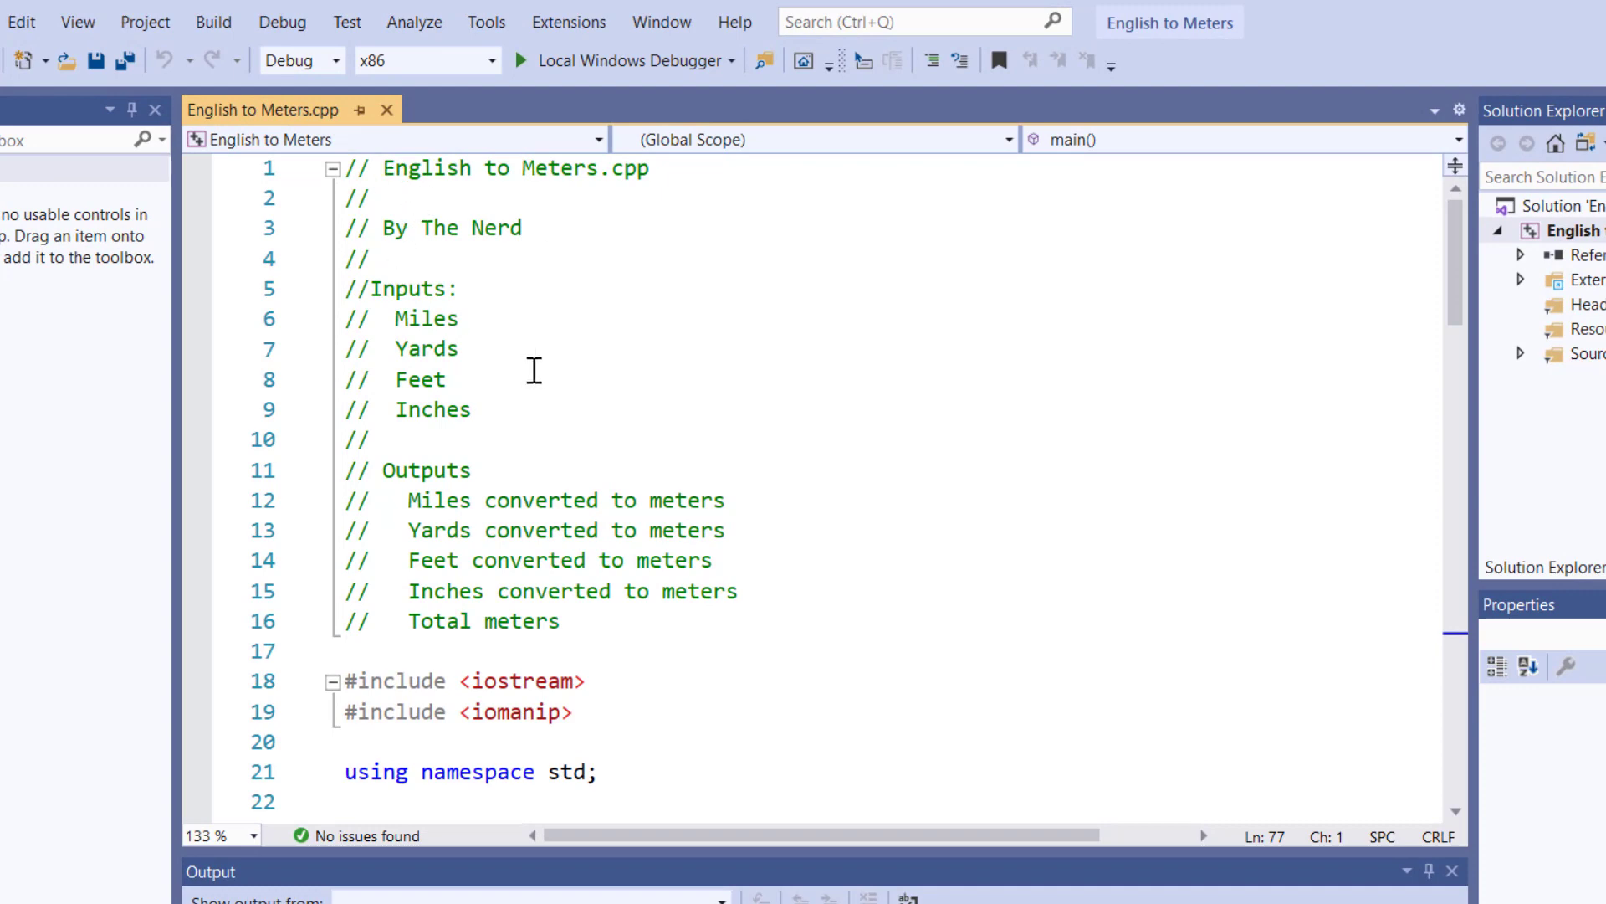
{"action": "mouse_move", "coordinate": [571, 290]}
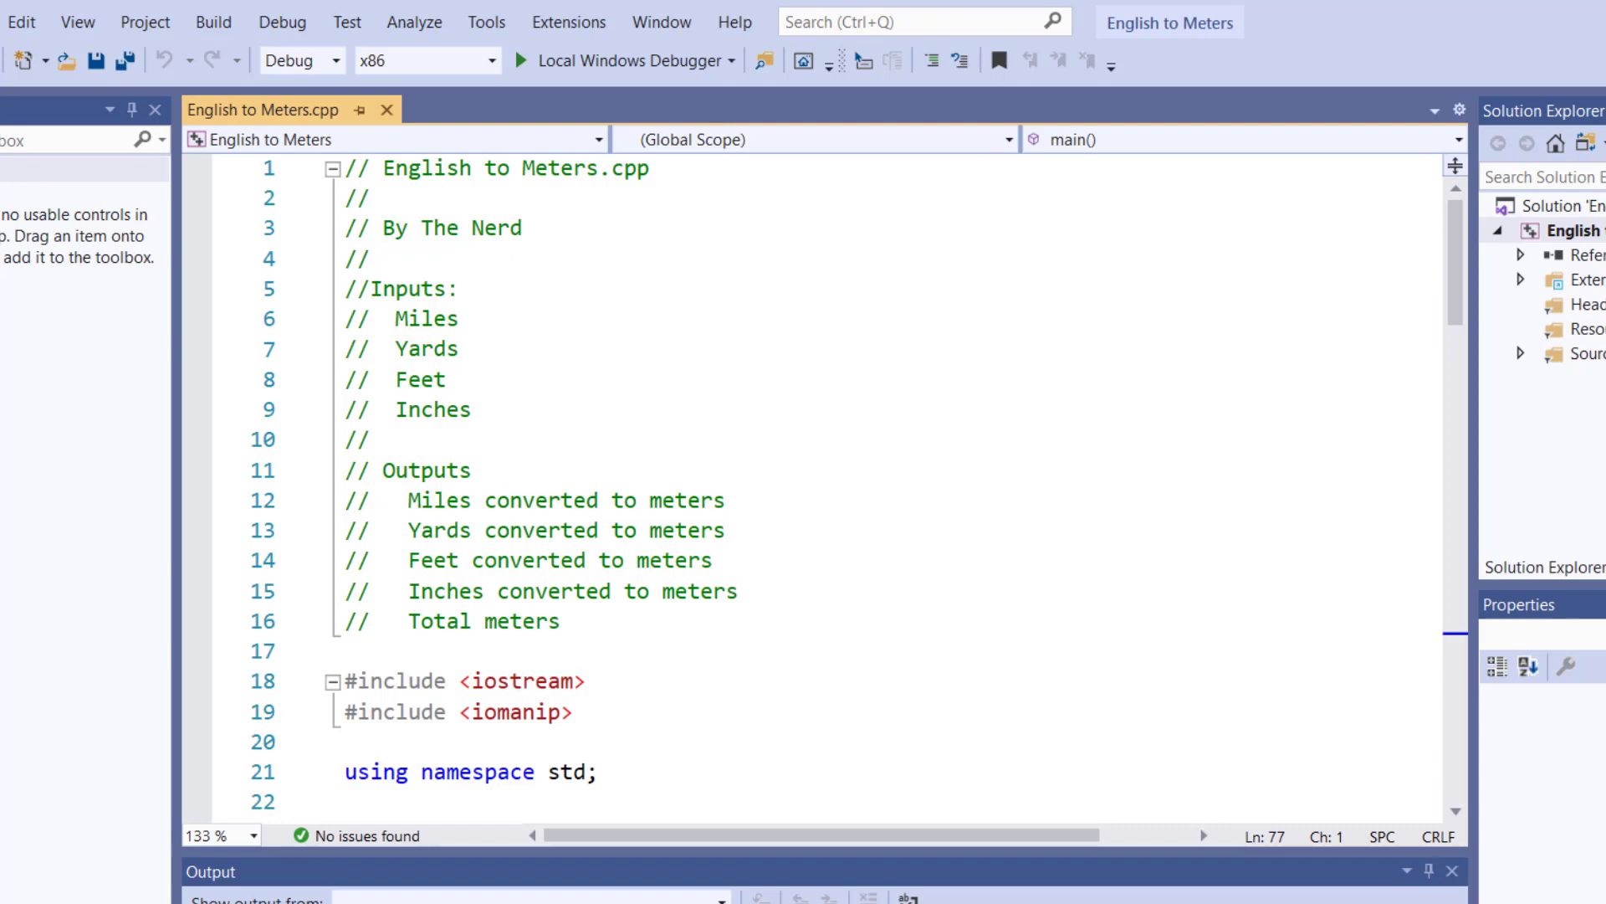
{"action": "mouse_move", "coordinate": [899, 849]}
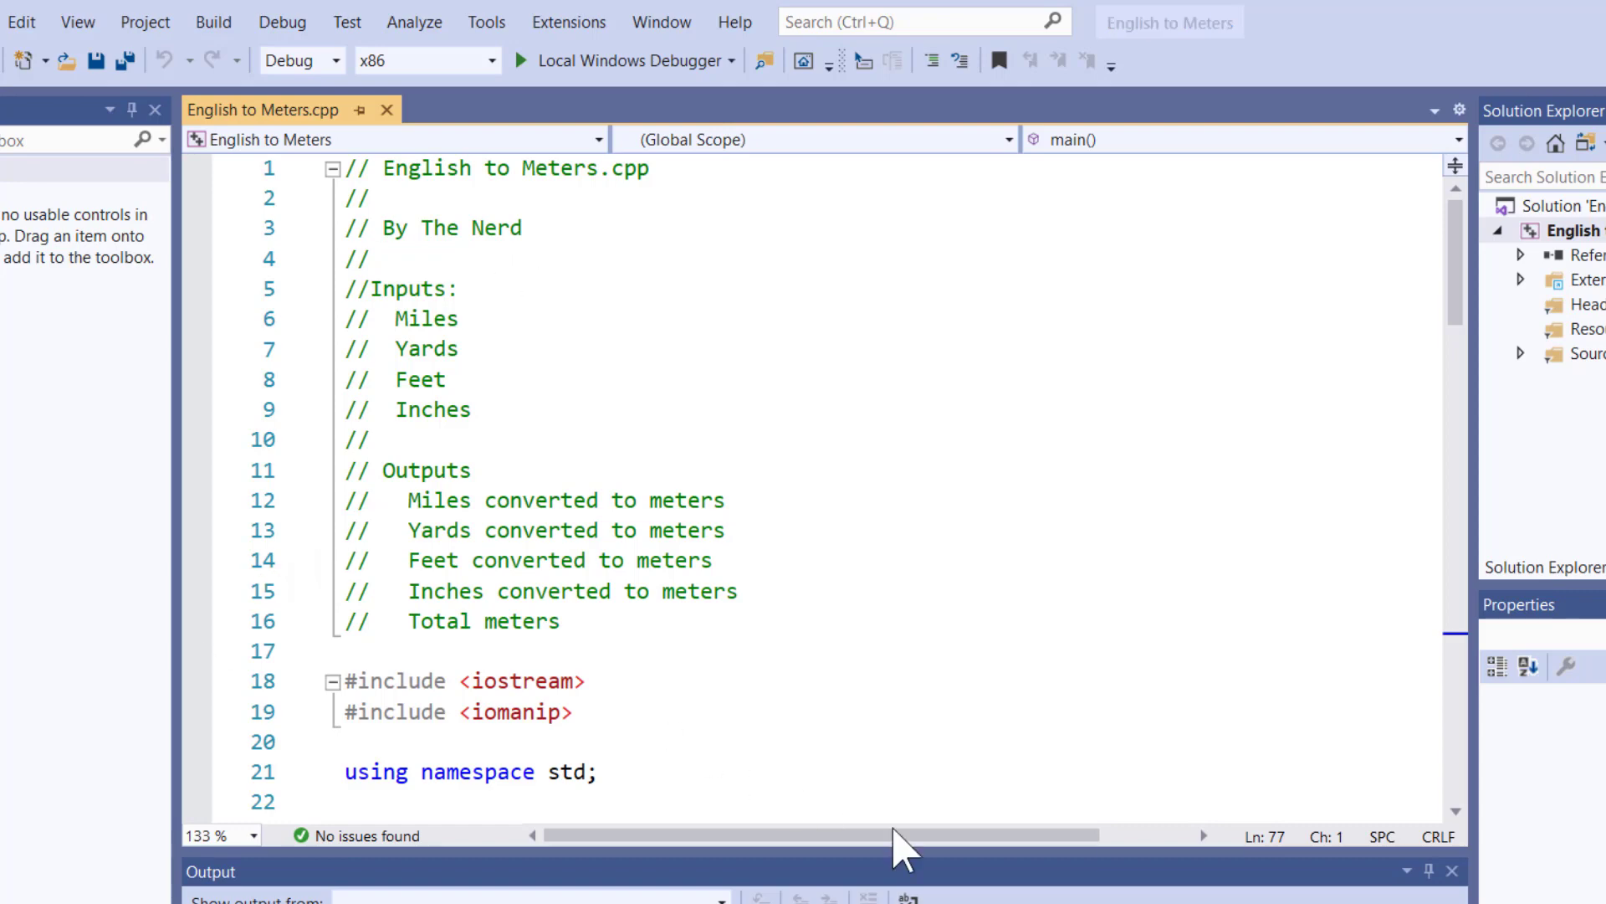
{"action": "mouse_move", "coordinate": [756, 405]}
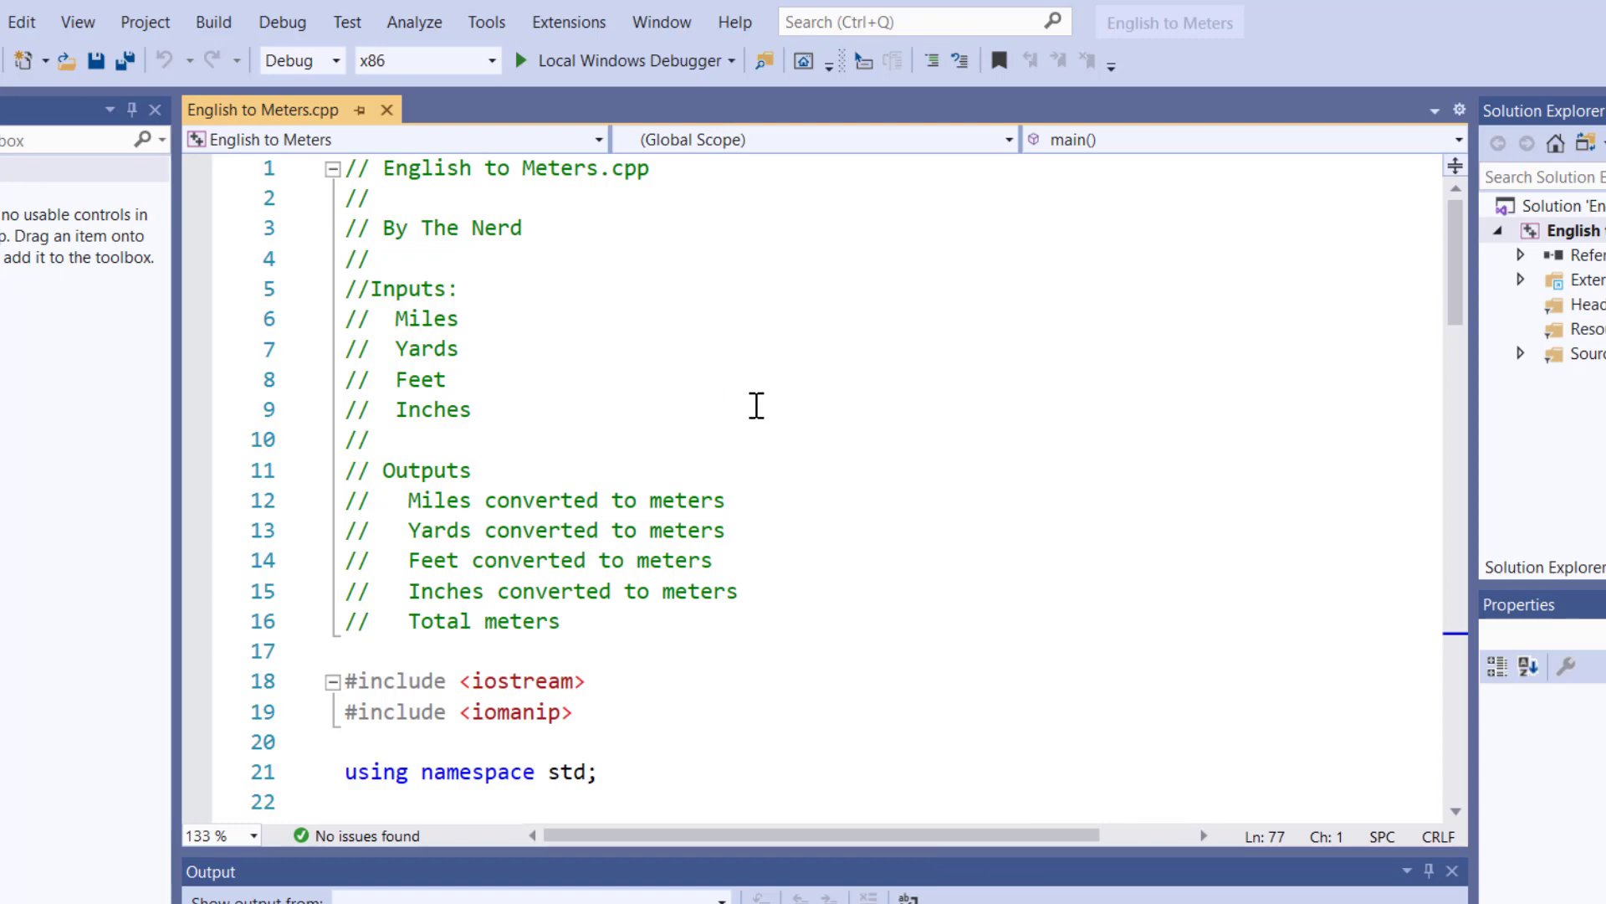
{"action": "mouse_move", "coordinate": [438, 318]}
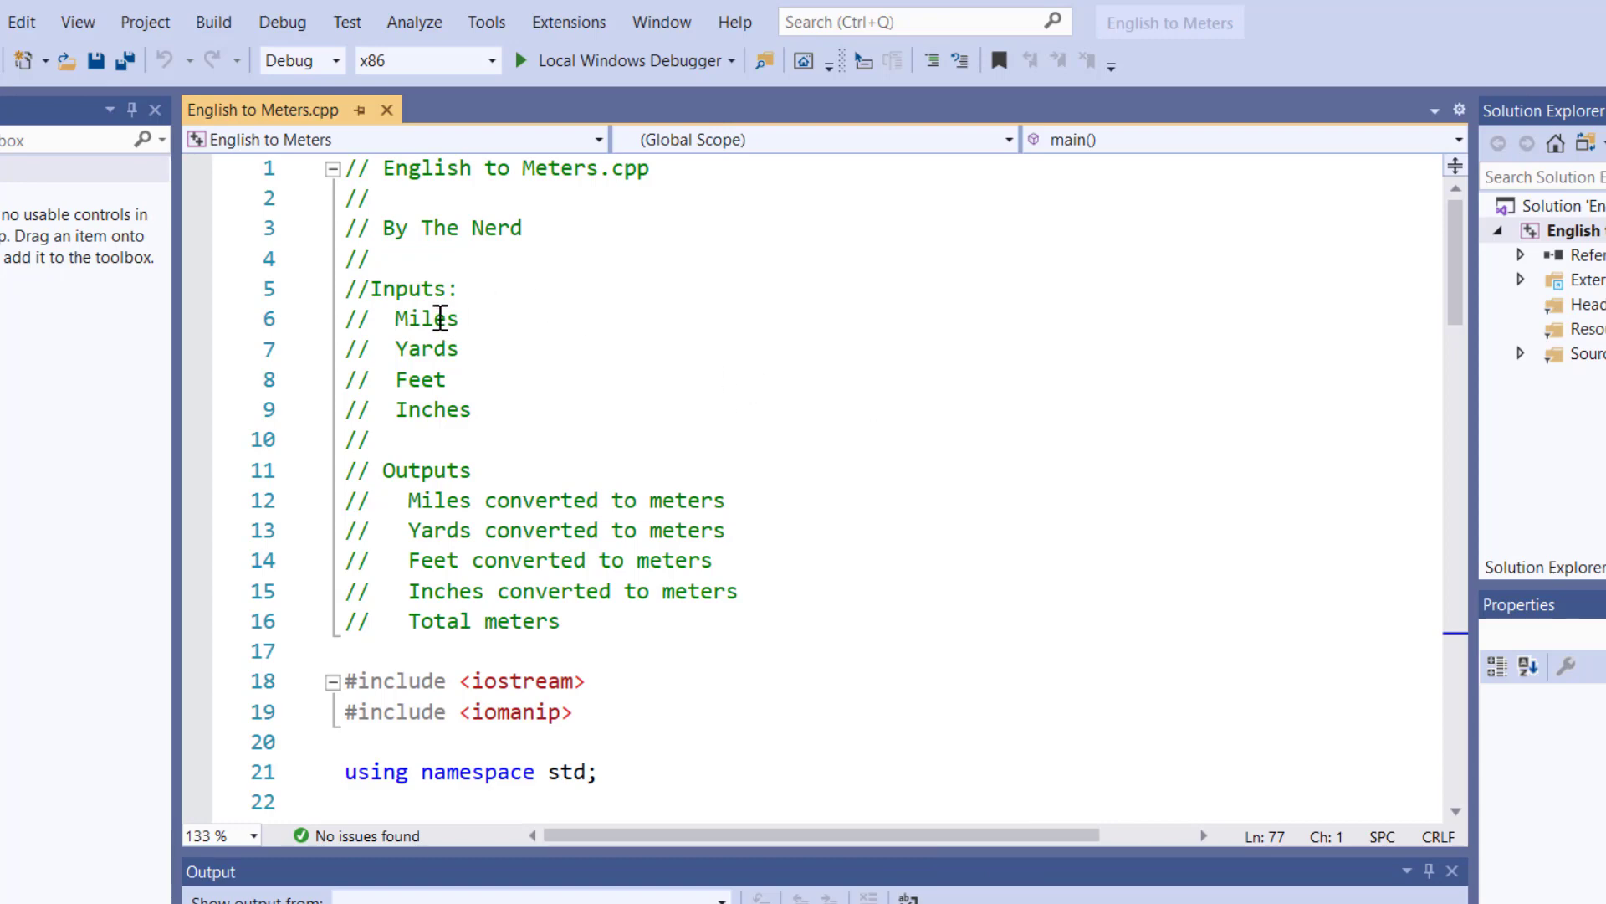
- Highlight 'Inches' in the inputs comment and the 'Miles converted to meters' output comment
{"action": "left_click", "coordinate": [417, 379]}
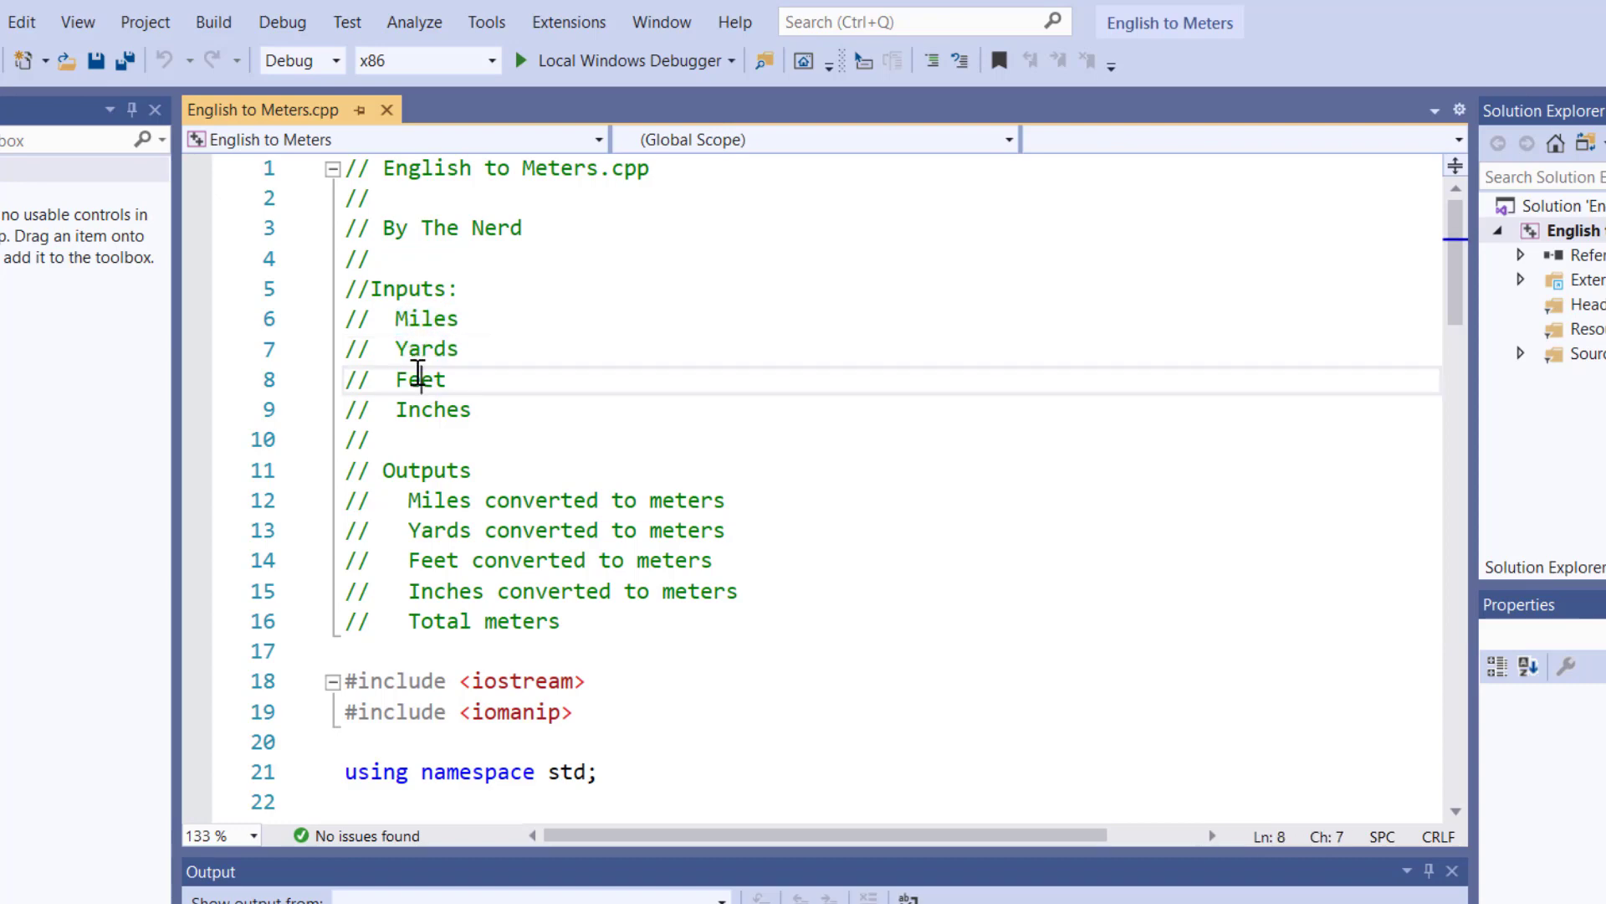
{"action": "double_click", "coordinate": [432, 409]}
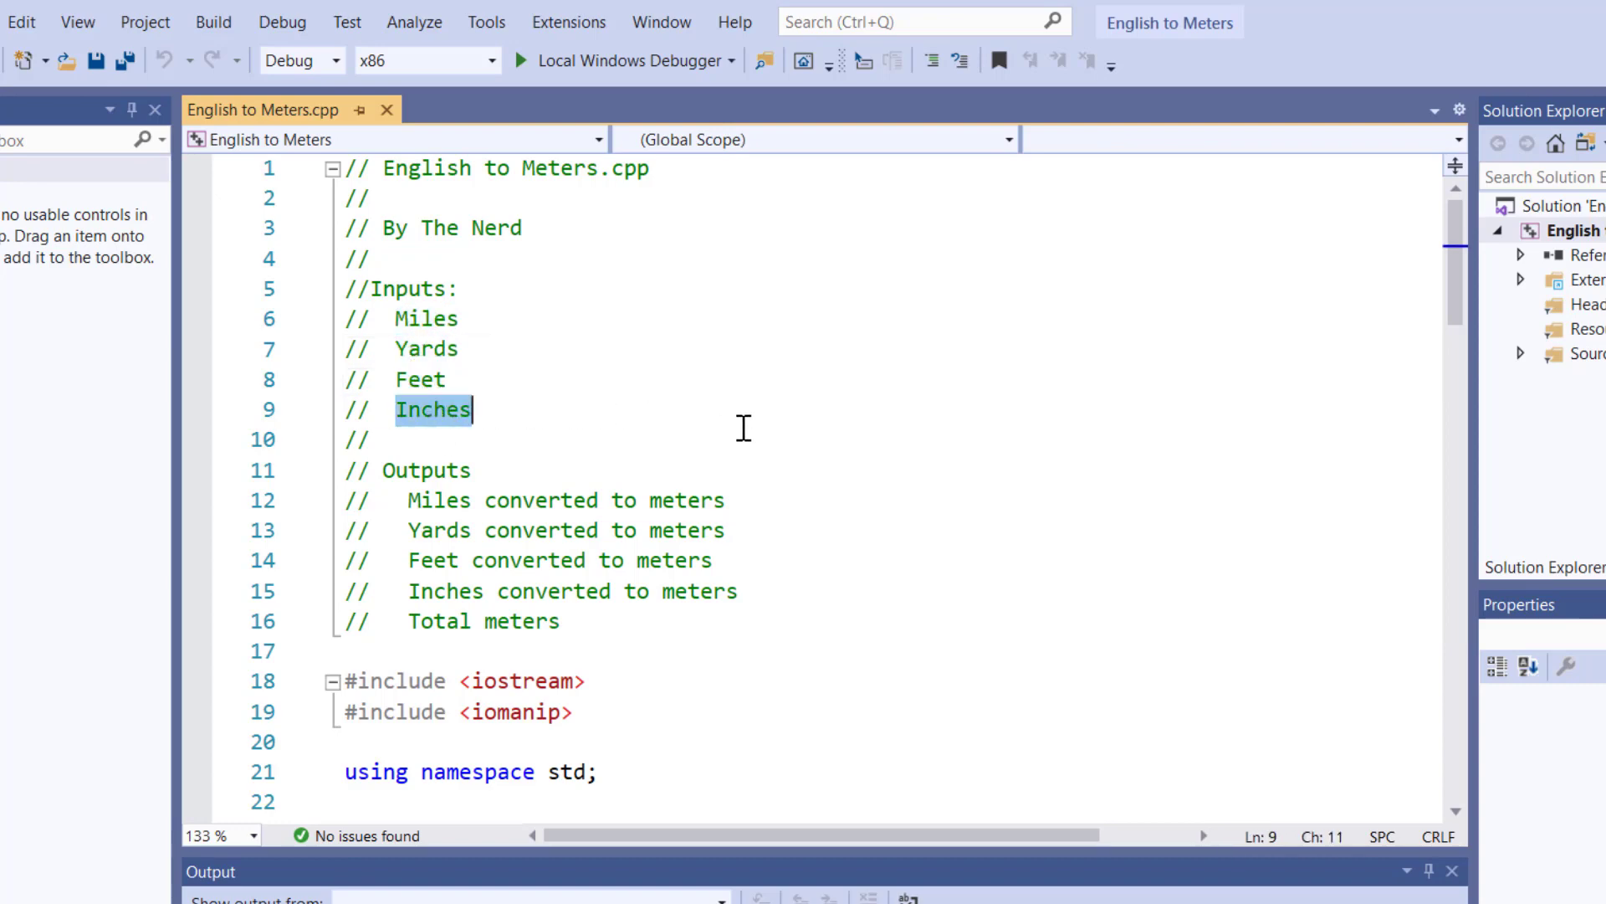
{"action": "mouse_move", "coordinate": [684, 512]}
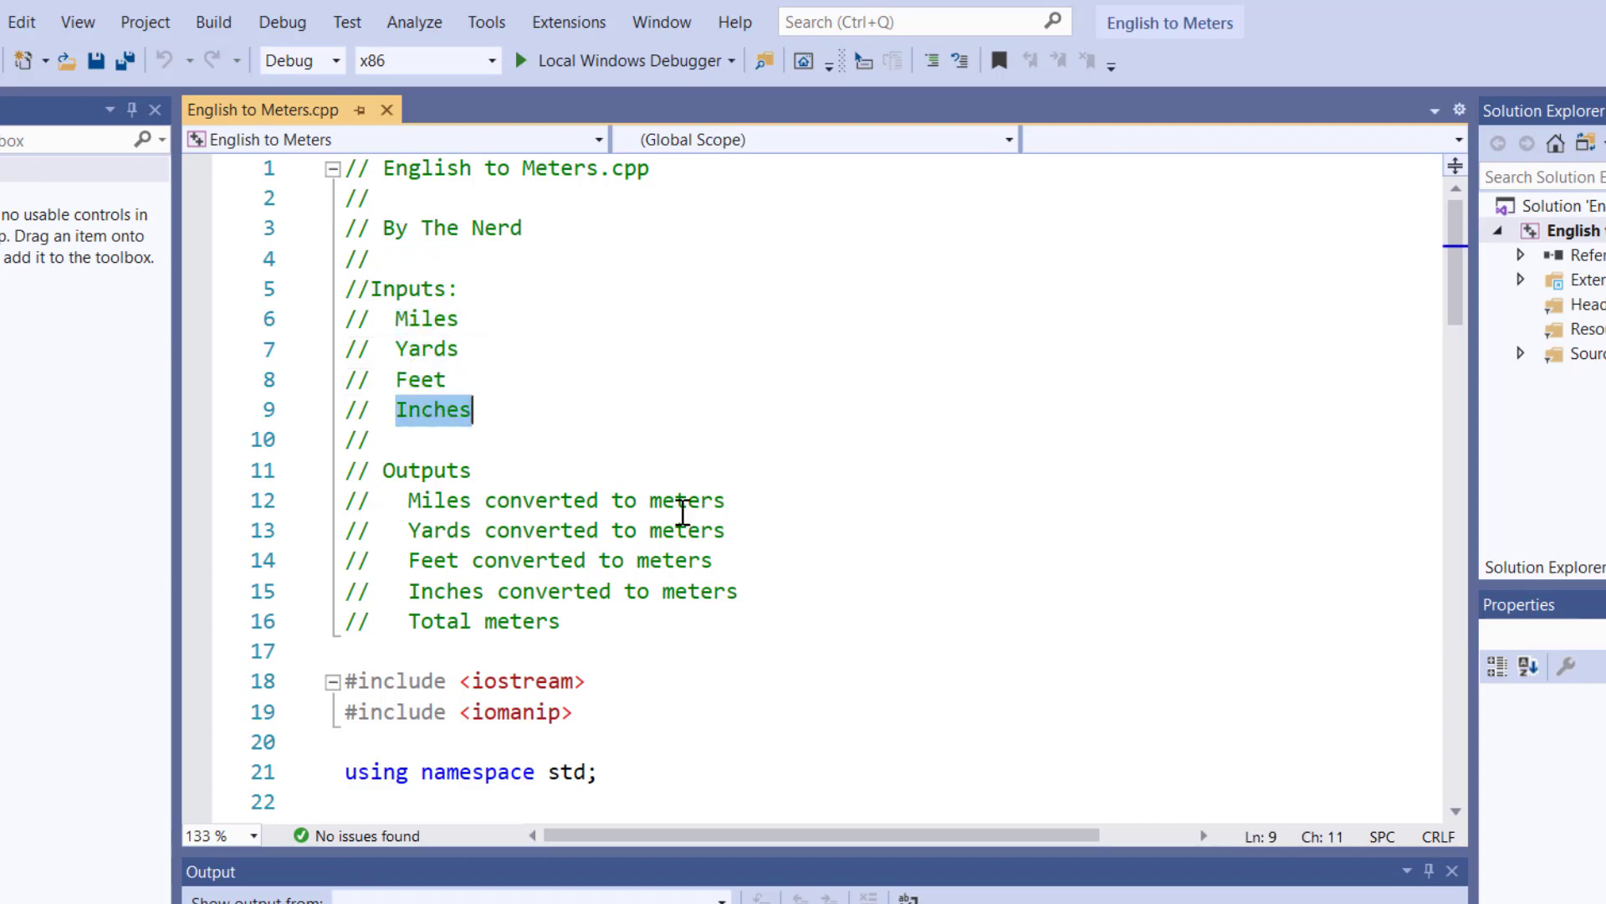
{"action": "double_click", "coordinate": [686, 500]}
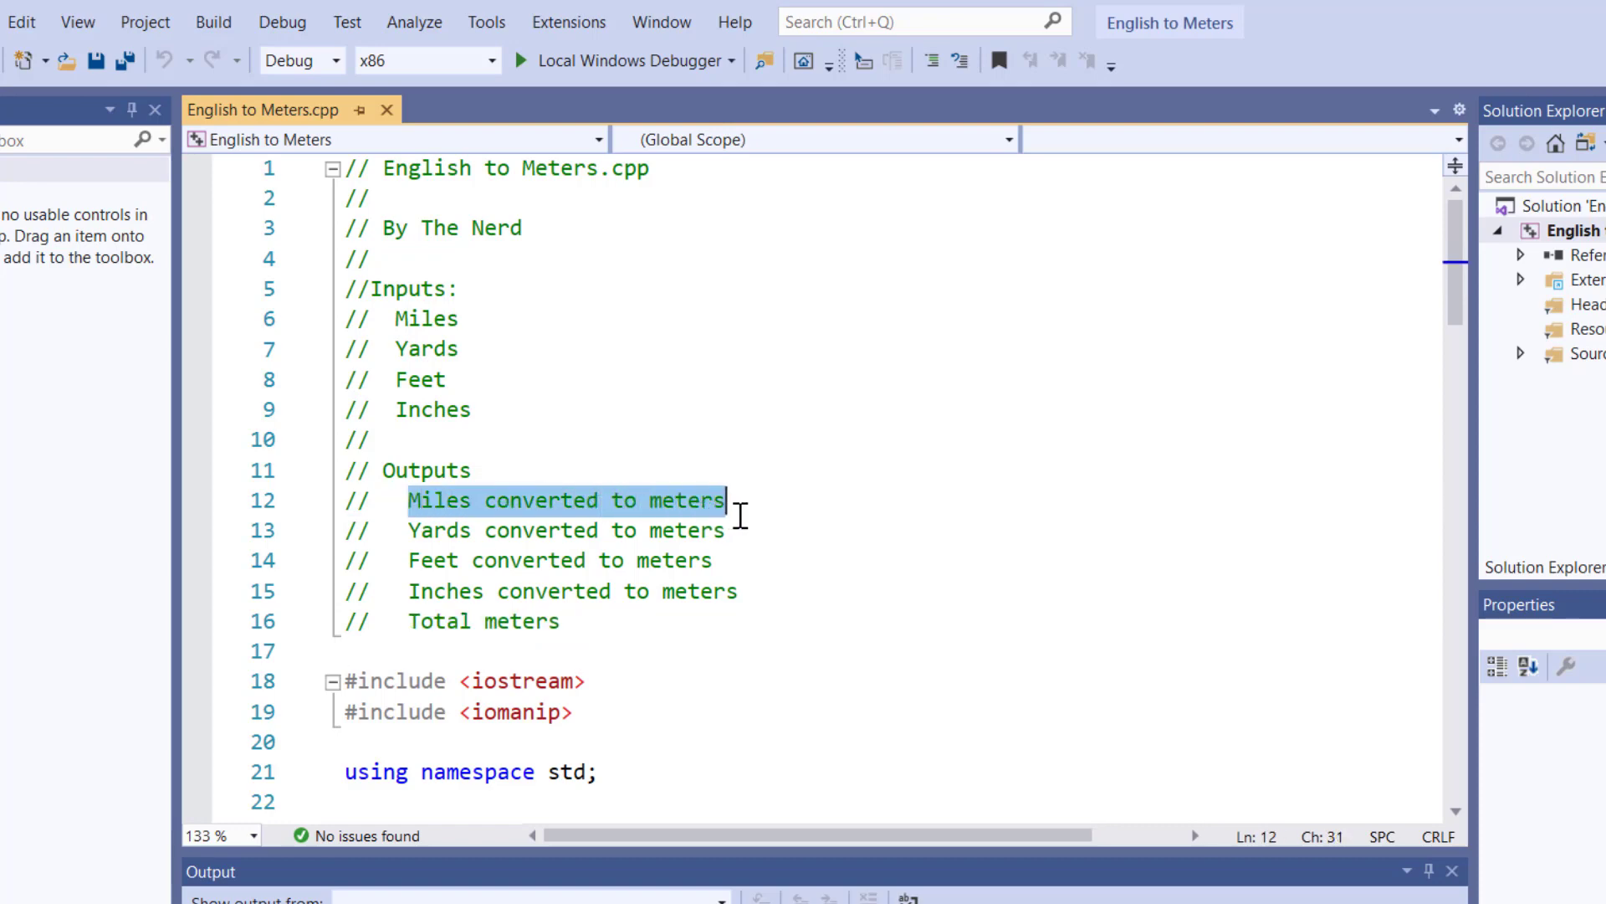
{"action": "mouse_move", "coordinate": [694, 512]}
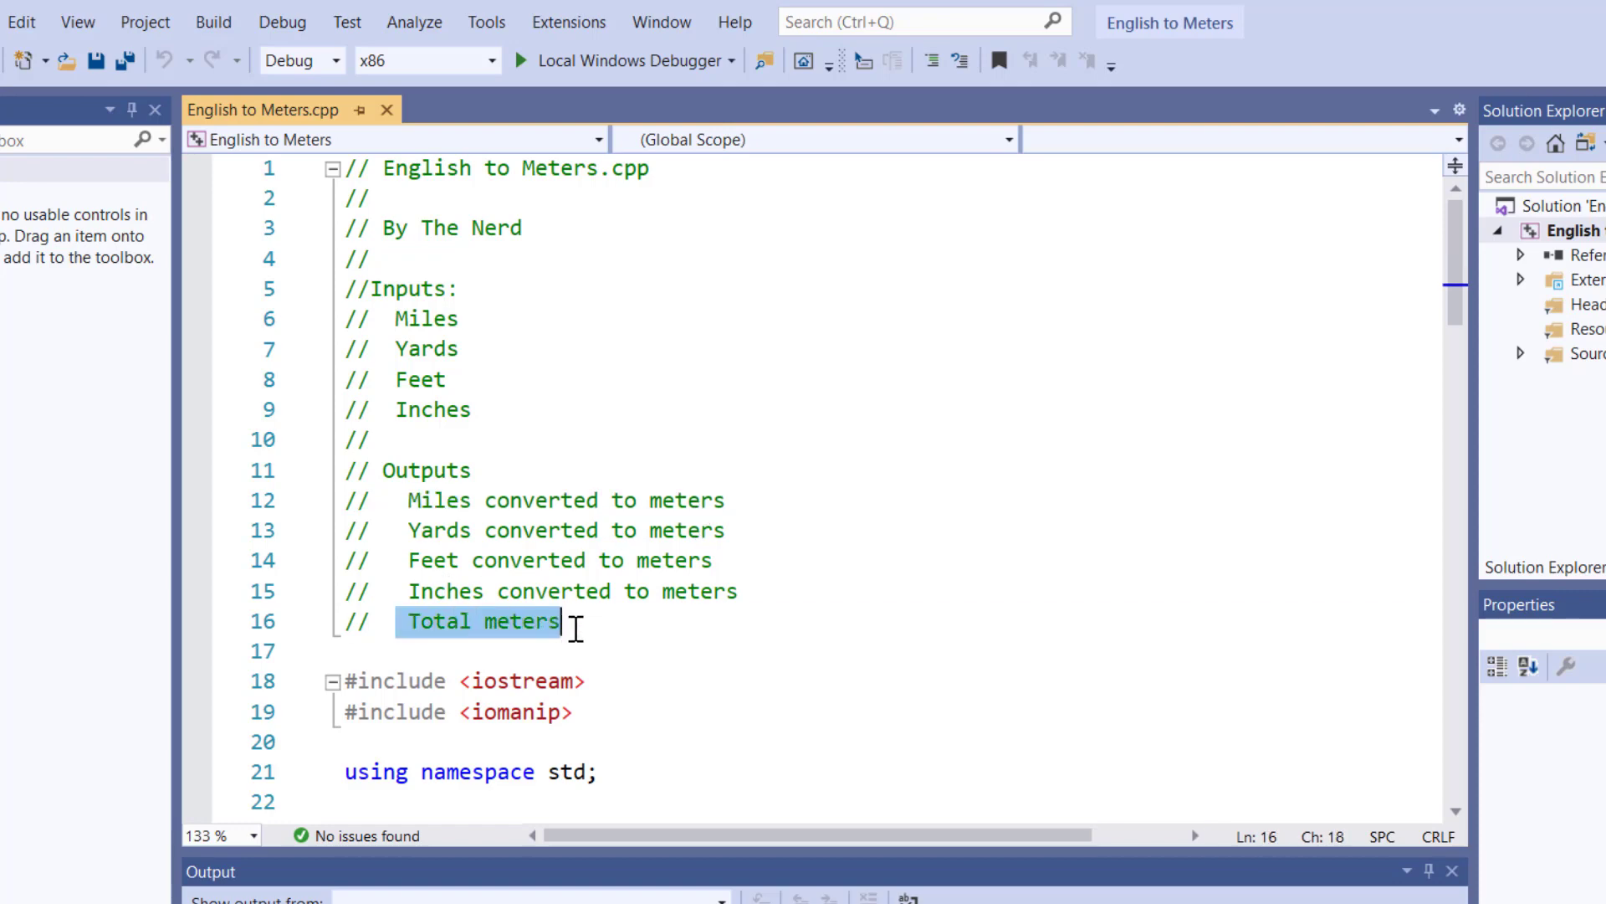
- Scroll to the includes and conversion constants and highlight the using namespace std line
{"action": "scroll", "scroll_direction": "down", "scroll_amount": 3}
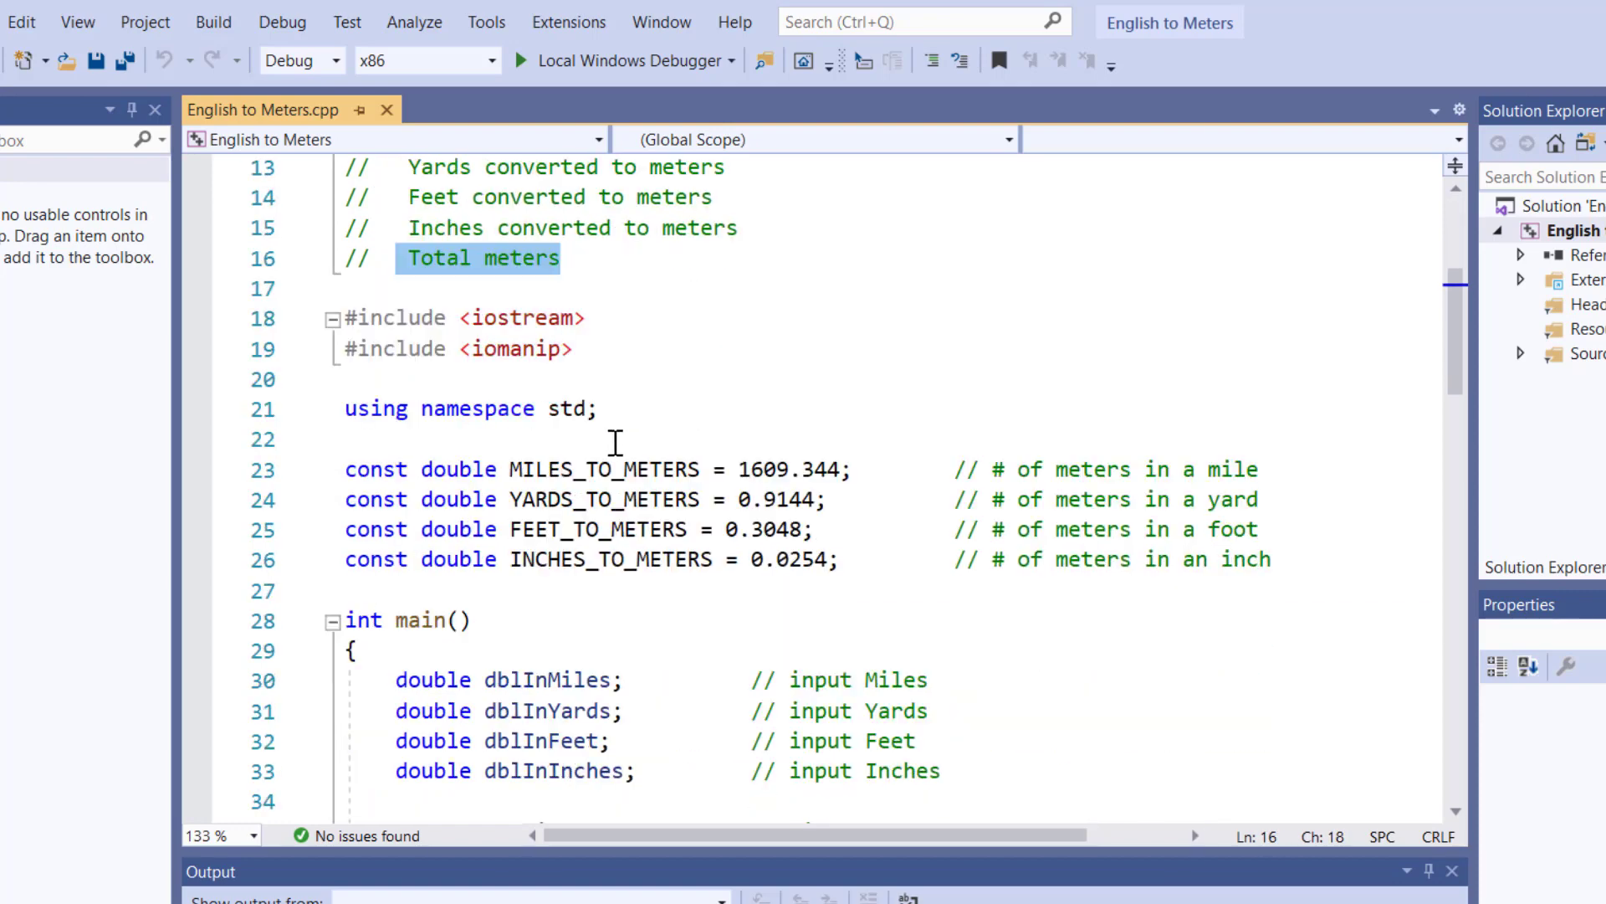
{"action": "left_click", "coordinate": [366, 318]}
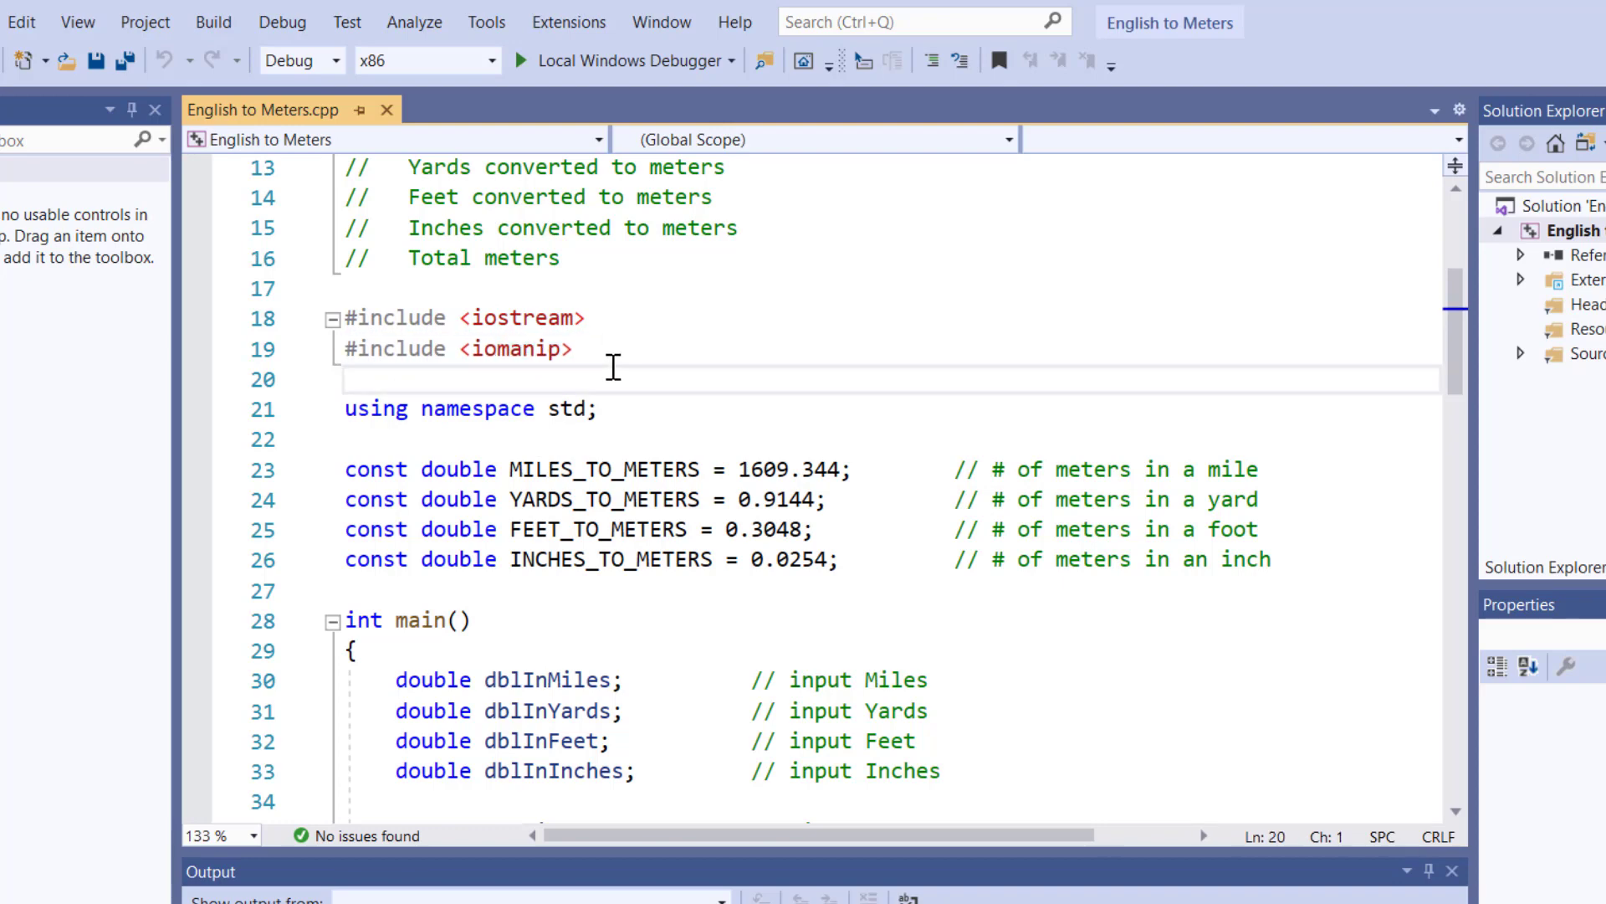
{"action": "left_click", "coordinate": [348, 408]}
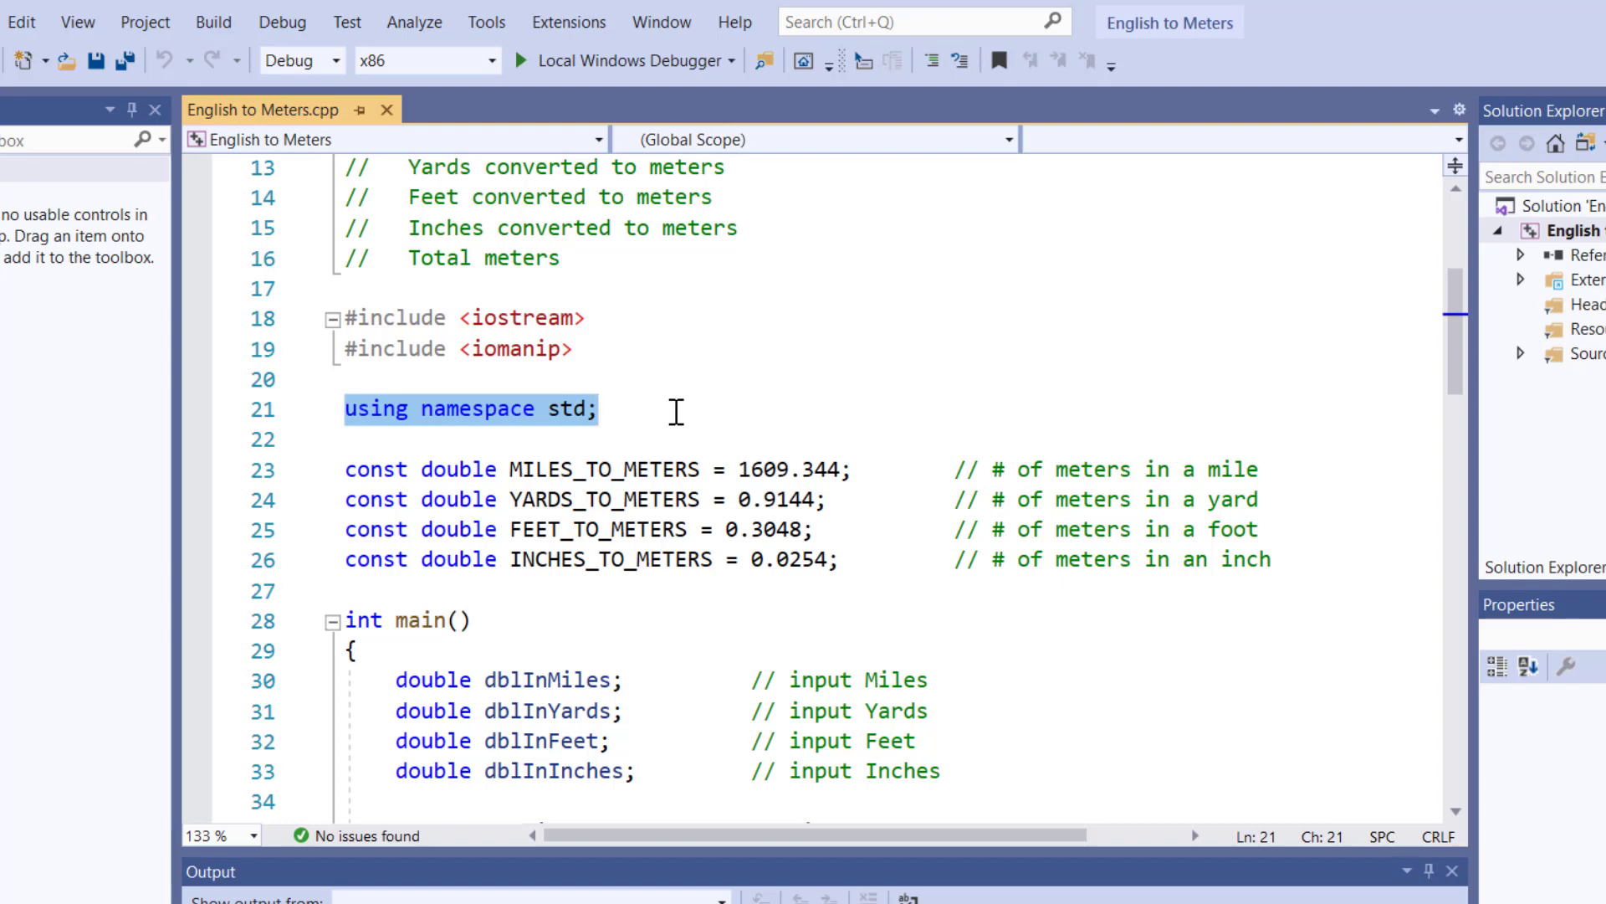
{"action": "mouse_move", "coordinate": [610, 599]}
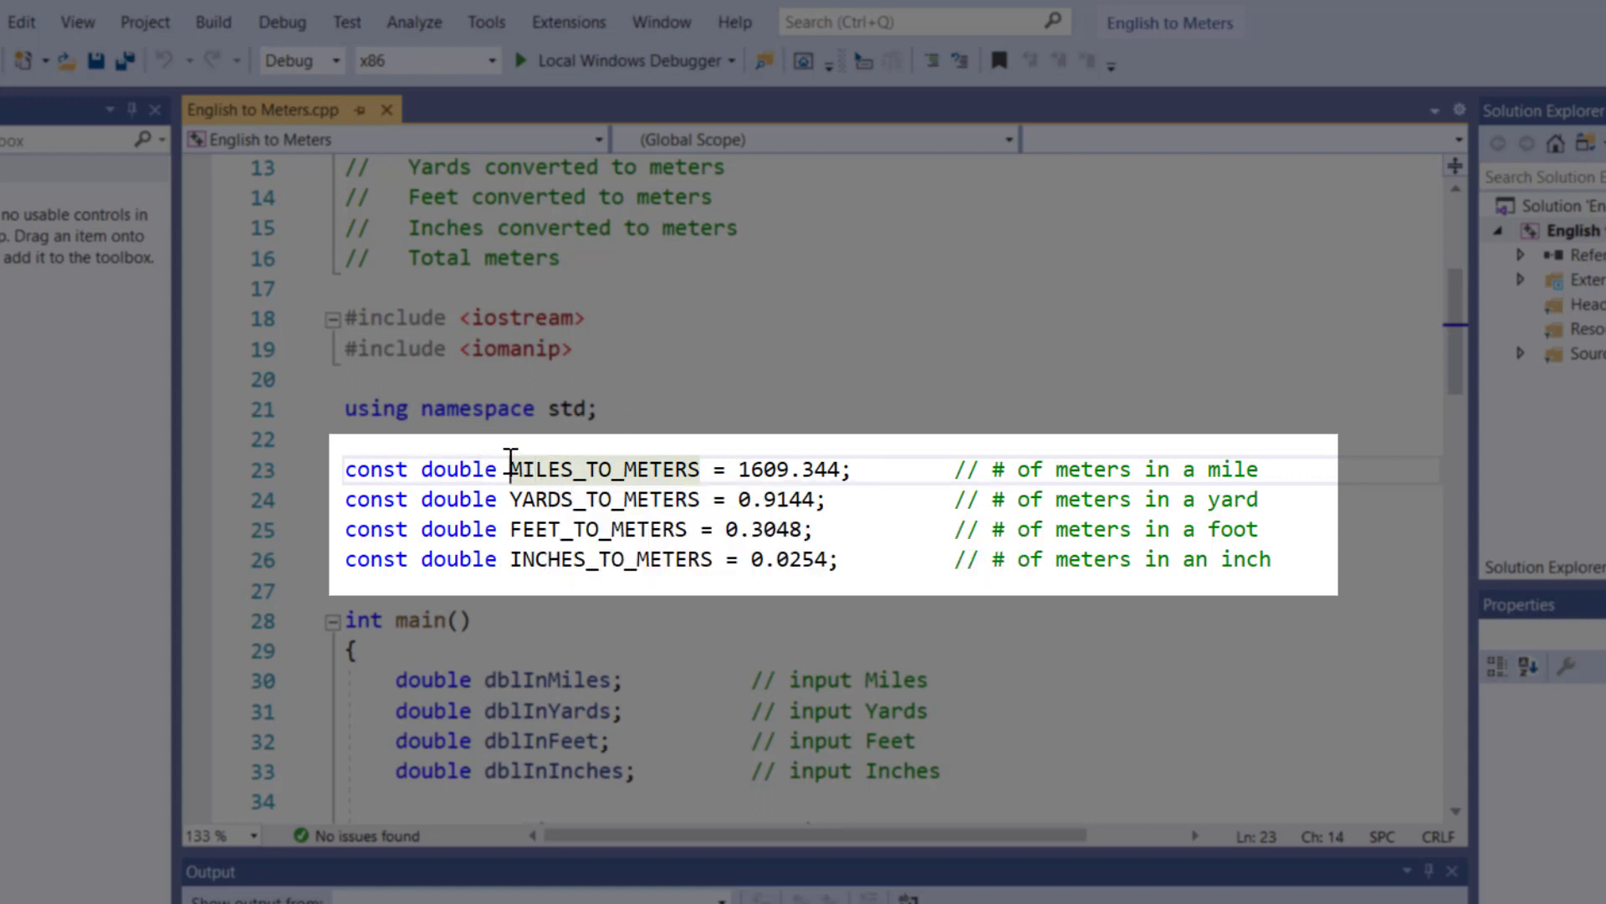
{"action": "left_click", "coordinate": [348, 439]}
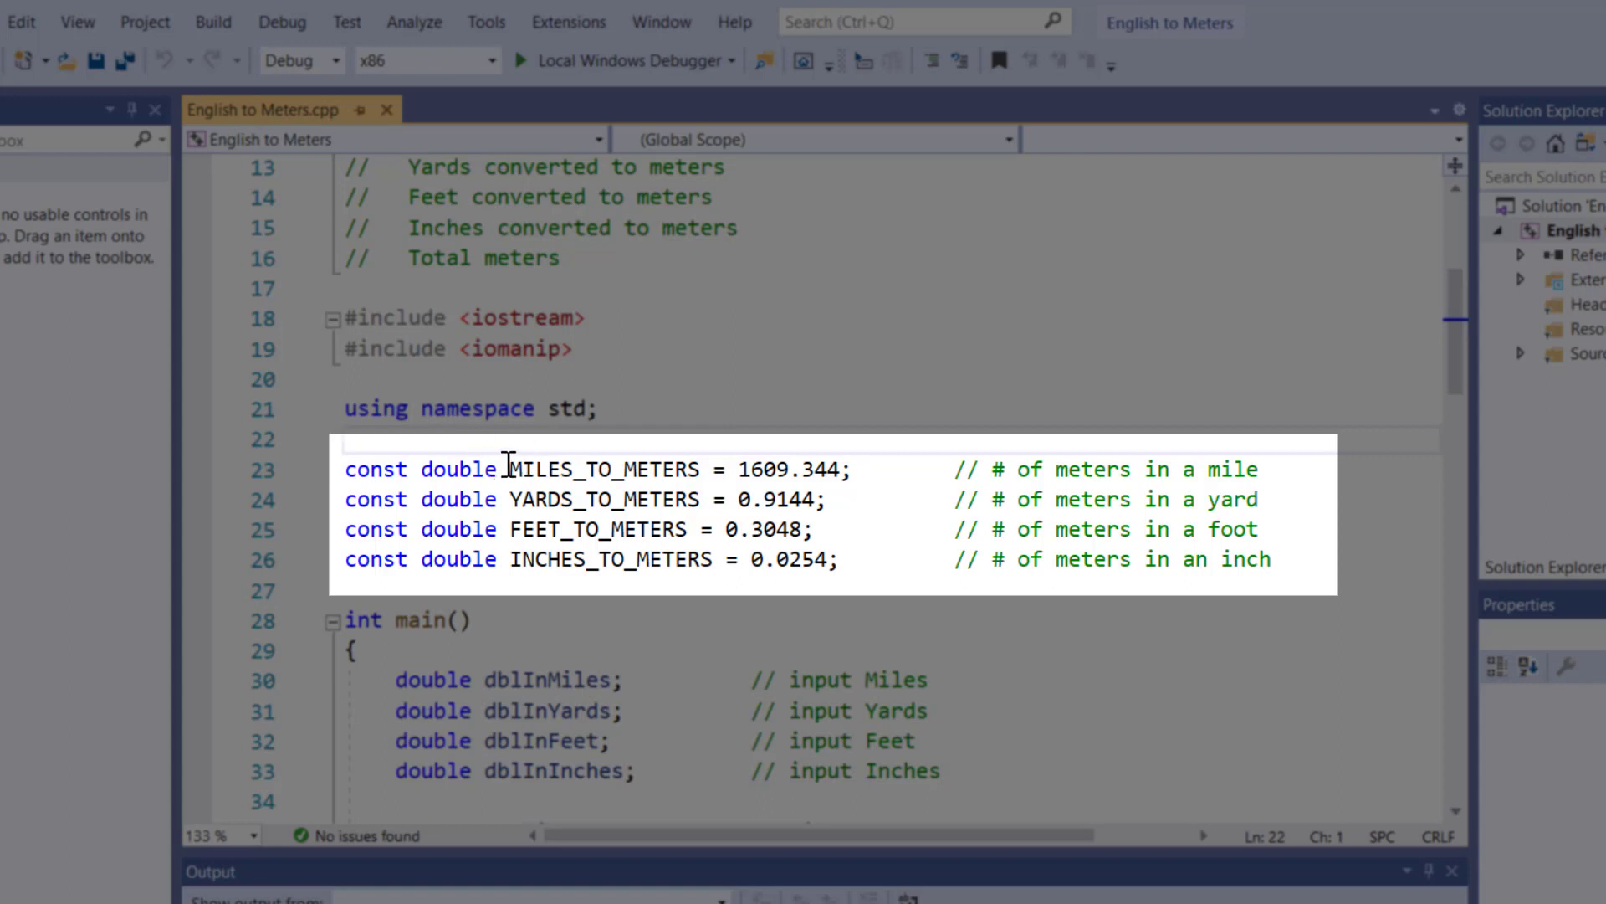
{"action": "double_click", "coordinate": [602, 469]}
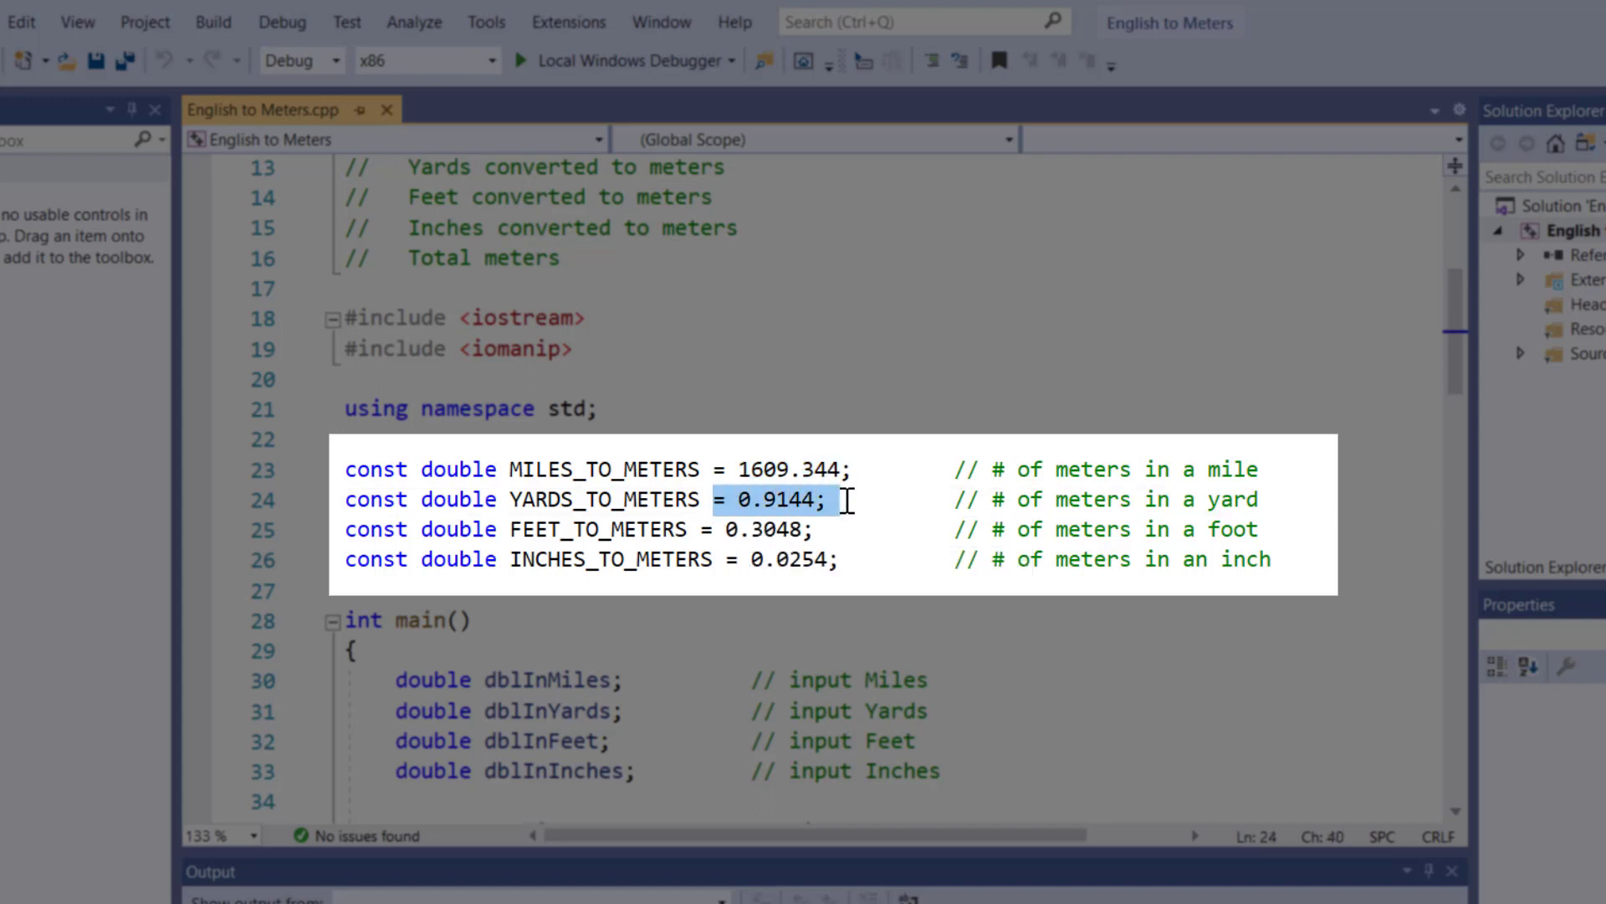
{"action": "mouse_move", "coordinate": [849, 512]}
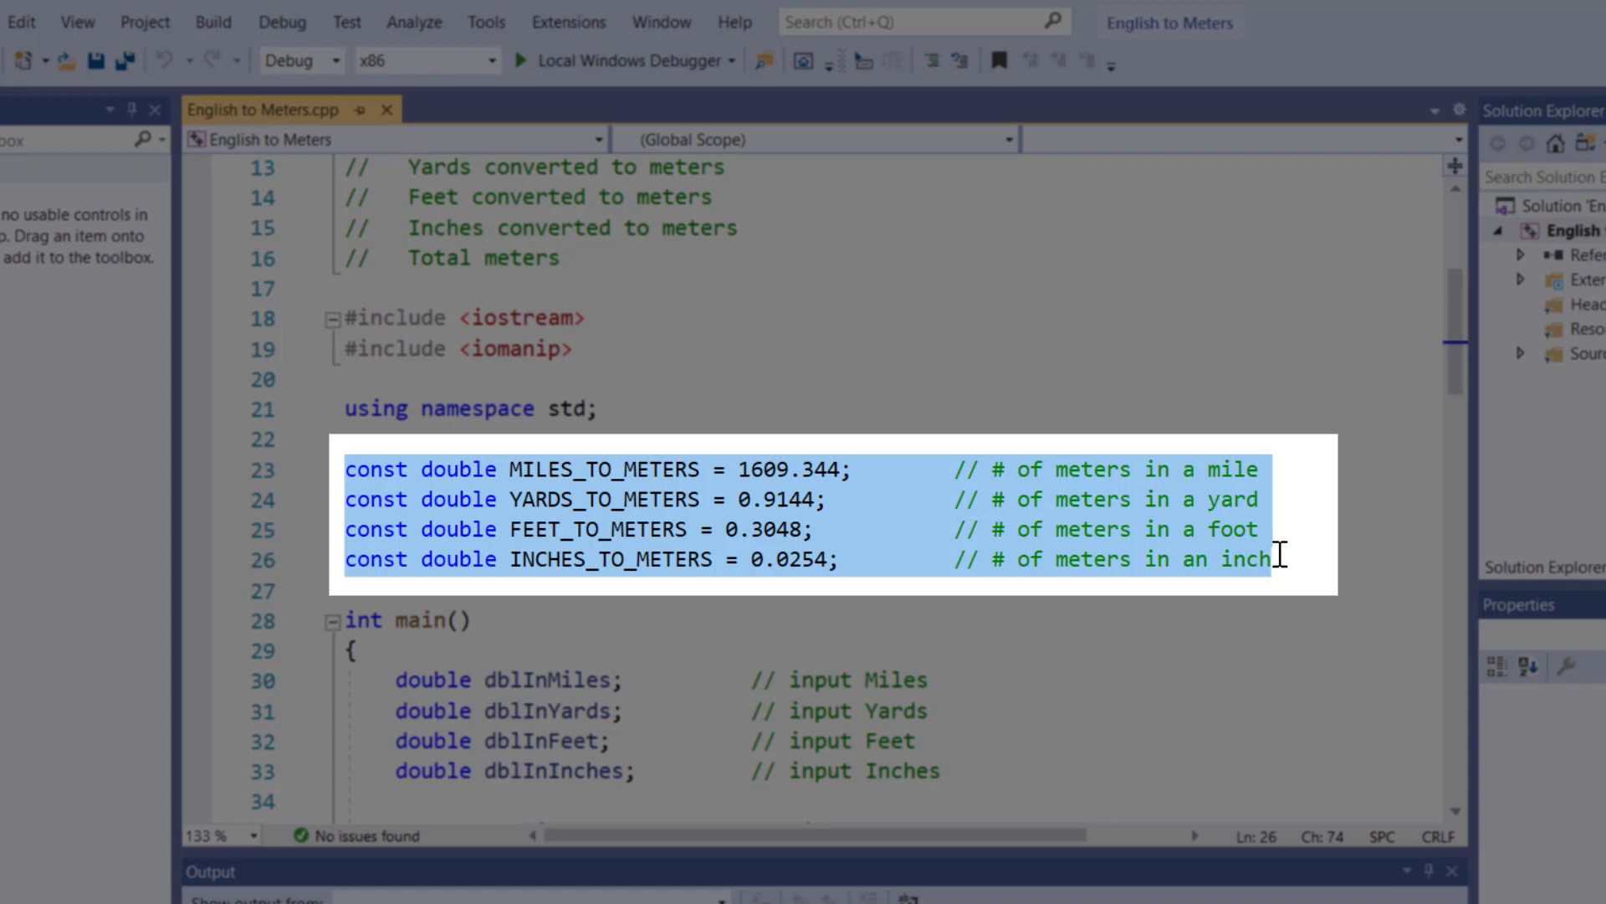
{"action": "mouse_move", "coordinate": [589, 492]}
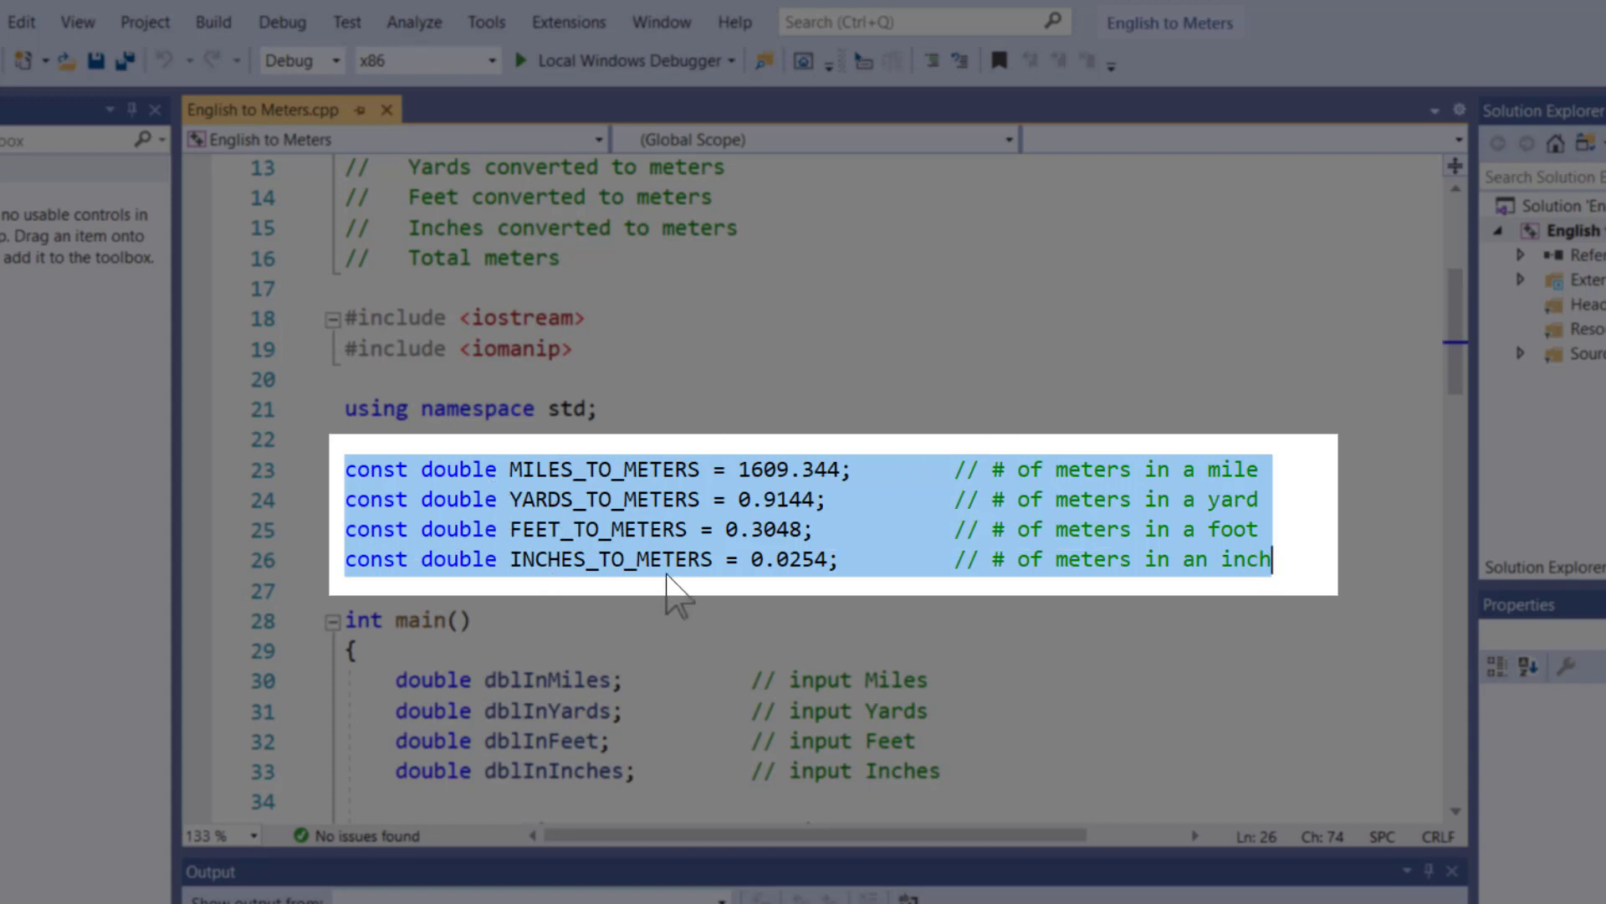
{"action": "mouse_move", "coordinate": [569, 594]}
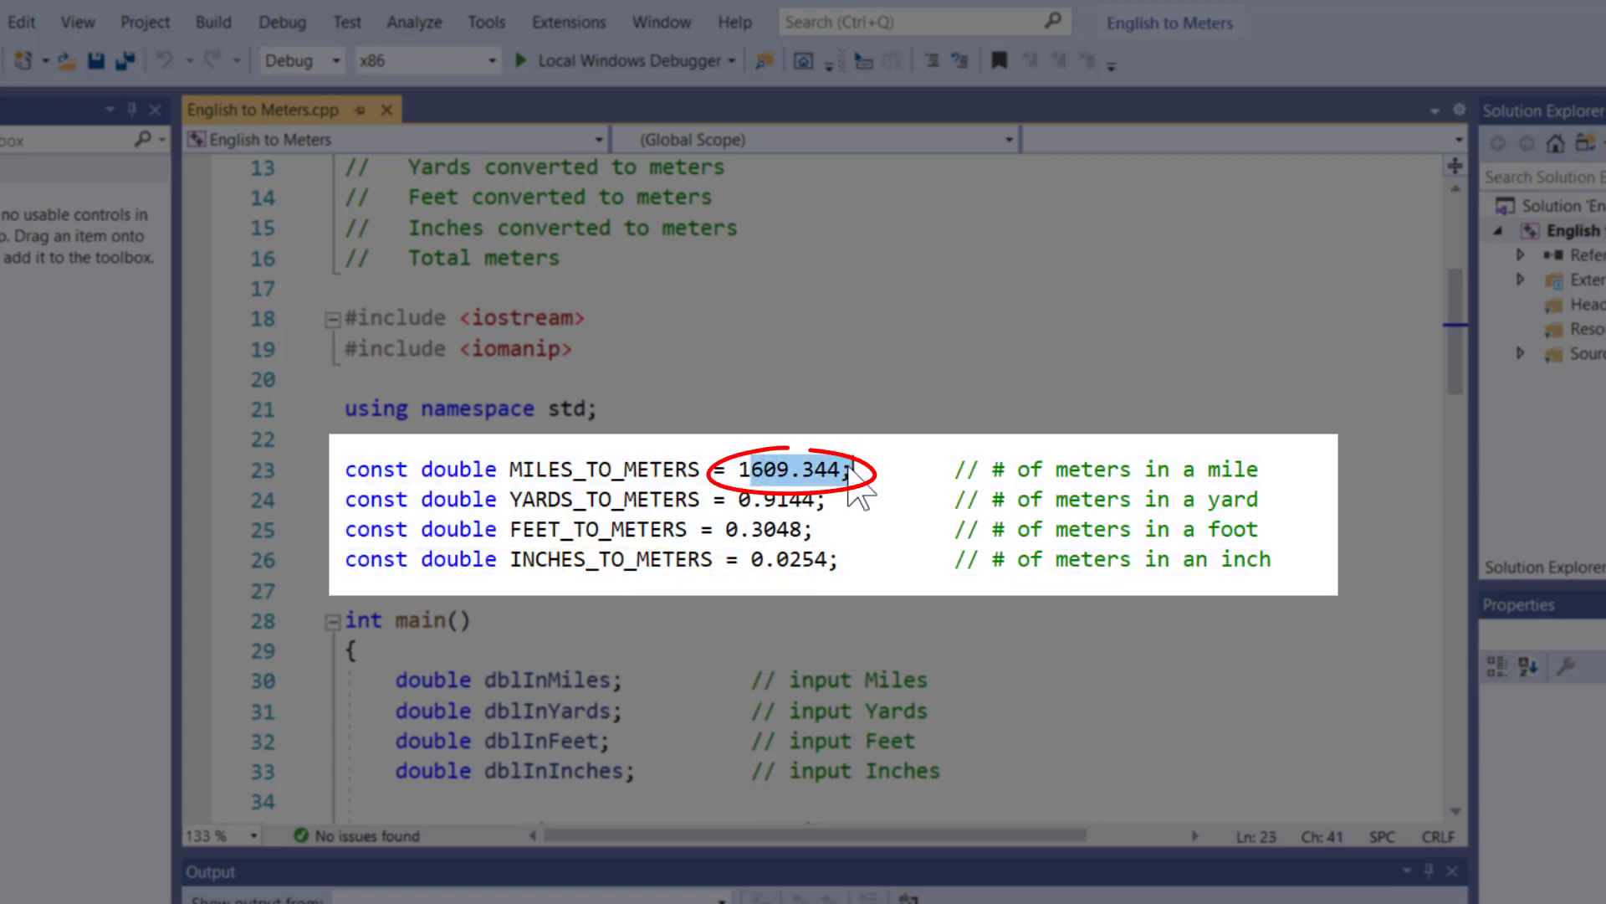
{"action": "left_click", "coordinate": [748, 469]}
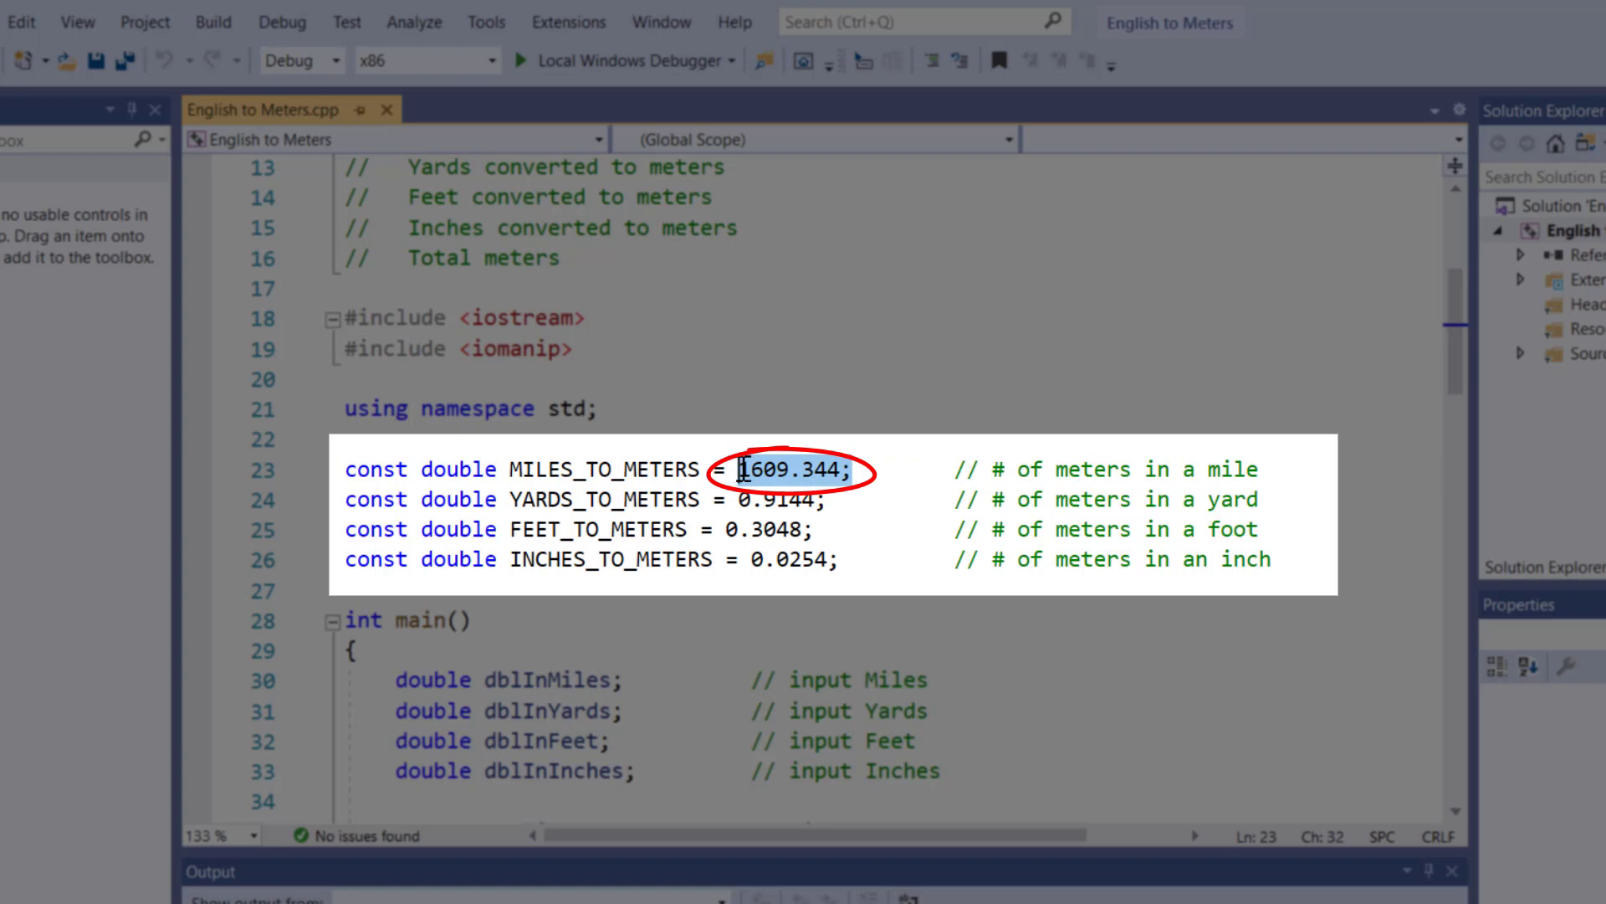
{"action": "mouse_move", "coordinate": [846, 529]}
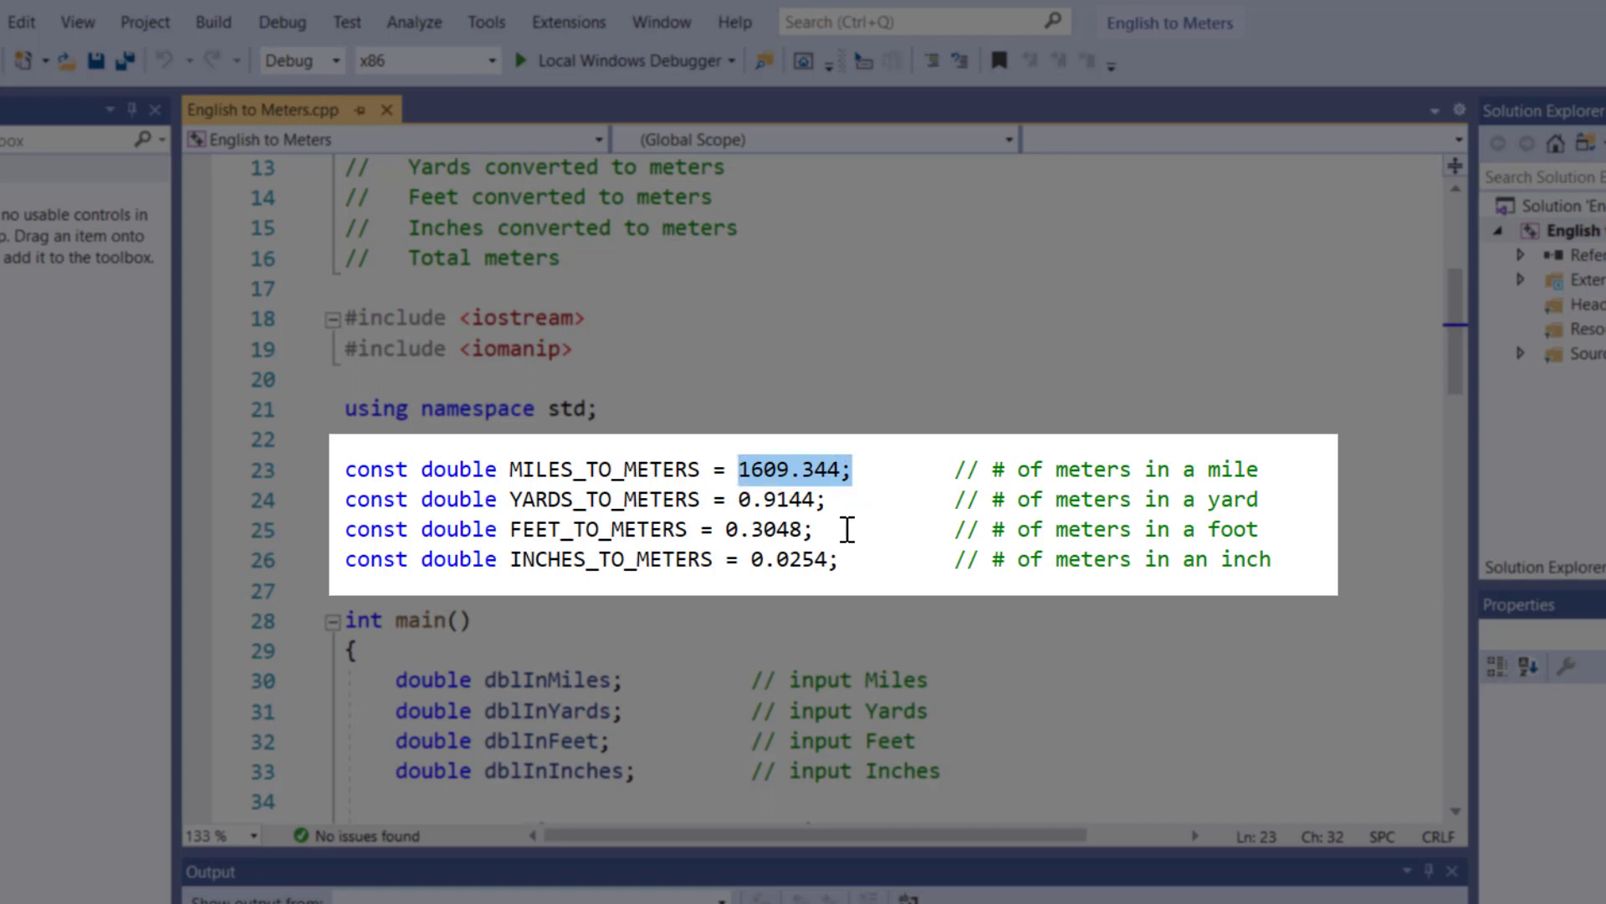
{"action": "left_click", "coordinate": [905, 499]}
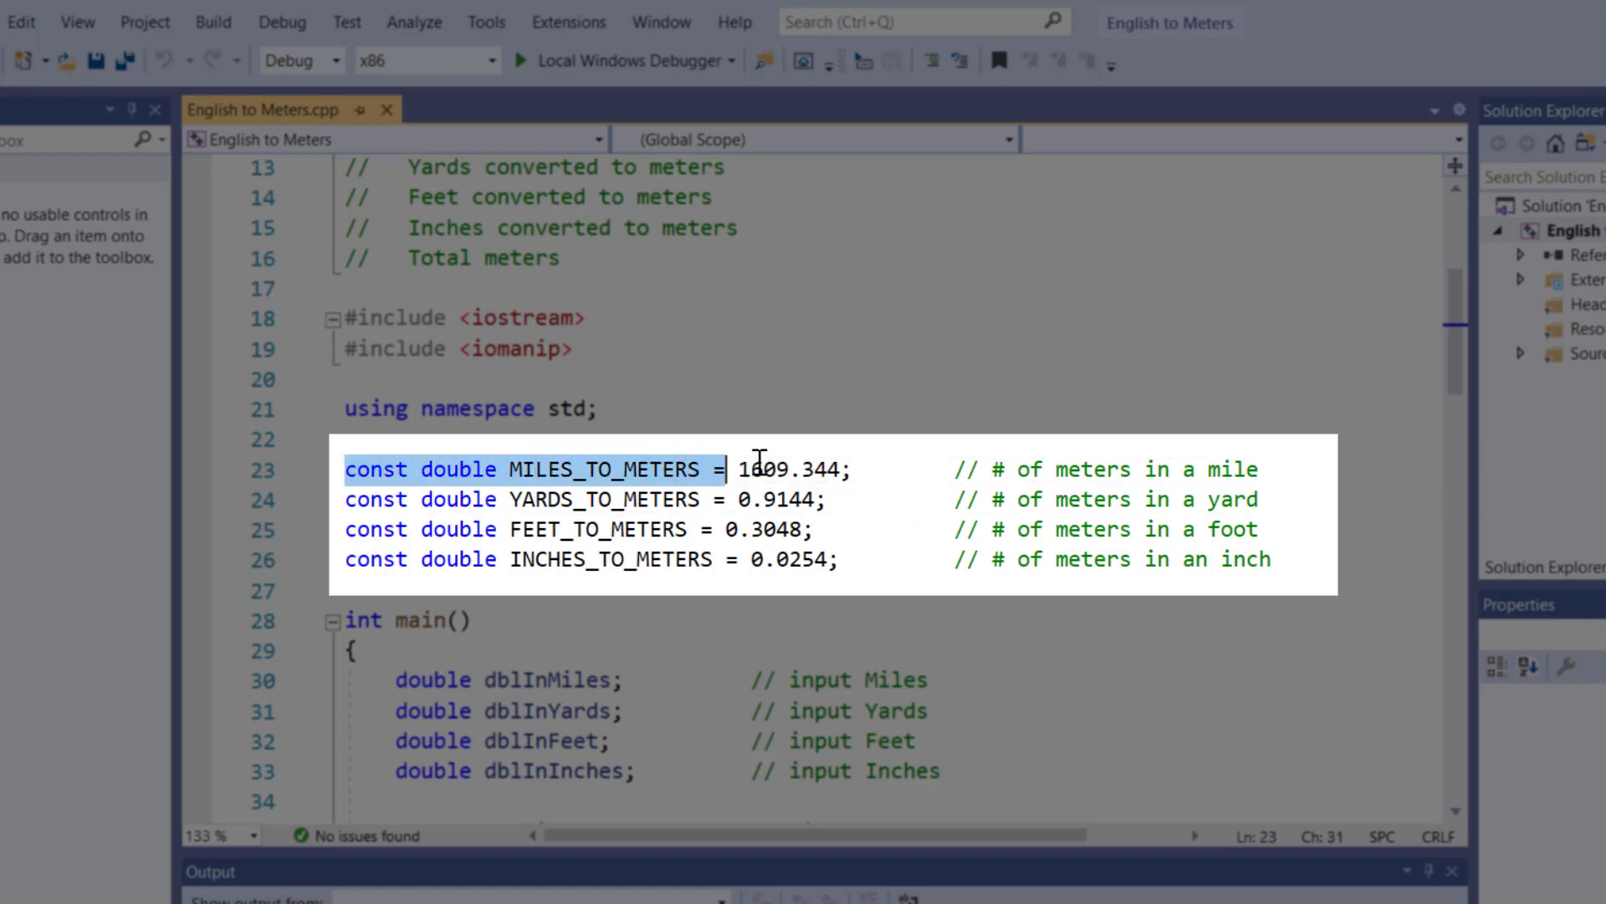
{"action": "left_click", "coordinate": [863, 469]}
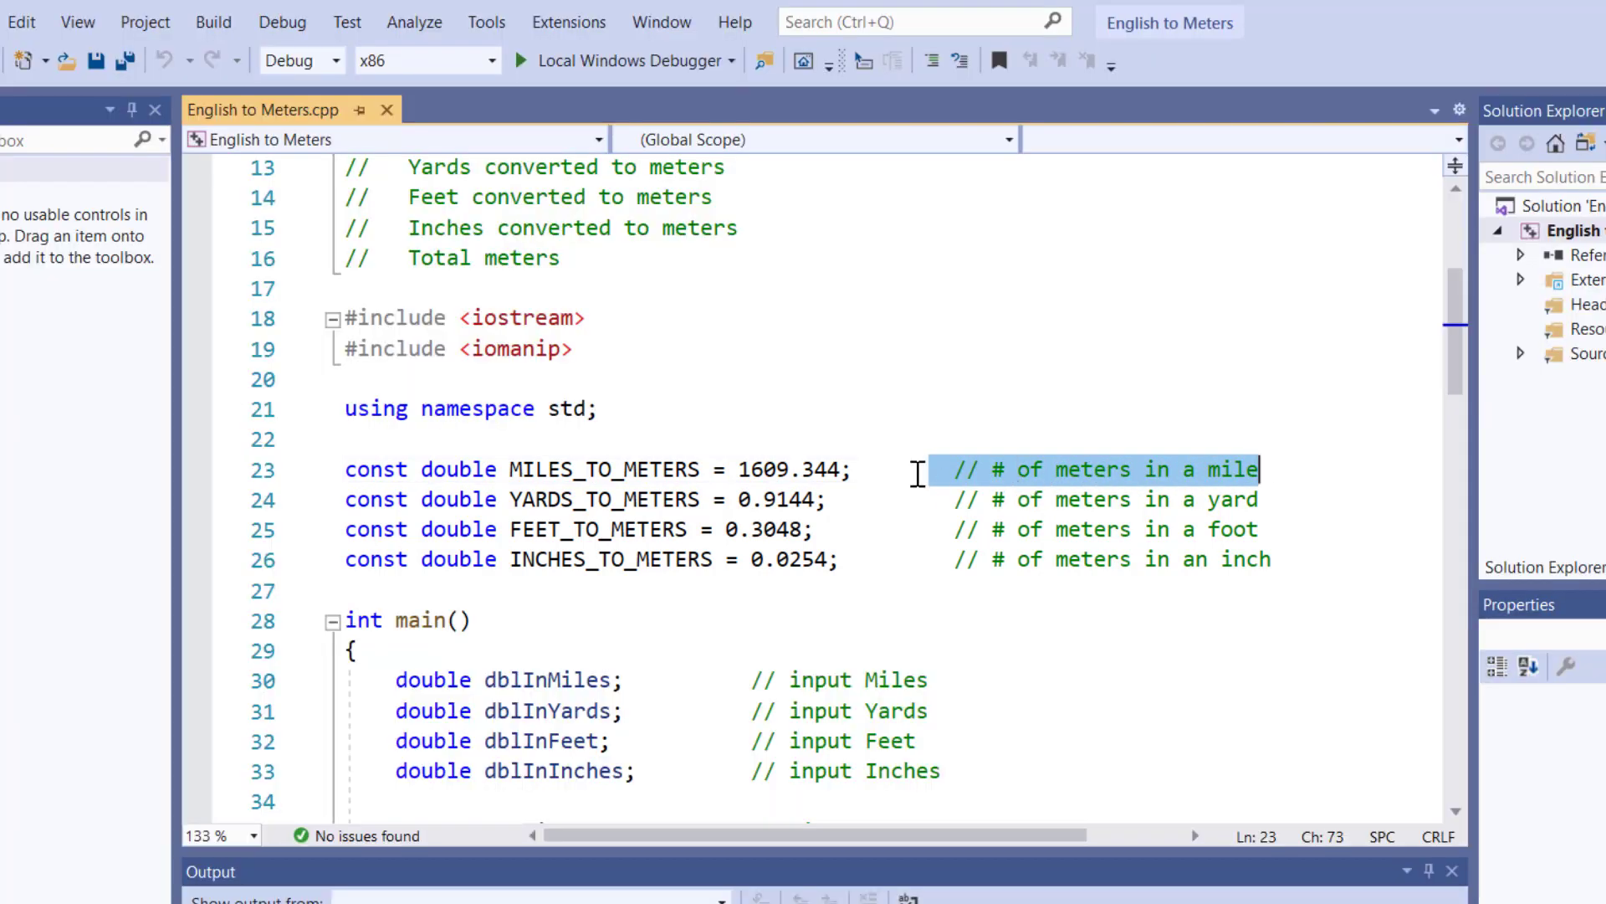
{"action": "left_click", "coordinate": [743, 500]}
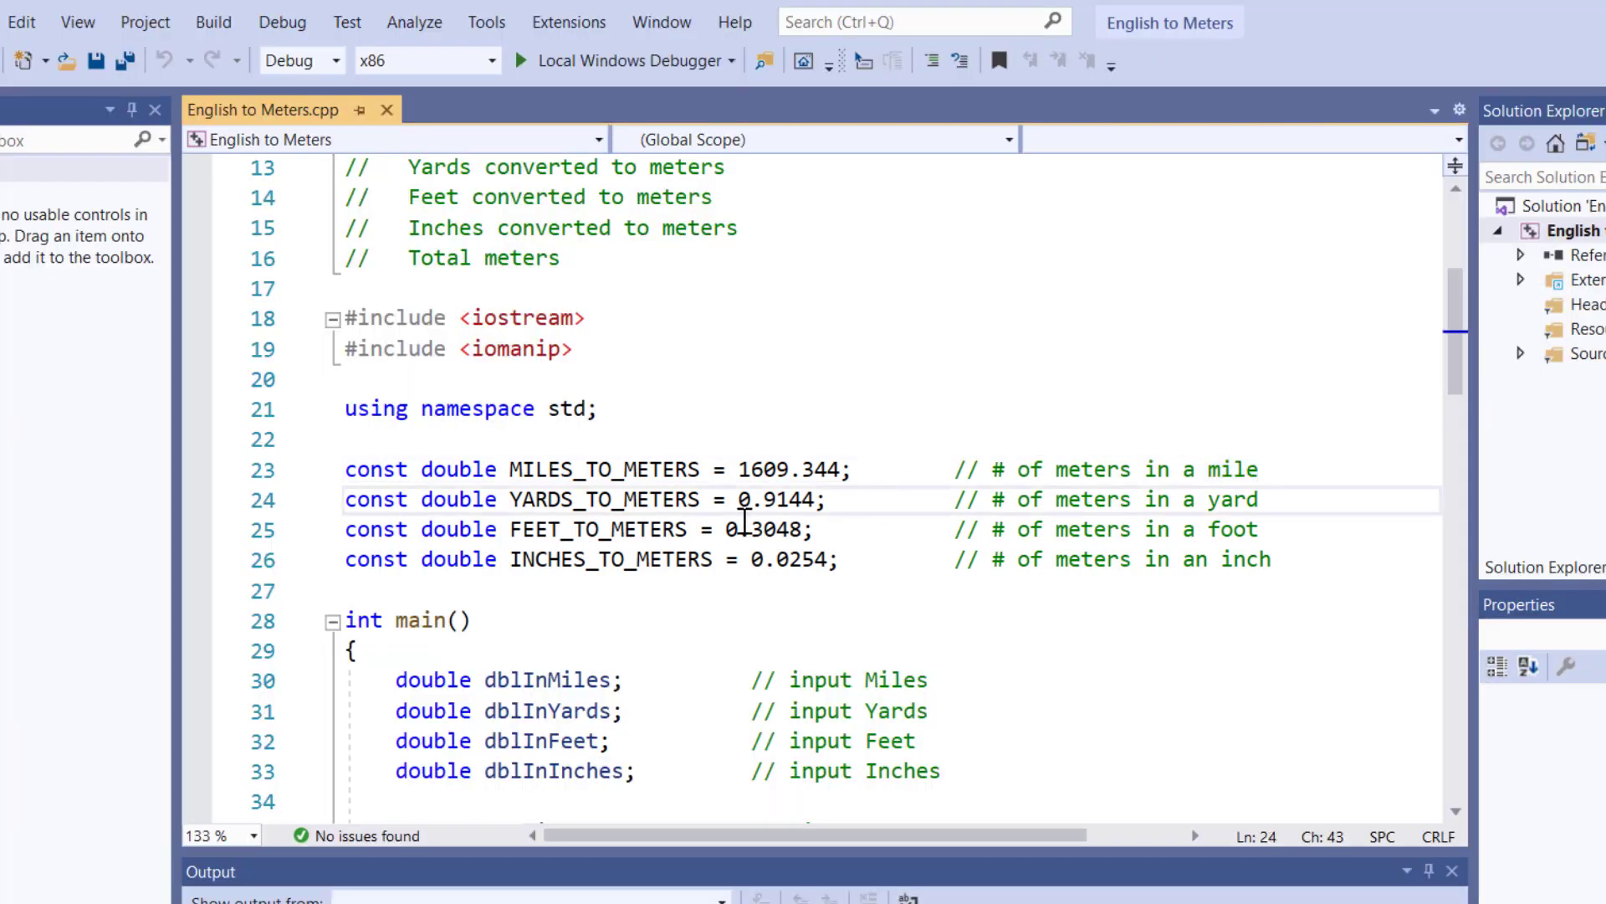
- Scroll down to main's four input double variables for miles, yards, feet and inches
{"action": "scroll", "scroll_direction": "down", "scroll_amount": 3}
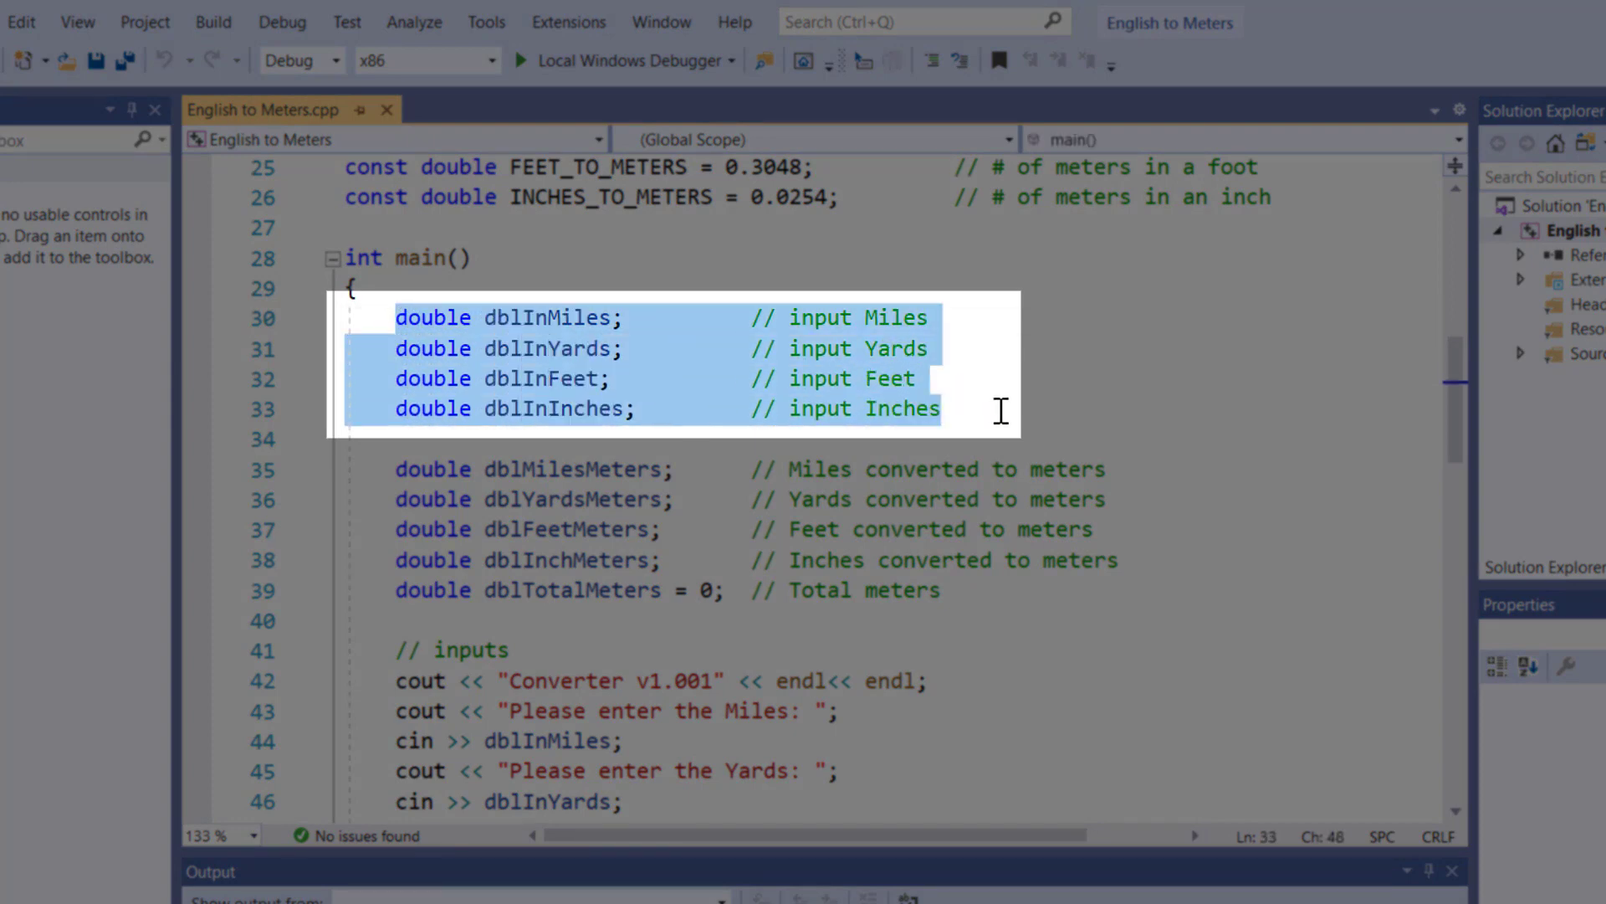
{"action": "mouse_move", "coordinate": [733, 387]}
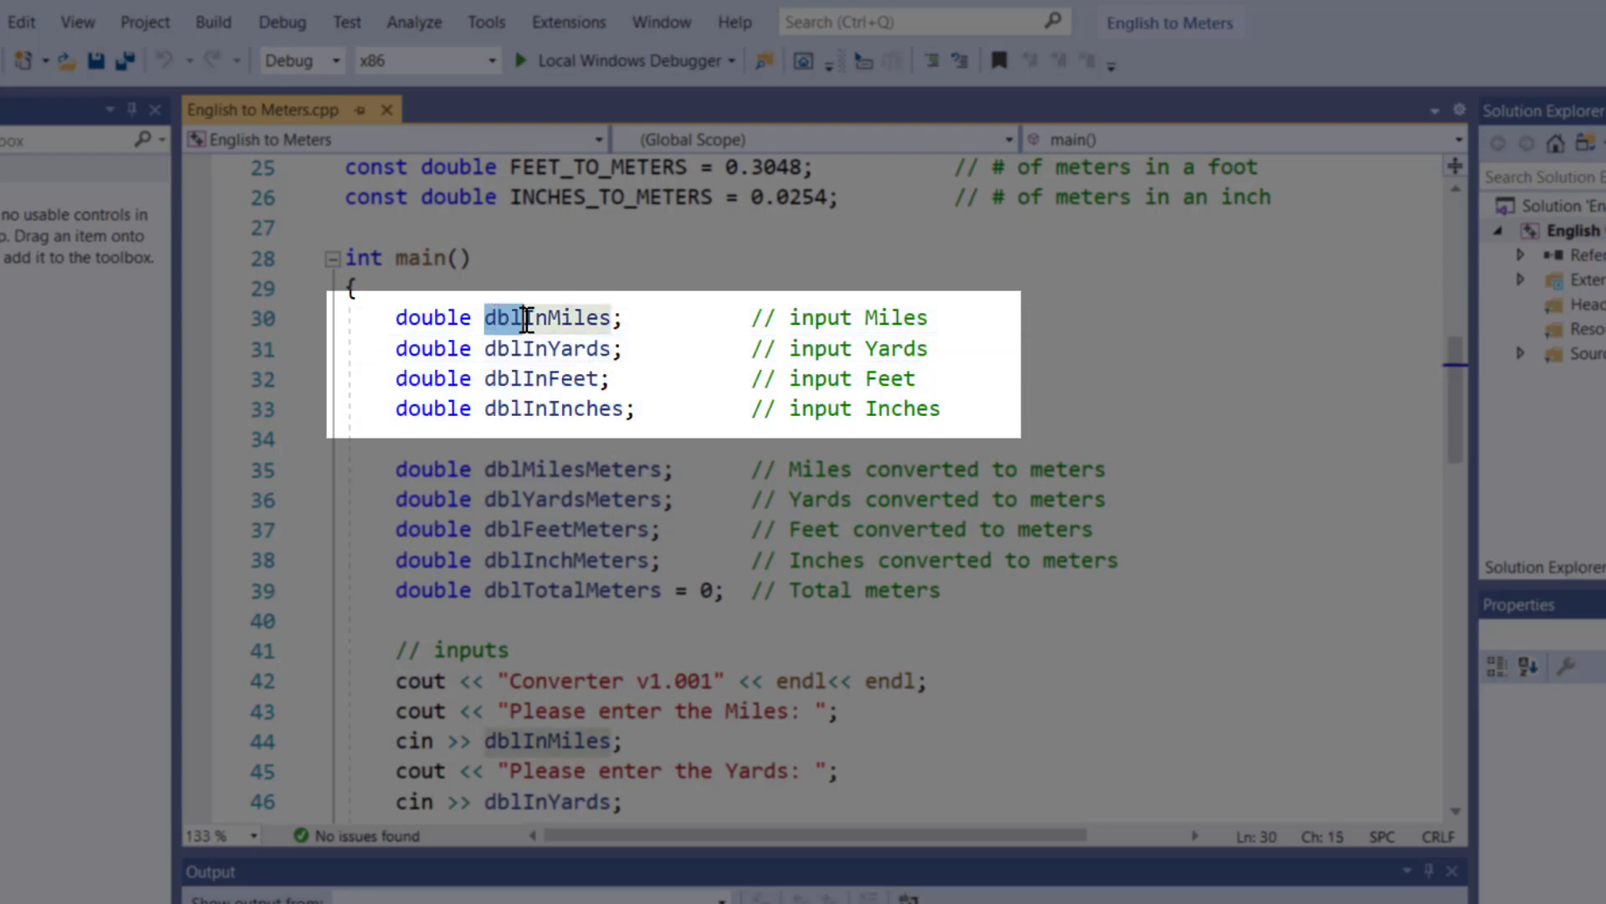
{"action": "mouse_move", "coordinate": [550, 392]}
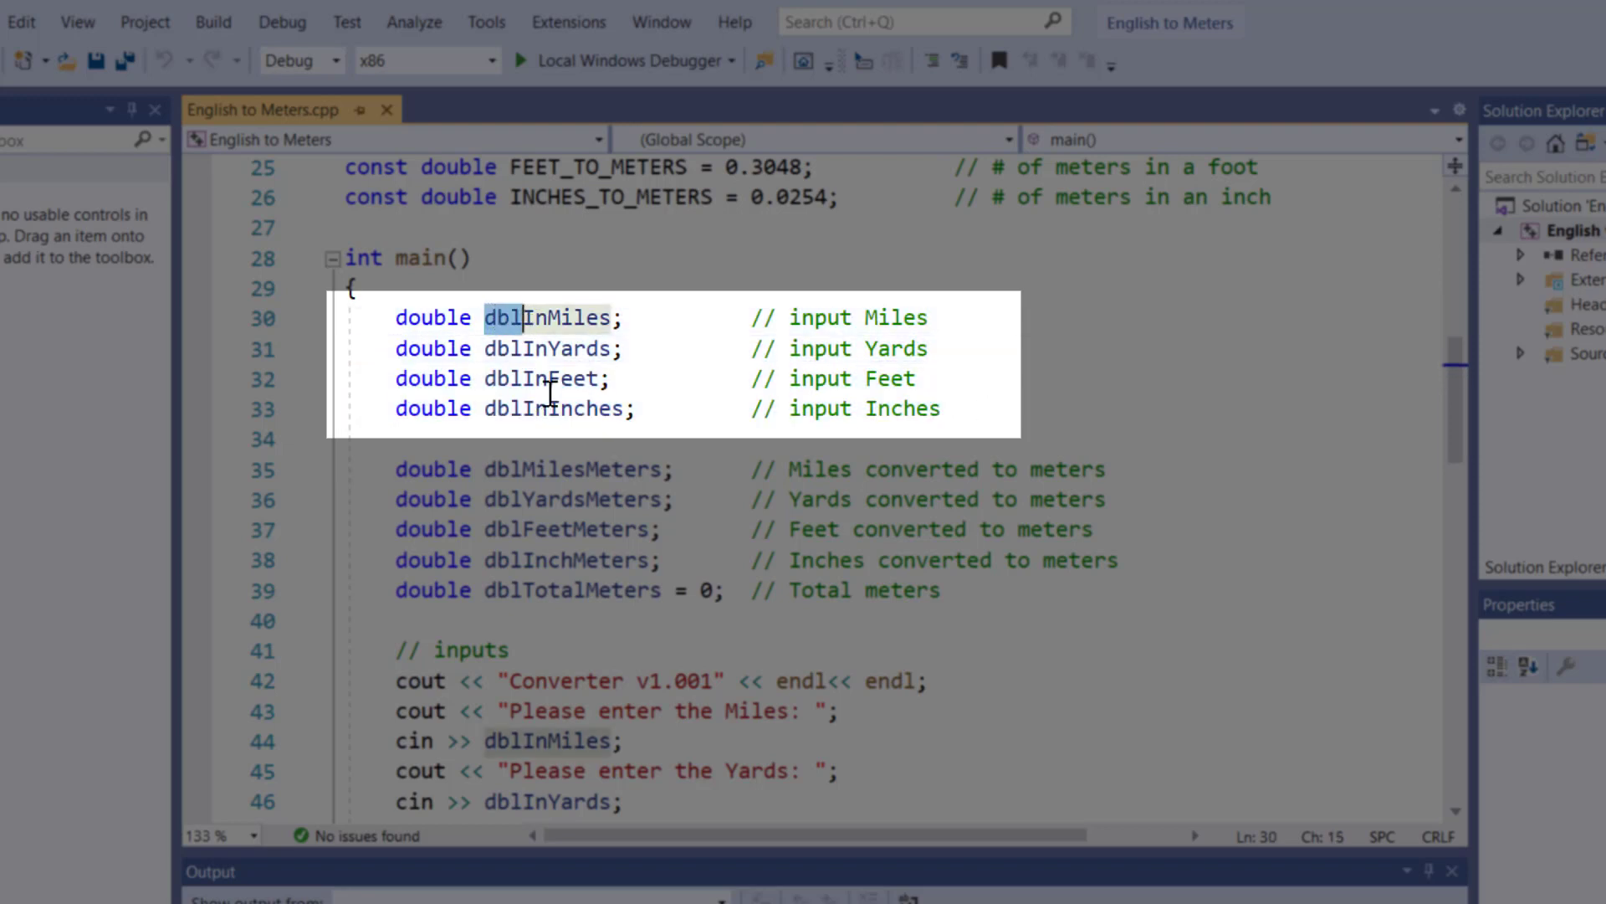
{"action": "mouse_move", "coordinate": [548, 378]}
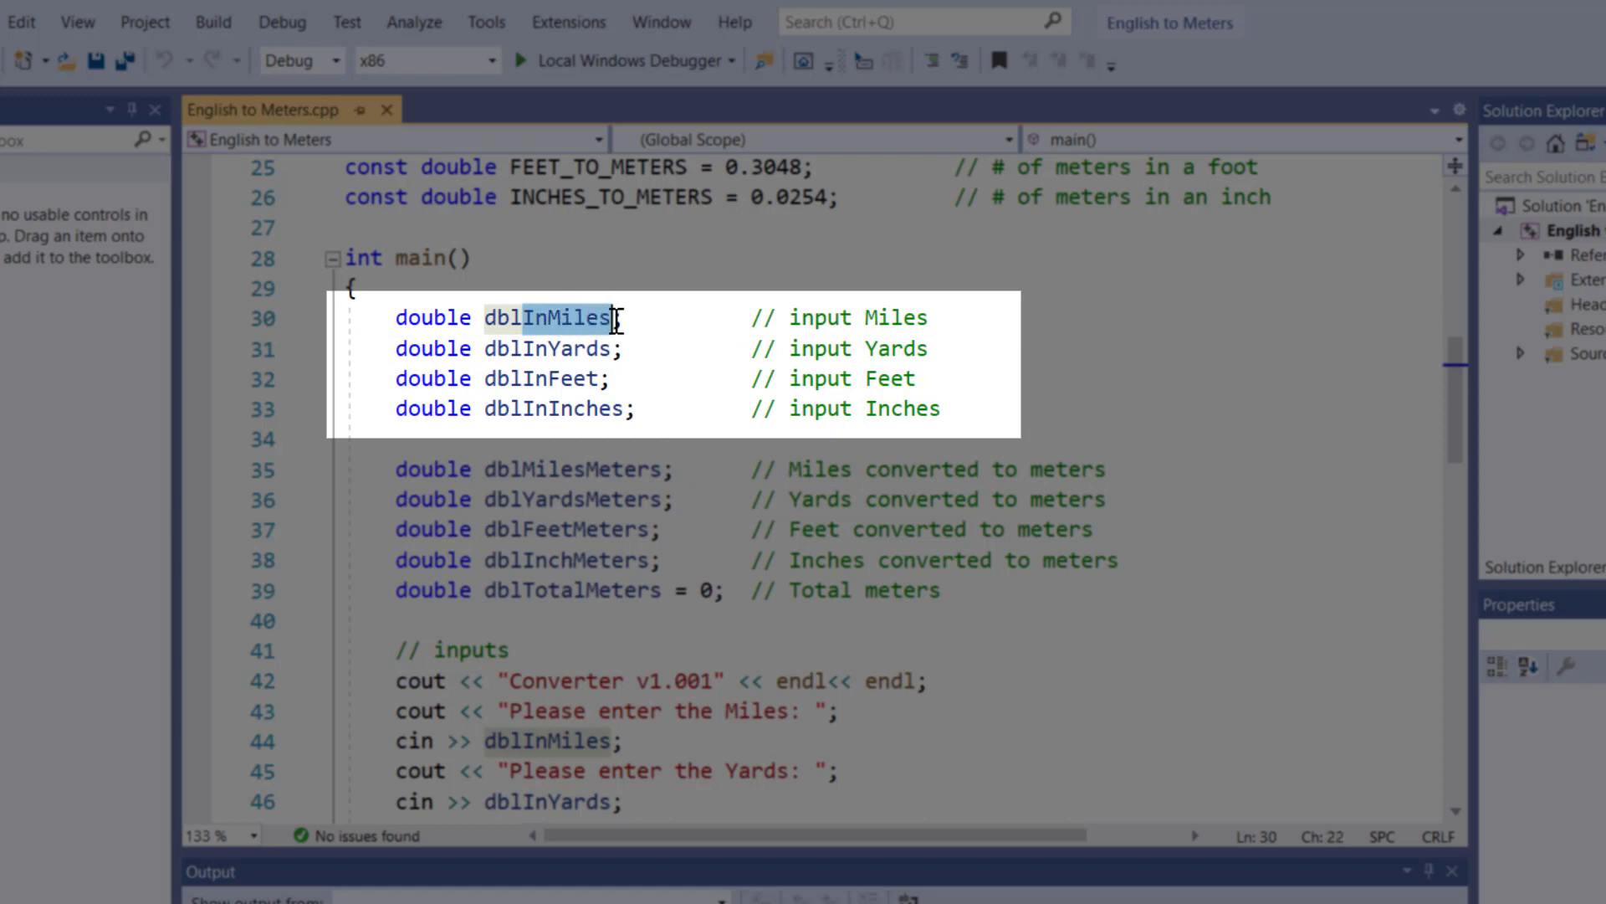
{"action": "mouse_move", "coordinate": [517, 348]}
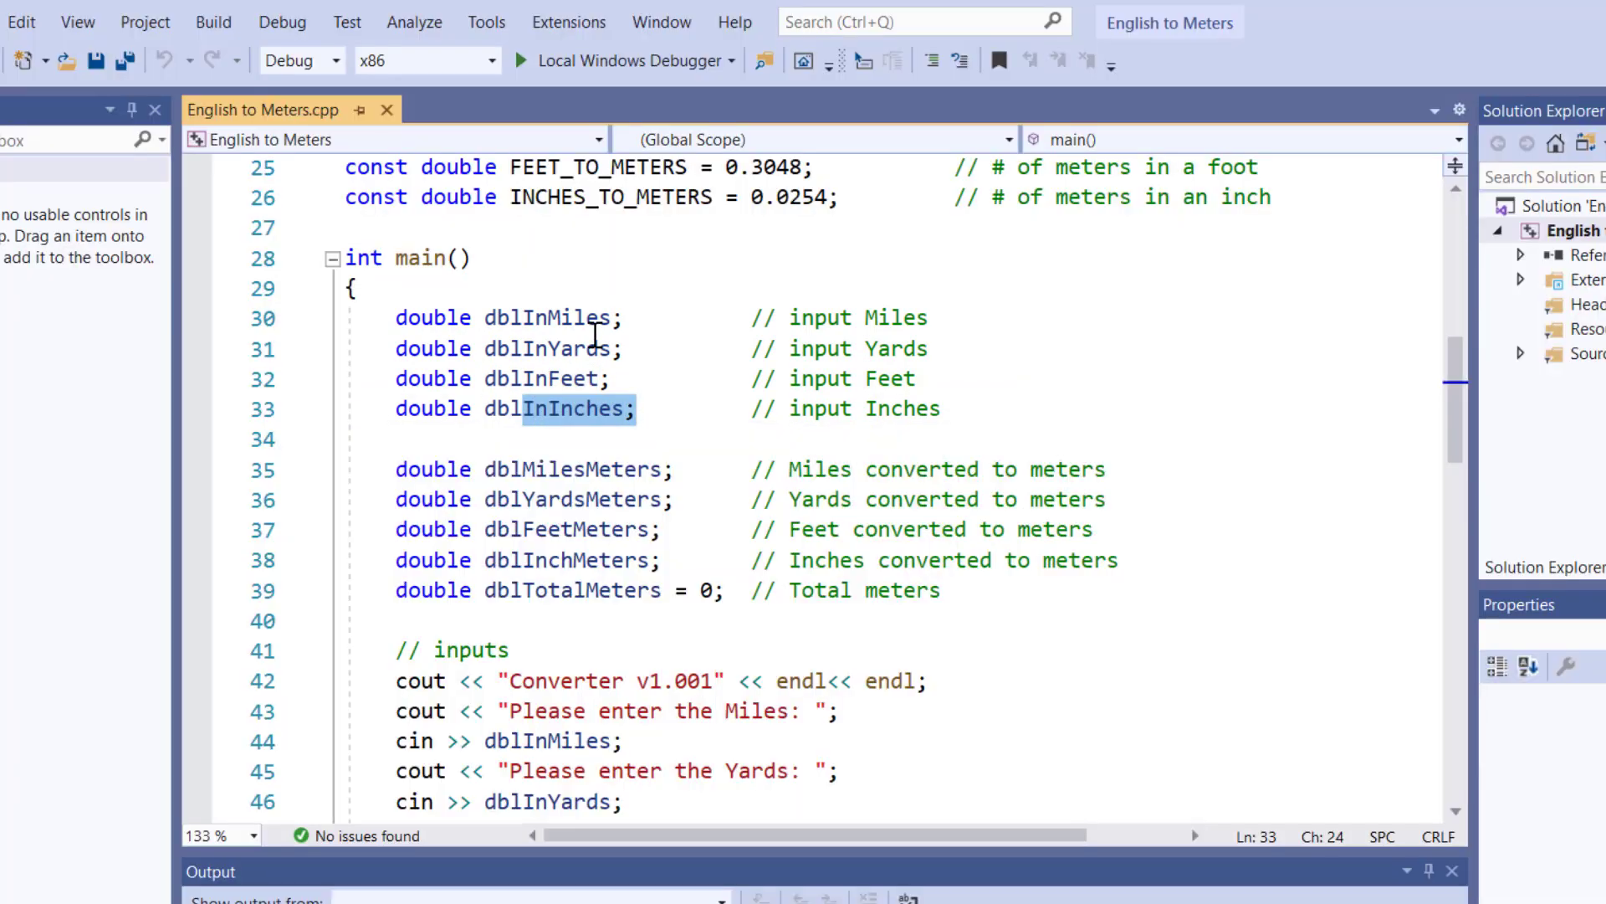
{"action": "mouse_move", "coordinate": [652, 297]}
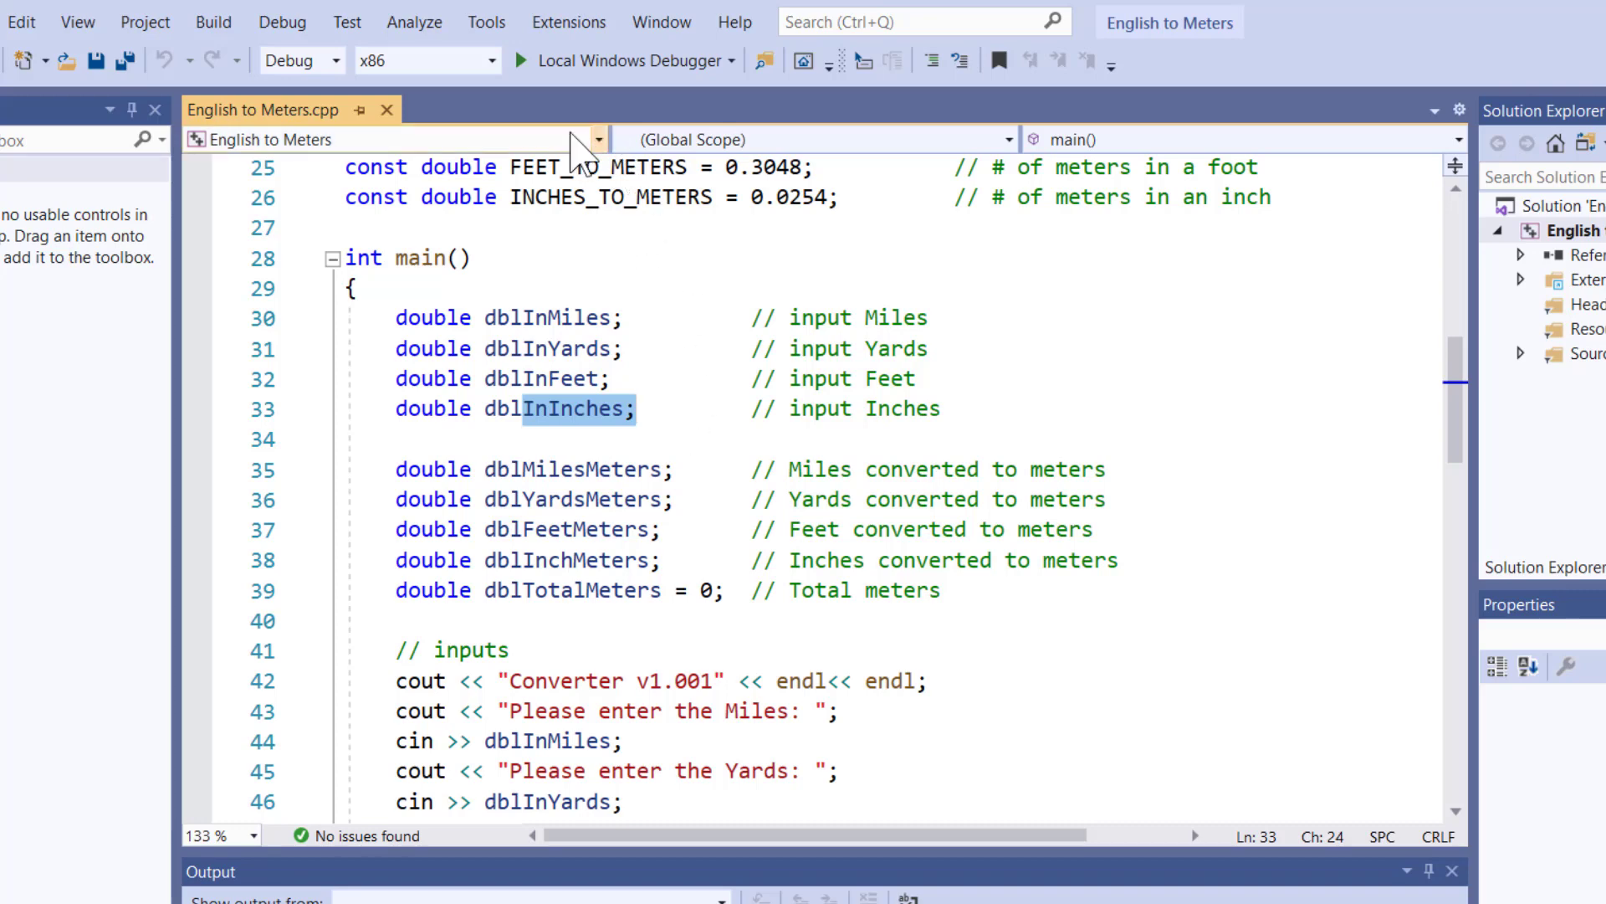
{"action": "mouse_move", "coordinate": [609, 60]}
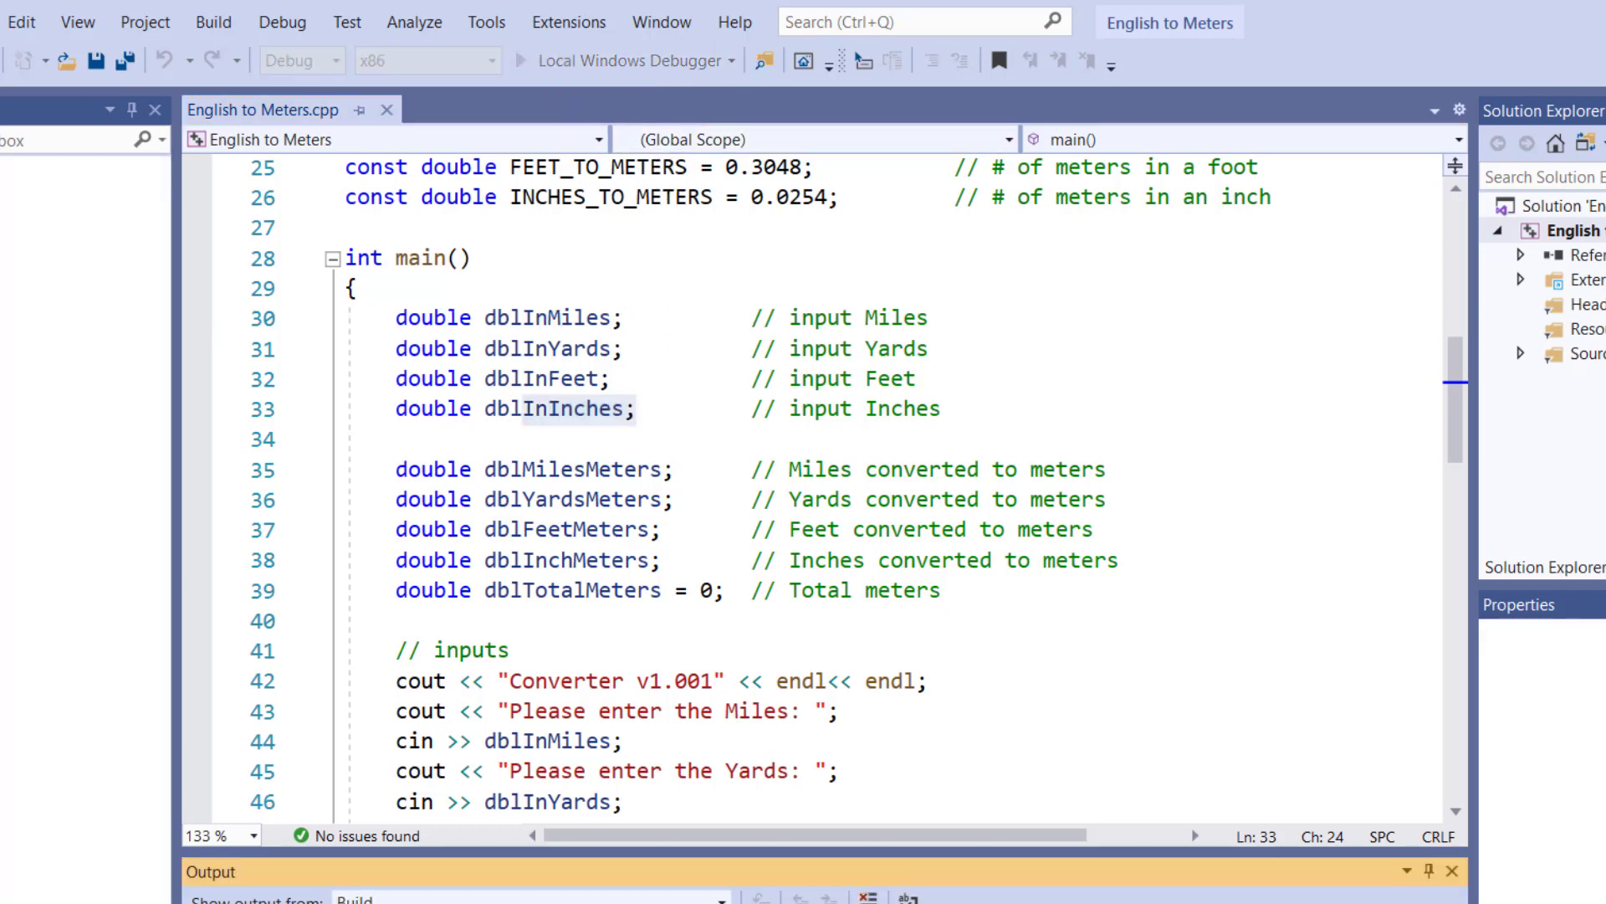
- Enter 3 miles, 105 yards, 235 feet and 11 inches in the console, totaling 4995.95 meters
{"action": "left_click", "coordinate": [532, 60]}
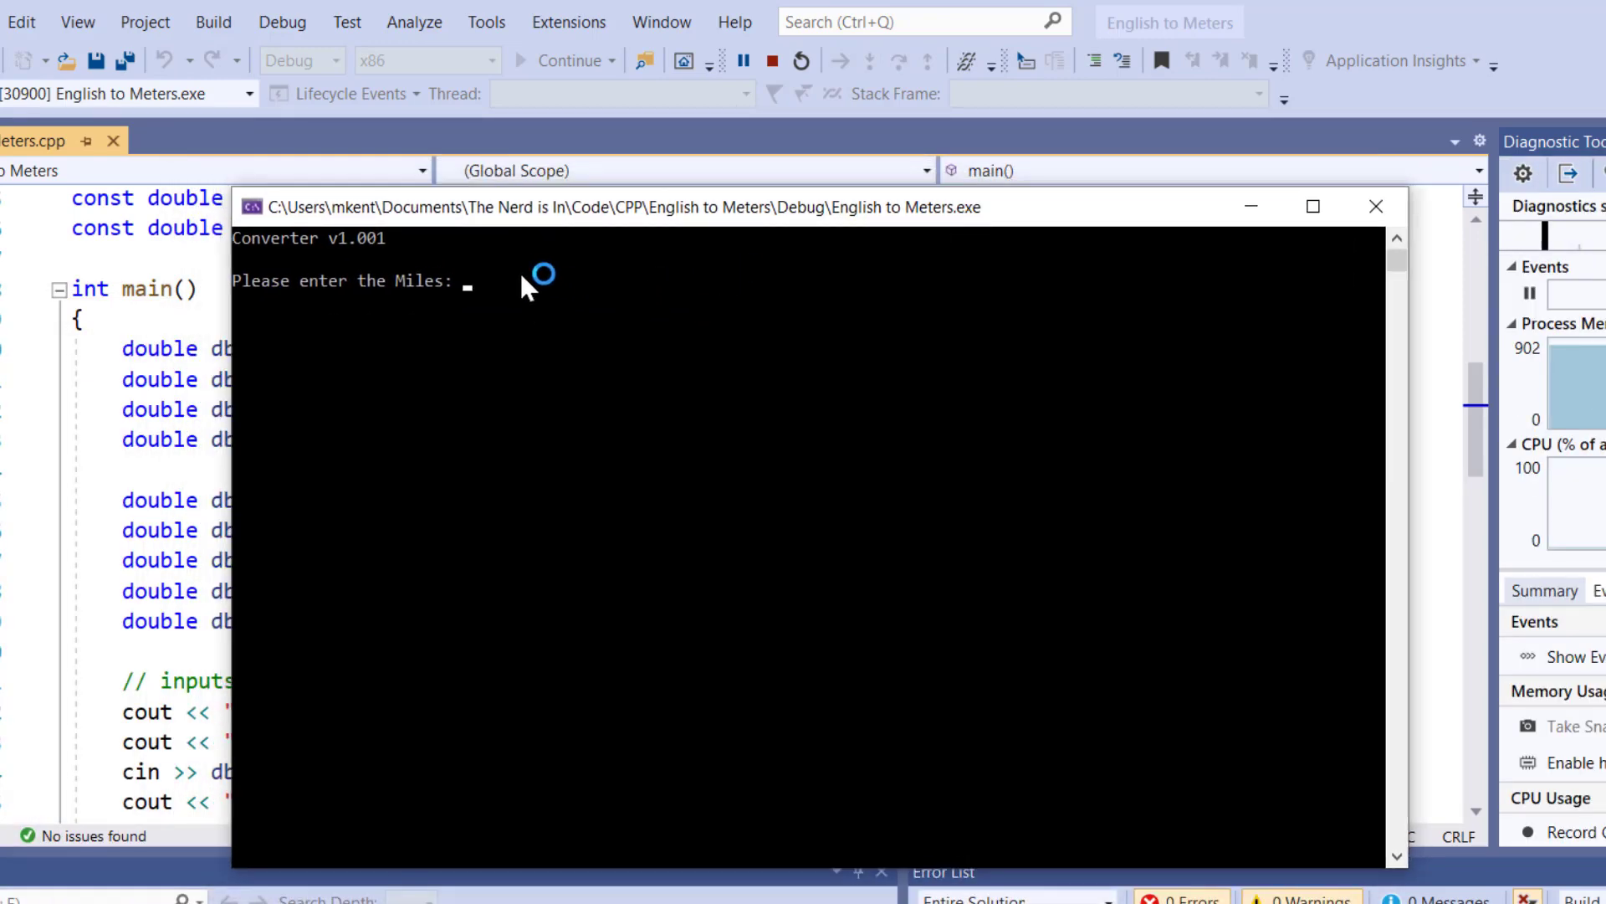
{"action": "type", "text": "3"}
{"action": "type", "text": "1"}
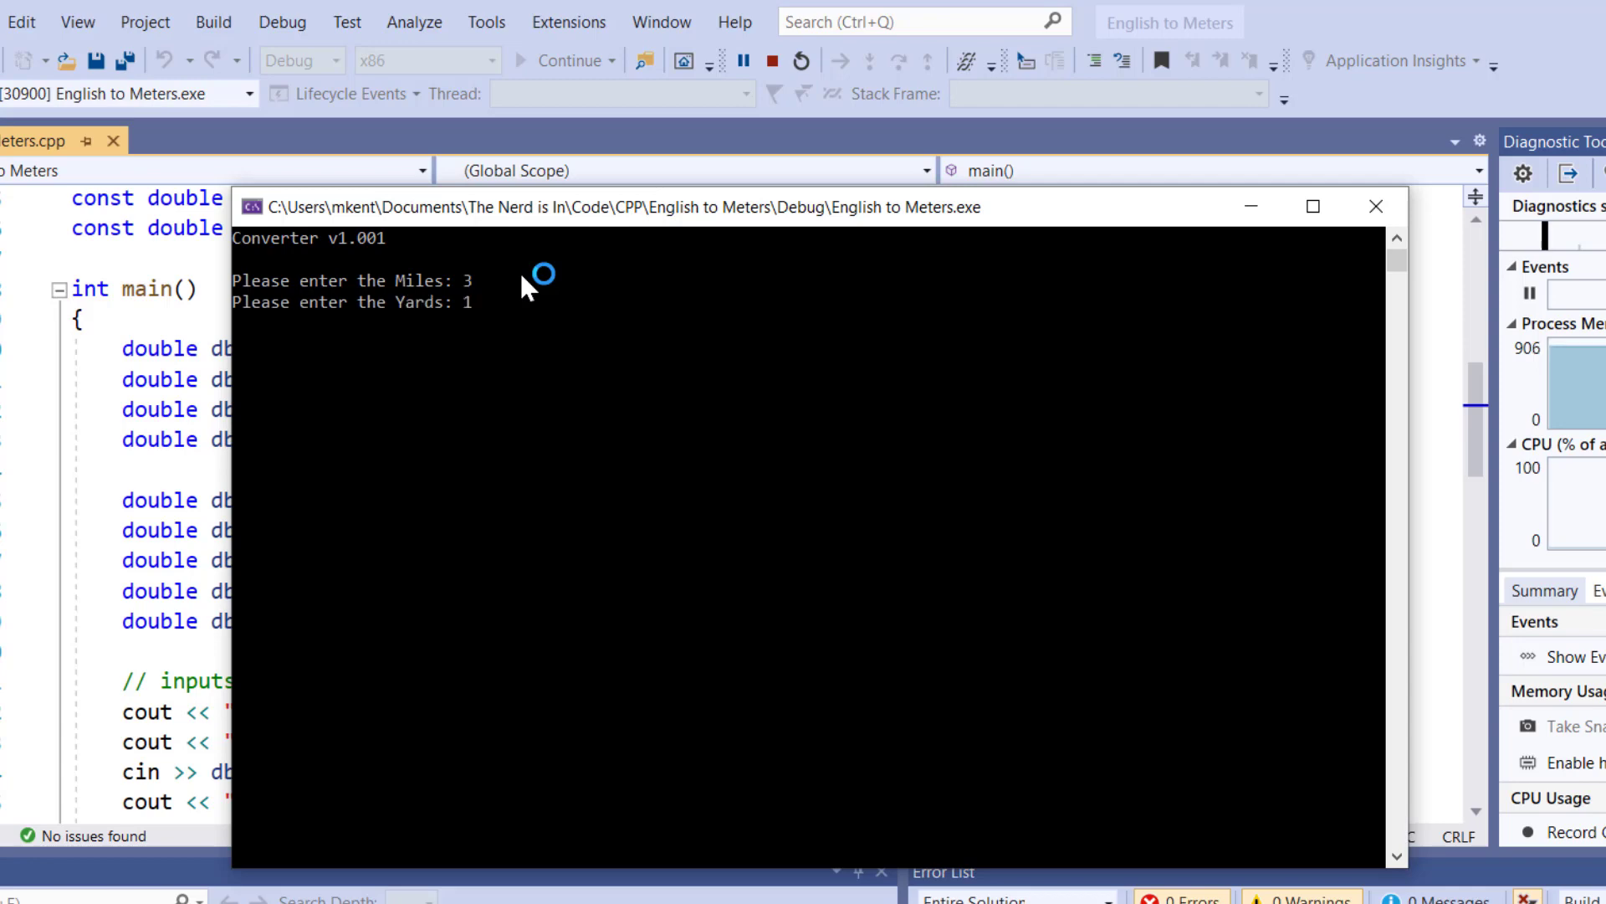
{"action": "type", "text": "05"}
{"action": "type", "text": "235"}
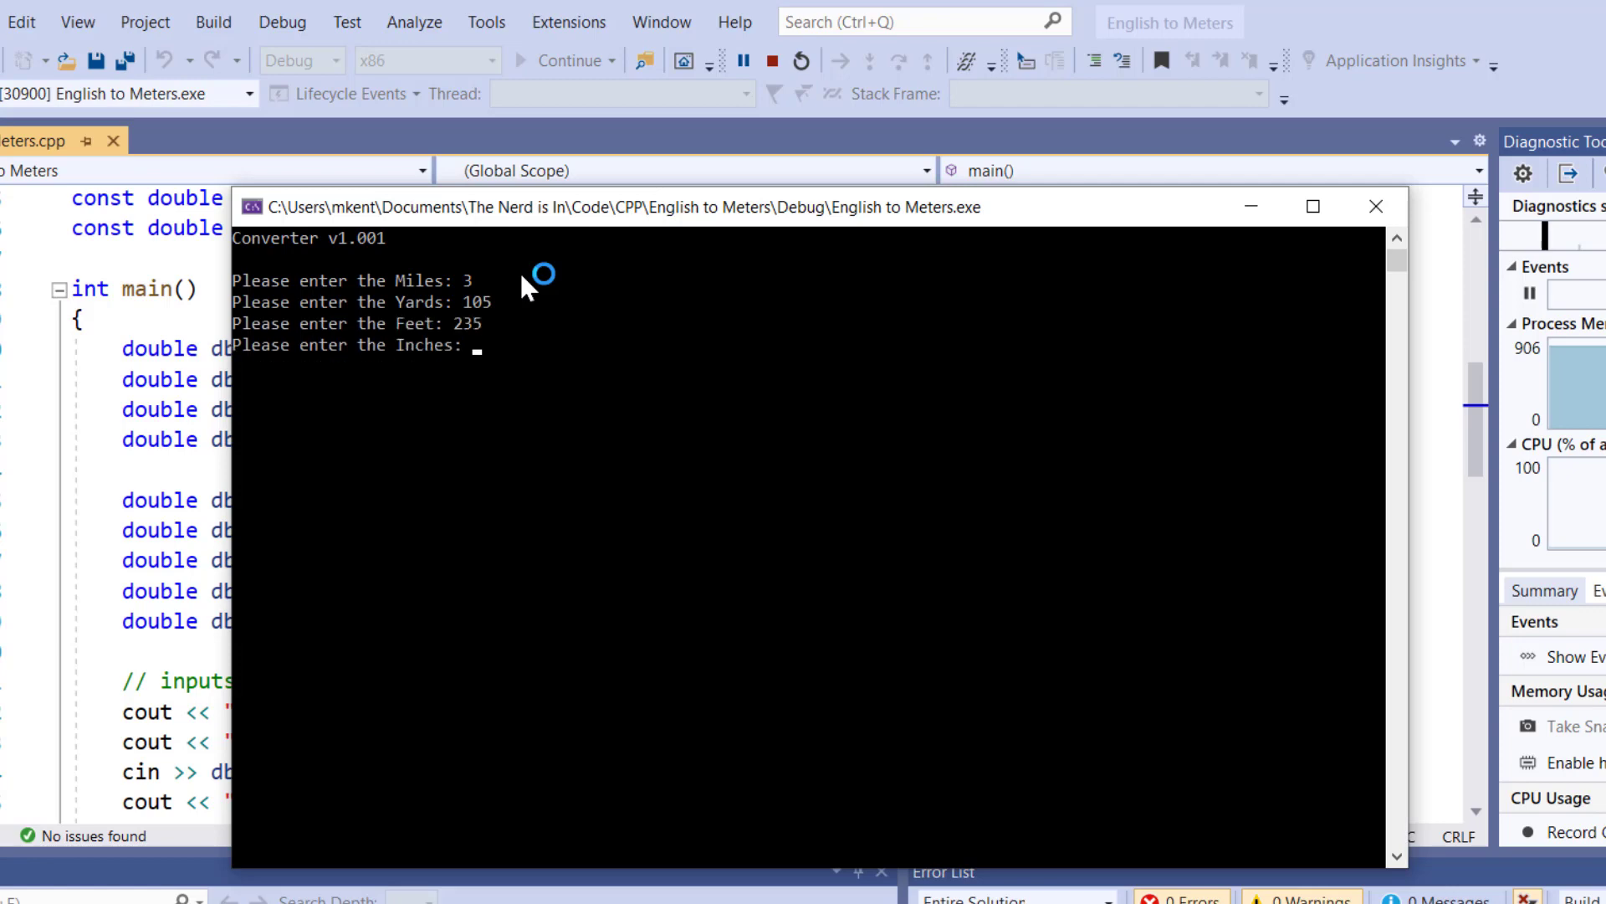
{"action": "type", "text": "11"}
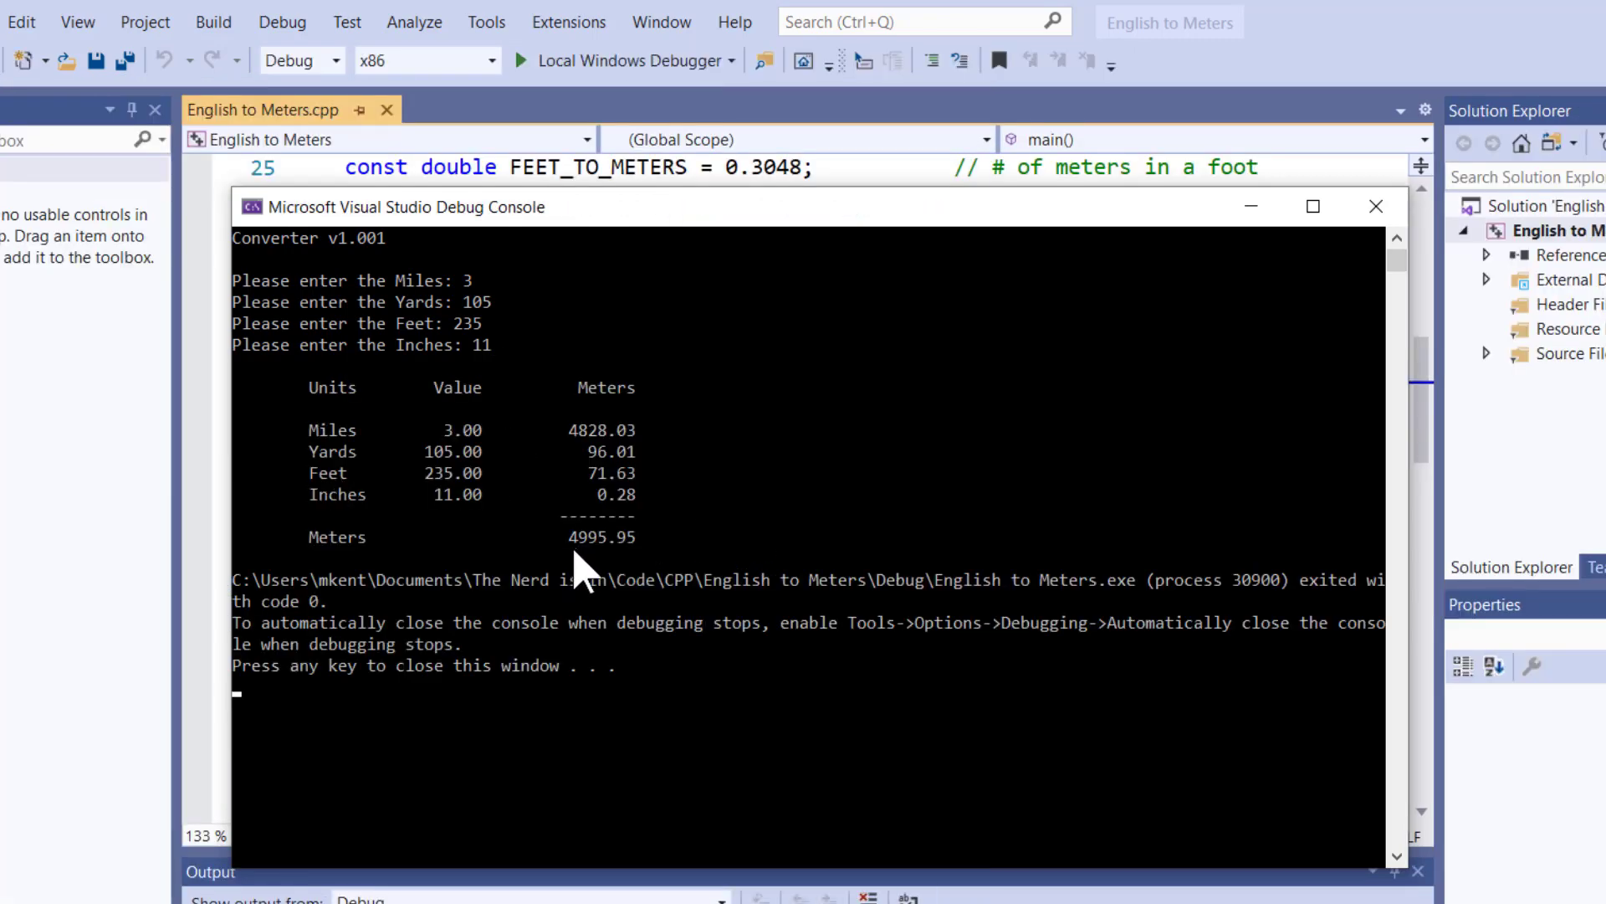
{"action": "mouse_move", "coordinate": [599, 569]}
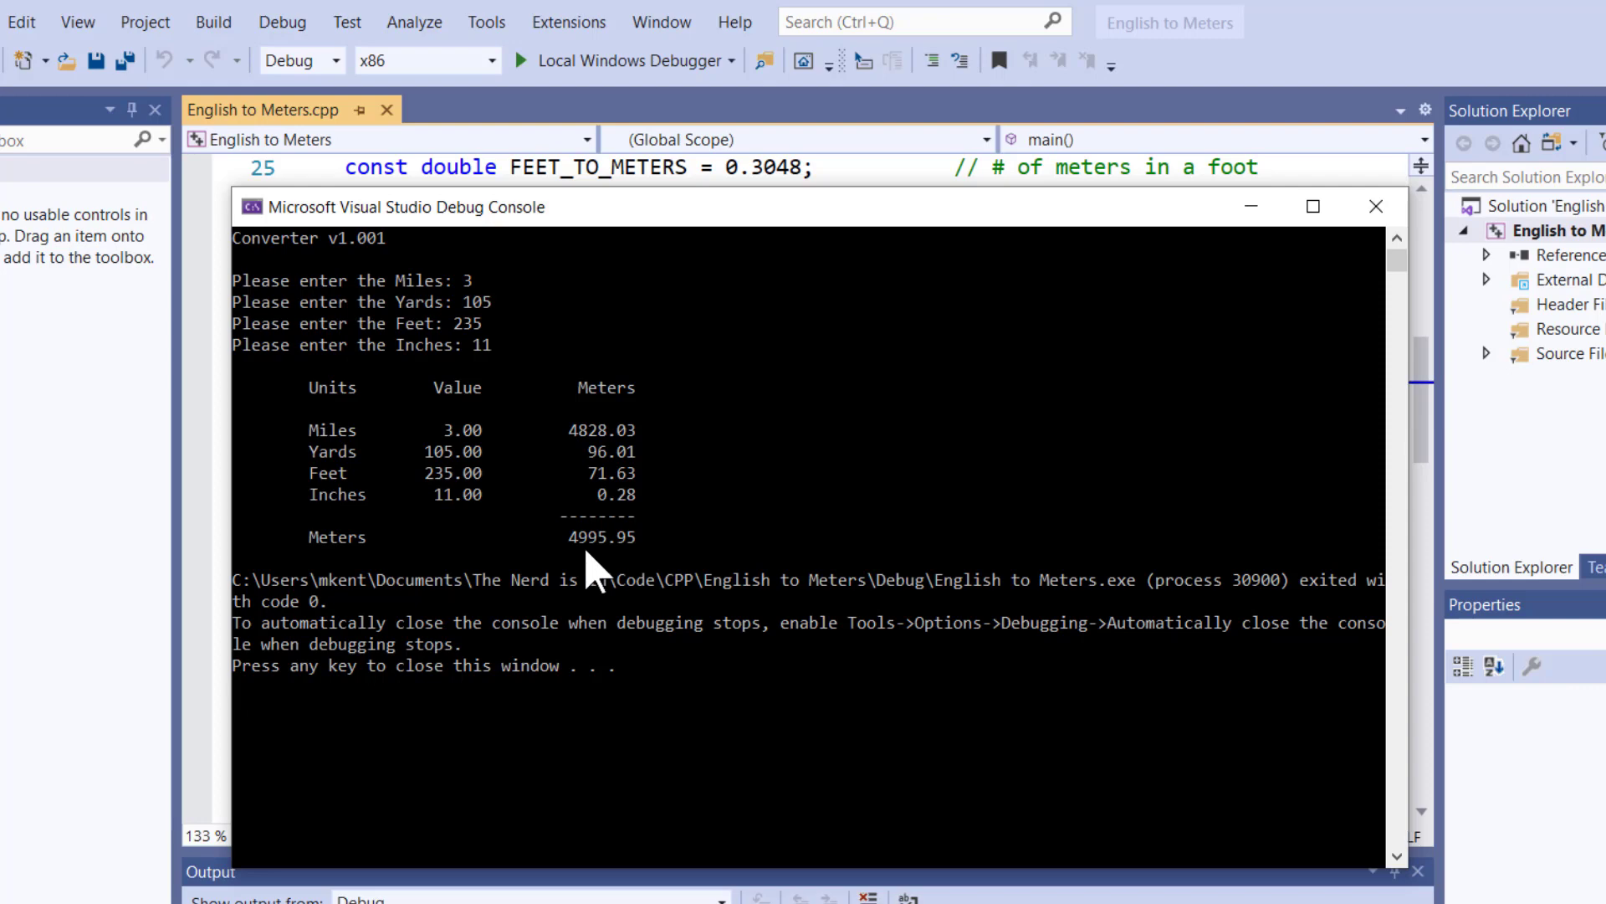
{"action": "mouse_move", "coordinate": [403, 425]}
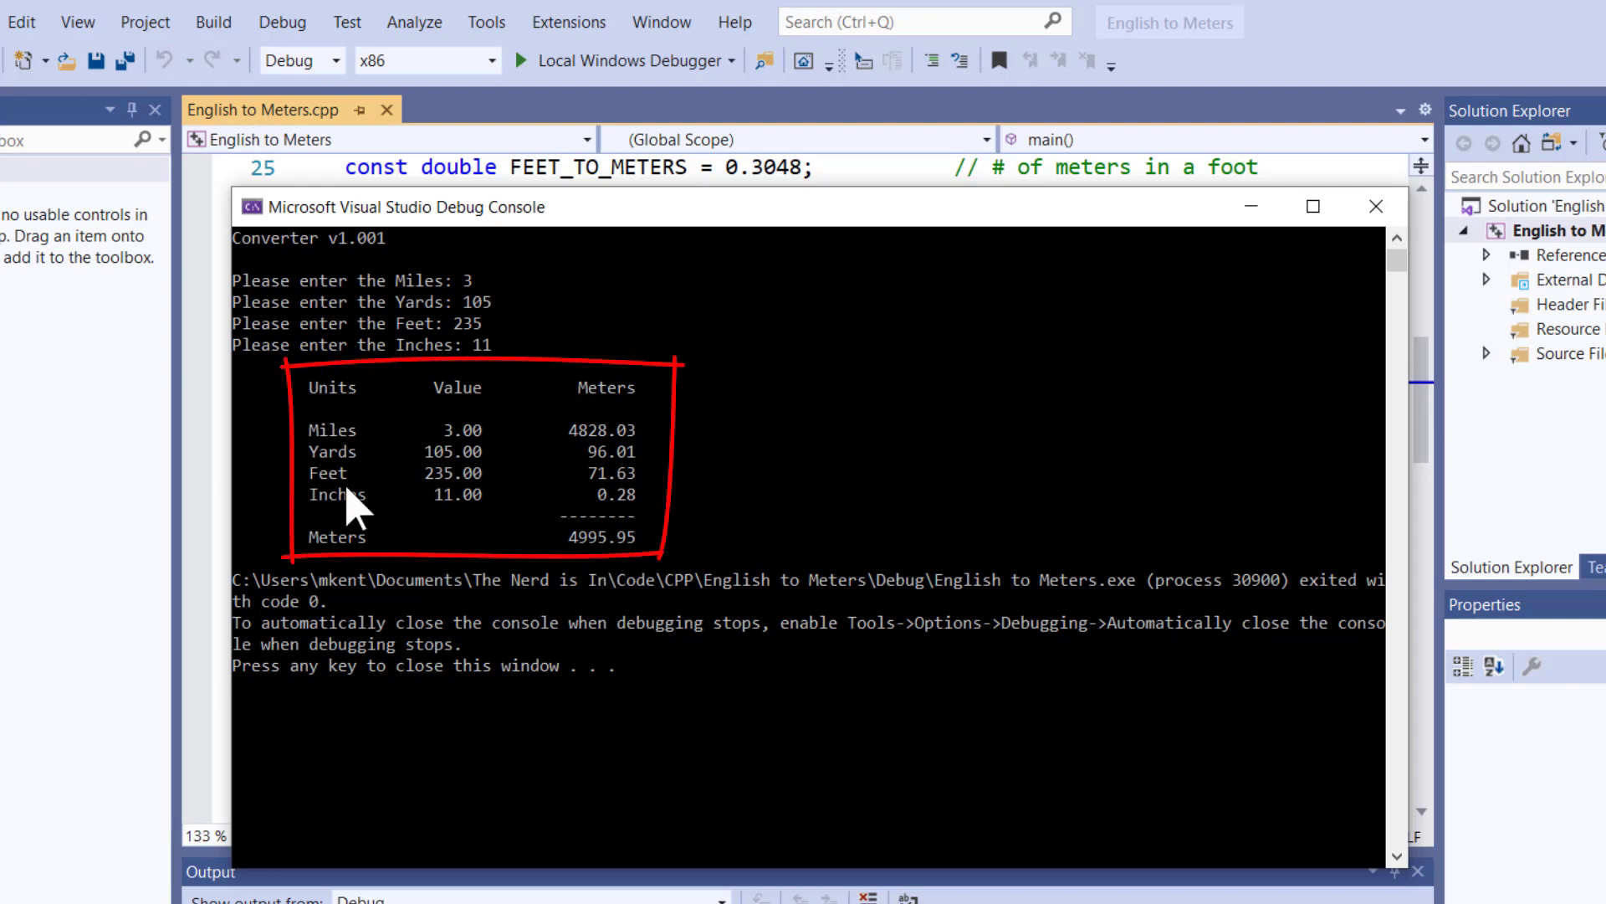
{"action": "mouse_move", "coordinate": [604, 563]}
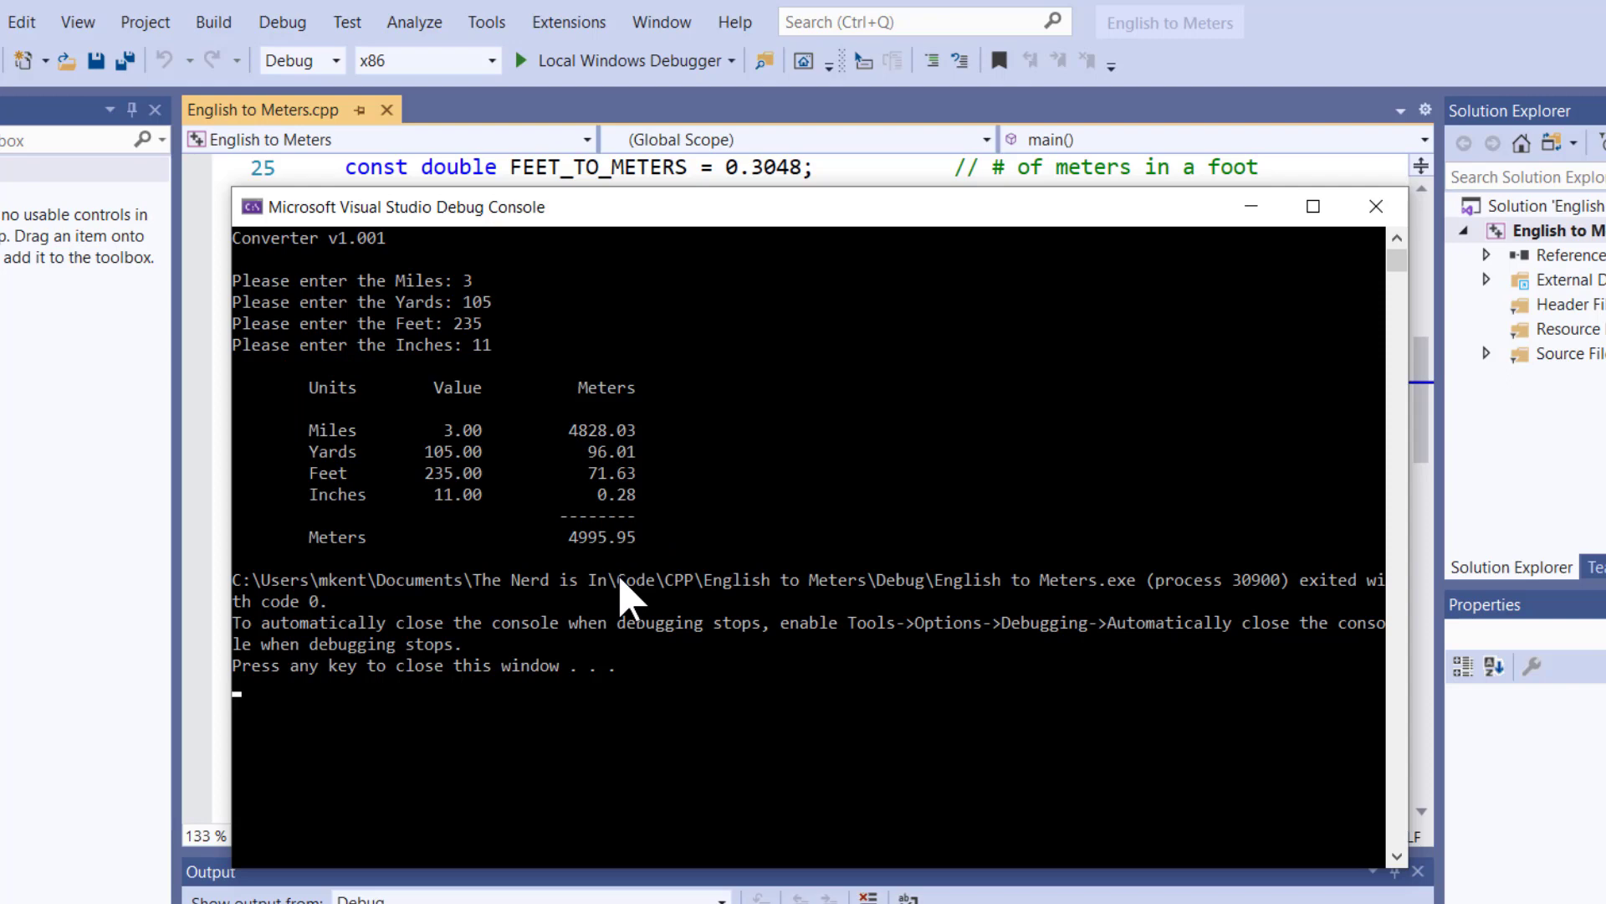
{"action": "mouse_move", "coordinate": [490, 441]}
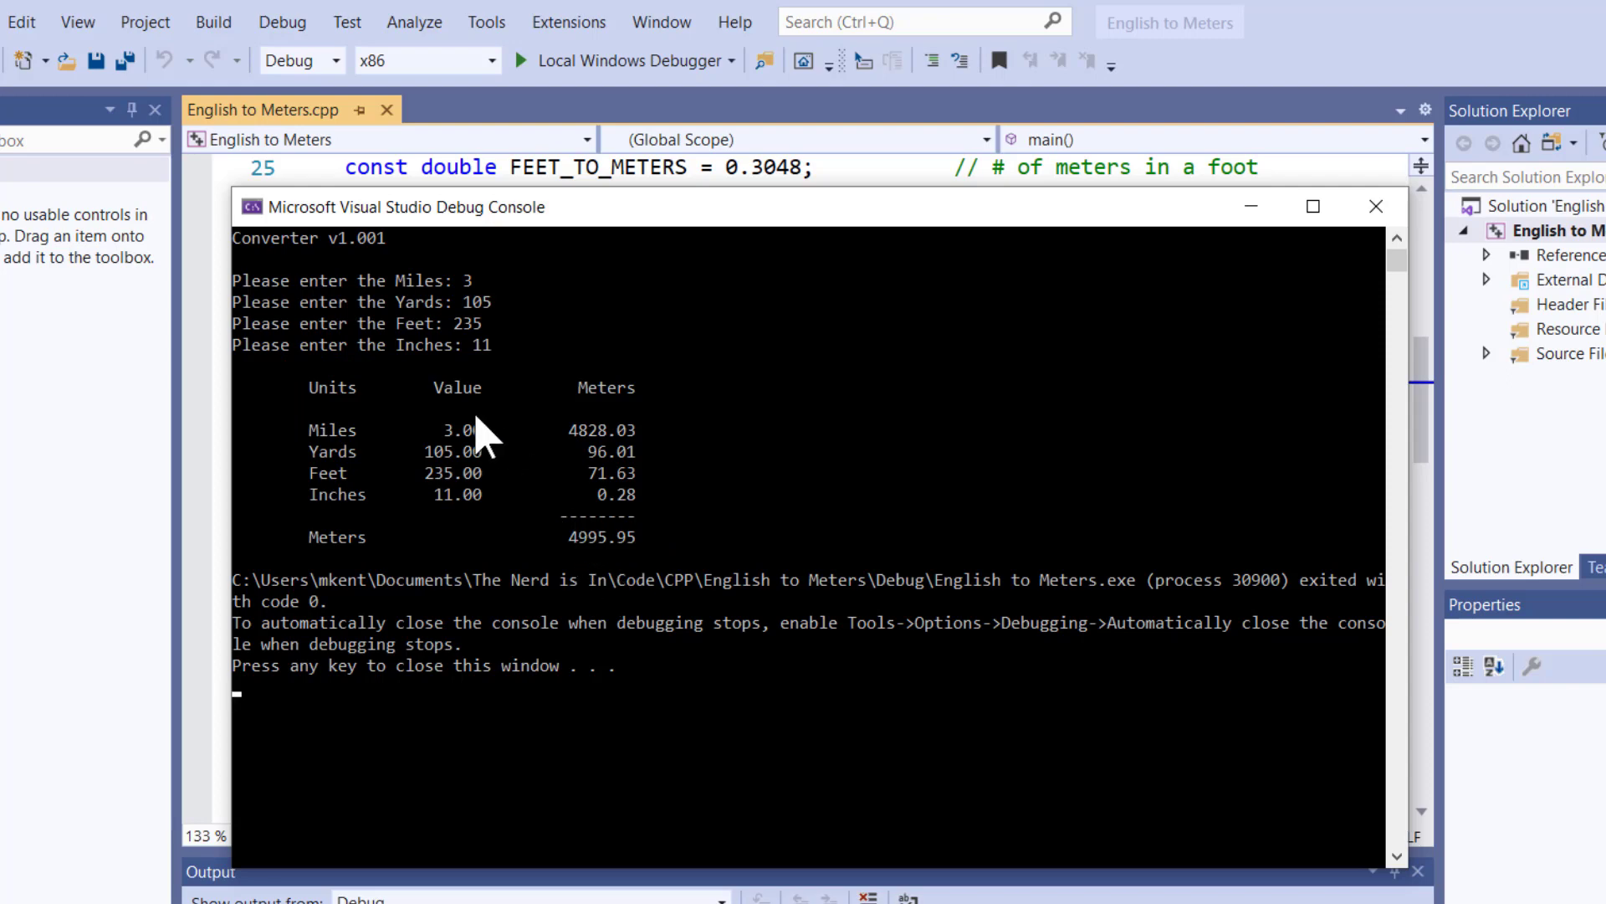
{"action": "mouse_move", "coordinate": [451, 594]}
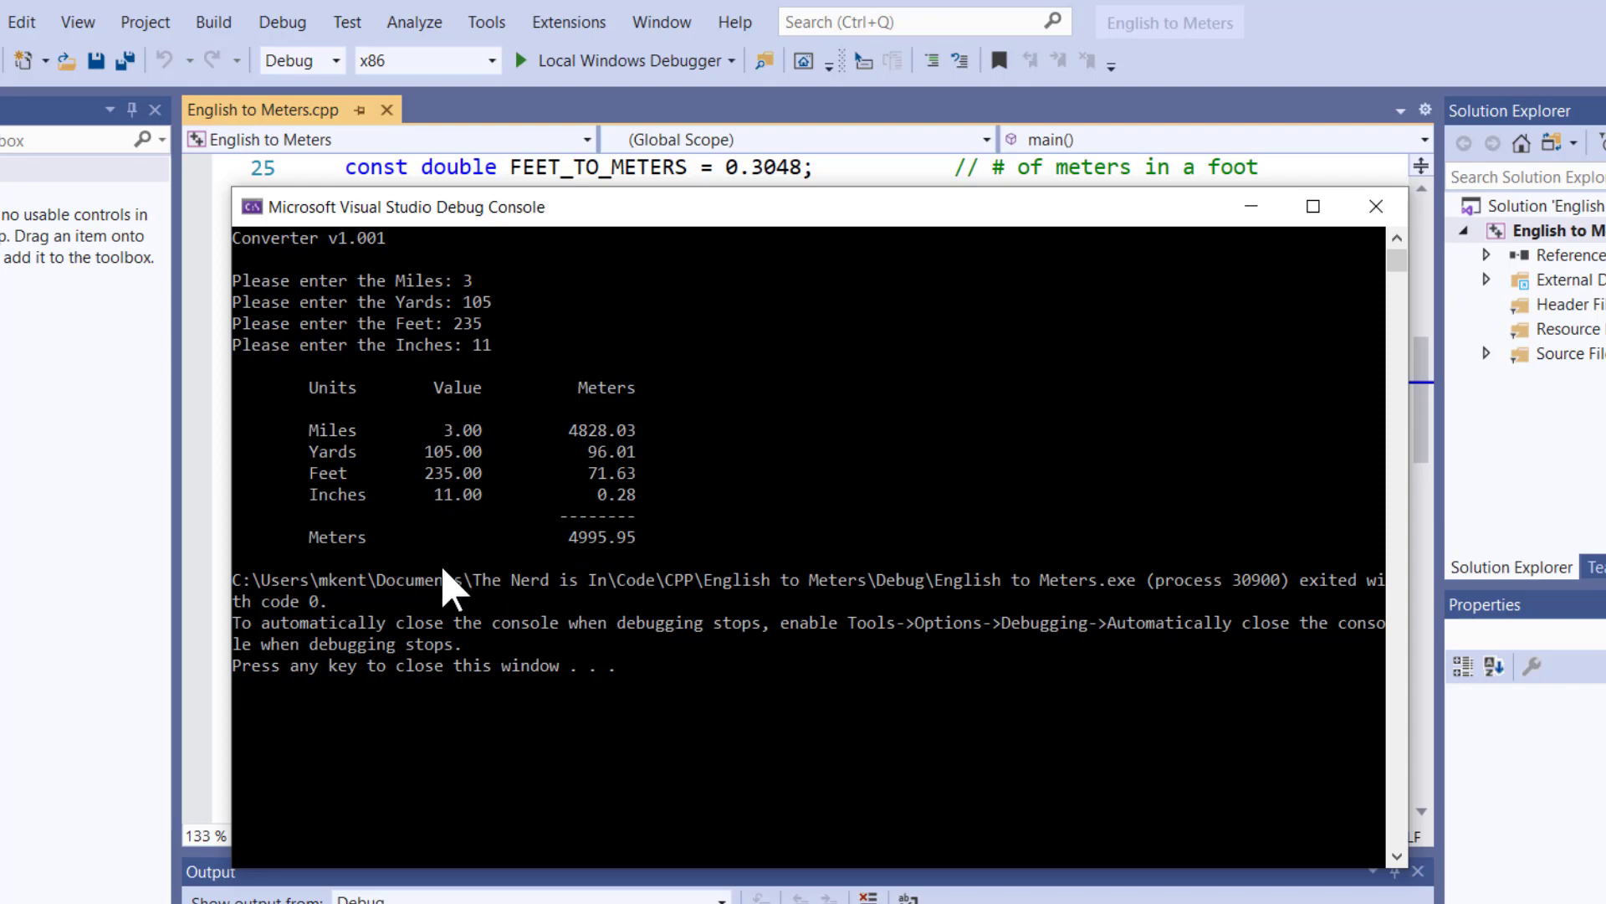
{"action": "mouse_move", "coordinate": [482, 538]}
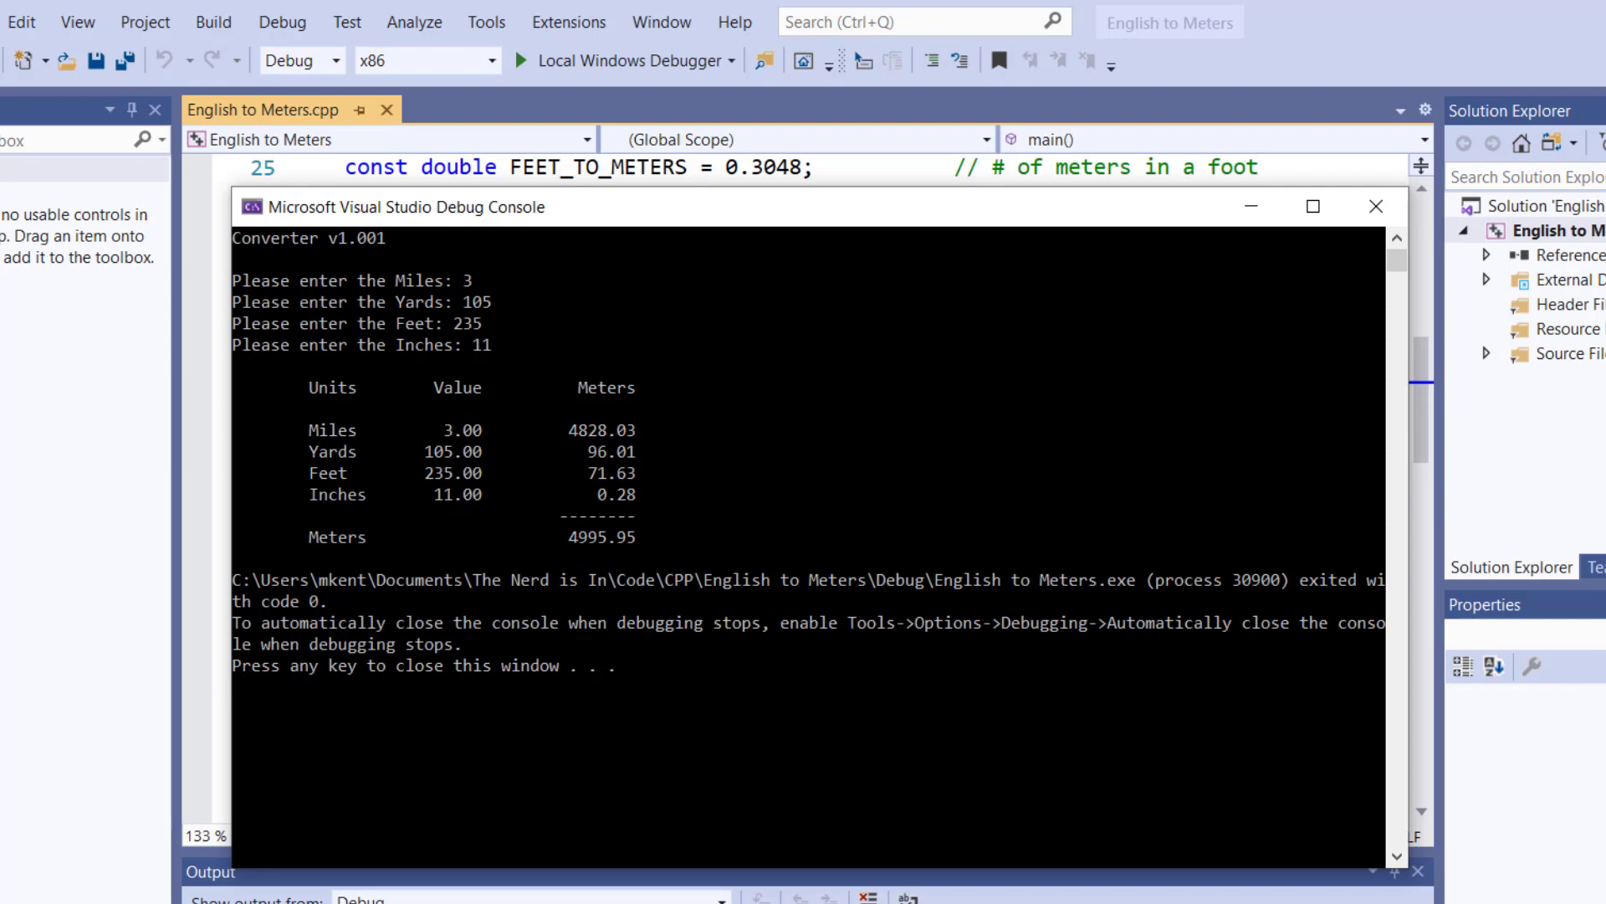
{"action": "mouse_move", "coordinate": [415, 717]}
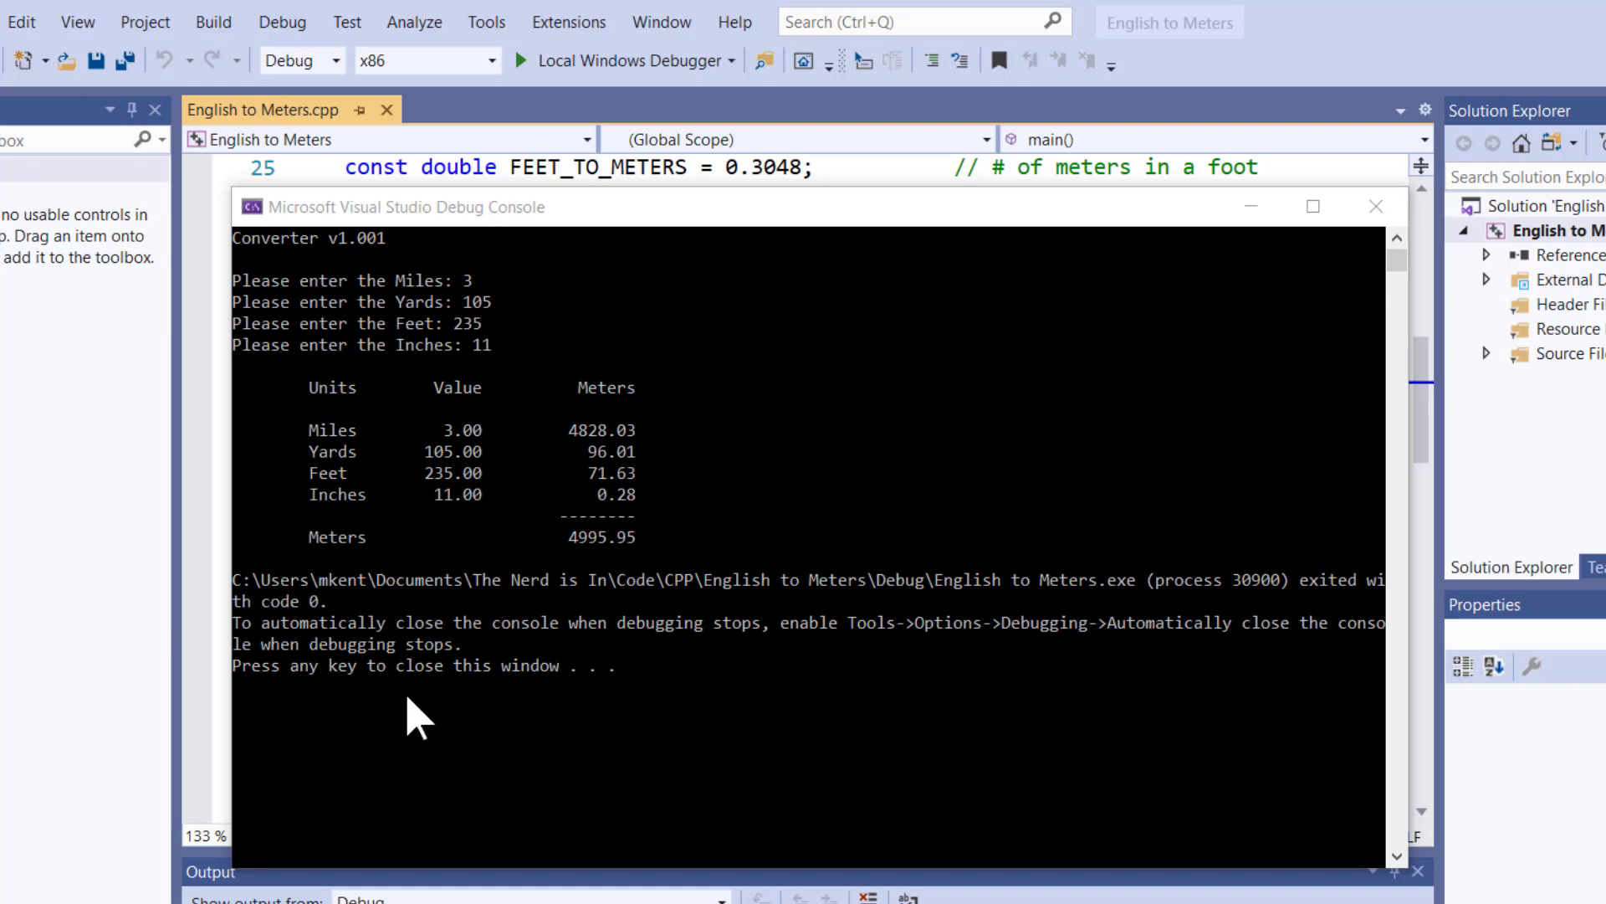
{"action": "mouse_move", "coordinate": [438, 717]}
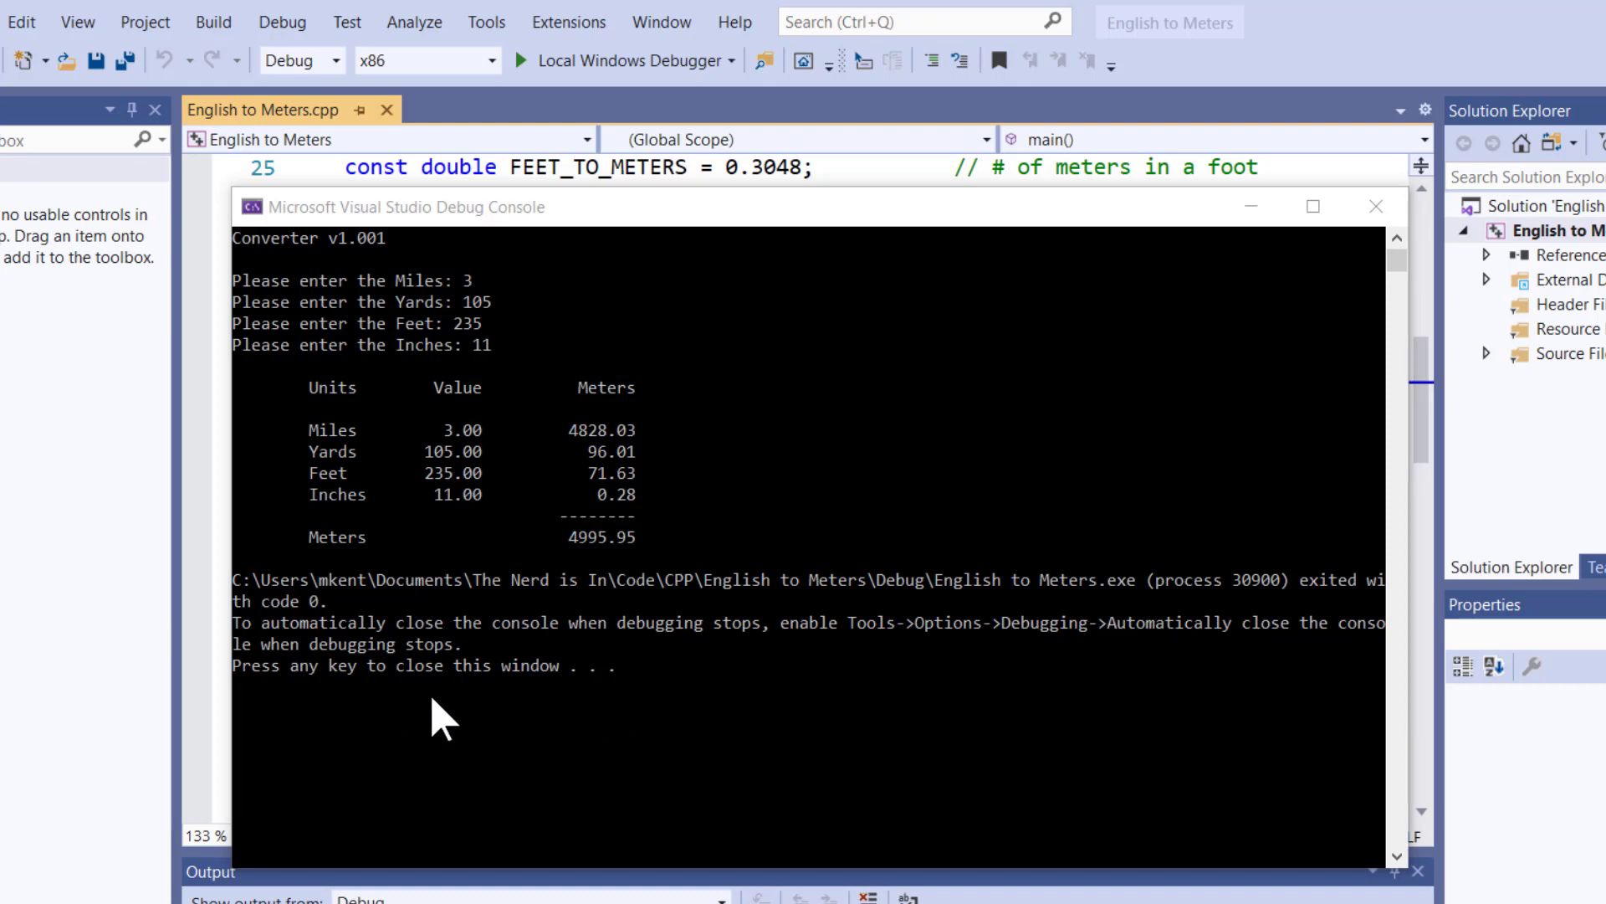
- Close the console, then highlight dblInMiles, dblMilesMeters and dblTotalMeters with its 0 initializer
{"action": "left_click", "coordinate": [461, 712]}
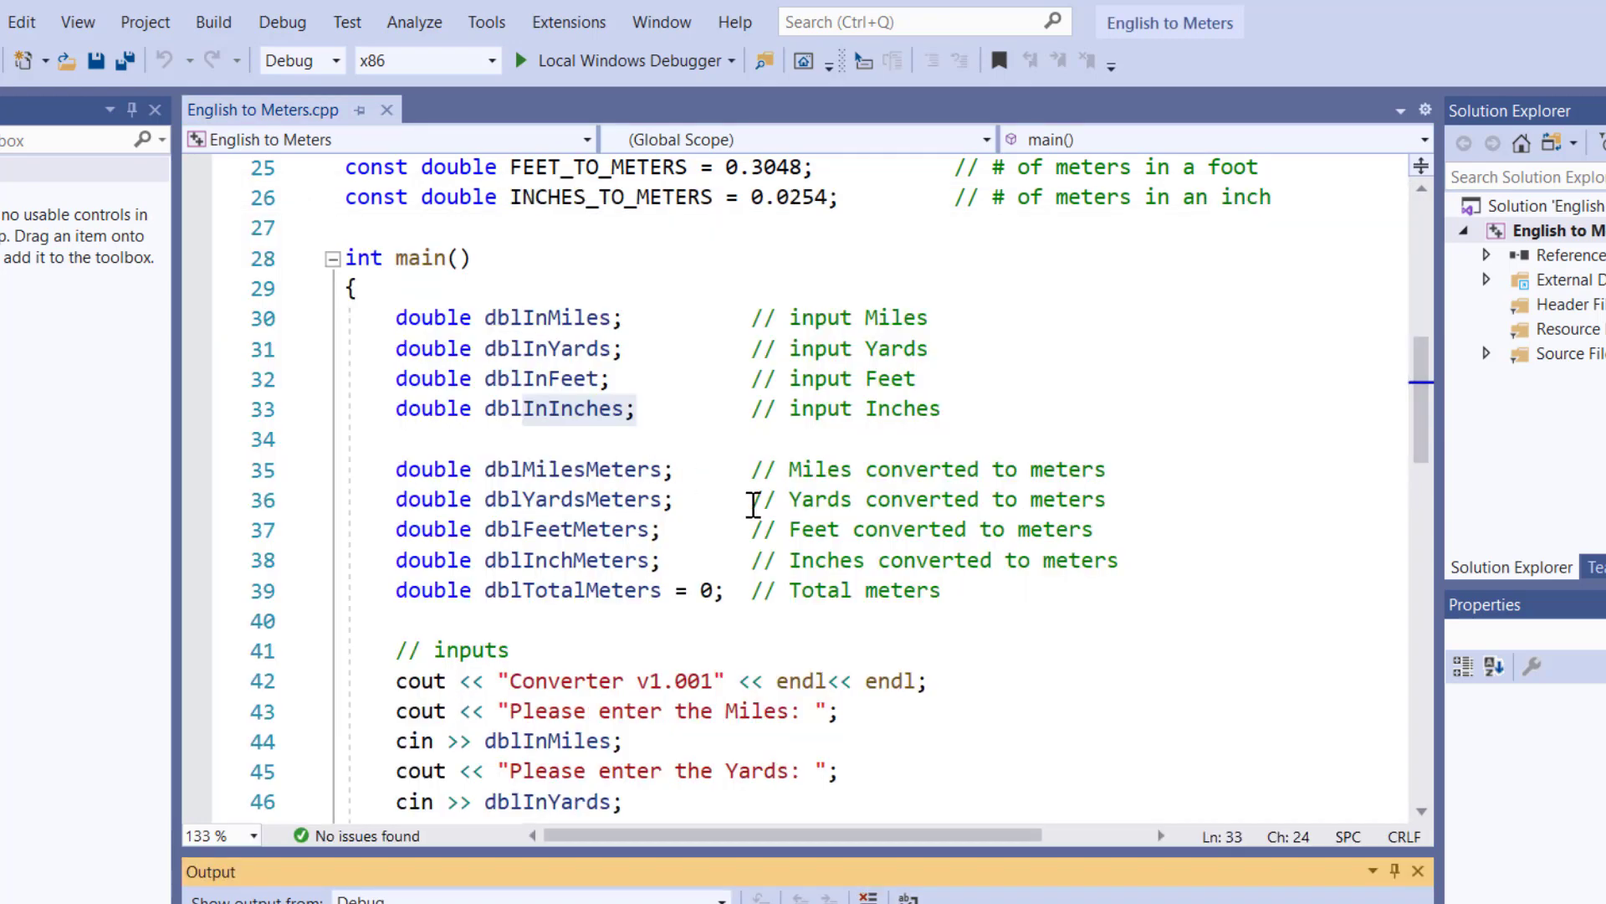
{"action": "mouse_move", "coordinate": [748, 583]}
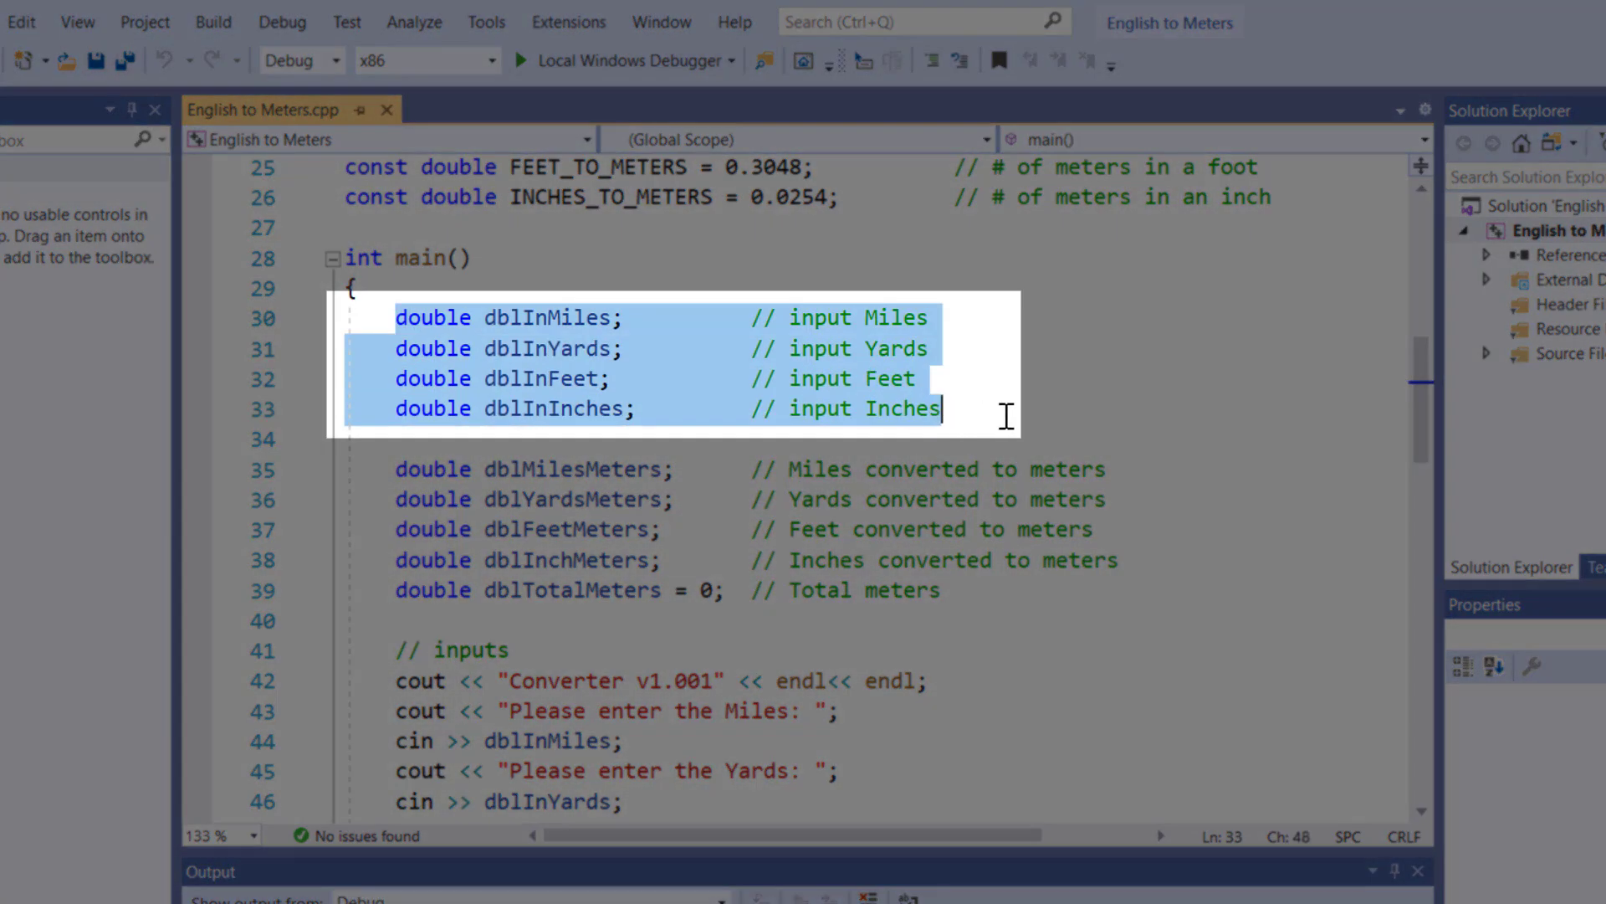
{"action": "mouse_move", "coordinate": [1068, 400]}
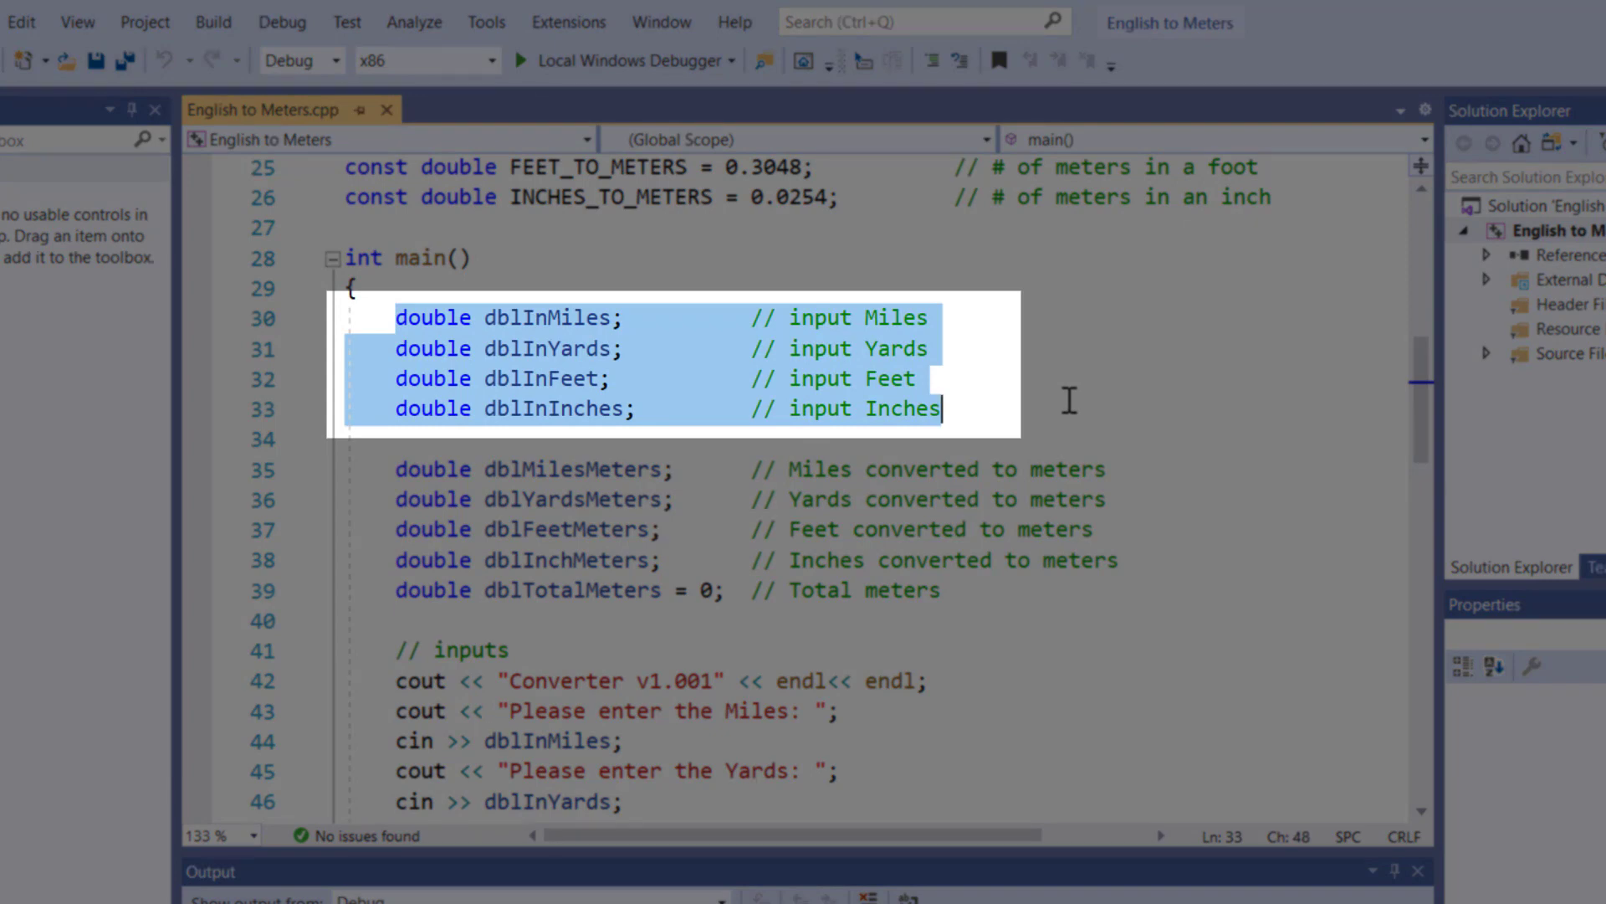
{"action": "mouse_move", "coordinate": [802, 353]}
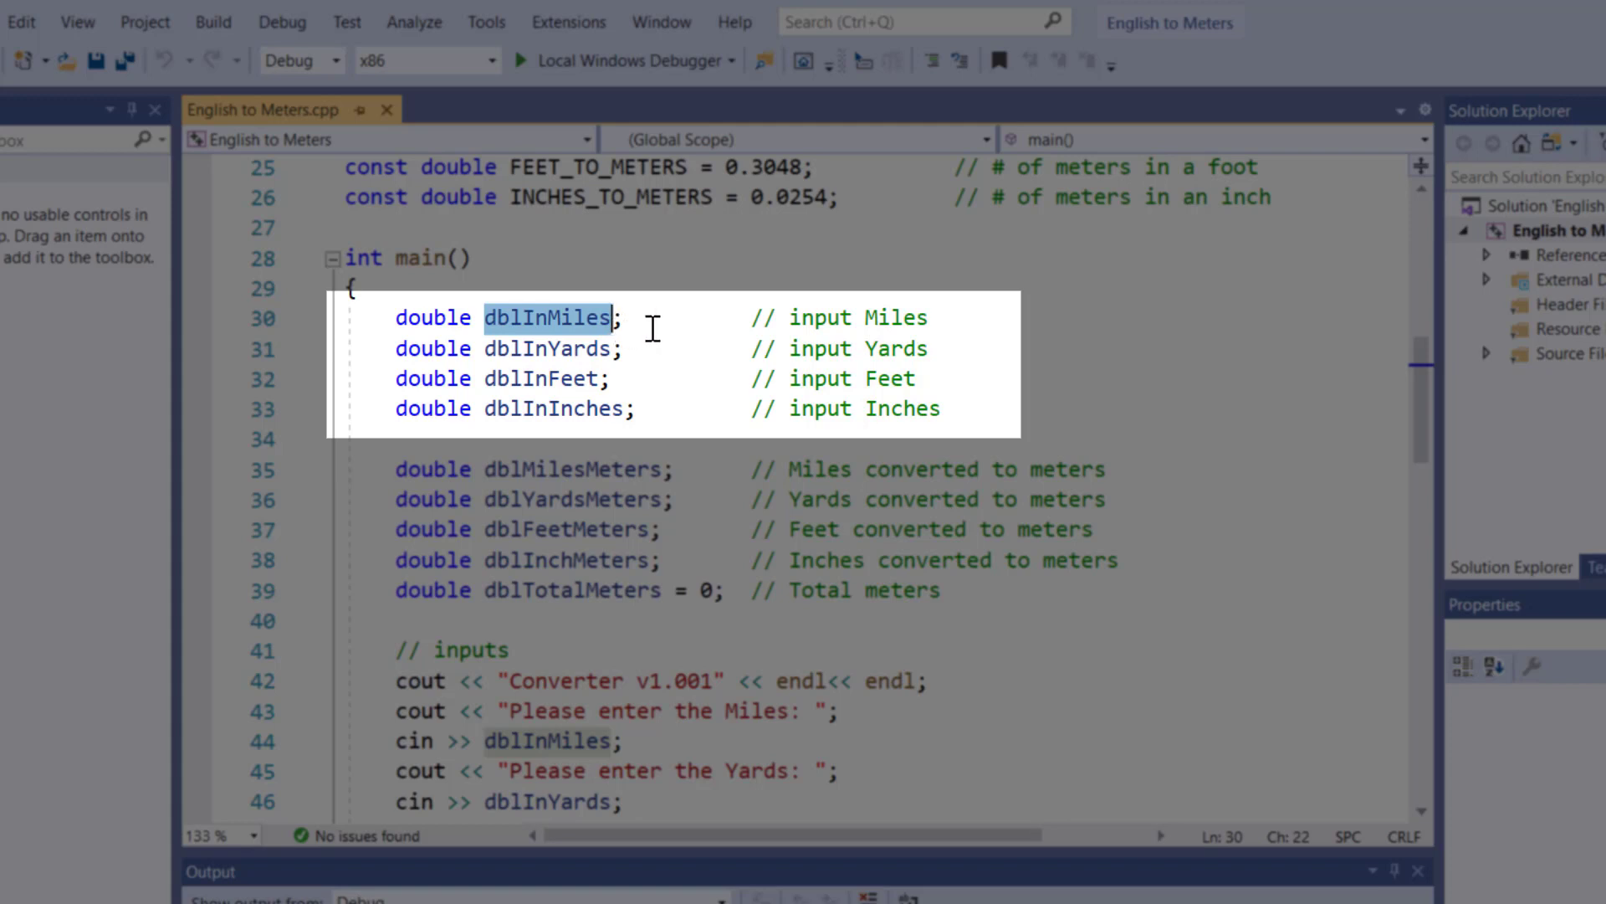
{"action": "mouse_move", "coordinate": [643, 375]}
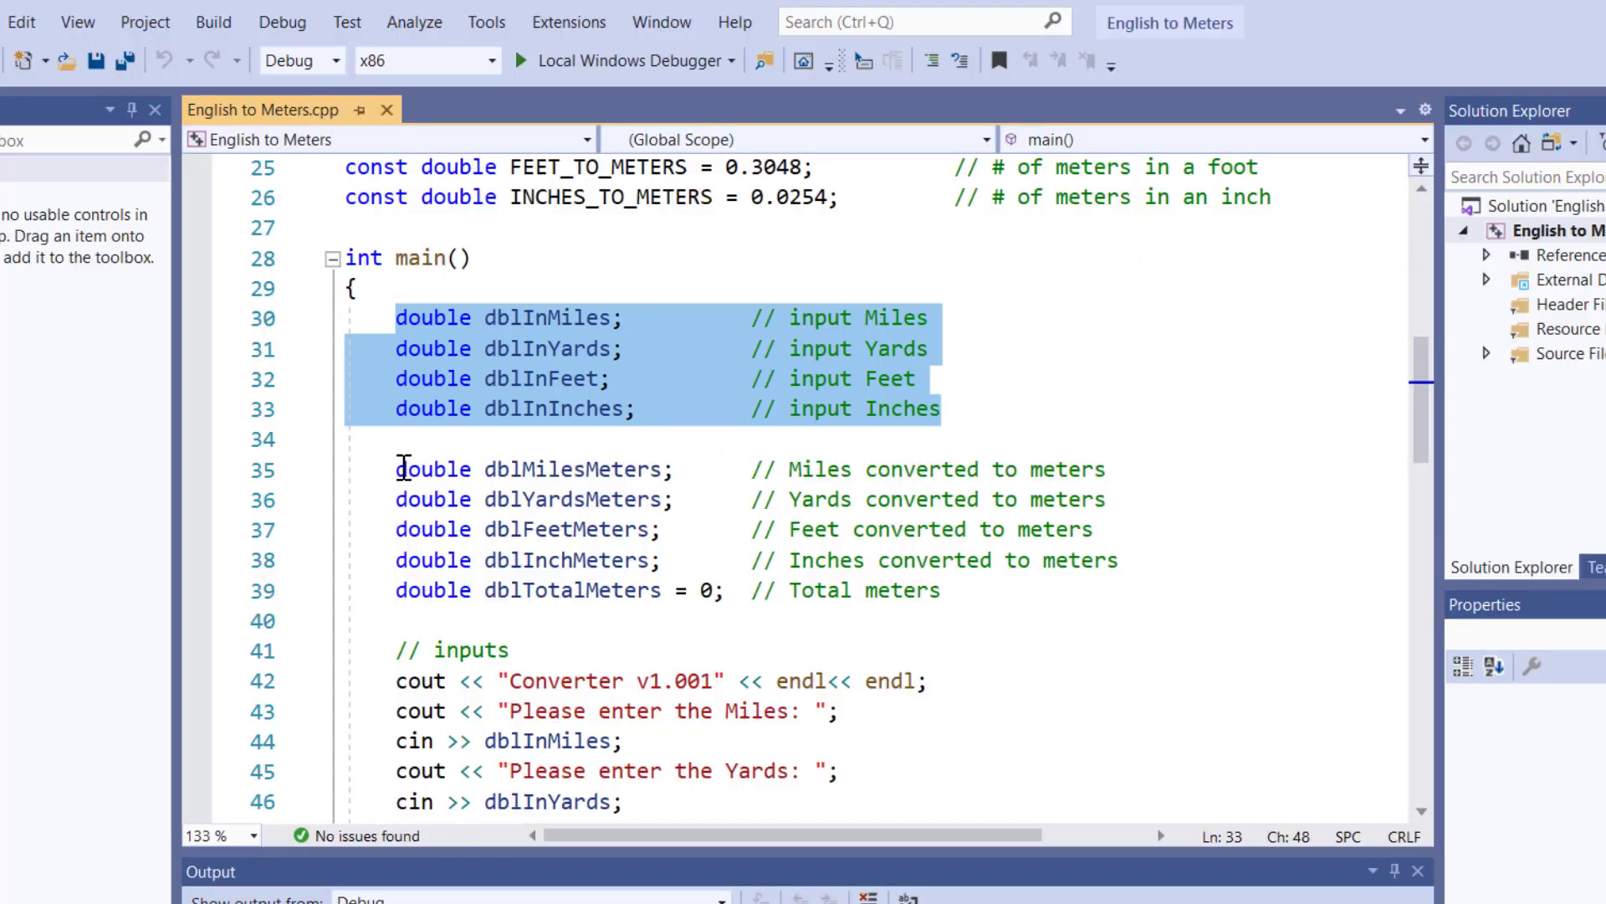
{"action": "double_click", "coordinate": [551, 318]}
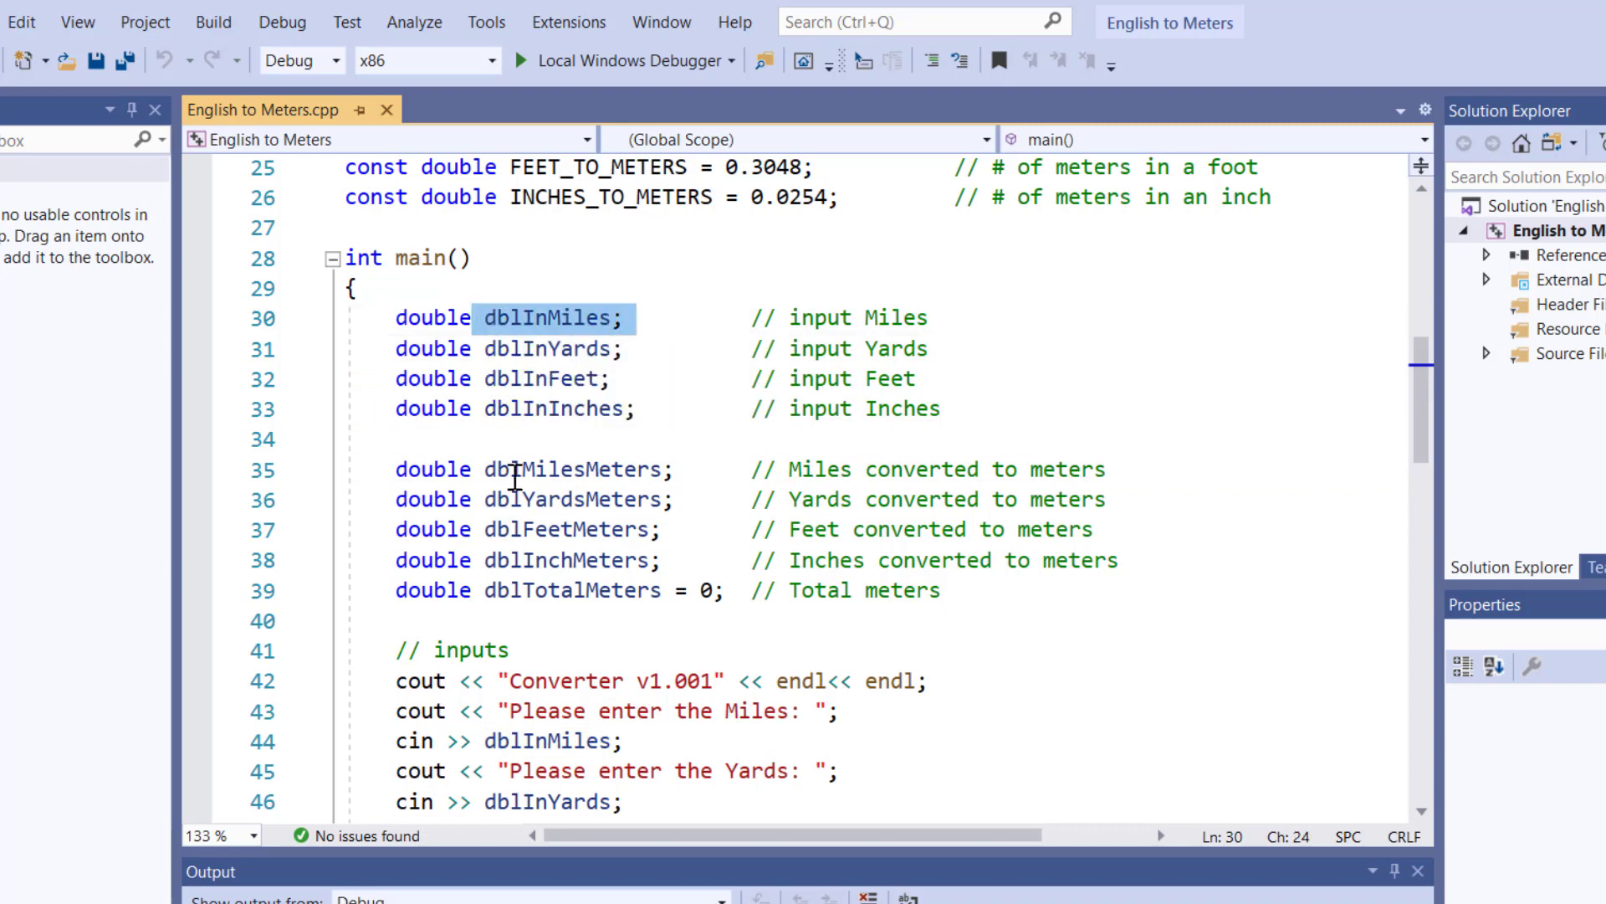
{"action": "double_click", "coordinate": [543, 468]}
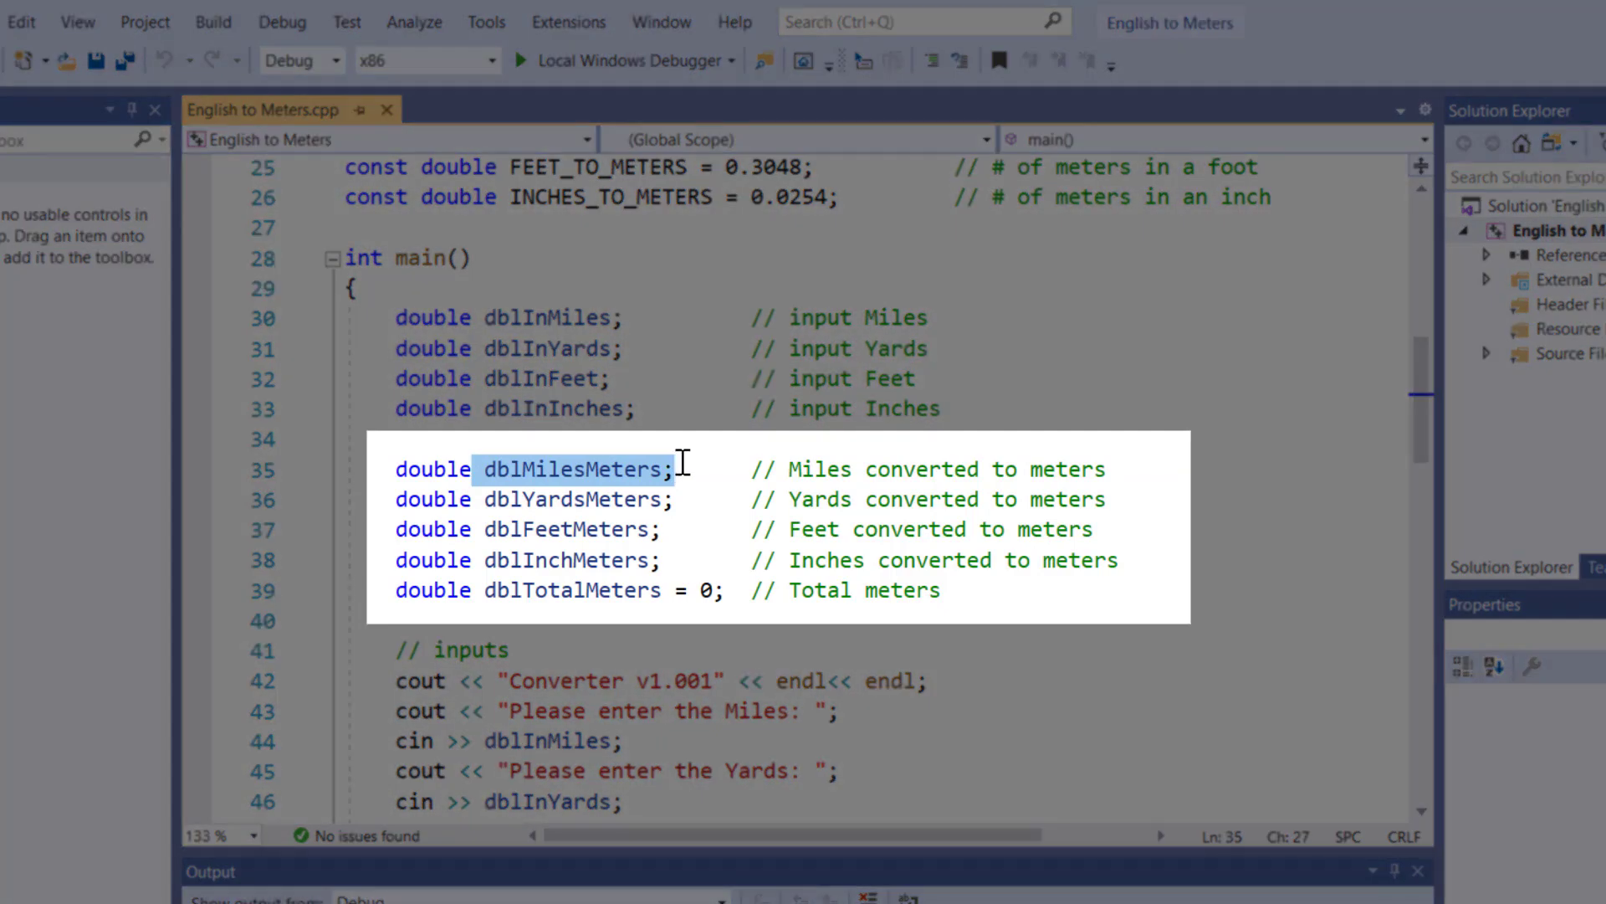
{"action": "mouse_move", "coordinate": [387, 499]}
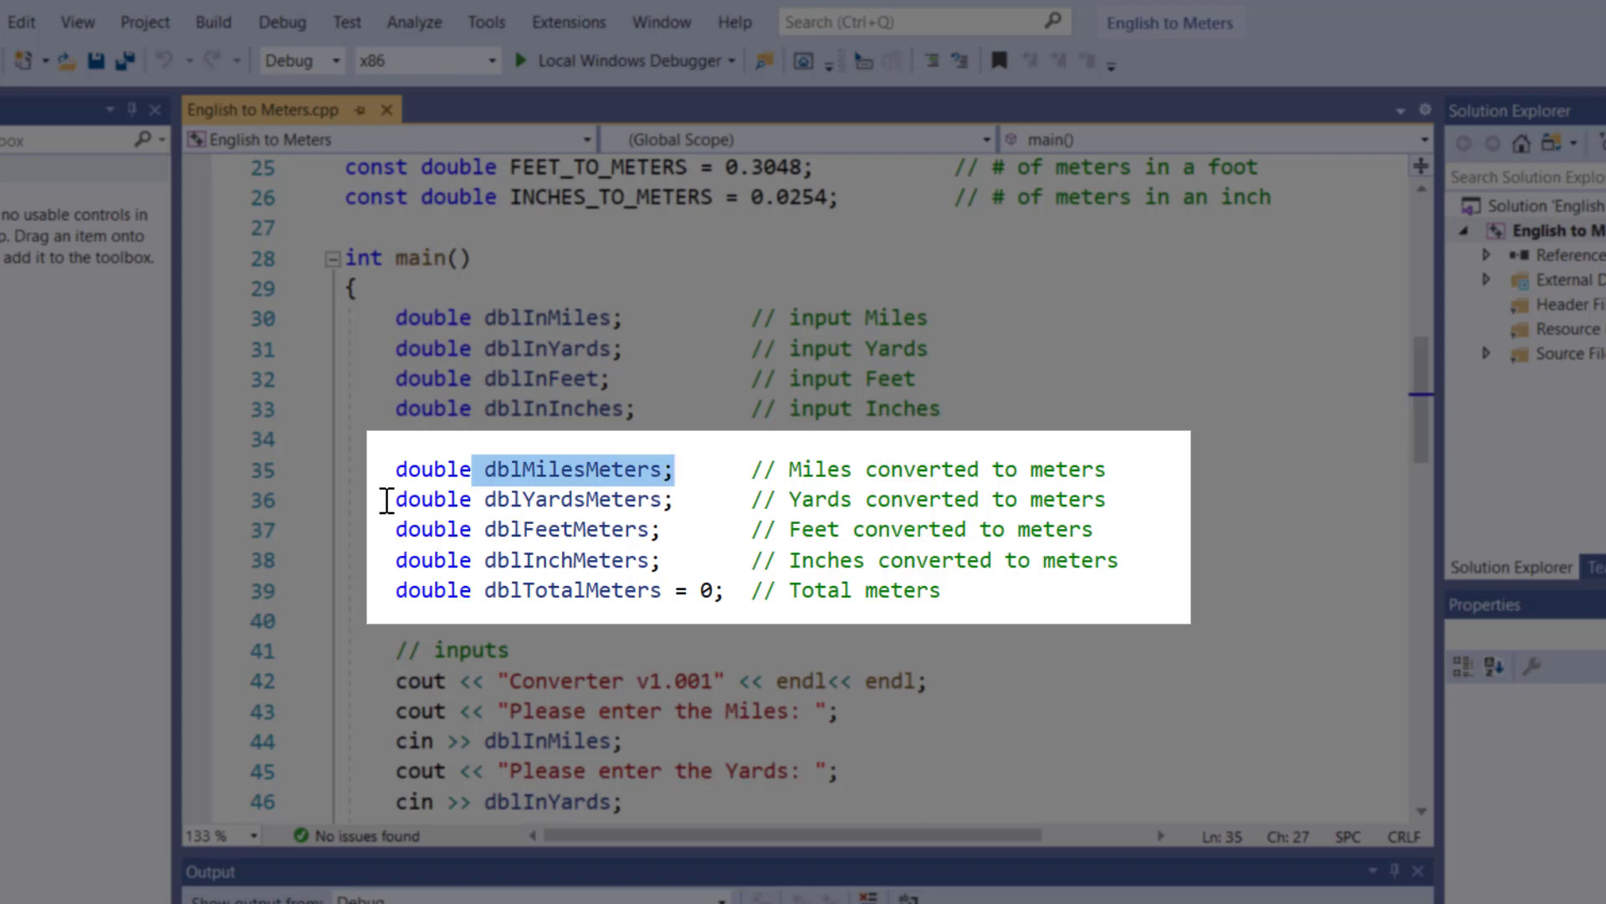
{"action": "left_click", "coordinate": [676, 499]}
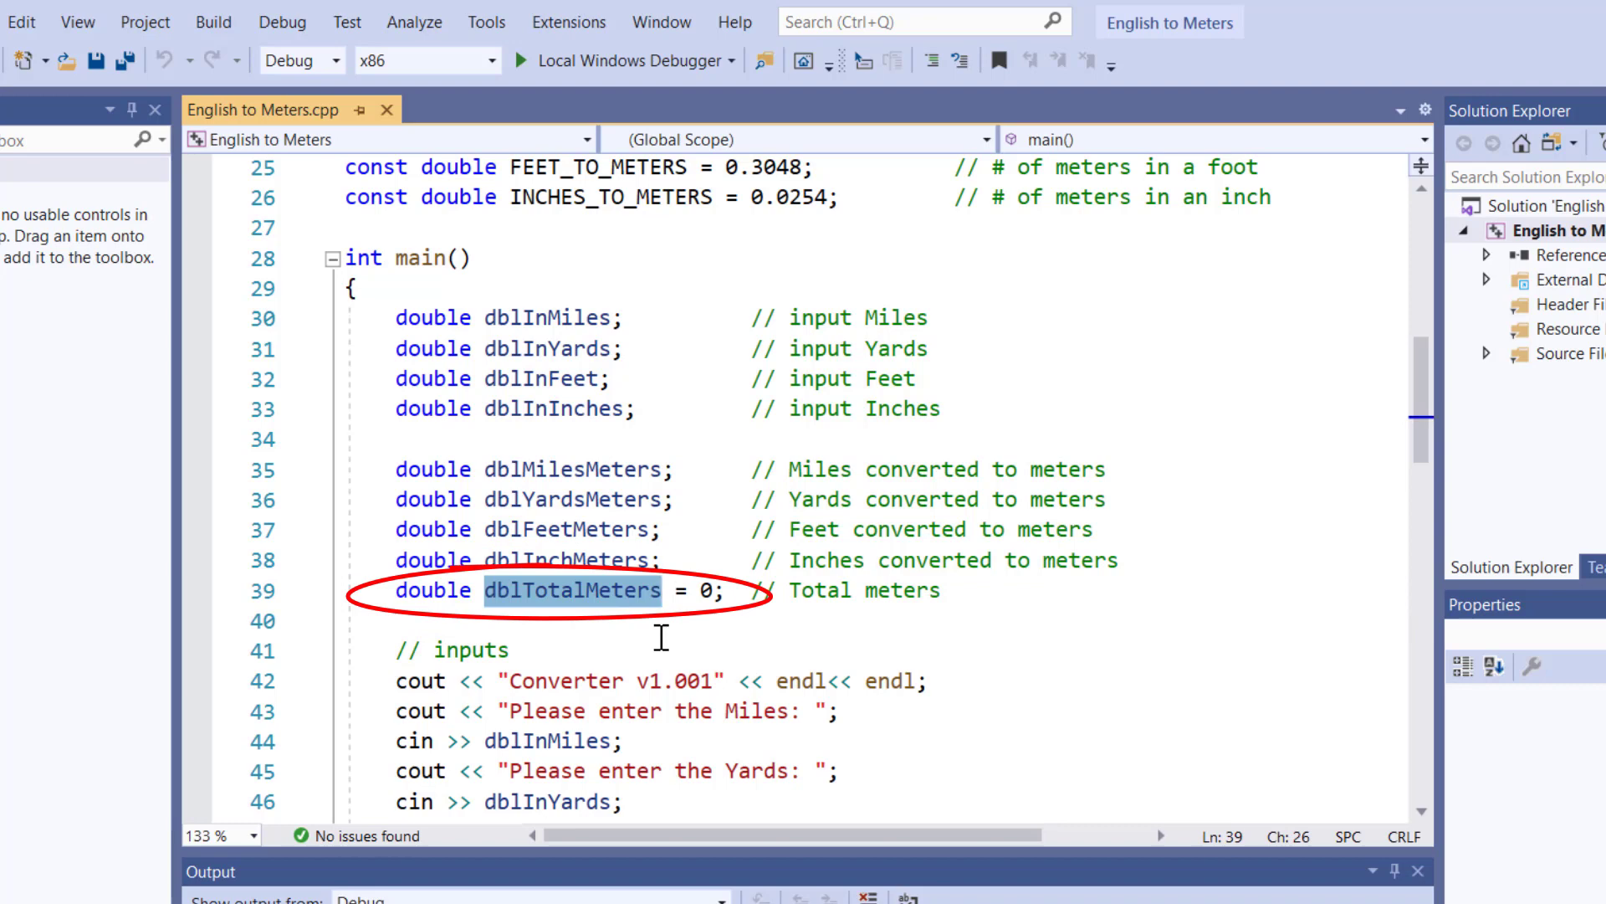
{"action": "mouse_move", "coordinate": [522, 629]}
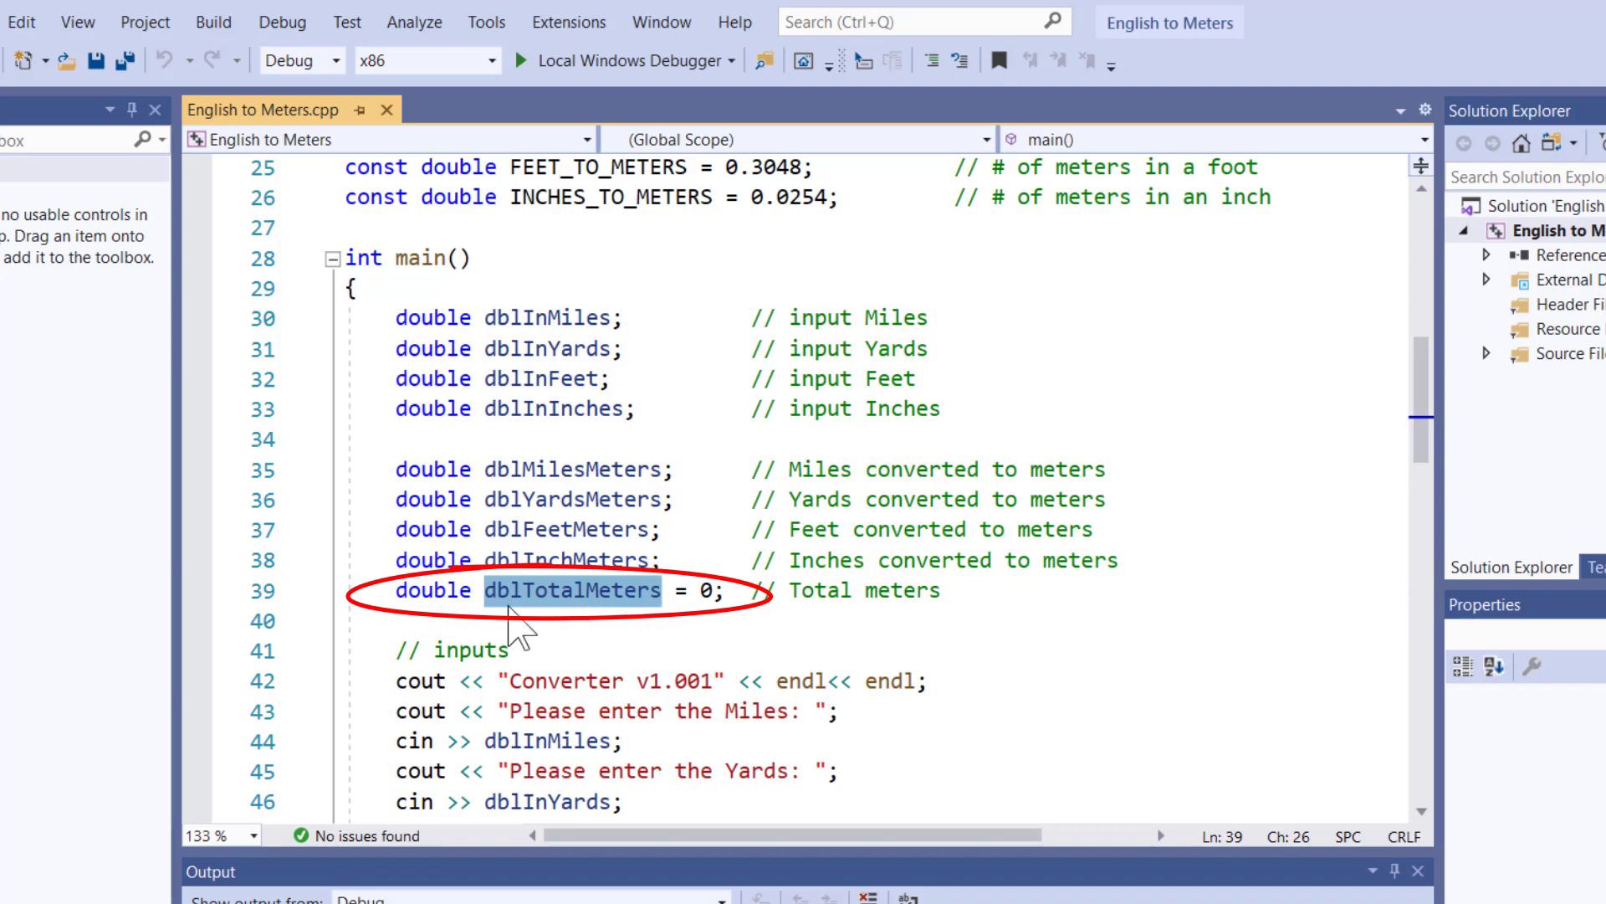
{"action": "left_click", "coordinate": [705, 593]}
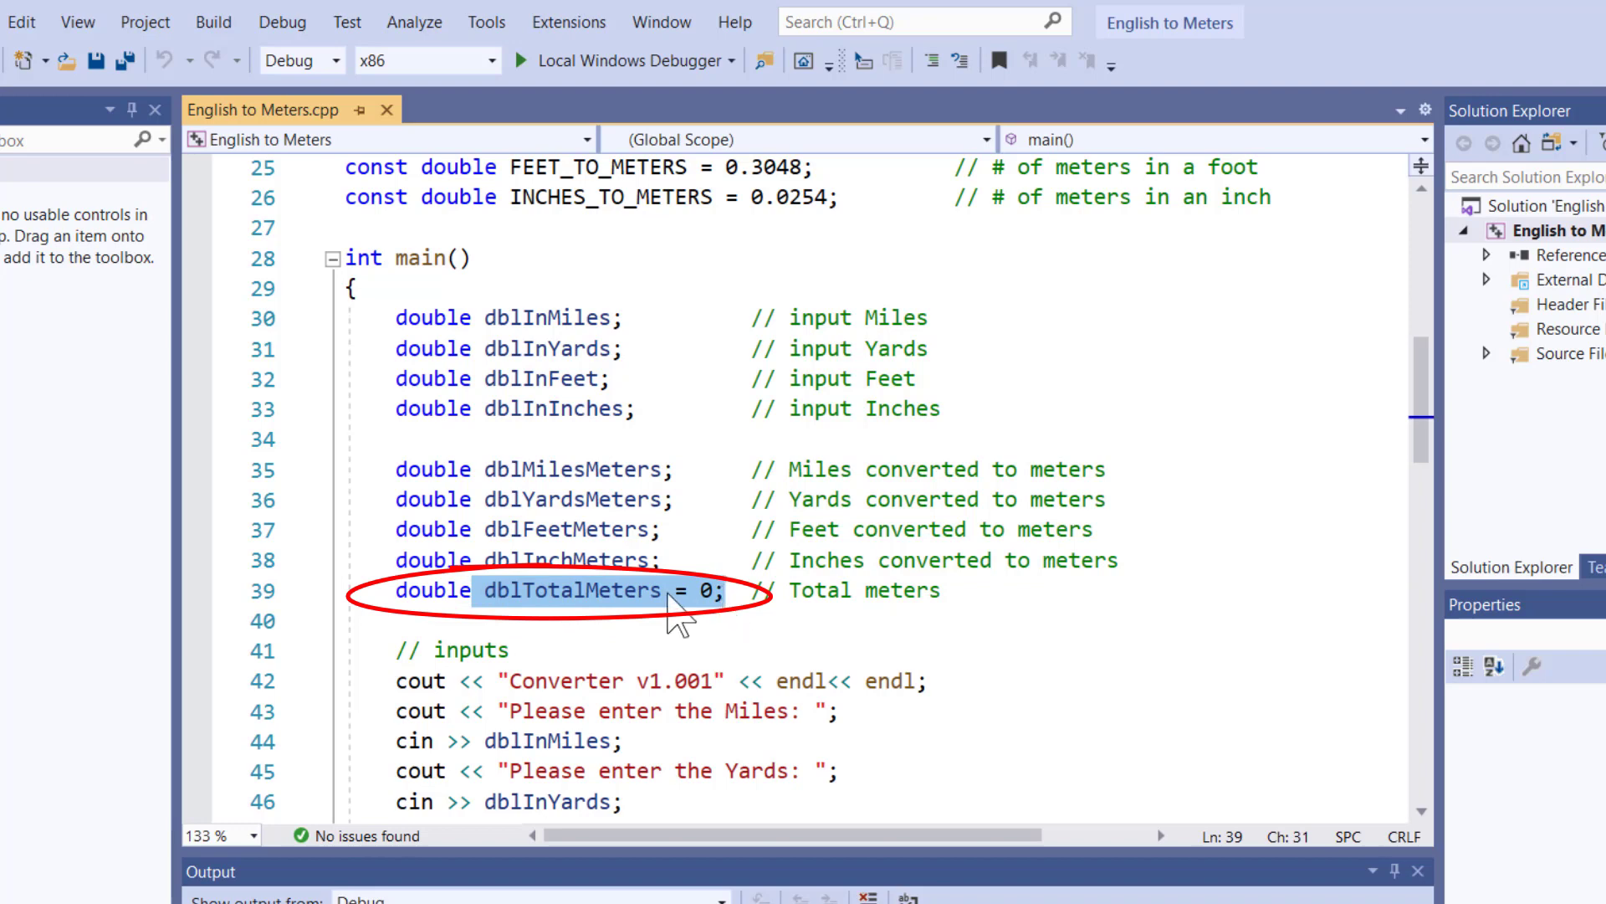
- Replace both endl manipulators on line 42's Converter v1.001 title output with "\n"
{"action": "scroll", "scroll_direction": "down", "scroll_amount": 3}
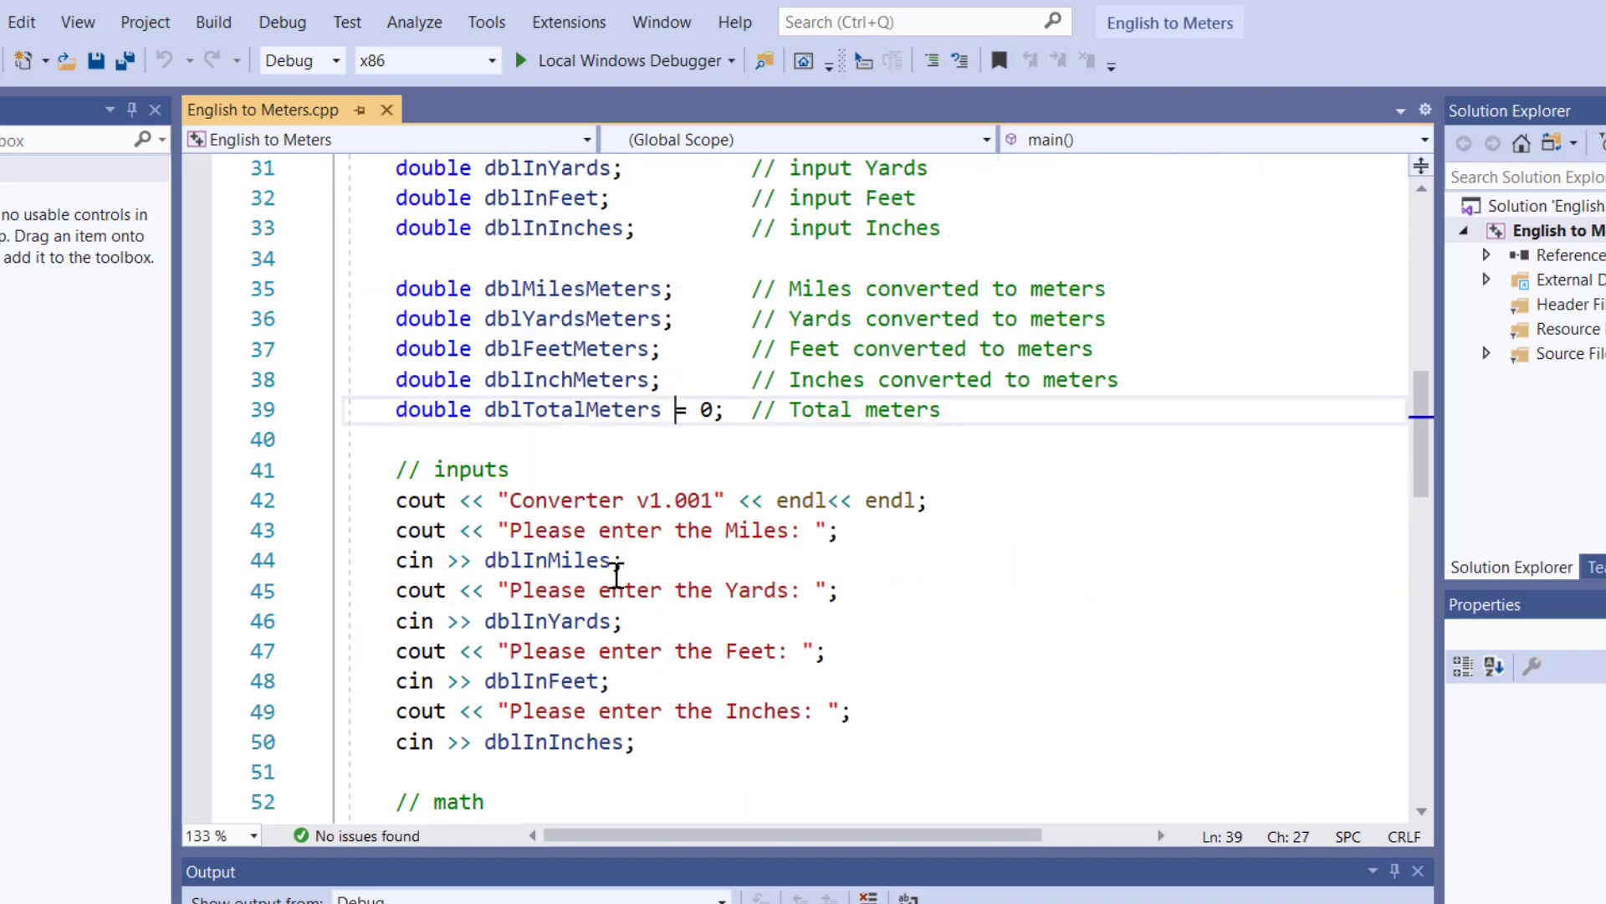
{"action": "mouse_move", "coordinate": [614, 589]}
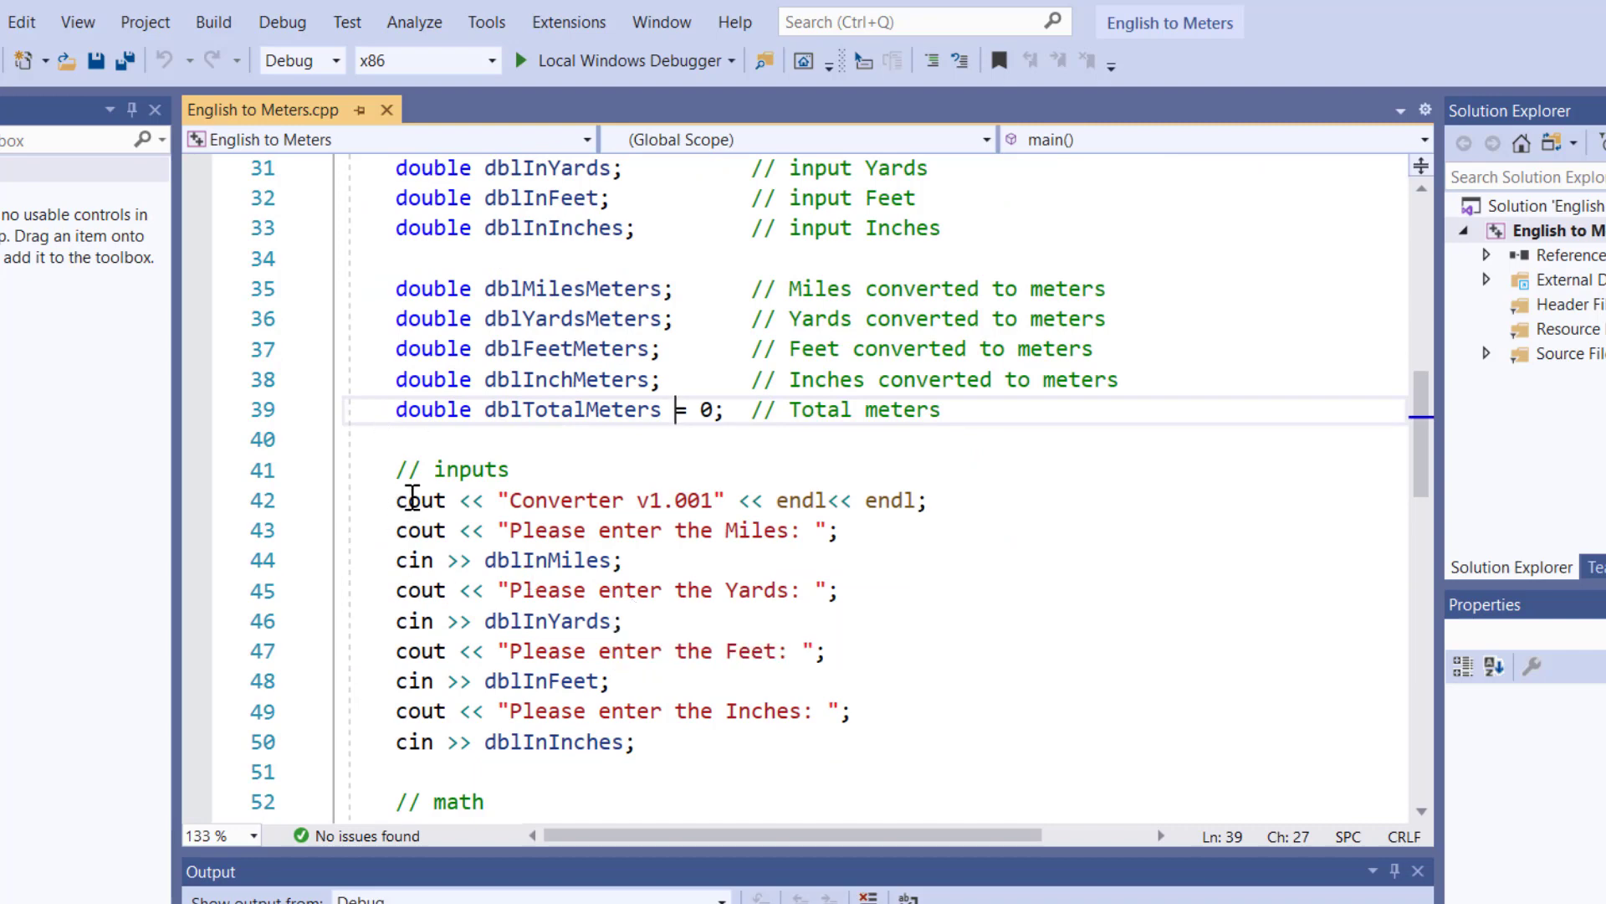
{"action": "left_click", "coordinate": [418, 500]}
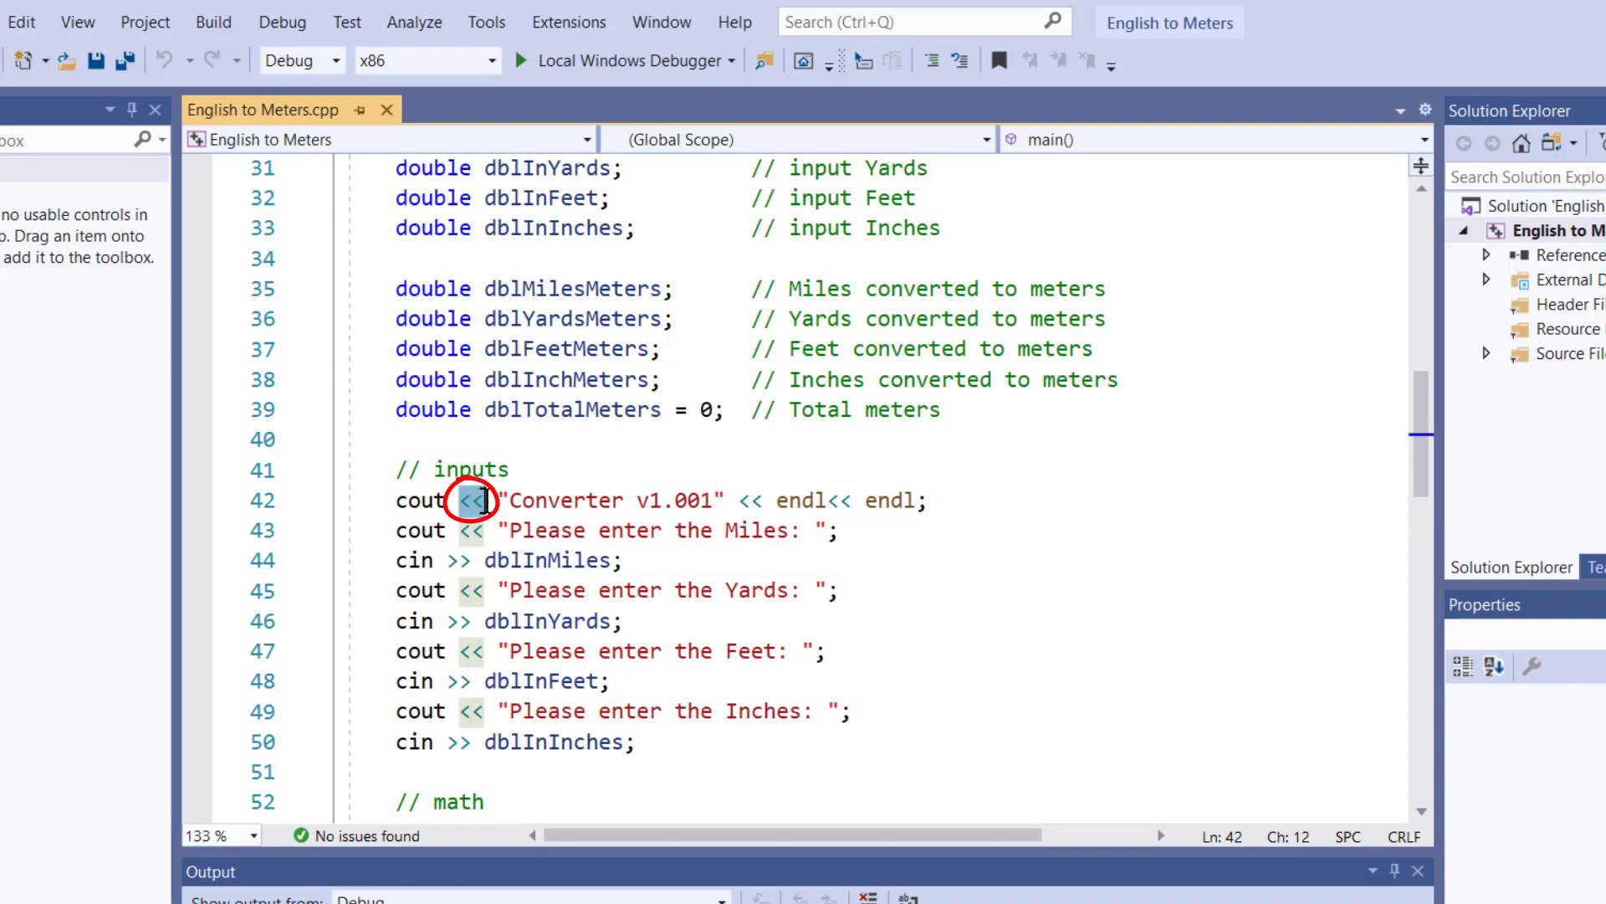
{"action": "mouse_move", "coordinate": [574, 529]}
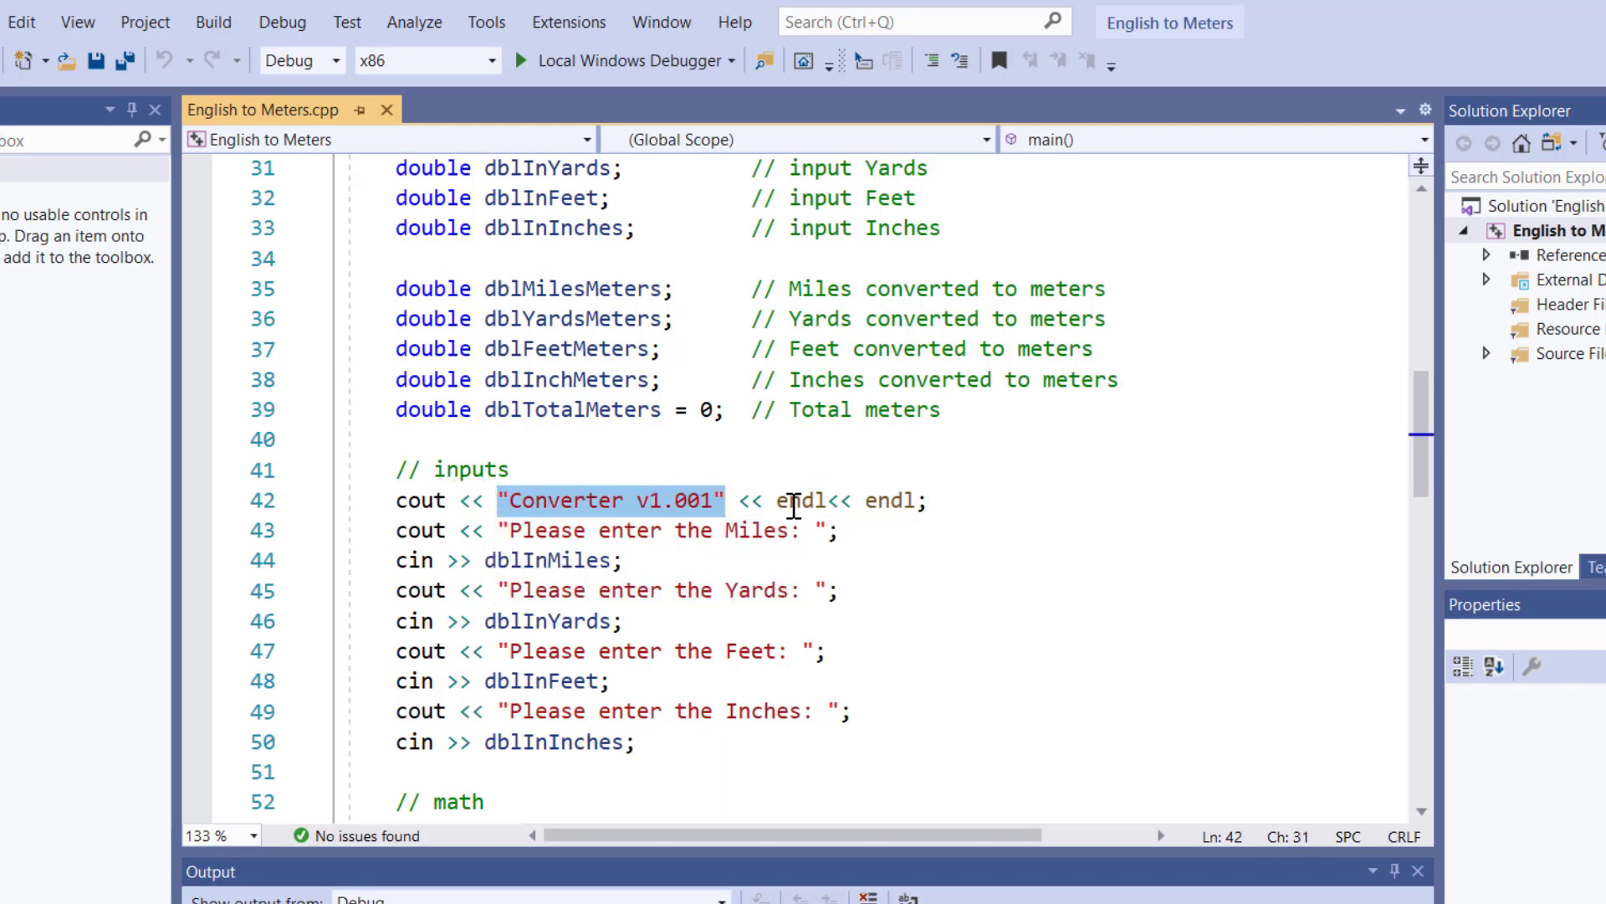
{"action": "double_click", "coordinate": [799, 500]}
{"action": "type", "text": "\""}
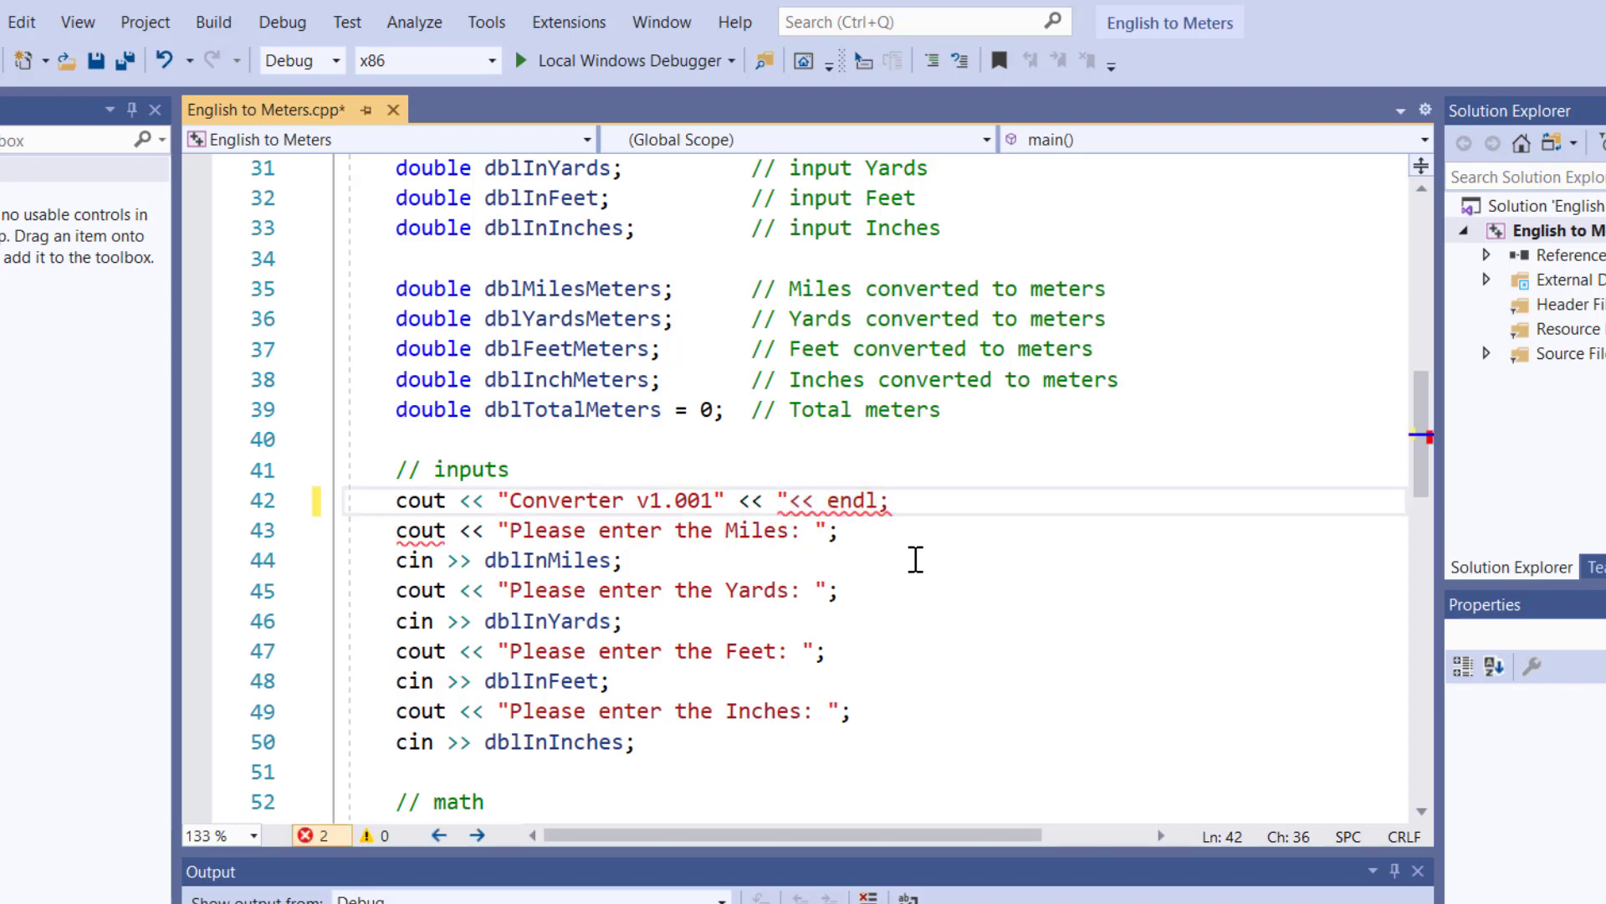
{"action": "type", "text": "\\n\""}
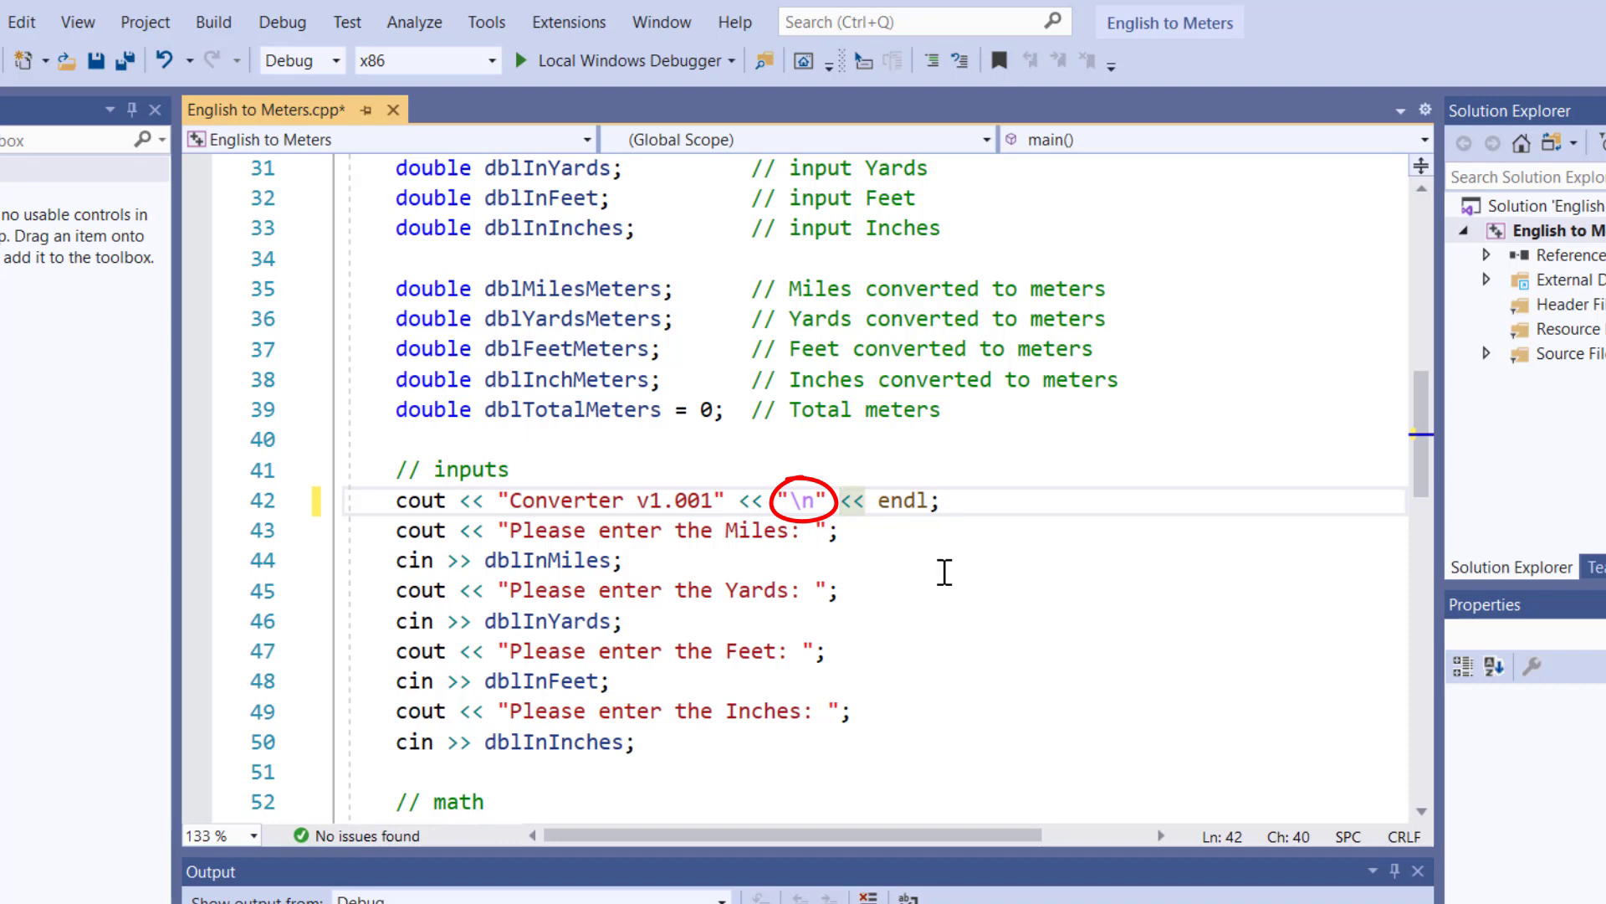
{"action": "left_click", "coordinate": [786, 502]}
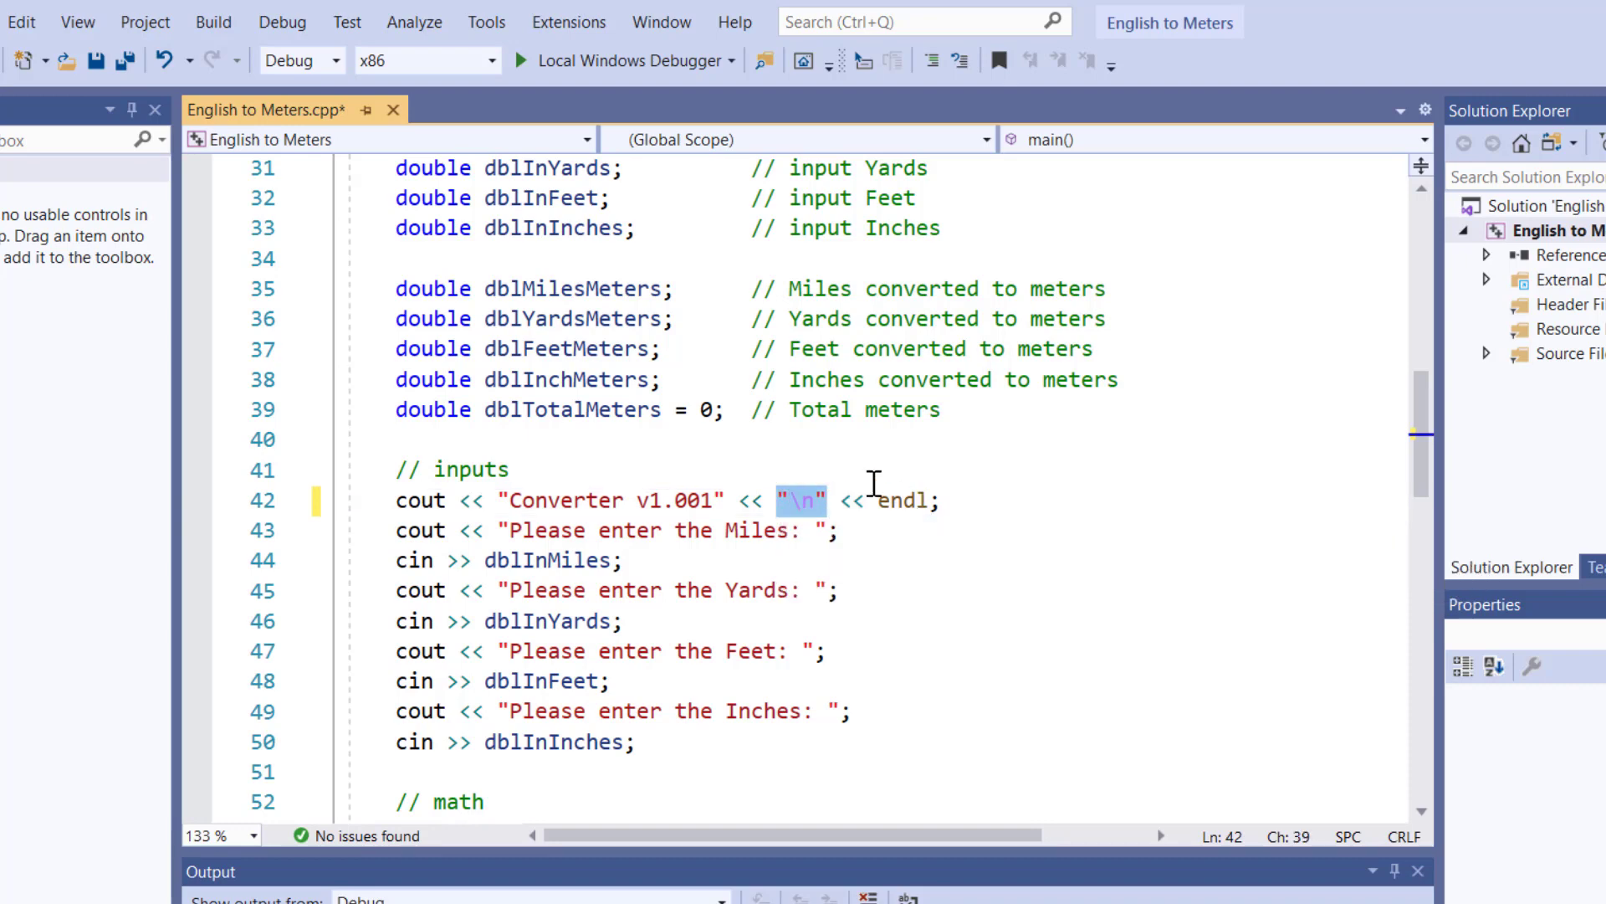
{"action": "double_click", "coordinate": [902, 500]}
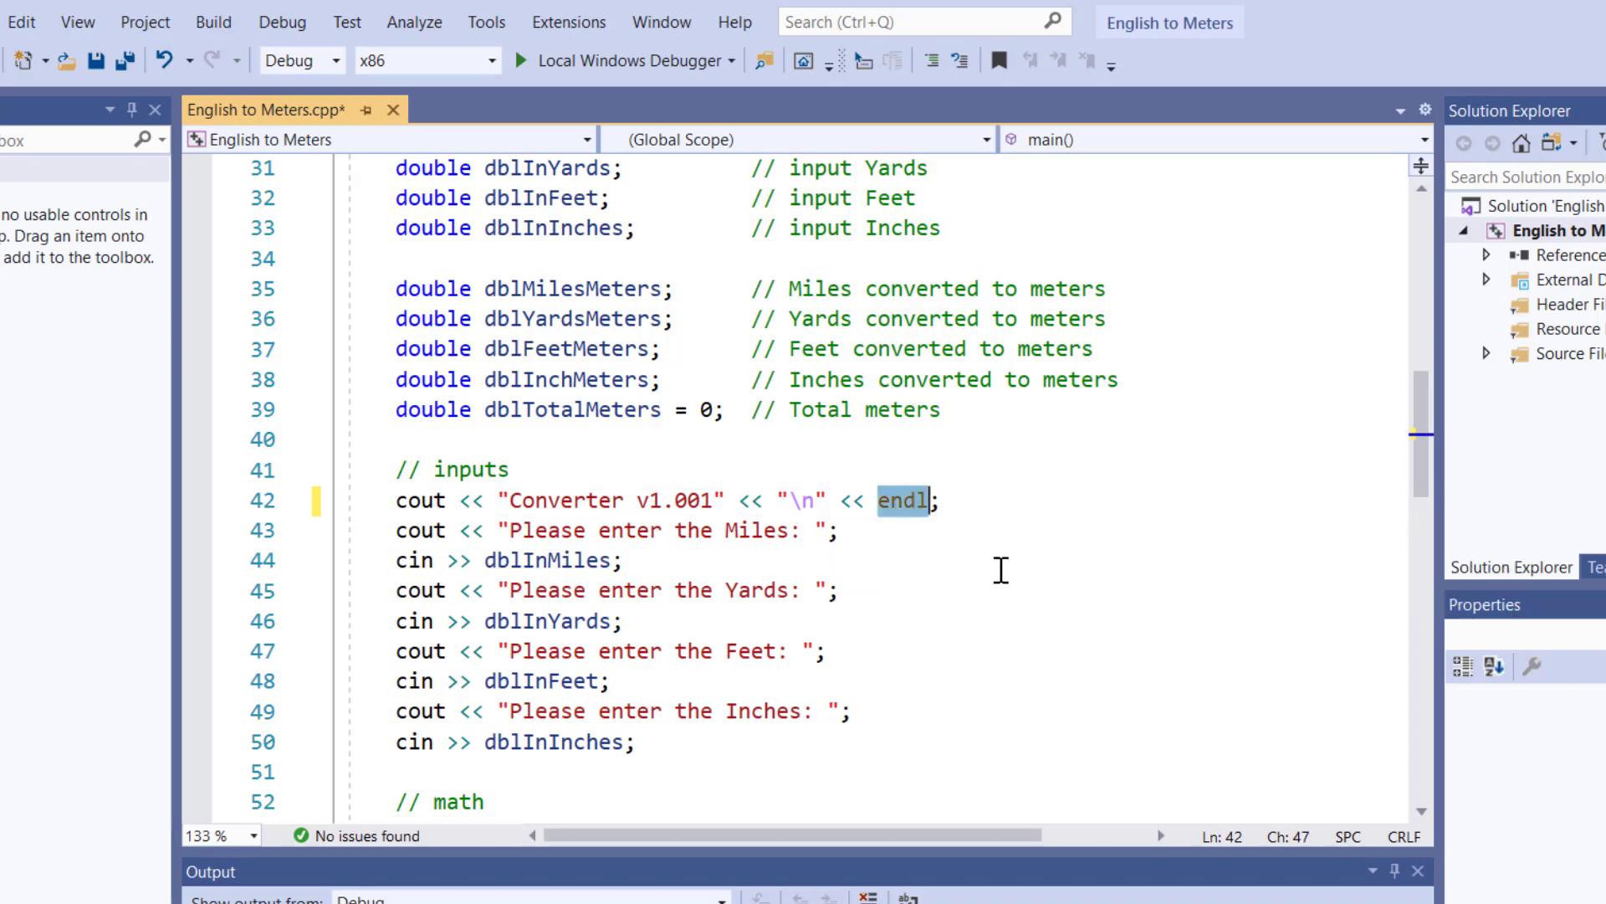
{"action": "type", "text": "\"\\n\""}
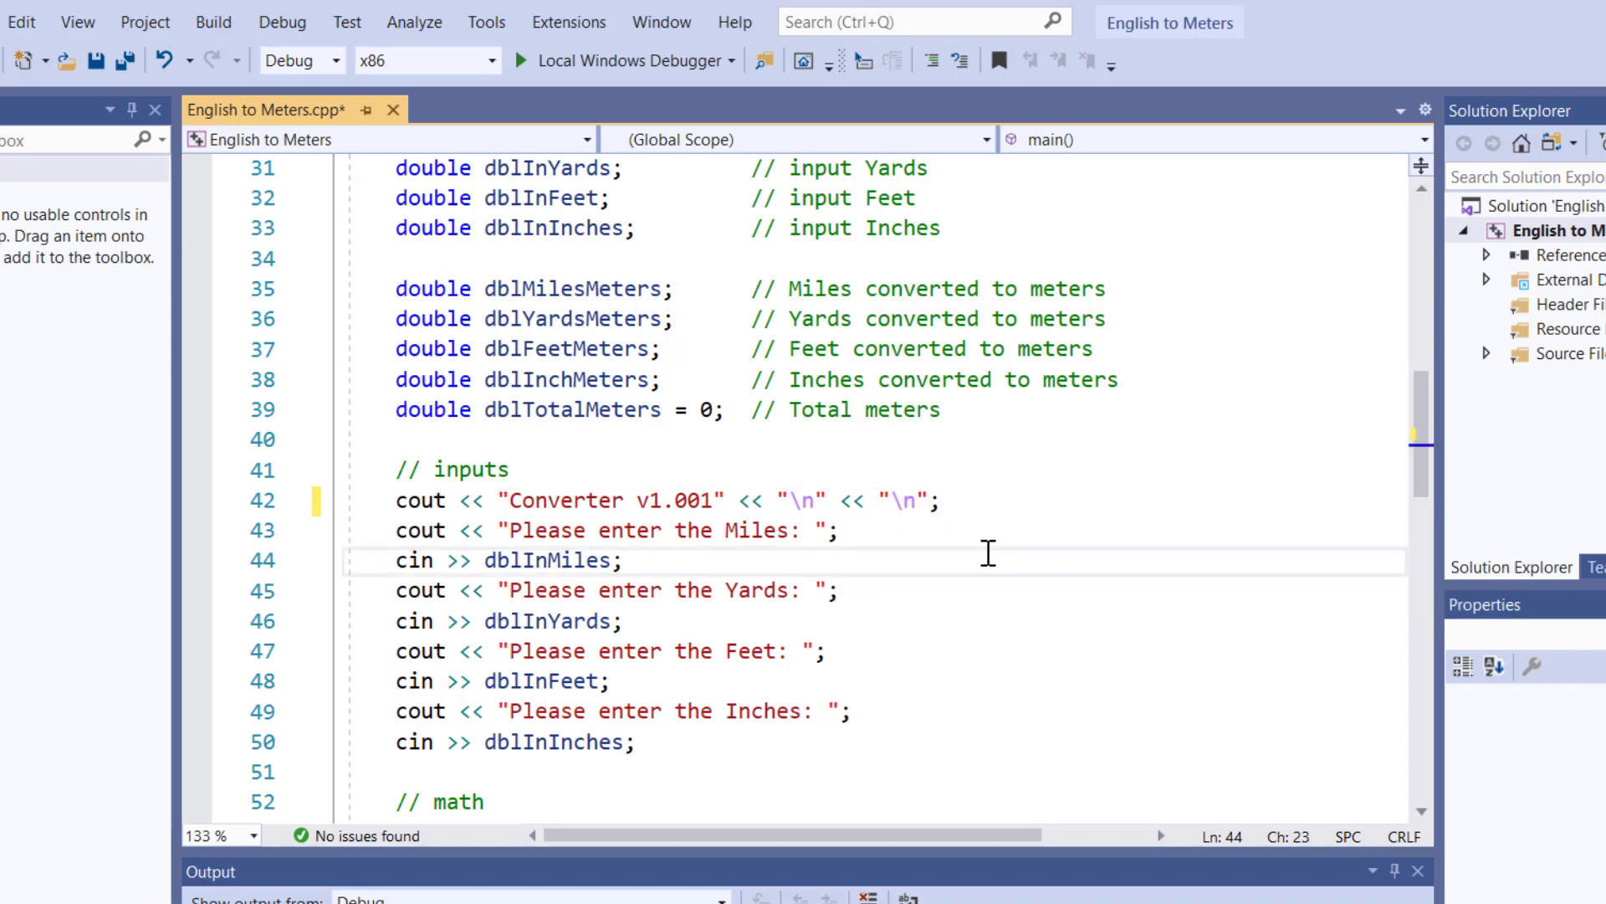
{"action": "scroll", "scroll_direction": "down", "scroll_amount": 3}
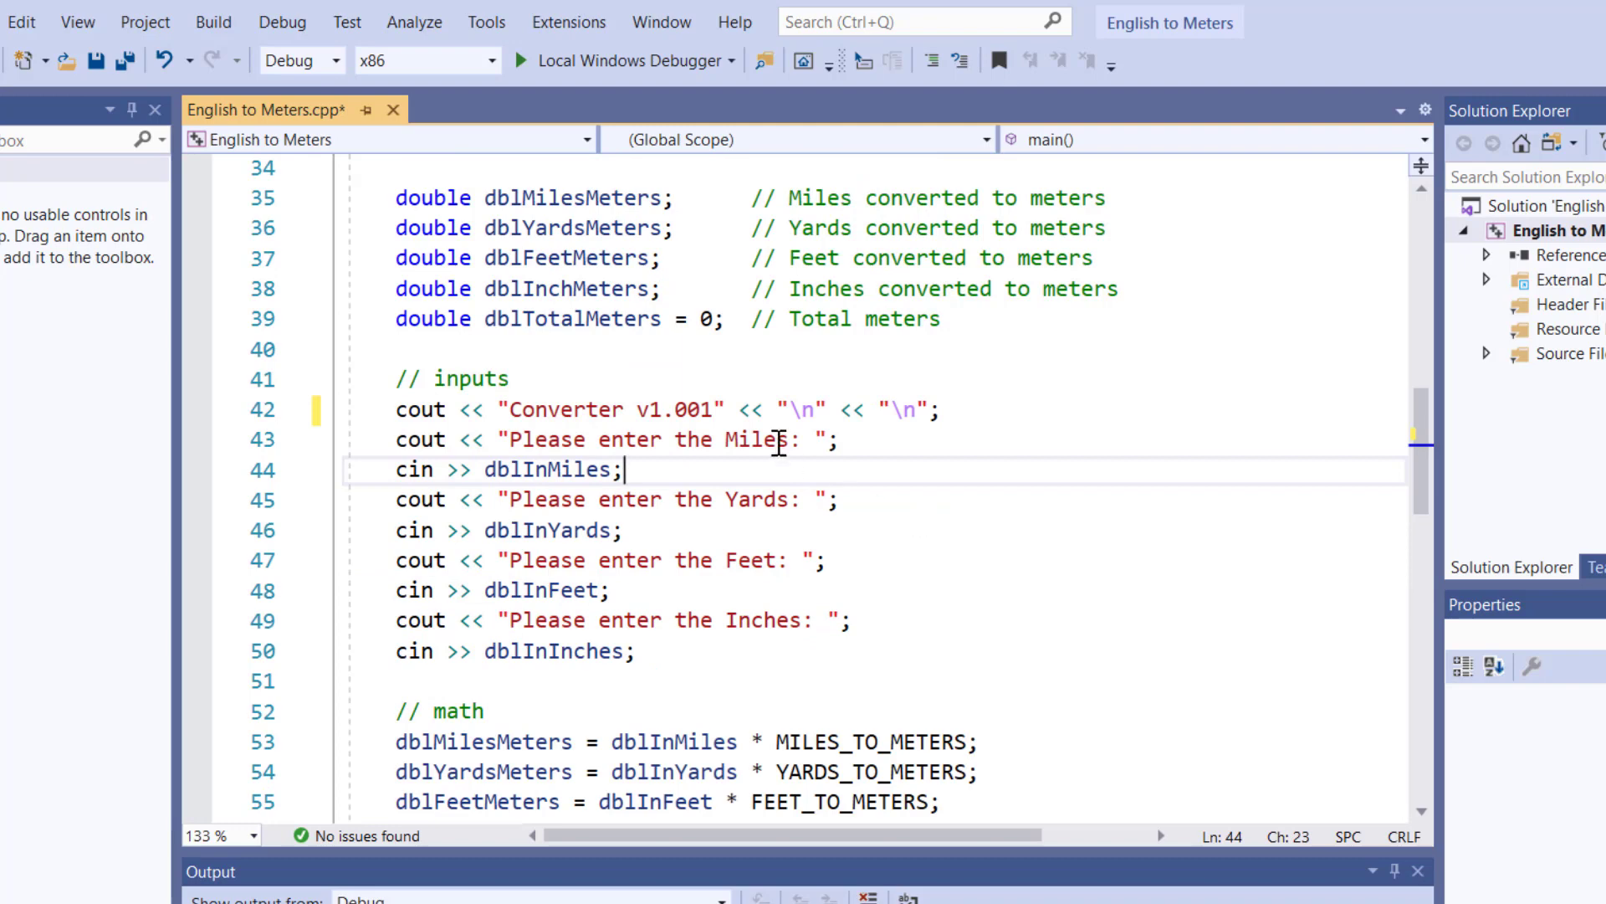
{"action": "mouse_move", "coordinate": [415, 438]}
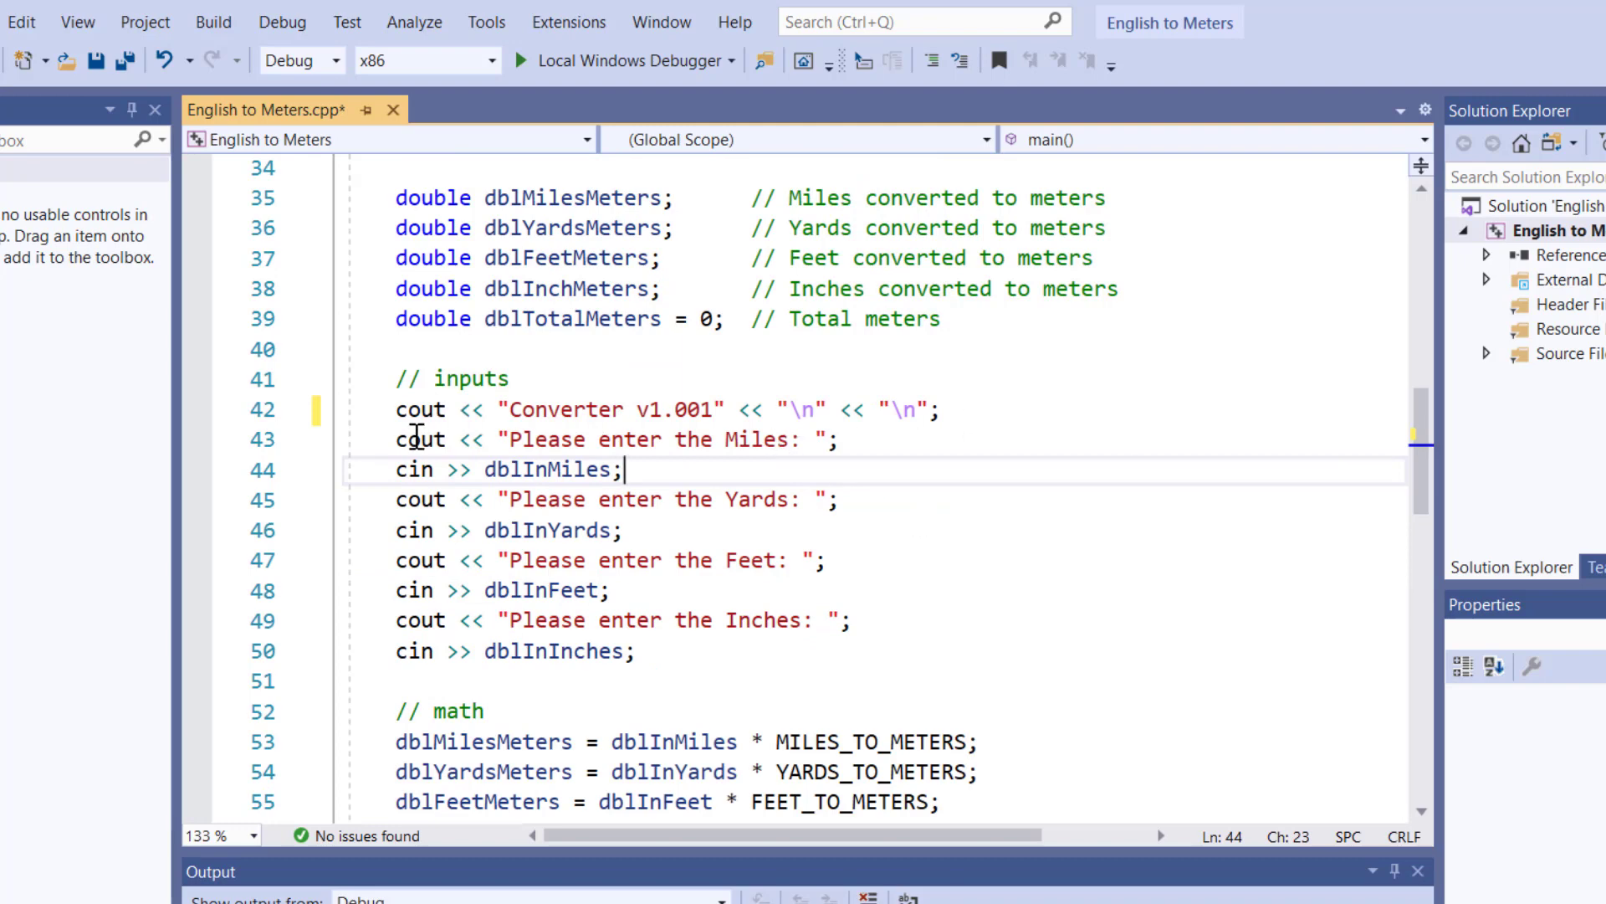
{"action": "left_click", "coordinate": [838, 440]}
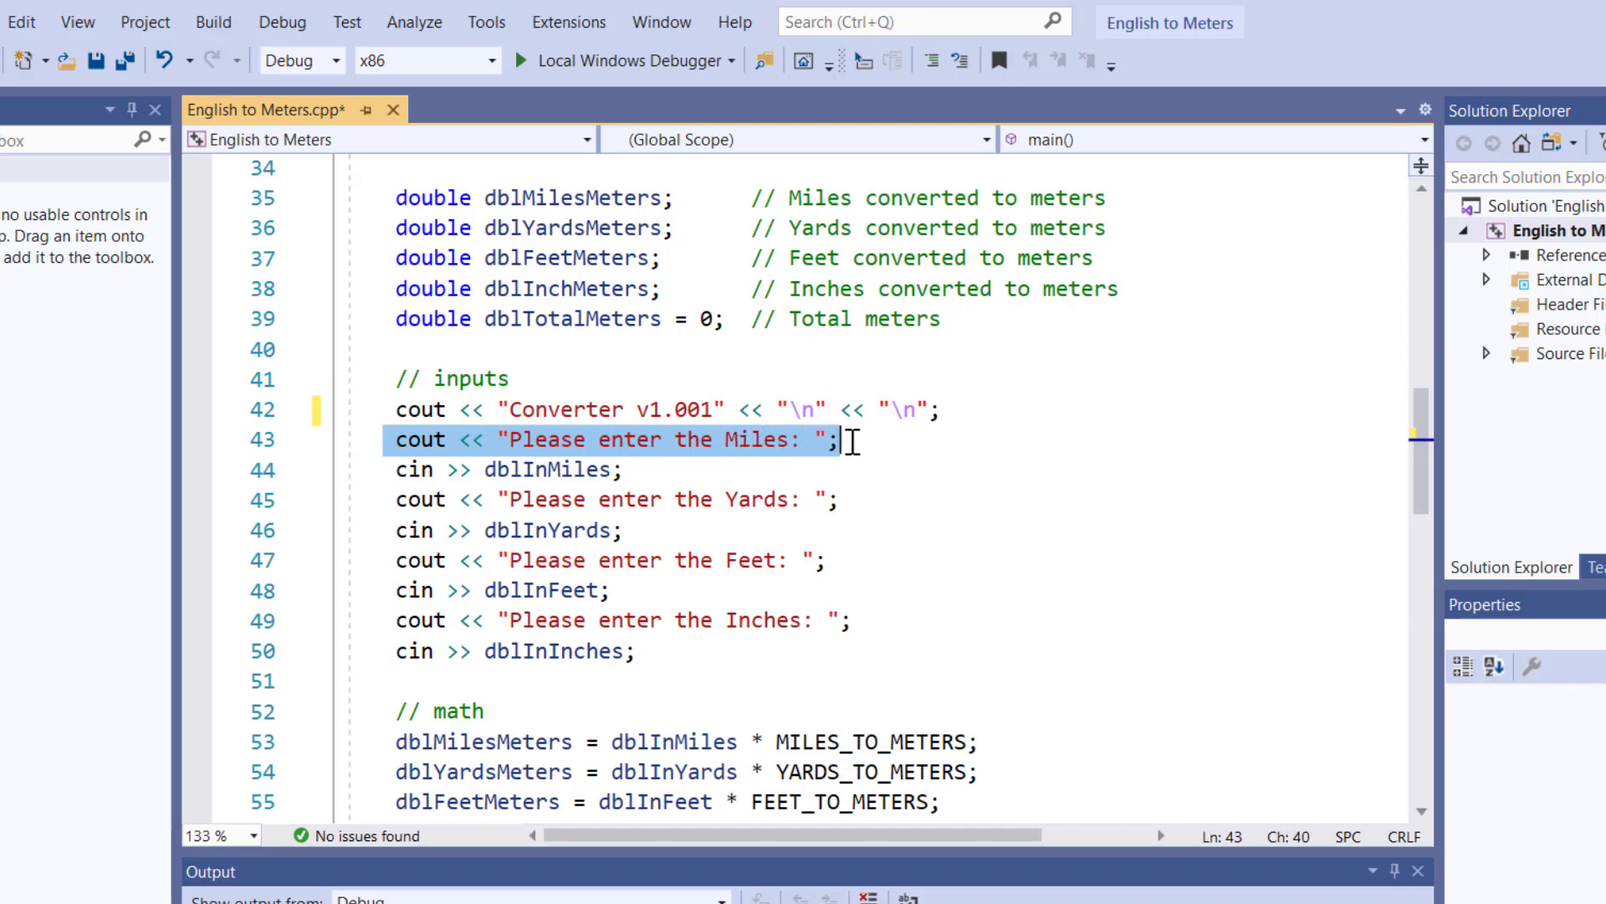
{"action": "mouse_move", "coordinate": [809, 466]}
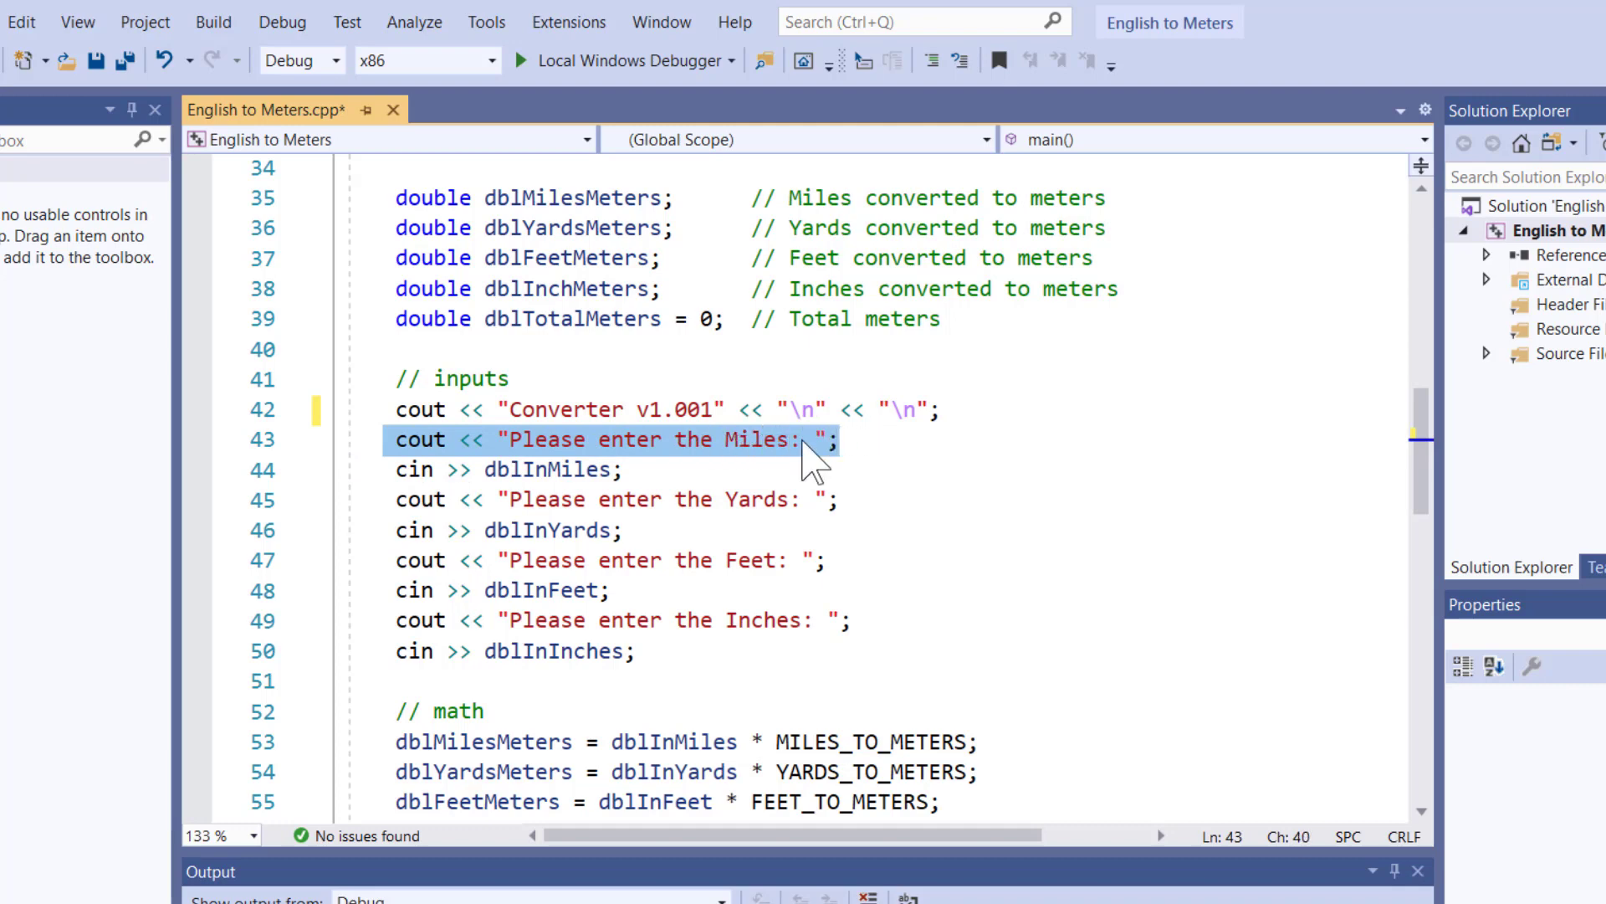
{"action": "left_click", "coordinate": [809, 439]}
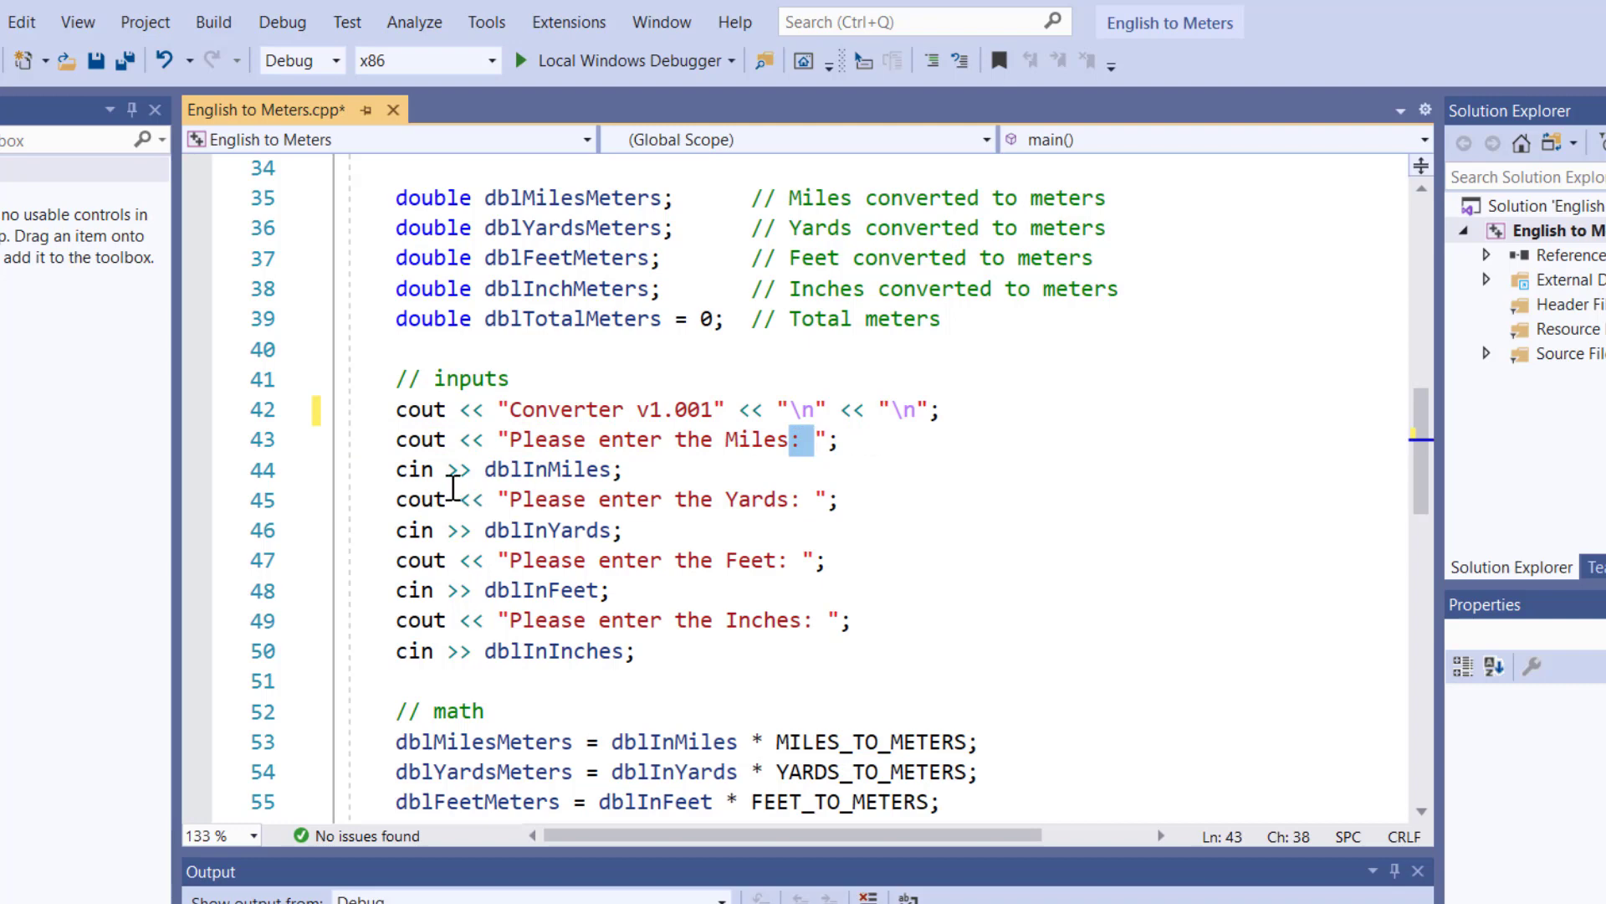
{"action": "double_click", "coordinate": [416, 469]}
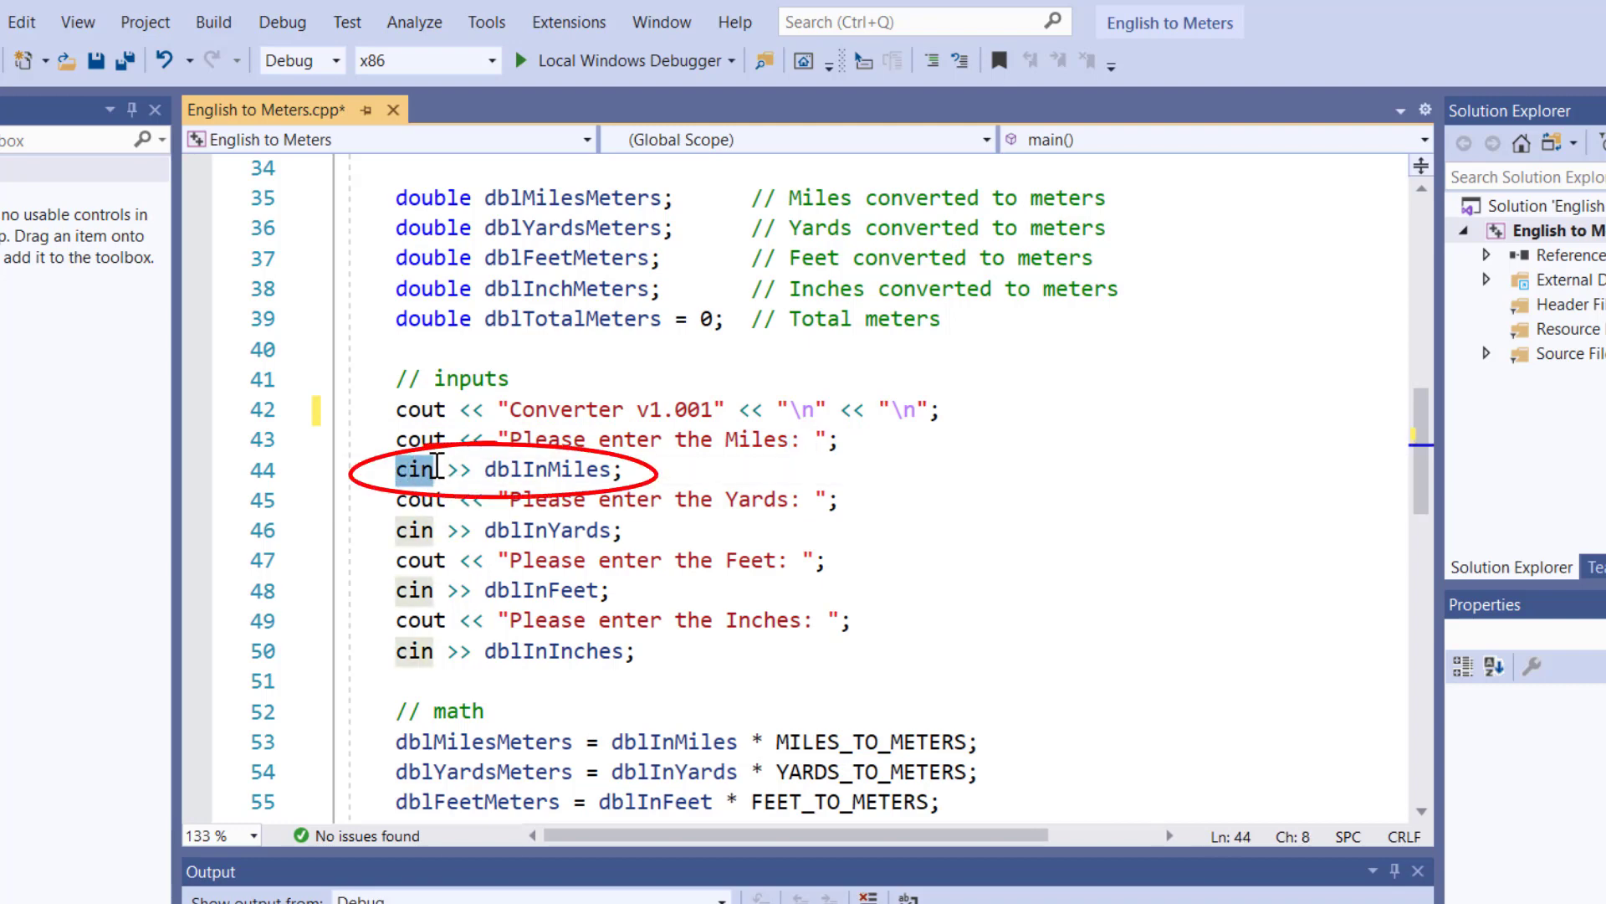
{"action": "mouse_move", "coordinate": [482, 471]}
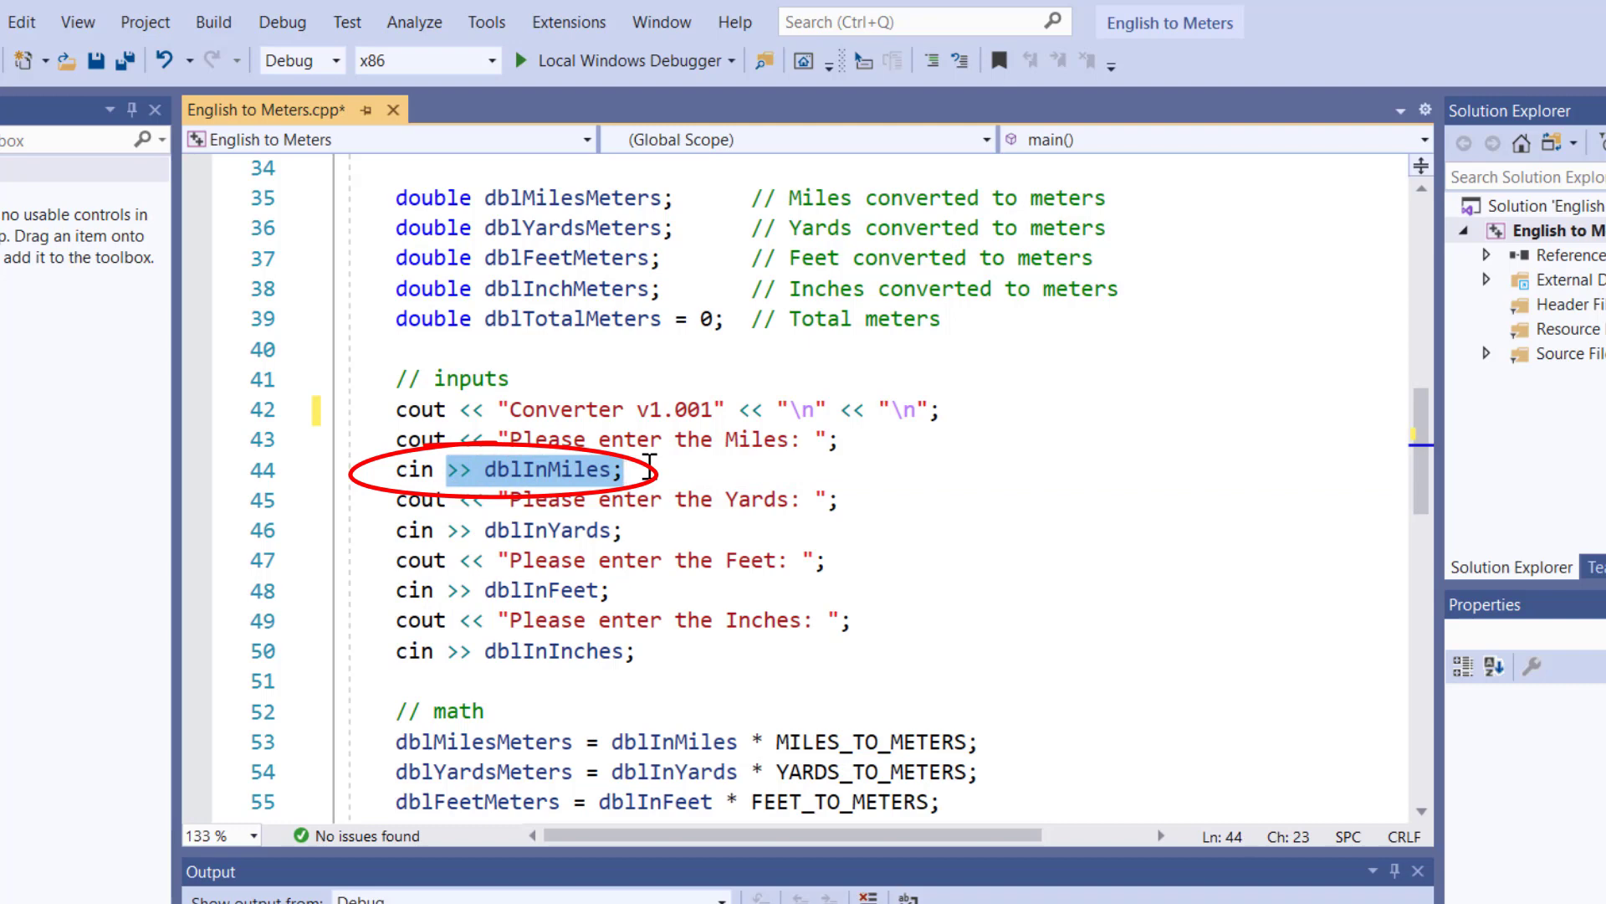
{"action": "mouse_move", "coordinate": [702, 439]}
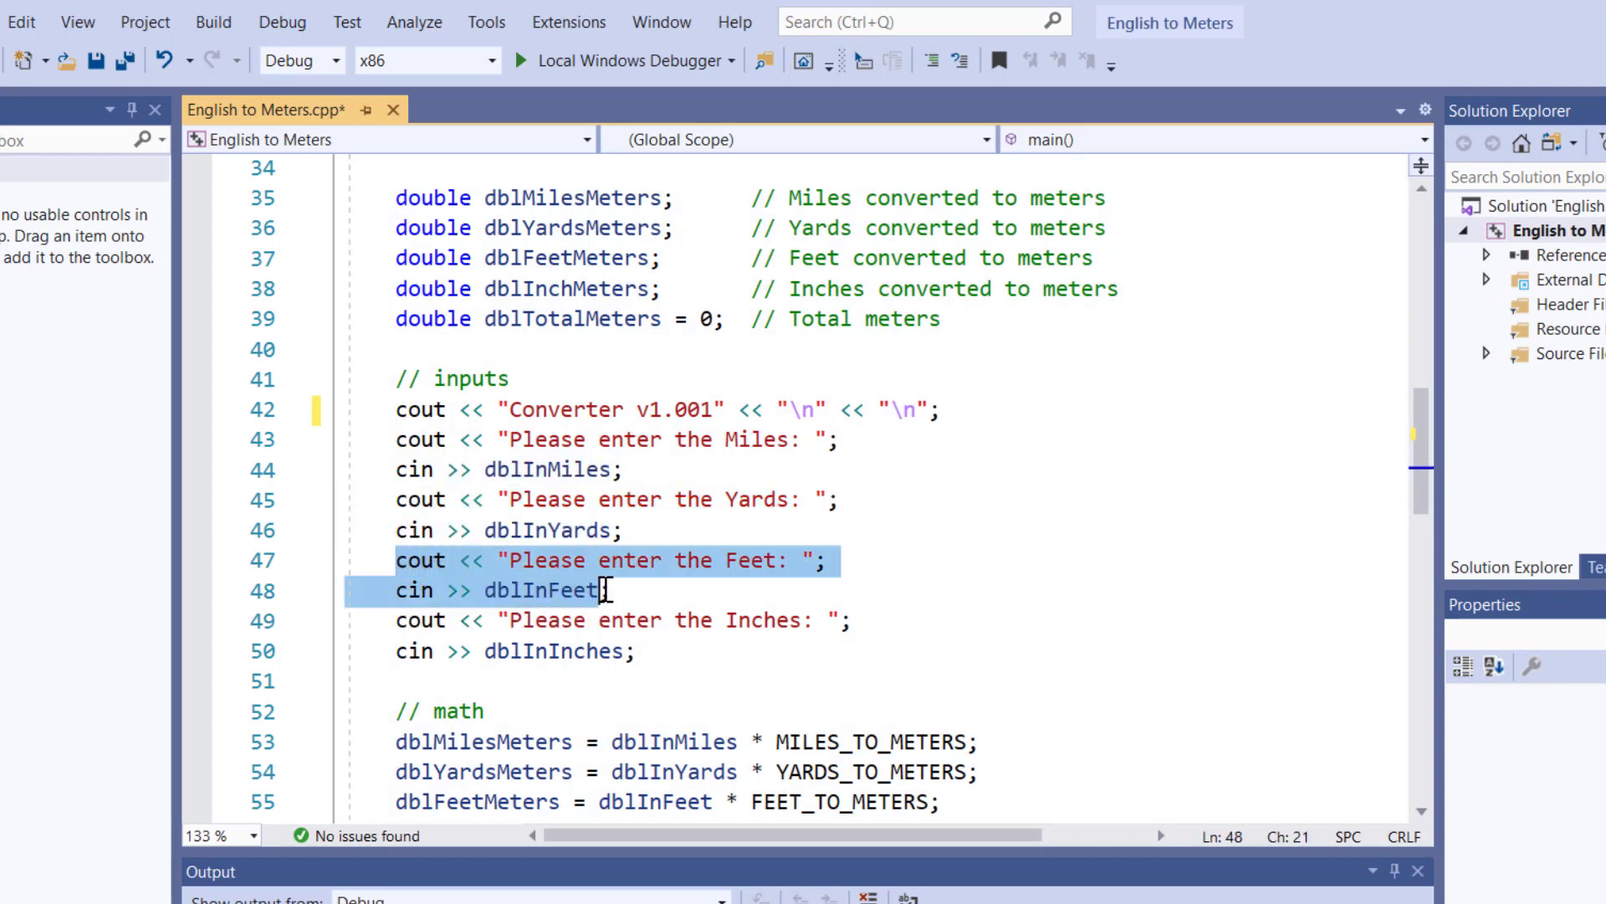
{"action": "left_click", "coordinate": [548, 620]}
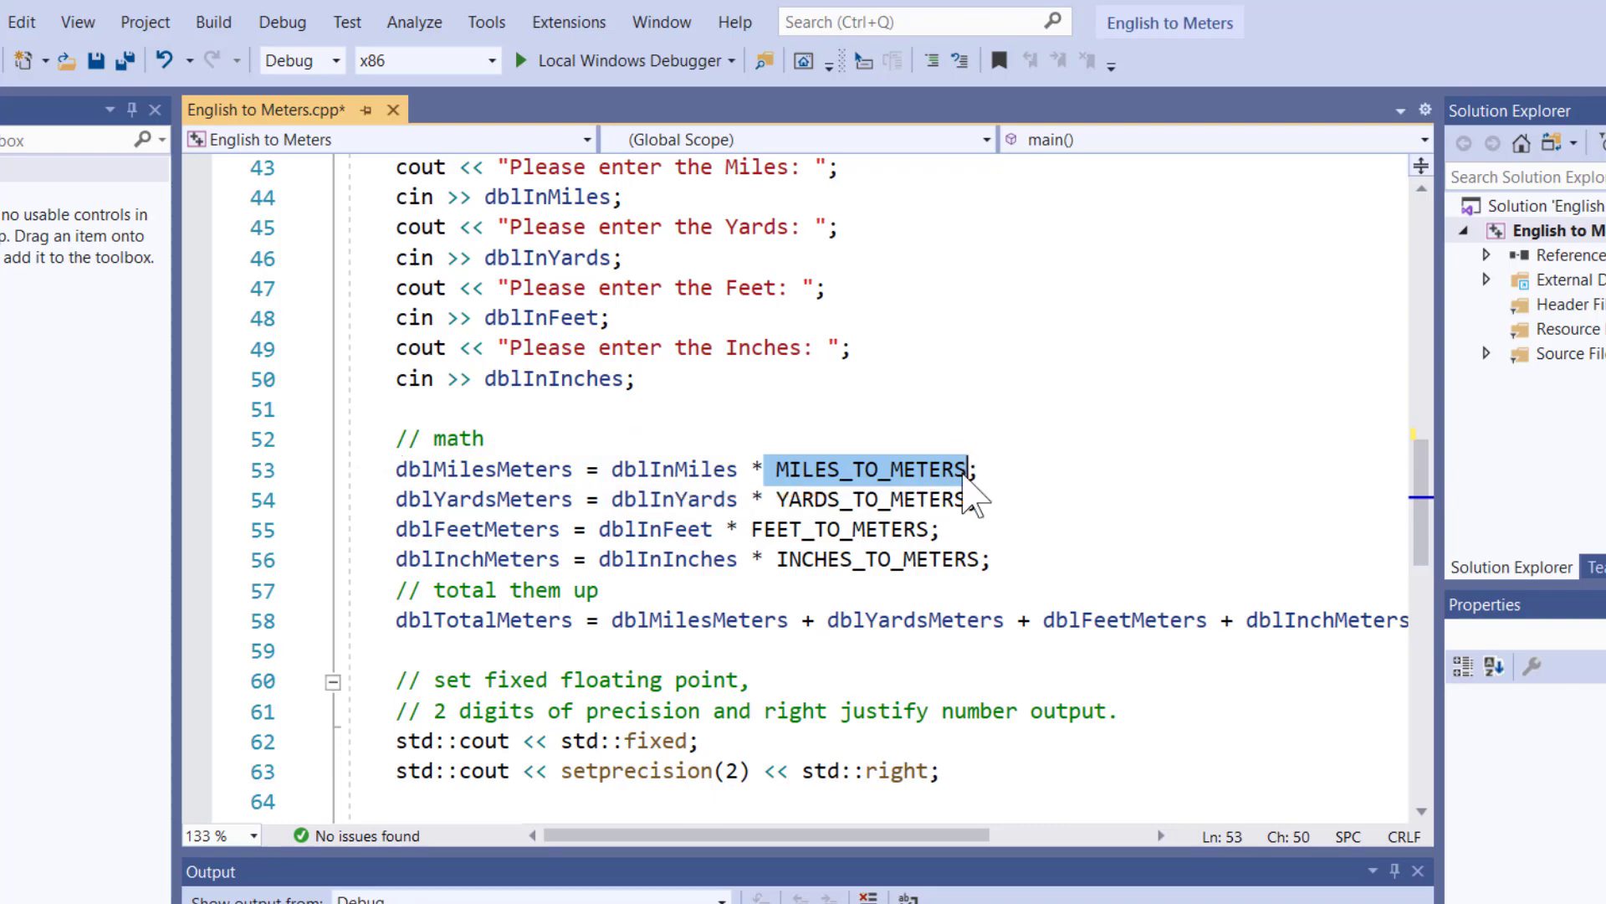
{"action": "scroll", "scroll_direction": "up", "scroll_amount": 3}
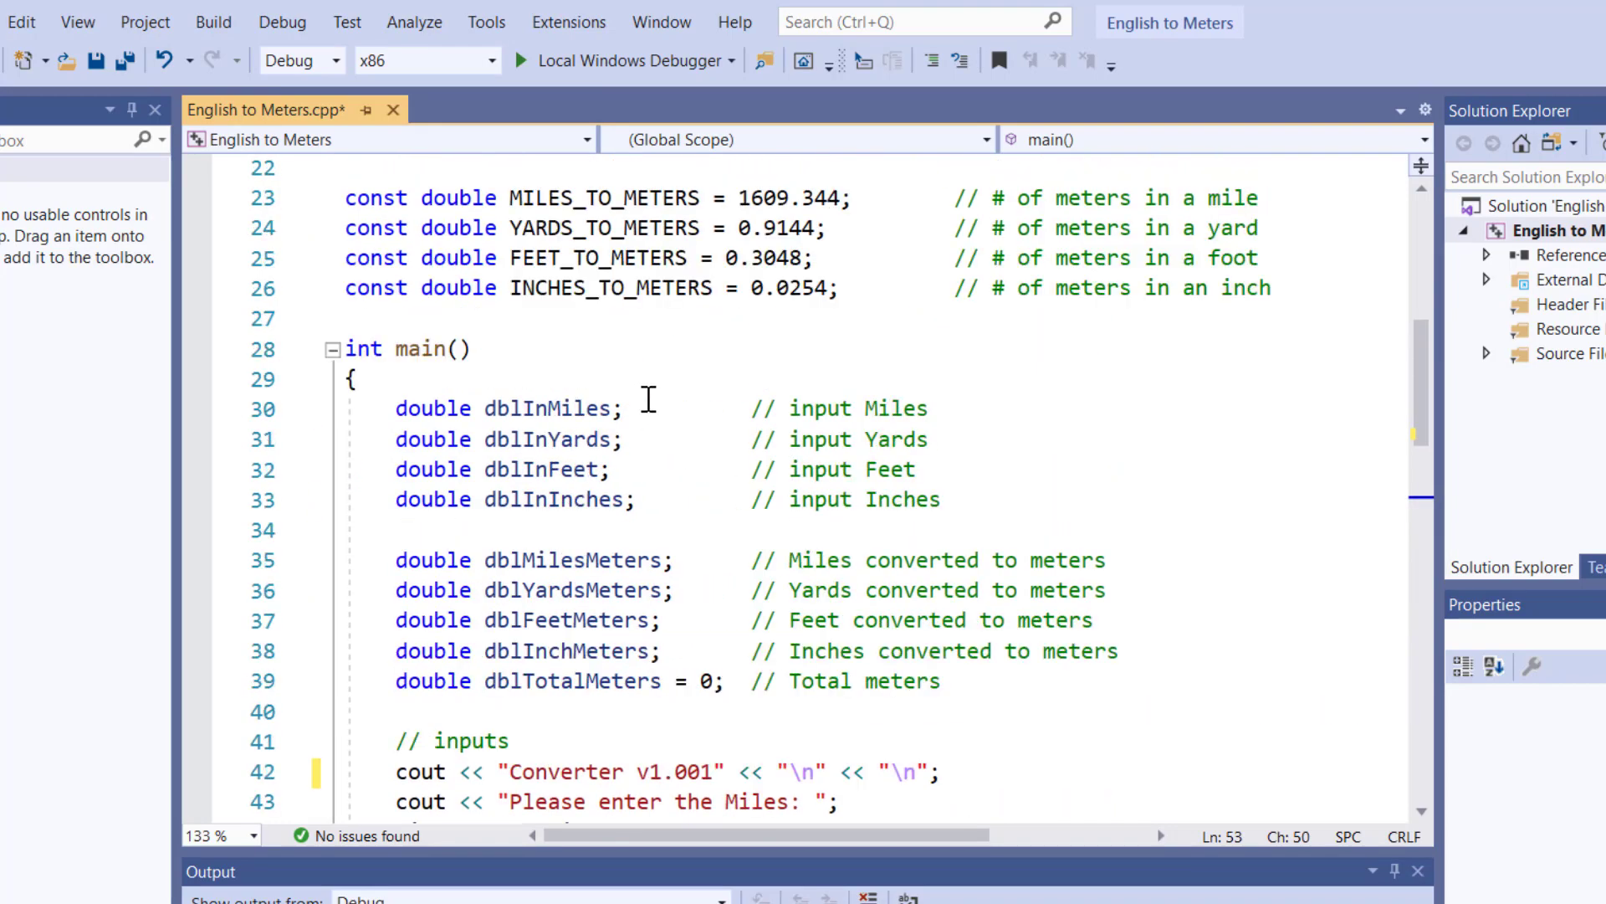
{"action": "double_click", "coordinate": [796, 379]}
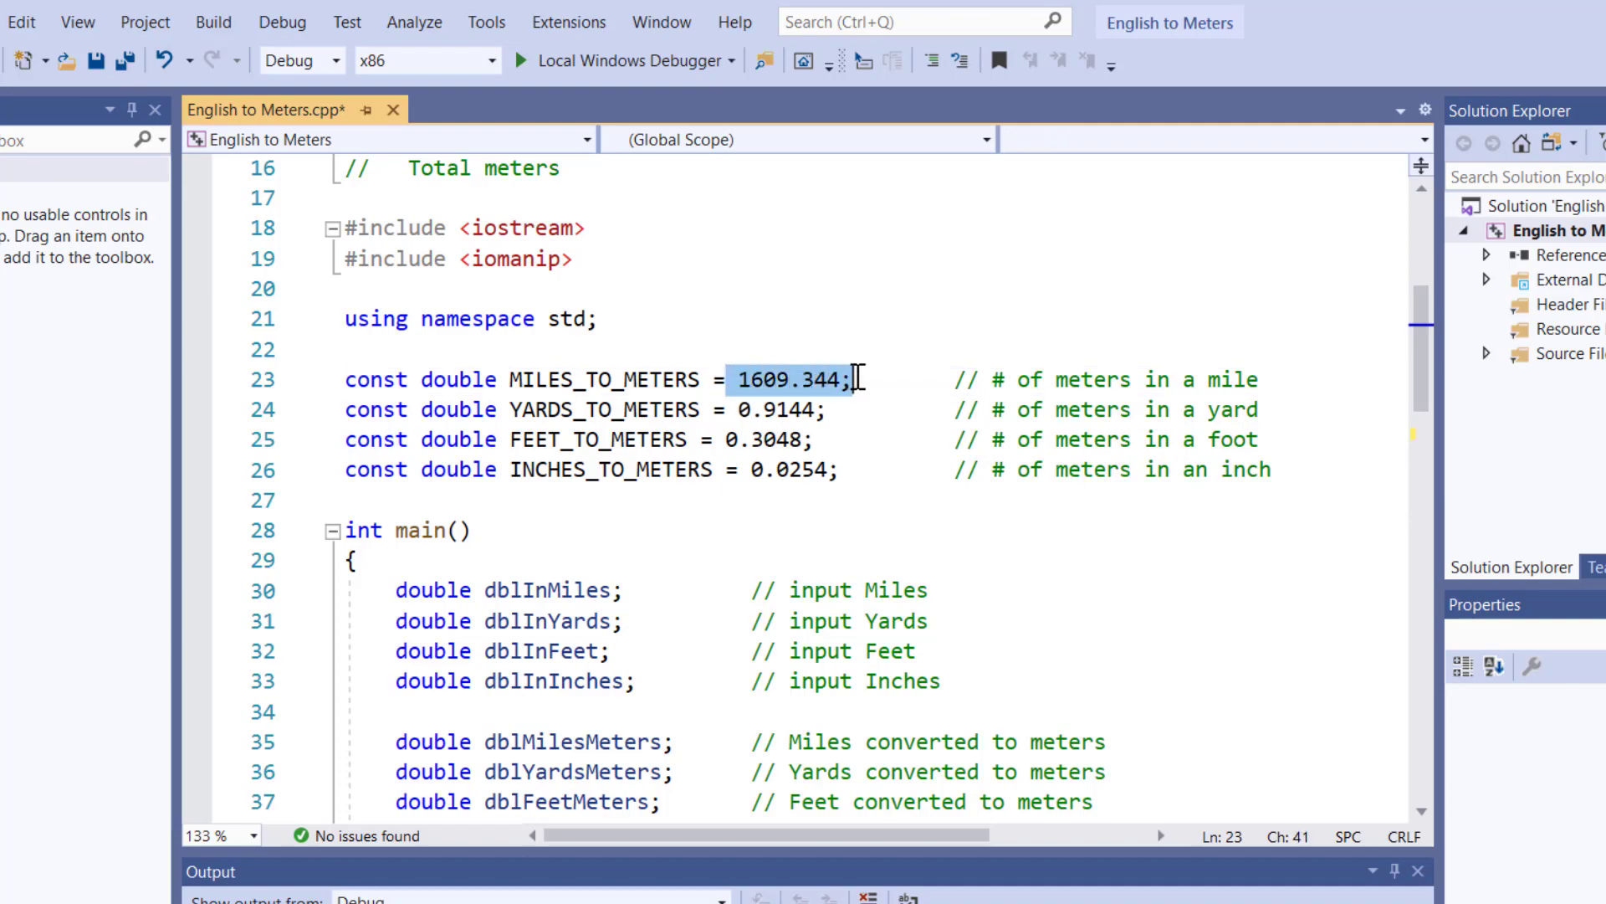
{"action": "mouse_move", "coordinate": [672, 567]}
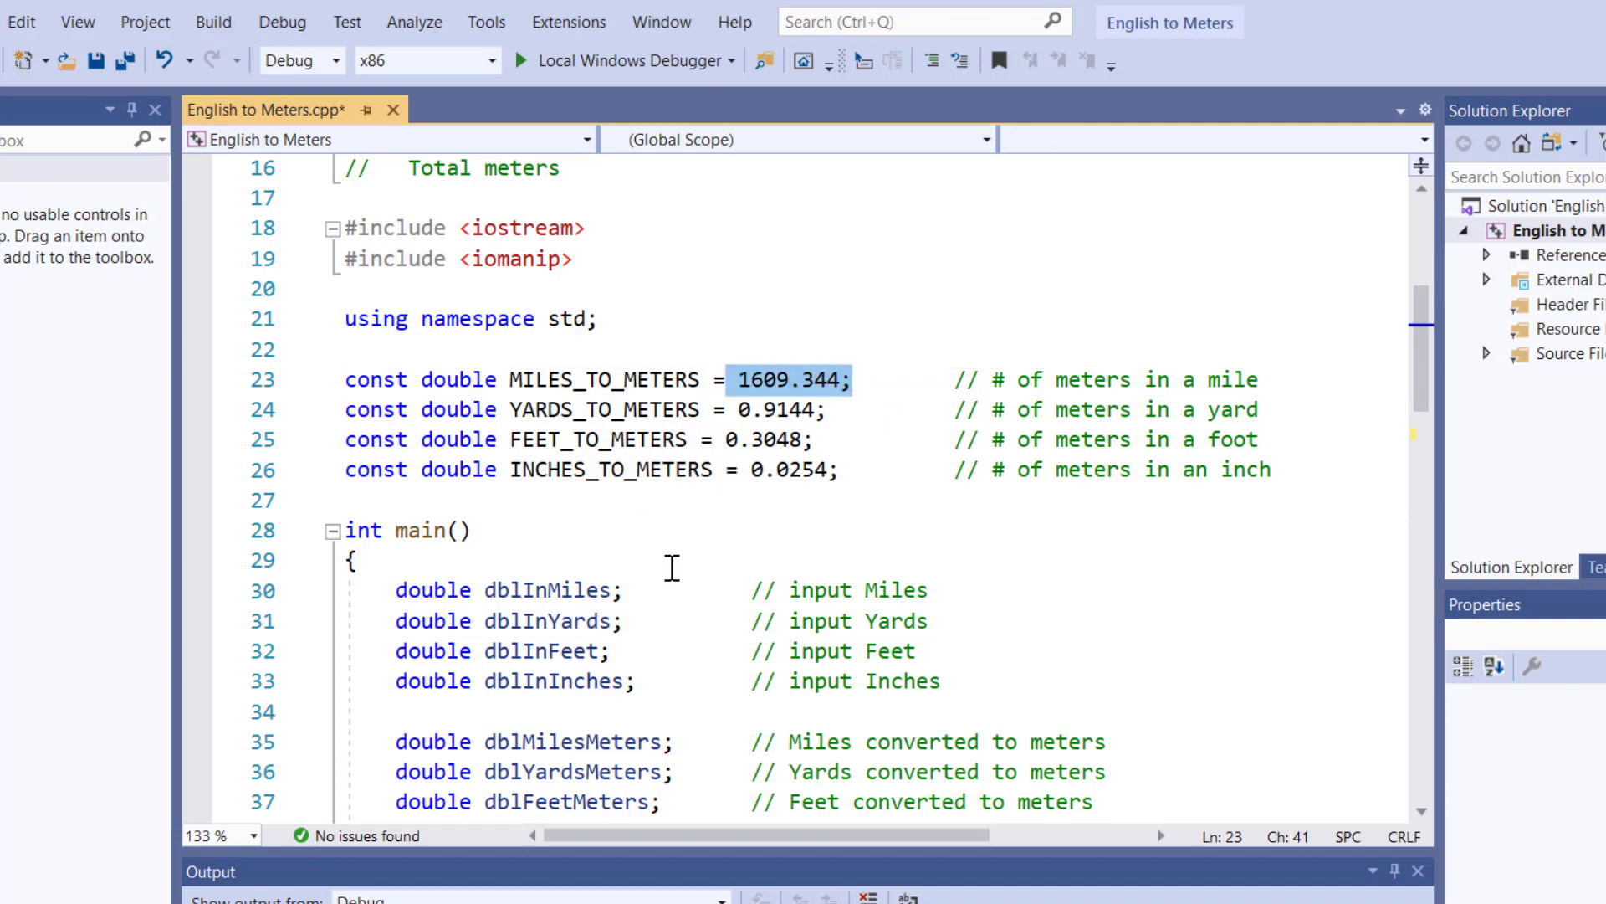
{"action": "scroll", "scroll_direction": "down", "scroll_amount": 3}
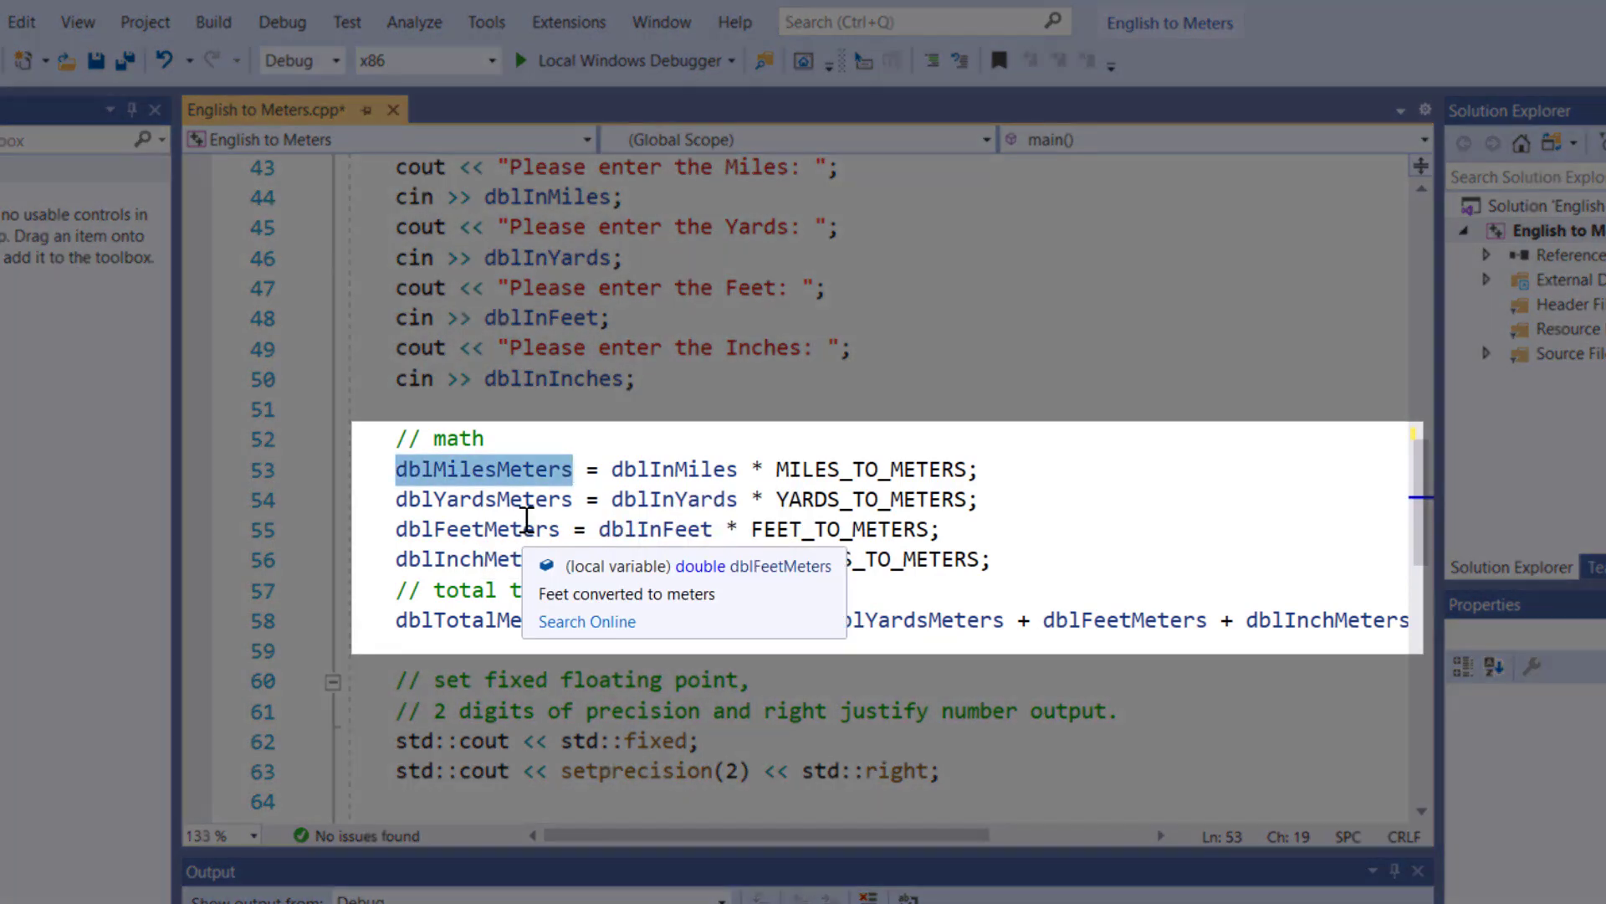
{"action": "mouse_move", "coordinate": [522, 498]}
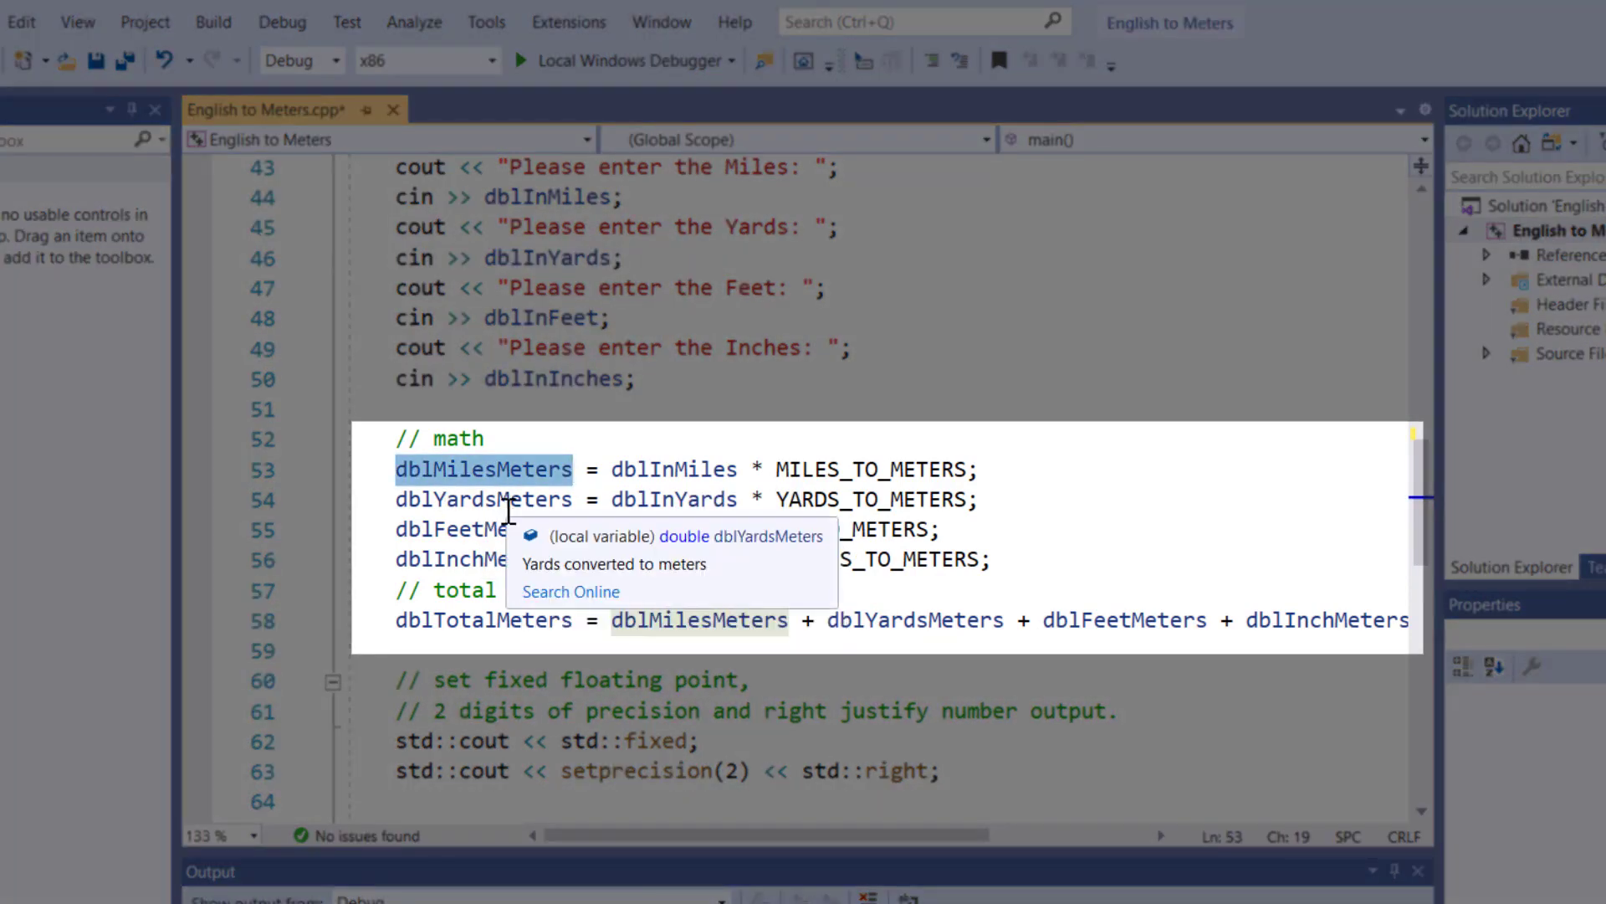
{"action": "left_click", "coordinate": [981, 499]}
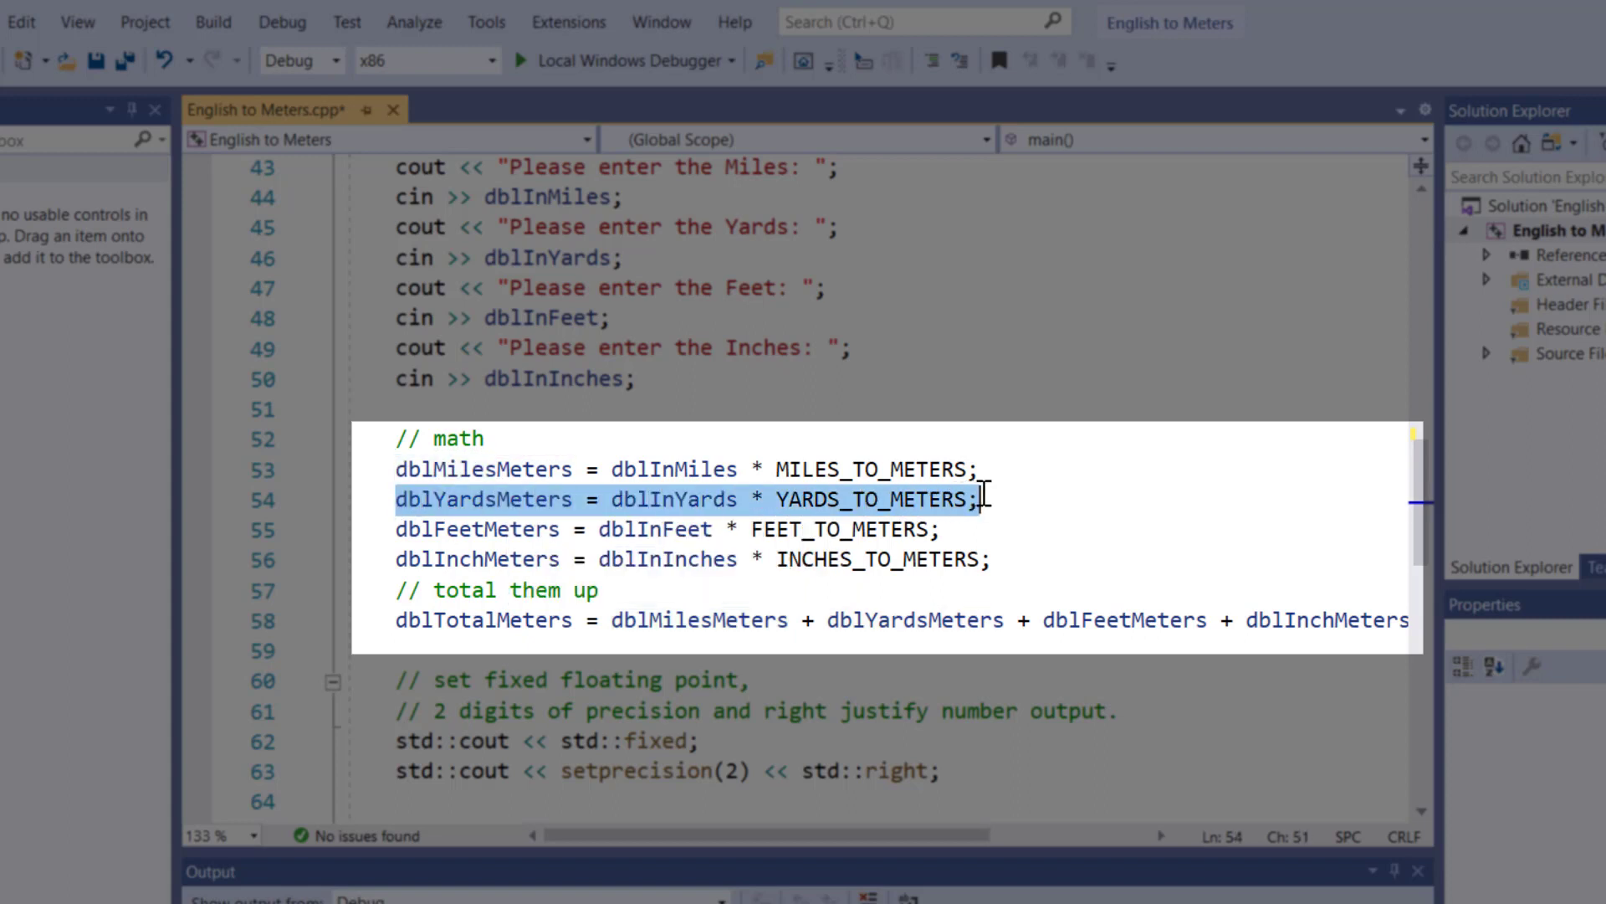
{"action": "left_click", "coordinate": [809, 530]}
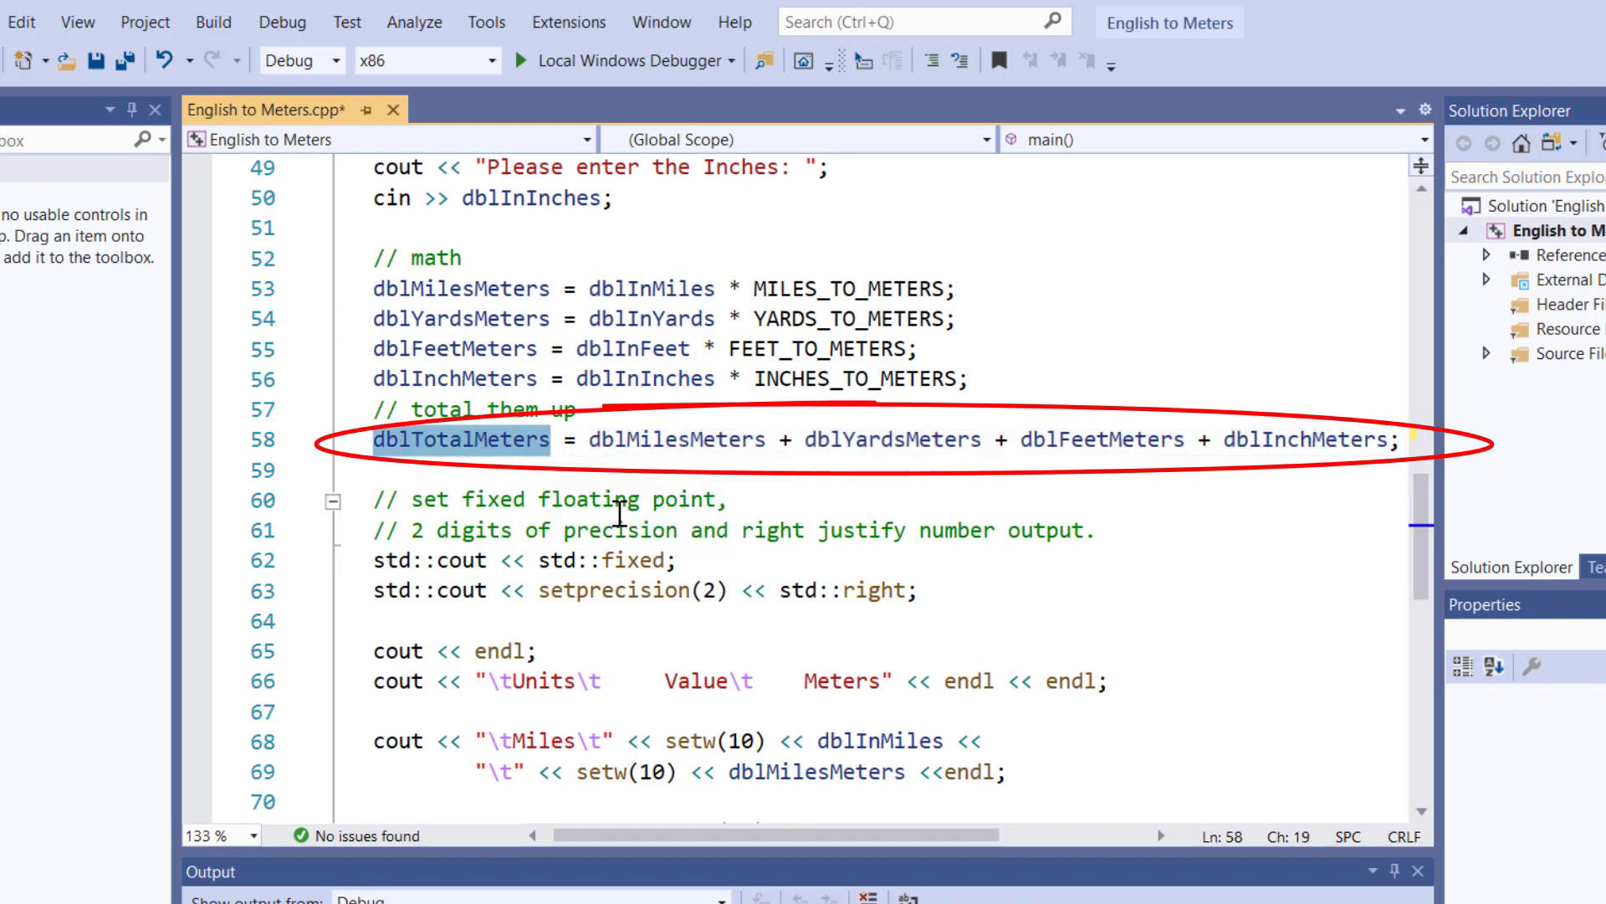
{"action": "mouse_move", "coordinate": [622, 477]}
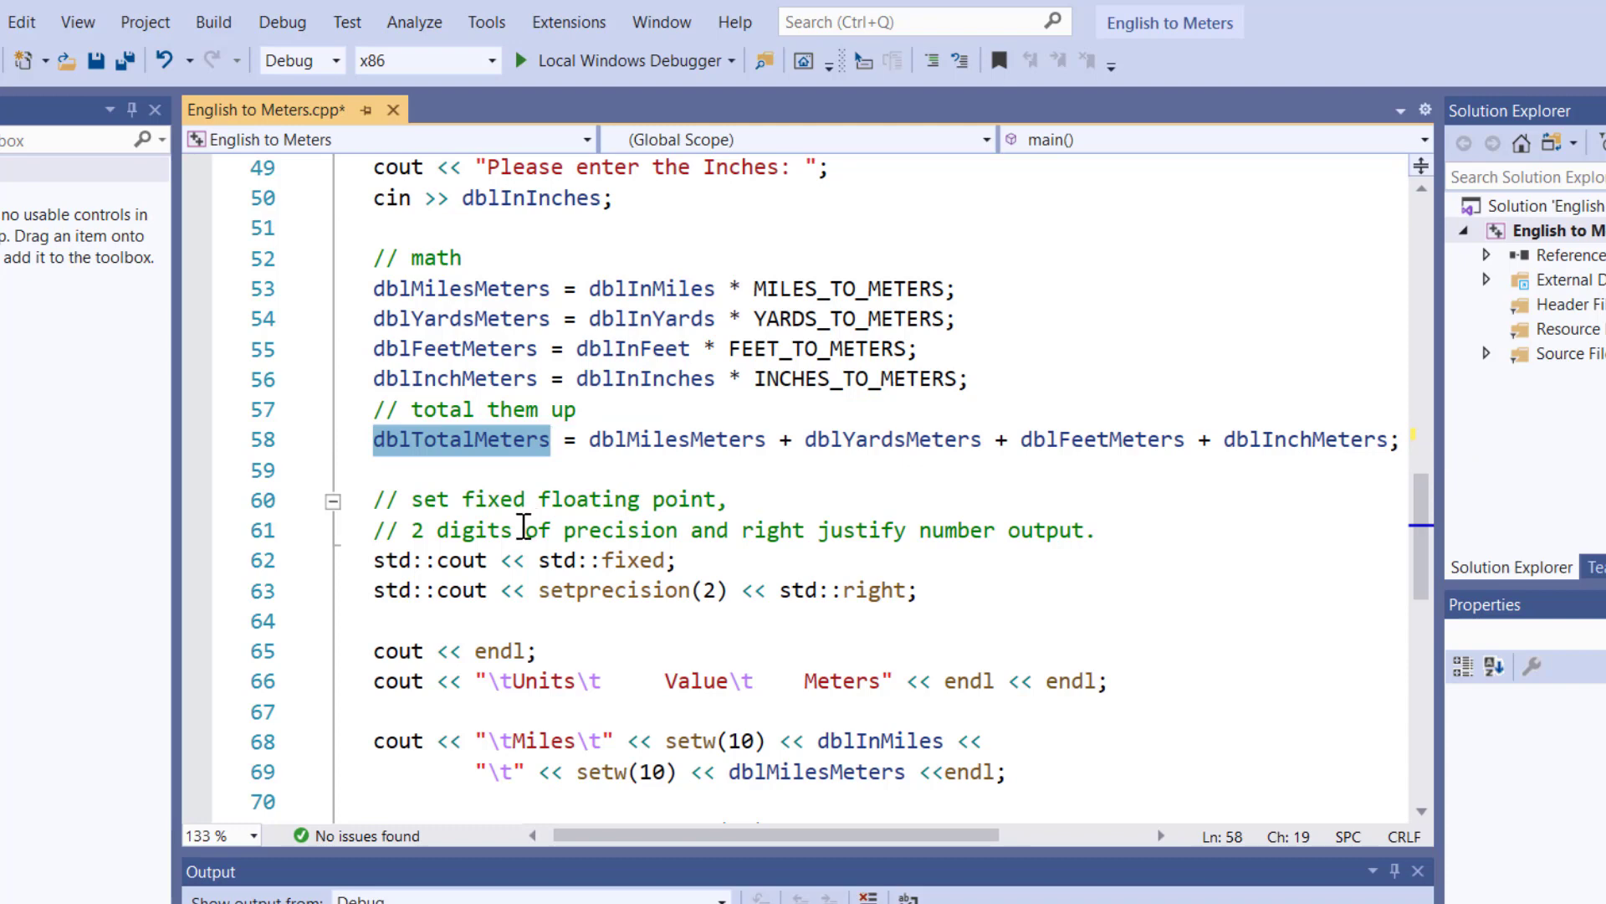
{"action": "scroll", "scroll_direction": "down", "scroll_amount": 3}
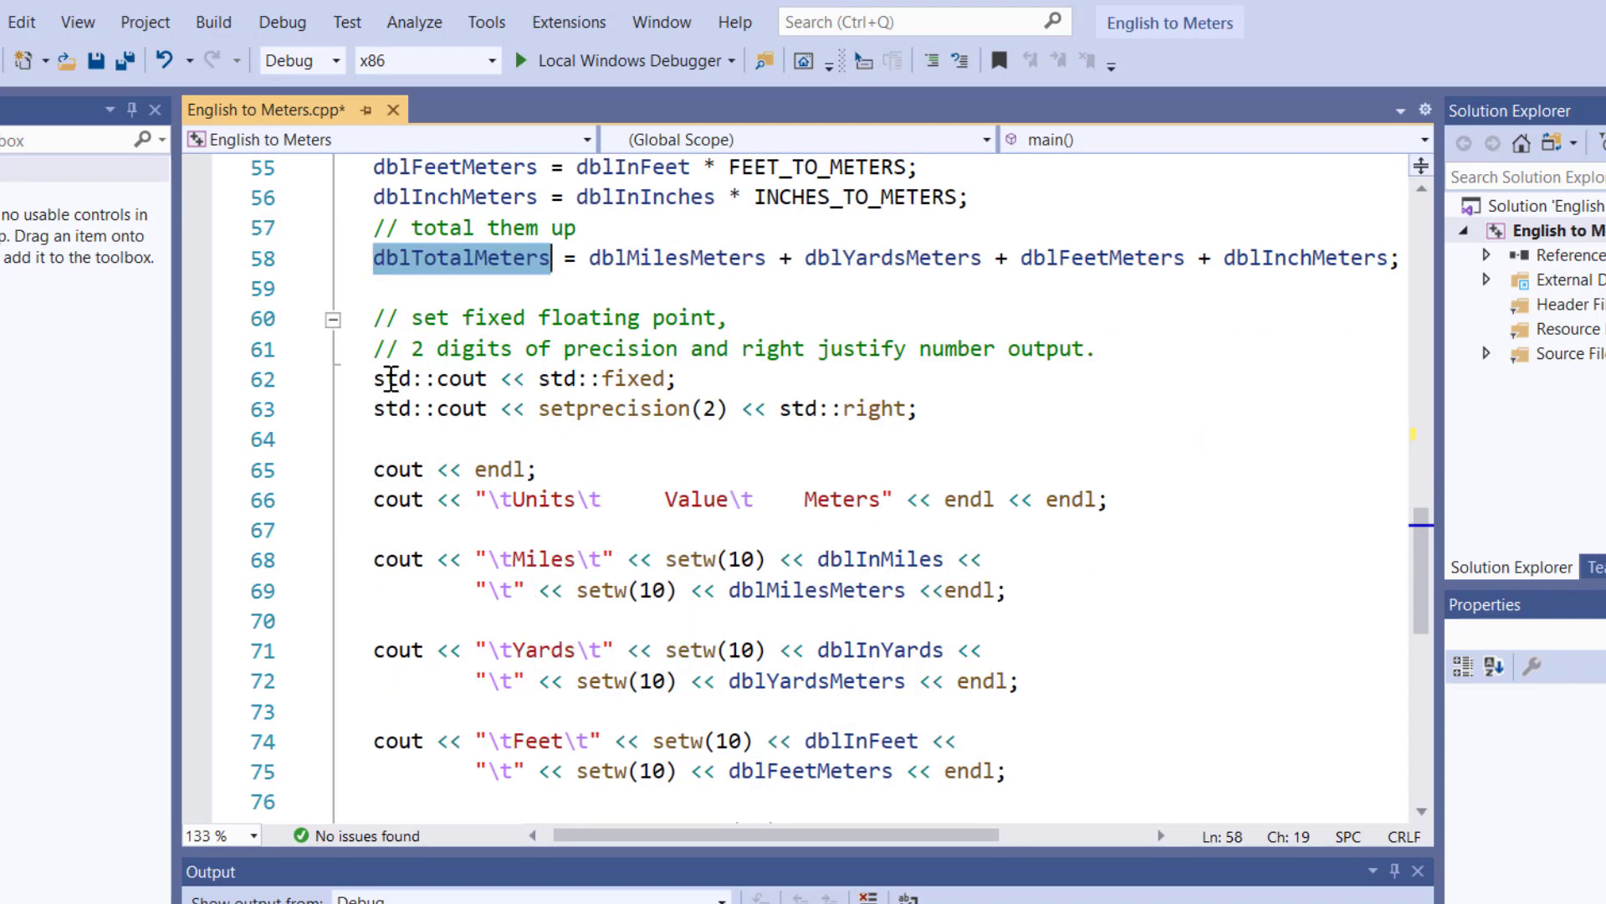
{"action": "scroll", "scroll_direction": "up", "scroll_amount": 3}
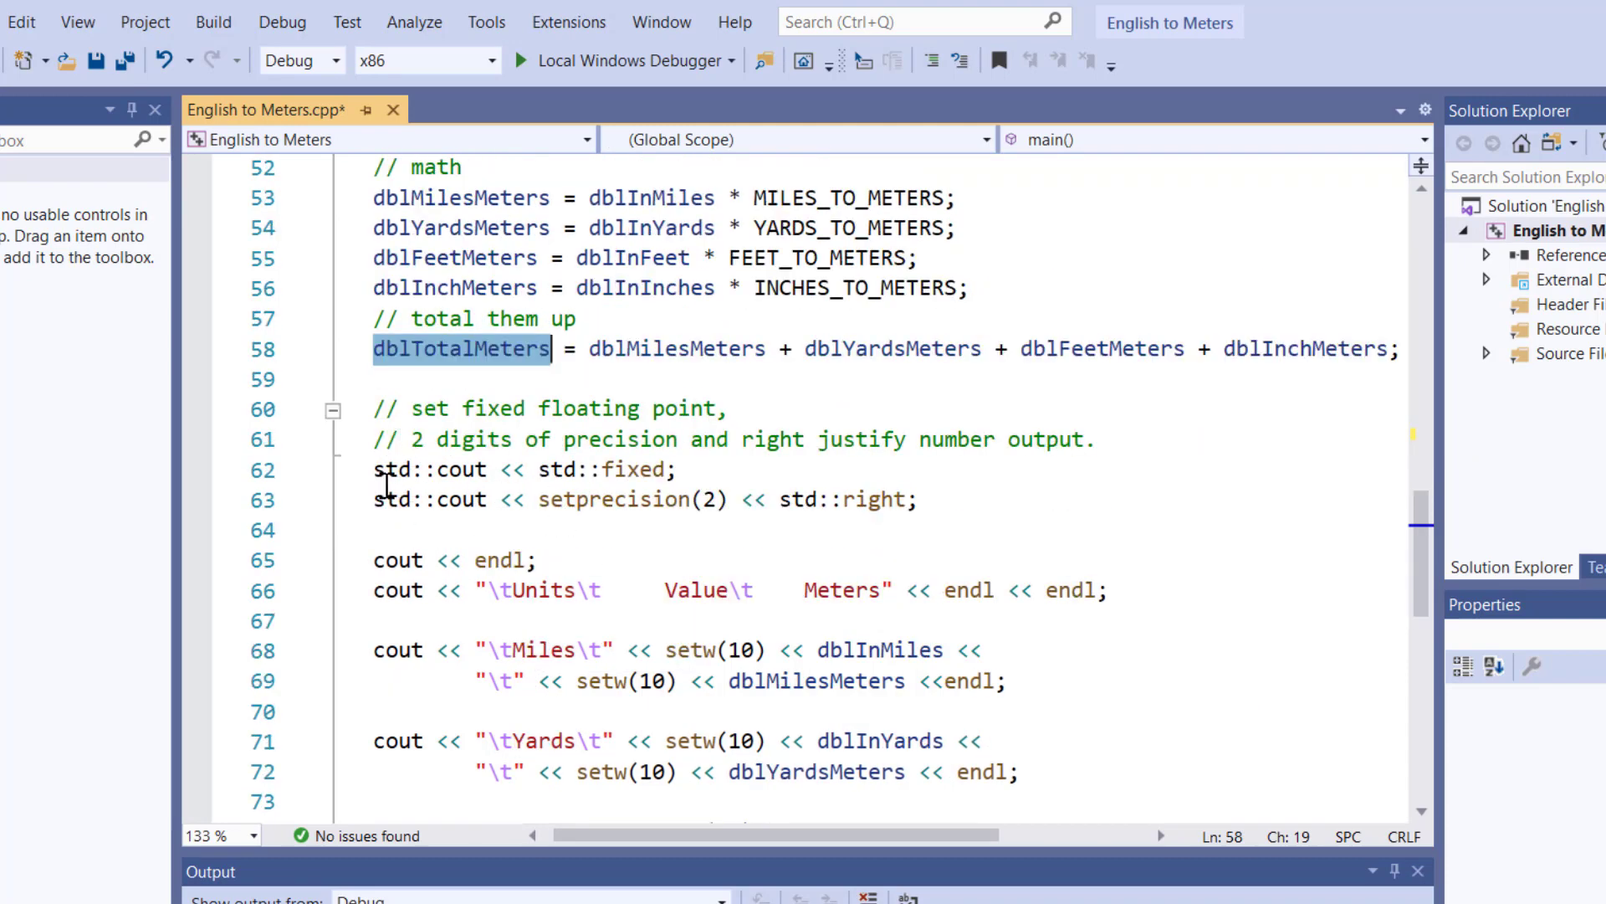
{"action": "left_click", "coordinate": [409, 469]}
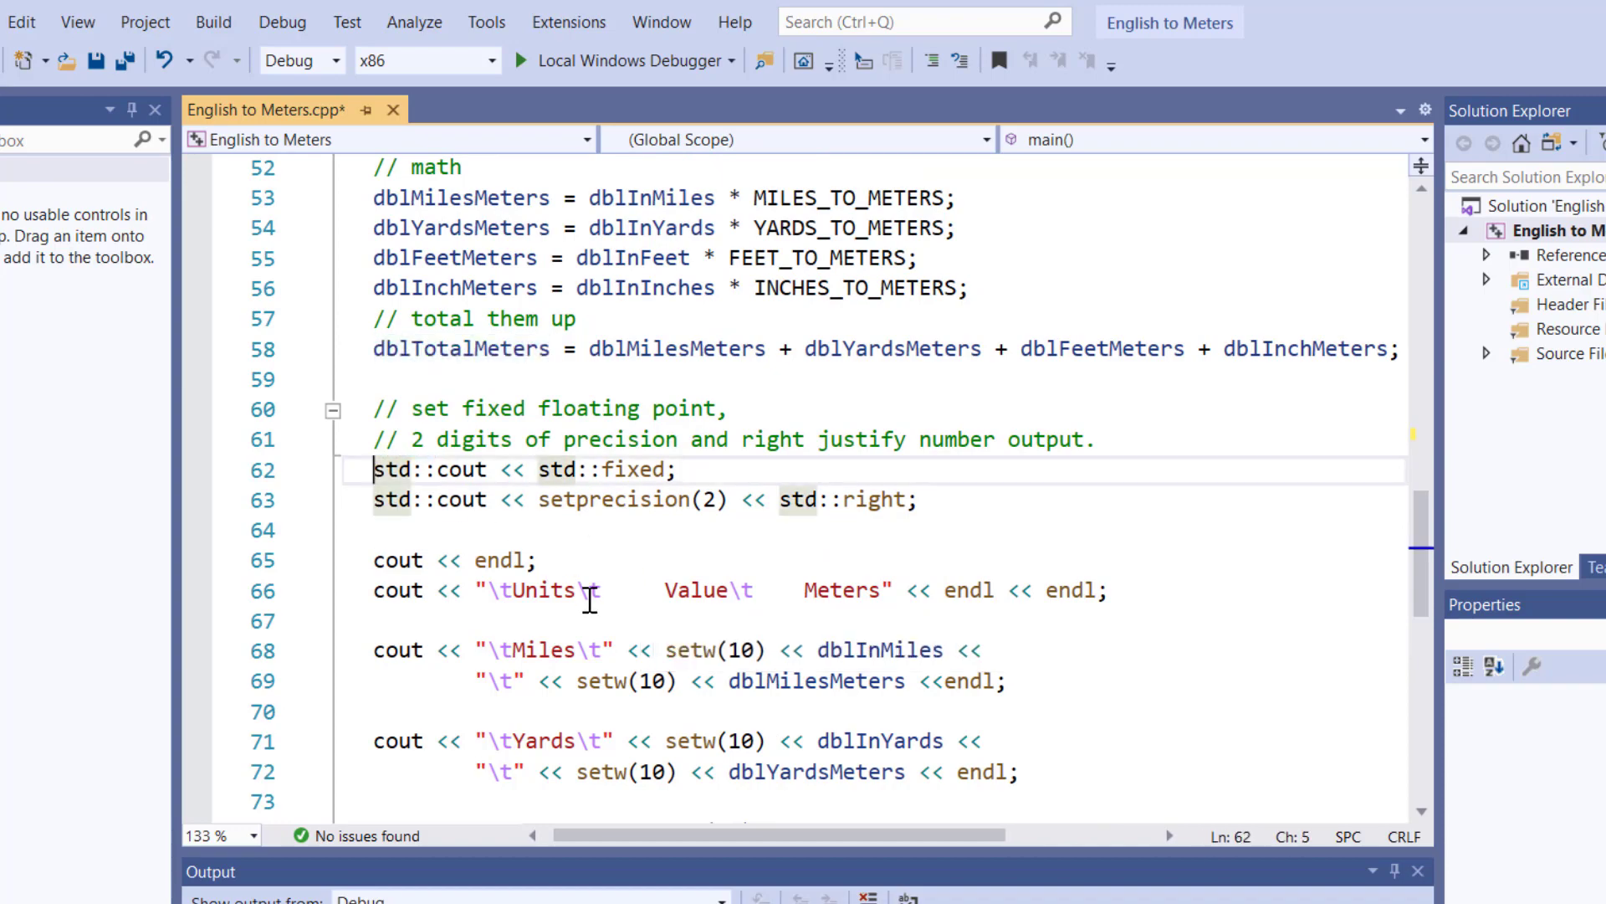
{"action": "scroll", "scroll_direction": "up", "scroll_amount": 3}
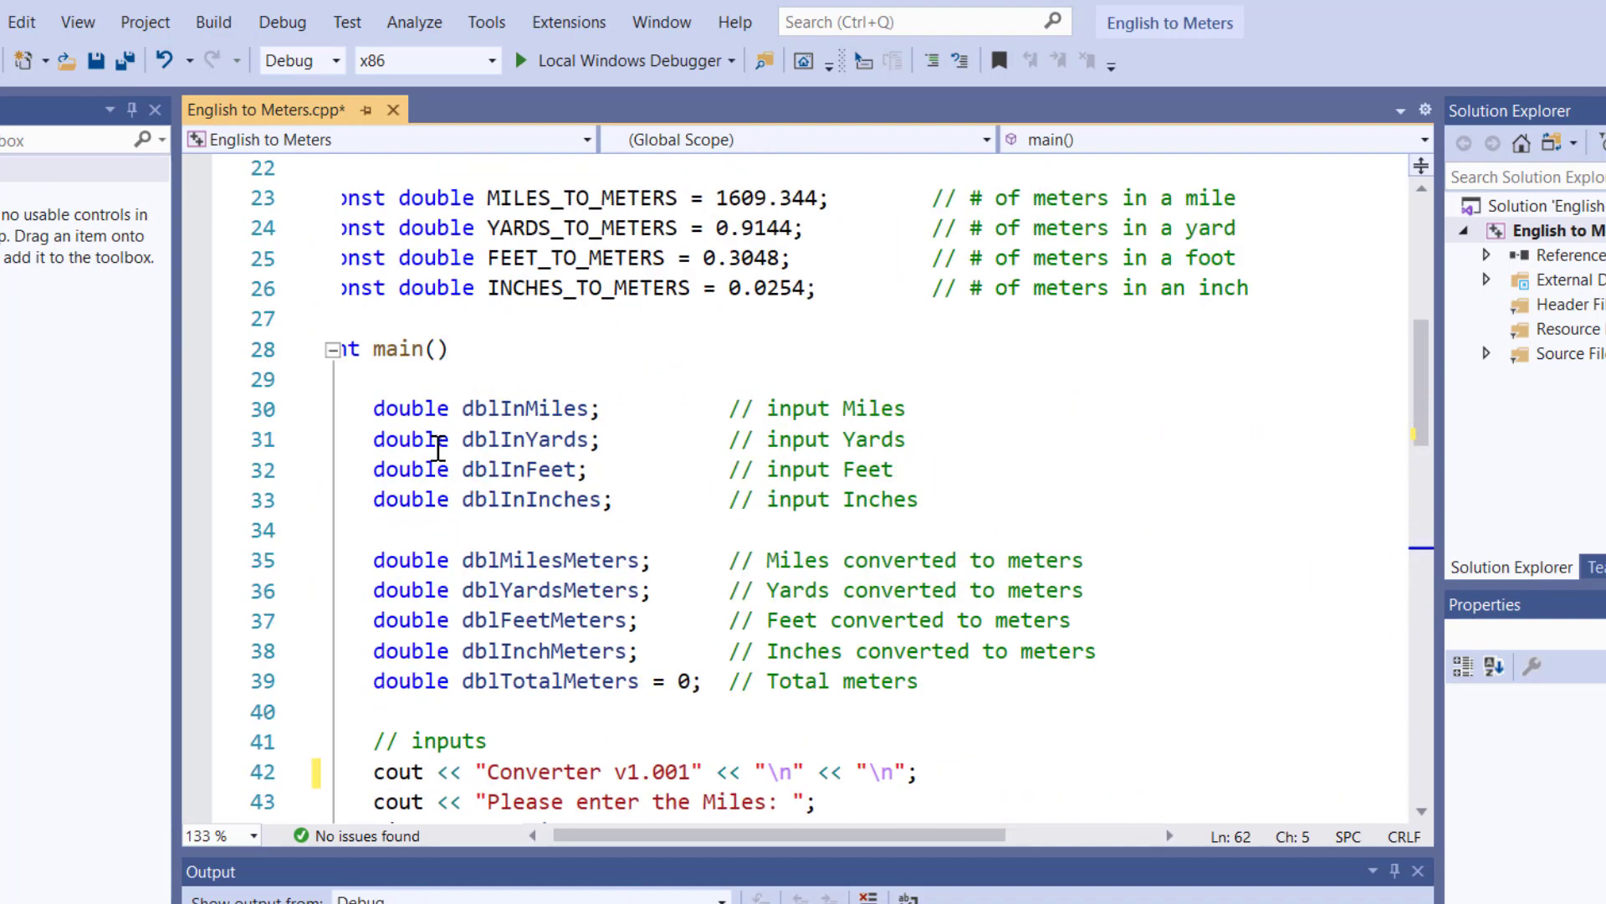
{"action": "scroll", "scroll_direction": "up", "scroll_amount": 3}
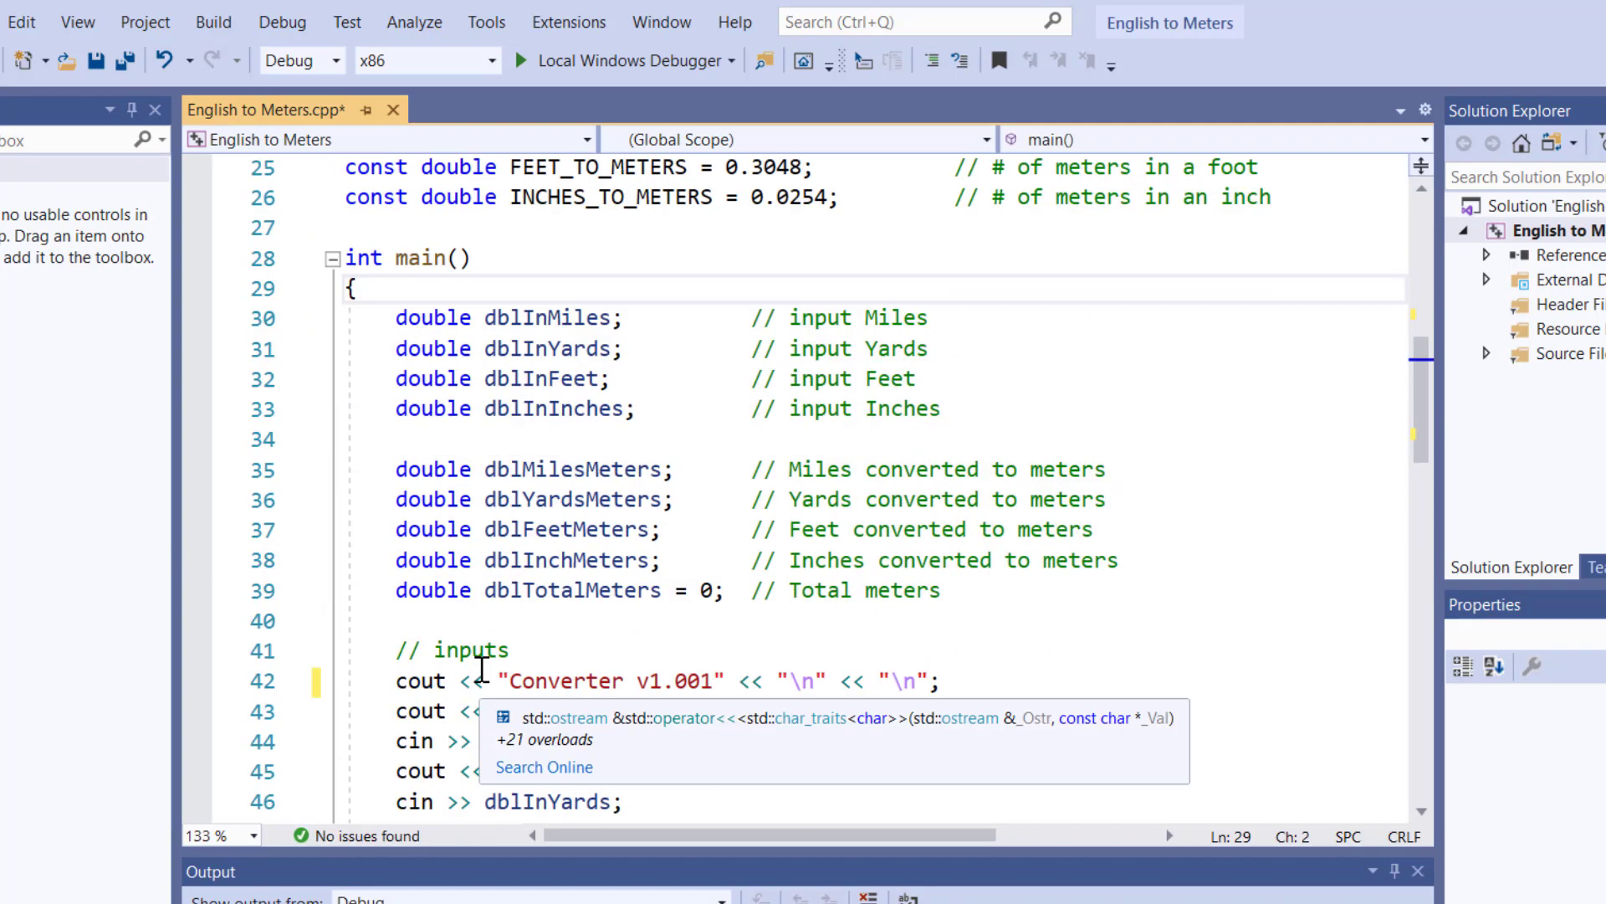
{"action": "scroll", "scroll_direction": "down", "scroll_amount": 3}
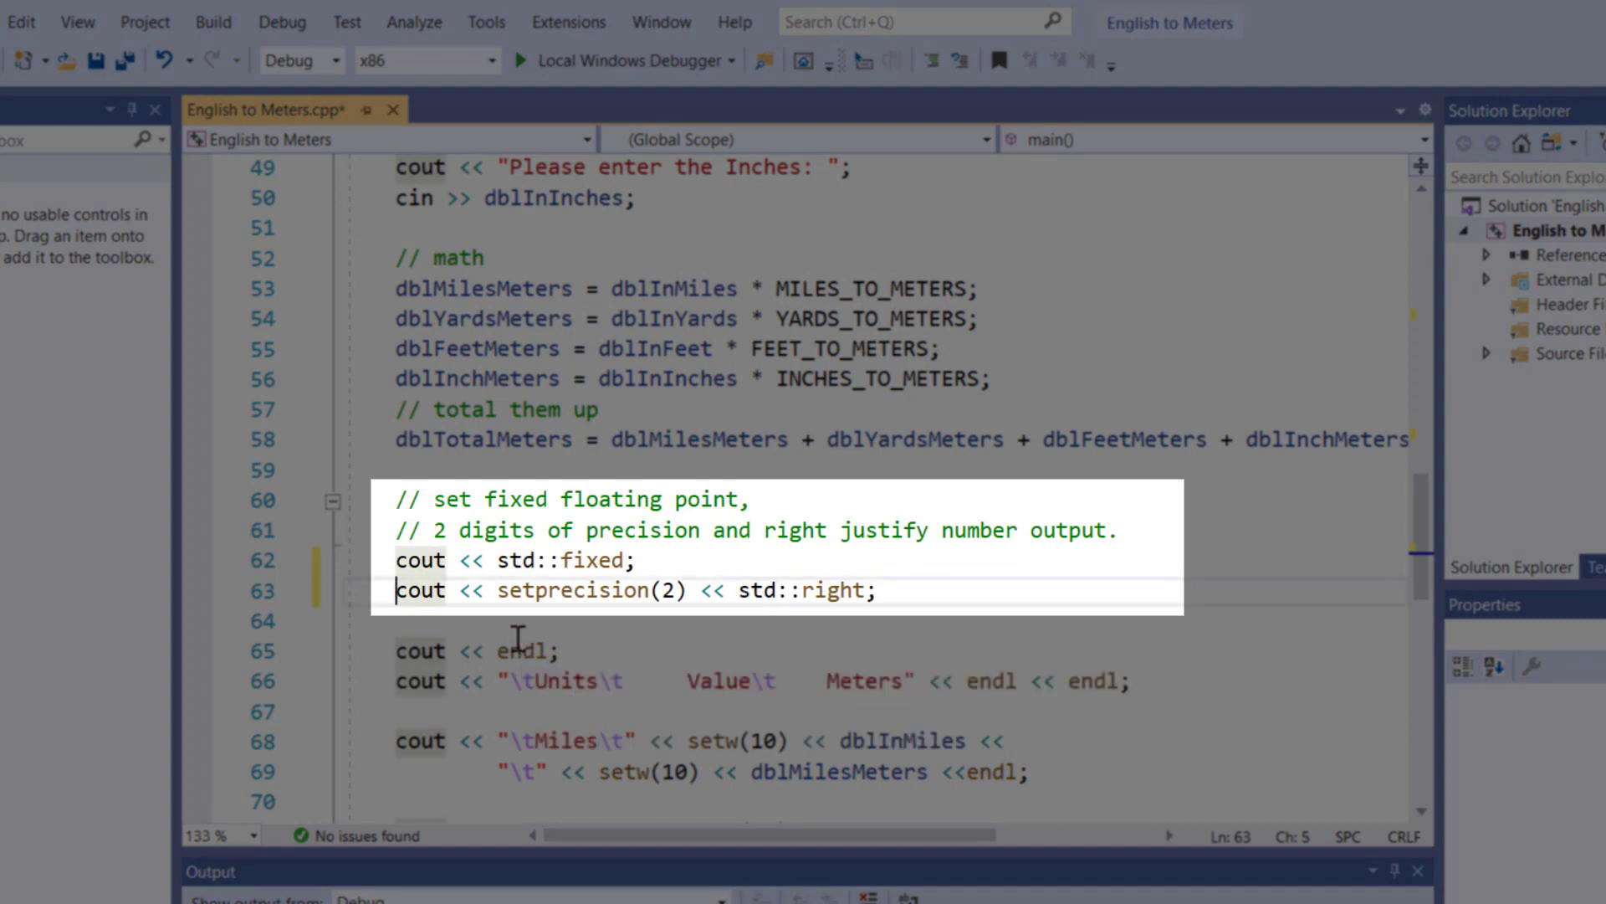
{"action": "double_click", "coordinate": [525, 560]}
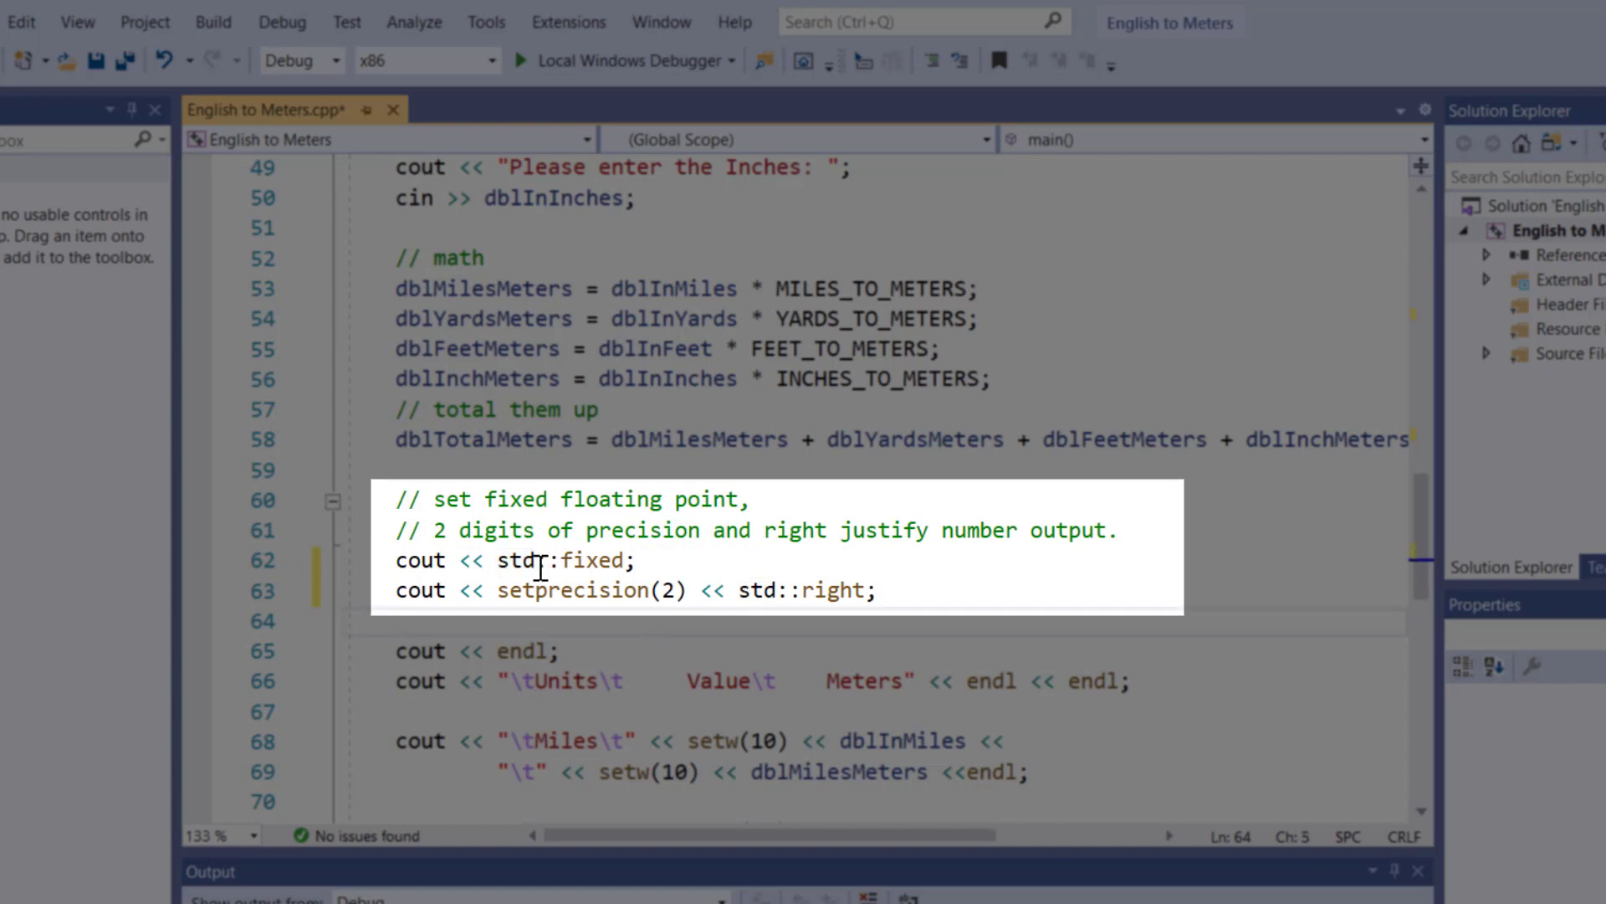
{"action": "double_click", "coordinate": [561, 560]}
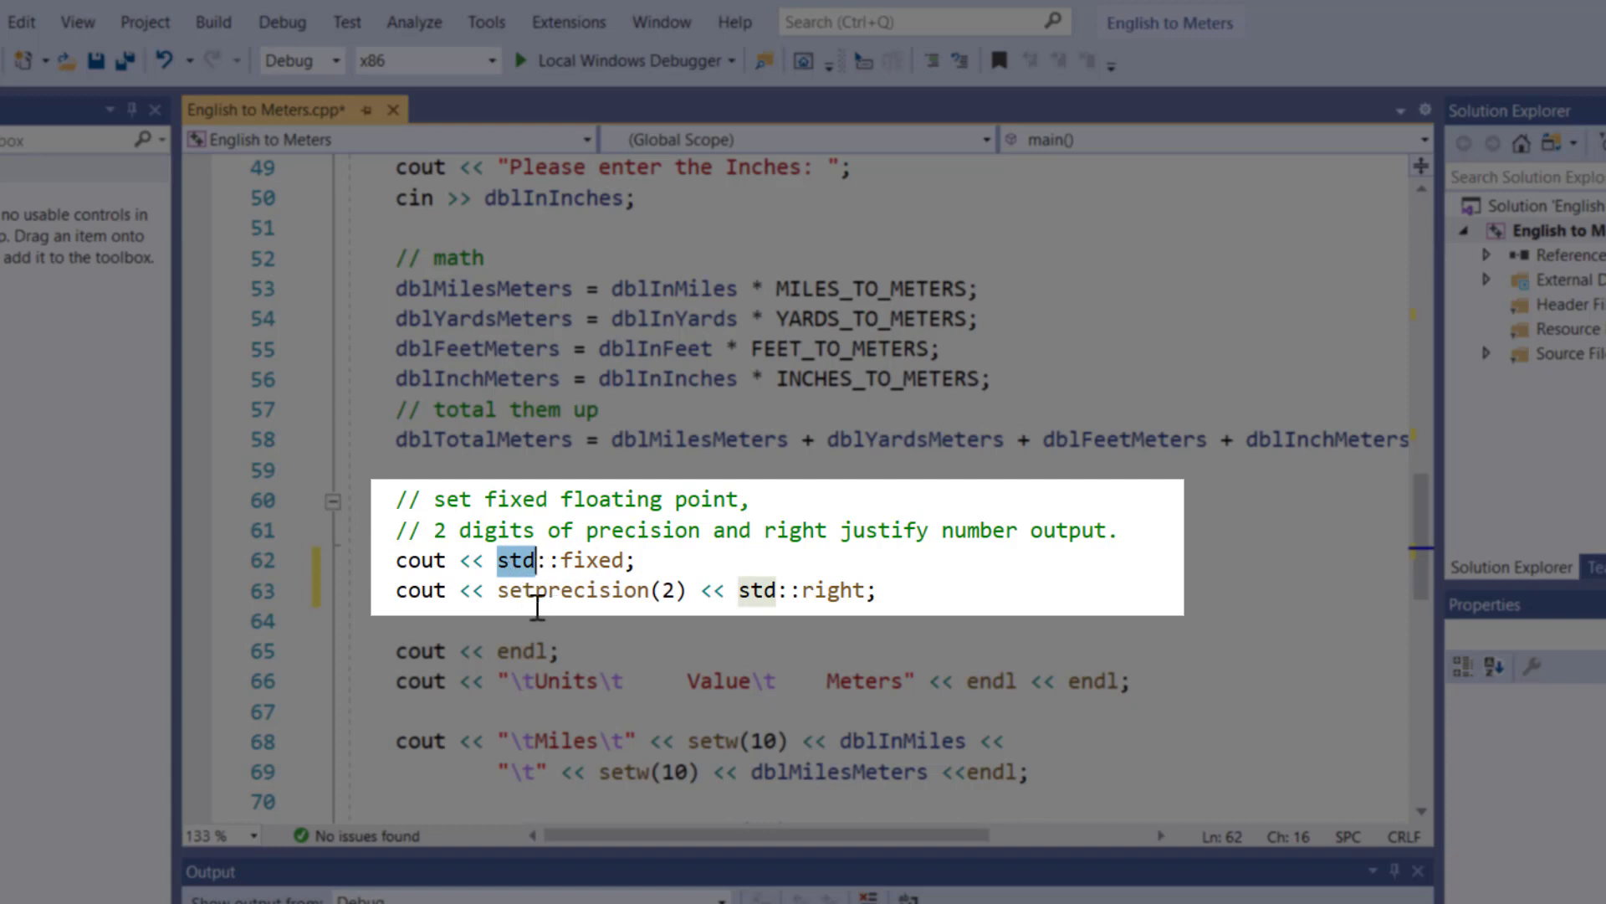
{"action": "left_click", "coordinate": [615, 561]}
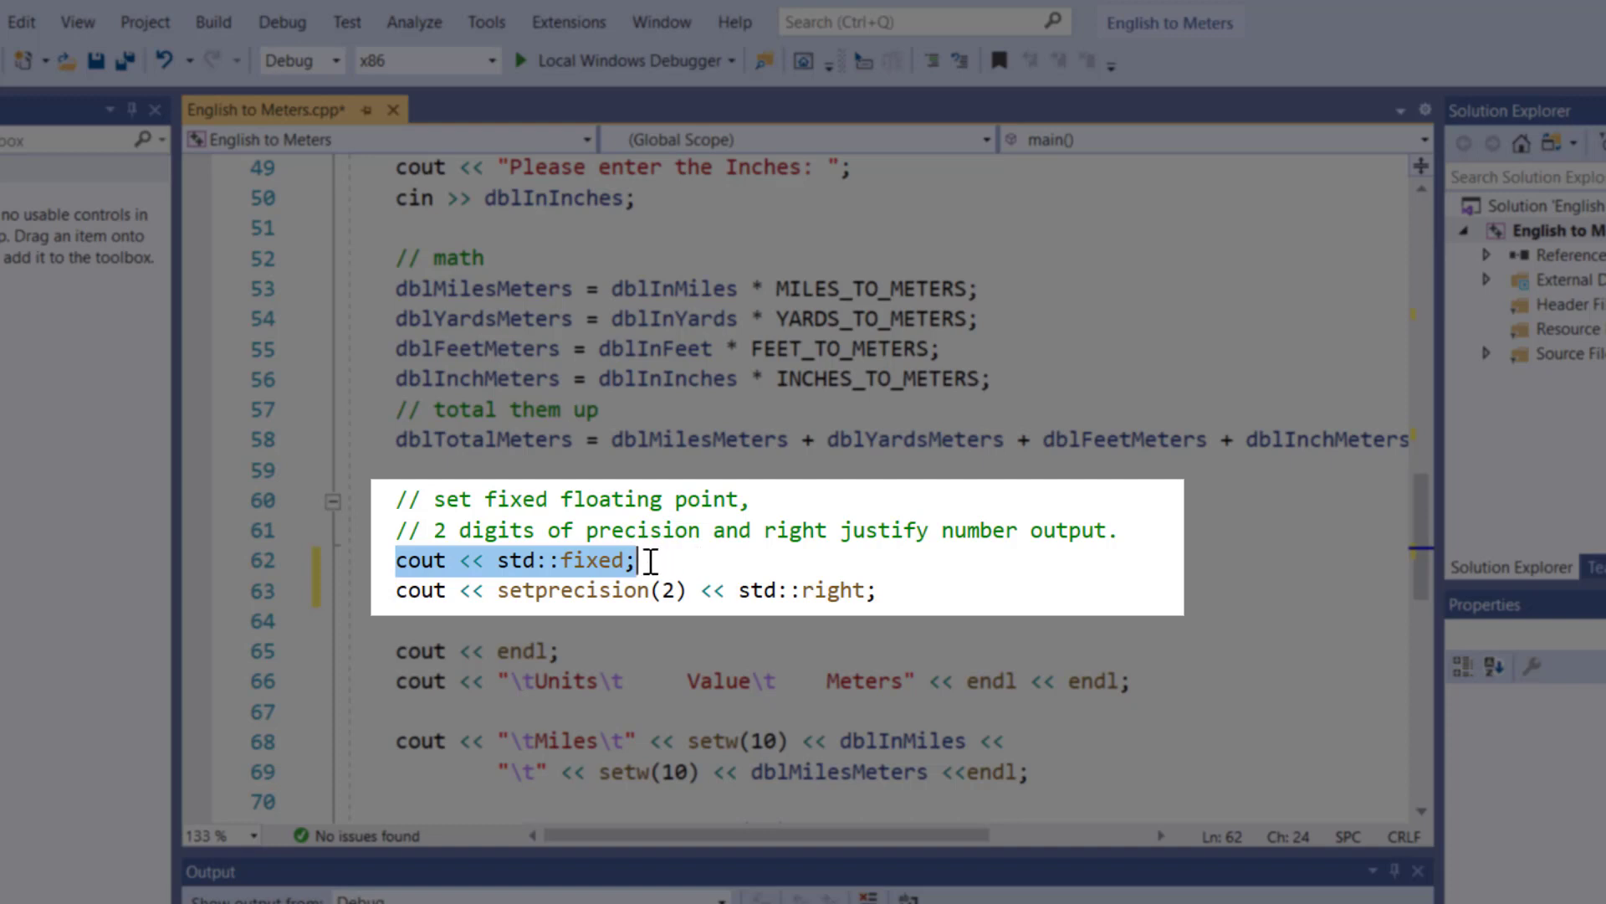
{"action": "mouse_move", "coordinate": [427, 611]}
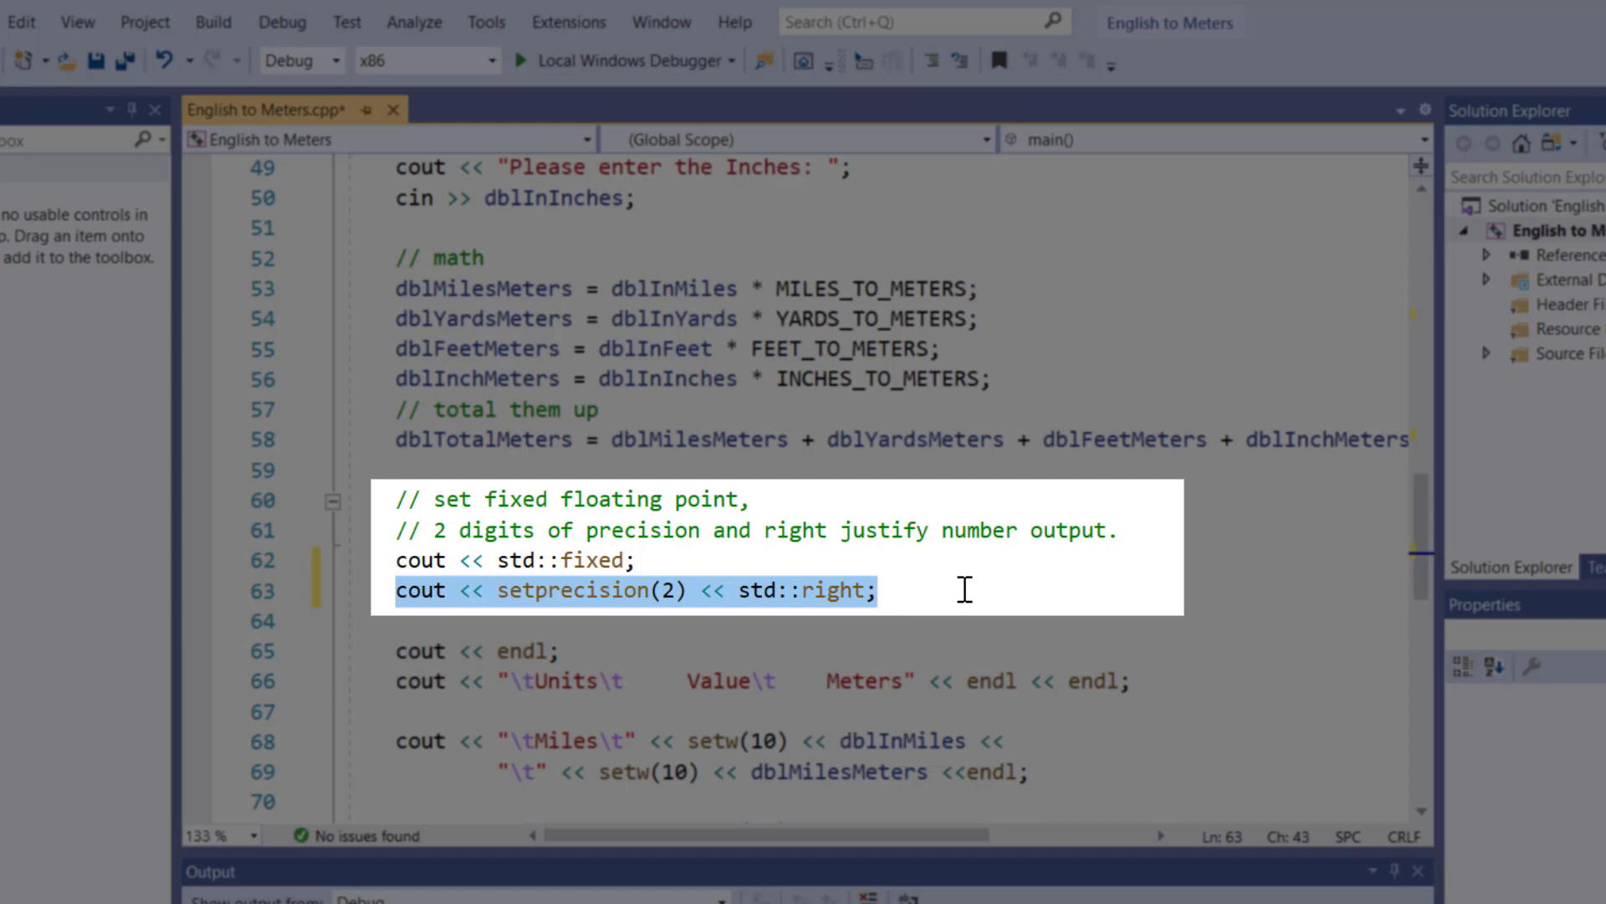
{"action": "mouse_move", "coordinate": [902, 543]}
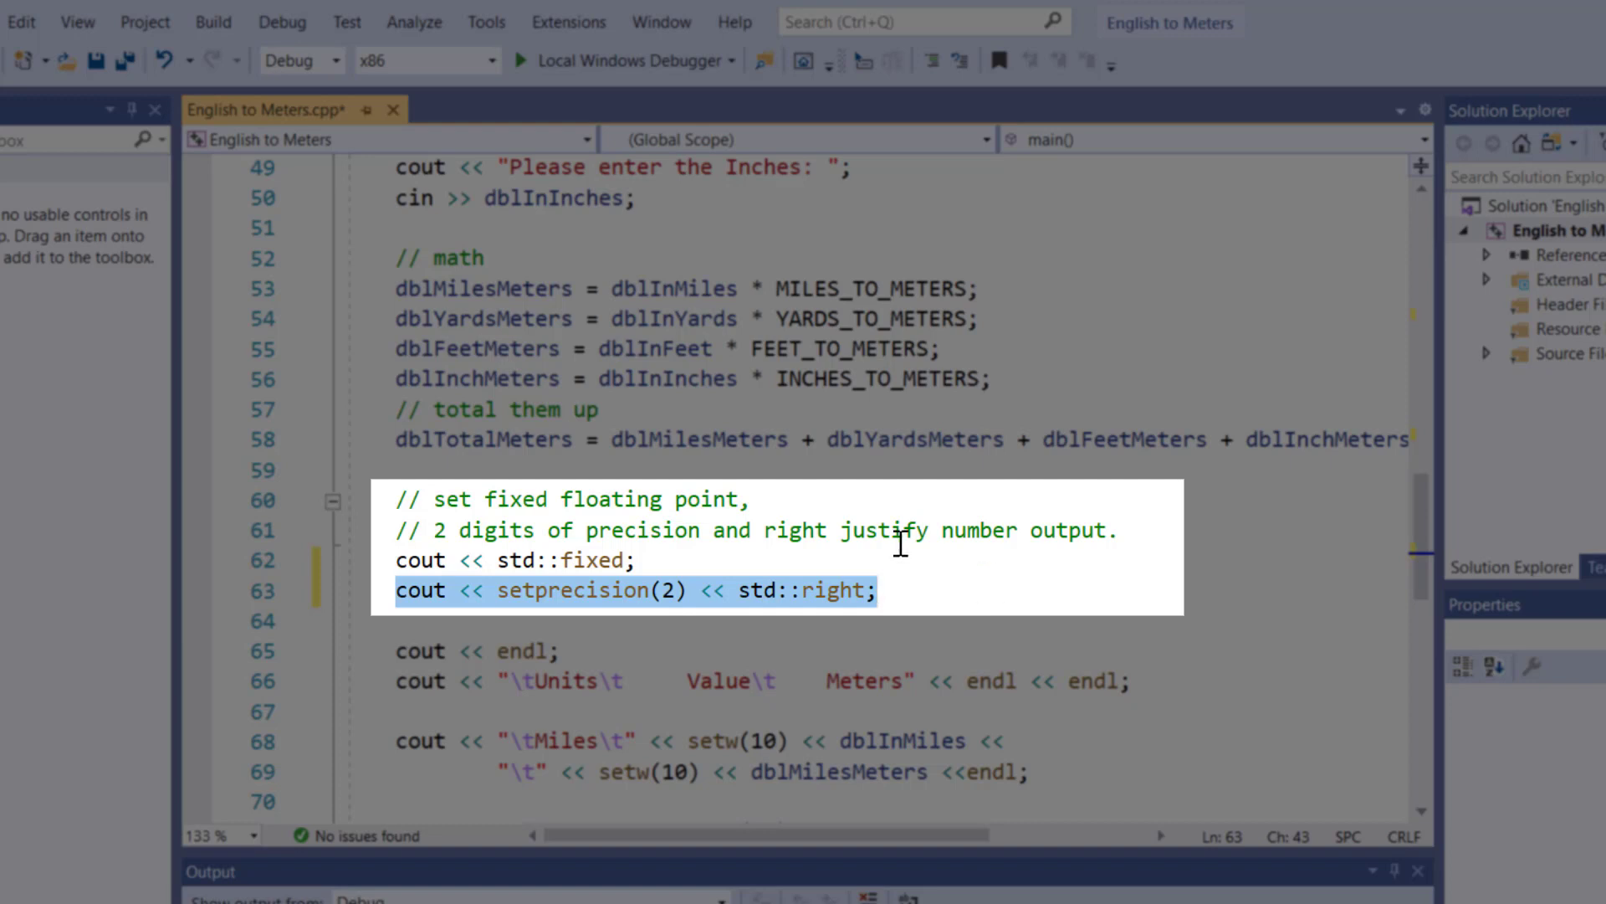
{"action": "left_click", "coordinate": [400, 560]}
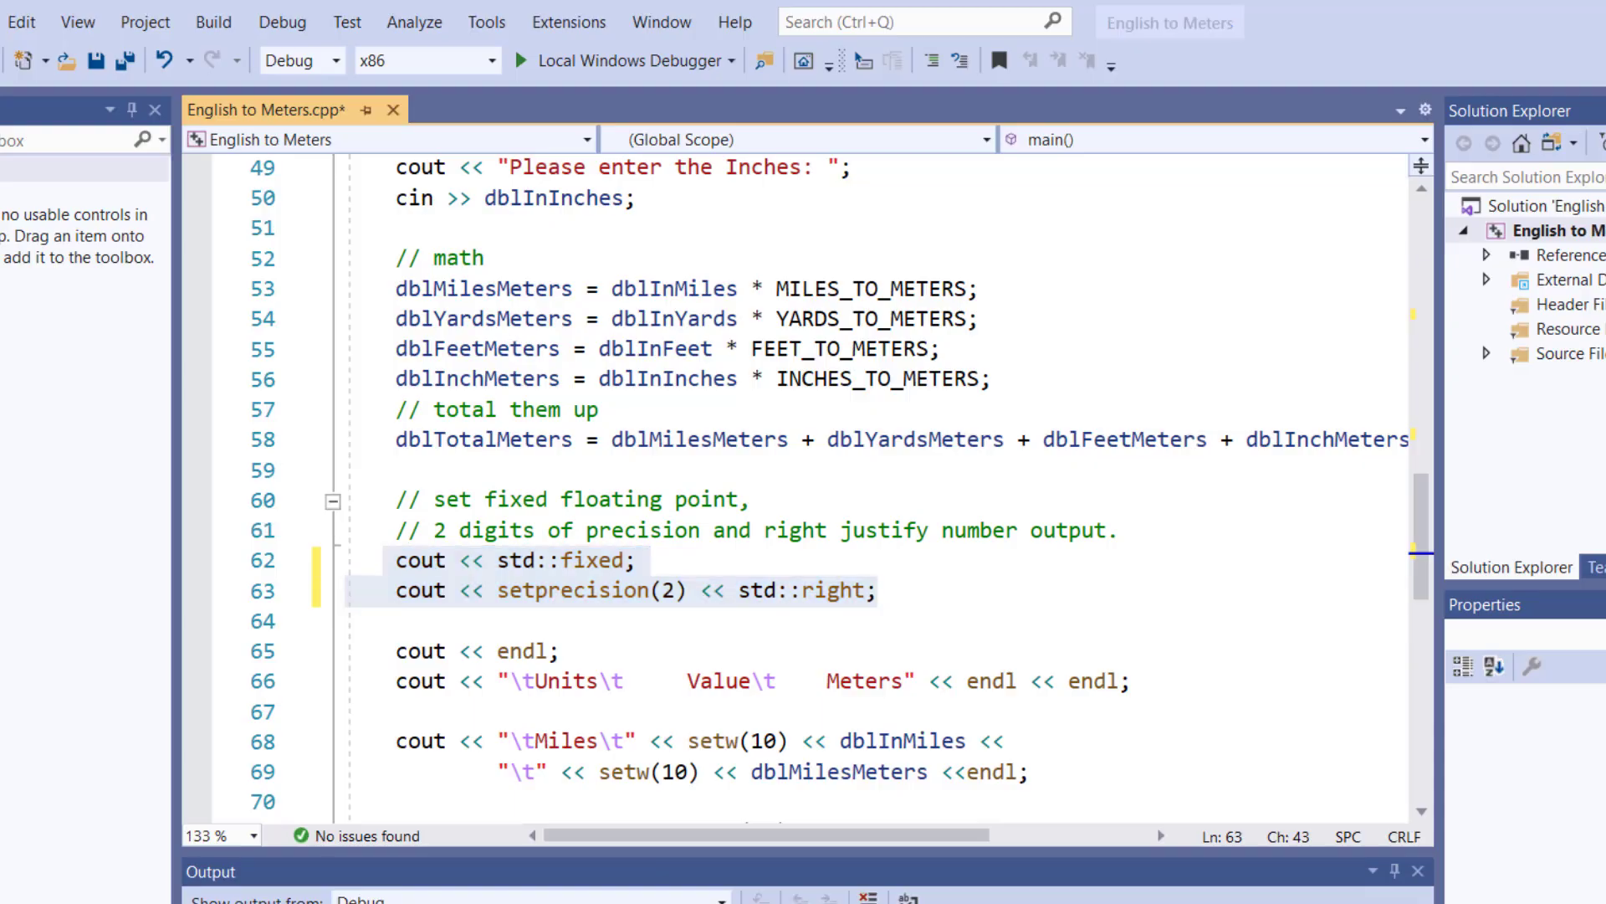
{"action": "left_click", "coordinate": [398, 620]}
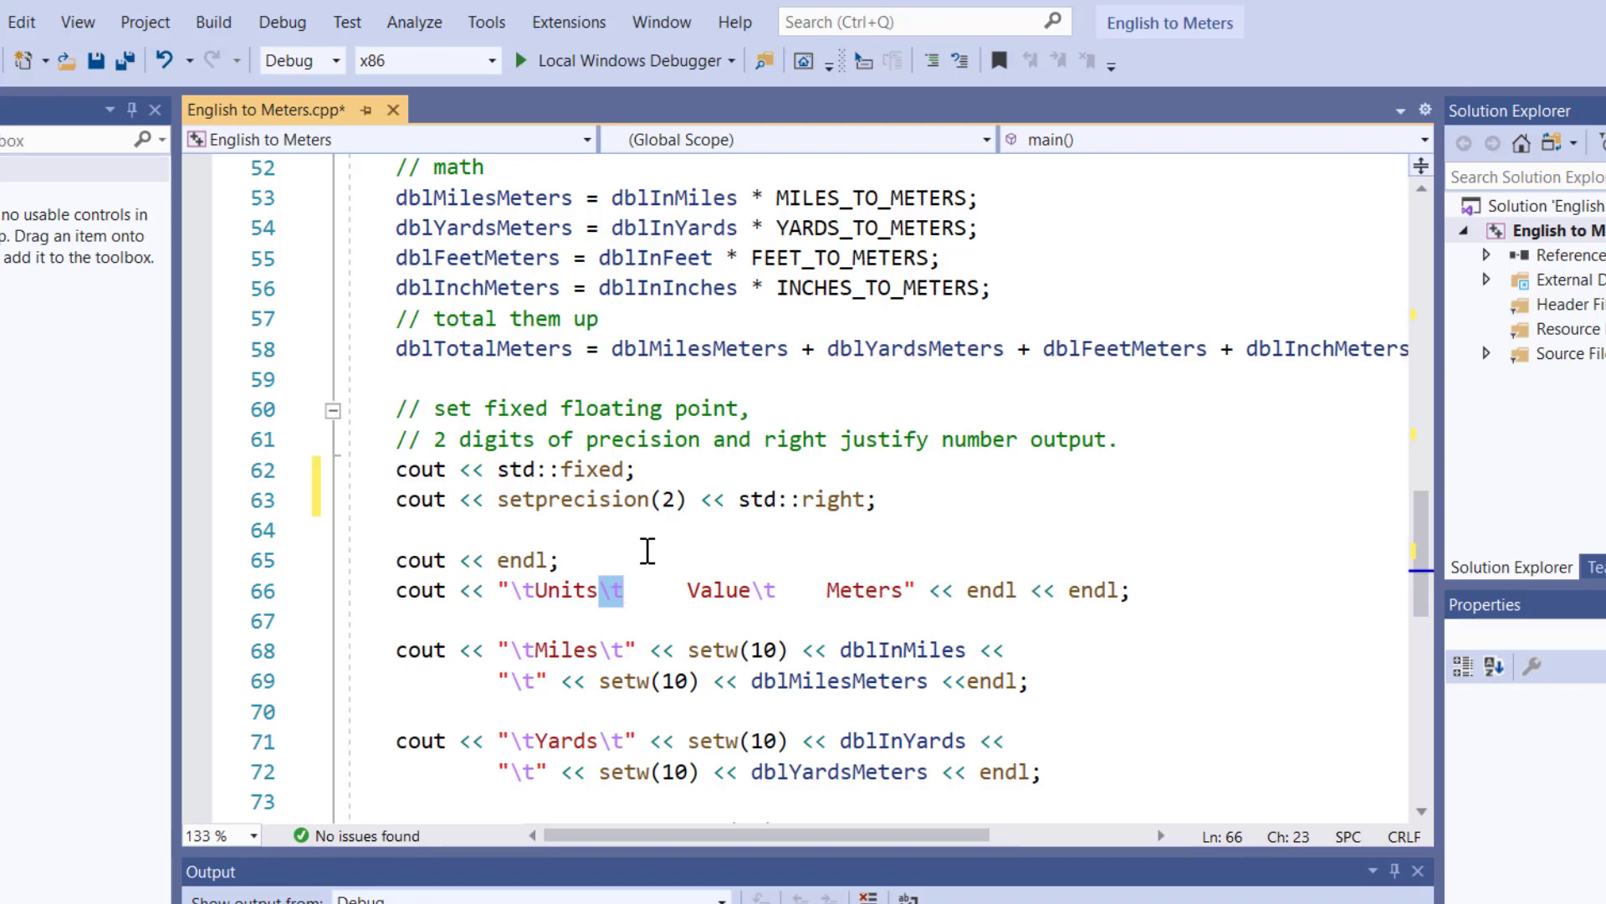
{"action": "mouse_move", "coordinate": [612, 502]}
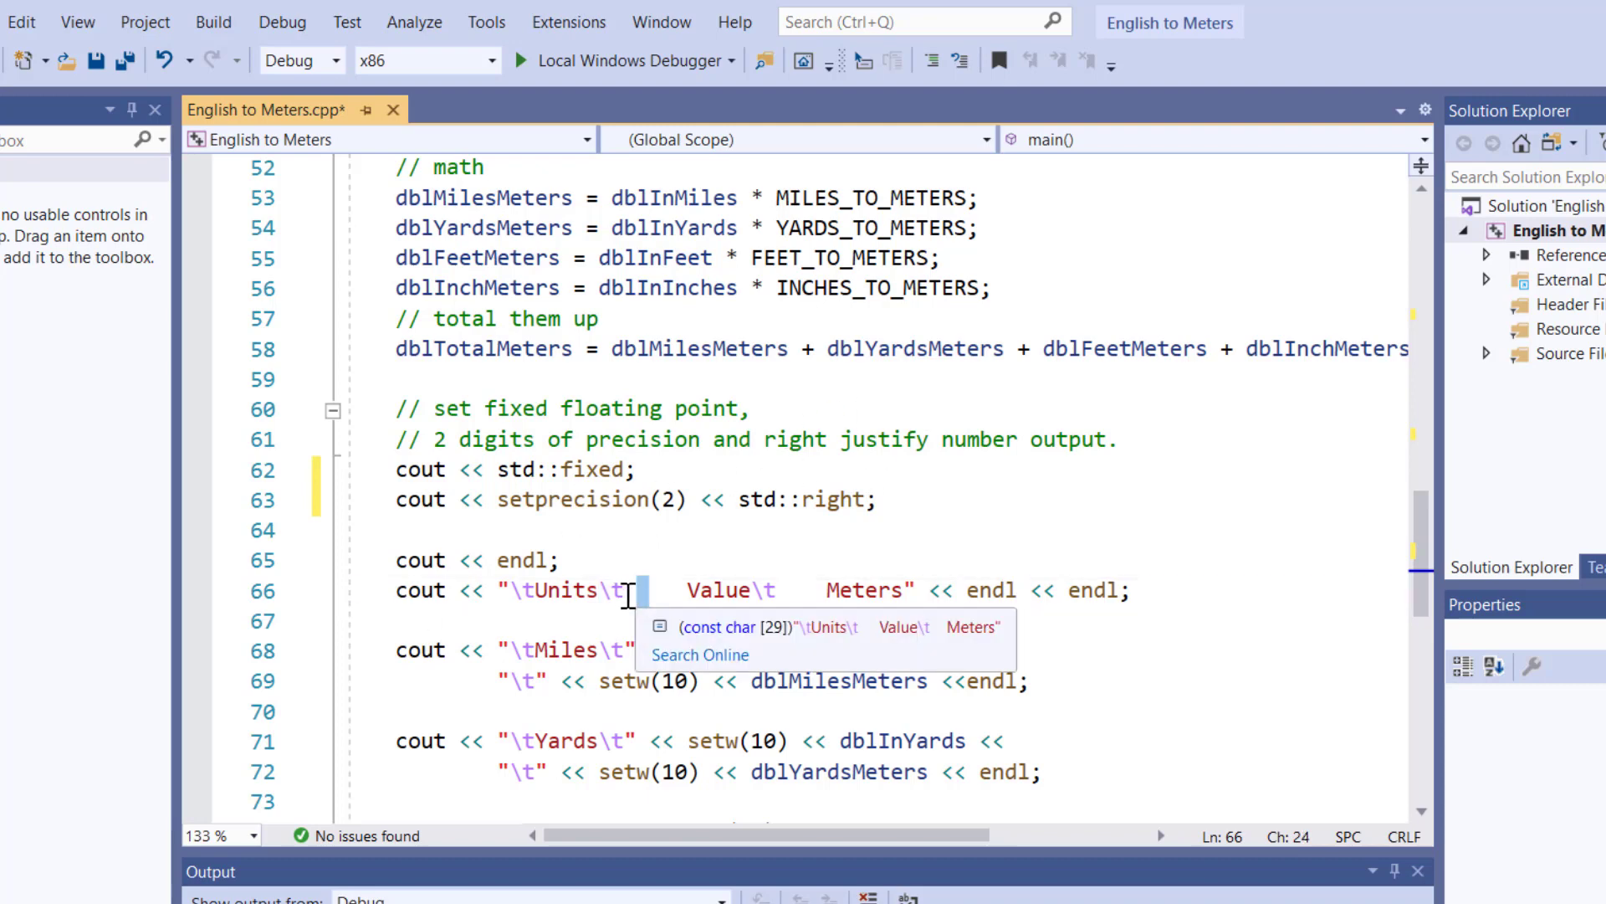
{"action": "key", "text": "Right"}
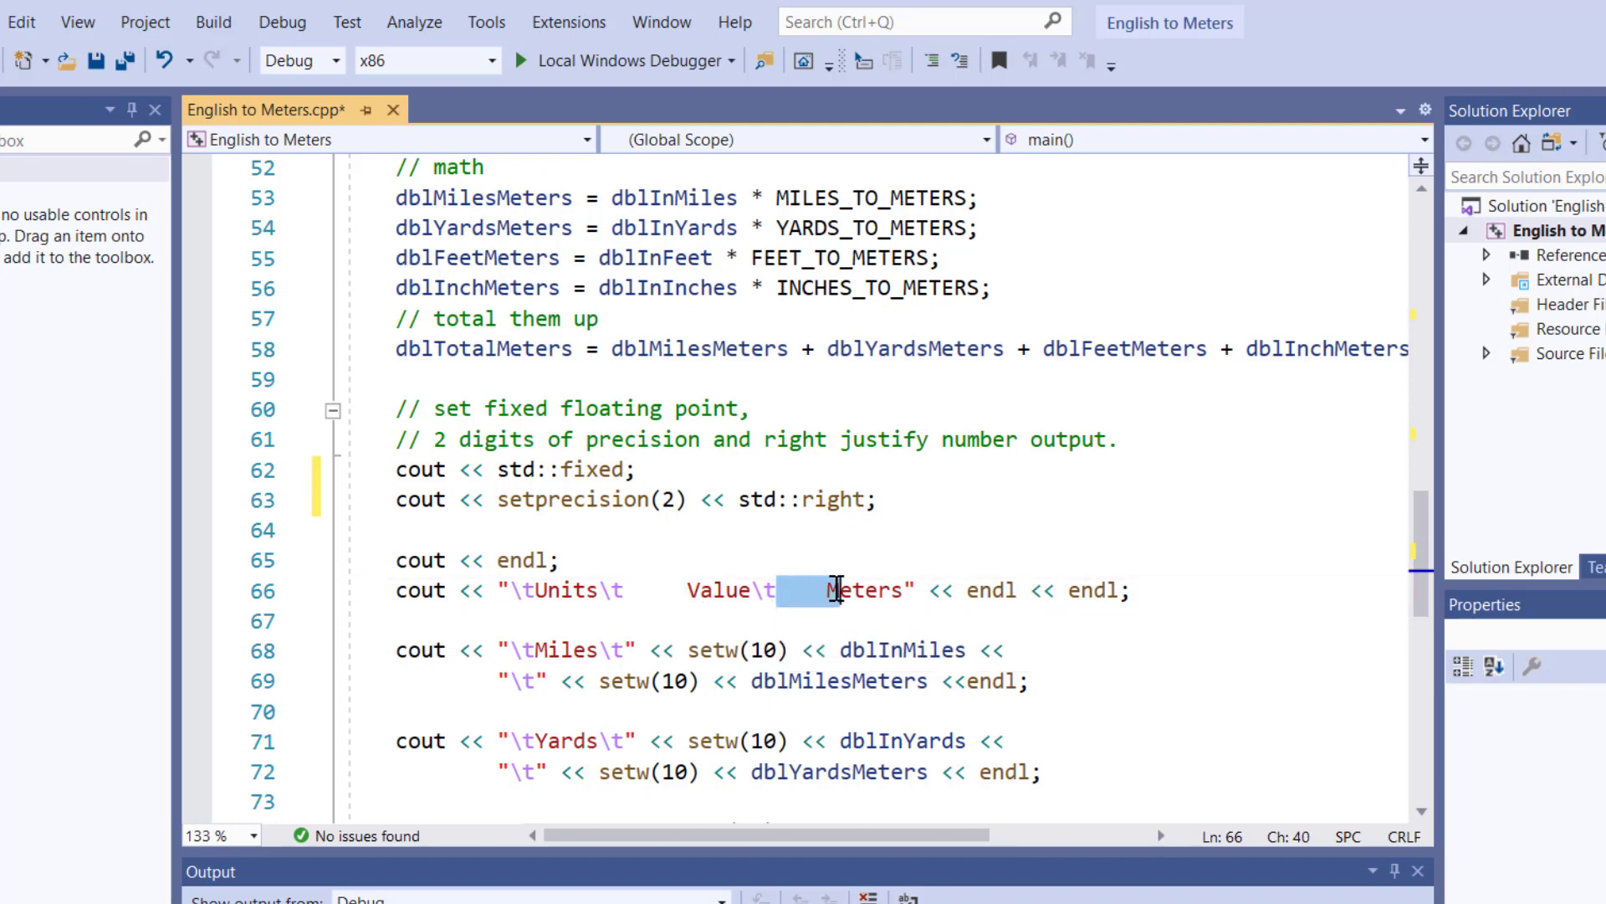
{"action": "left_click", "coordinate": [684, 589]}
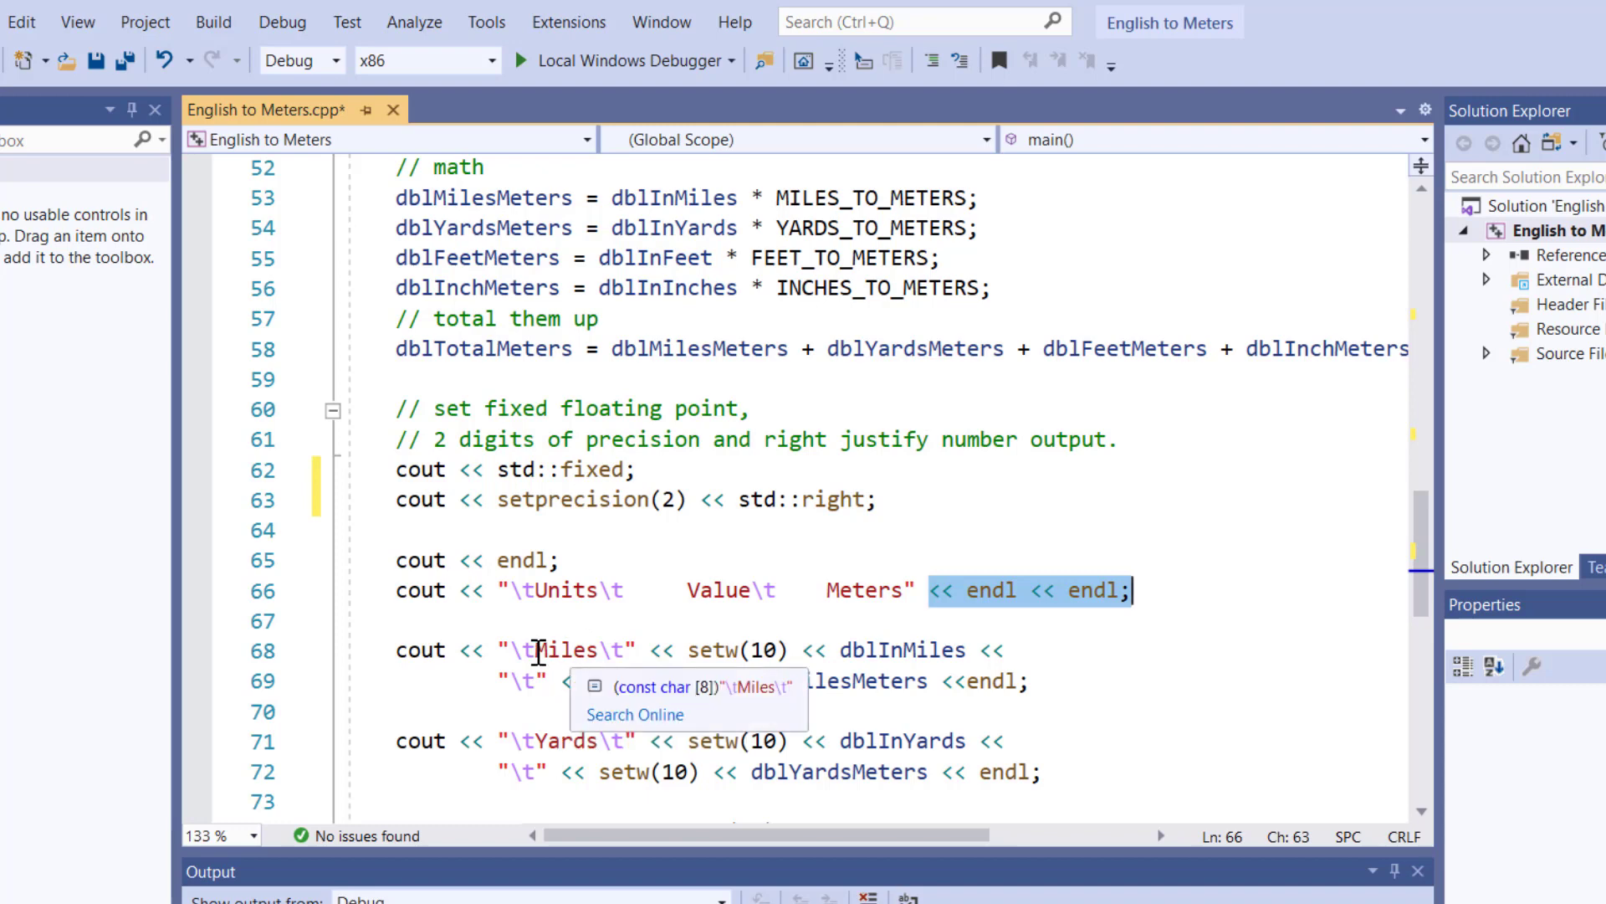
{"action": "left_click", "coordinate": [548, 649]}
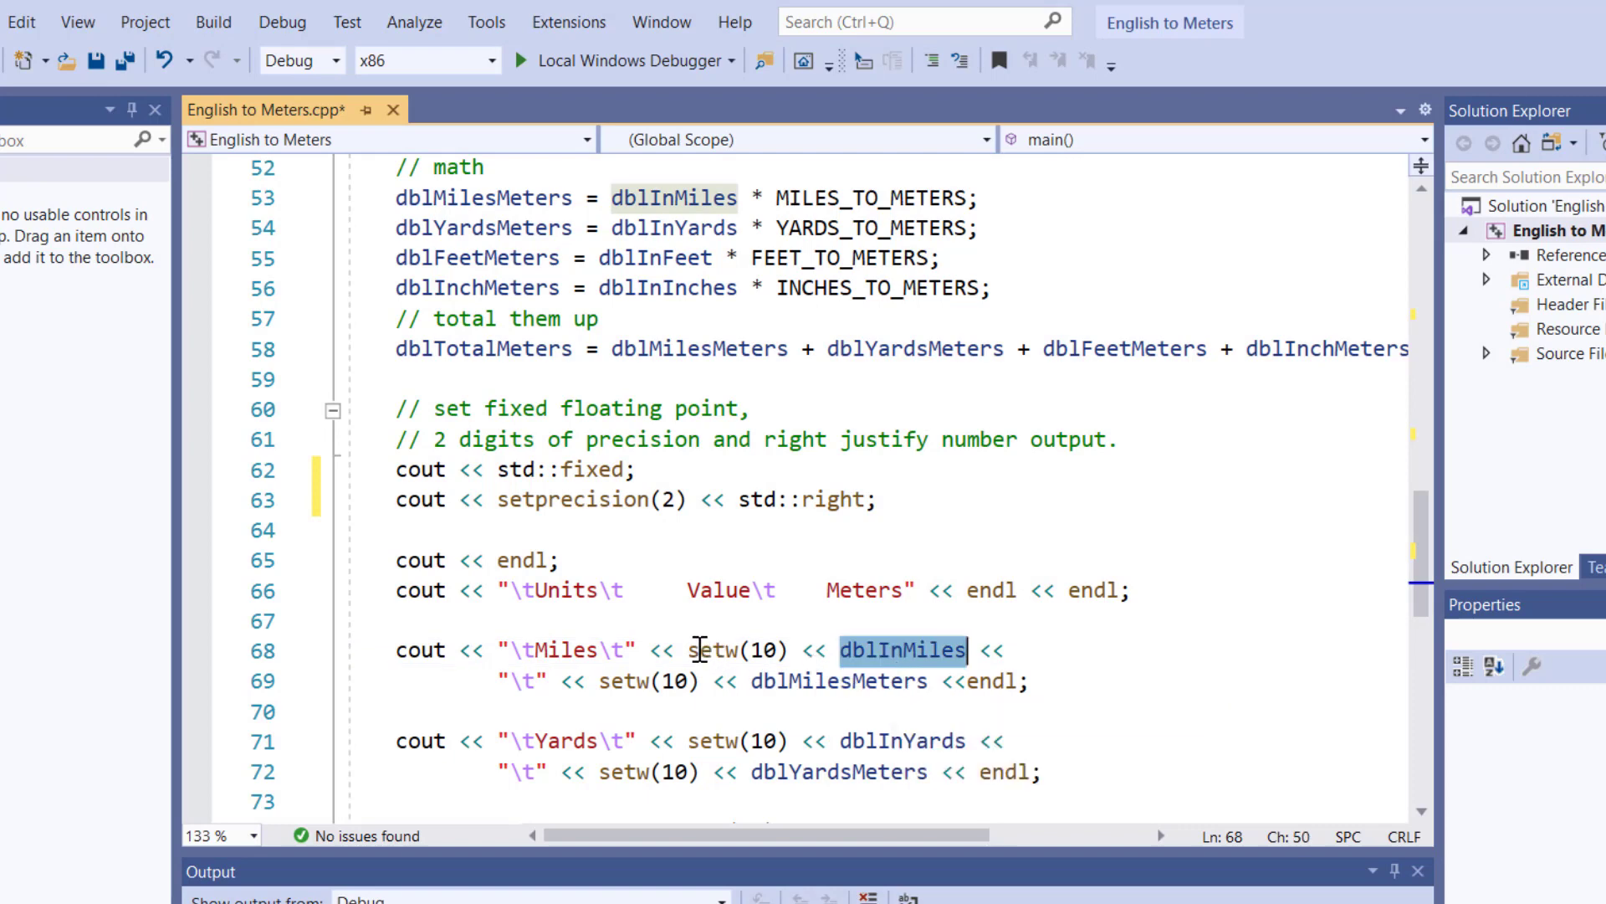
{"action": "double_click", "coordinate": [733, 649]}
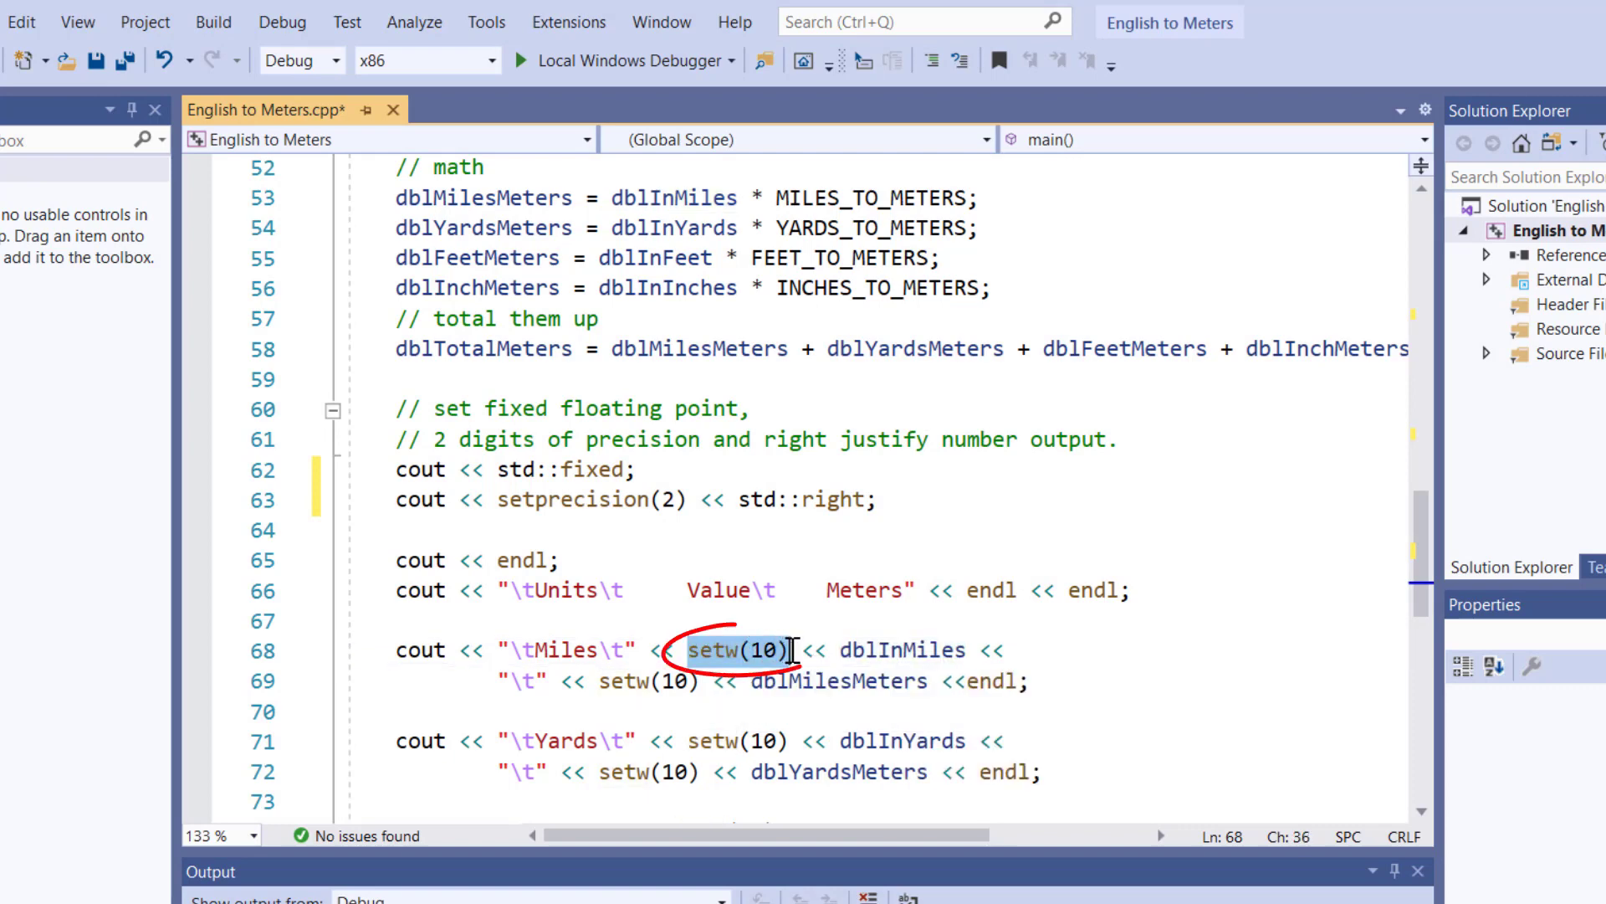
{"action": "mouse_move", "coordinate": [779, 615]}
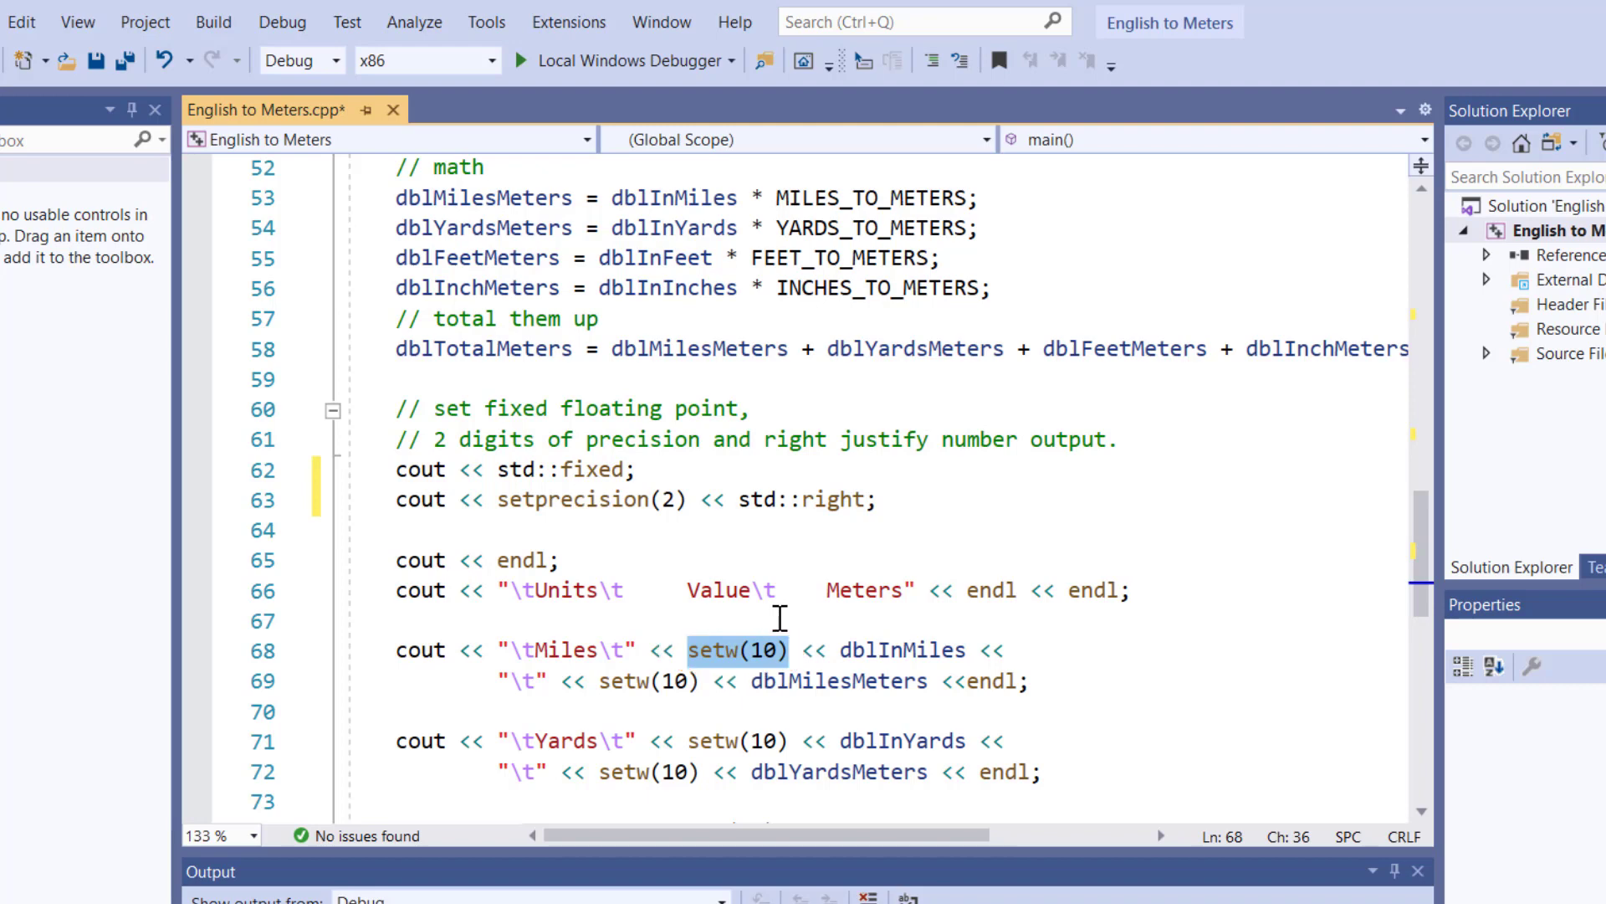
{"action": "mouse_move", "coordinate": [771, 589]}
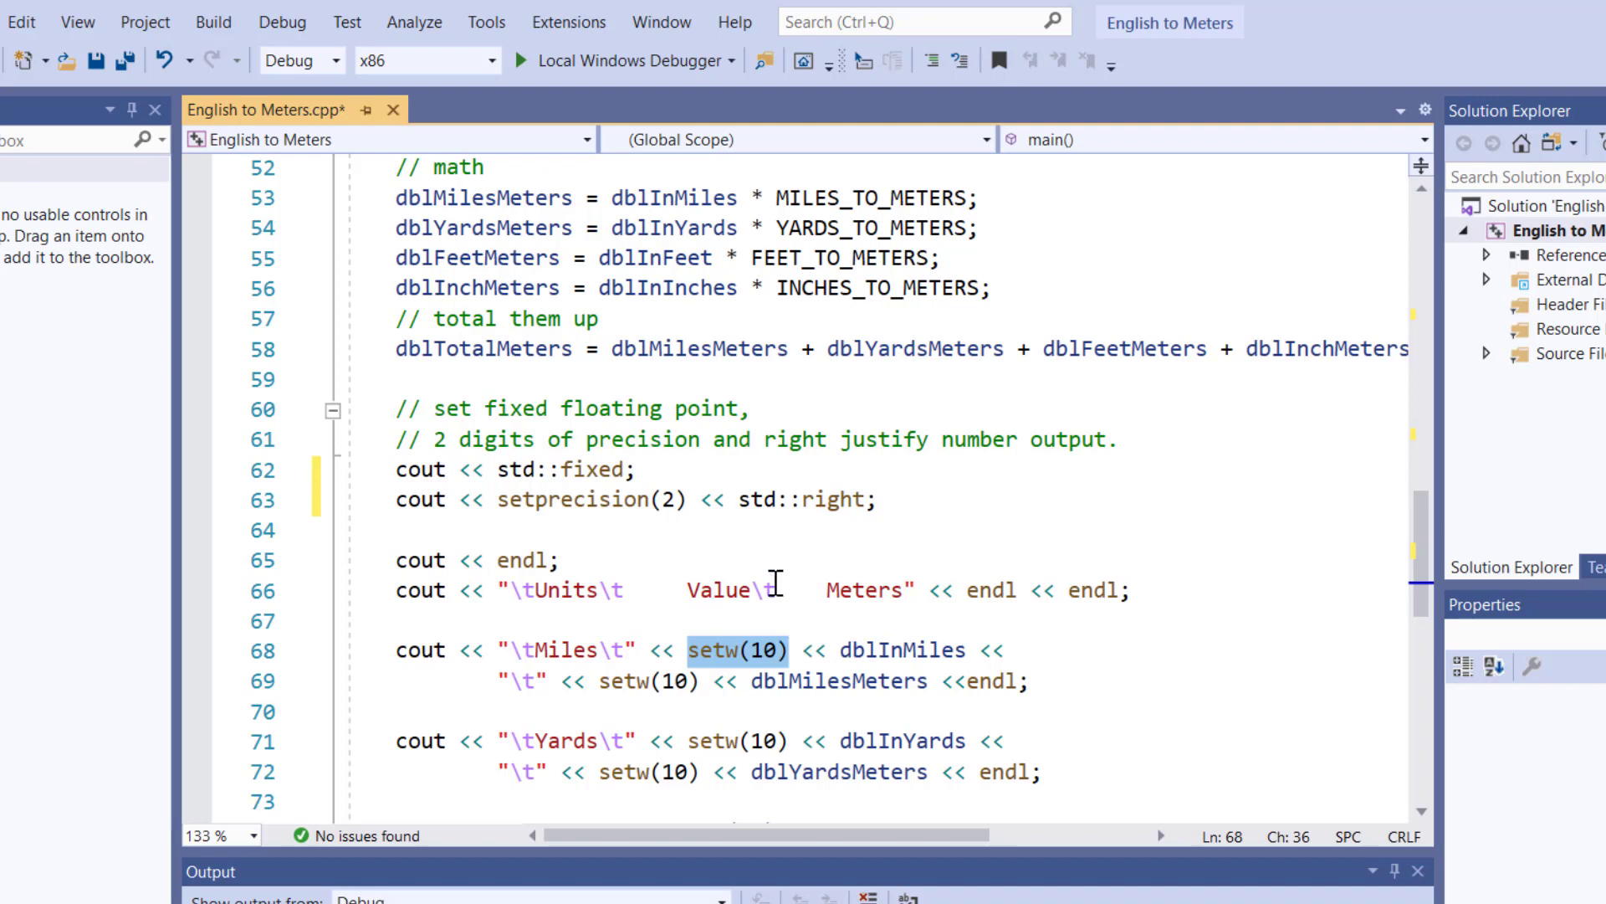
{"action": "double_click", "coordinate": [902, 649]}
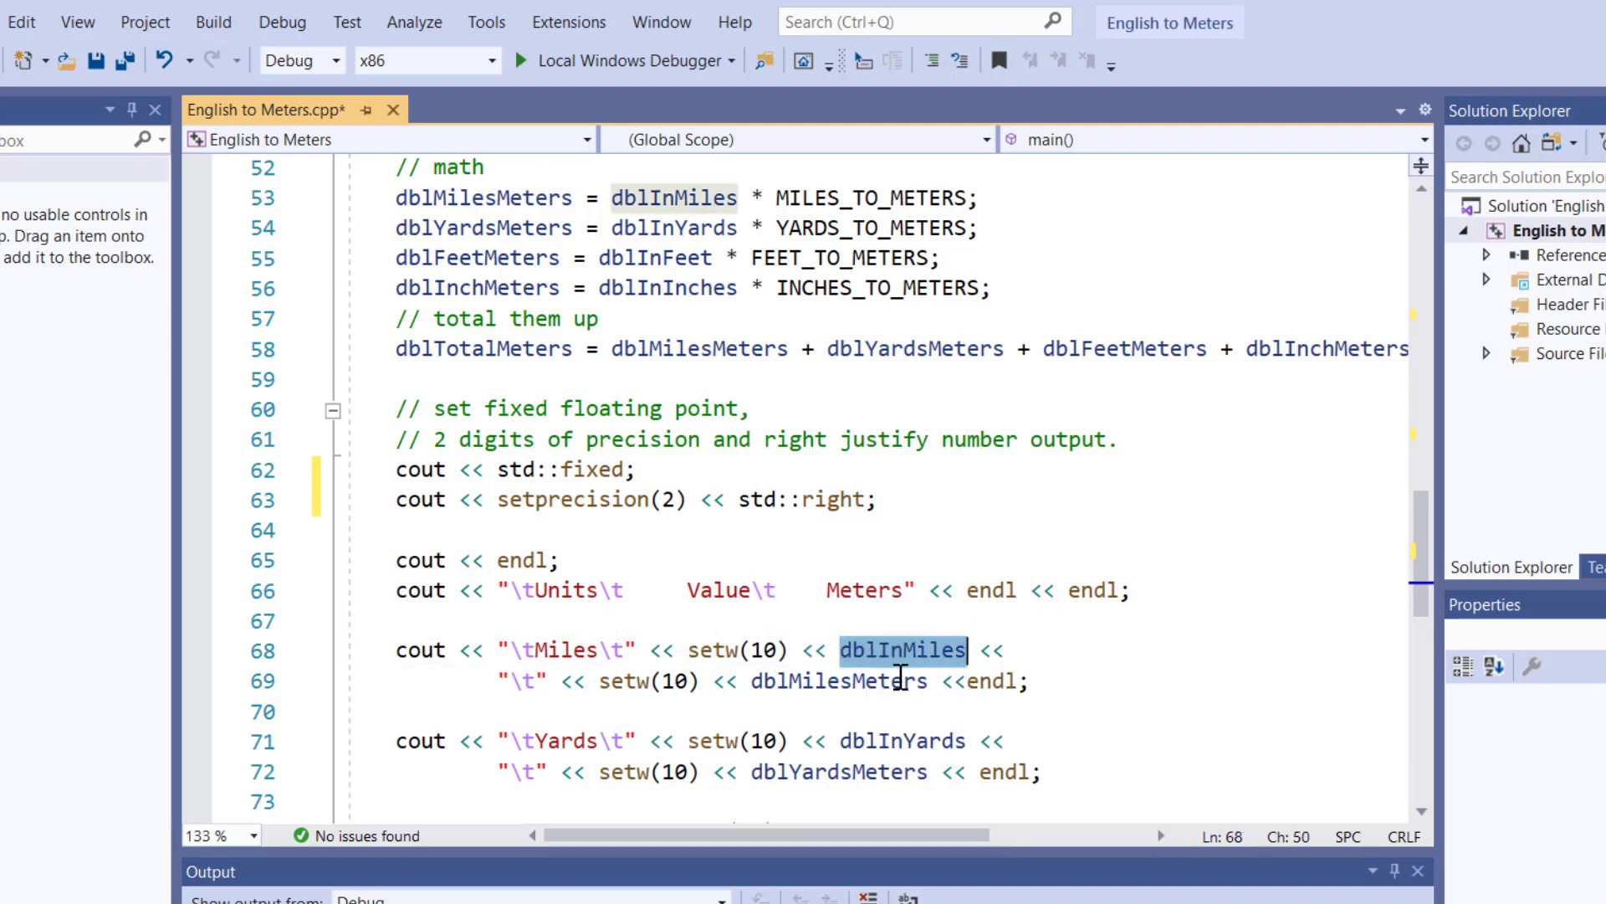
{"action": "mouse_move", "coordinate": [902, 648]}
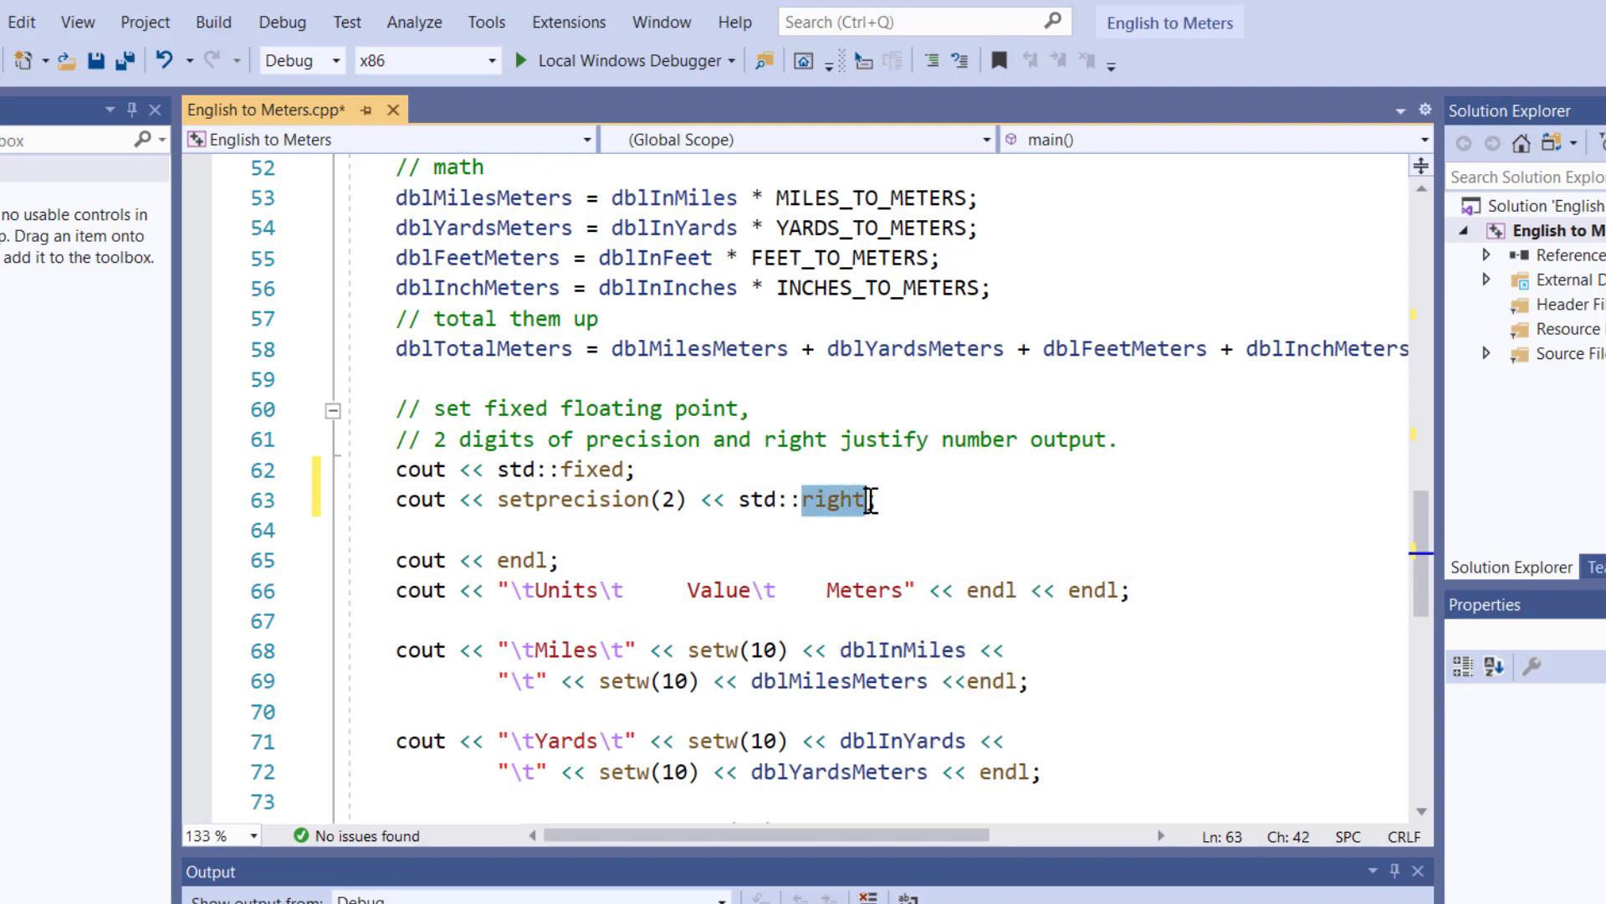
{"action": "left_click", "coordinate": [647, 500]}
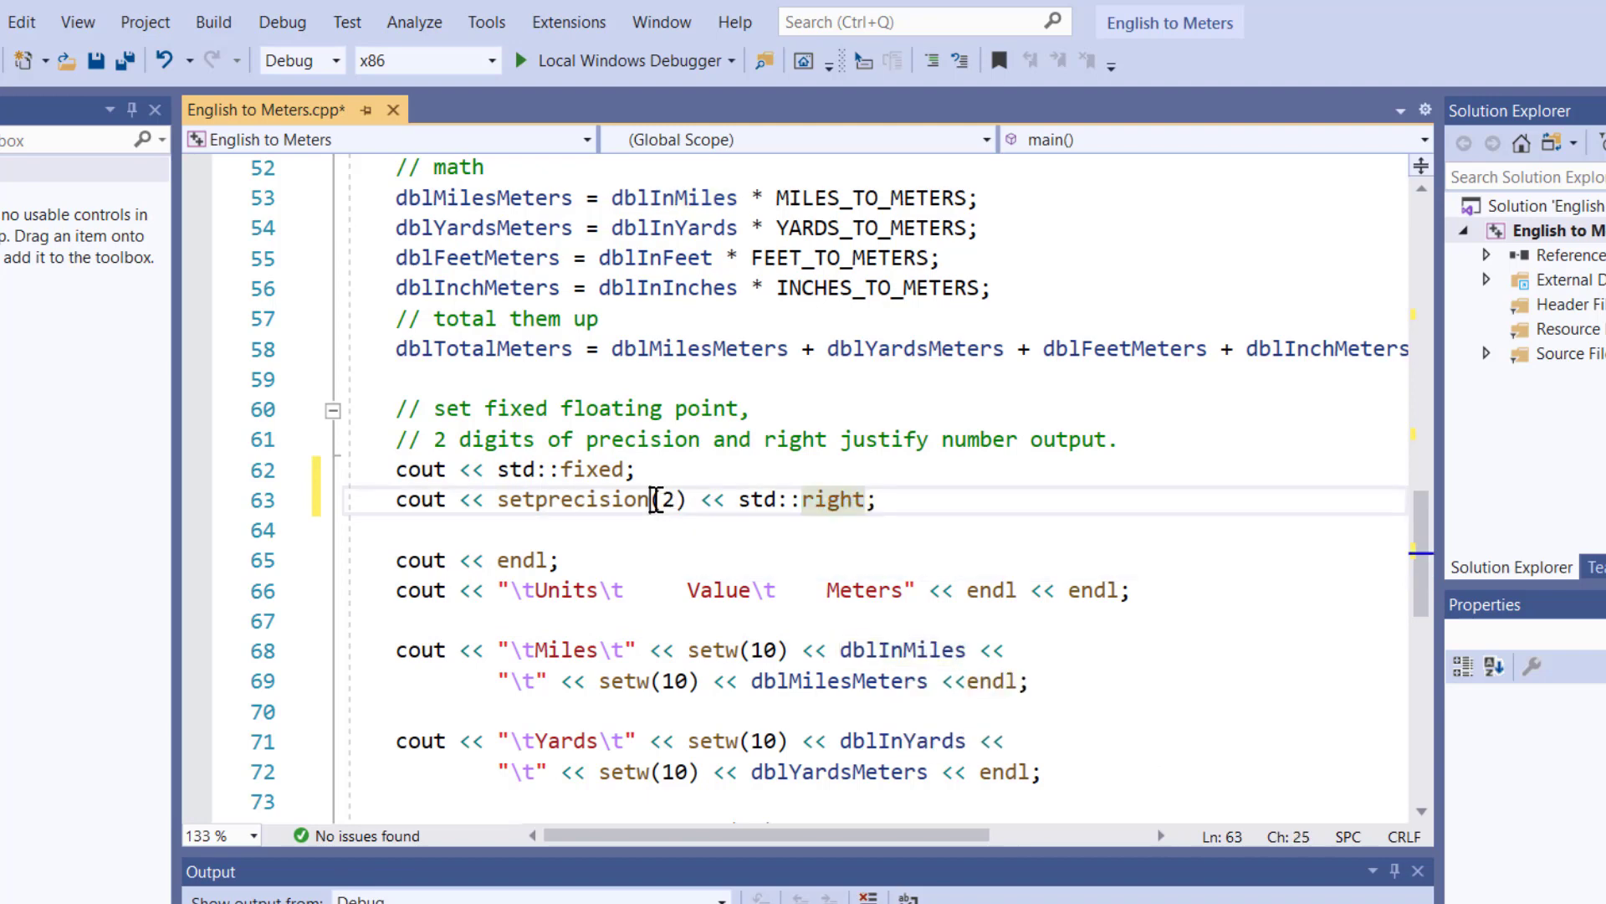
{"action": "double_click", "coordinate": [595, 470]}
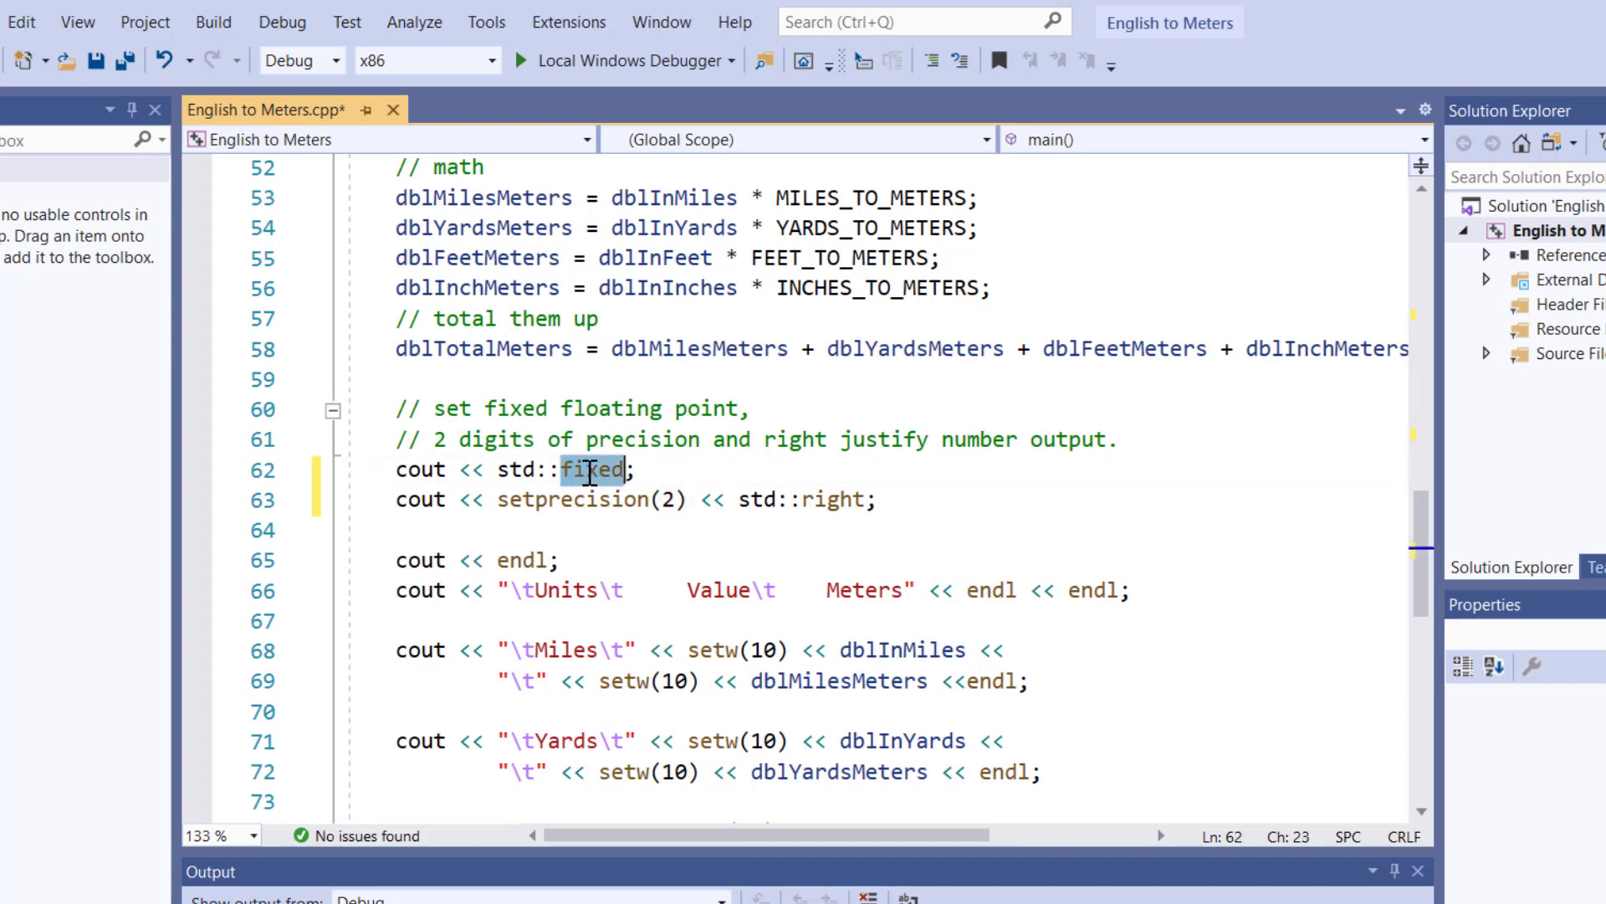
{"action": "mouse_move", "coordinate": [808, 679]}
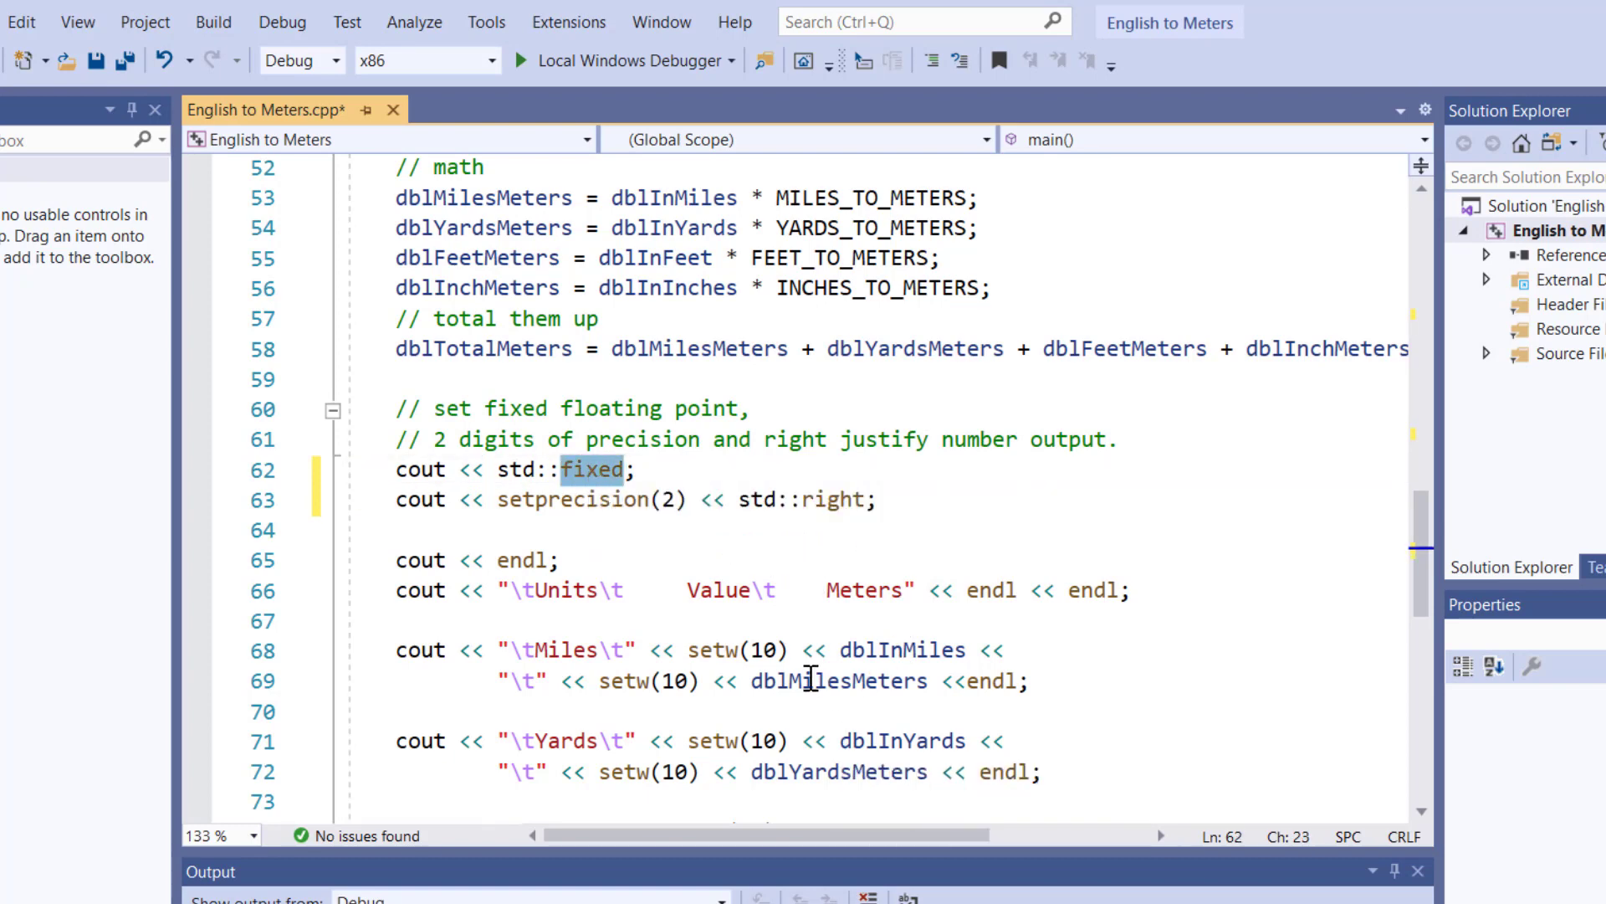
{"action": "left_click", "coordinate": [489, 680]}
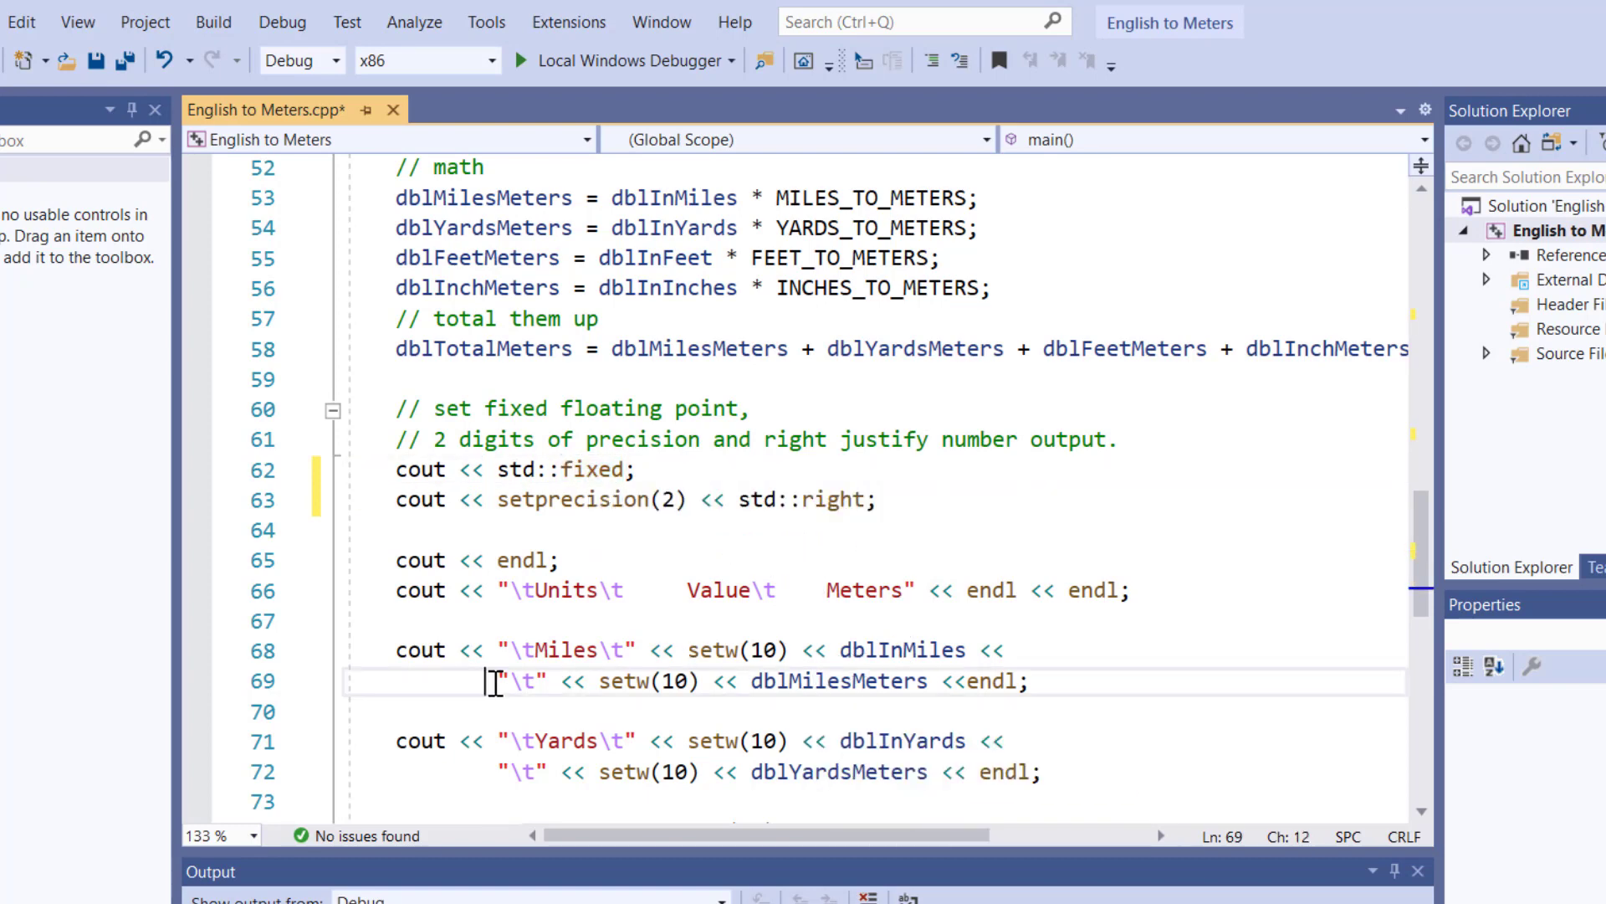
{"action": "double_click", "coordinate": [622, 680]}
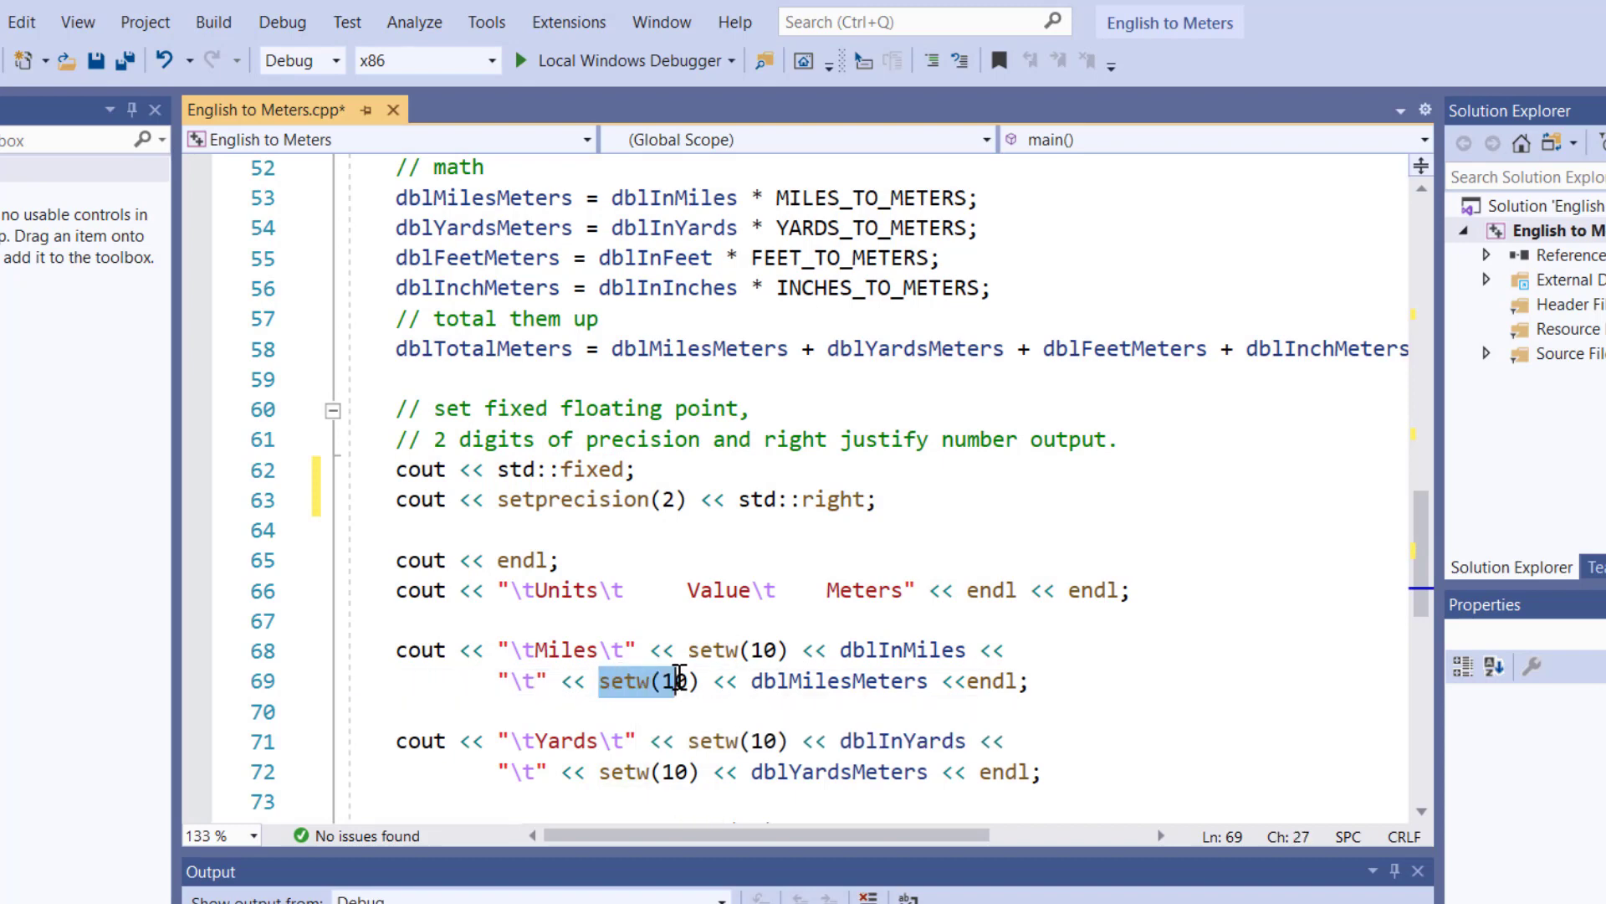
{"action": "double_click", "coordinate": [838, 680]}
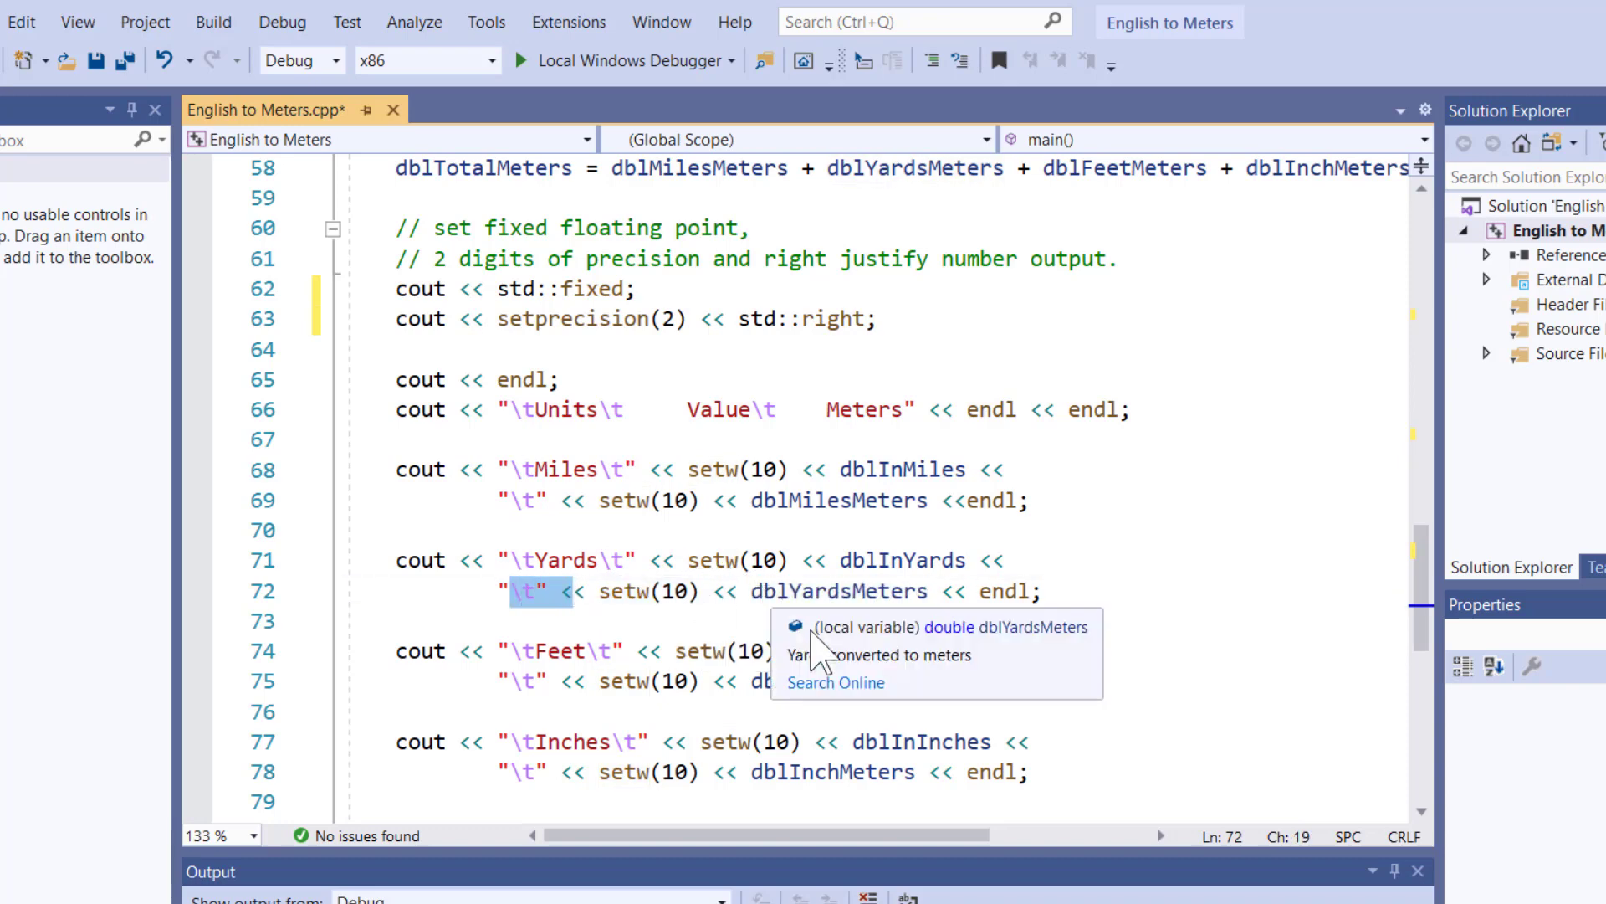
- Mark the Feet, Inches, dashed separator and total Meters output statements in main()
{"action": "left_click", "coordinate": [763, 651]}
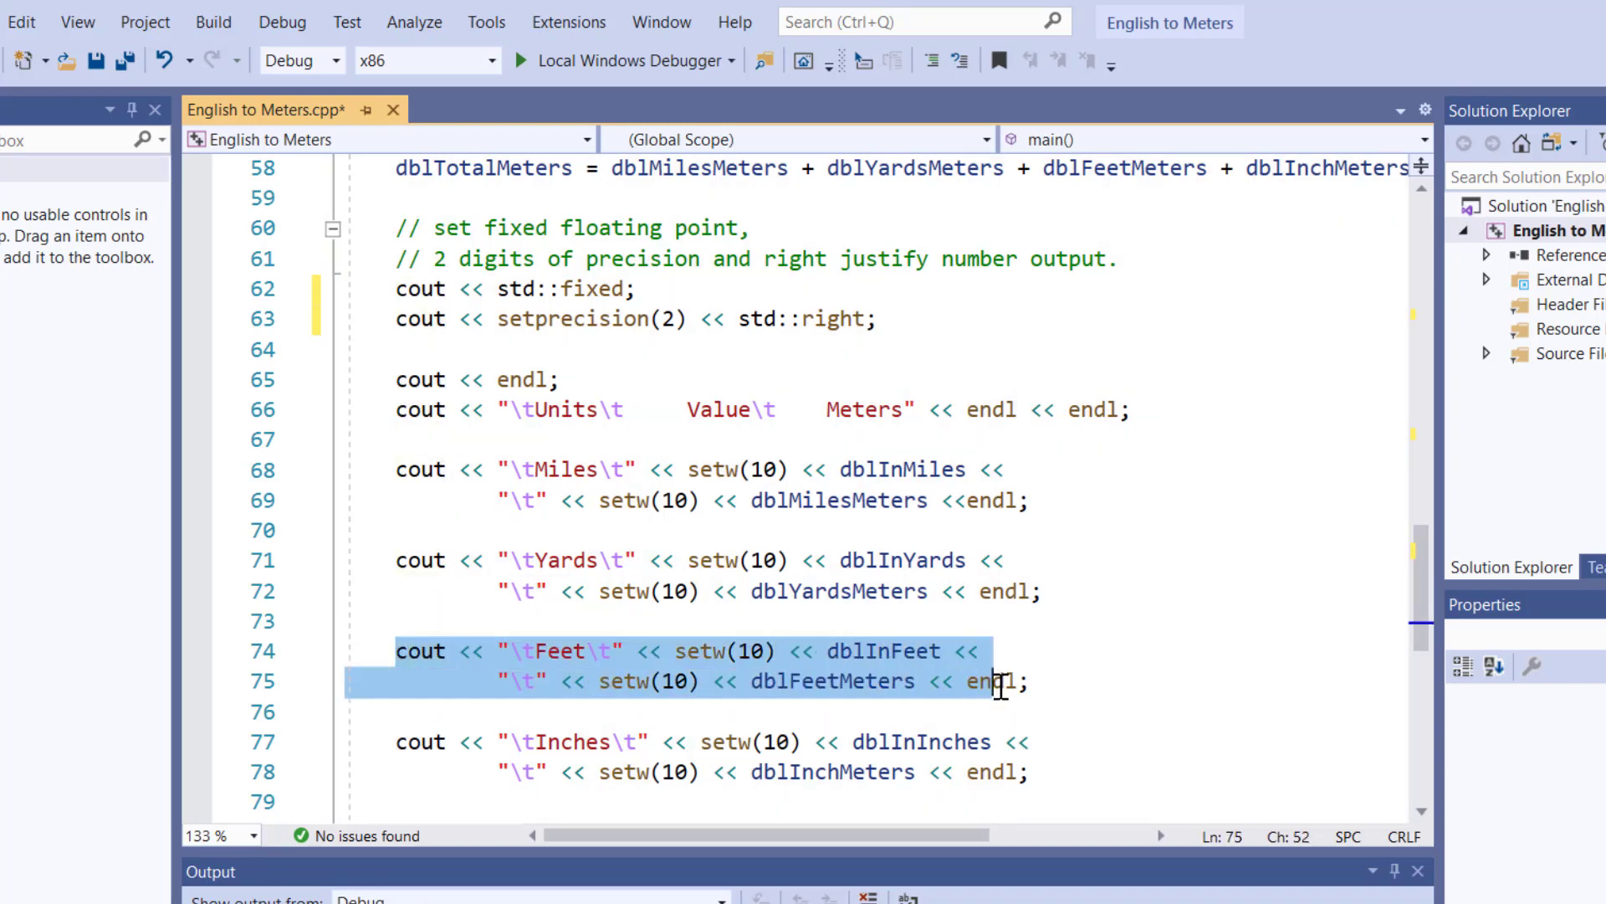
{"action": "left_click", "coordinate": [717, 742]}
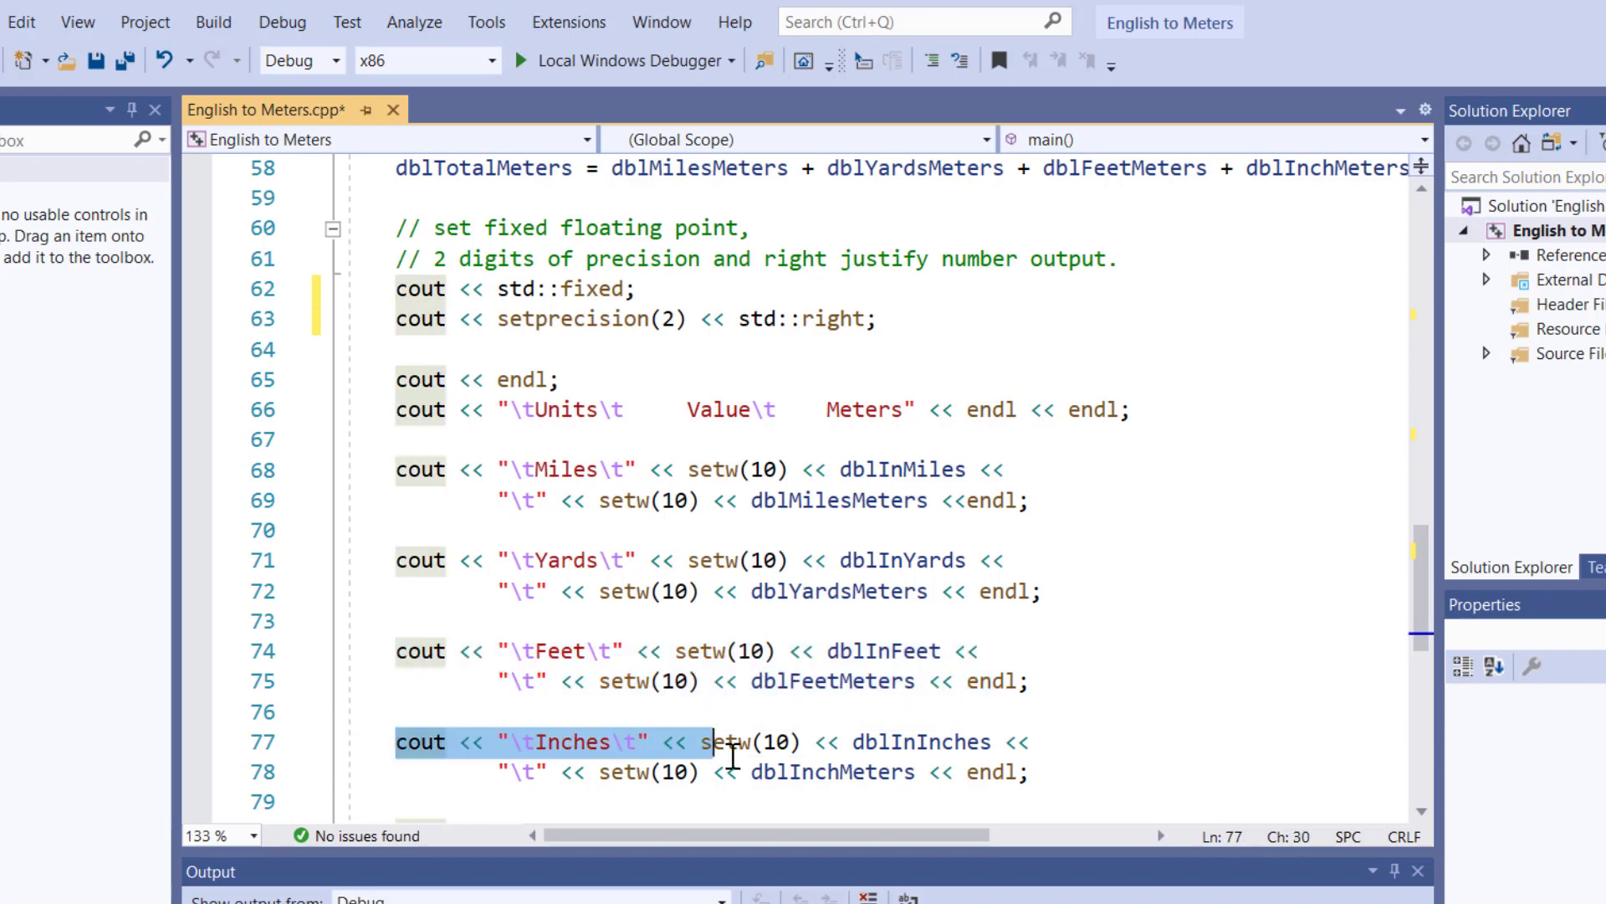
{"action": "scroll", "scroll_direction": "down", "scroll_amount": 3}
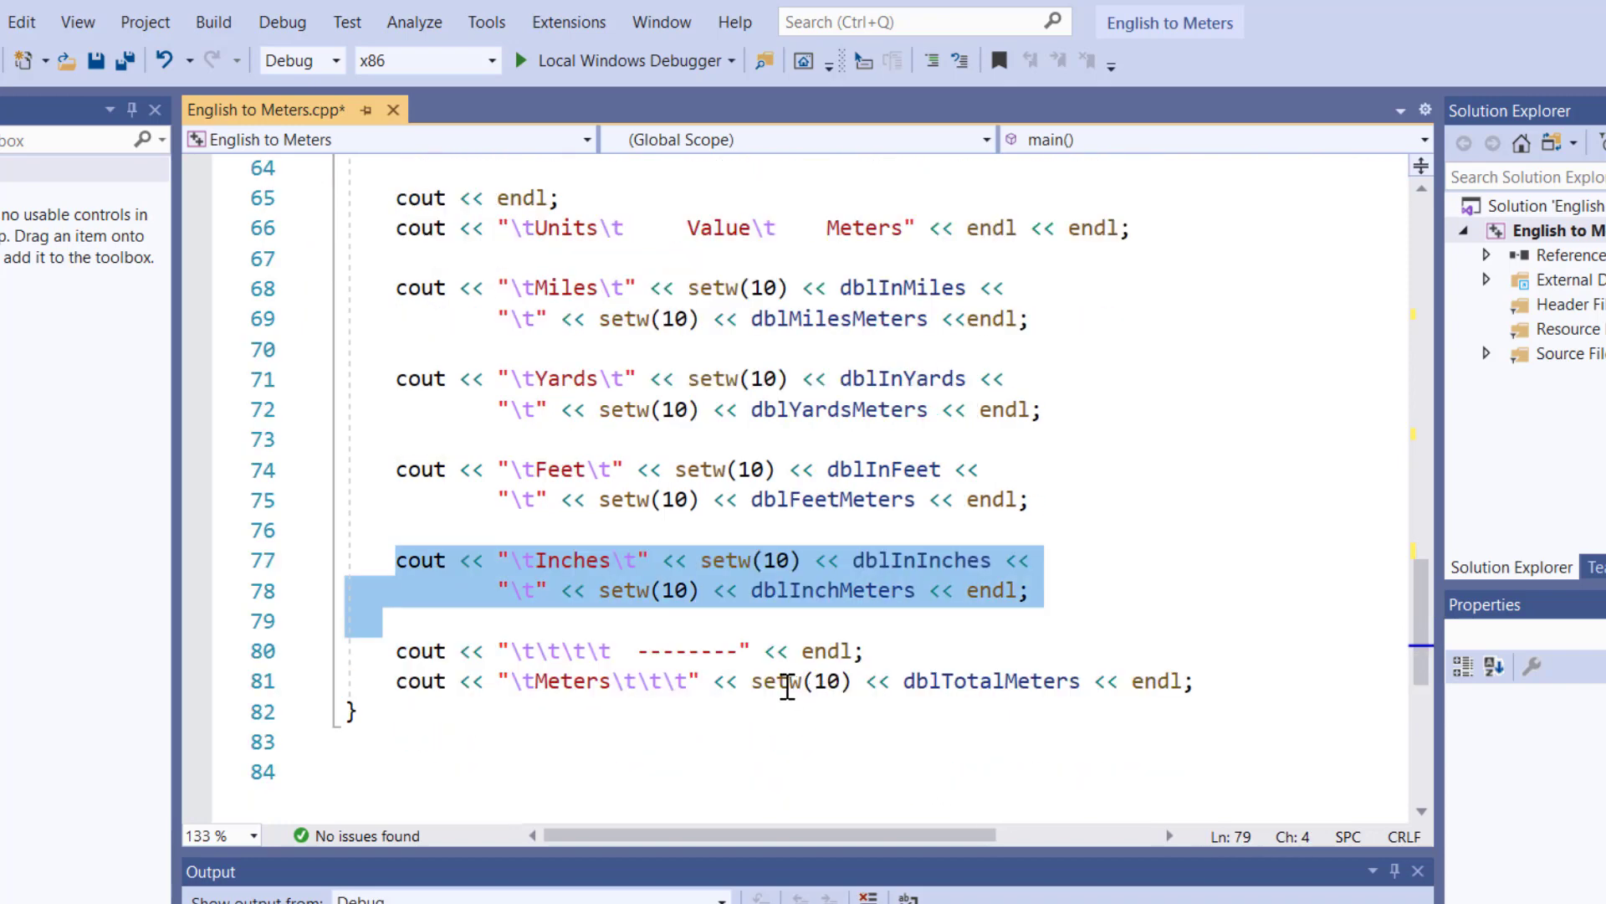
{"action": "left_click", "coordinate": [418, 651]}
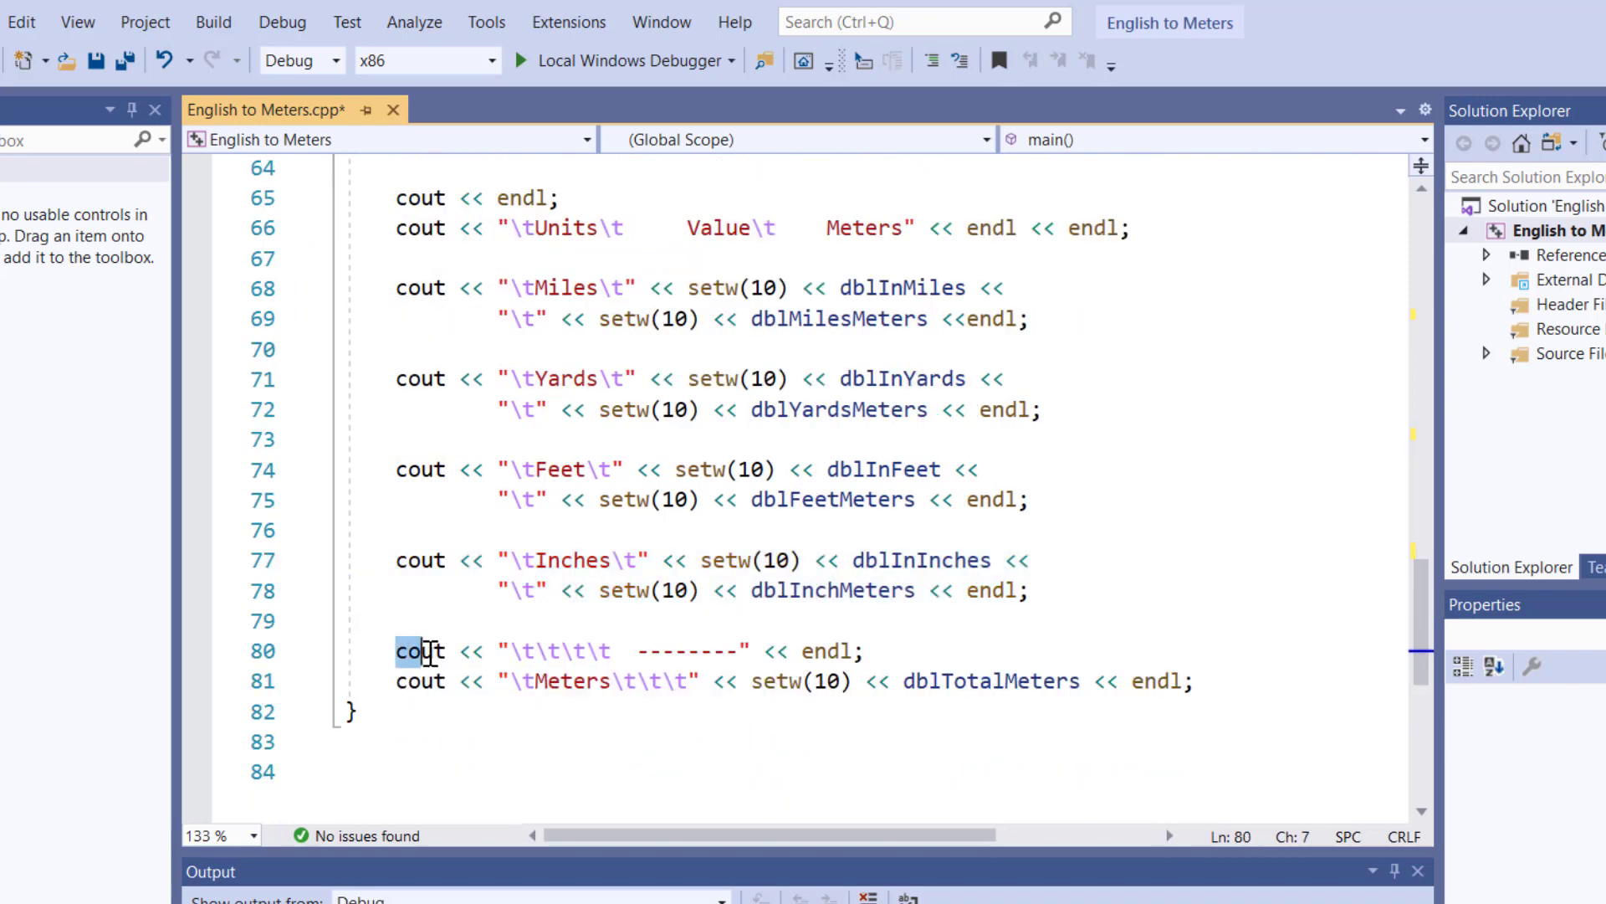
{"action": "left_click", "coordinate": [623, 651]}
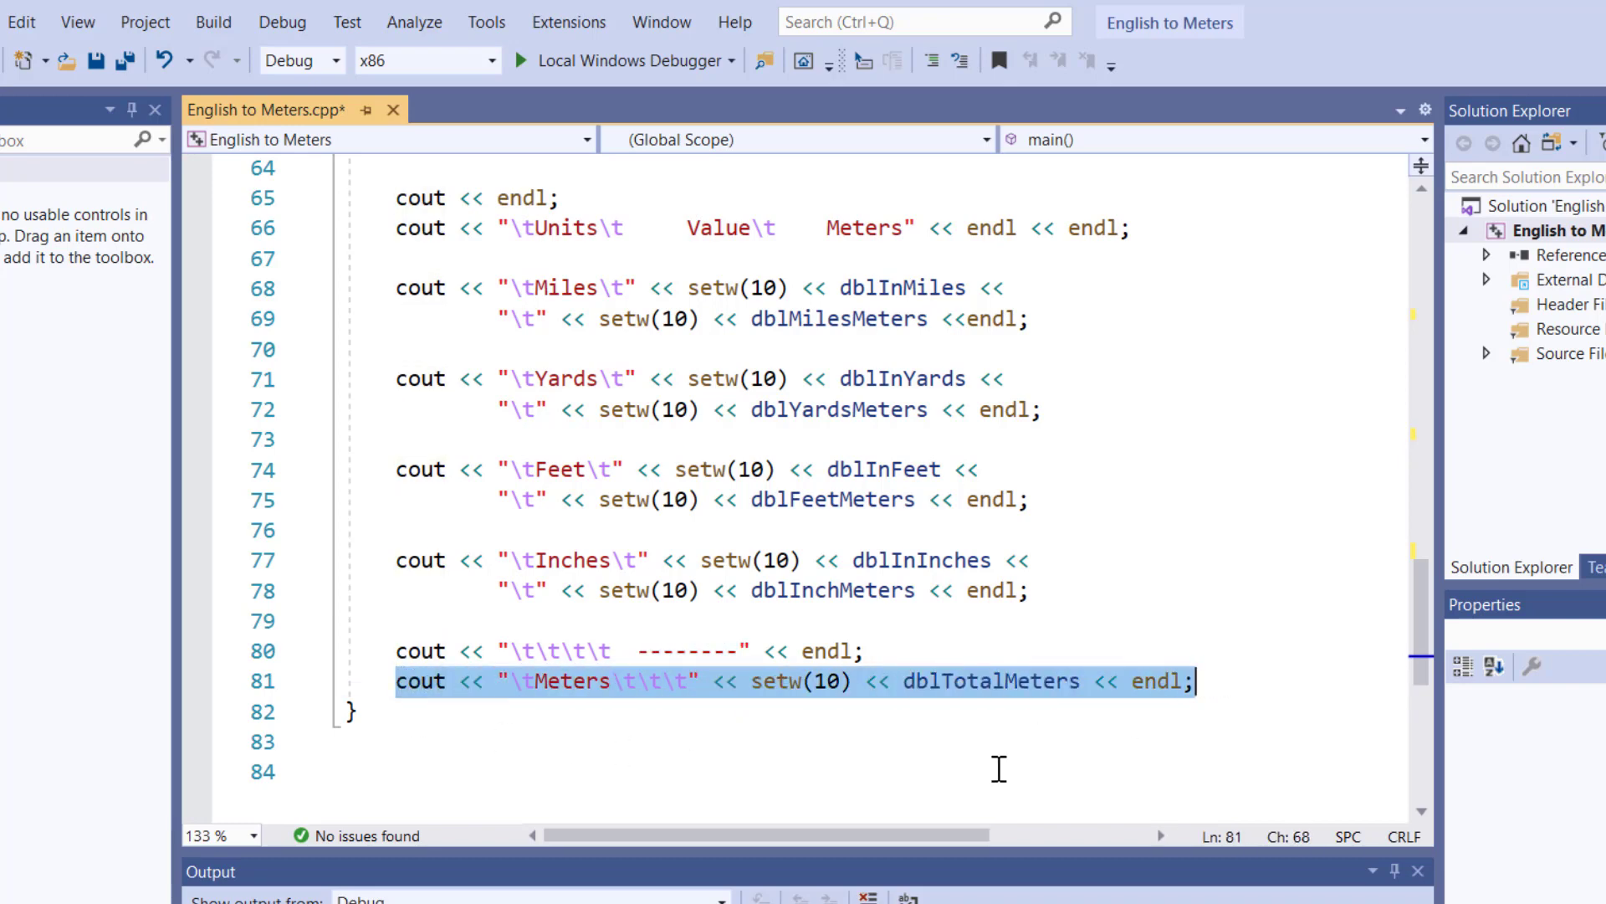
{"action": "mouse_move", "coordinate": [656, 680]}
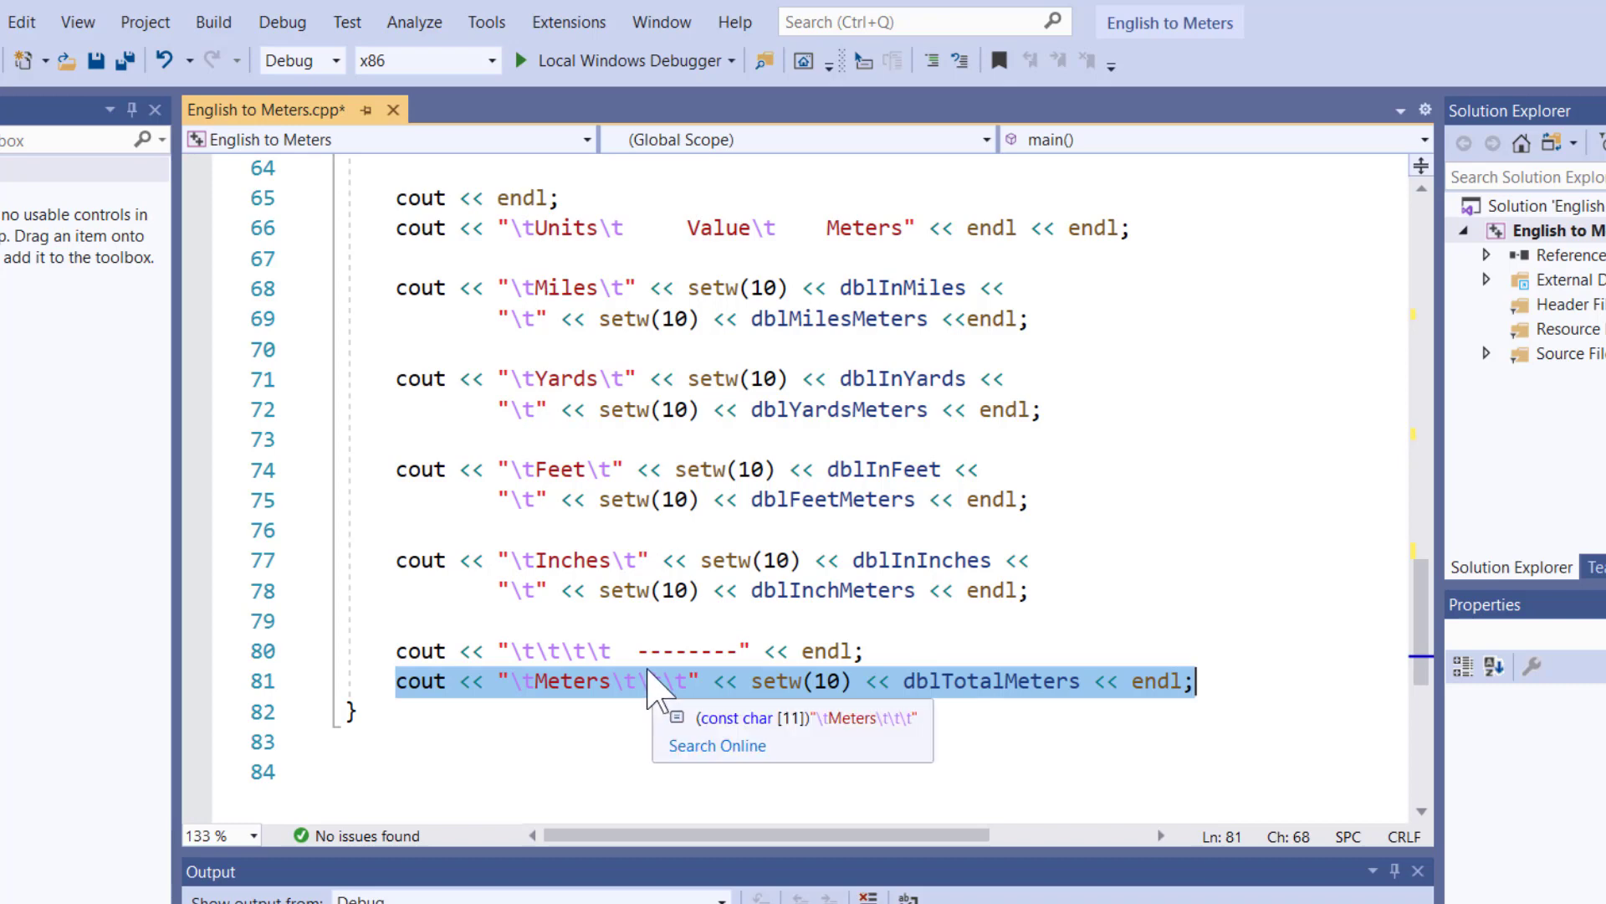
{"action": "mouse_move", "coordinate": [622, 500]}
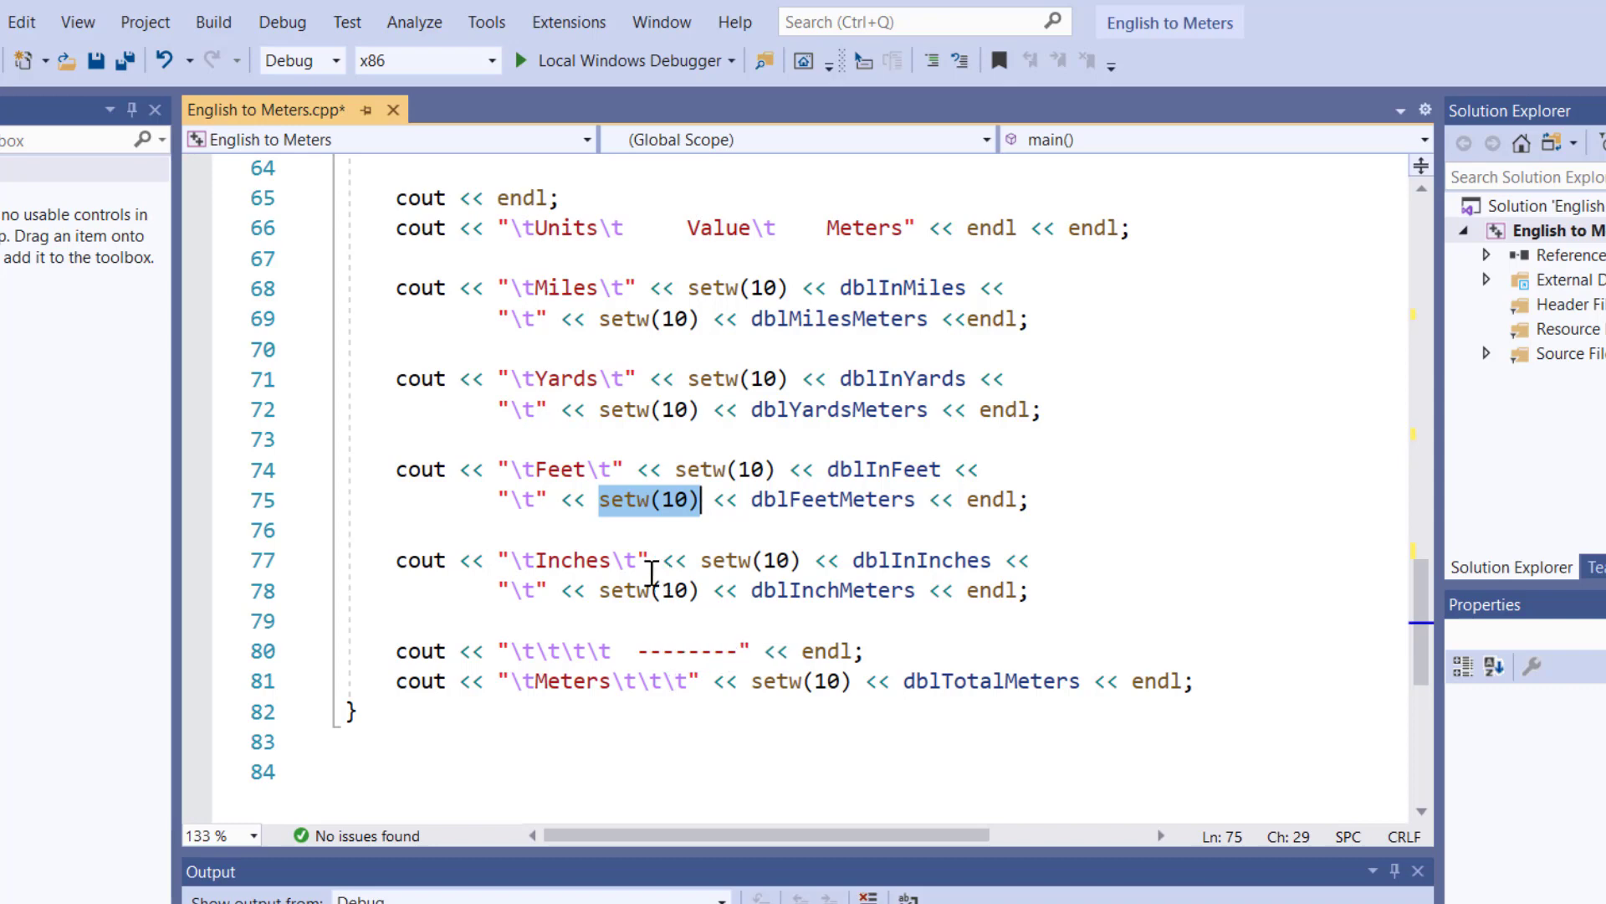
{"action": "mouse_move", "coordinate": [683, 629]}
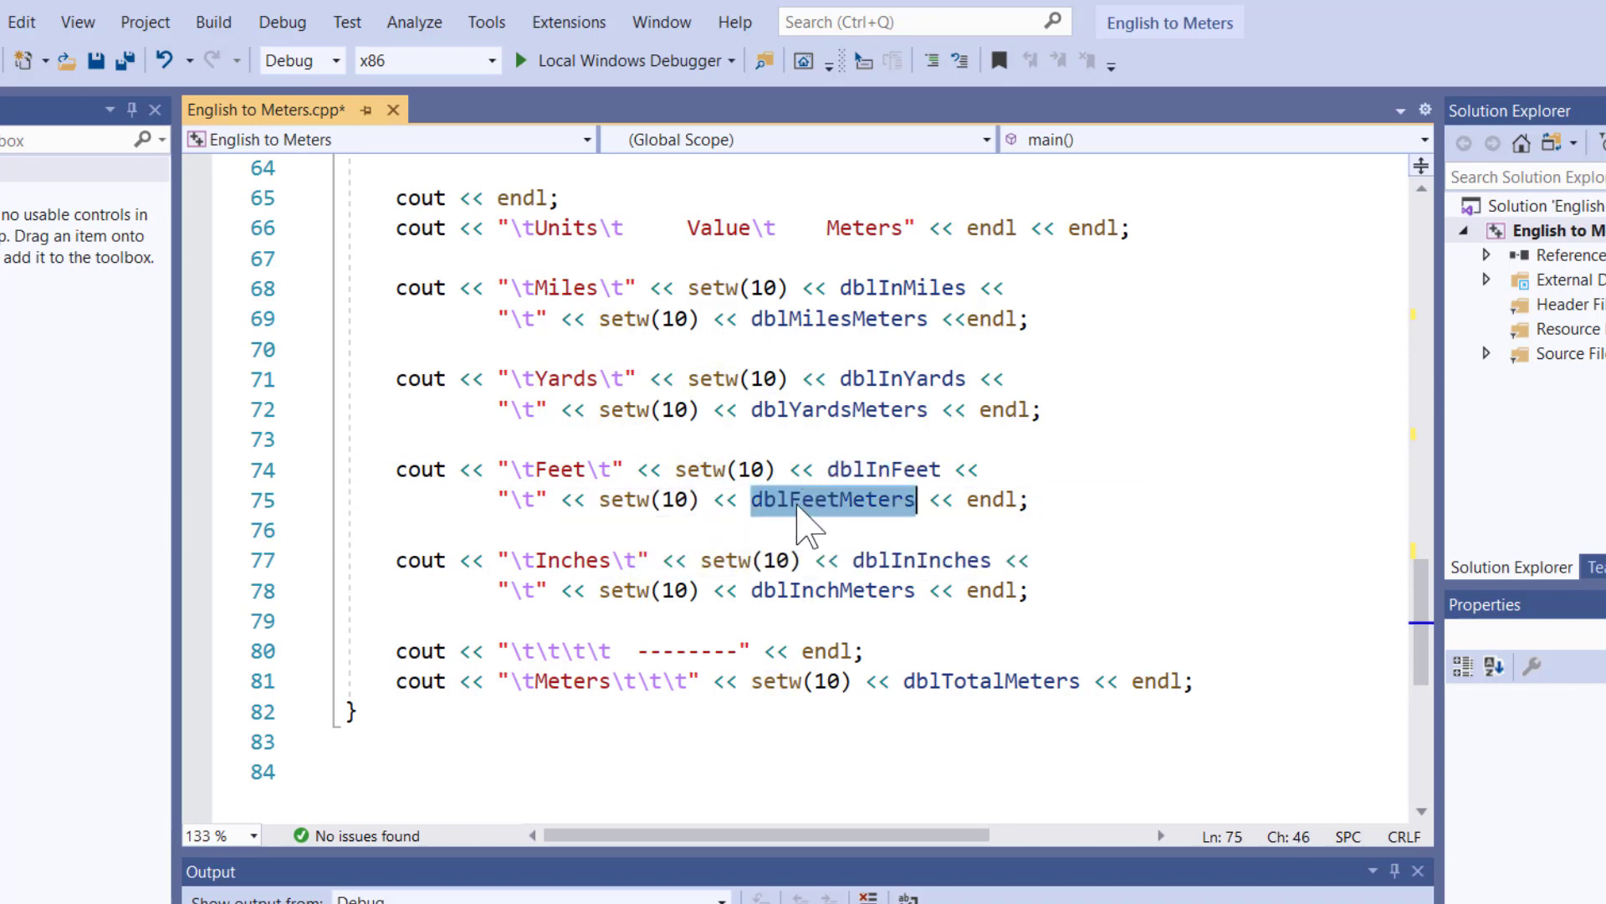
{"action": "mouse_move", "coordinate": [809, 507]}
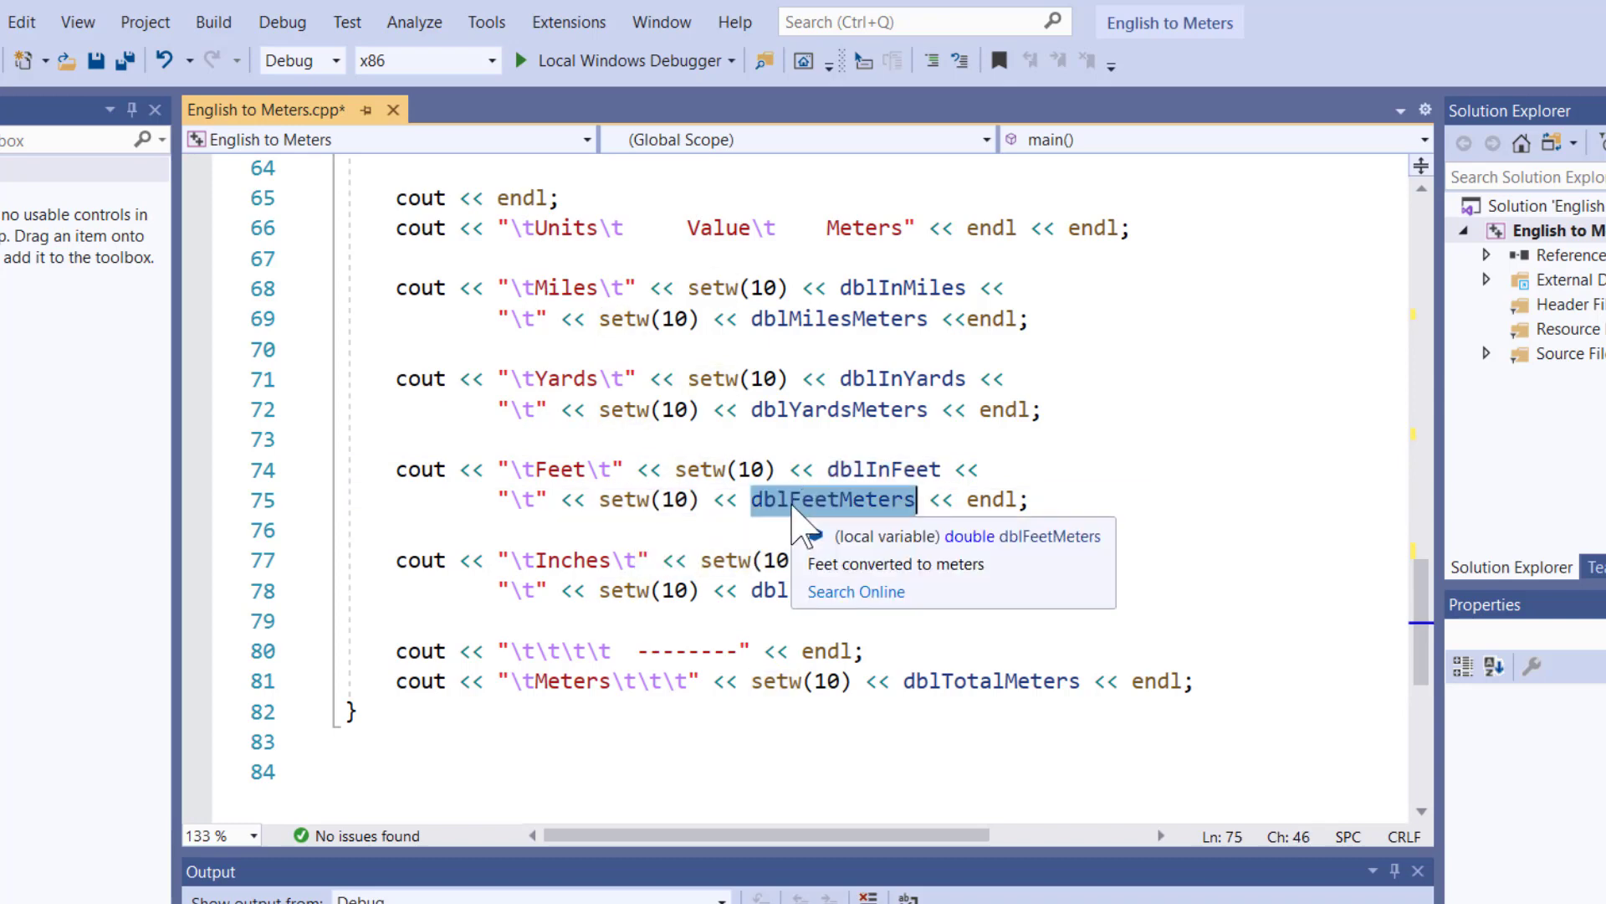
{"action": "mouse_move", "coordinate": [734, 356]}
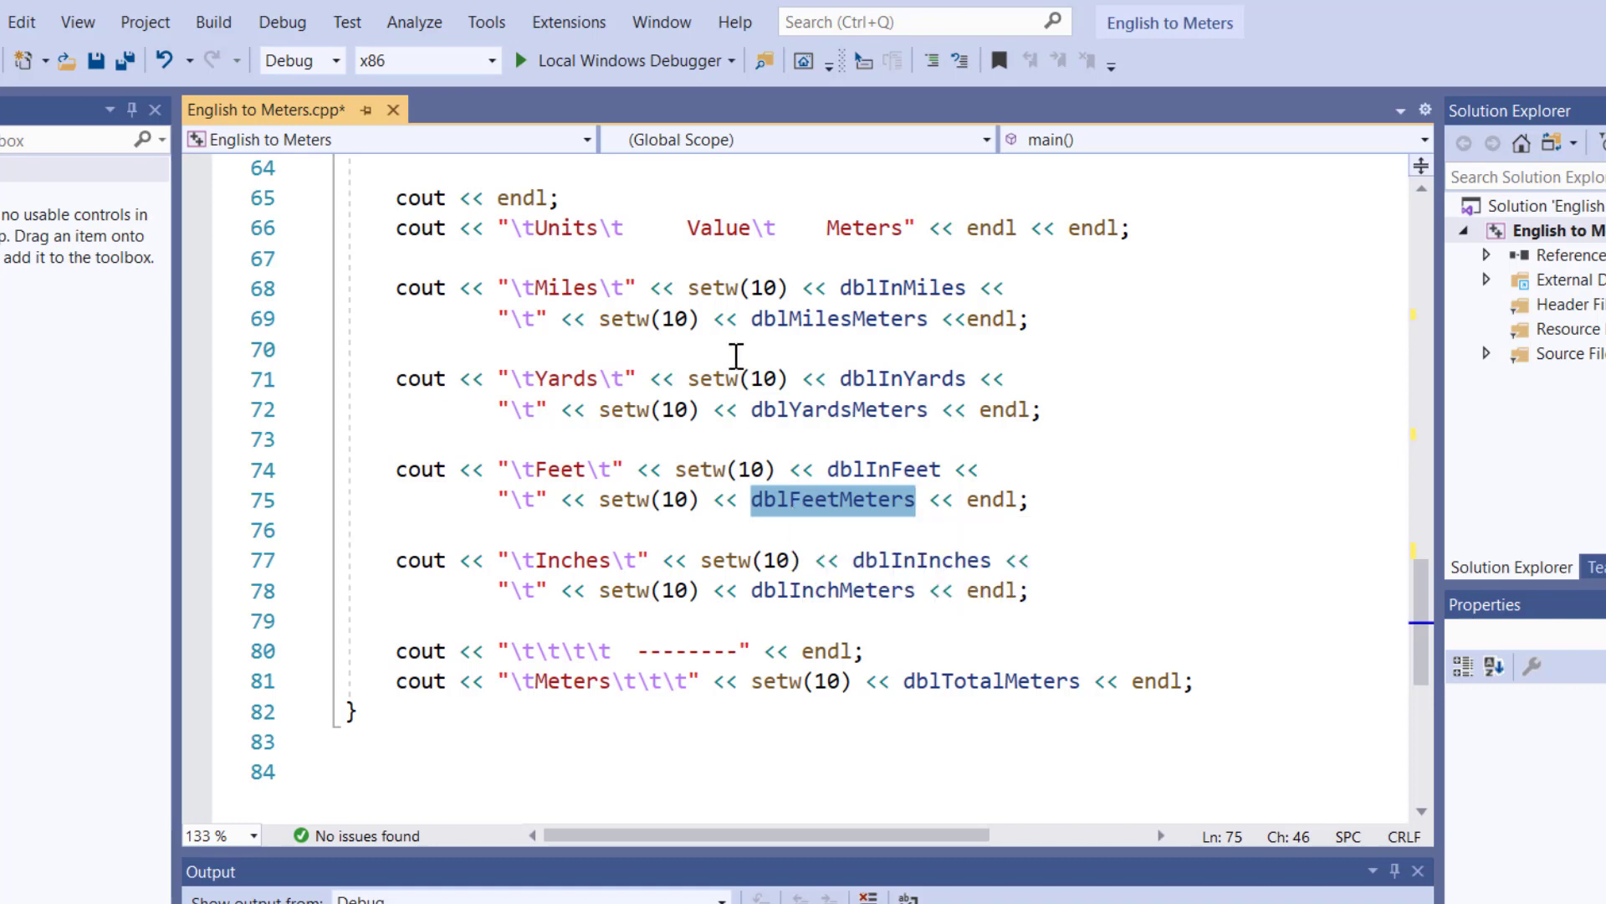
{"action": "mouse_move", "coordinate": [615, 60]}
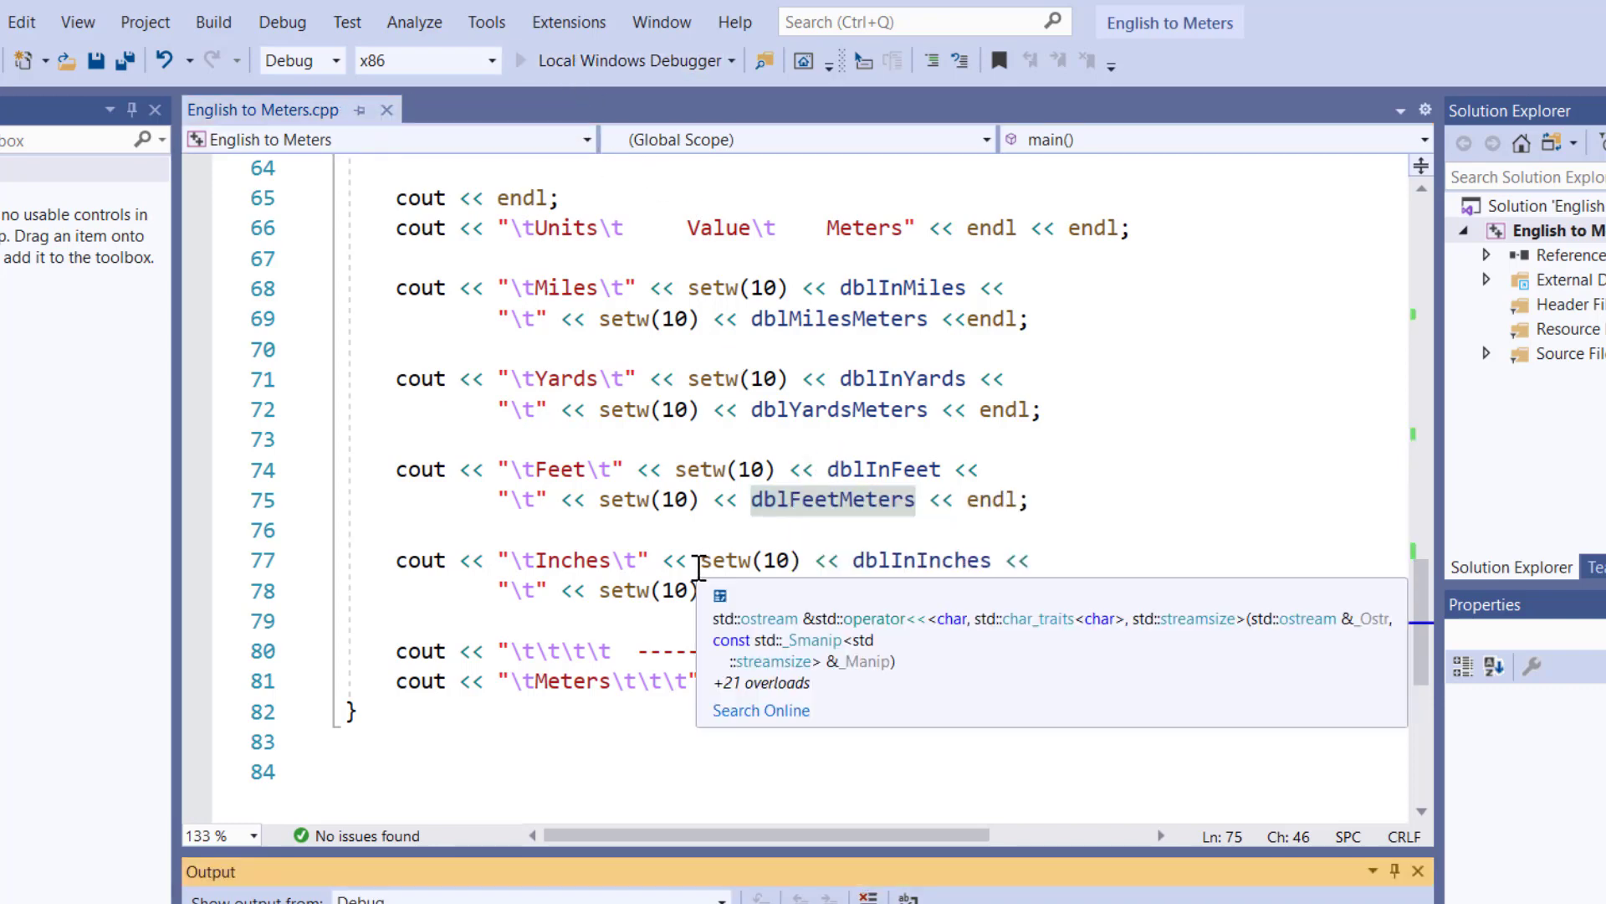
- Rerun the converter under the debugger with 3 miles, 105 yards, 235 feet and 11 inches
{"action": "left_click", "coordinate": [521, 60]}
{"action": "type", "text": "3"}
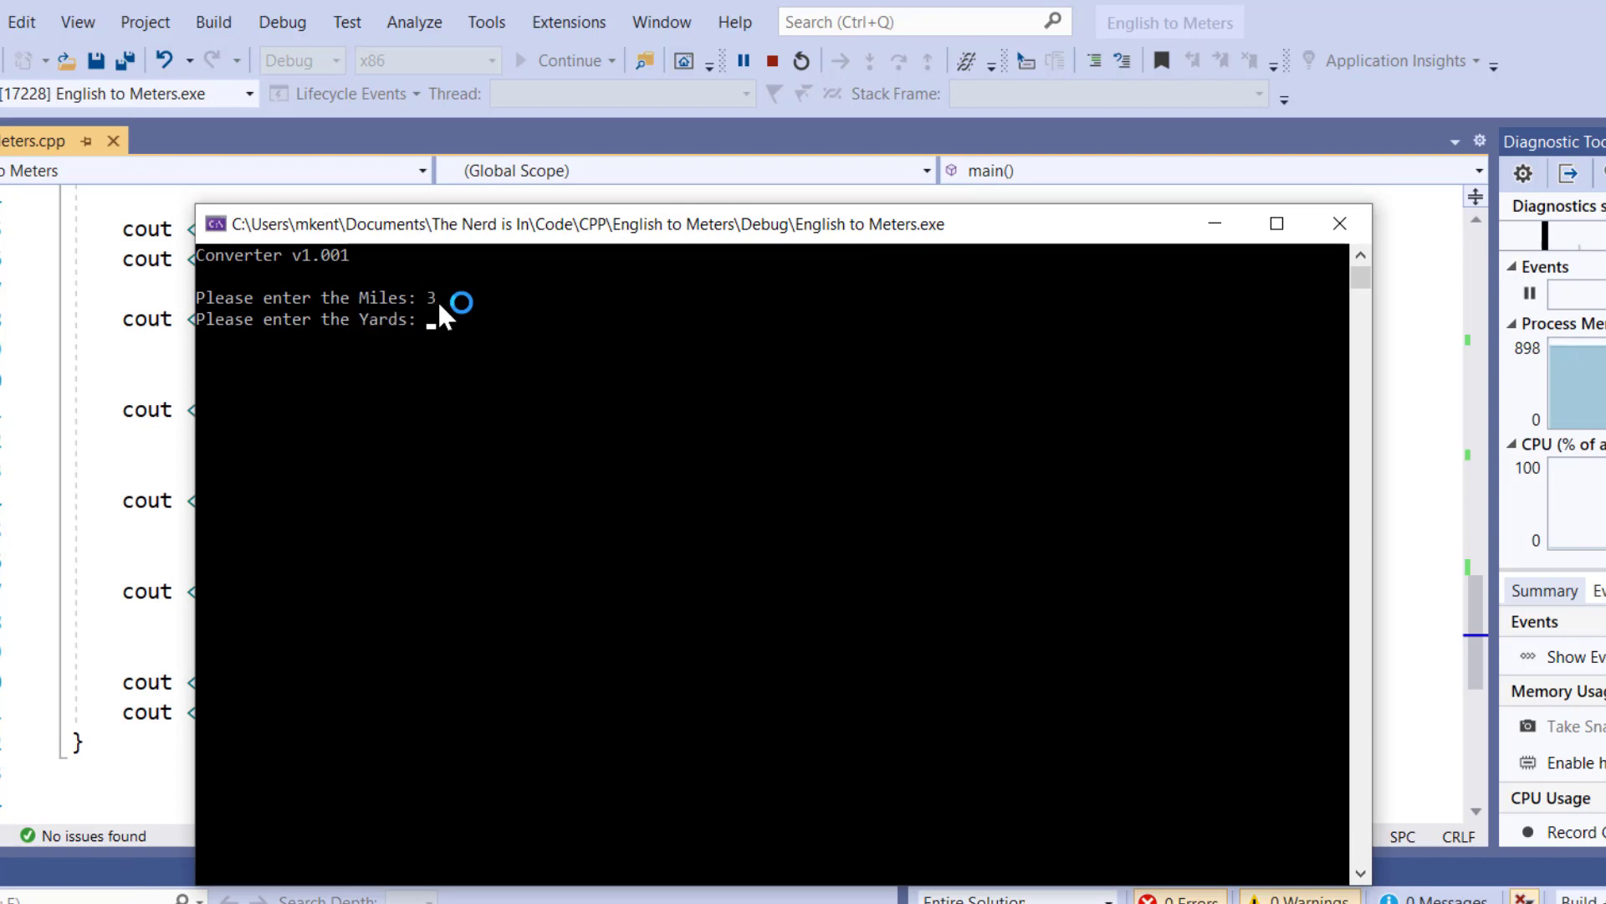
{"action": "type", "text": "1"}
{"action": "type", "text": "235"}
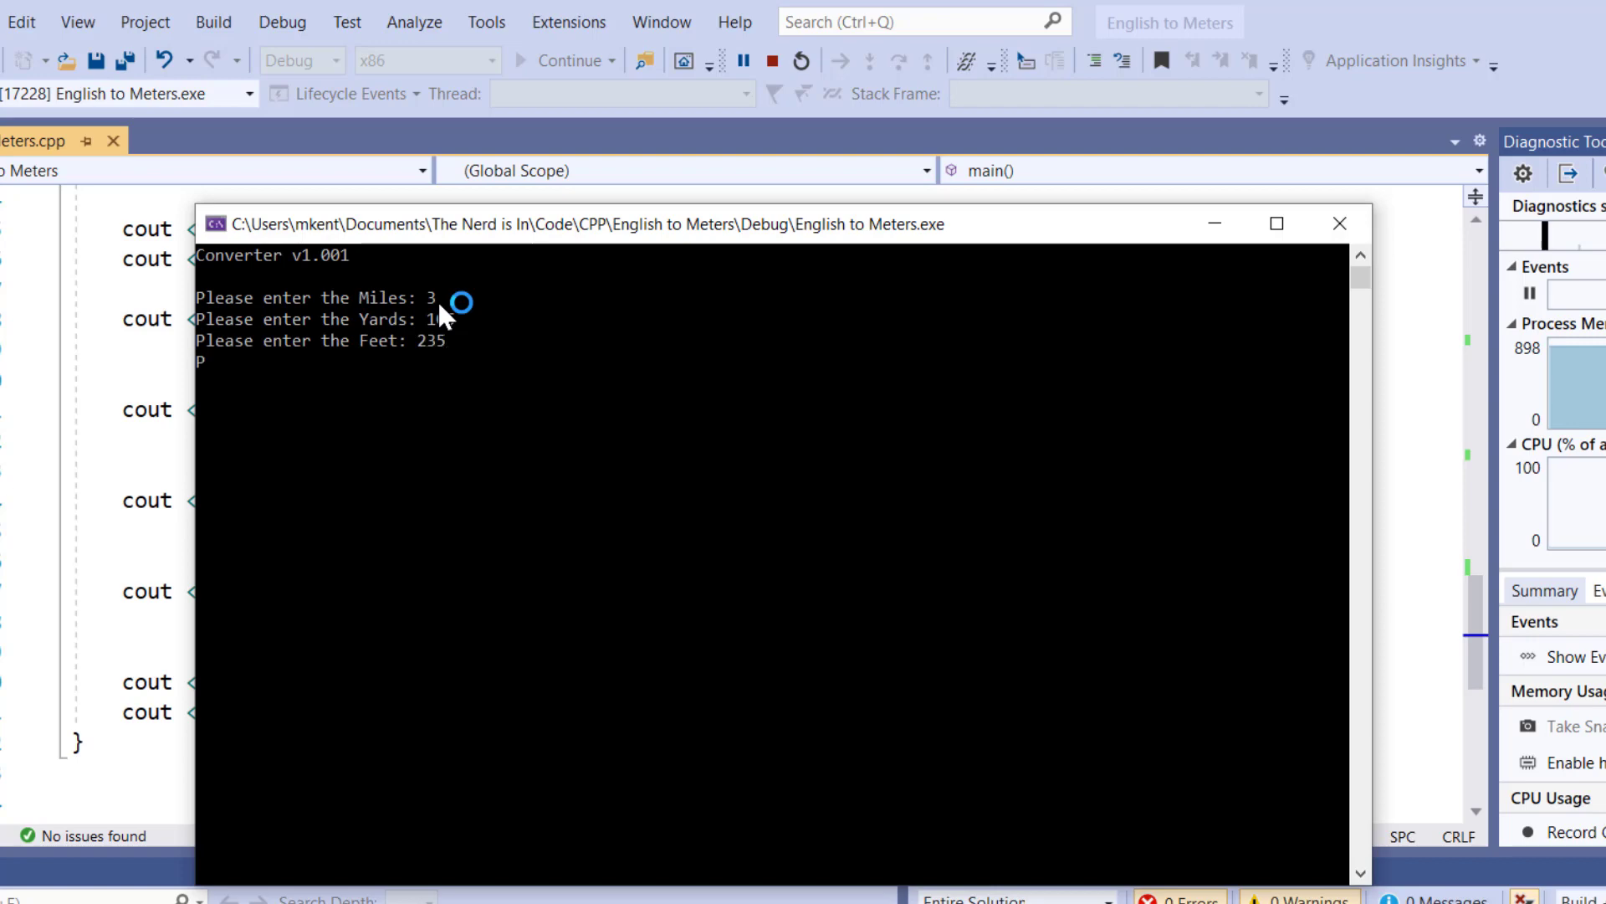
{"action": "type", "text": "11"}
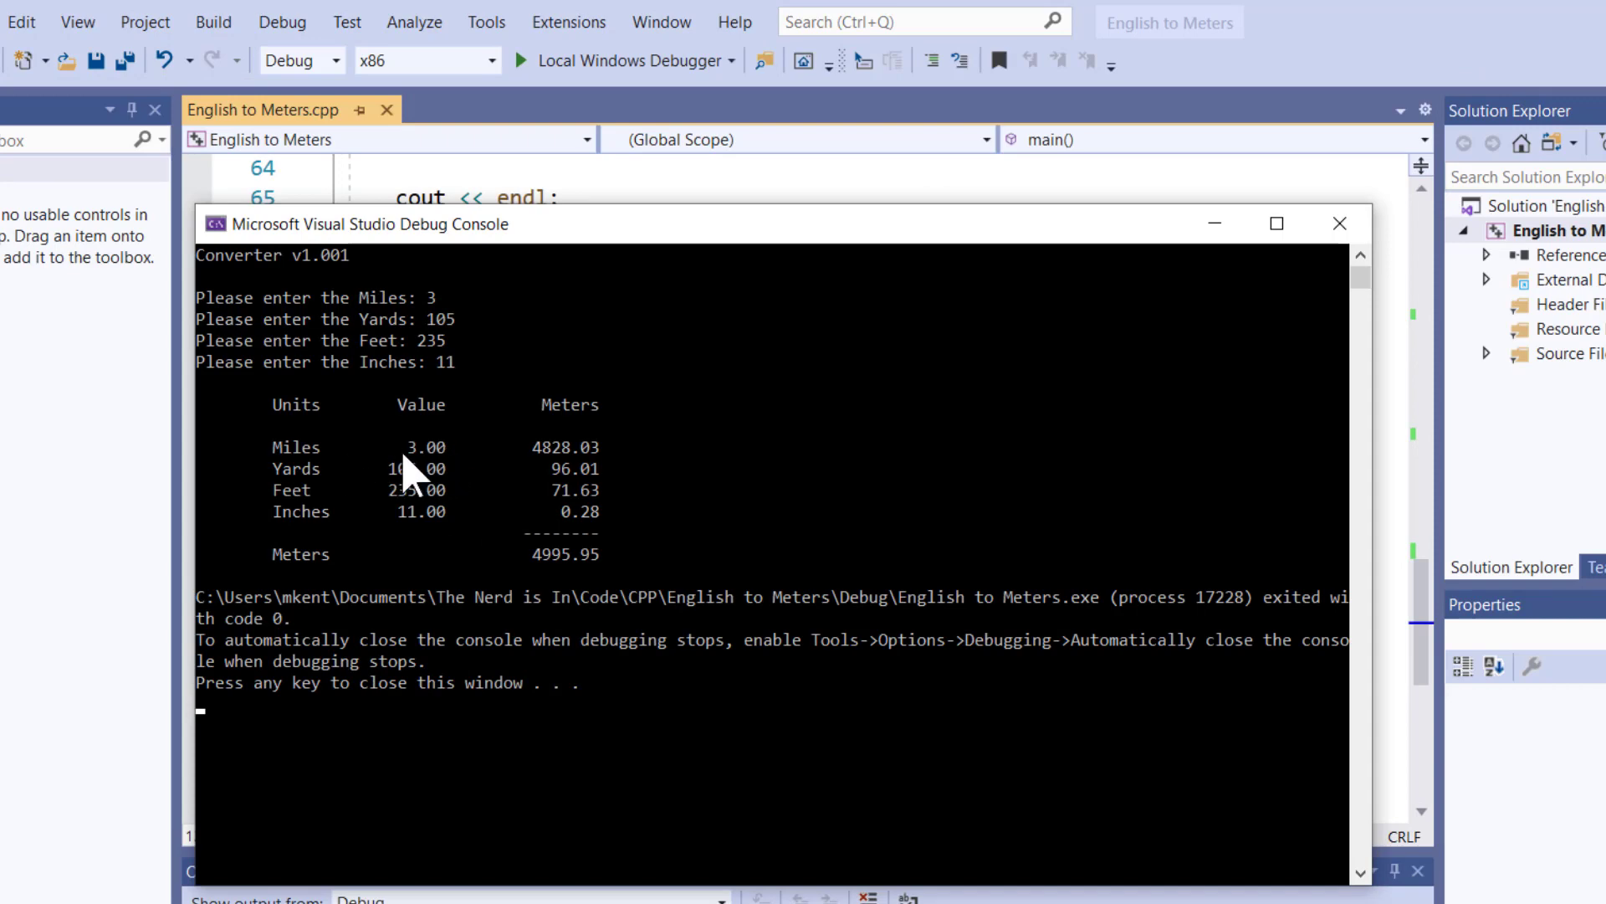
{"action": "mouse_move", "coordinate": [446, 497]}
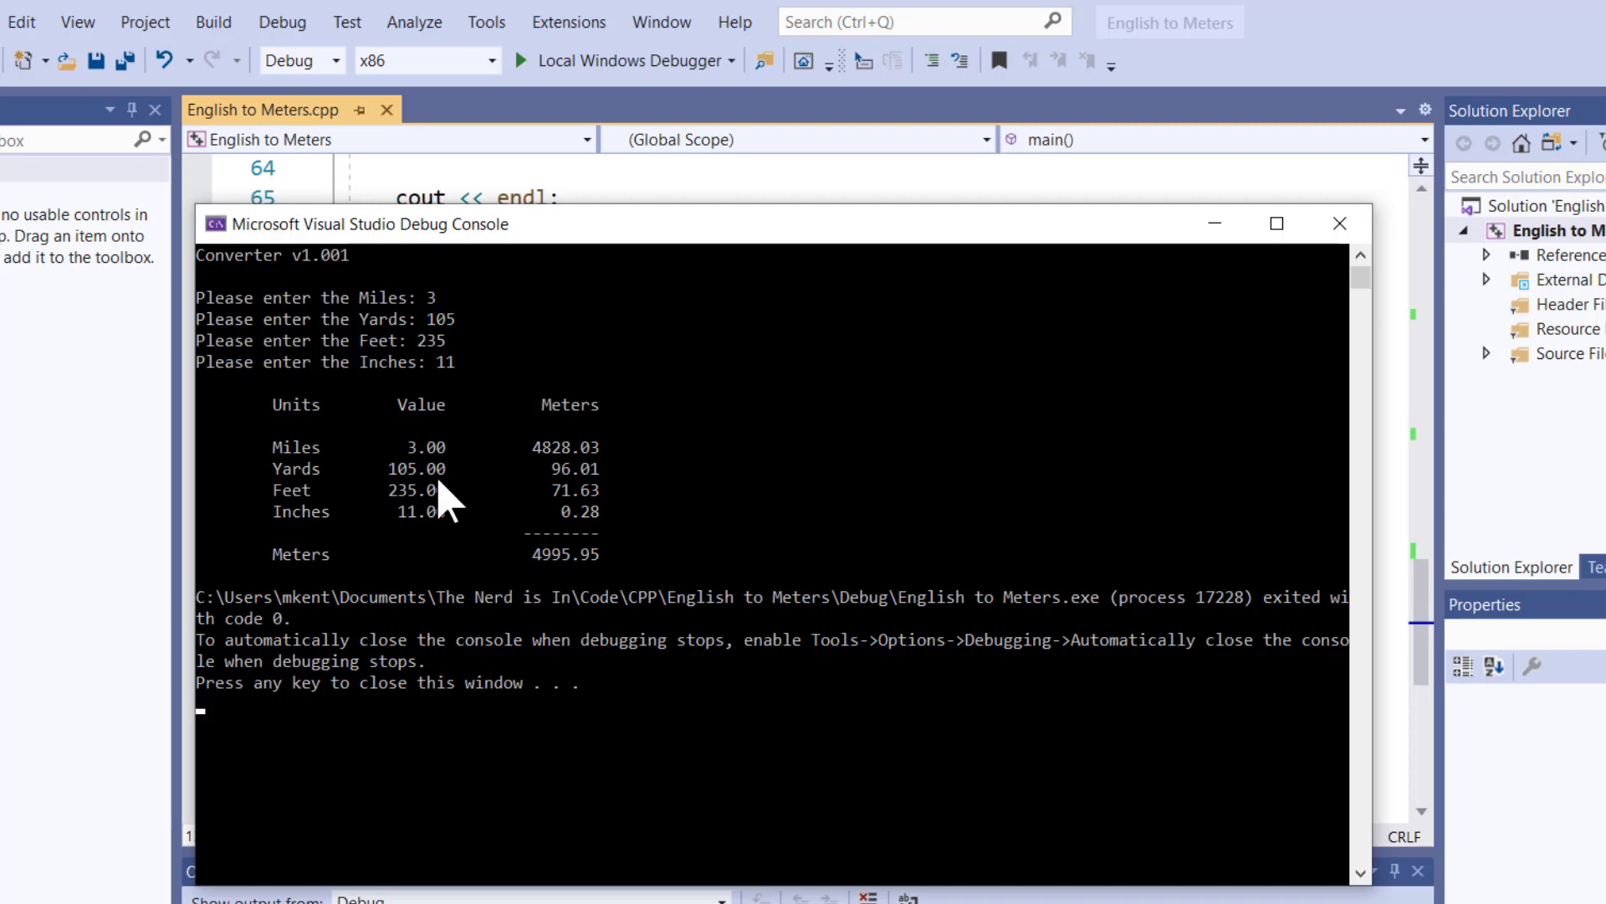
{"action": "mouse_move", "coordinate": [461, 522]}
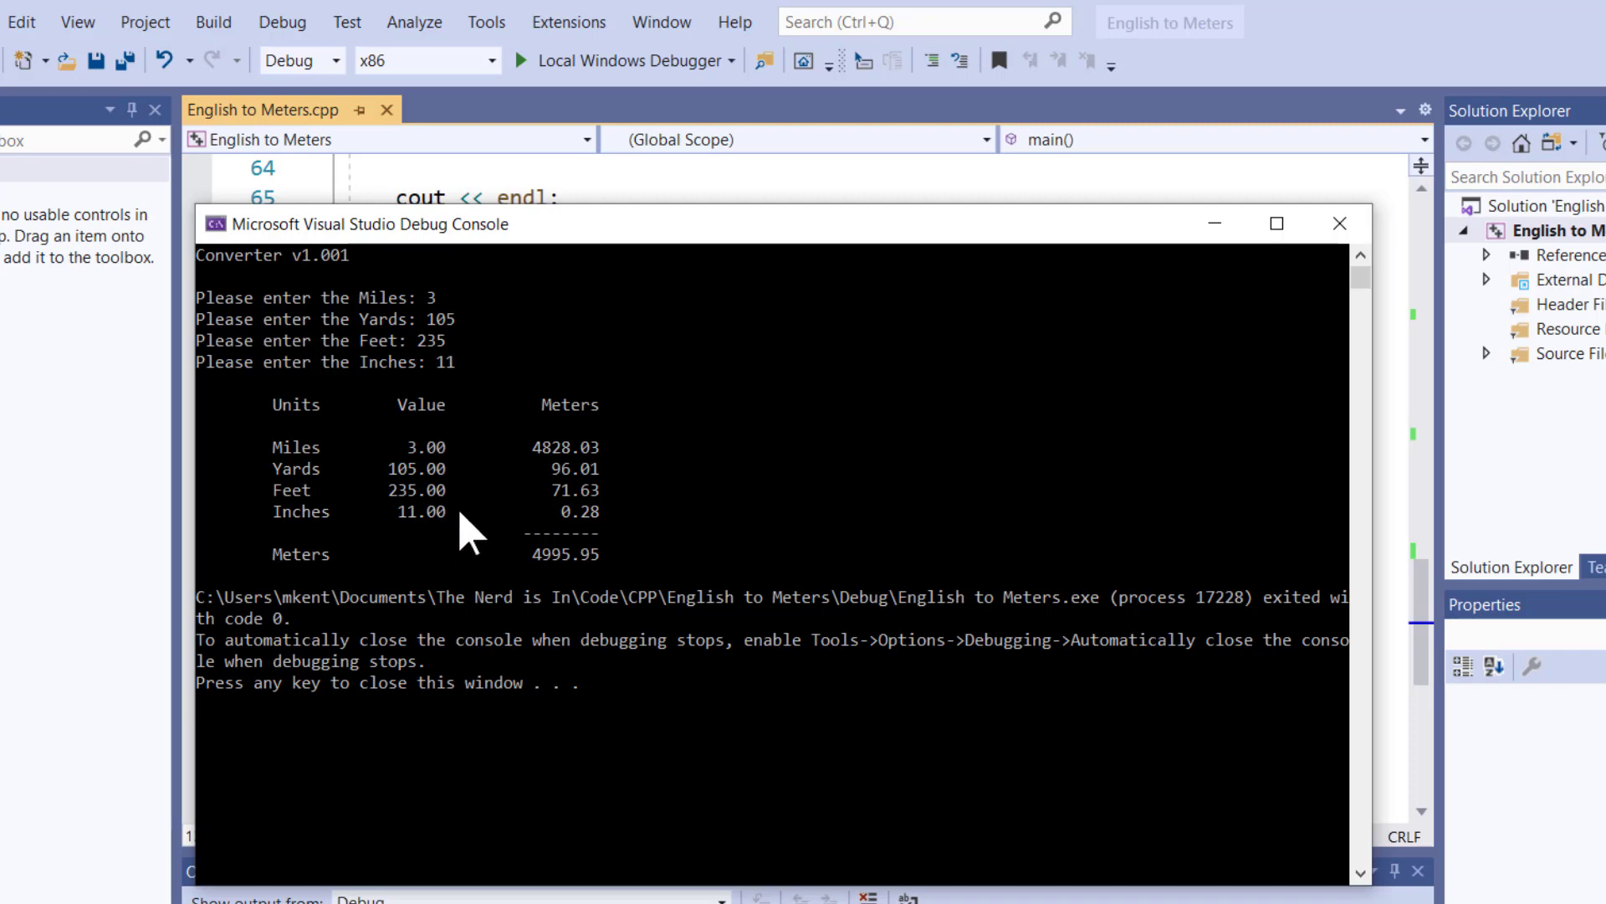
{"action": "mouse_move", "coordinate": [261, 553]}
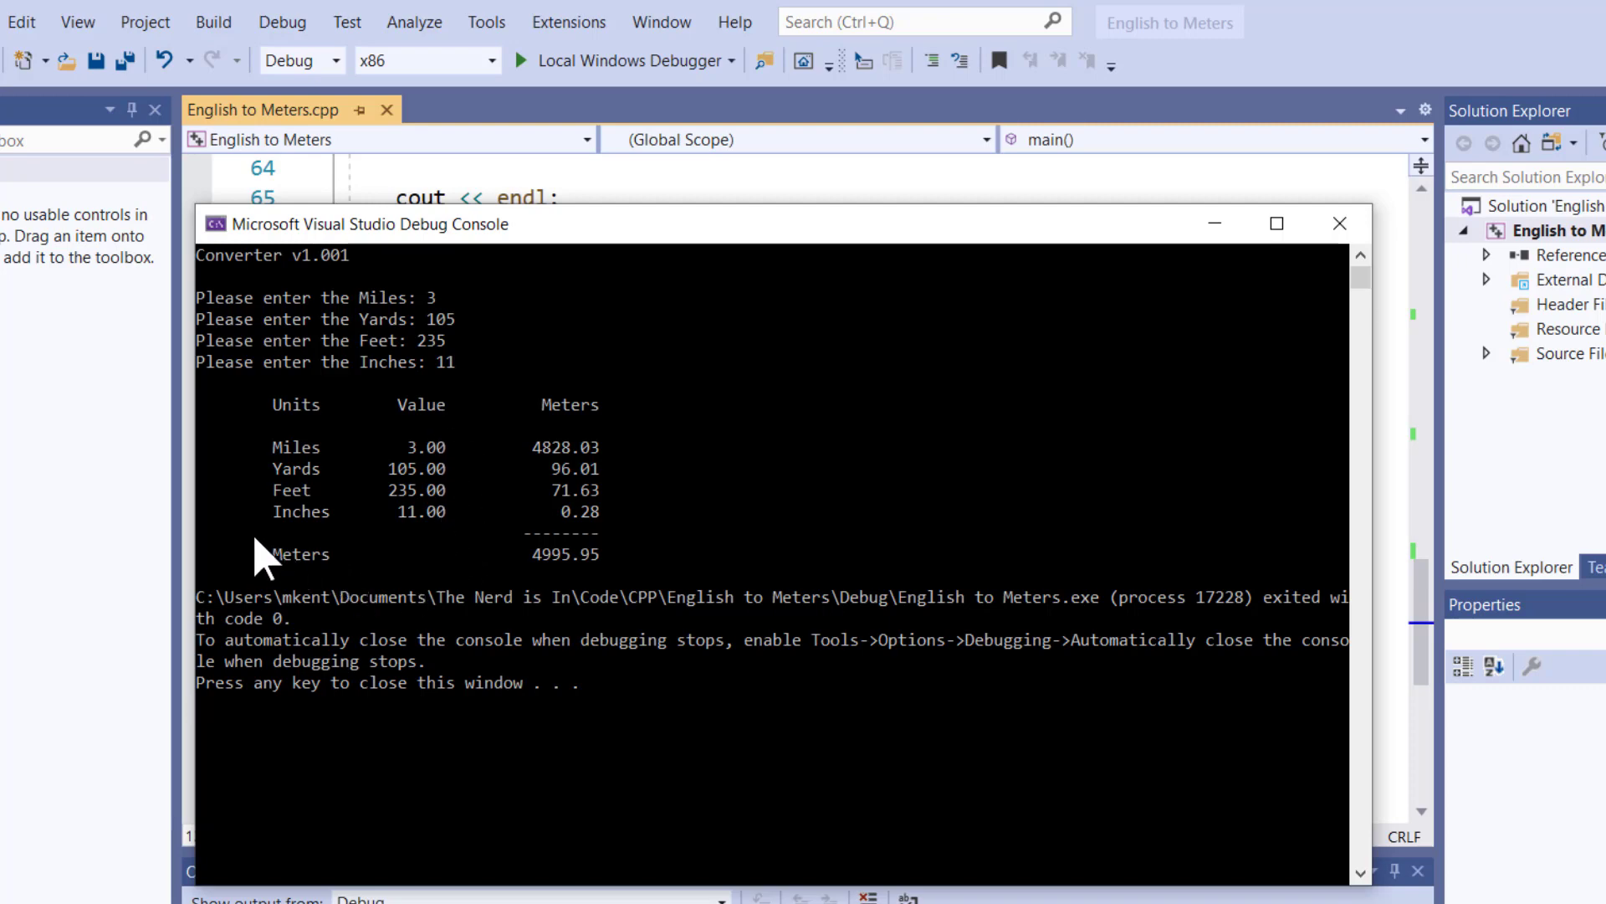
{"action": "mouse_move", "coordinate": [359, 561]}
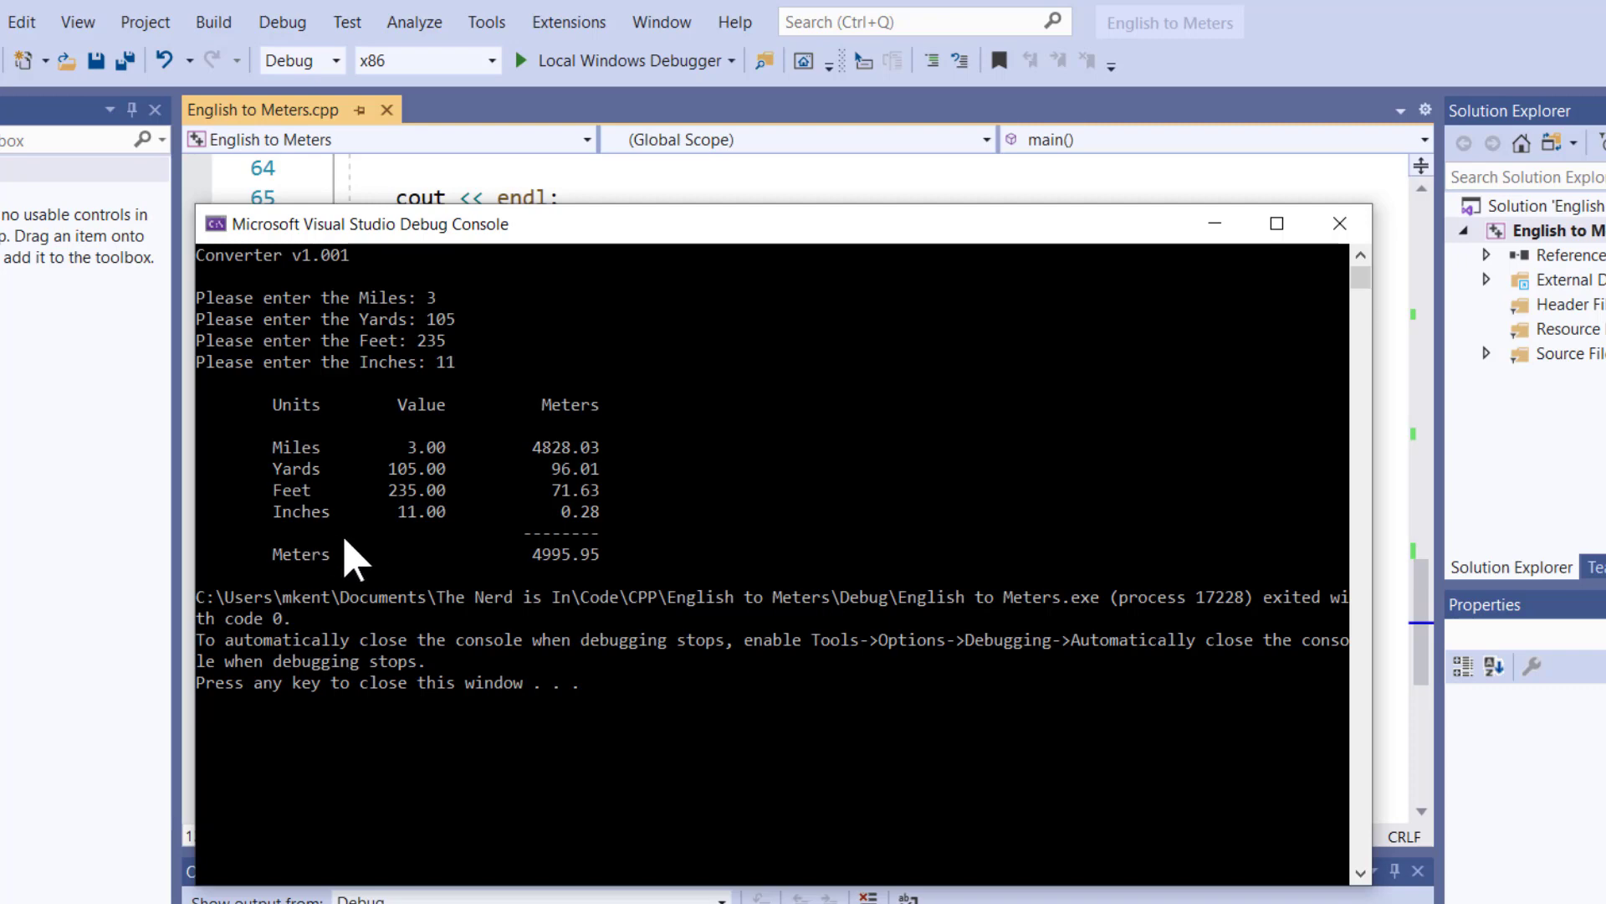
{"action": "mouse_move", "coordinate": [517, 558]}
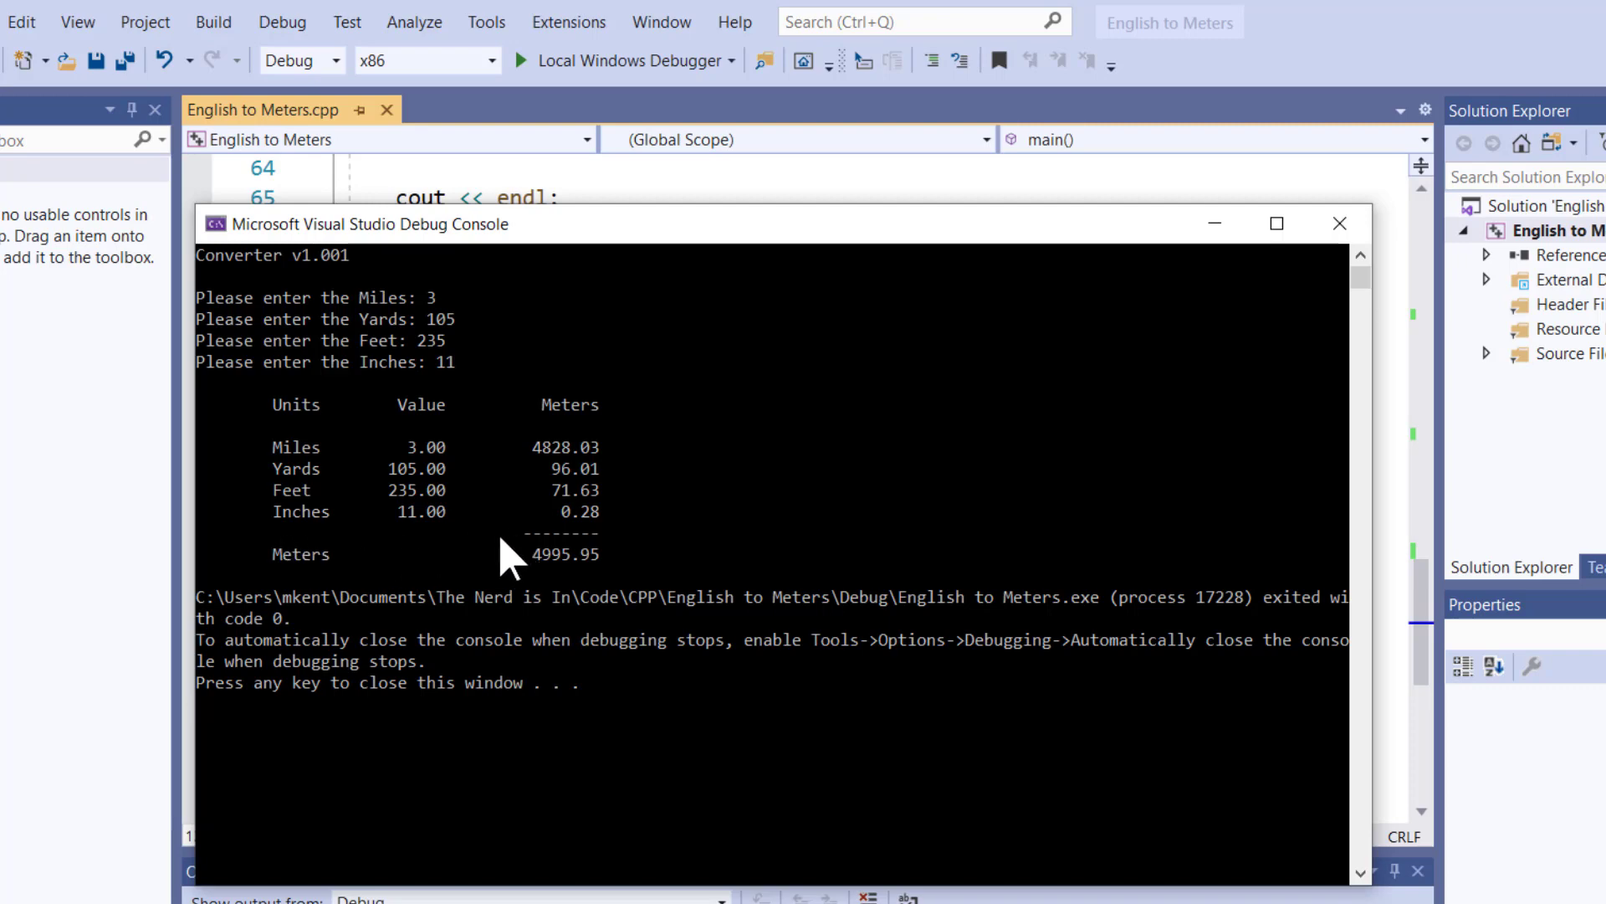
{"action": "mouse_move", "coordinate": [533, 558]}
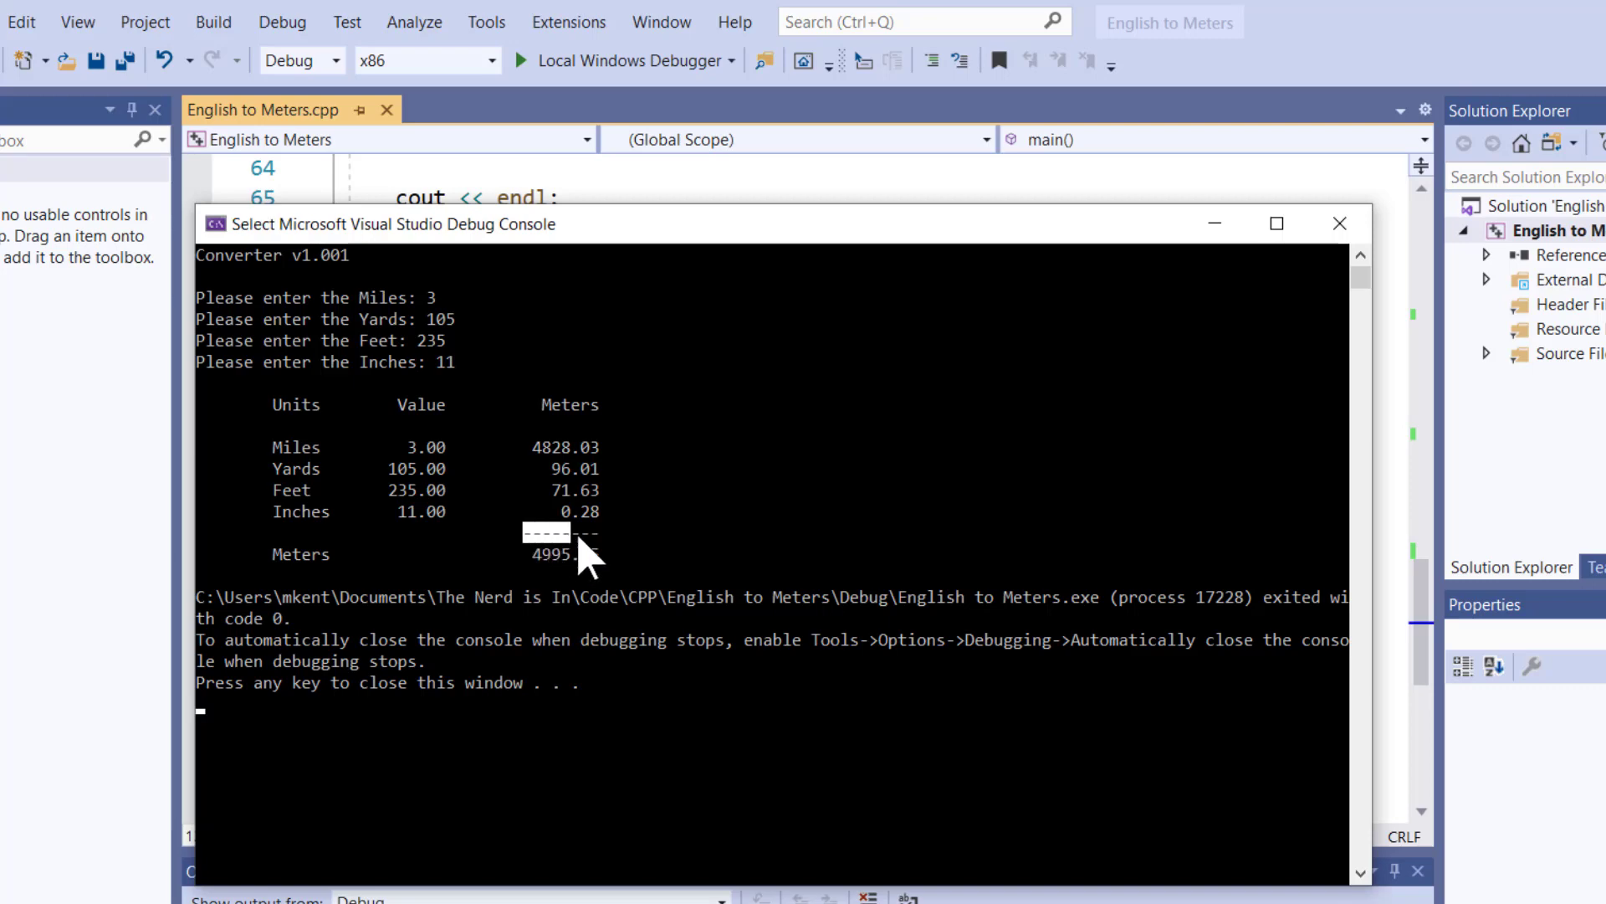
{"action": "mouse_move", "coordinate": [271, 425]}
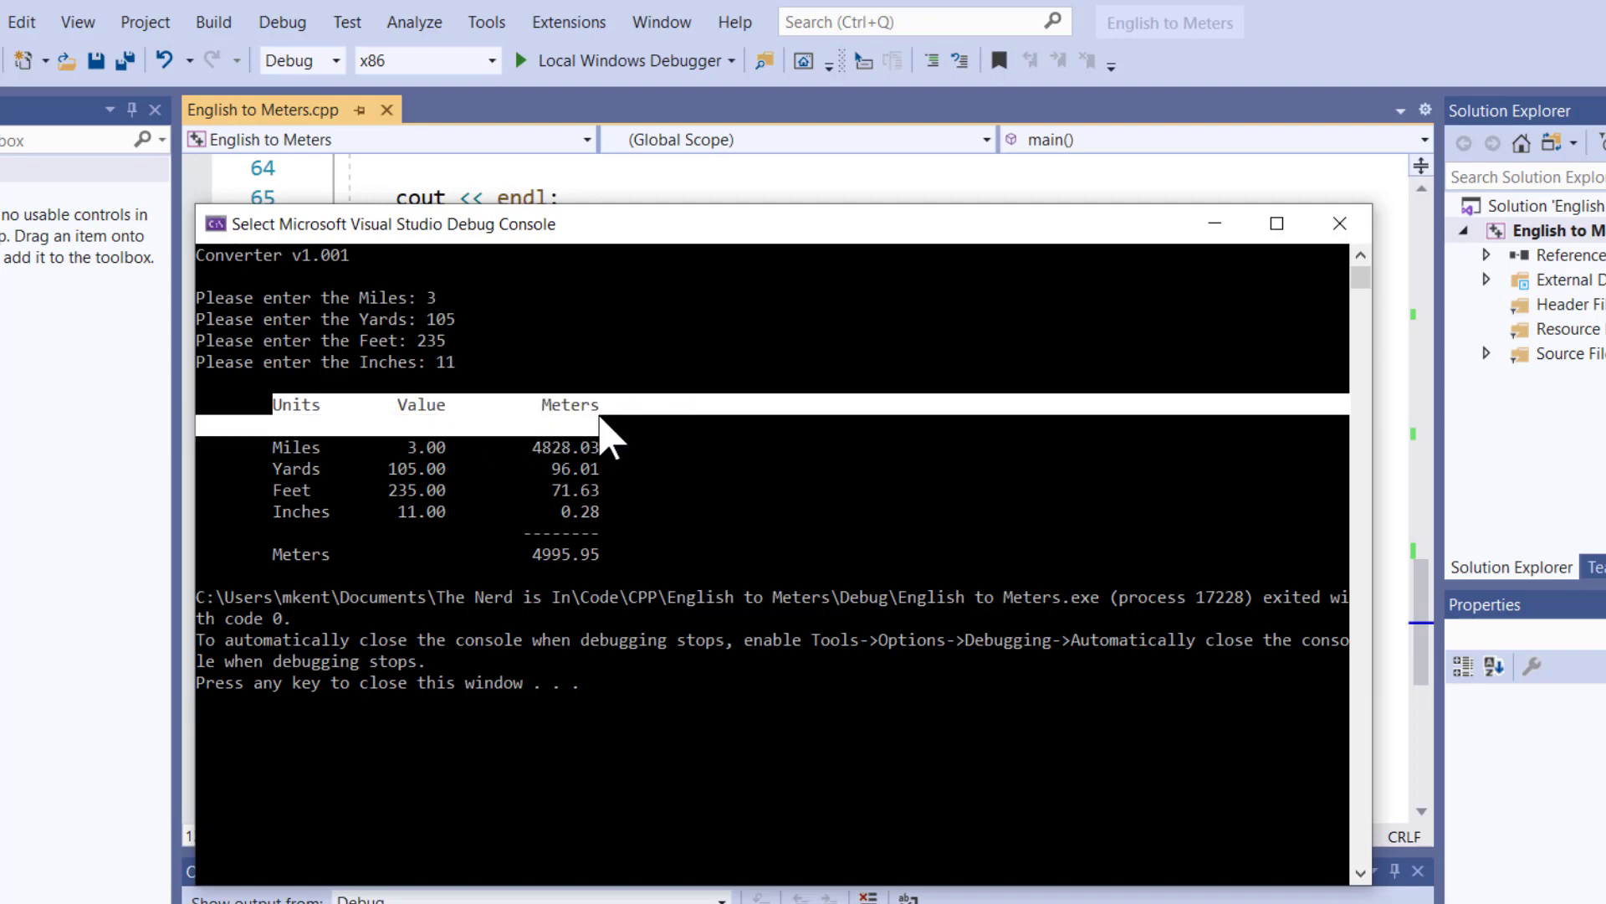
{"action": "mouse_move", "coordinate": [456, 487]}
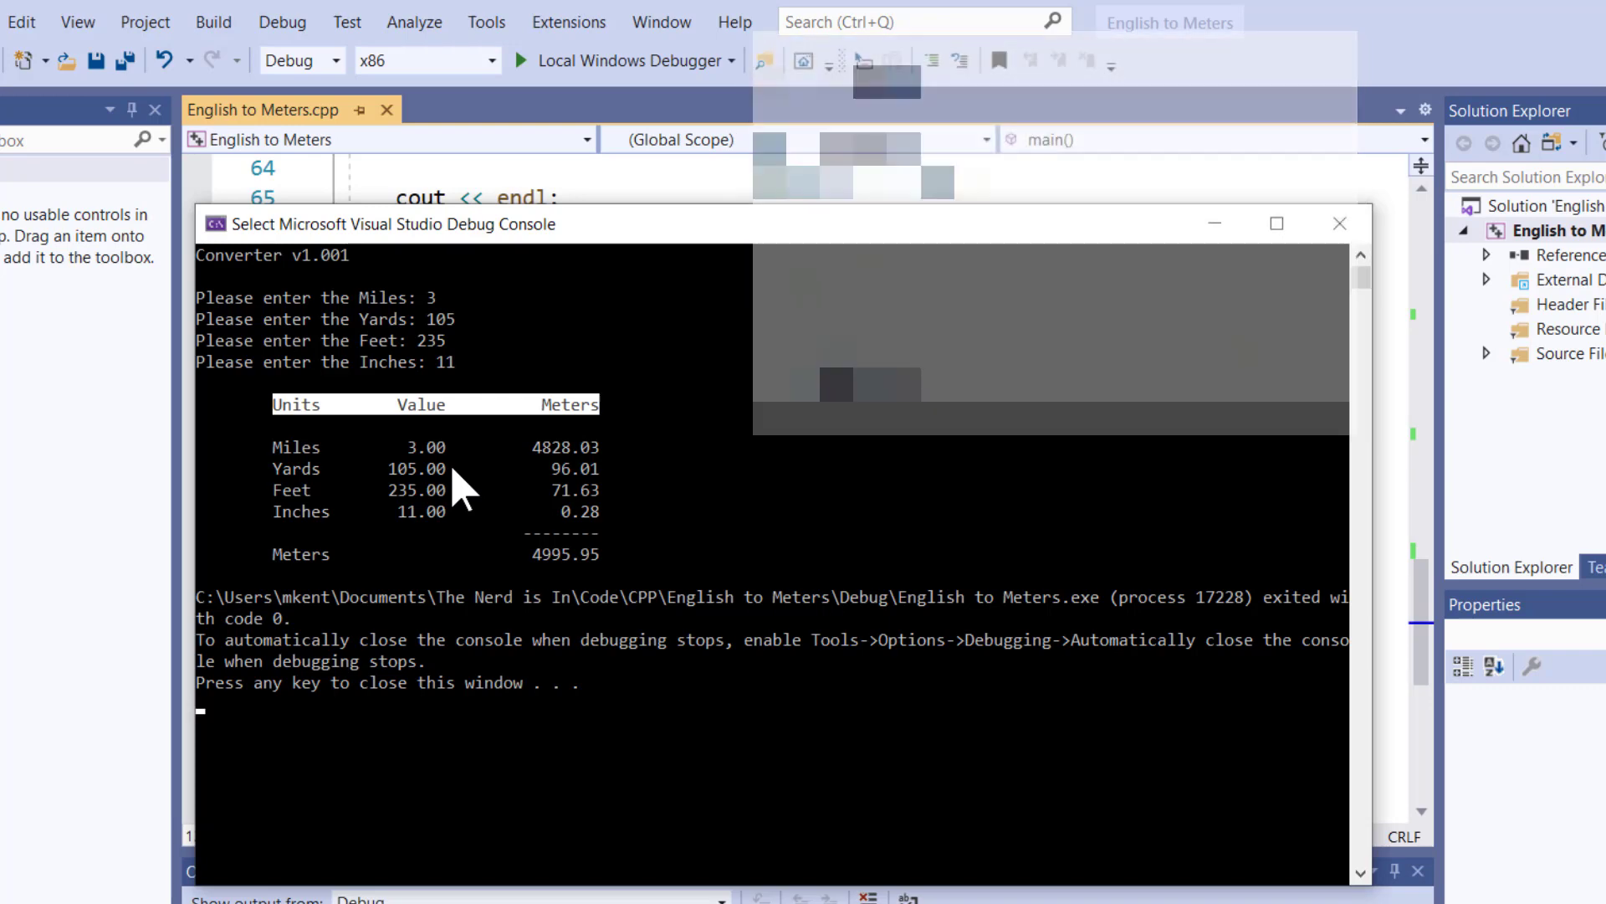
{"action": "mouse_move", "coordinate": [511, 541]}
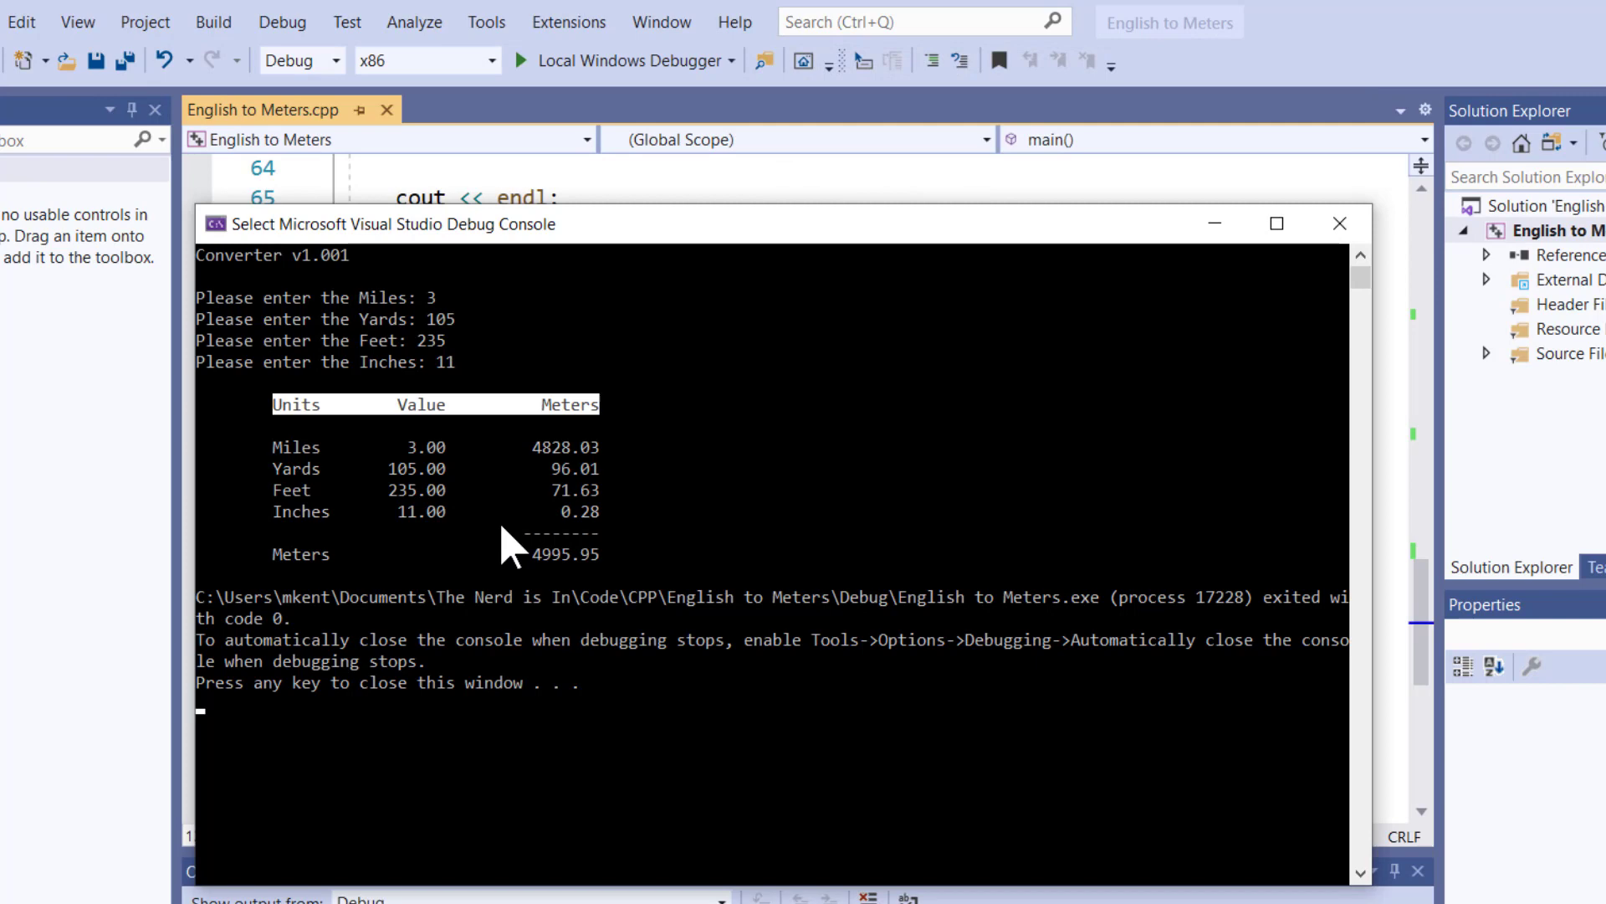
{"action": "mouse_move", "coordinate": [622, 685]}
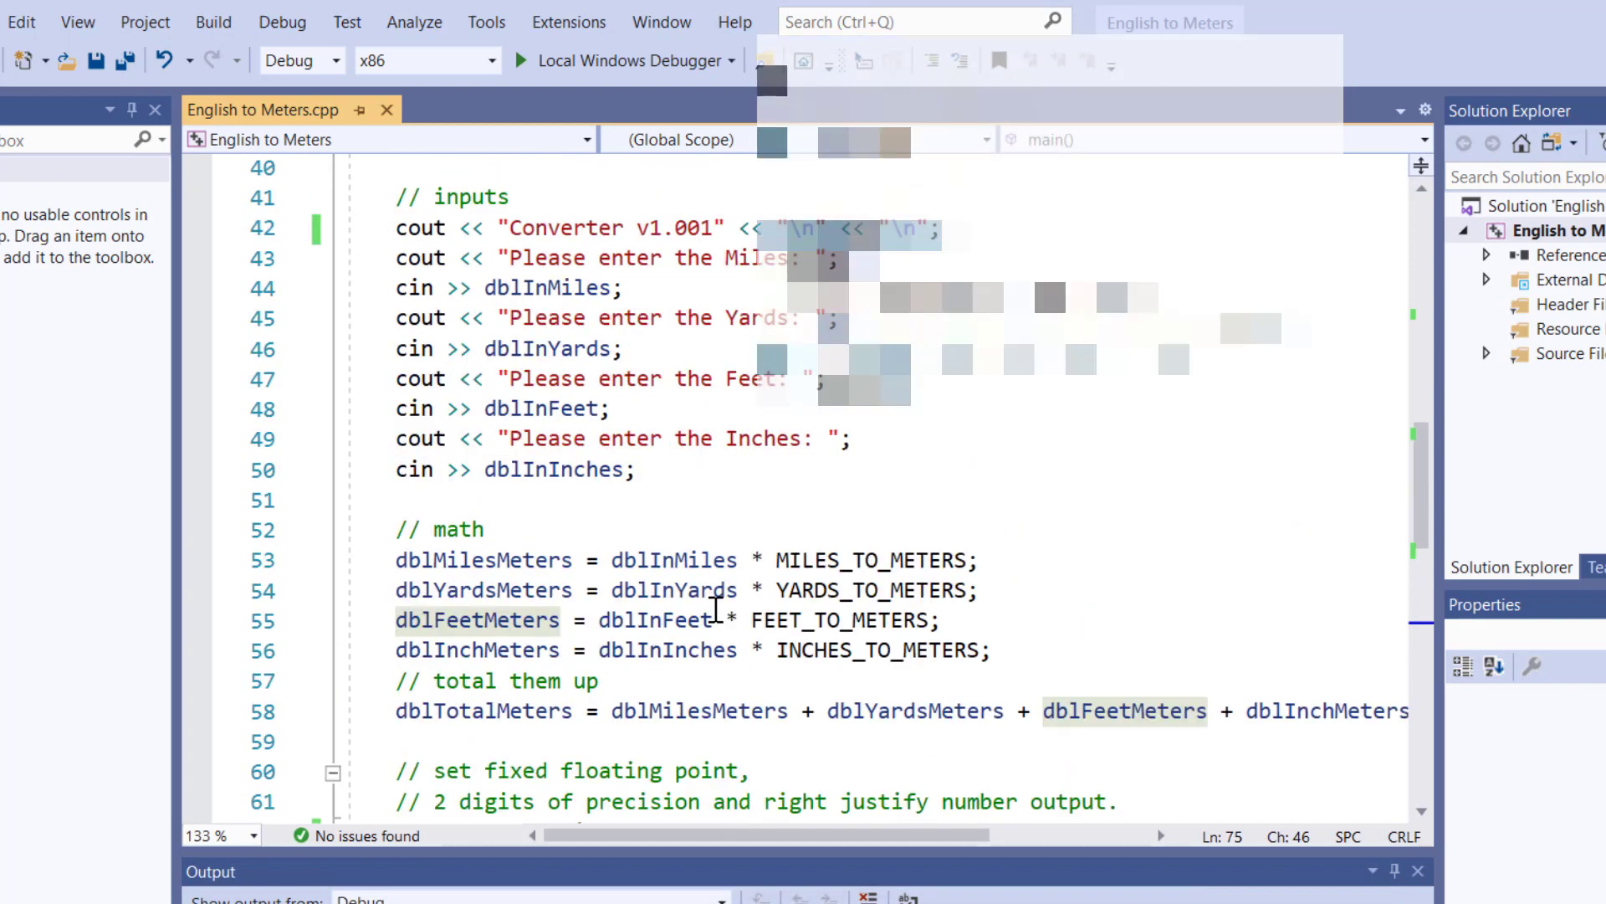
- Add a breakpoint on line 42, the Converter v1.001 title output line
{"action": "scroll", "scroll_direction": "up", "scroll_amount": 3}
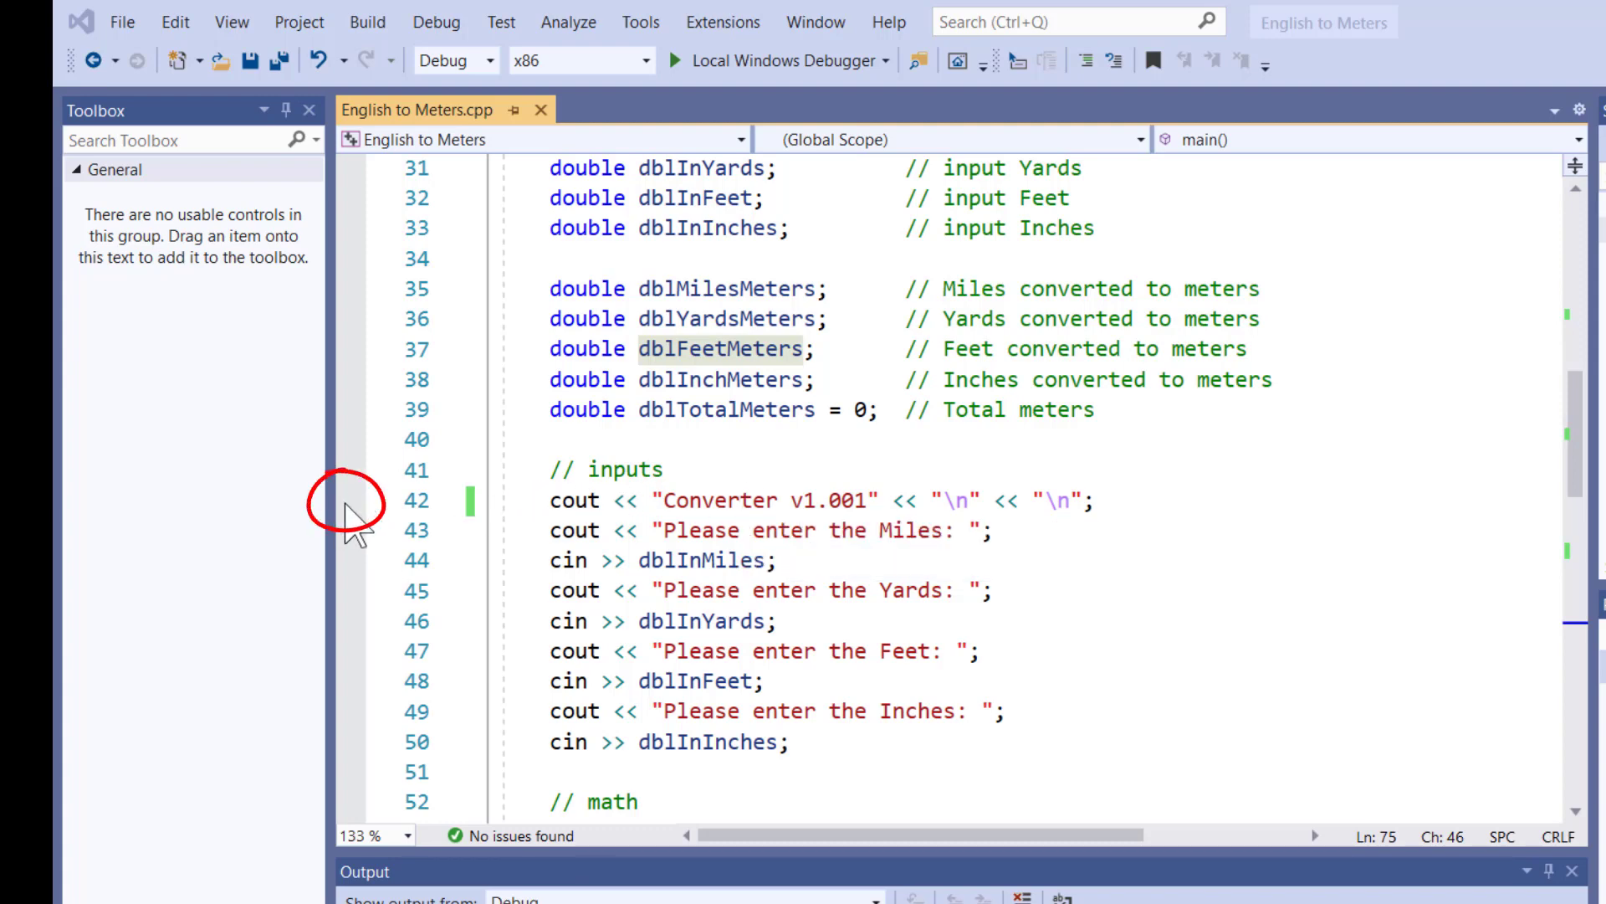
{"action": "left_click", "coordinate": [348, 502]}
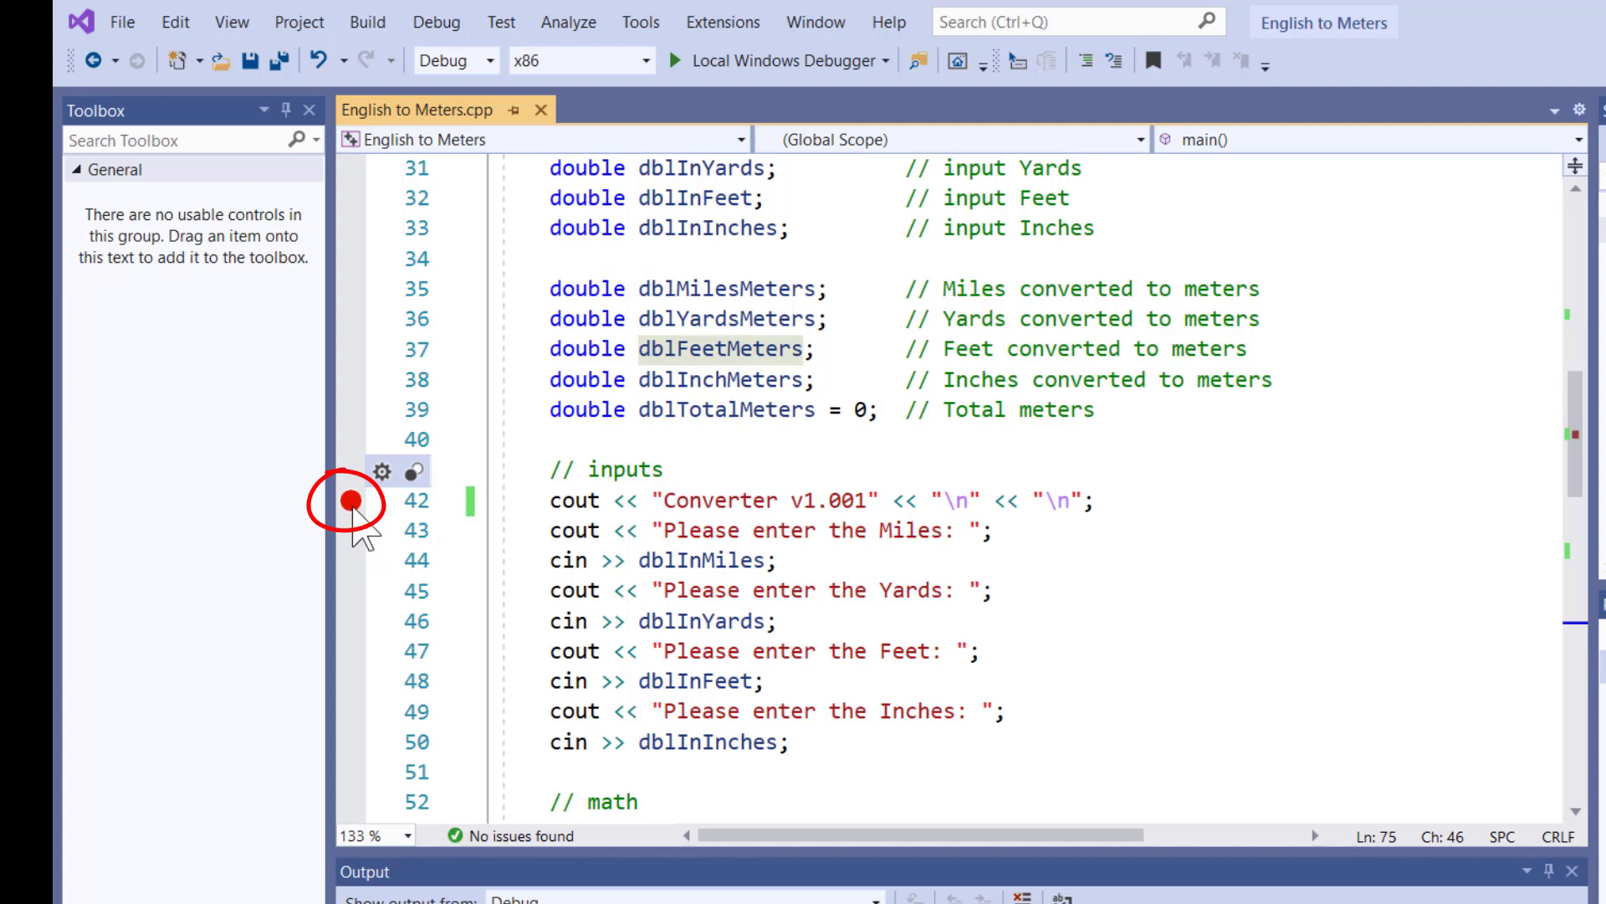
{"action": "mouse_move", "coordinate": [656, 500]}
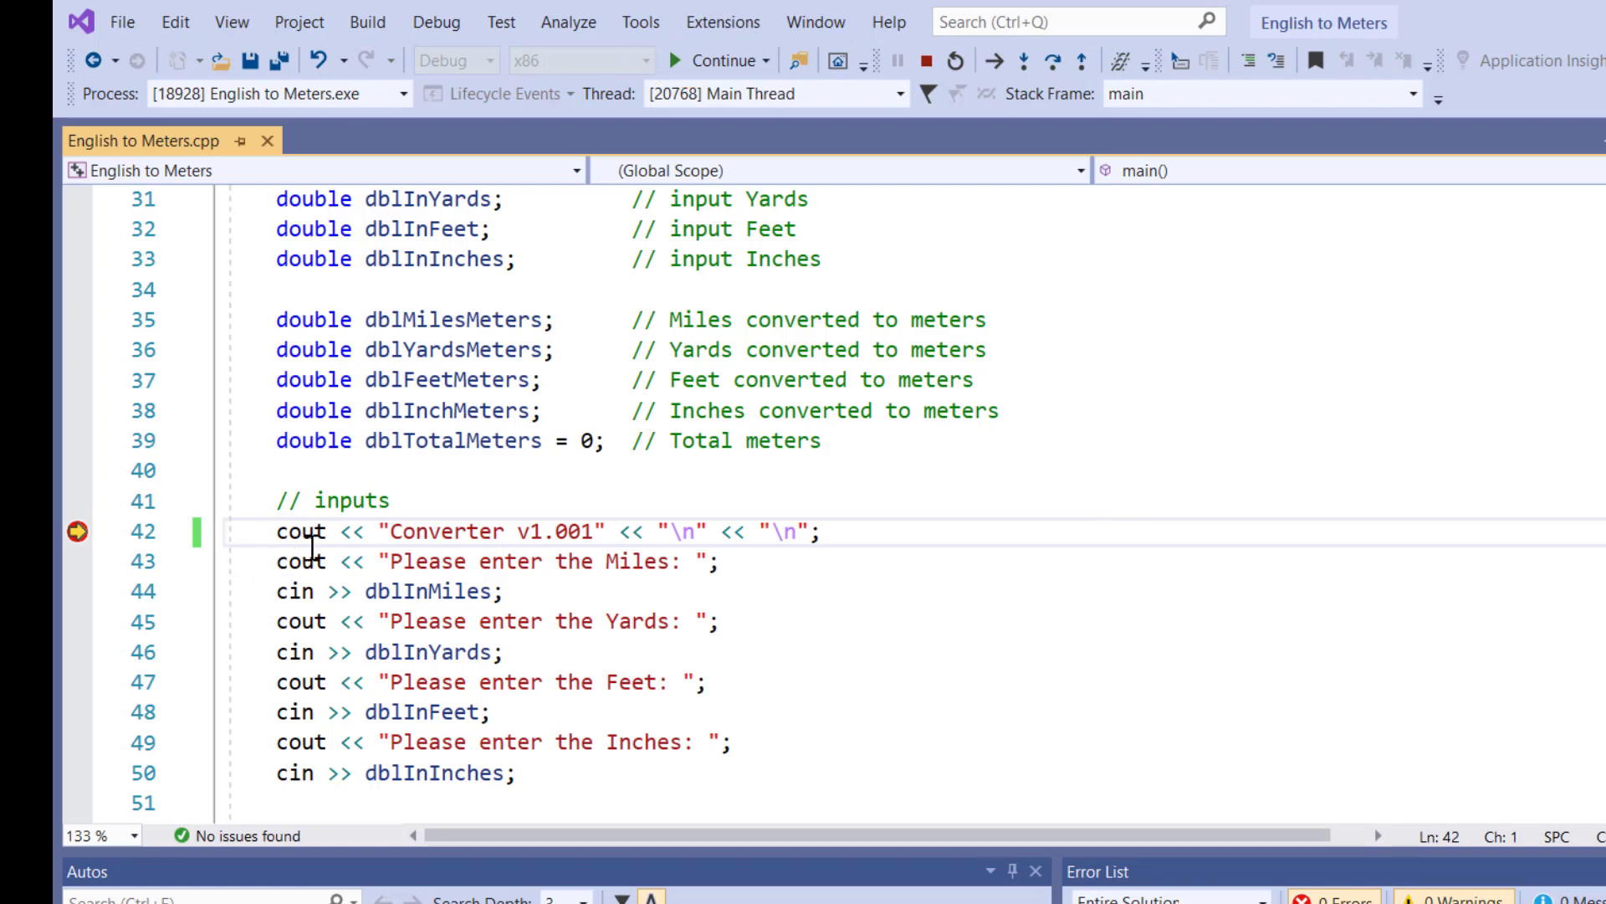
{"action": "mouse_move", "coordinate": [993, 530]}
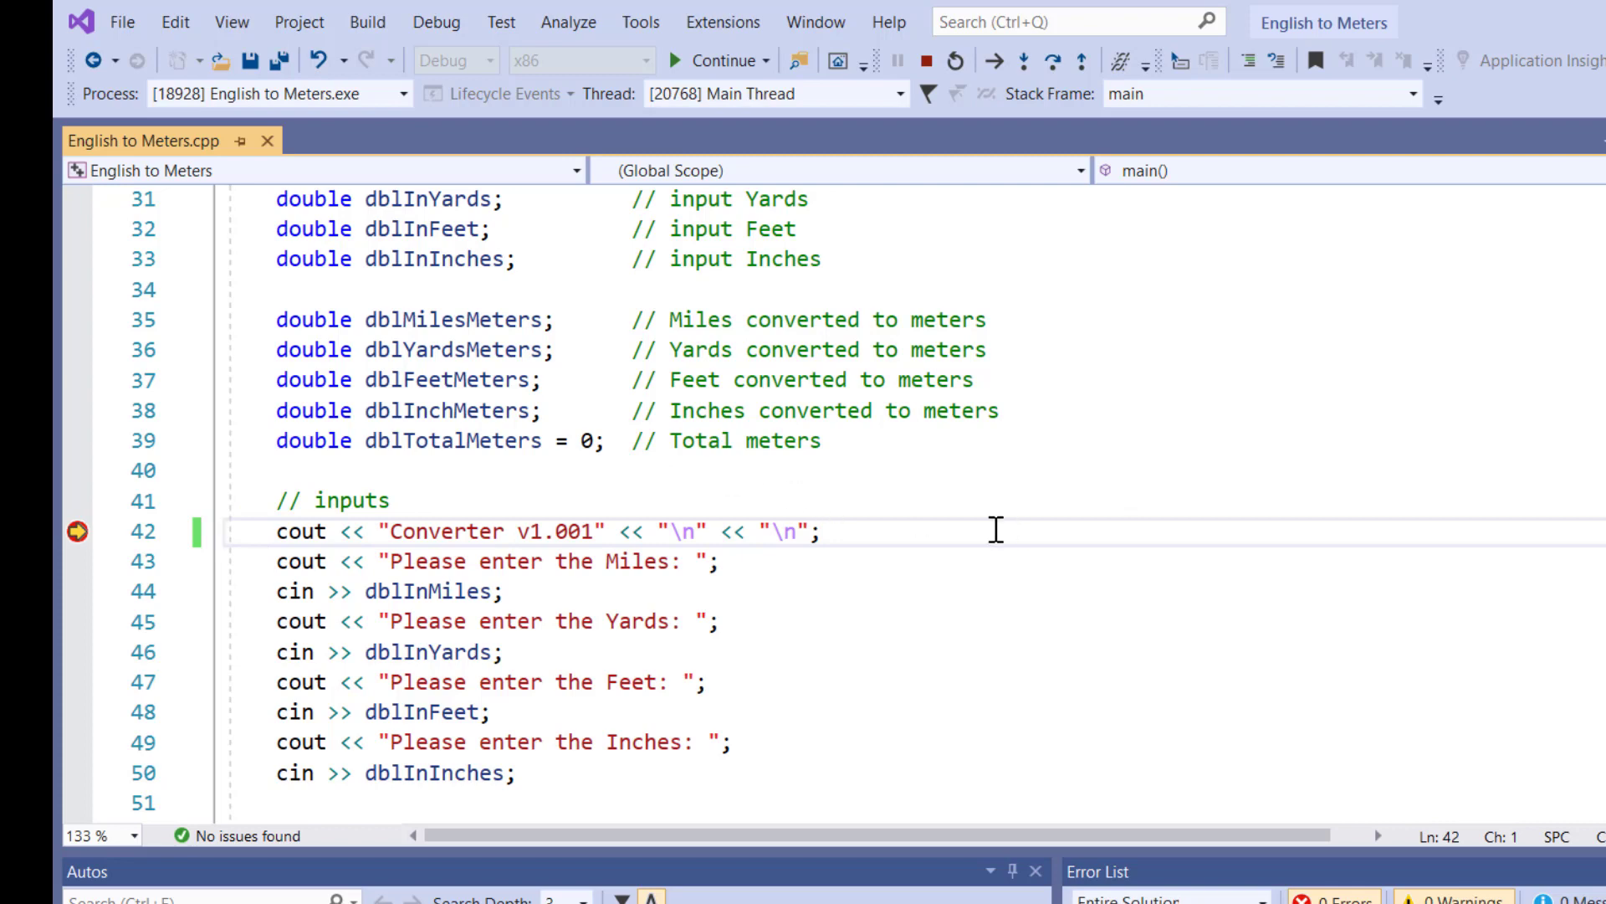
{"action": "mouse_move", "coordinate": [1068, 362]}
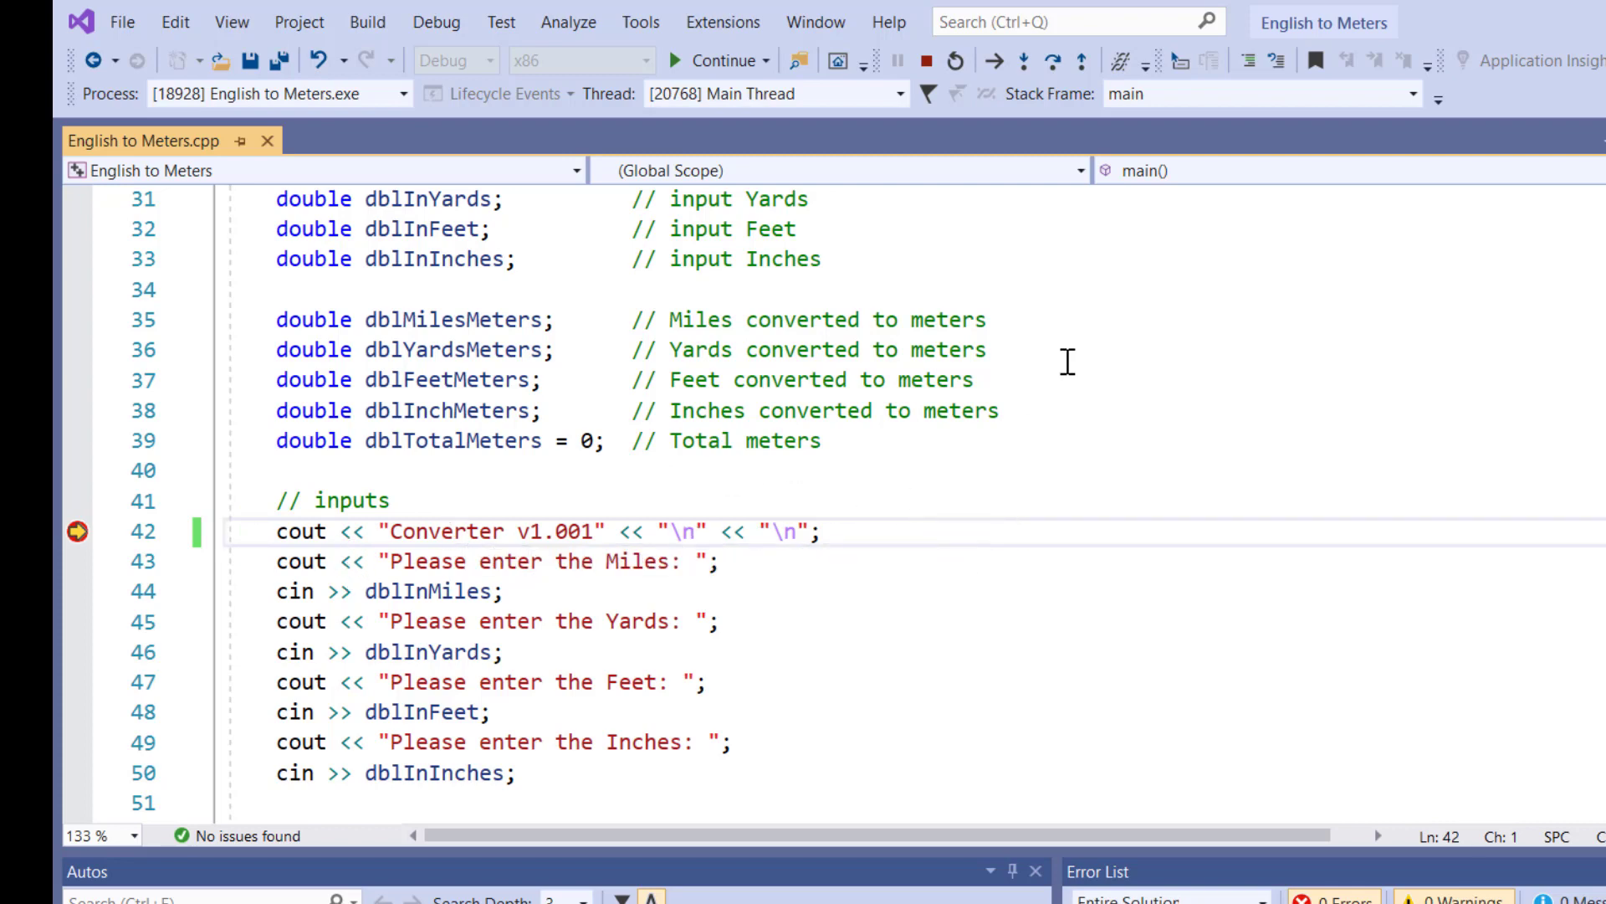
{"action": "mouse_move", "coordinate": [1049, 61]}
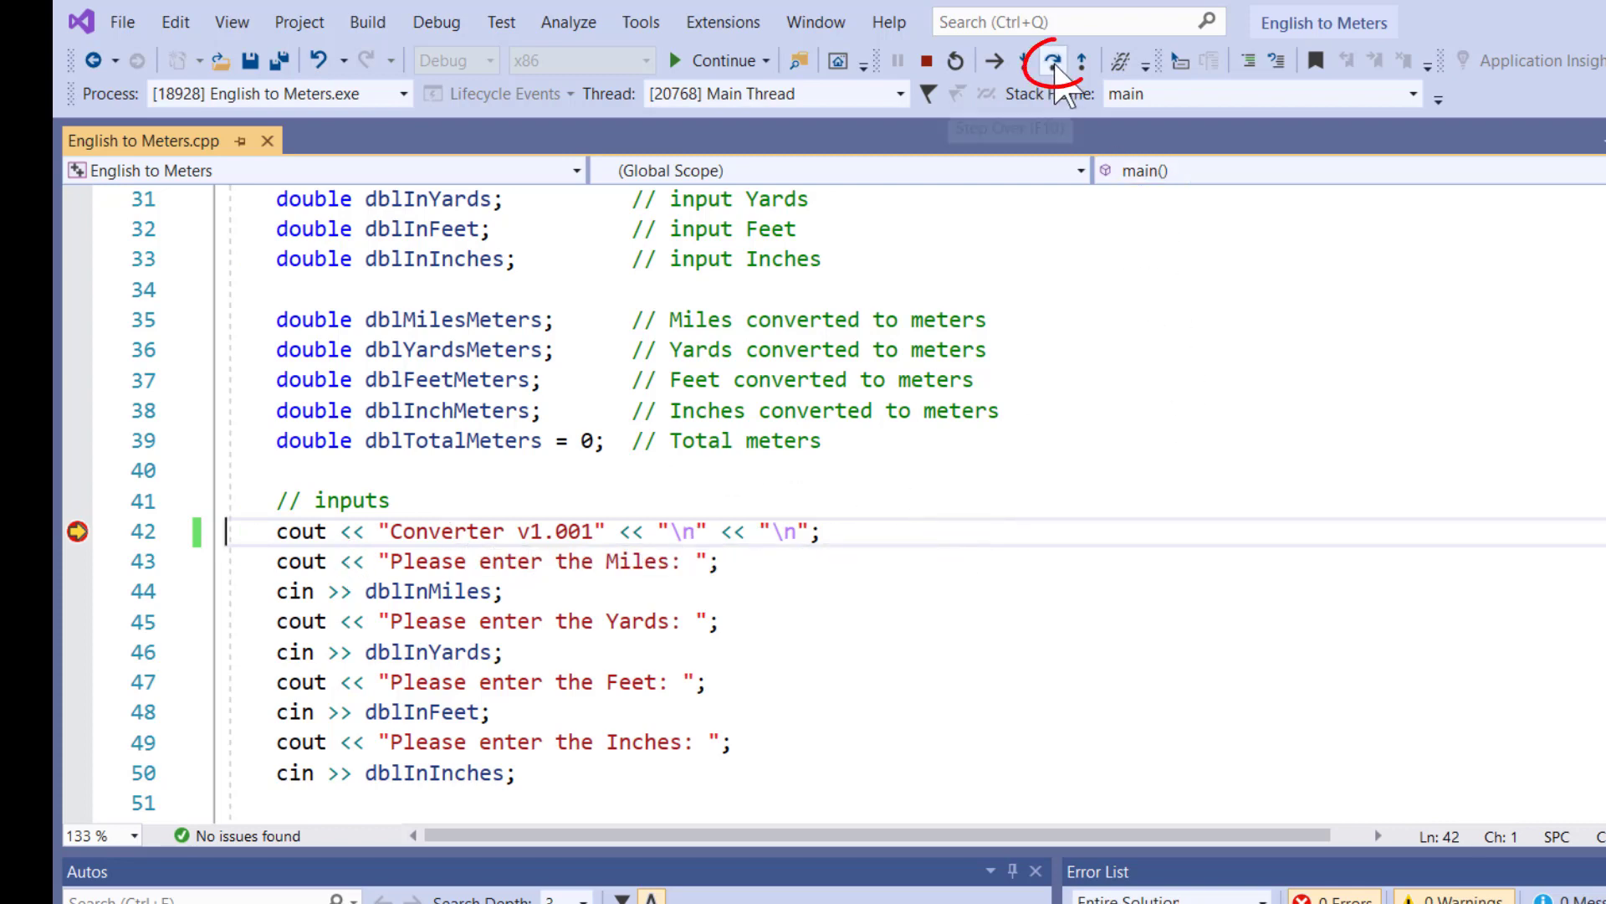
{"action": "mouse_move", "coordinate": [1053, 60]}
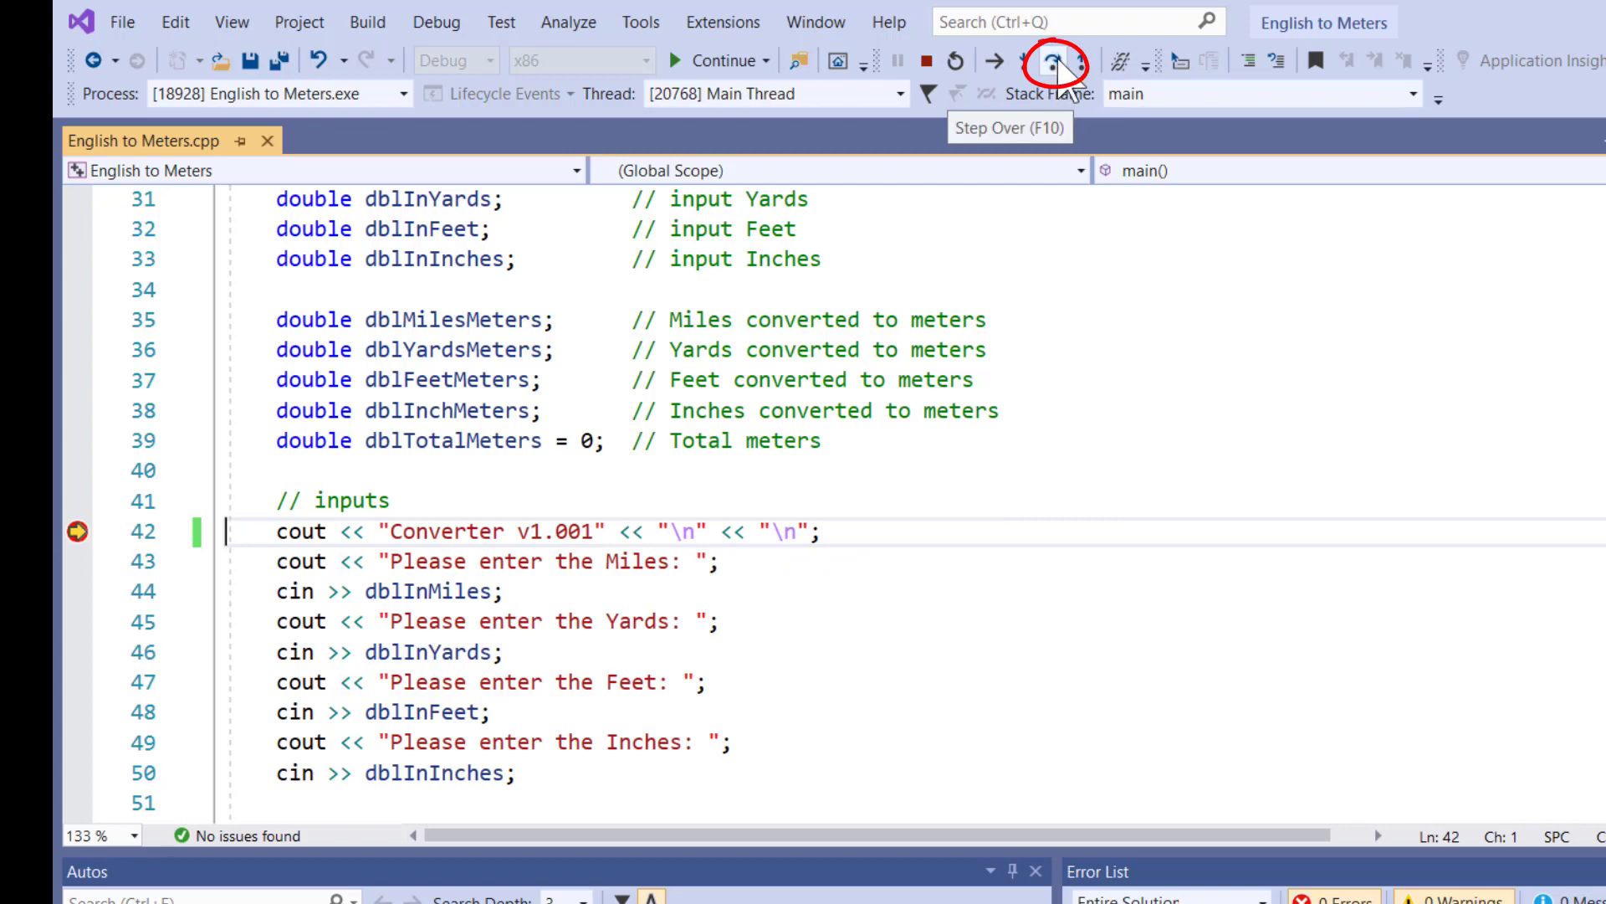
- Step over the title and Miles prompt lines, entering 3 miles in the console
{"action": "left_click", "coordinate": [1053, 60]}
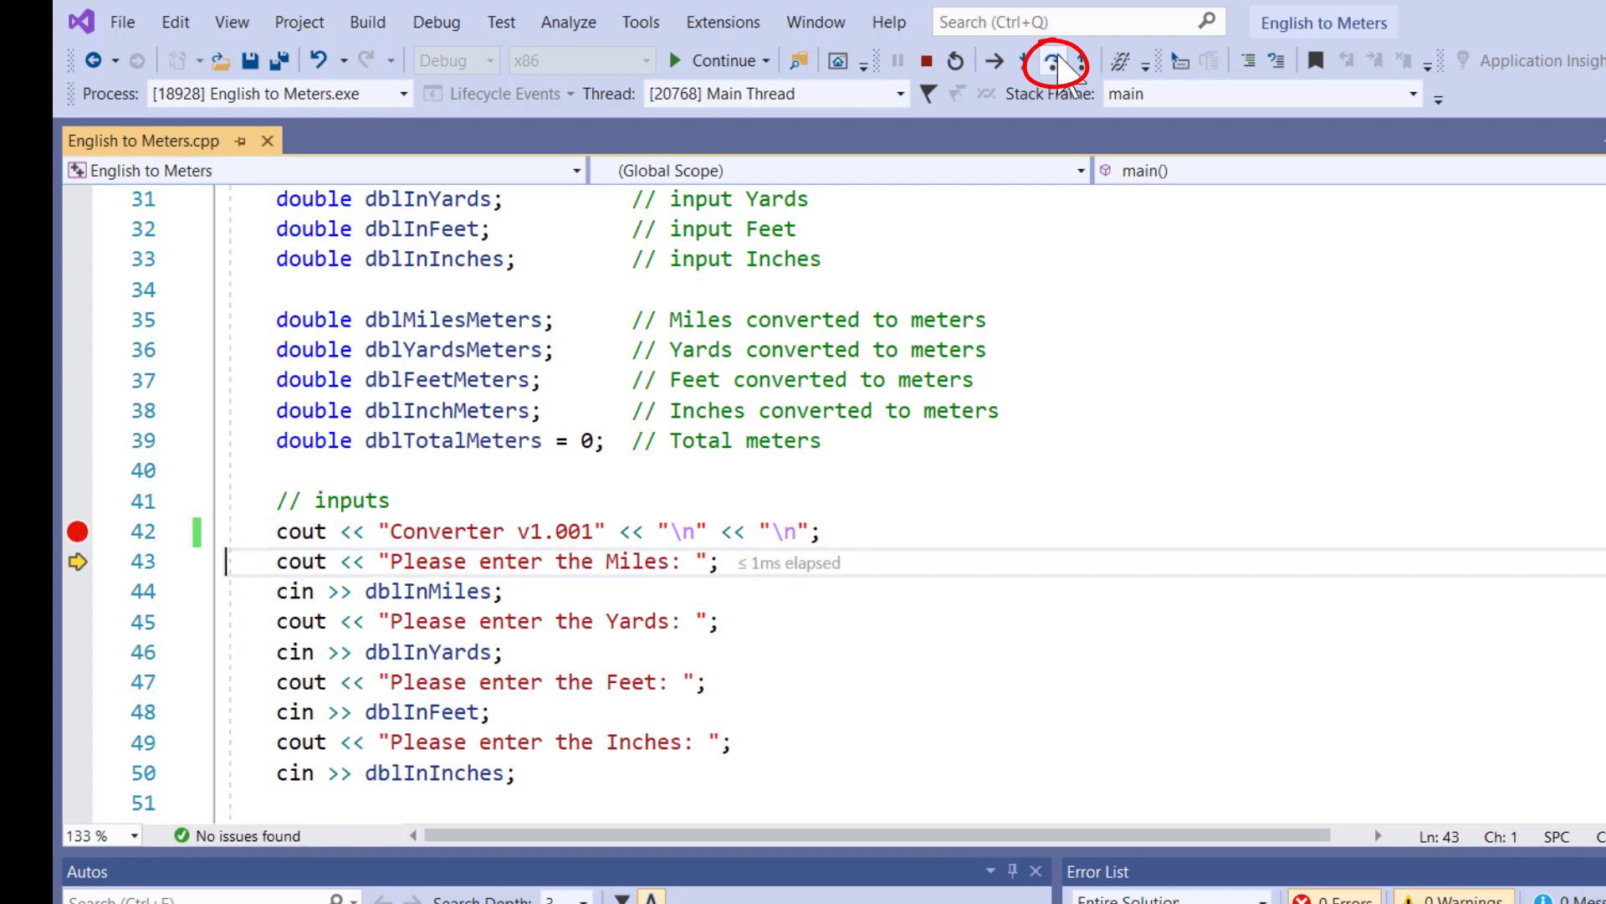
{"action": "mouse_move", "coordinate": [1053, 61]}
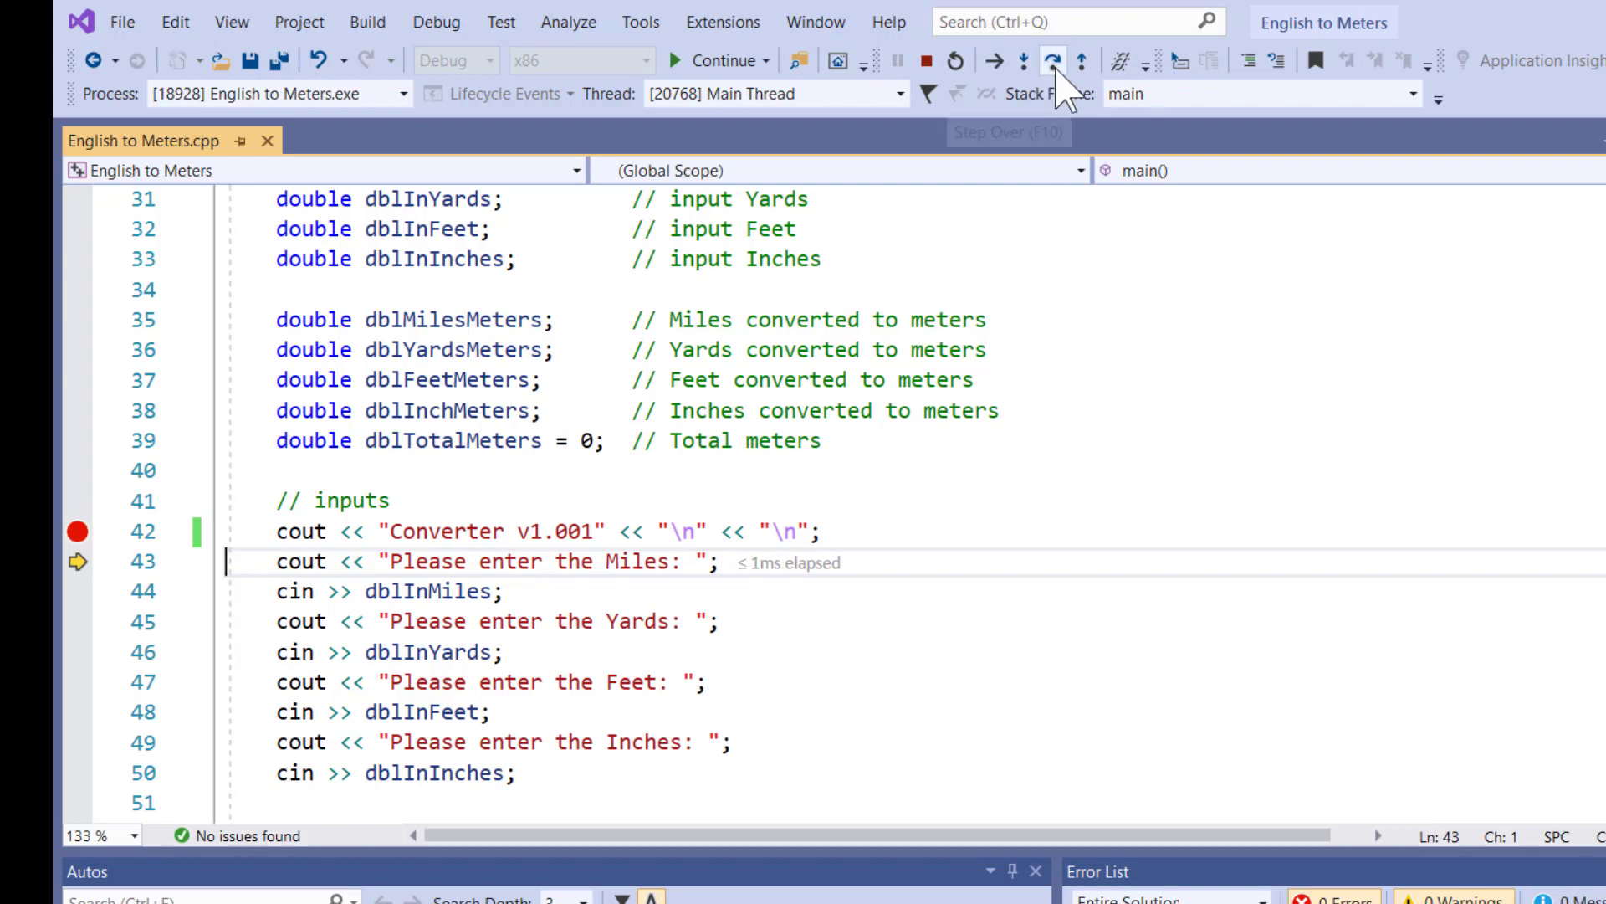
{"action": "left_click", "coordinate": [1052, 61]}
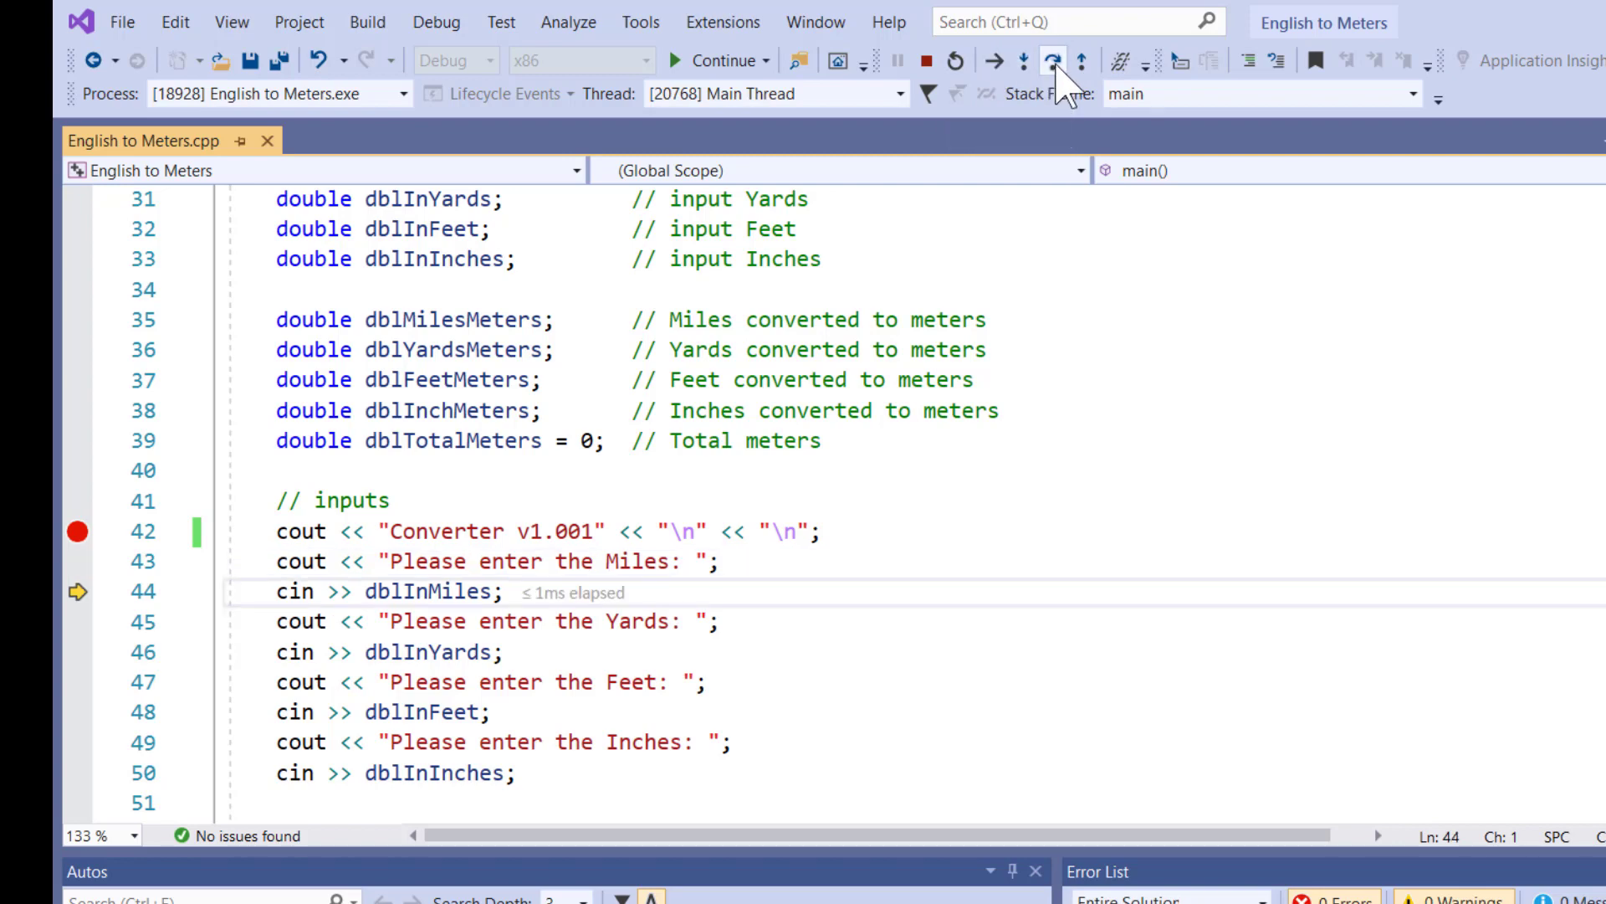
{"action": "left_click", "coordinate": [1052, 61]}
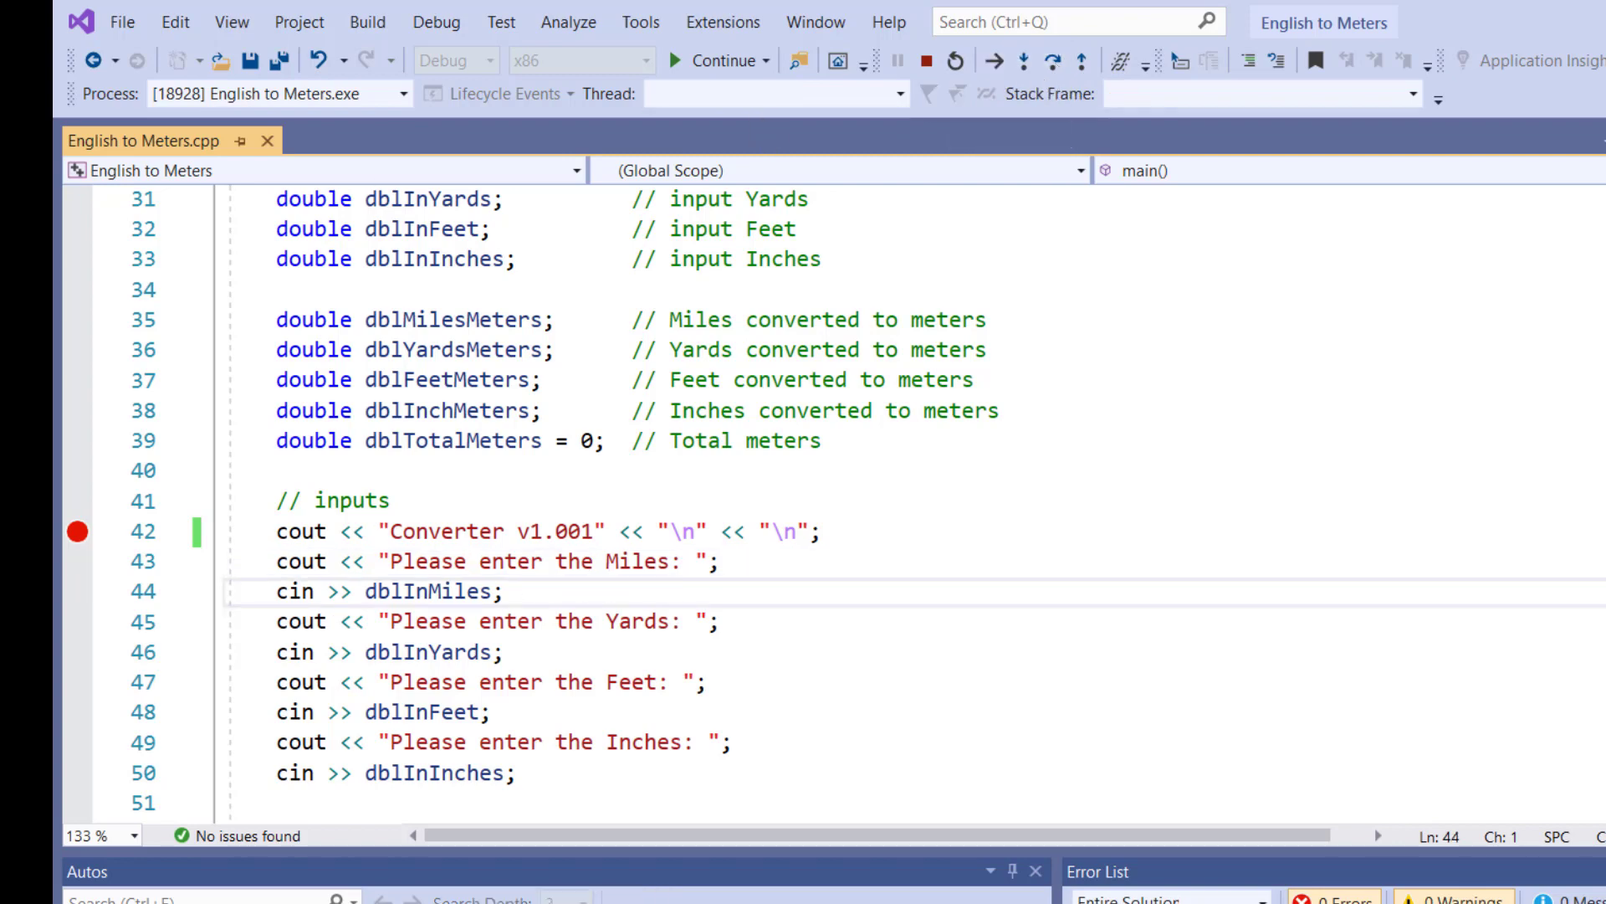
{"action": "left_click", "coordinate": [717, 61]}
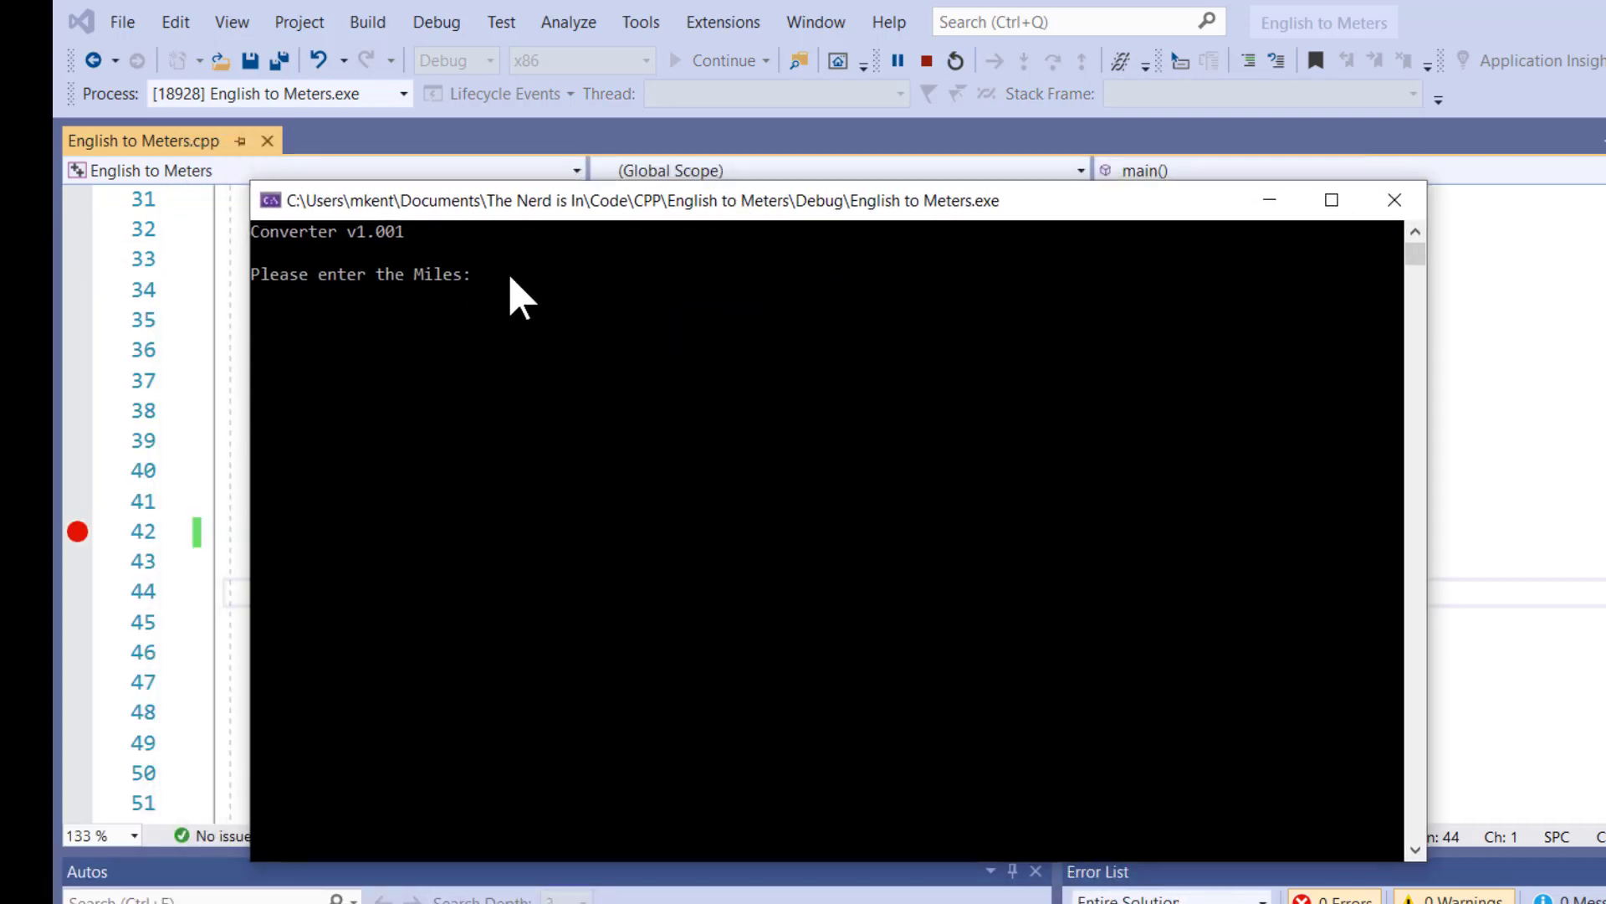
{"action": "type", "text": "3"}
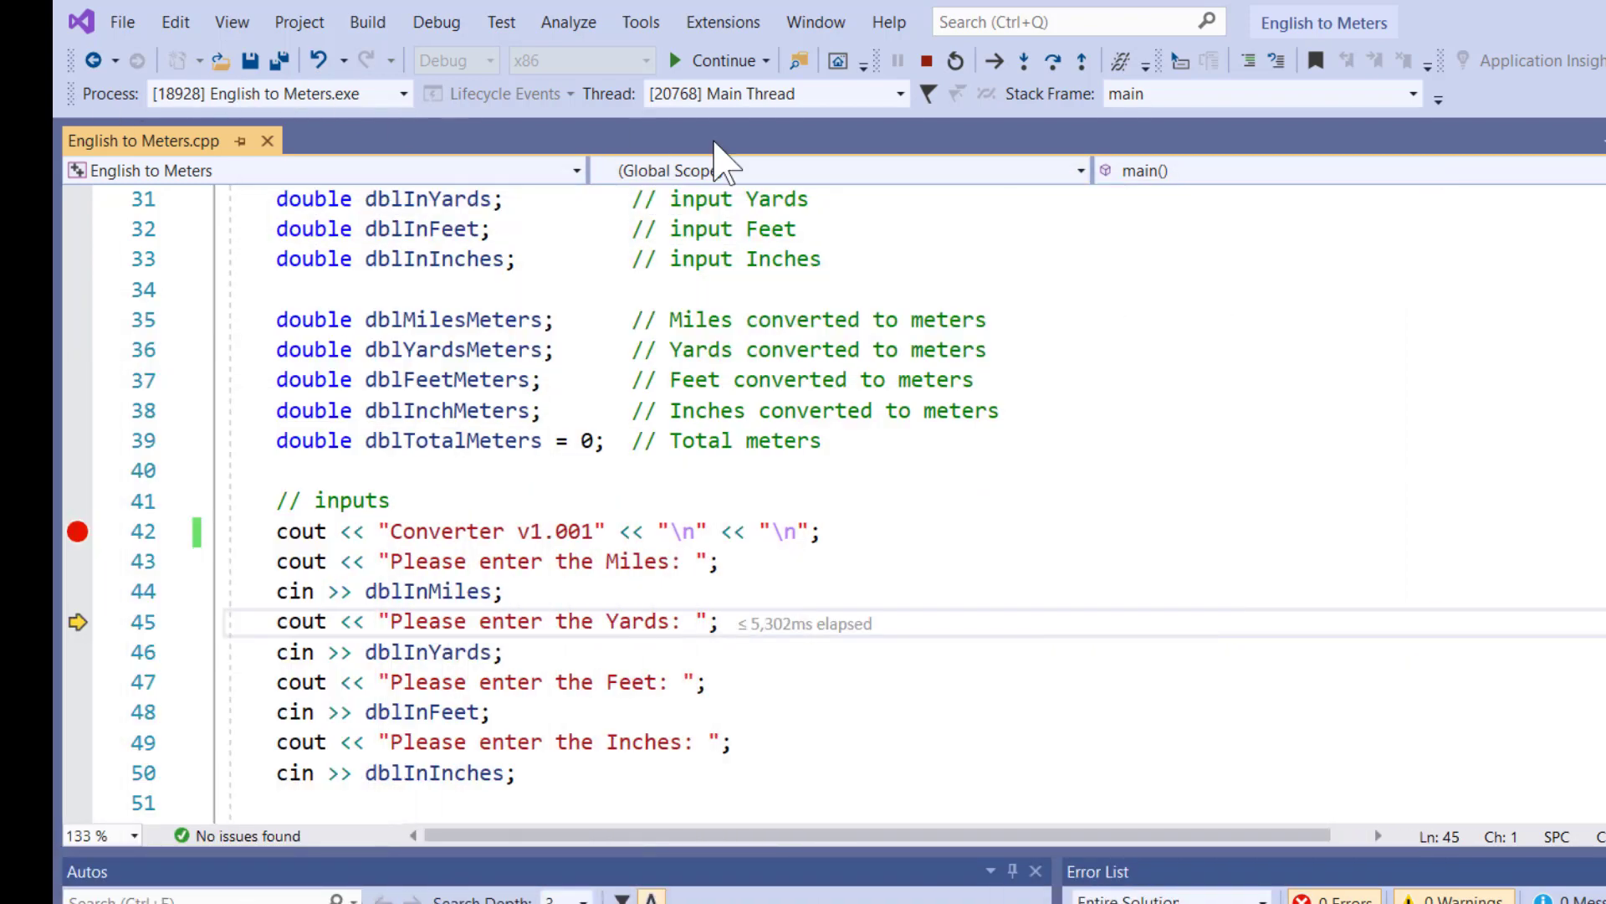
{"action": "mouse_move", "coordinate": [297, 622]}
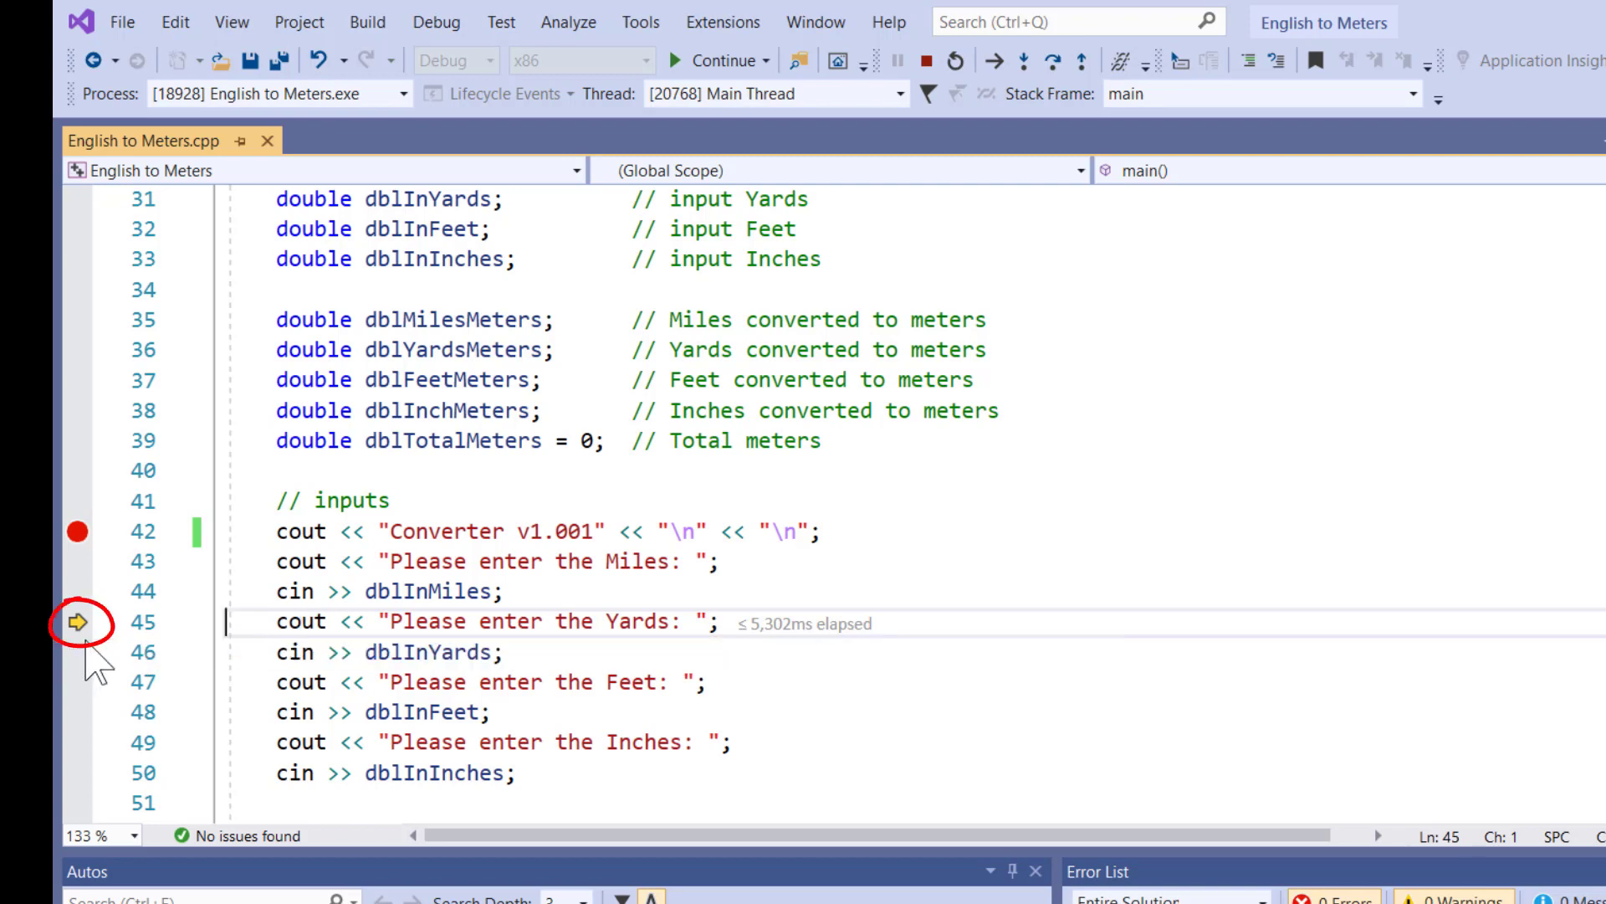
{"action": "mouse_move", "coordinate": [424, 602]}
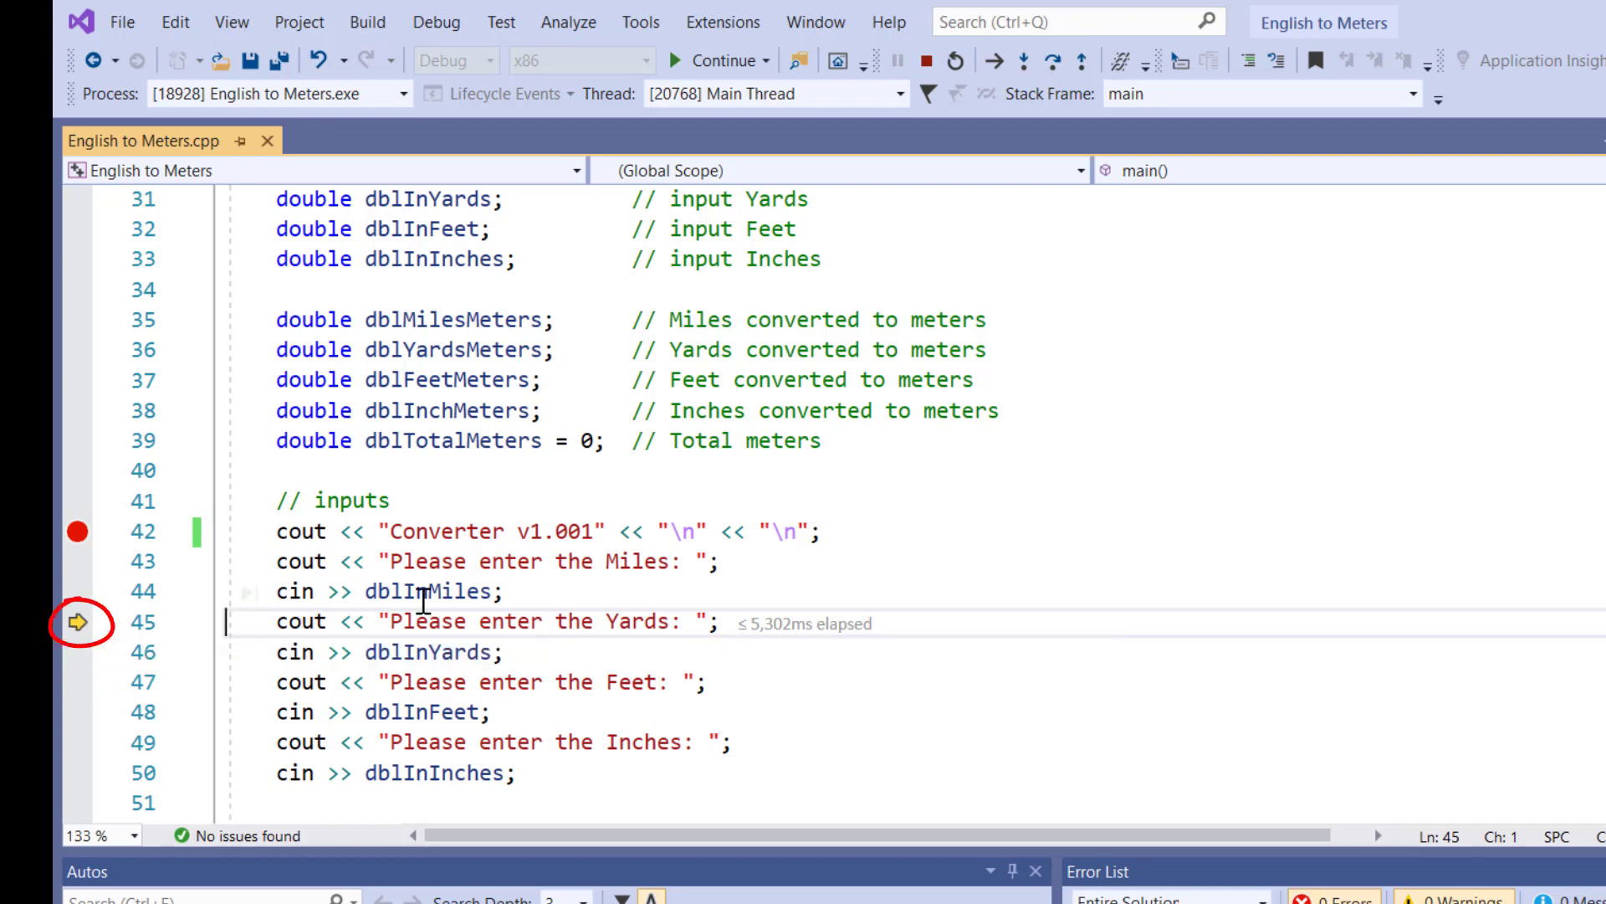
{"action": "mouse_move", "coordinate": [420, 602]}
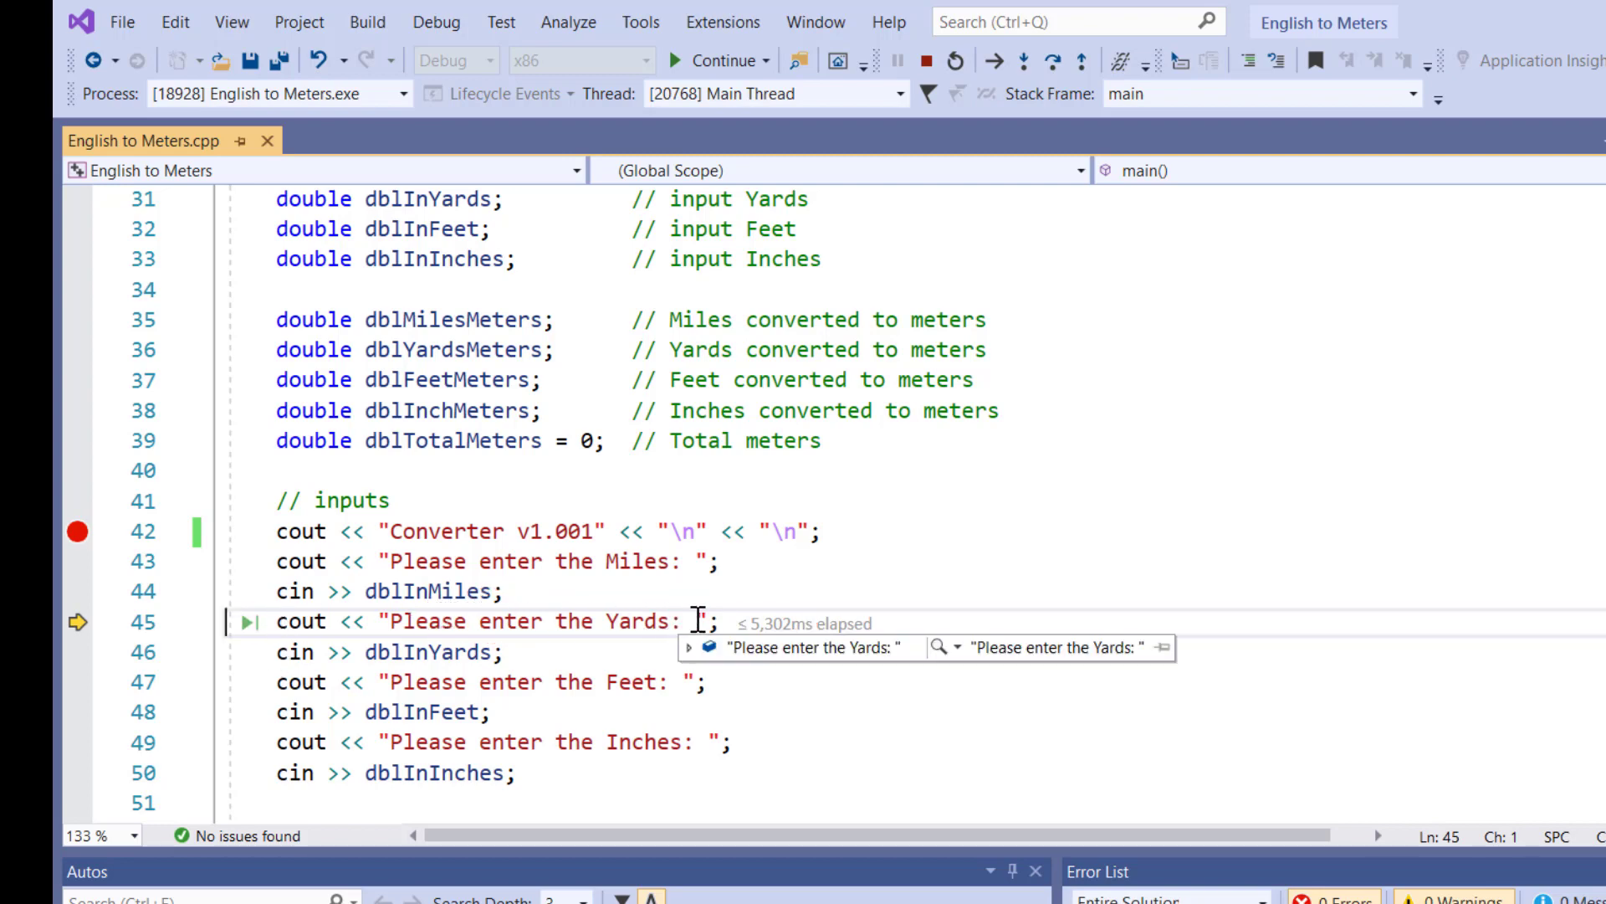
{"action": "mouse_move", "coordinate": [1054, 59]}
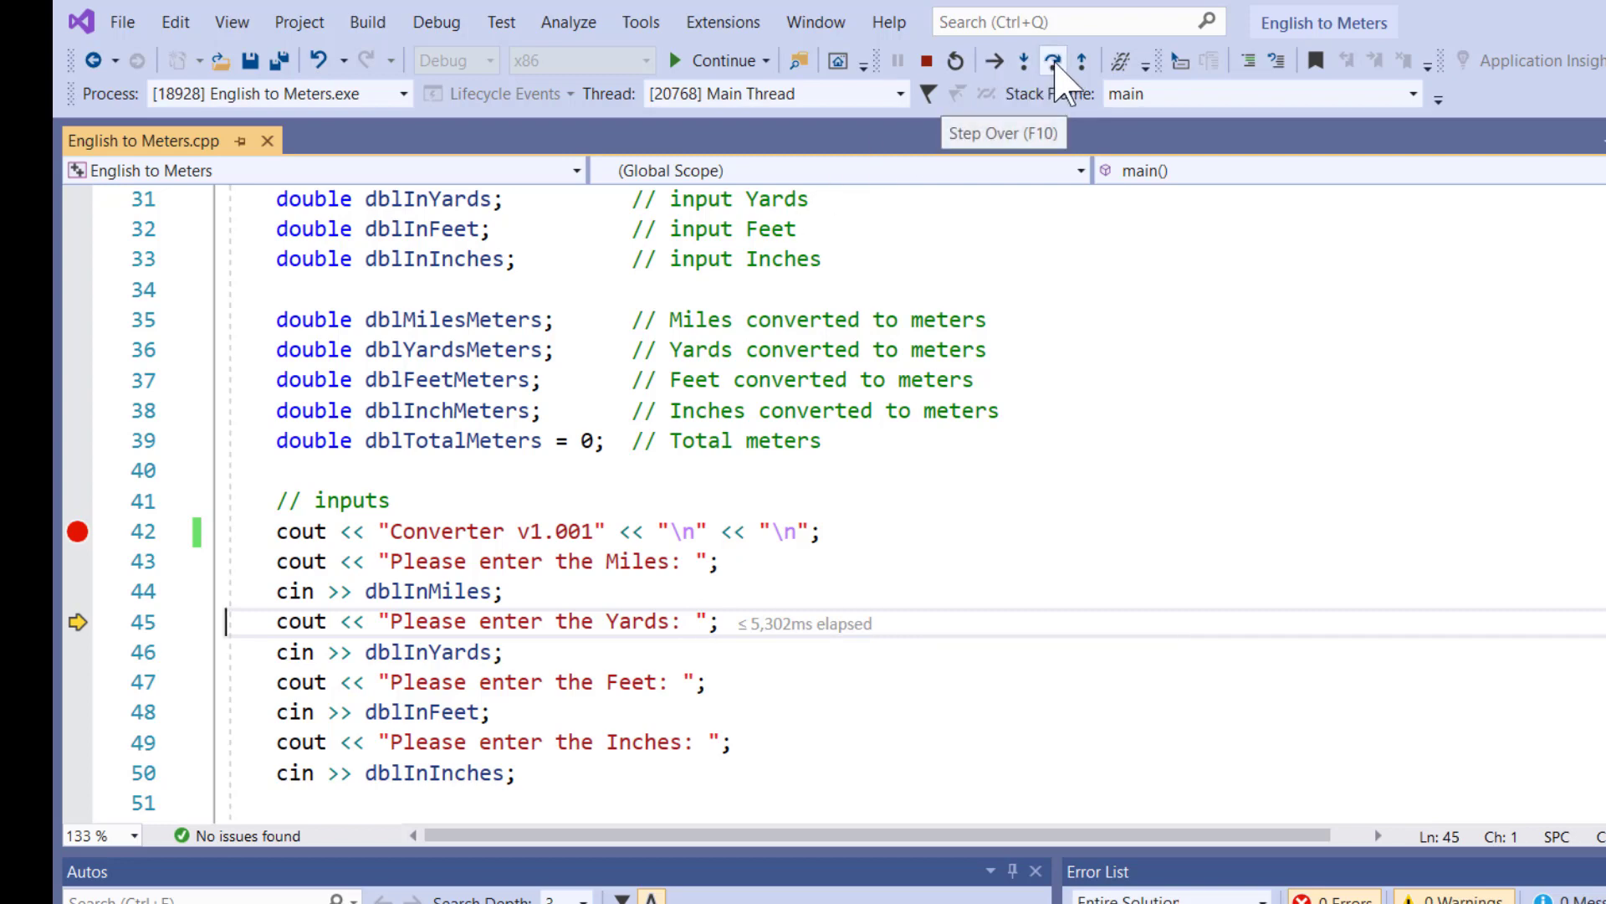
- Step over the yards prompt and input lines, entering 105 yards in the console
{"action": "left_click", "coordinate": [1054, 61]}
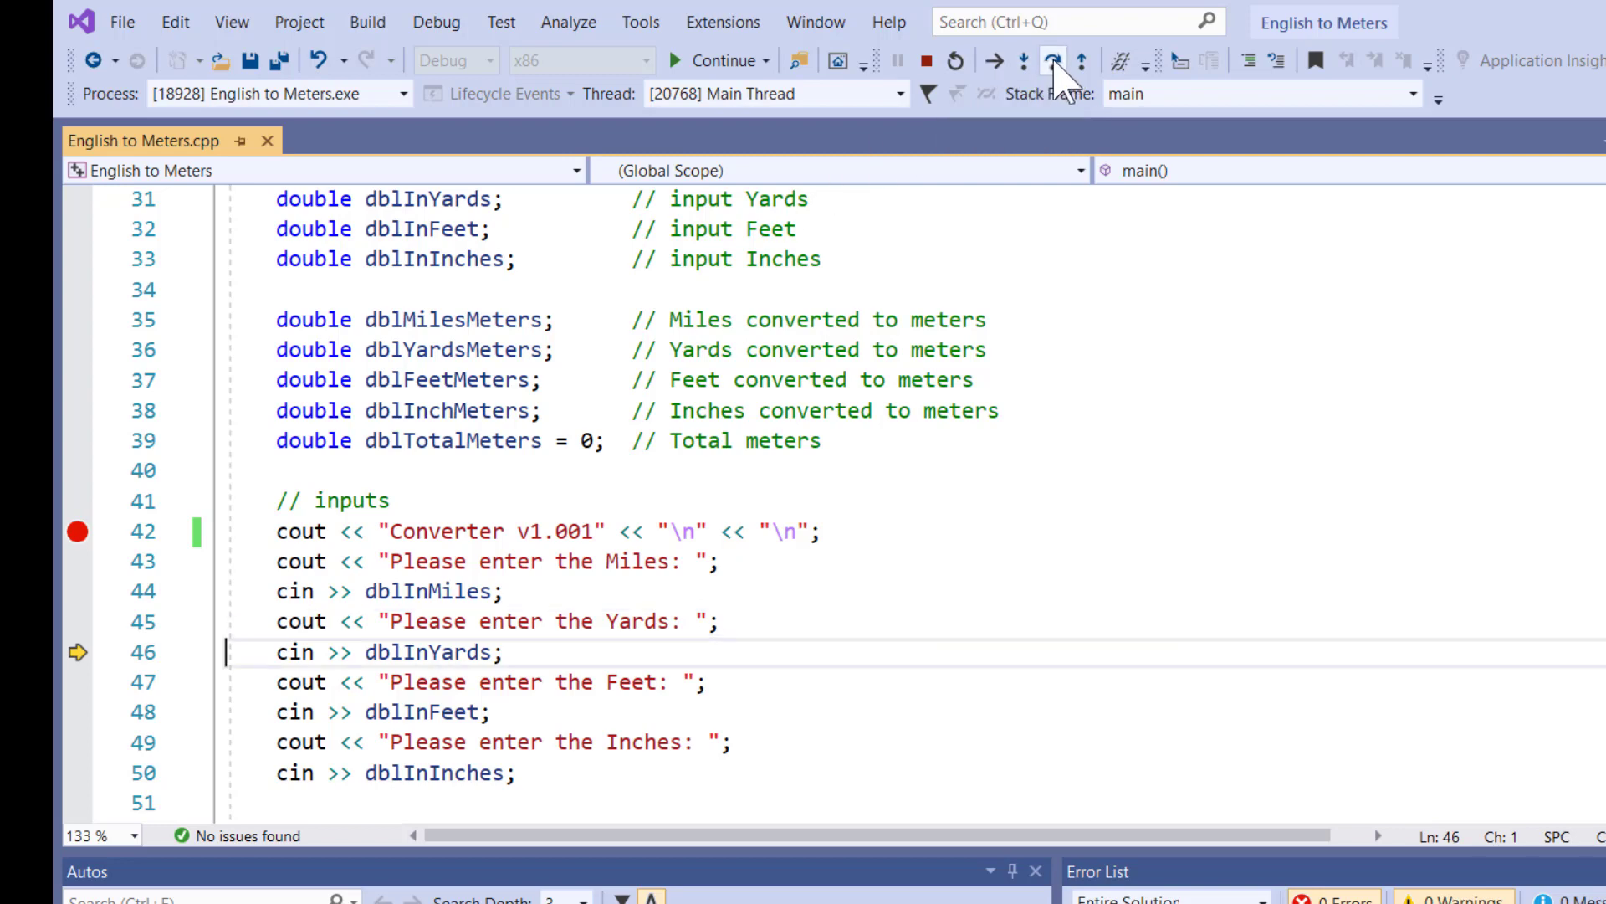
{"action": "left_click", "coordinate": [1037, 59]}
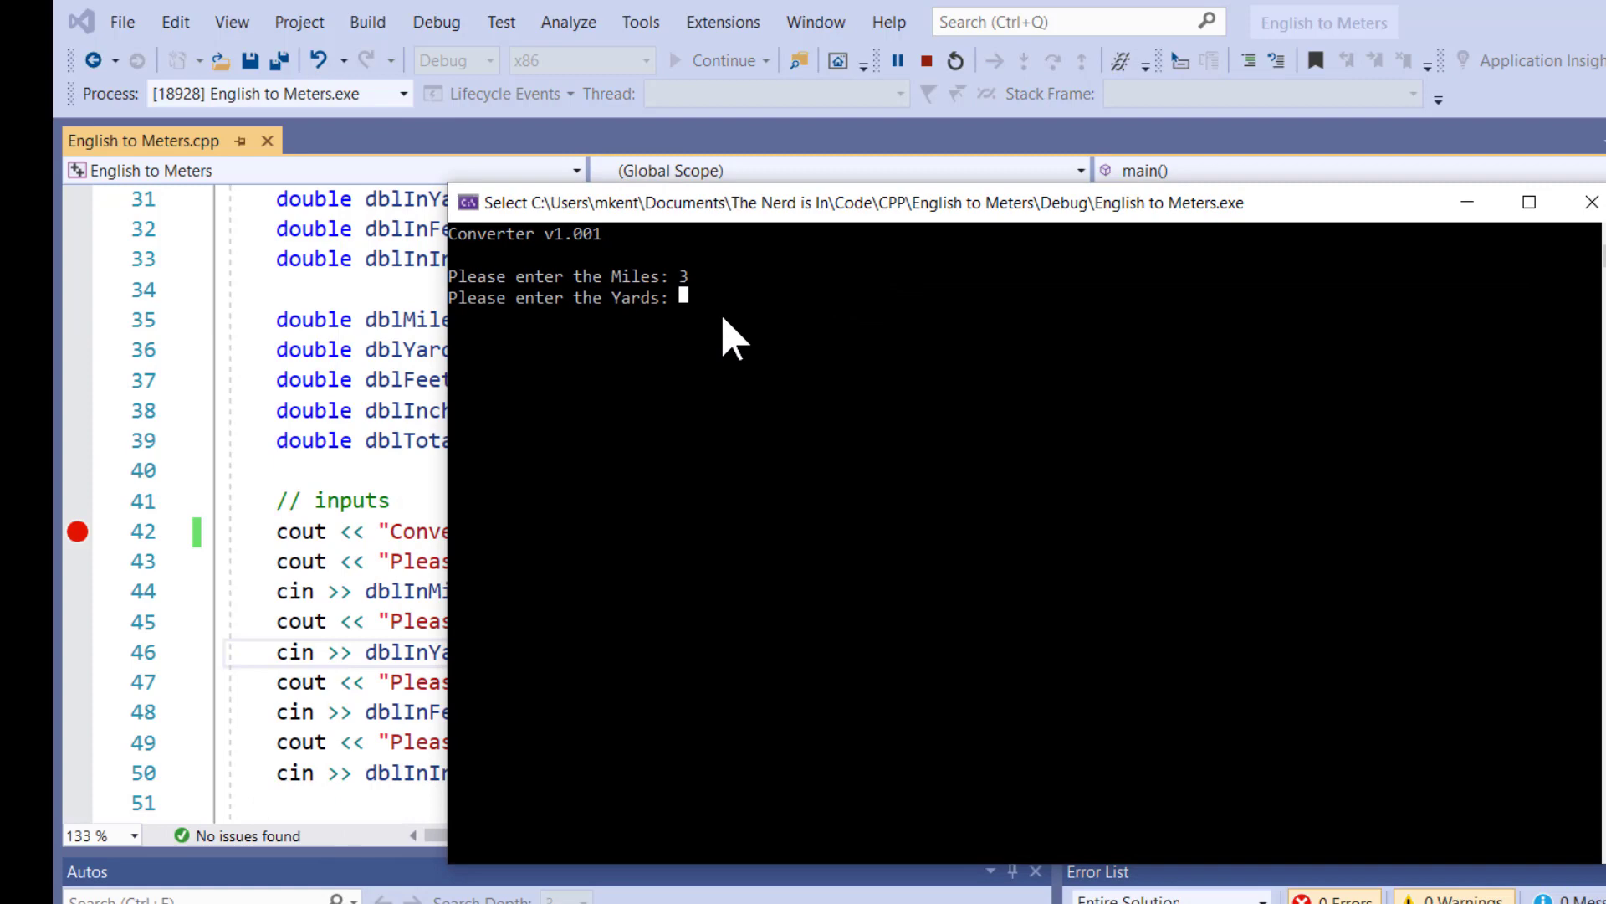
{"action": "type", "text": "105"}
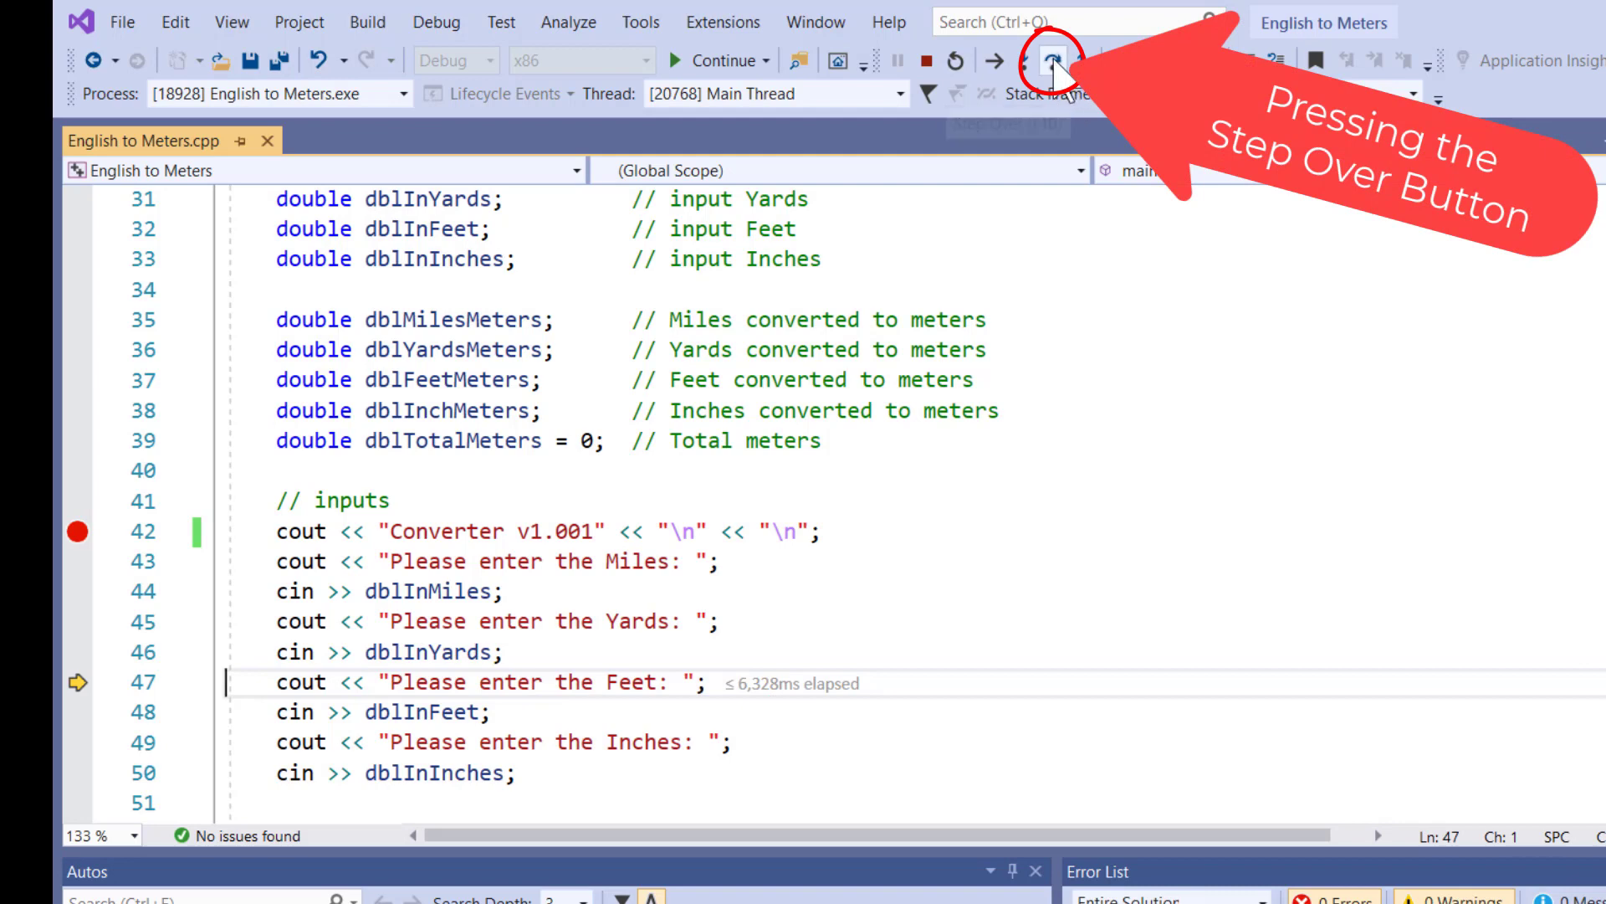
- Step past the feet and inches prompts and inputs up to the first math line
{"action": "left_click", "coordinate": [1046, 60]}
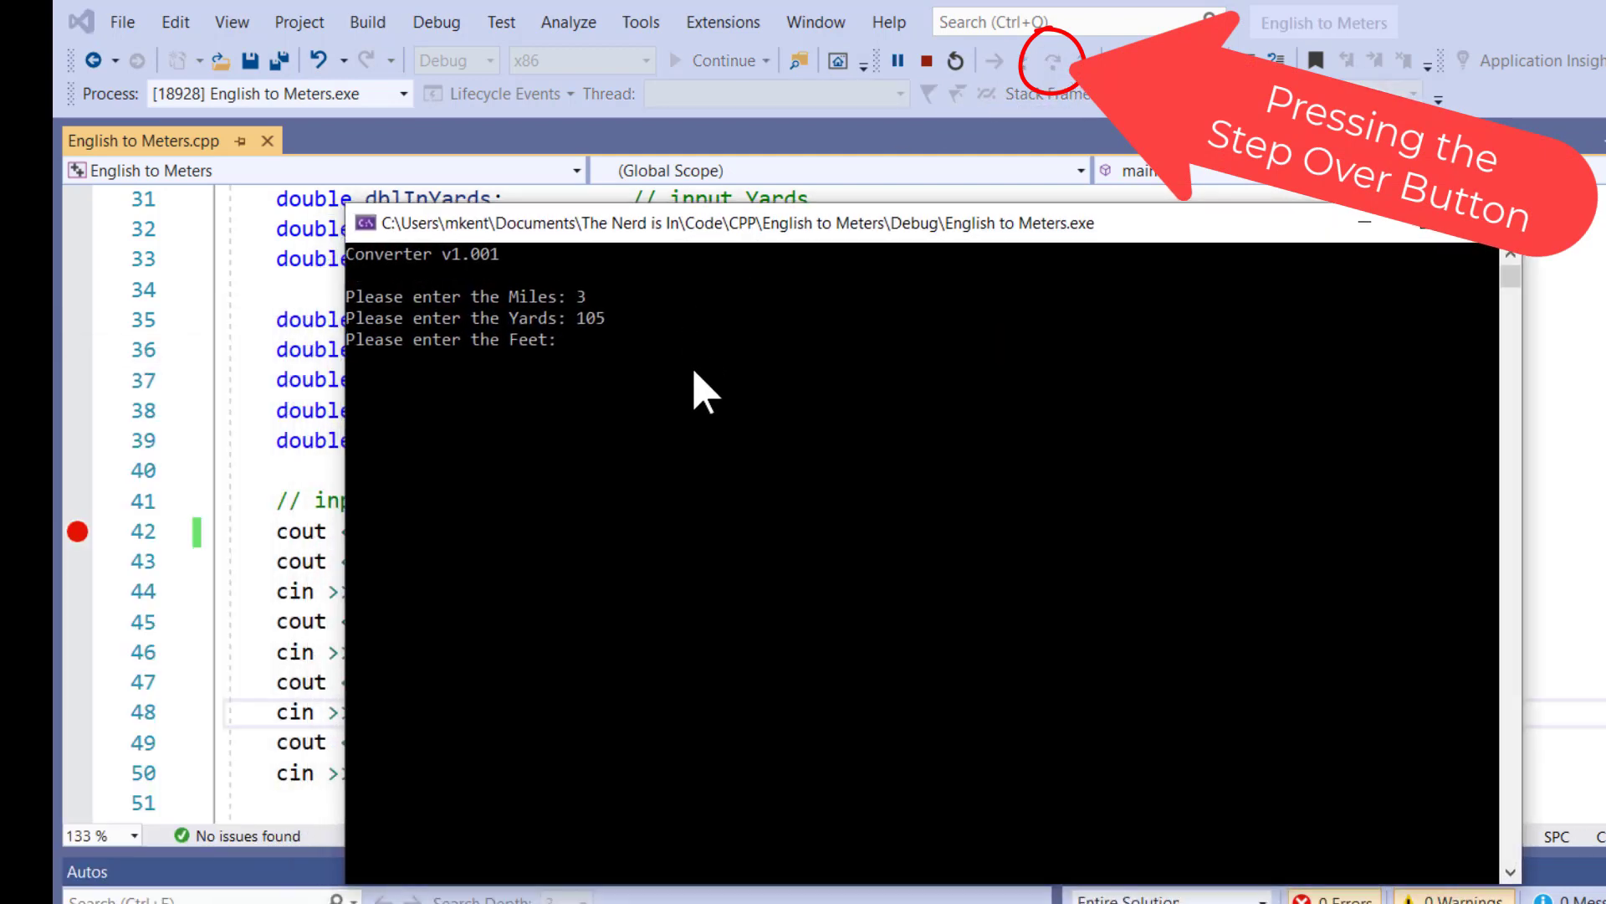
{"action": "left_click", "coordinate": [1062, 59]}
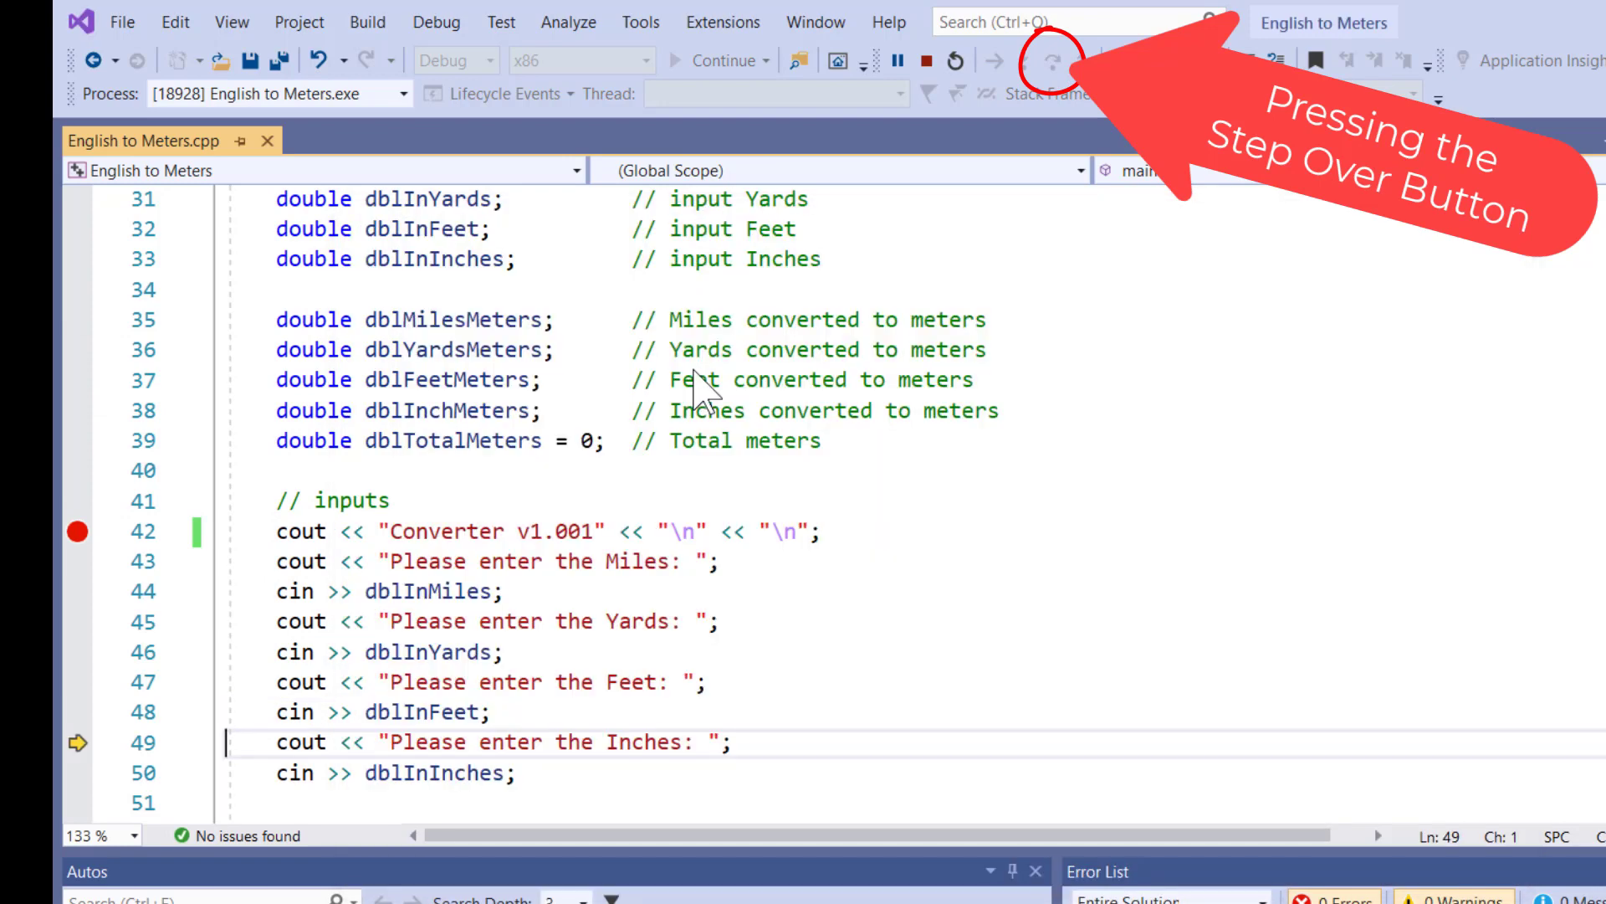
{"action": "left_click", "coordinate": [1053, 60]}
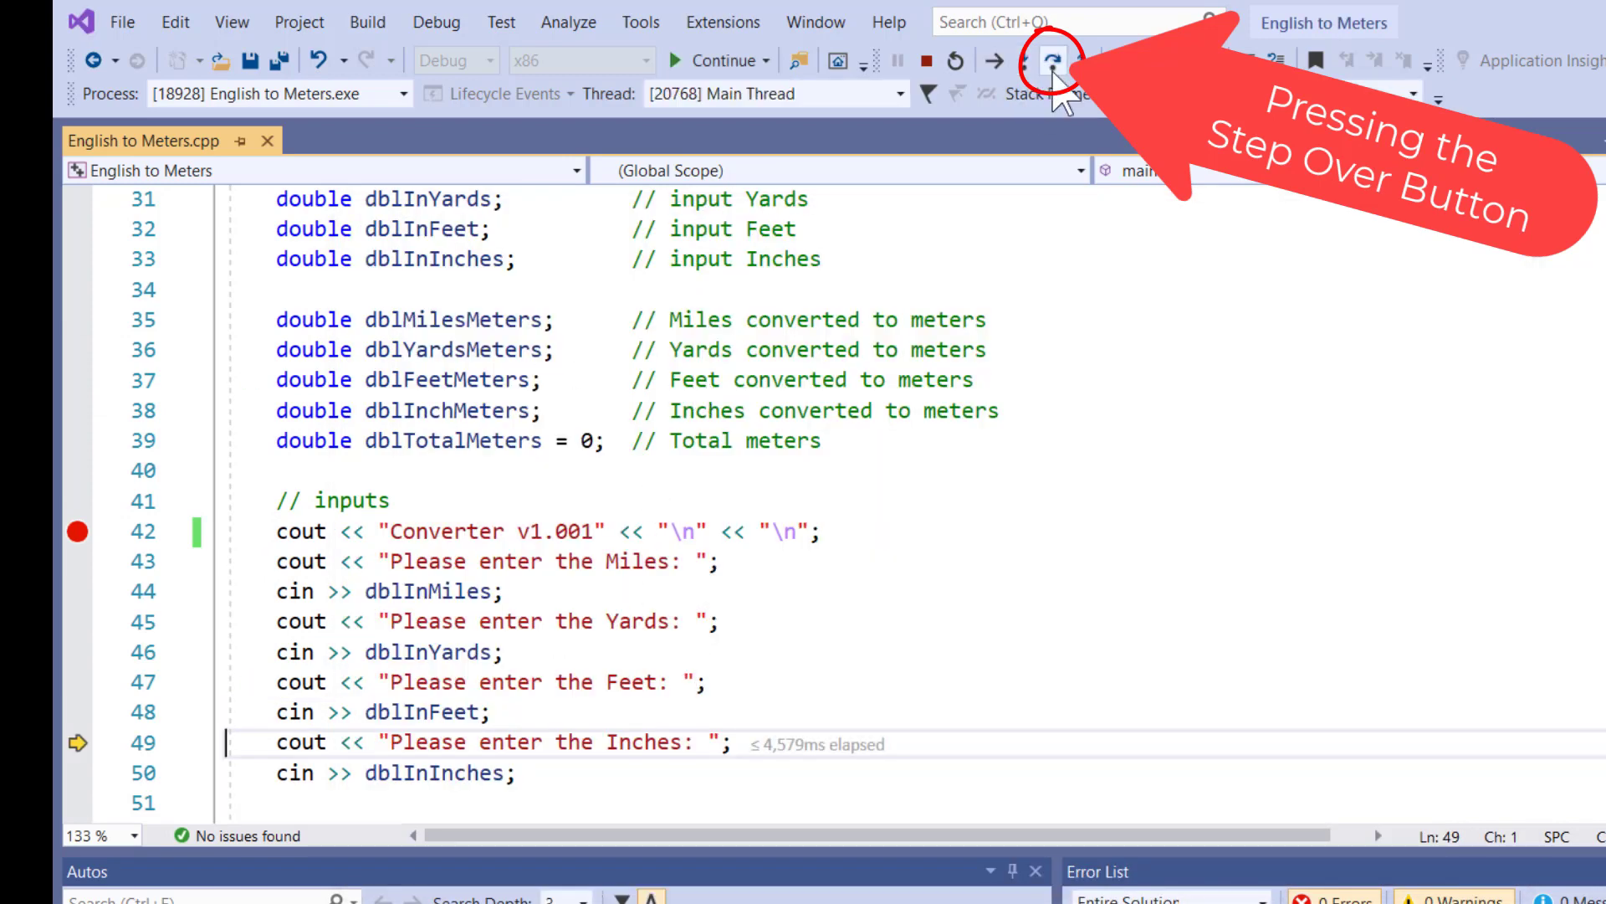
{"action": "left_click", "coordinate": [1052, 60]}
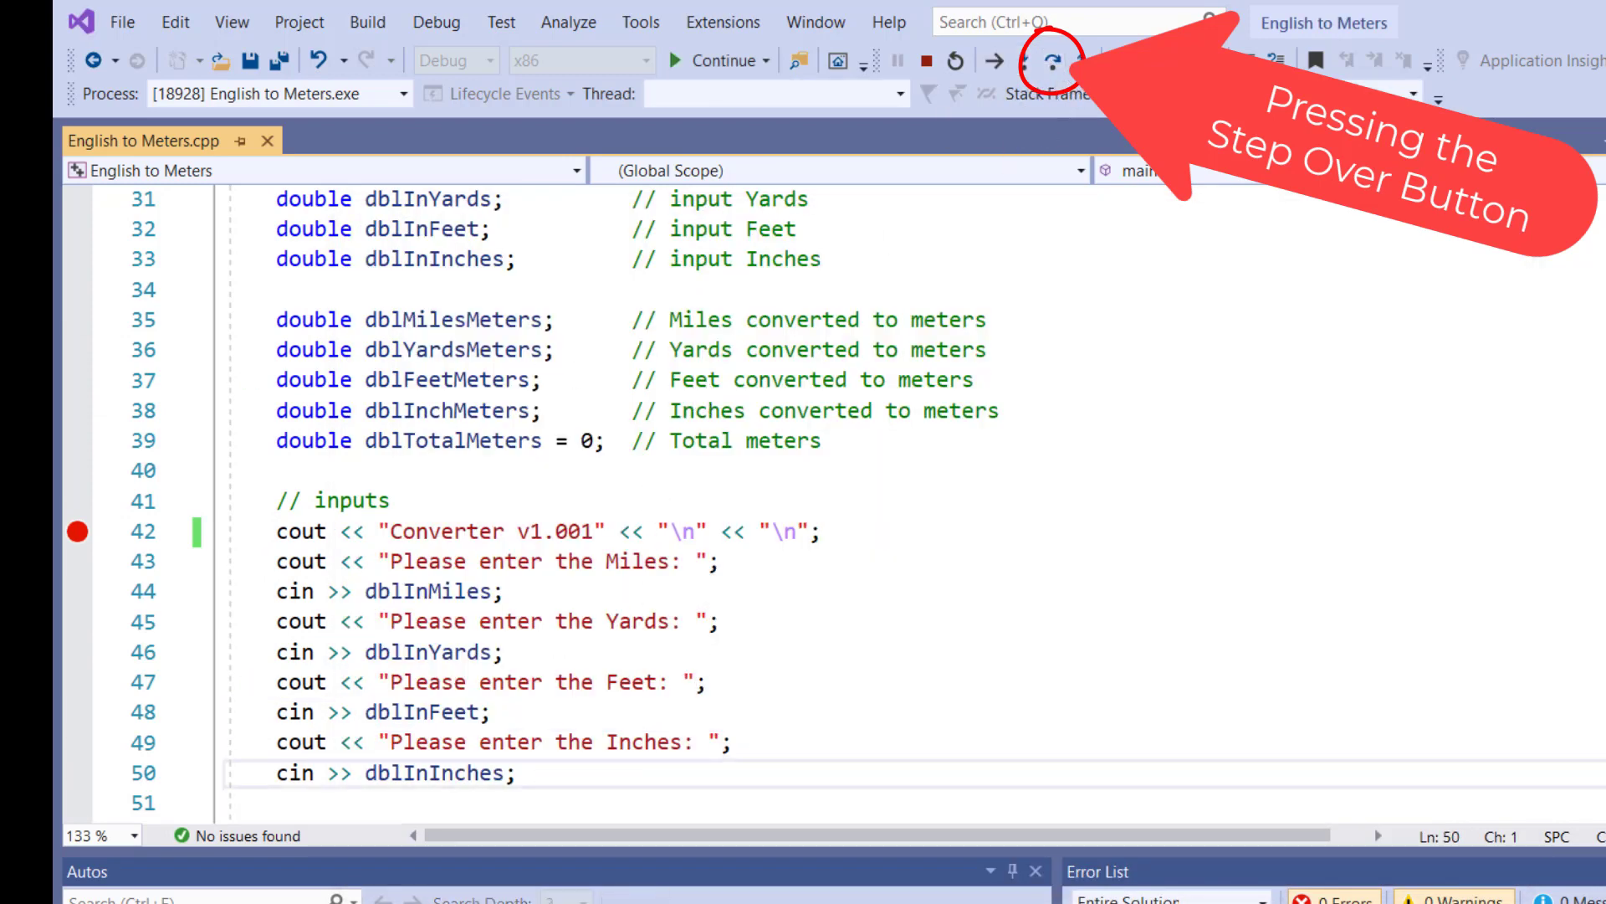
{"action": "left_click", "coordinate": [1043, 60]}
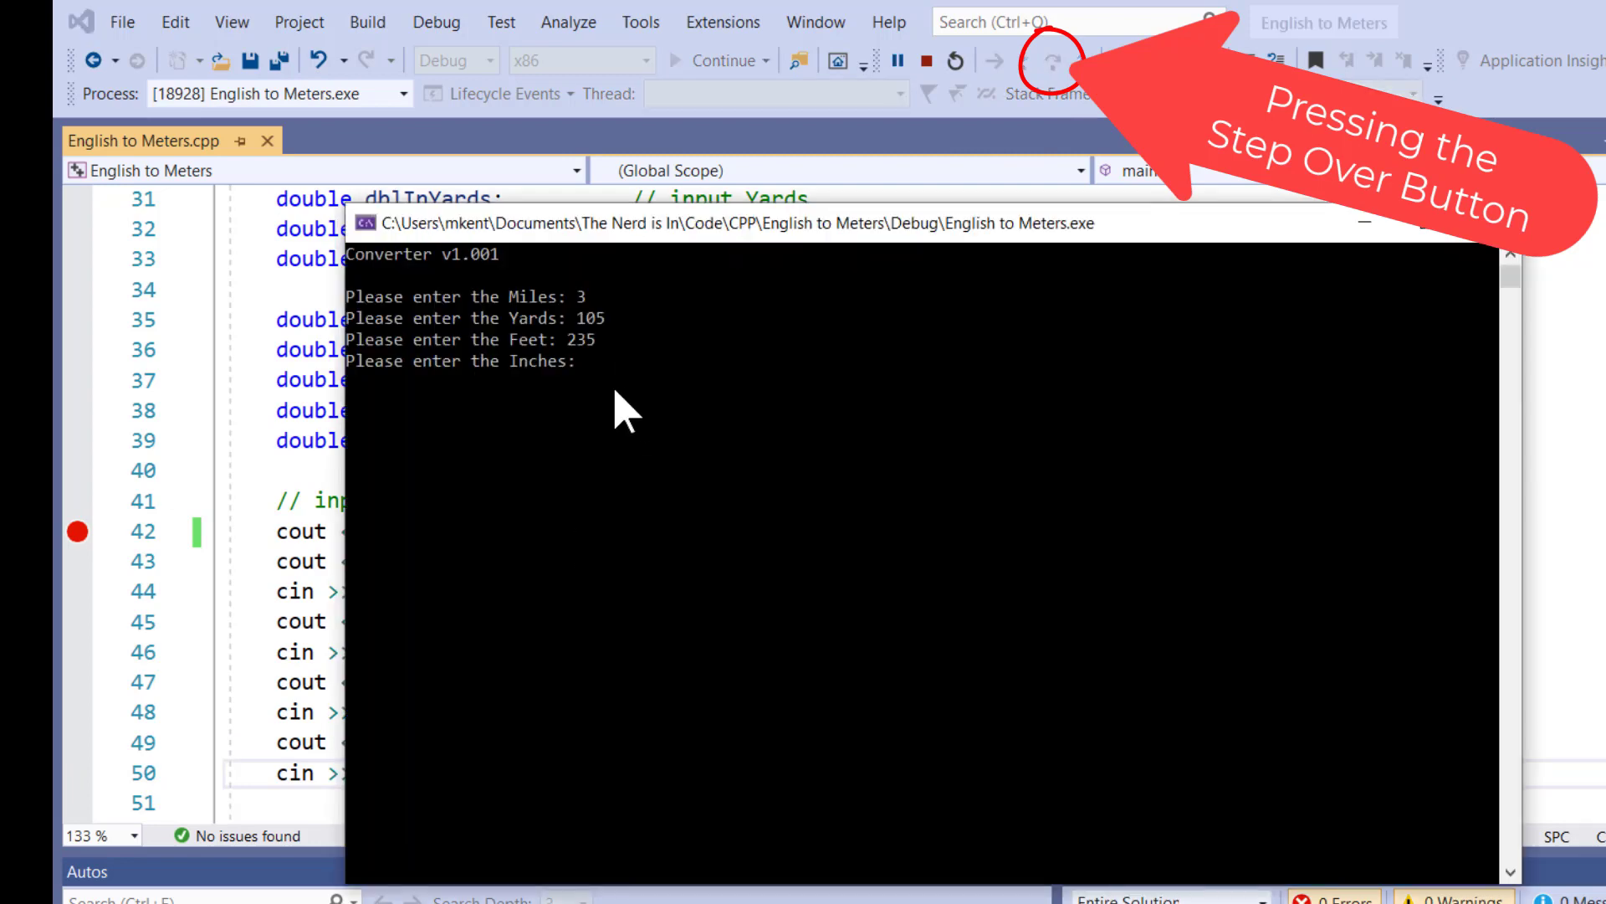
{"action": "left_click", "coordinate": [1046, 60]}
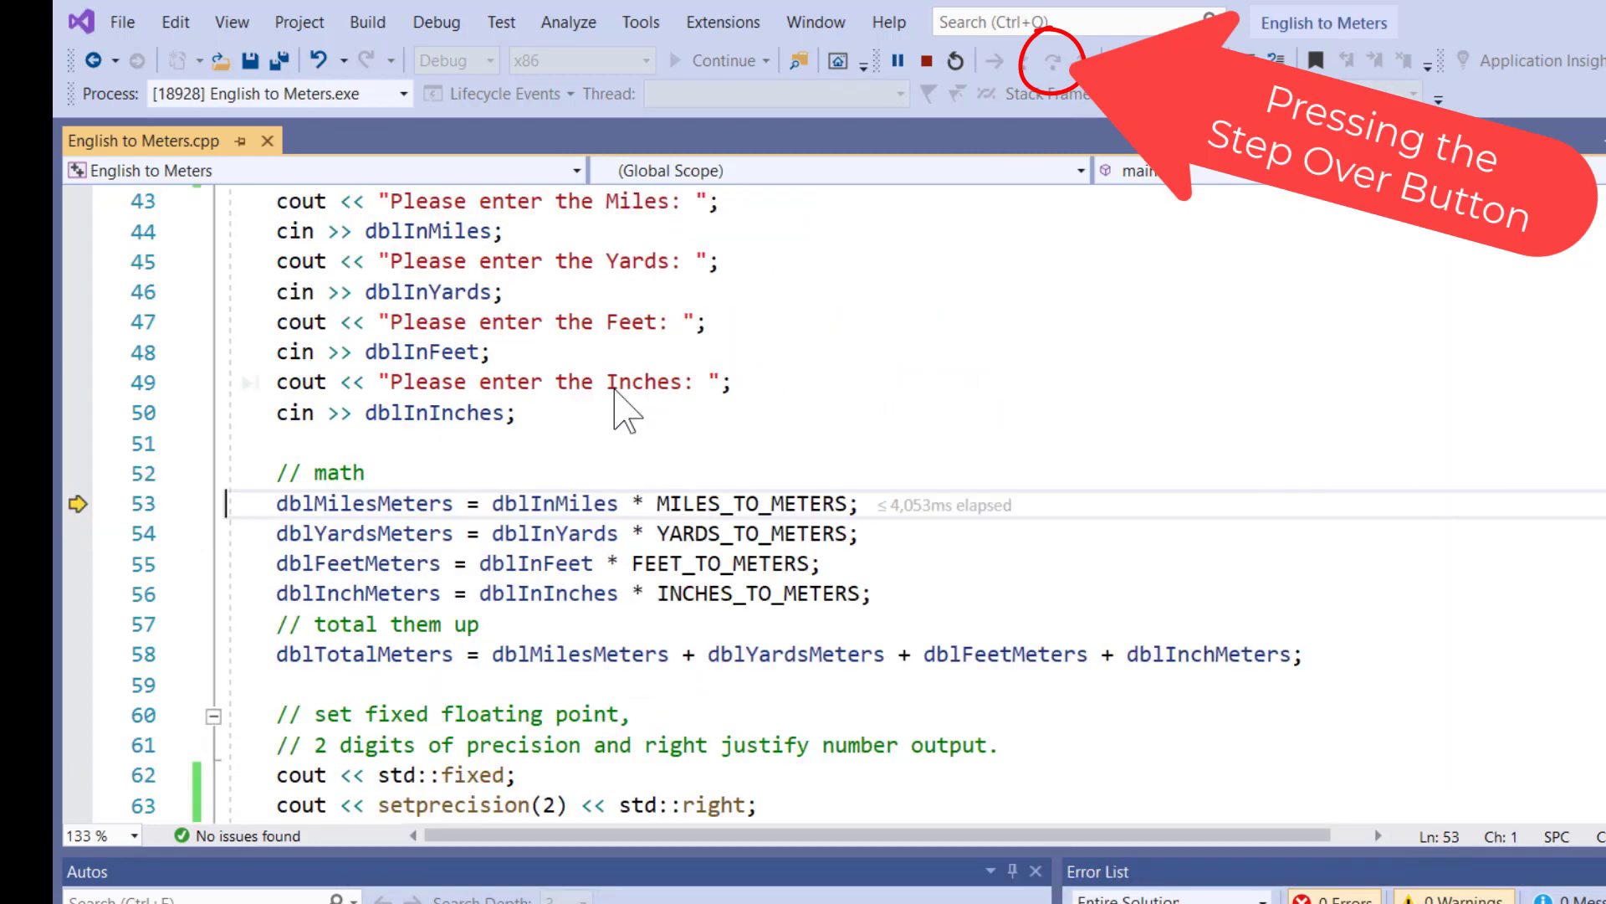
- Select dblMilesMeters and step over the miles-to-meters calculation
{"action": "left_click", "coordinate": [1037, 61]}
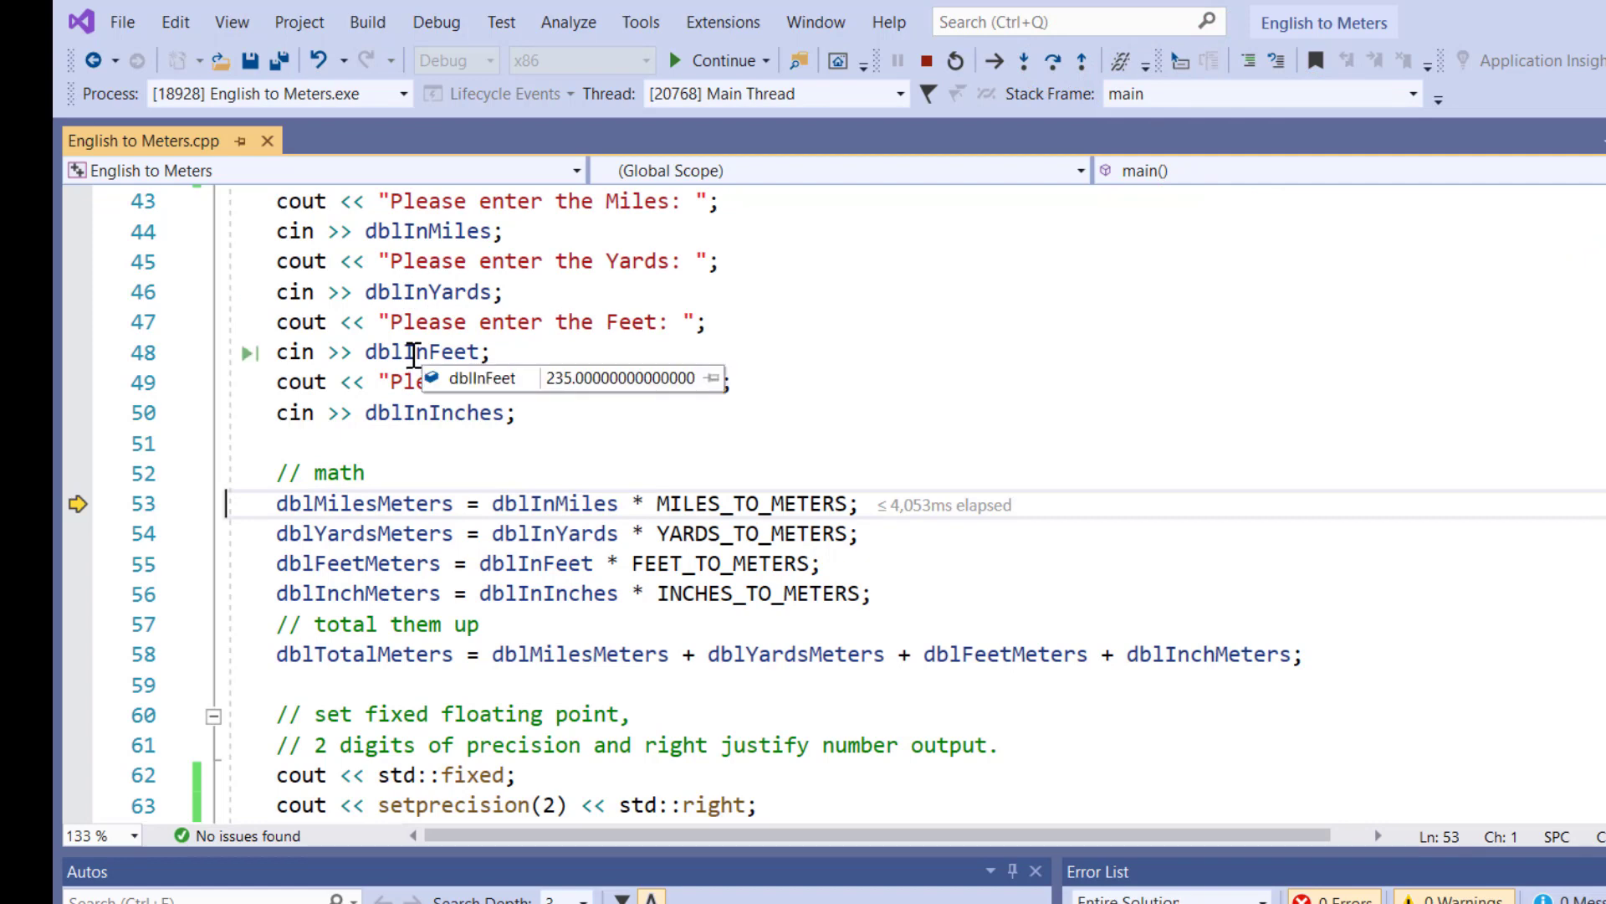
{"action": "mouse_move", "coordinate": [474, 479]}
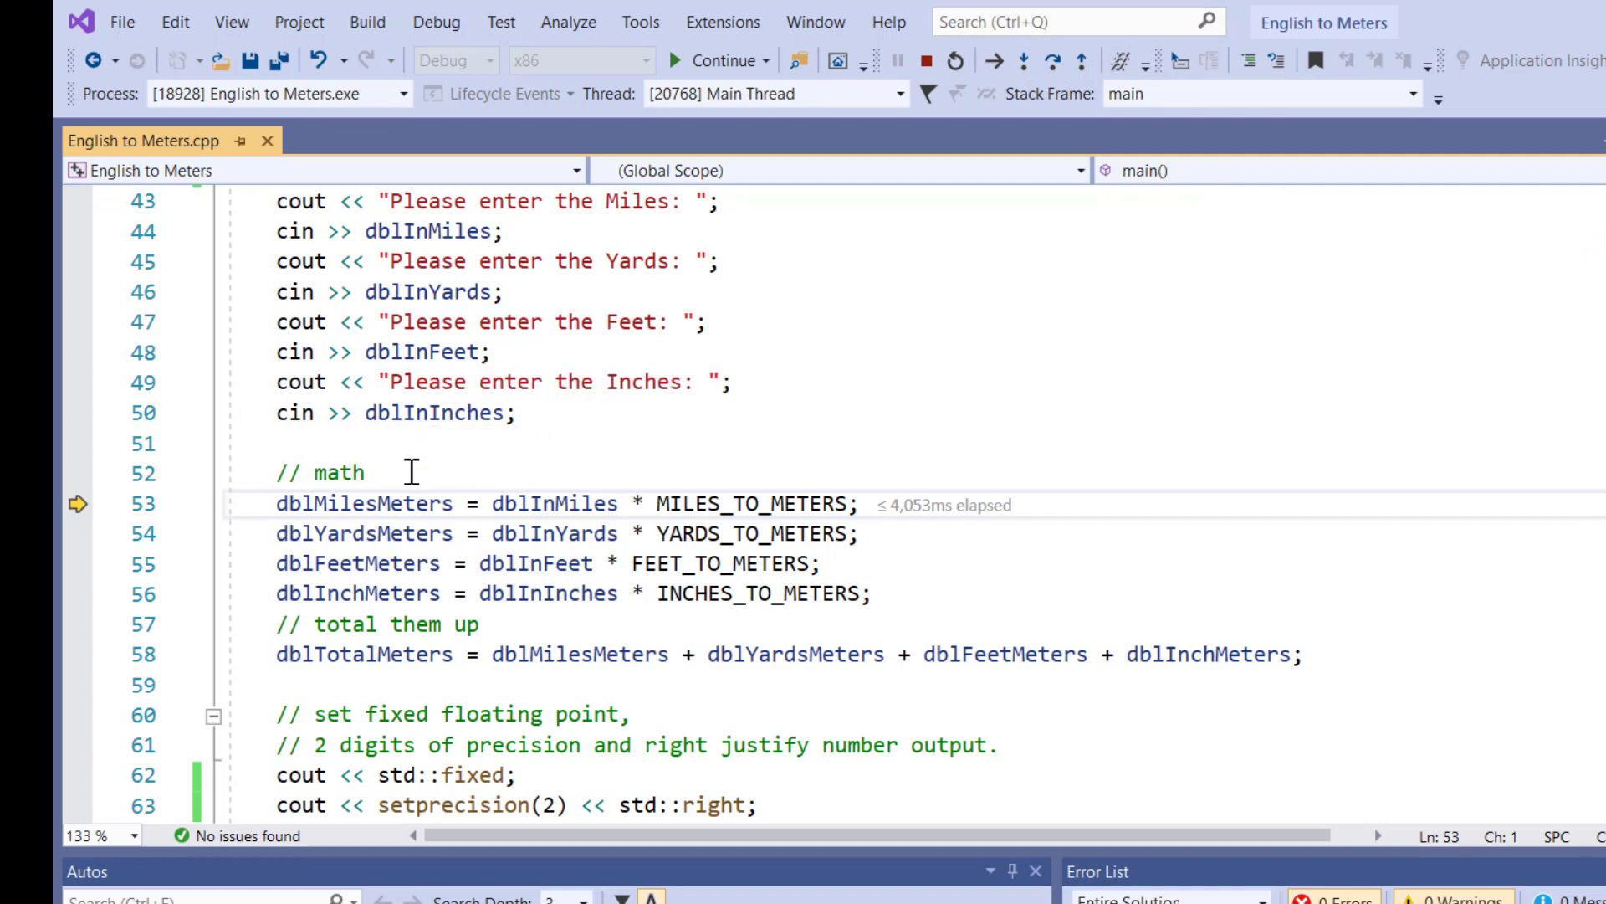
{"action": "mouse_move", "coordinate": [394, 502]}
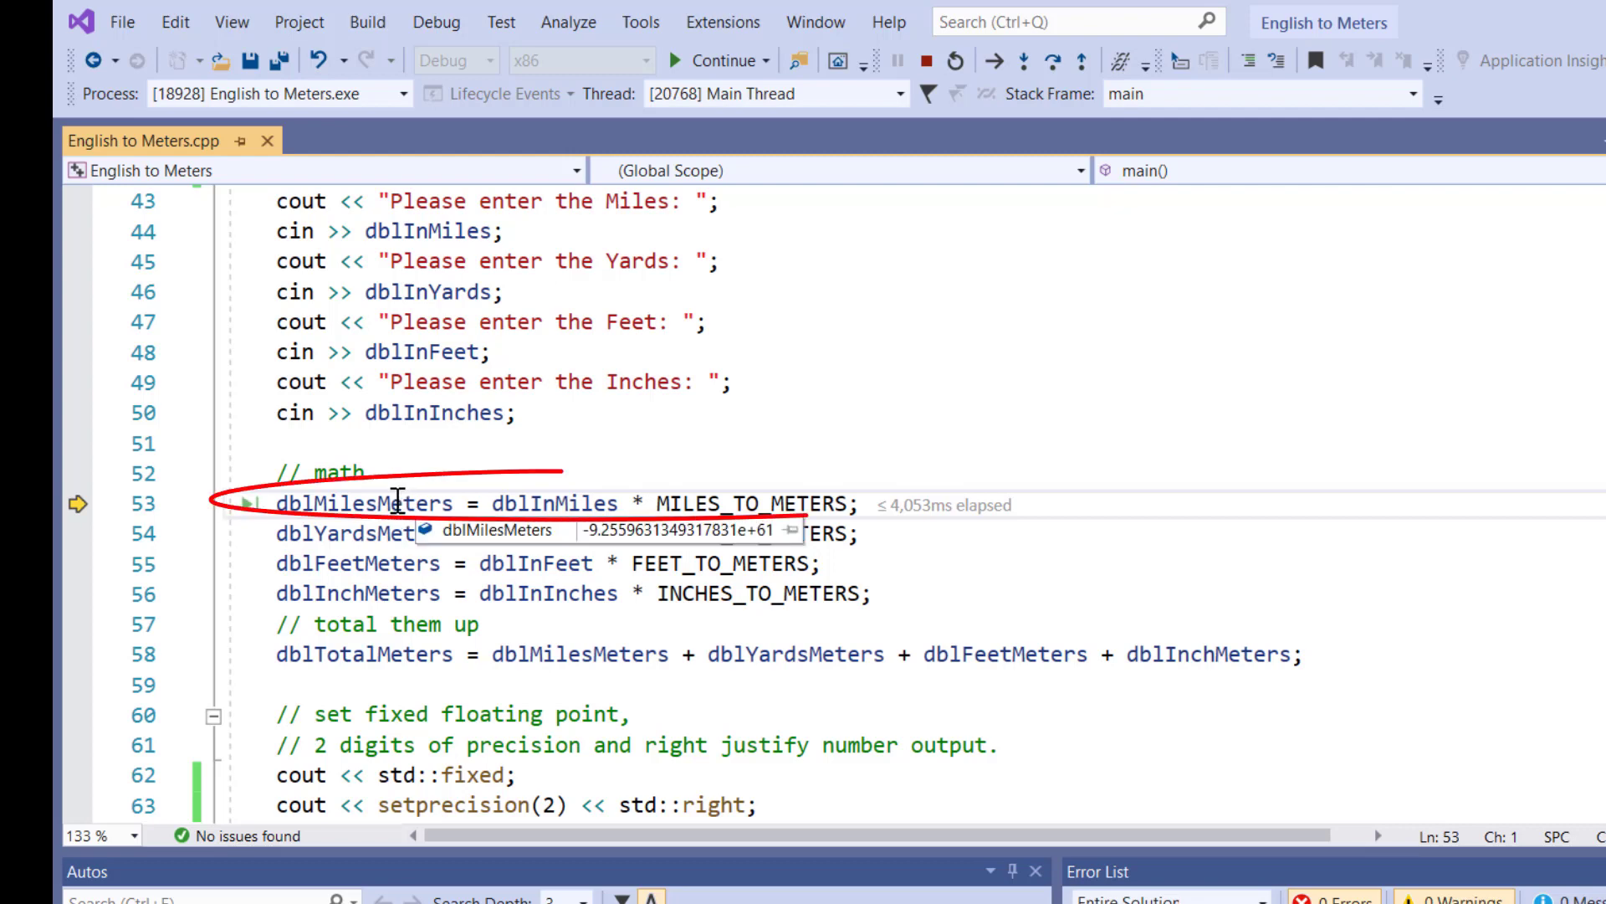
{"action": "double_click", "coordinate": [361, 503]}
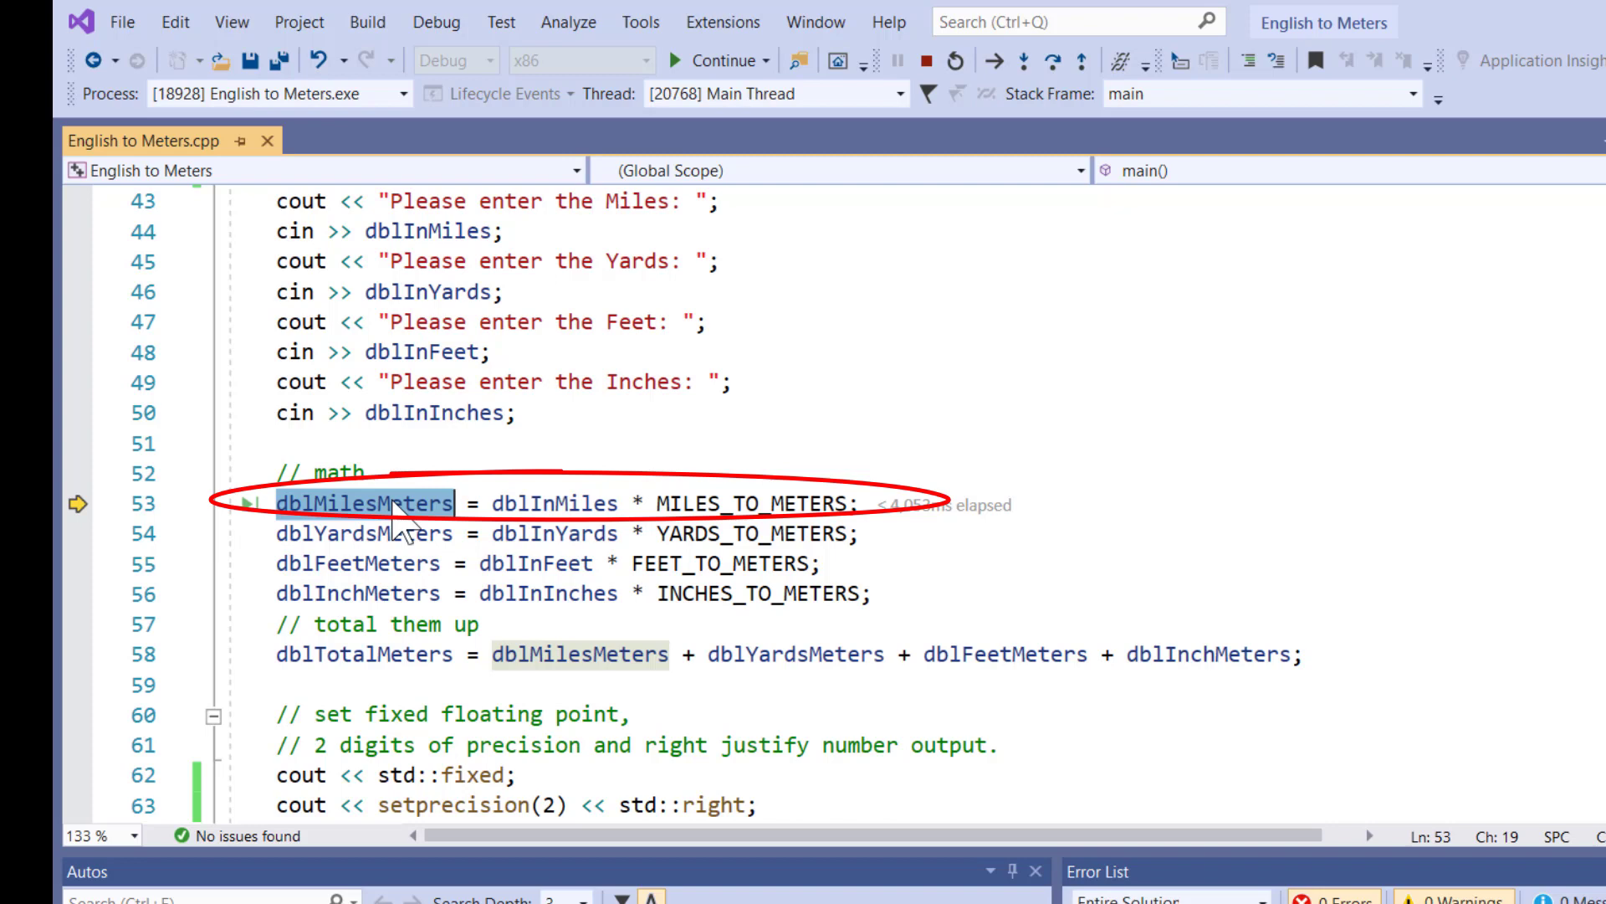
{"action": "mouse_move", "coordinate": [502, 507]}
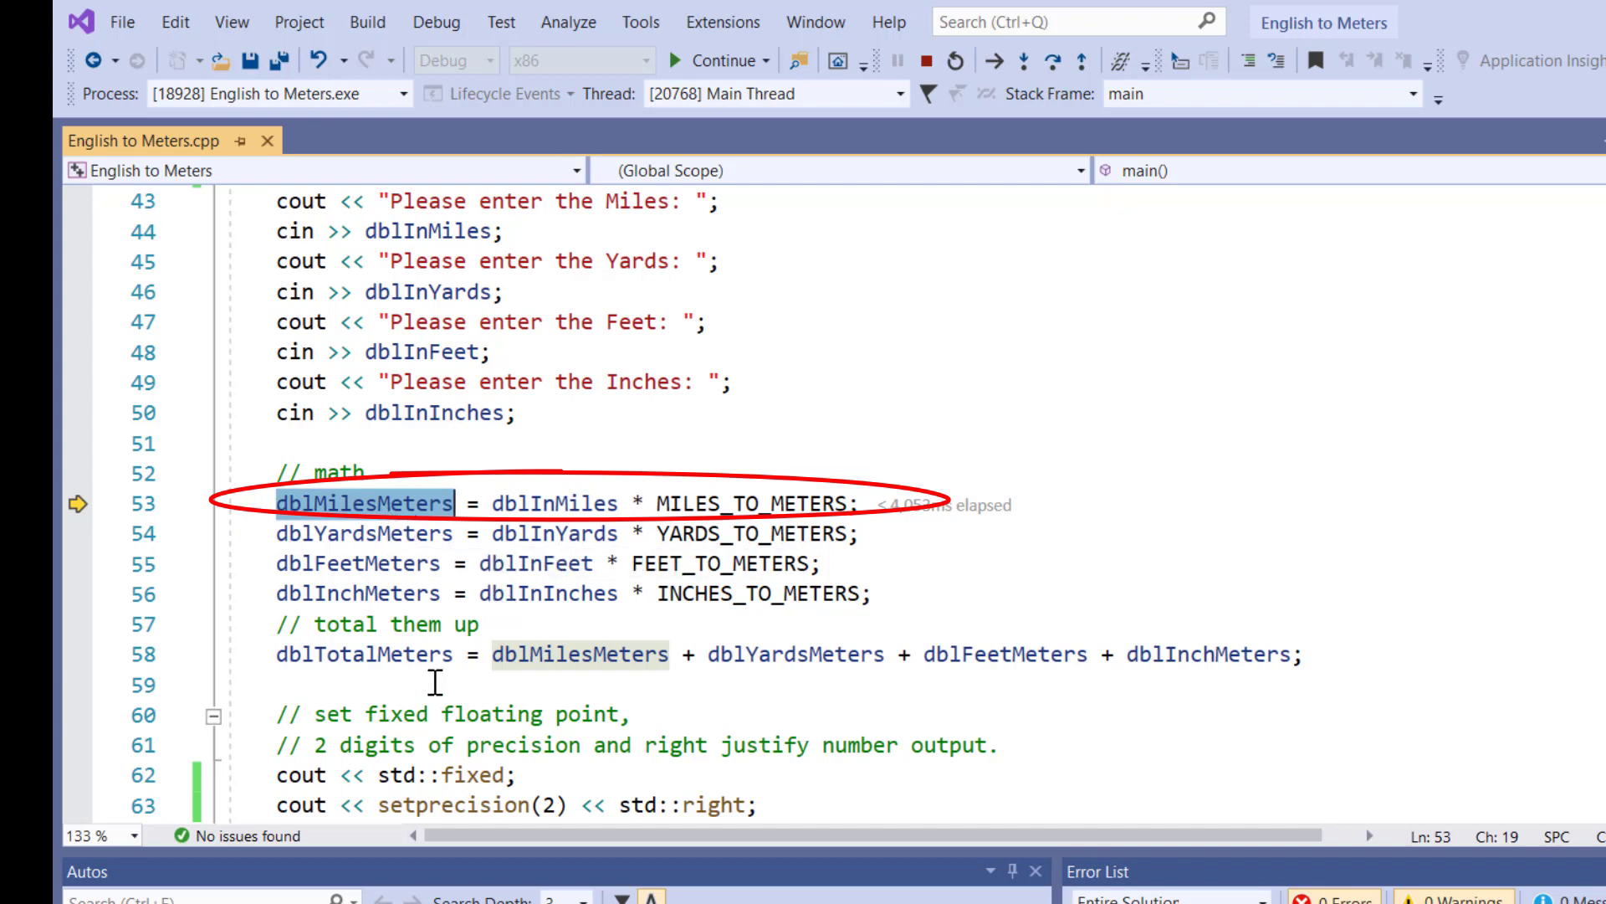
{"action": "mouse_move", "coordinate": [1055, 61]}
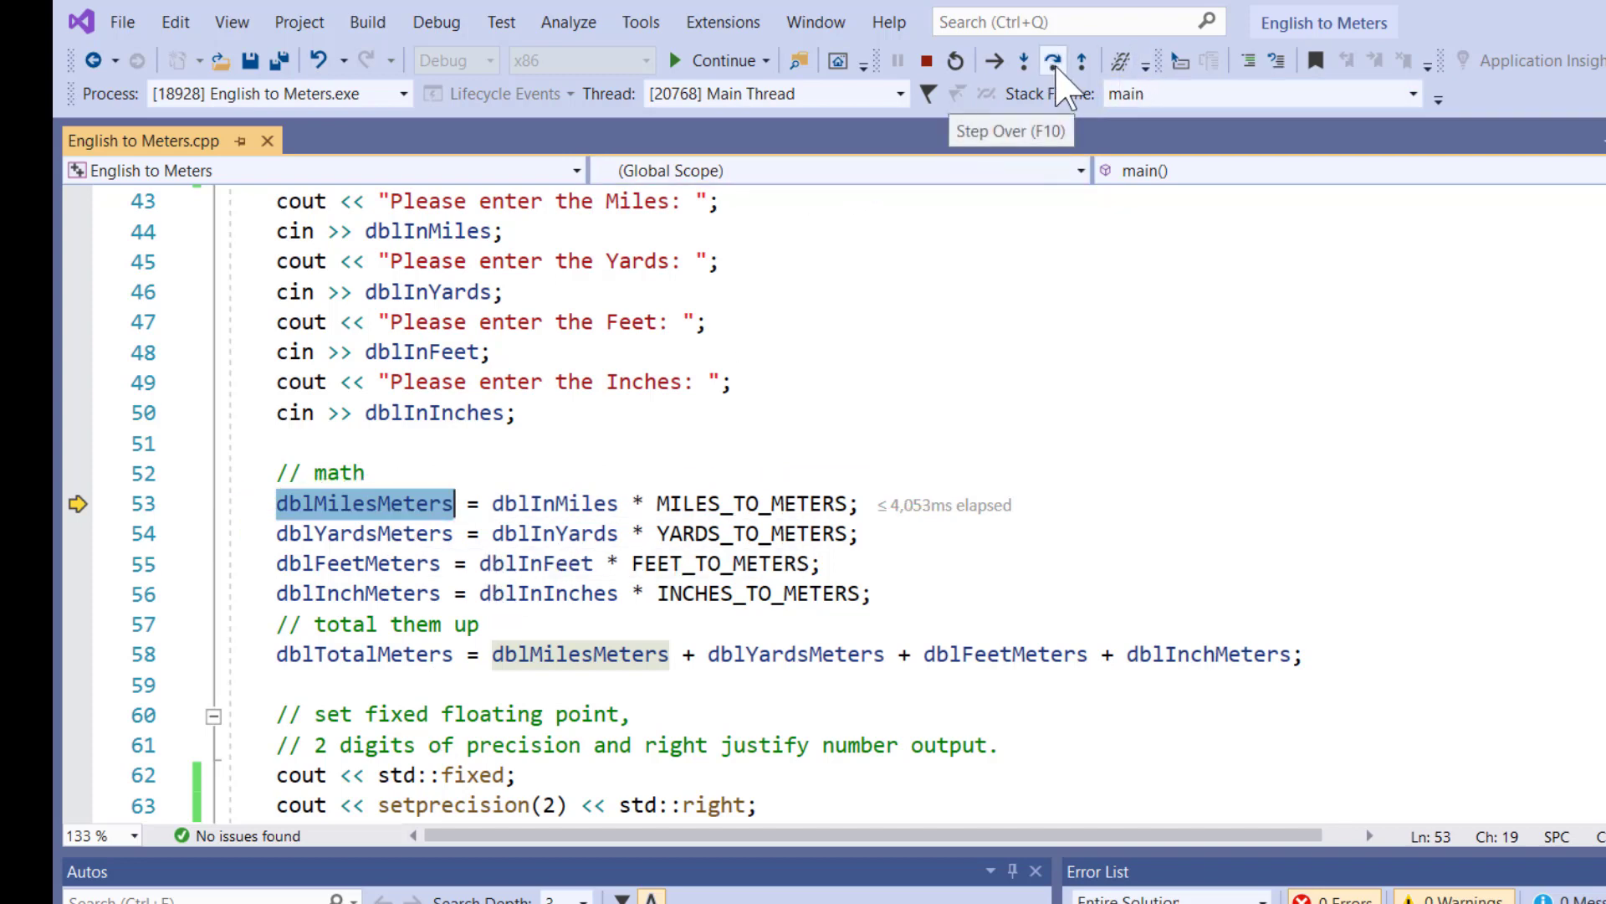
{"action": "left_click", "coordinate": [1053, 60]}
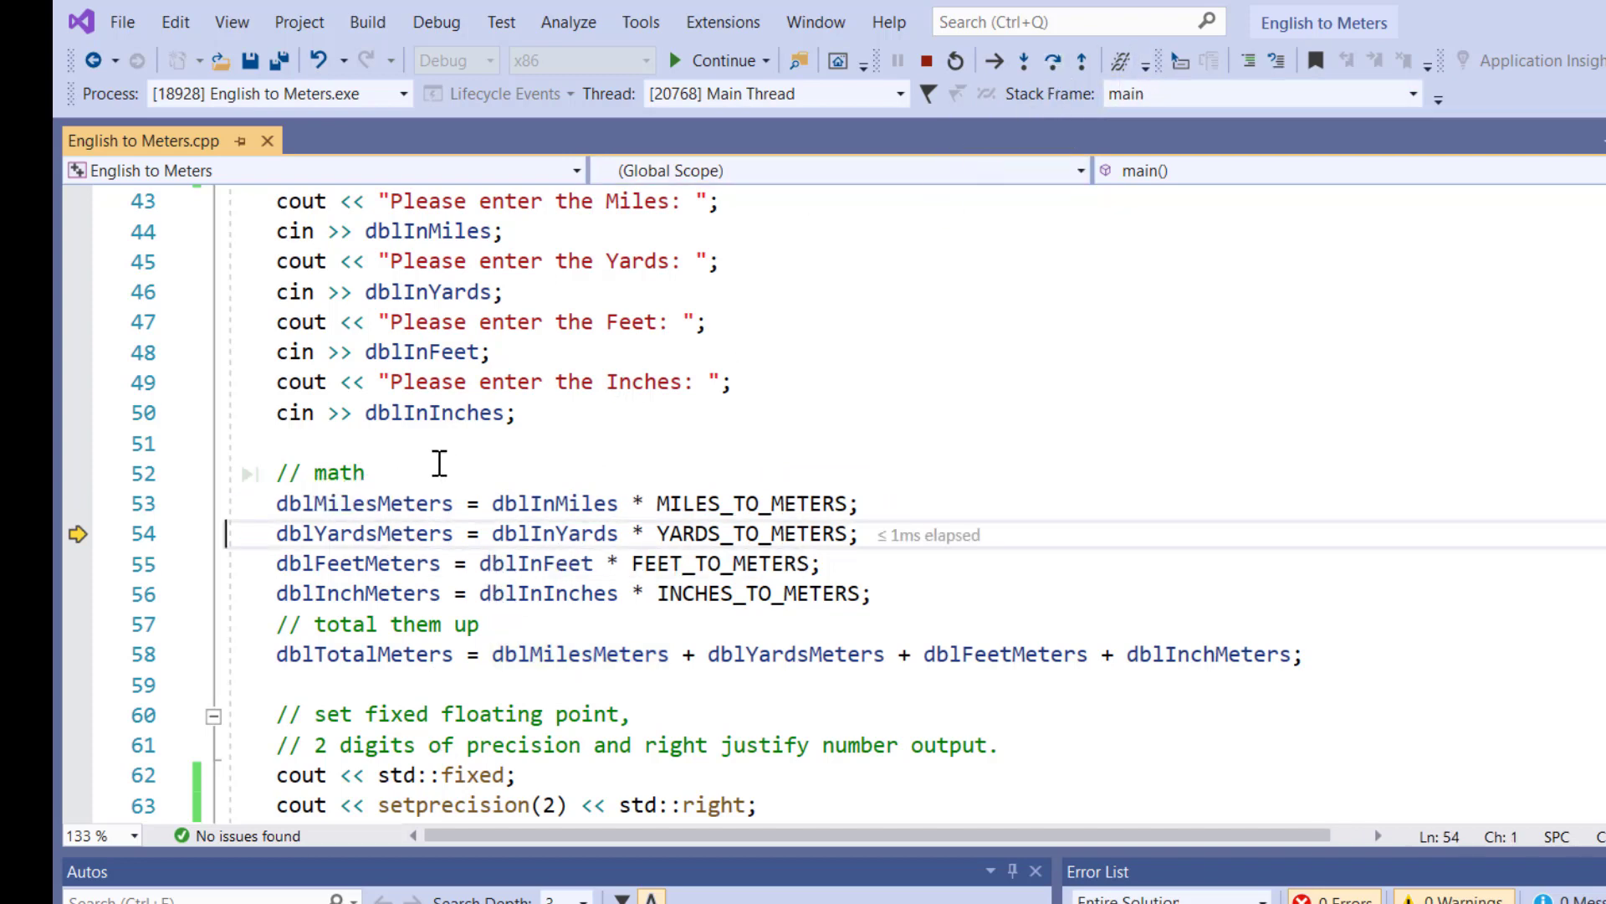
{"action": "mouse_move", "coordinate": [364, 502]}
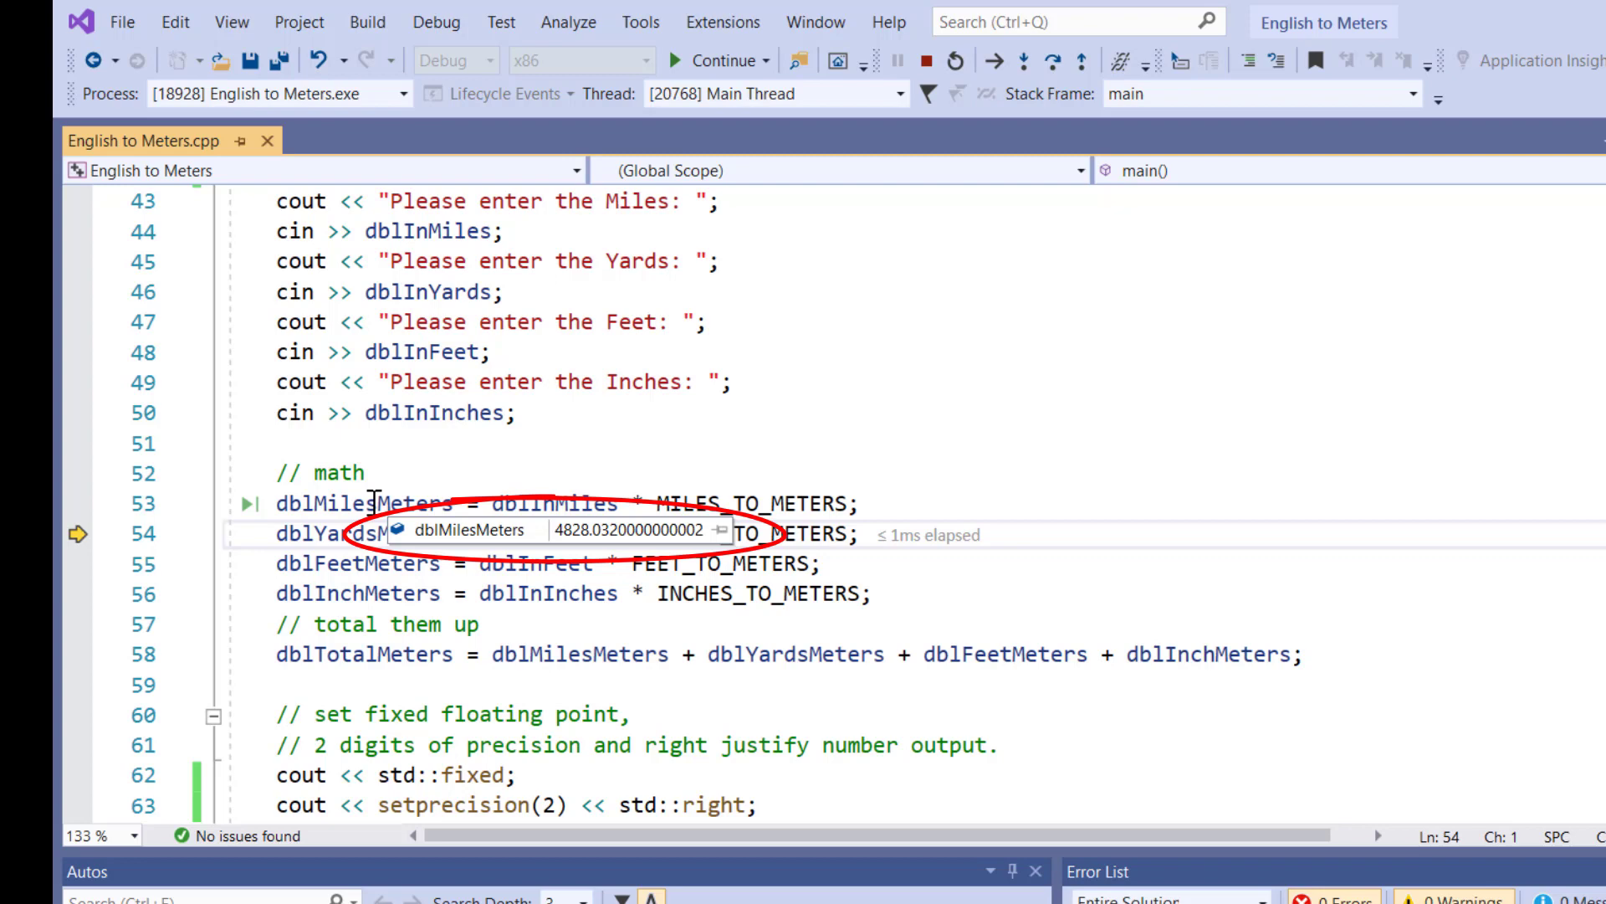
- Step through the remaining conversions and the total (4995.95) to the std::fixed output line
{"action": "left_click", "coordinate": [1031, 60]}
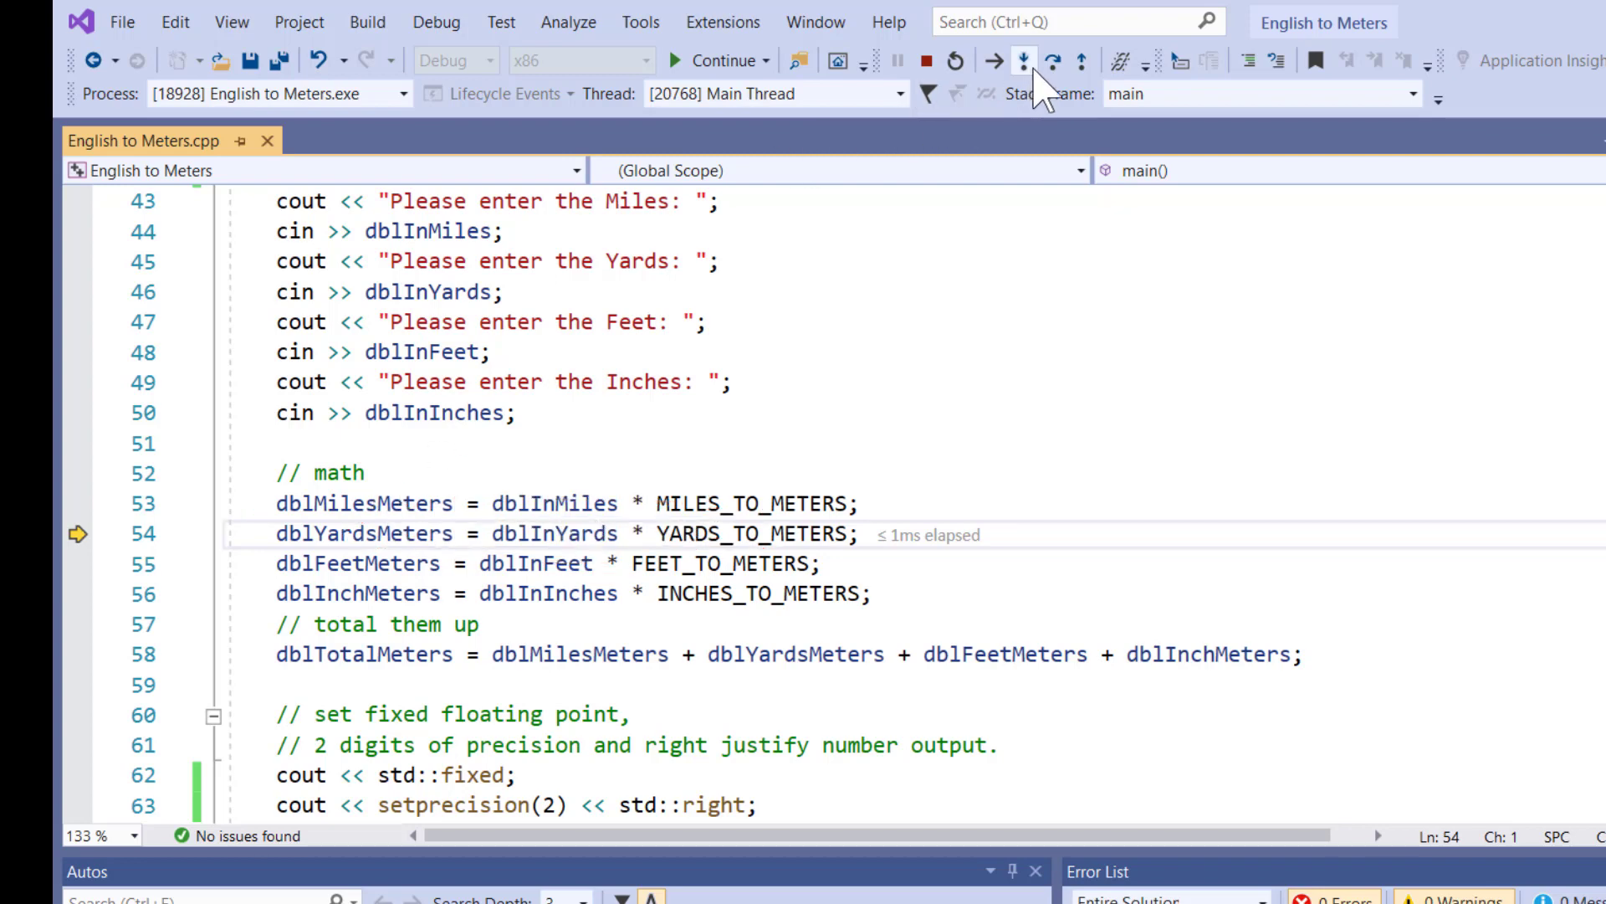
{"action": "left_click", "coordinate": [1055, 60]}
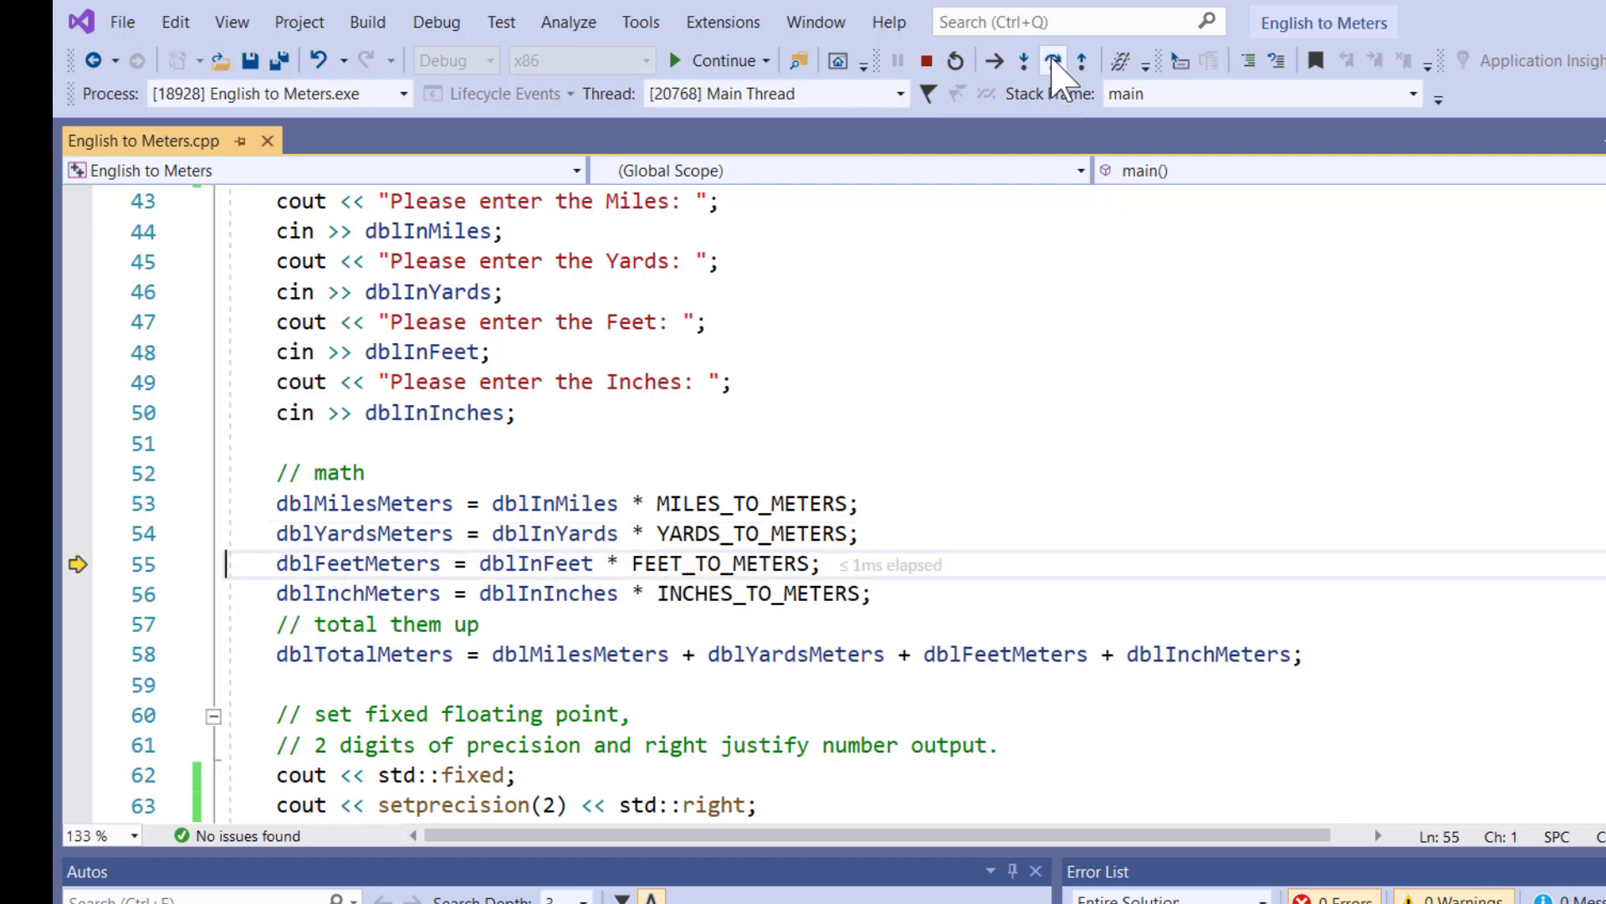
{"action": "left_click", "coordinate": [1053, 60]}
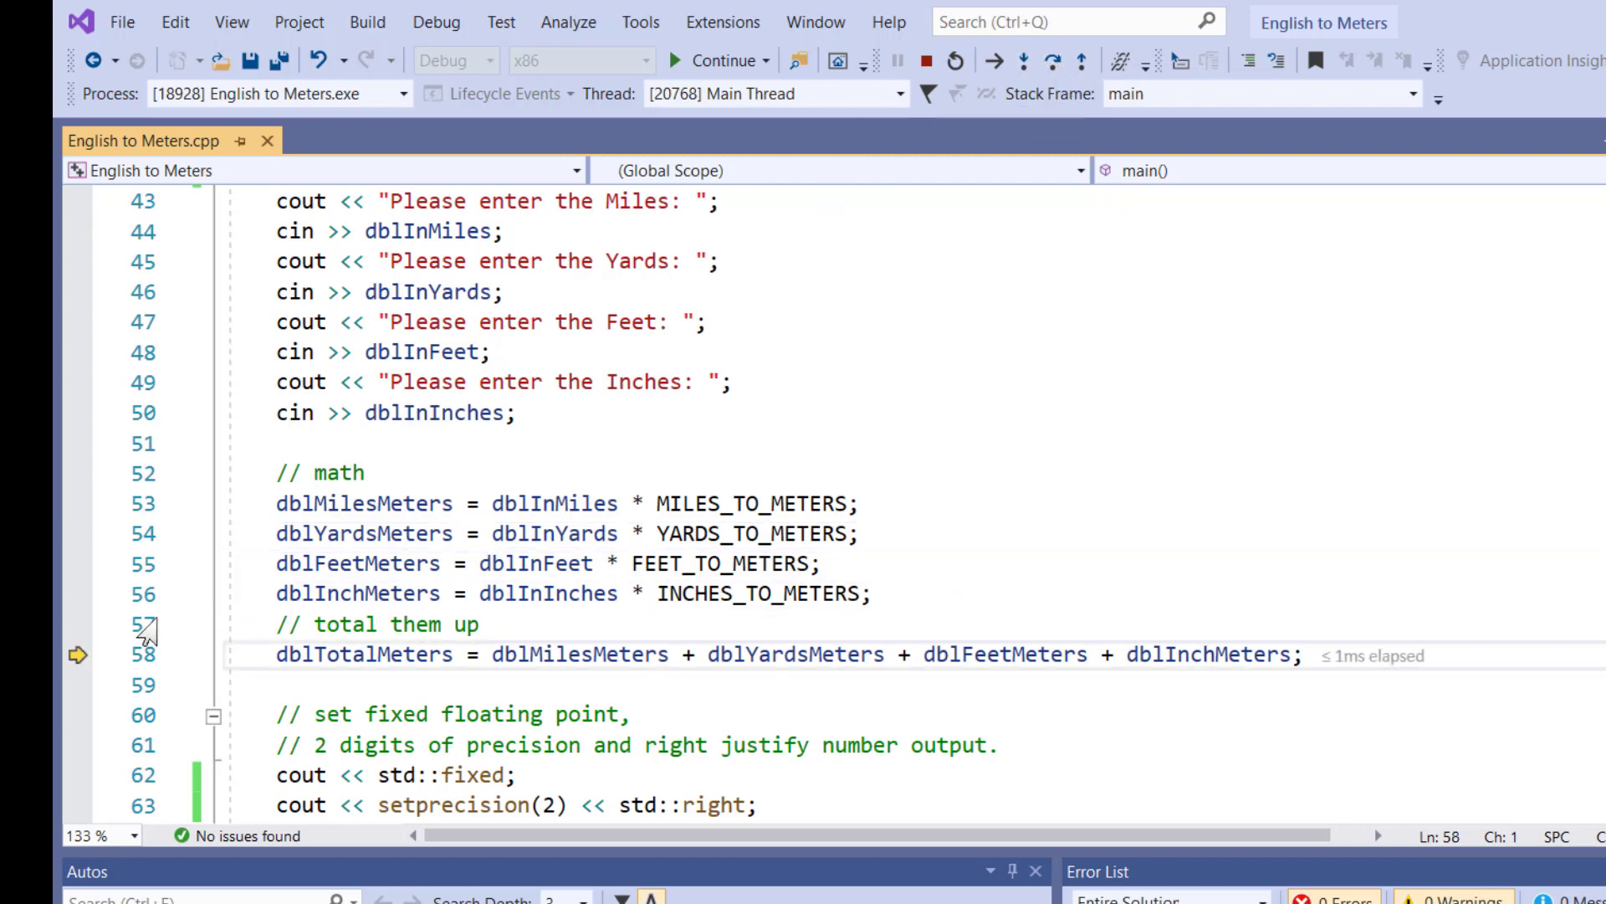
{"action": "mouse_move", "coordinate": [356, 562]}
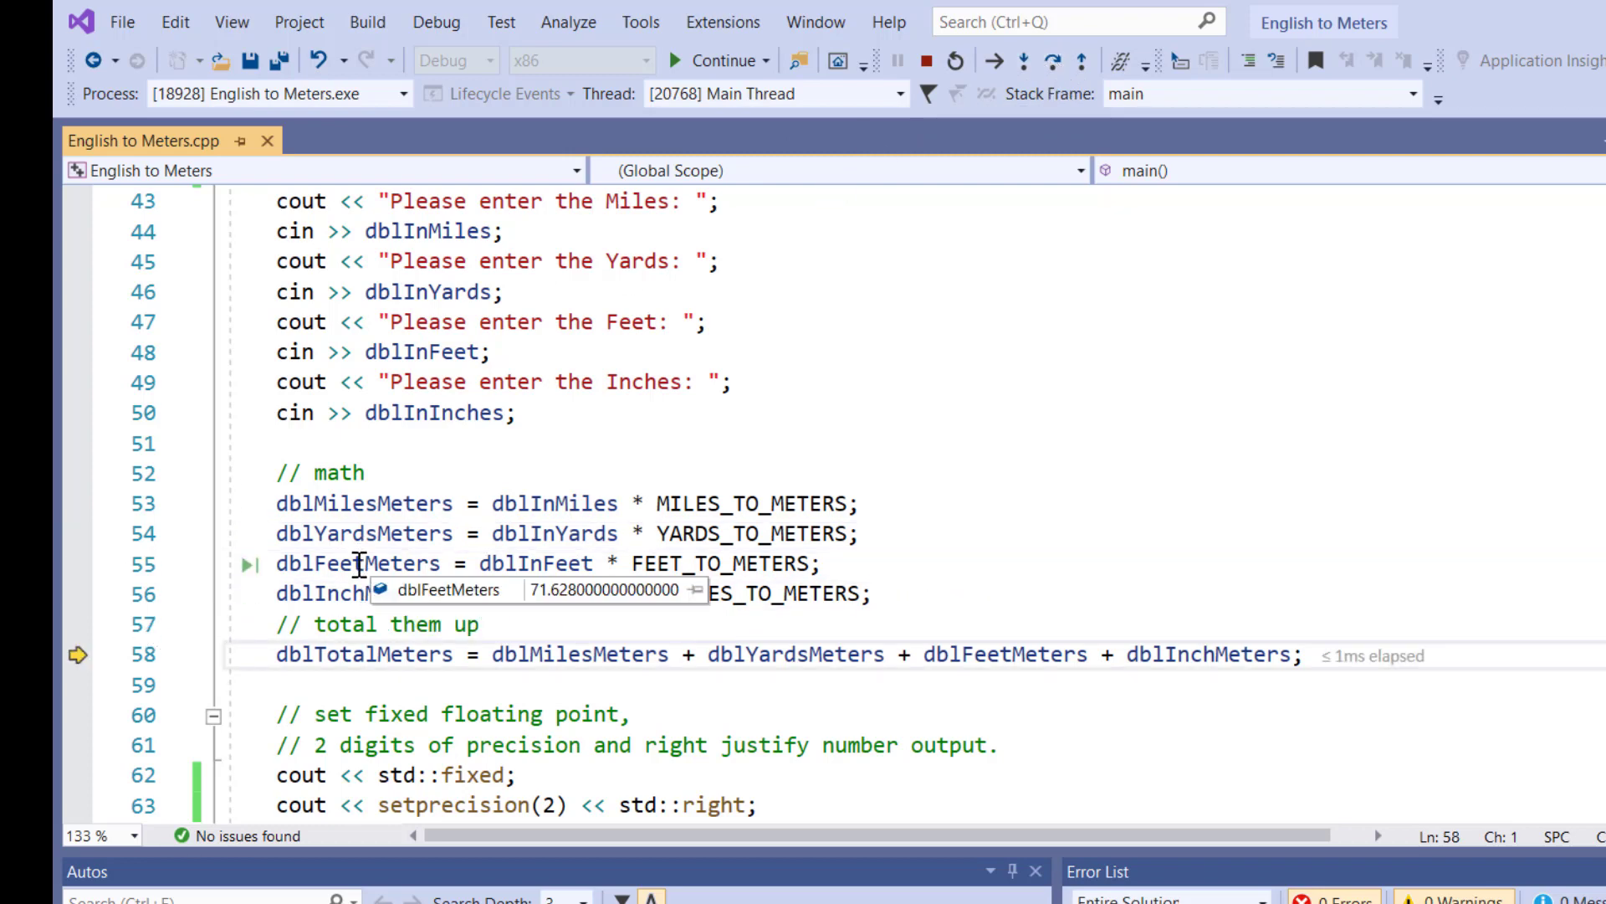
{"action": "mouse_move", "coordinate": [358, 503]}
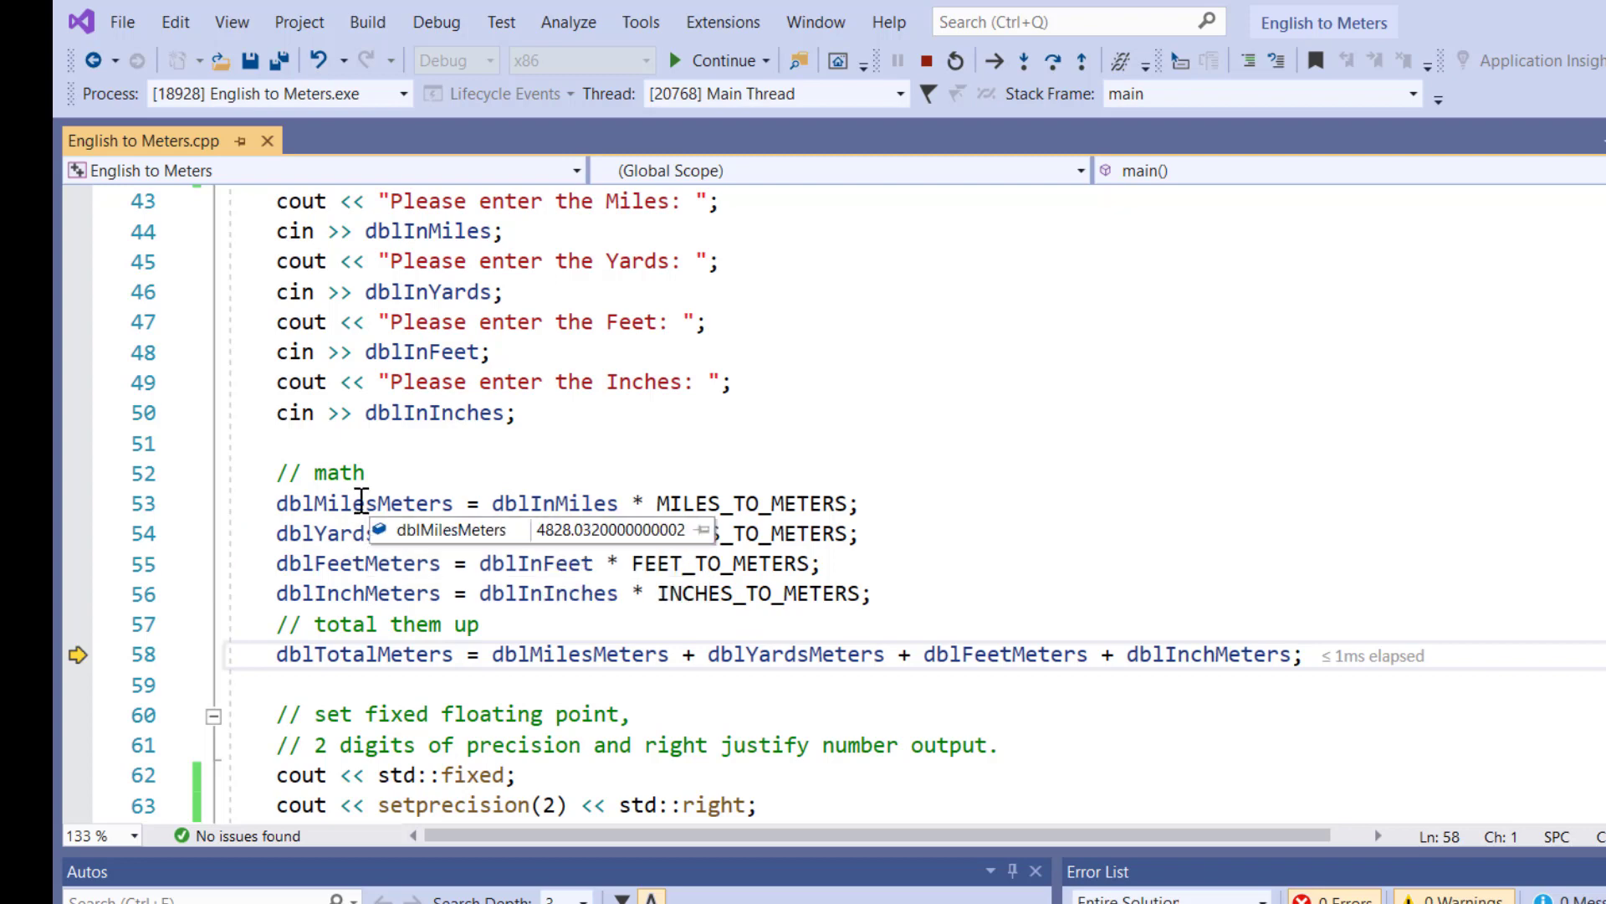
{"action": "mouse_move", "coordinate": [943, 170]}
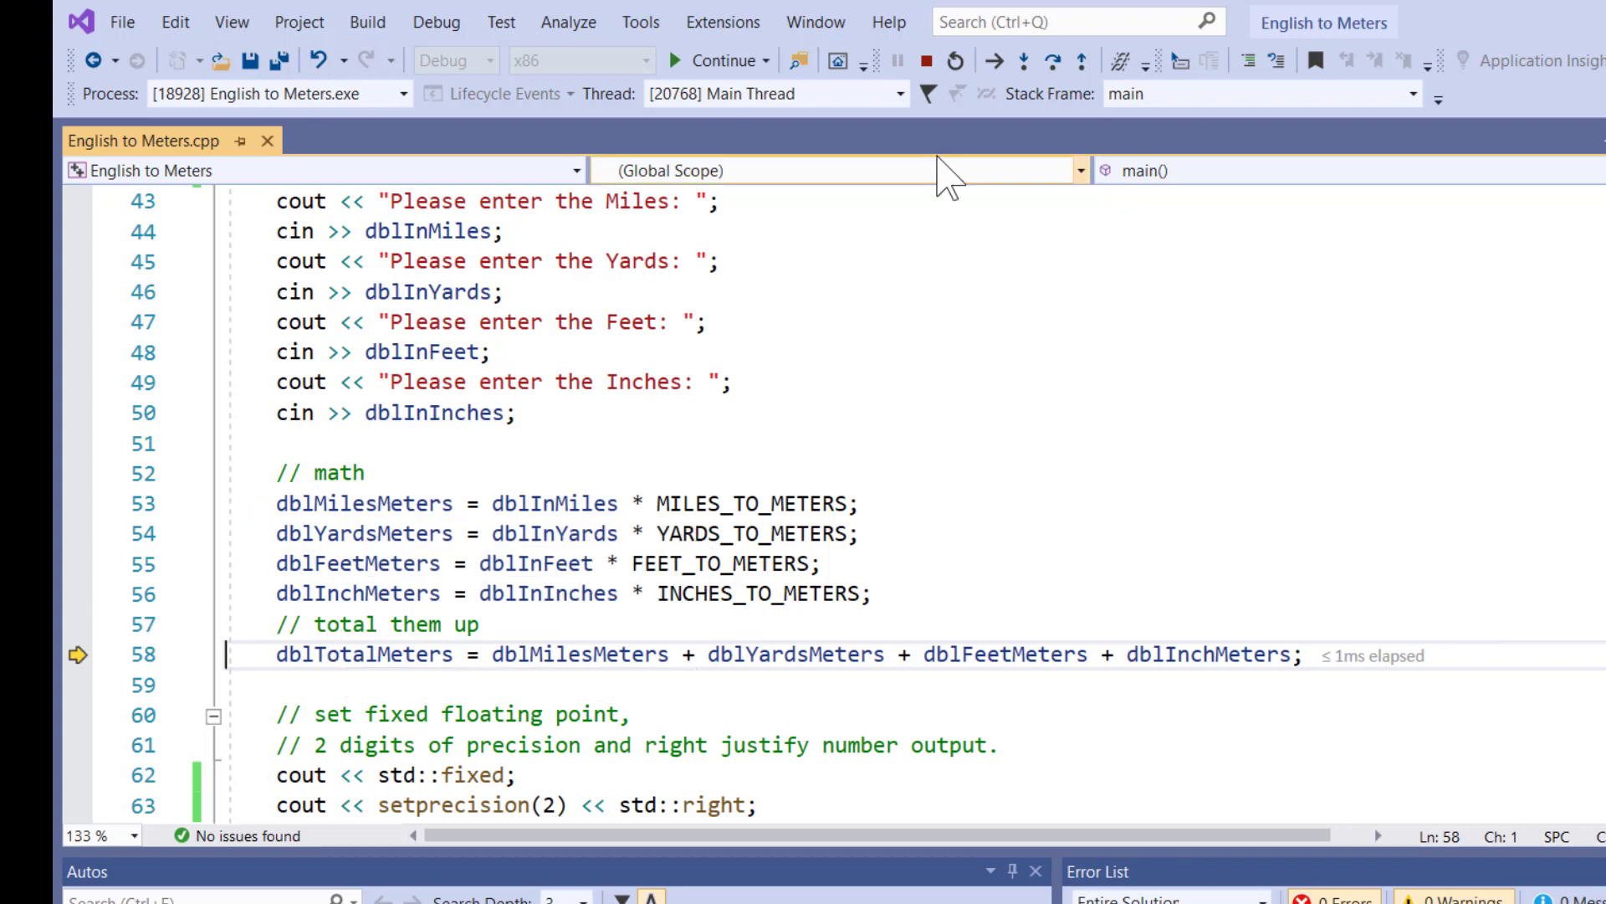
{"action": "left_click", "coordinate": [1021, 60]}
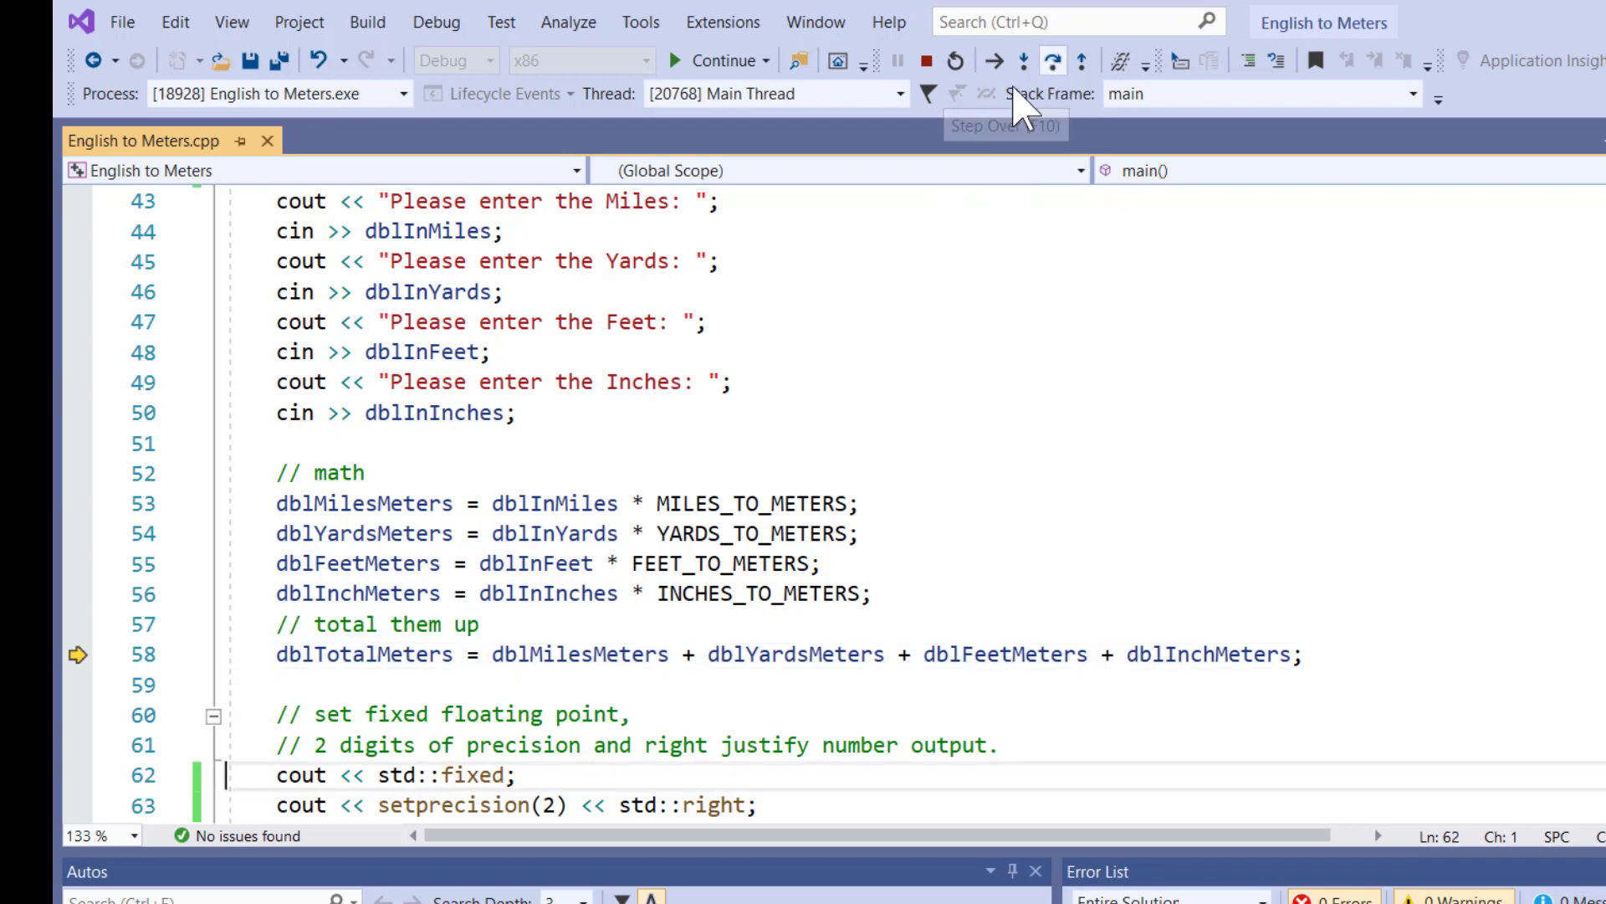
{"action": "left_click", "coordinate": [992, 59]}
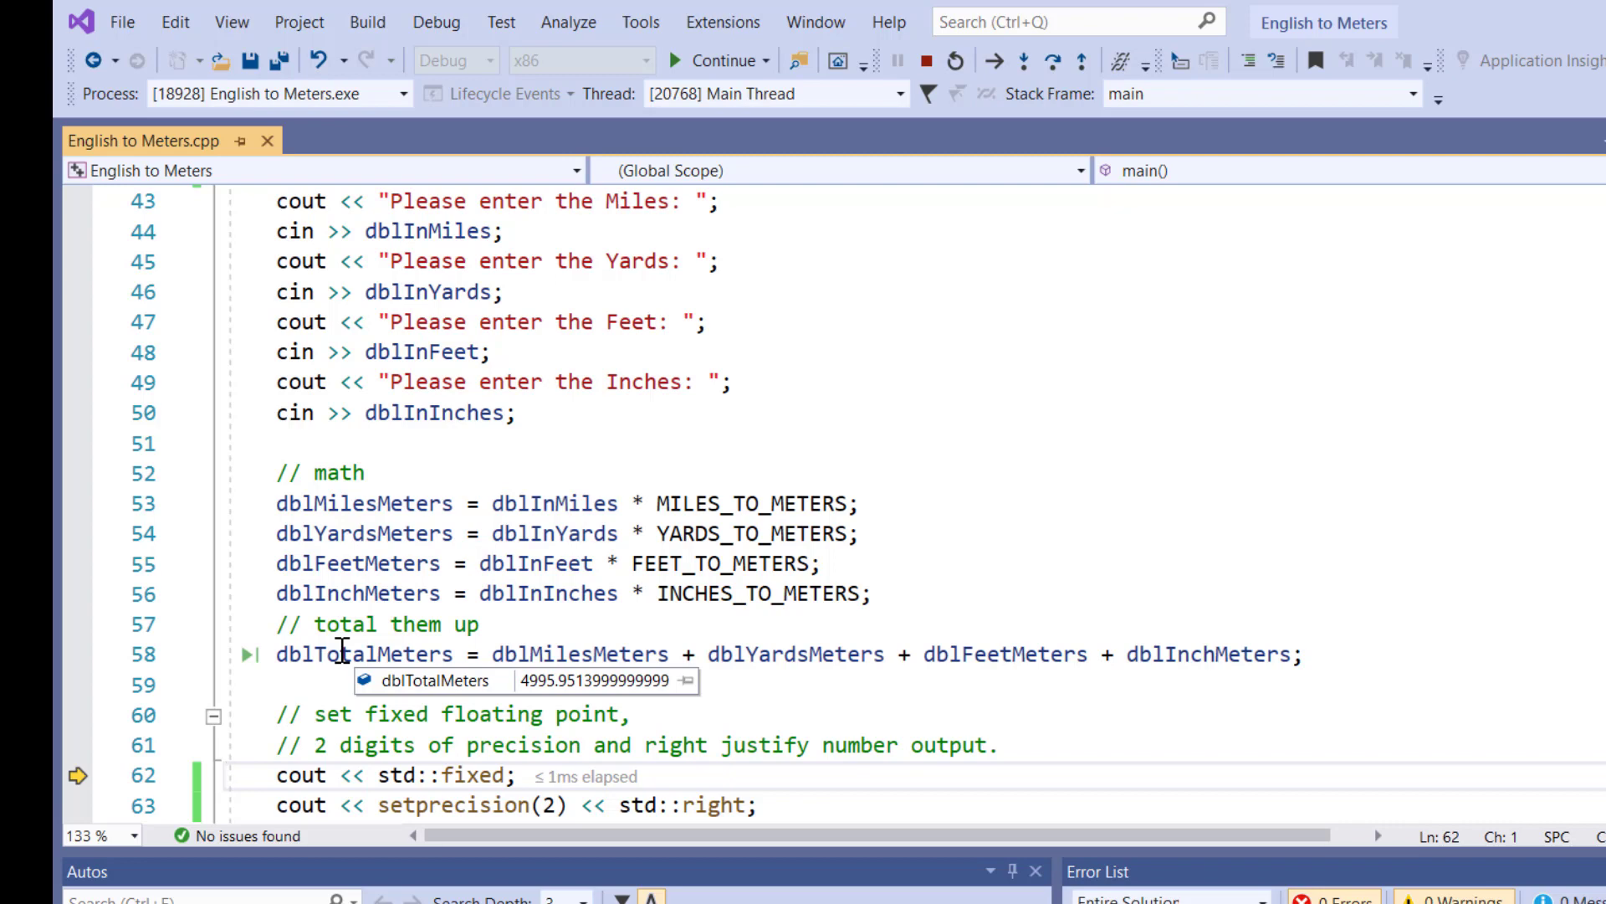
{"action": "left_click", "coordinate": [644, 714]}
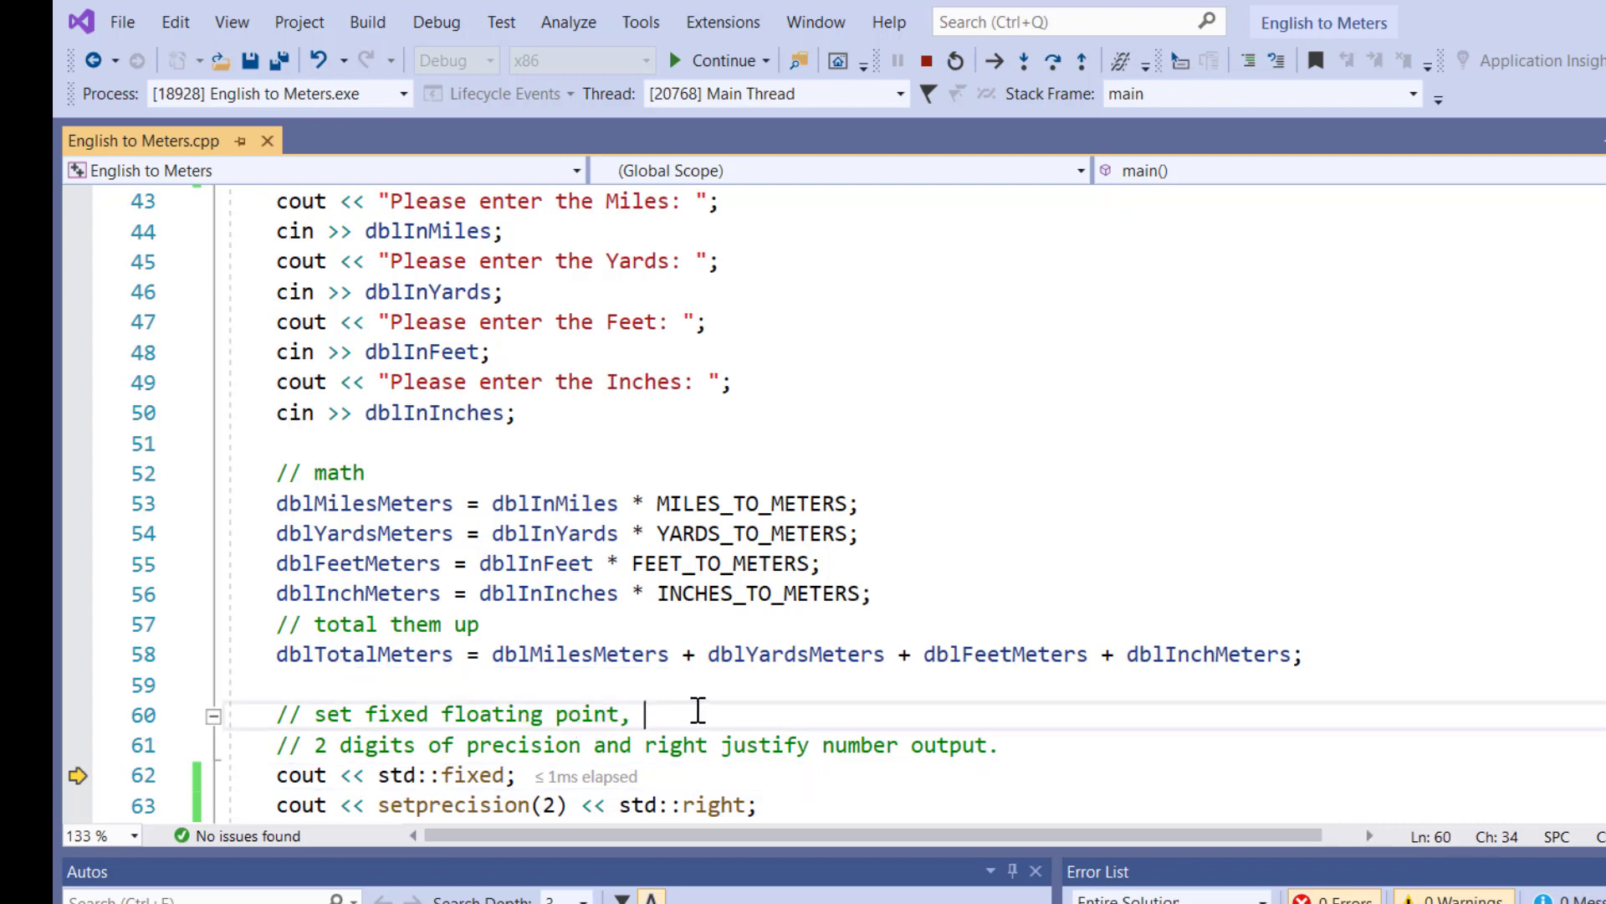
{"action": "scroll", "scroll_direction": "down", "scroll_amount": 3}
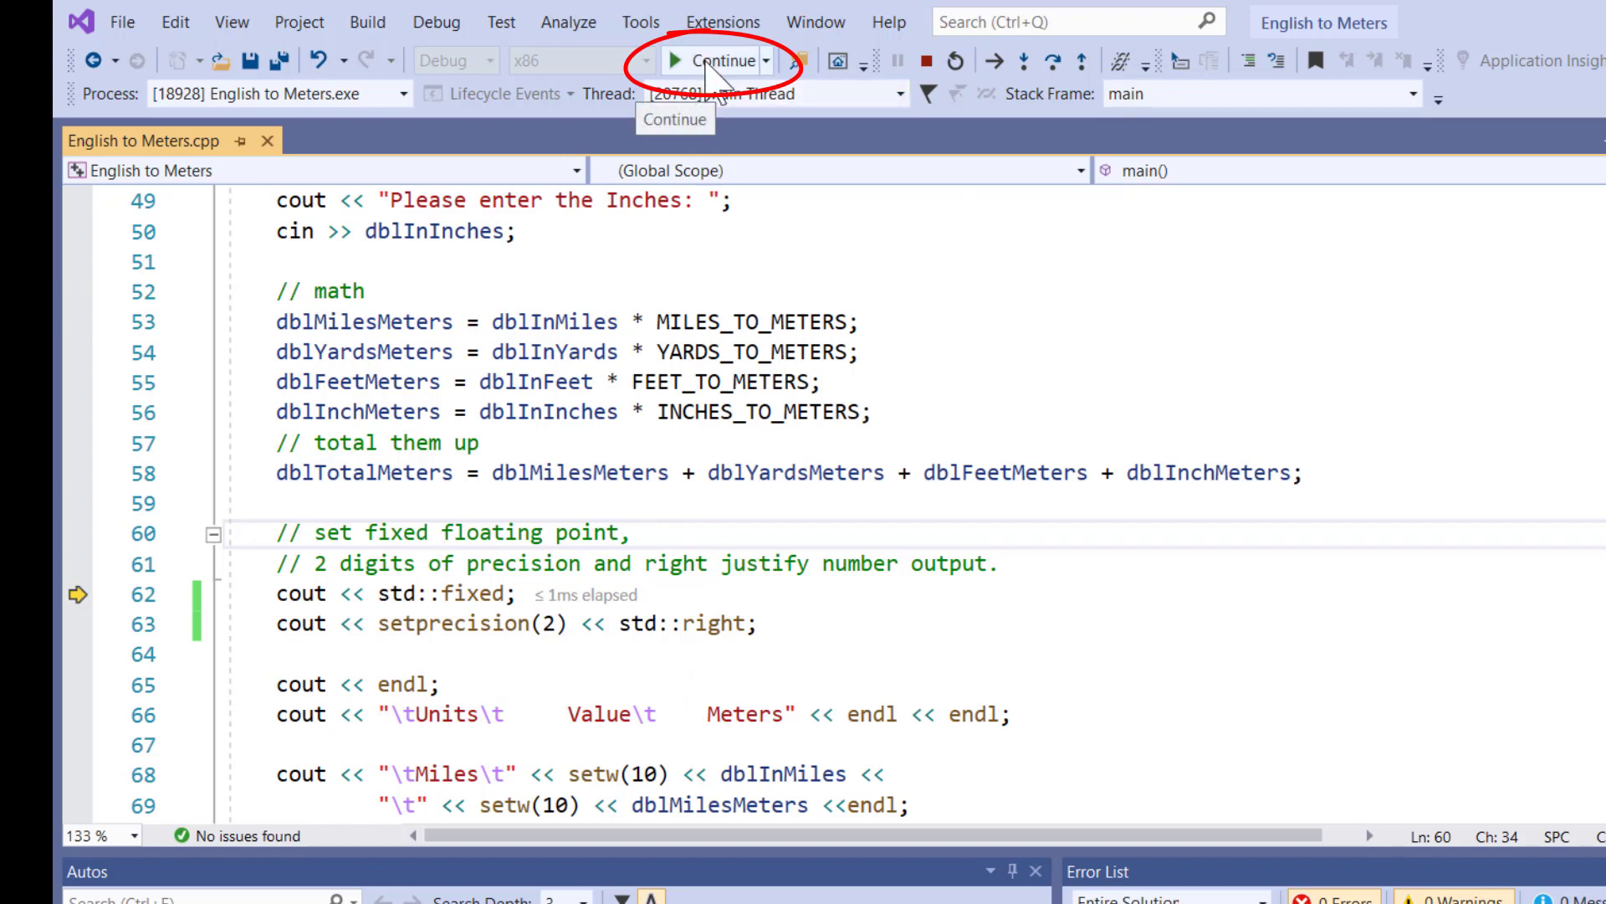
- Continue the program to exit with code 0, then scroll back to the header comments
{"action": "left_click", "coordinate": [718, 59]}
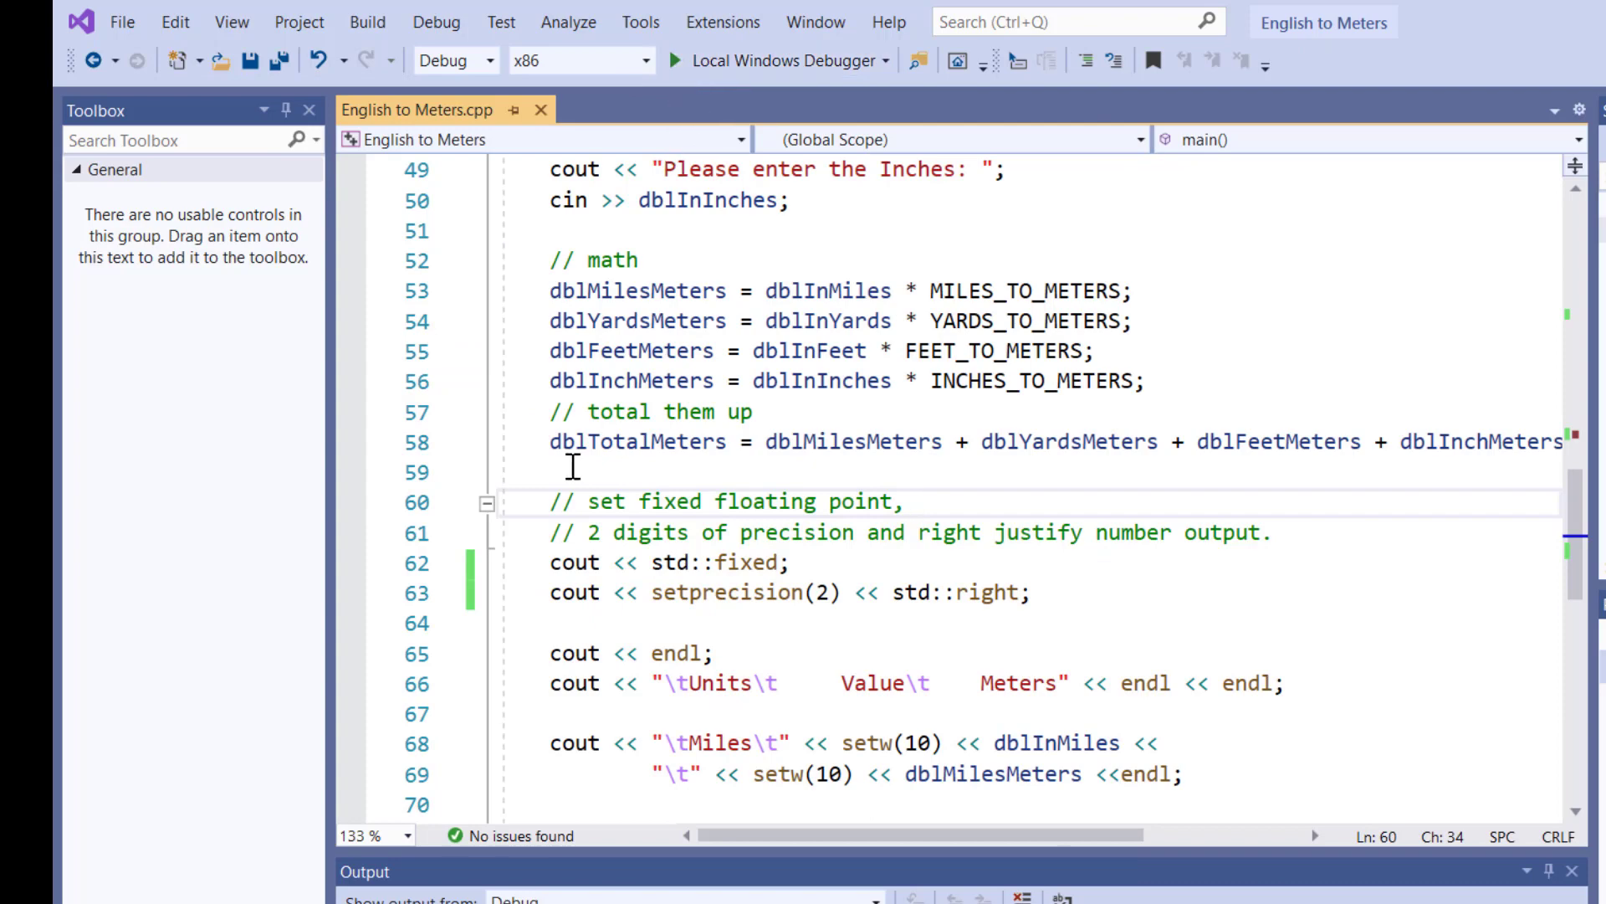
{"action": "mouse_move", "coordinate": [507, 596]}
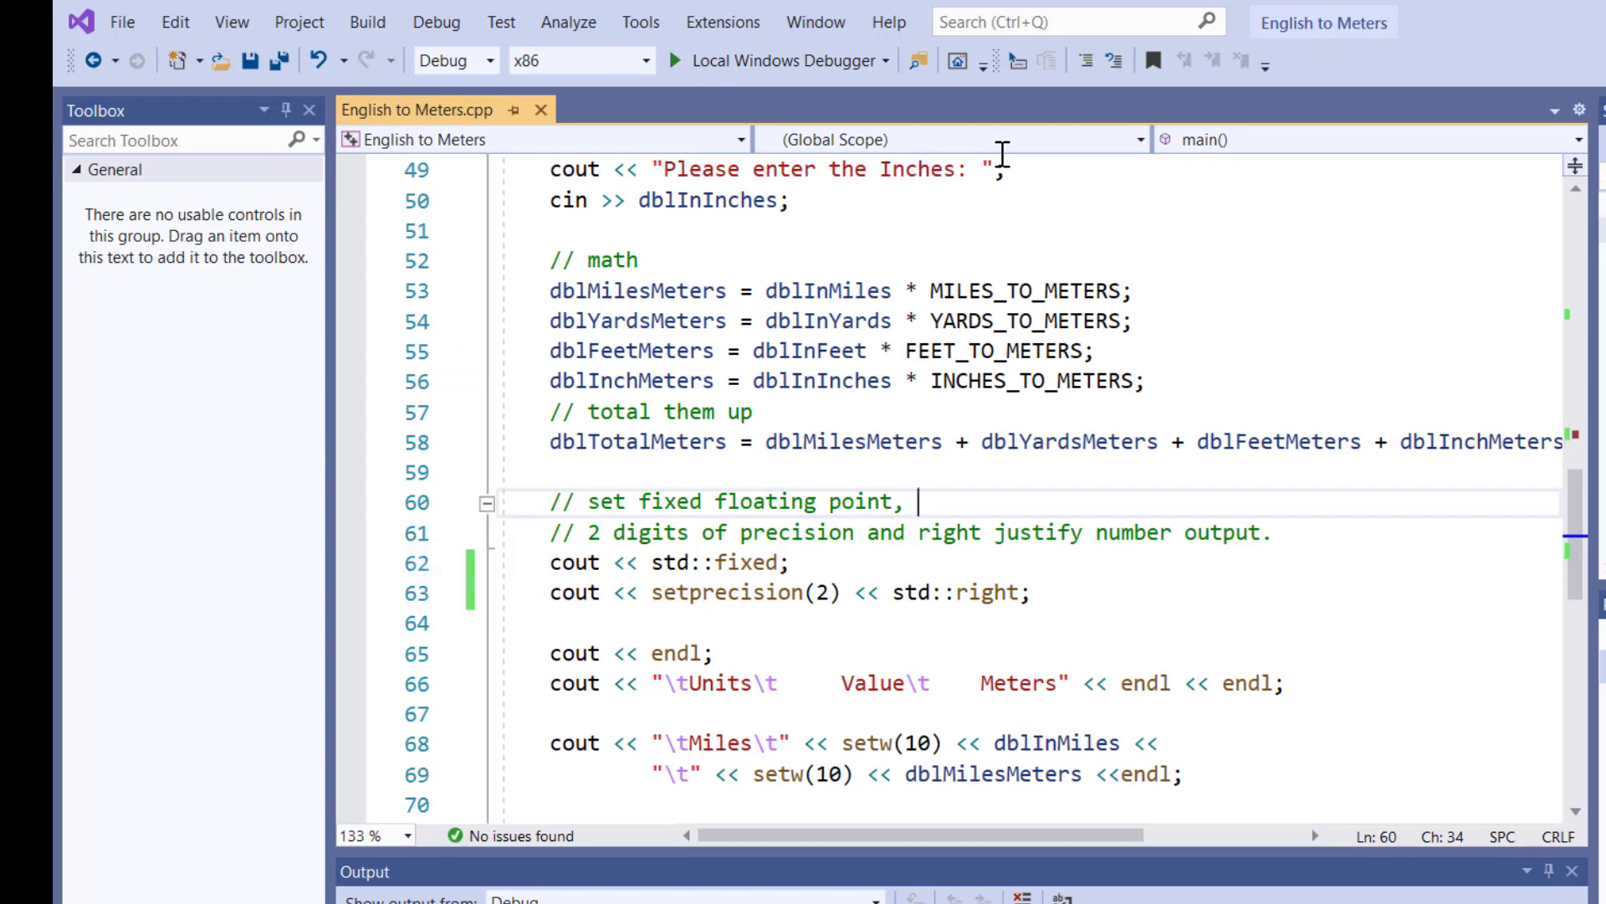
{"action": "mouse_move", "coordinate": [647, 652]}
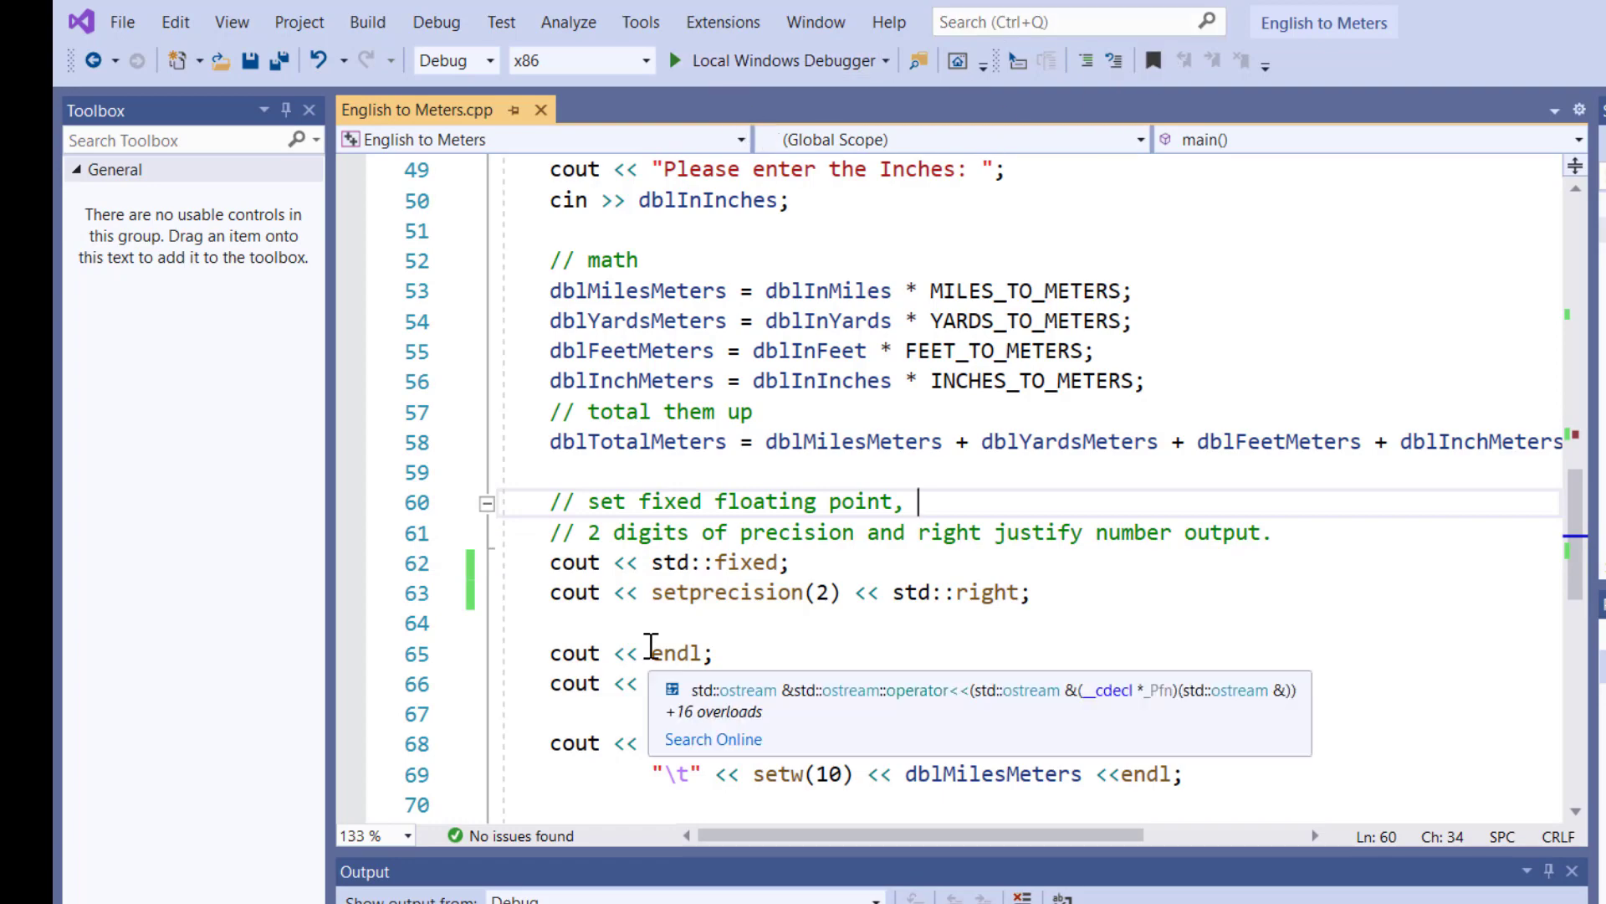
{"action": "scroll", "scroll_direction": "up", "scroll_amount": 3}
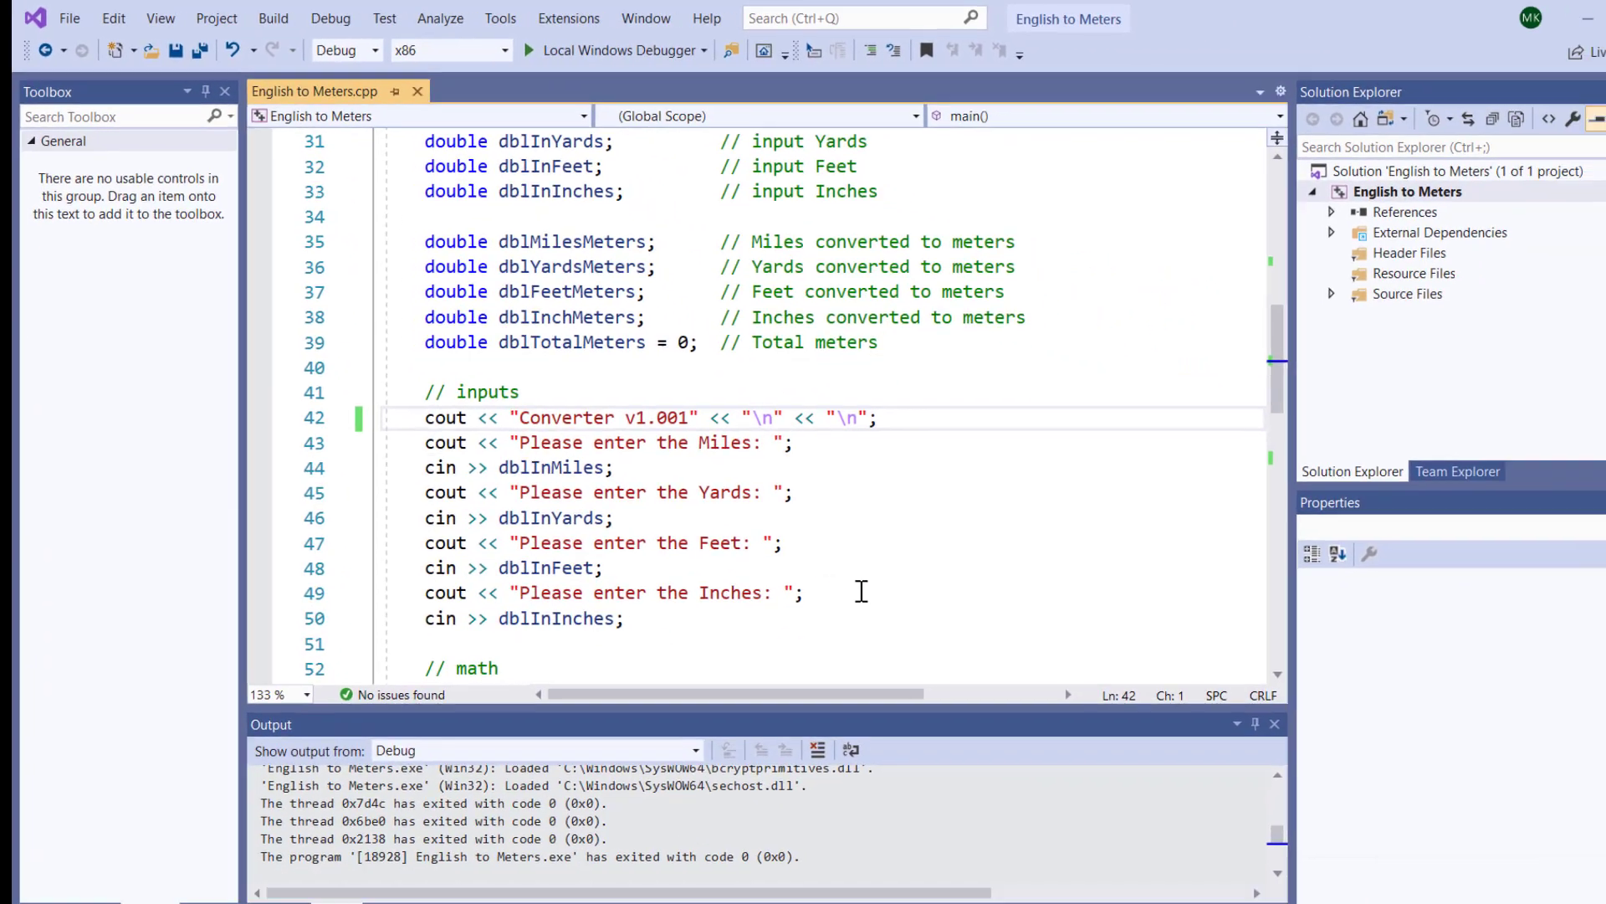
{"action": "scroll", "scroll_direction": "down", "scroll_amount": 3}
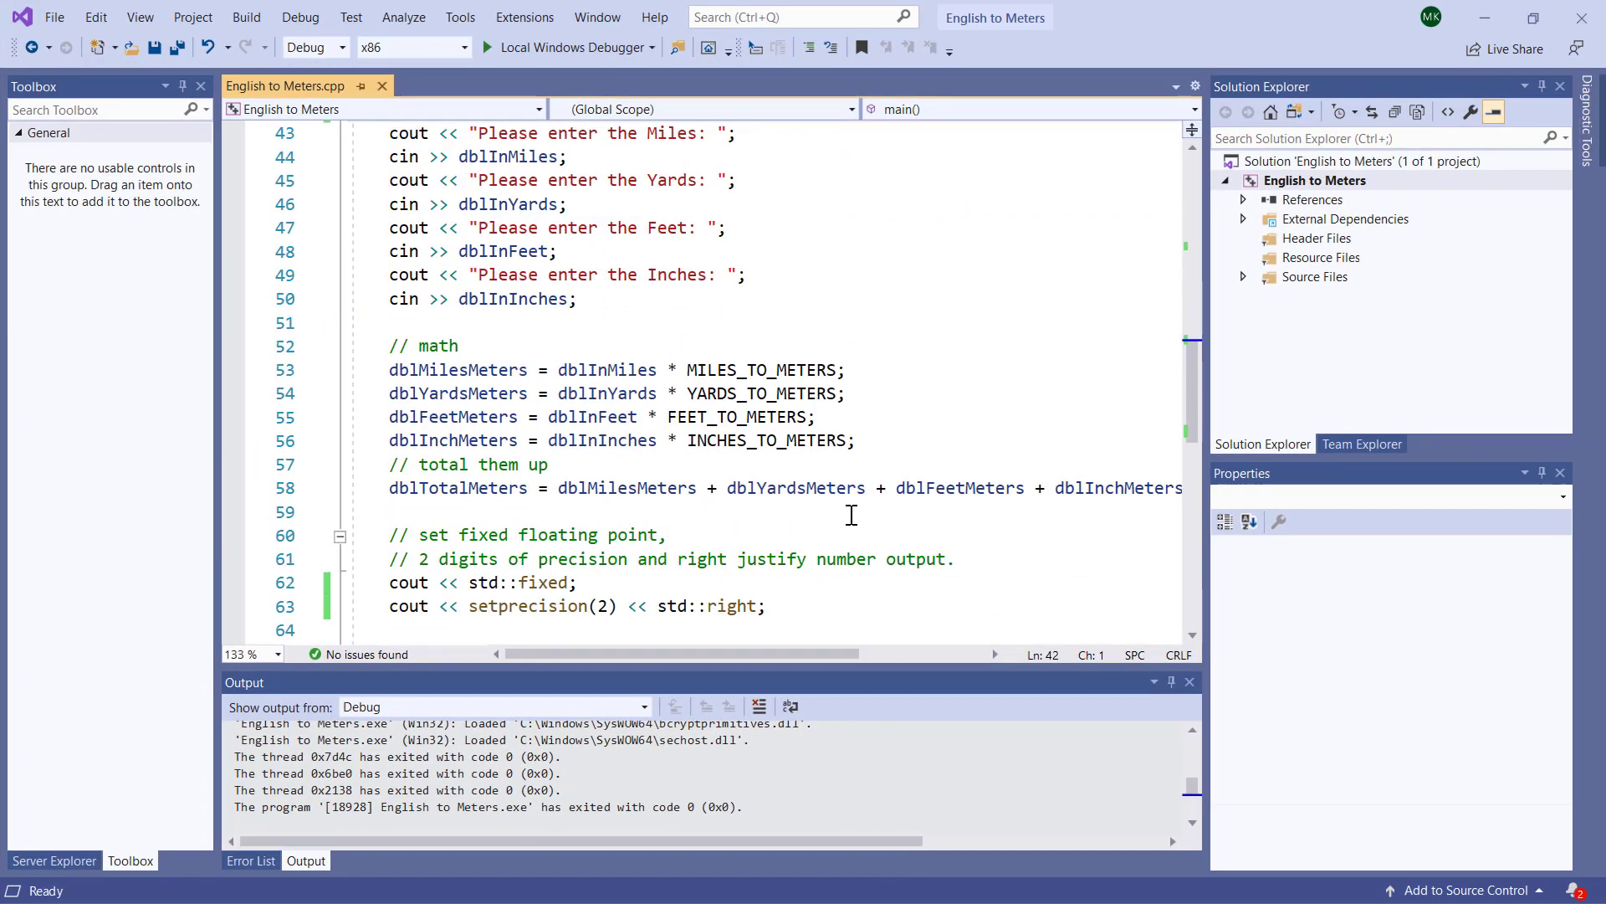
{"action": "mouse_move", "coordinate": [848, 398]}
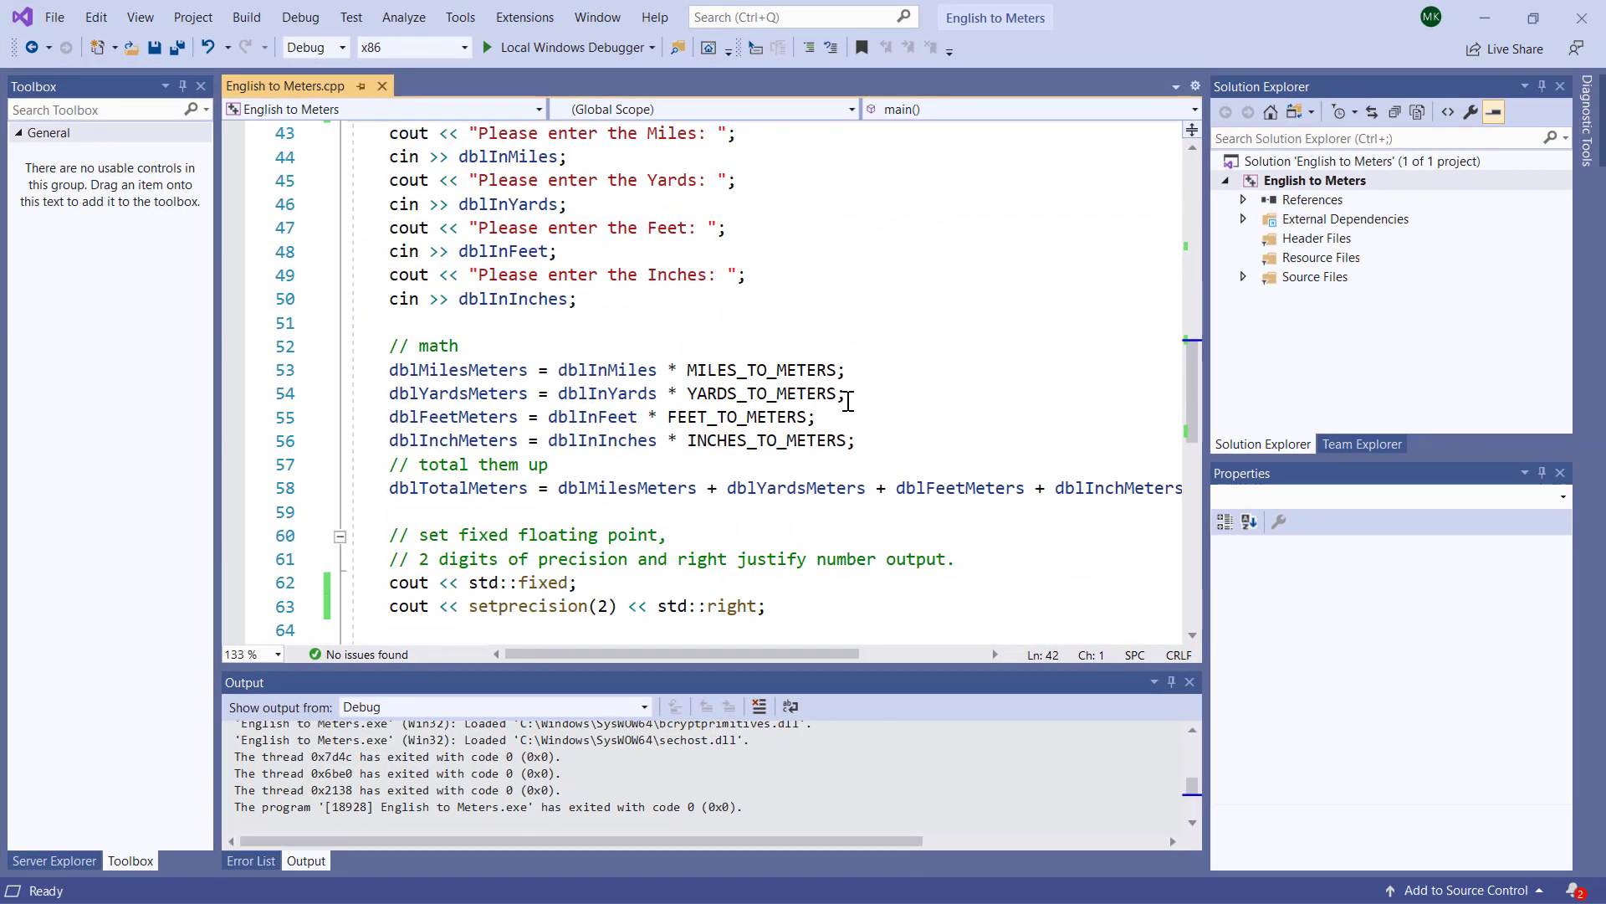
{"action": "scroll", "scroll_direction": "up", "scroll_amount": 3}
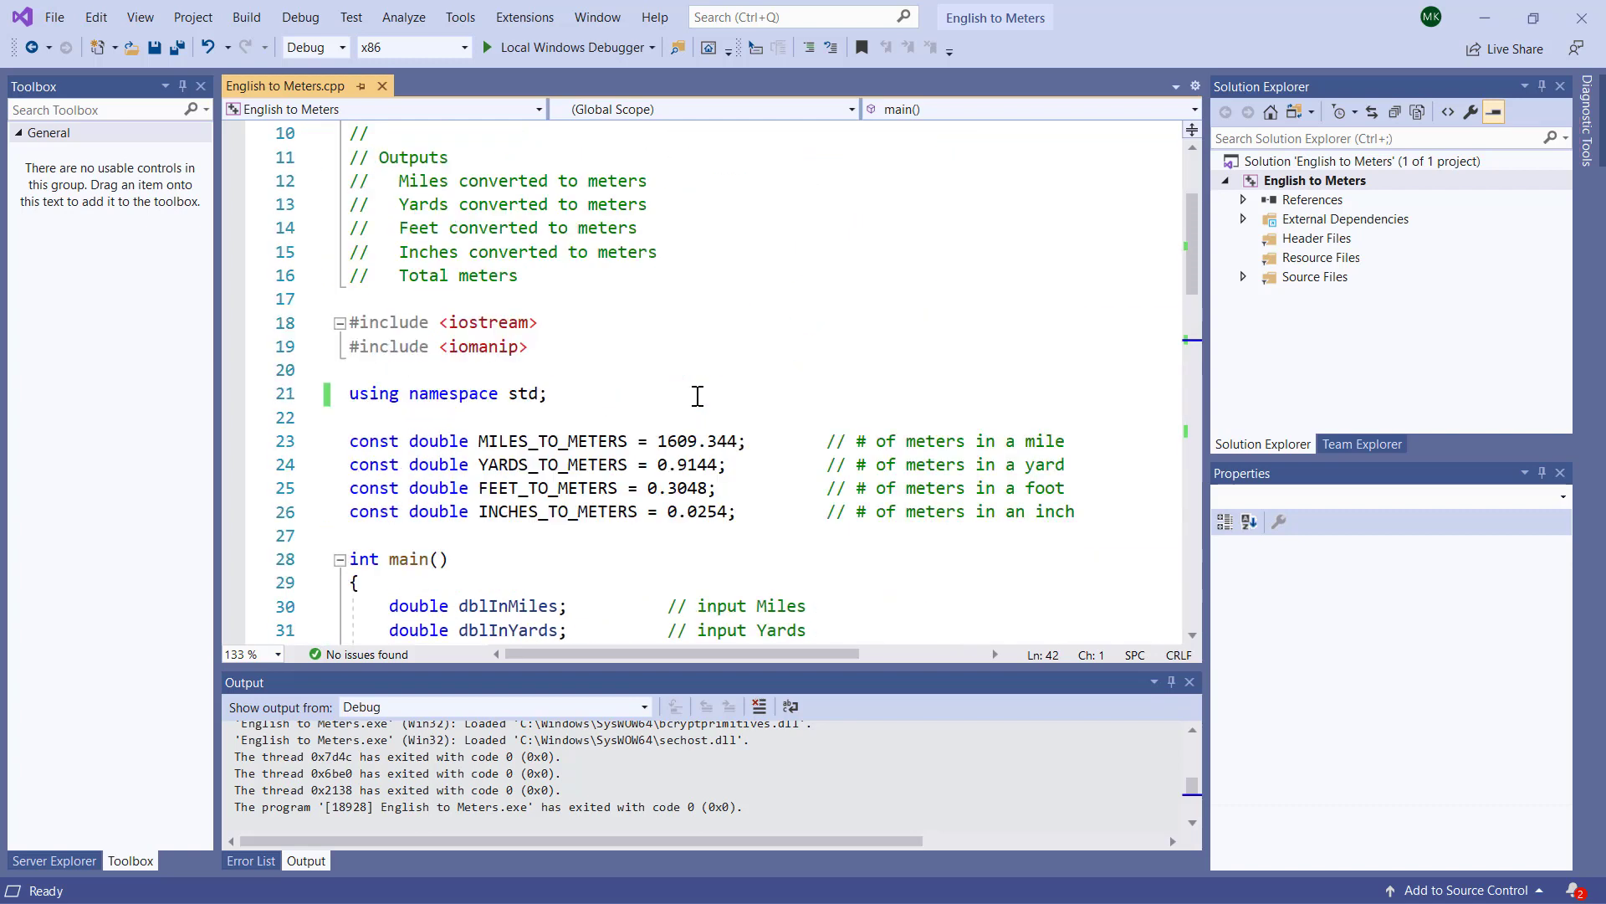
{"action": "scroll", "scroll_direction": "up", "scroll_amount": 3}
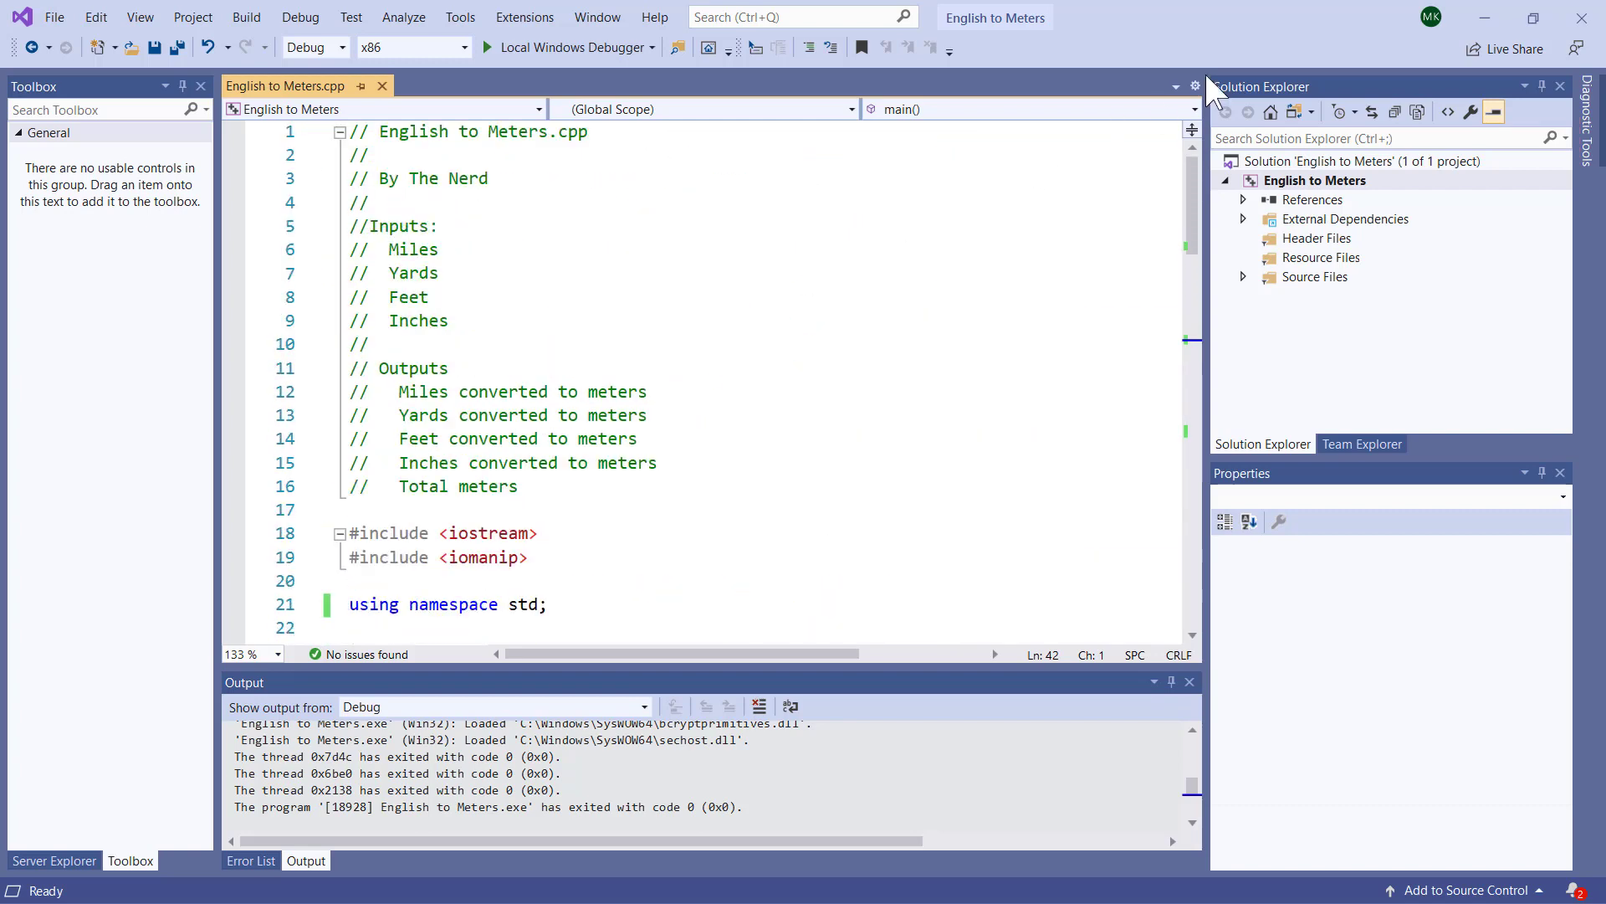
{"action": "mouse_move", "coordinate": [380, 355]}
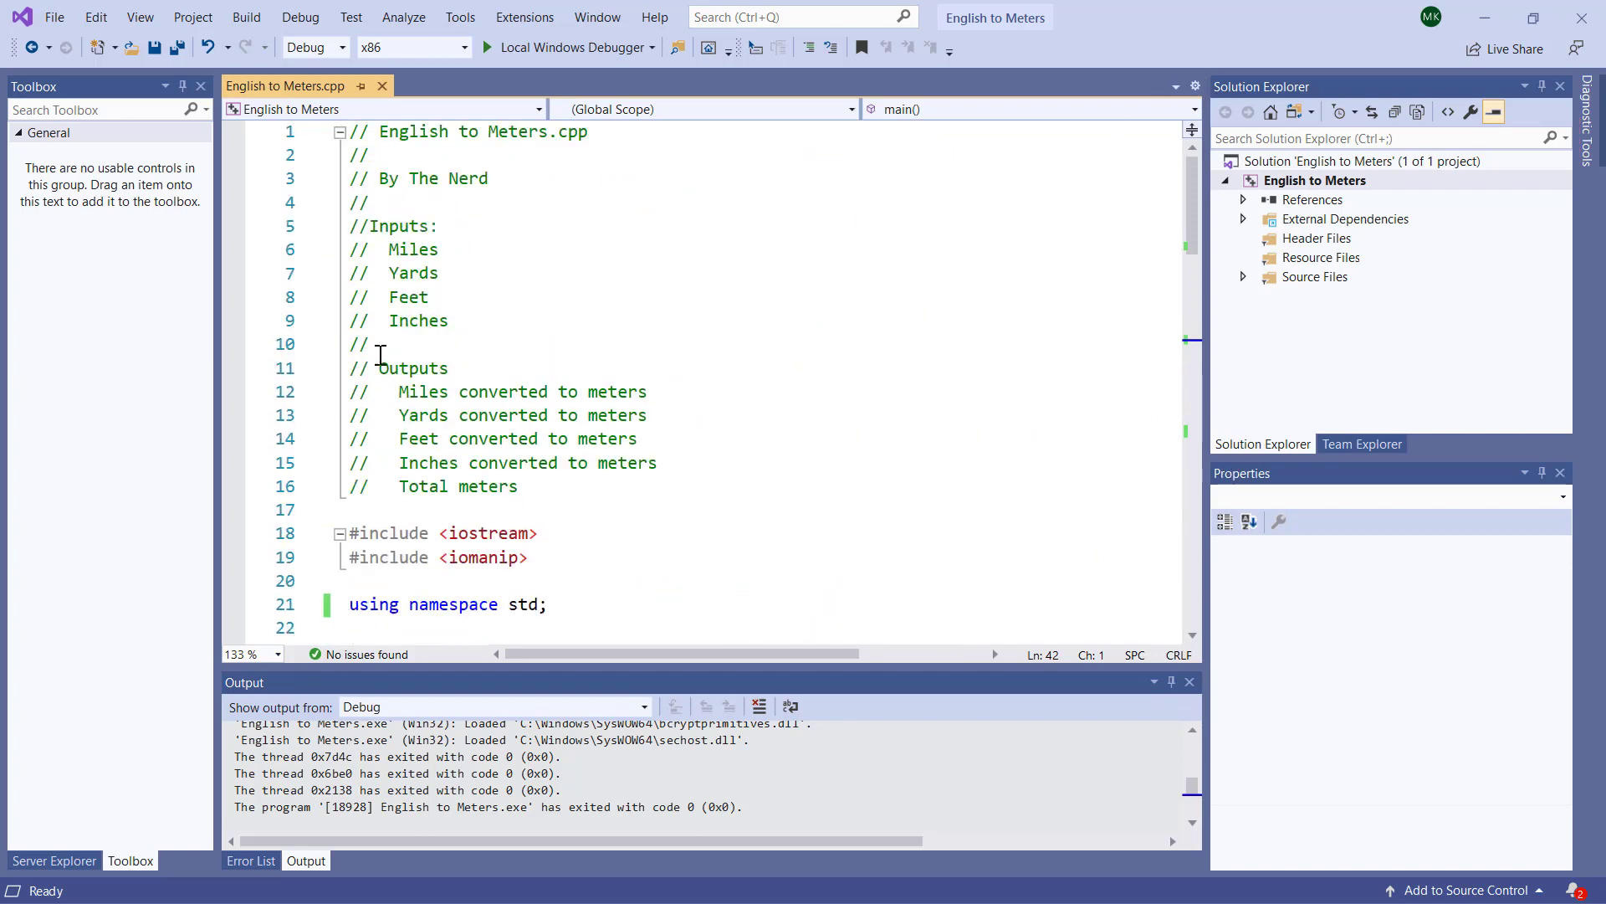
{"action": "mouse_move", "coordinate": [397, 392]}
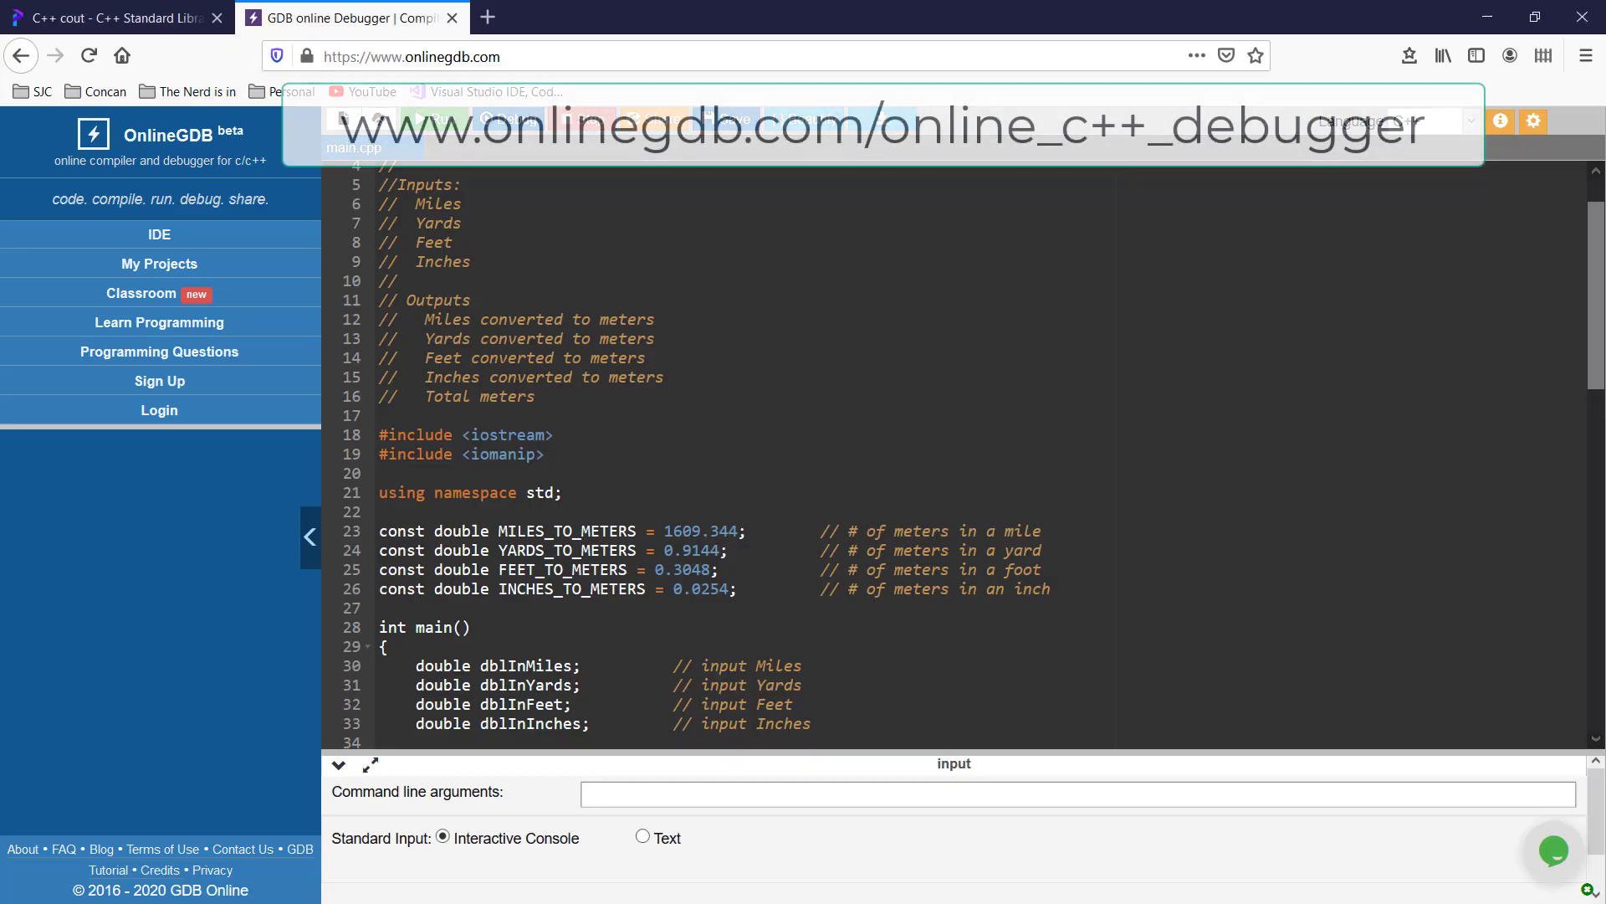
- Run the converter in OnlineGDB and enter 10 yards and 5 feet at the prompts
{"action": "scroll", "scroll_direction": "up", "scroll_amount": 3}
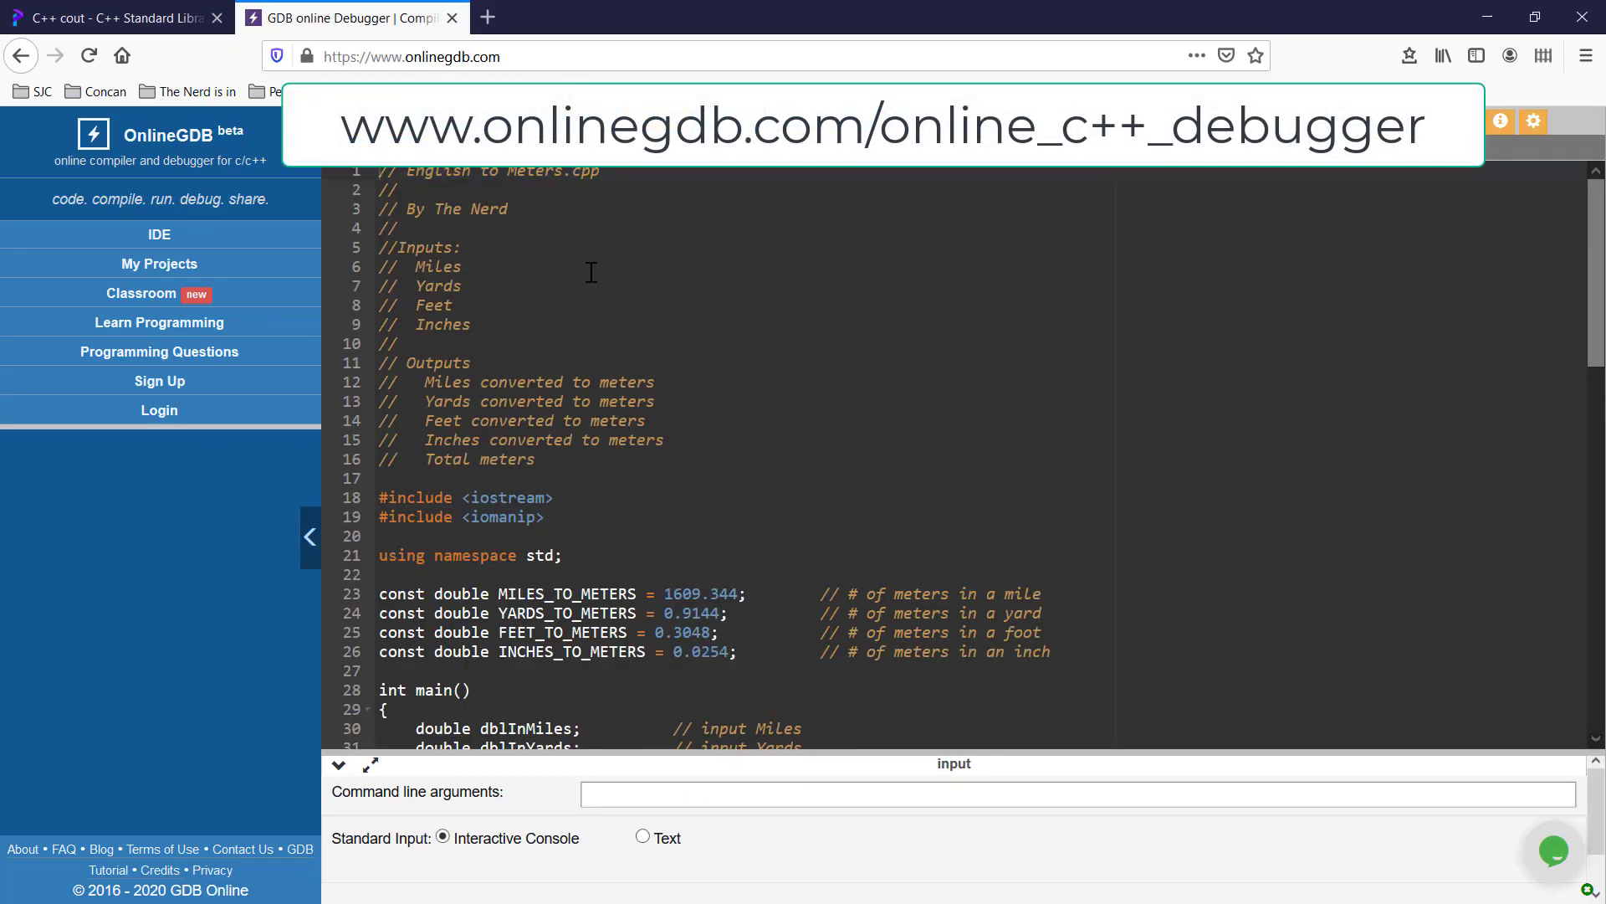
{"action": "scroll", "scroll_direction": "down", "scroll_amount": 3}
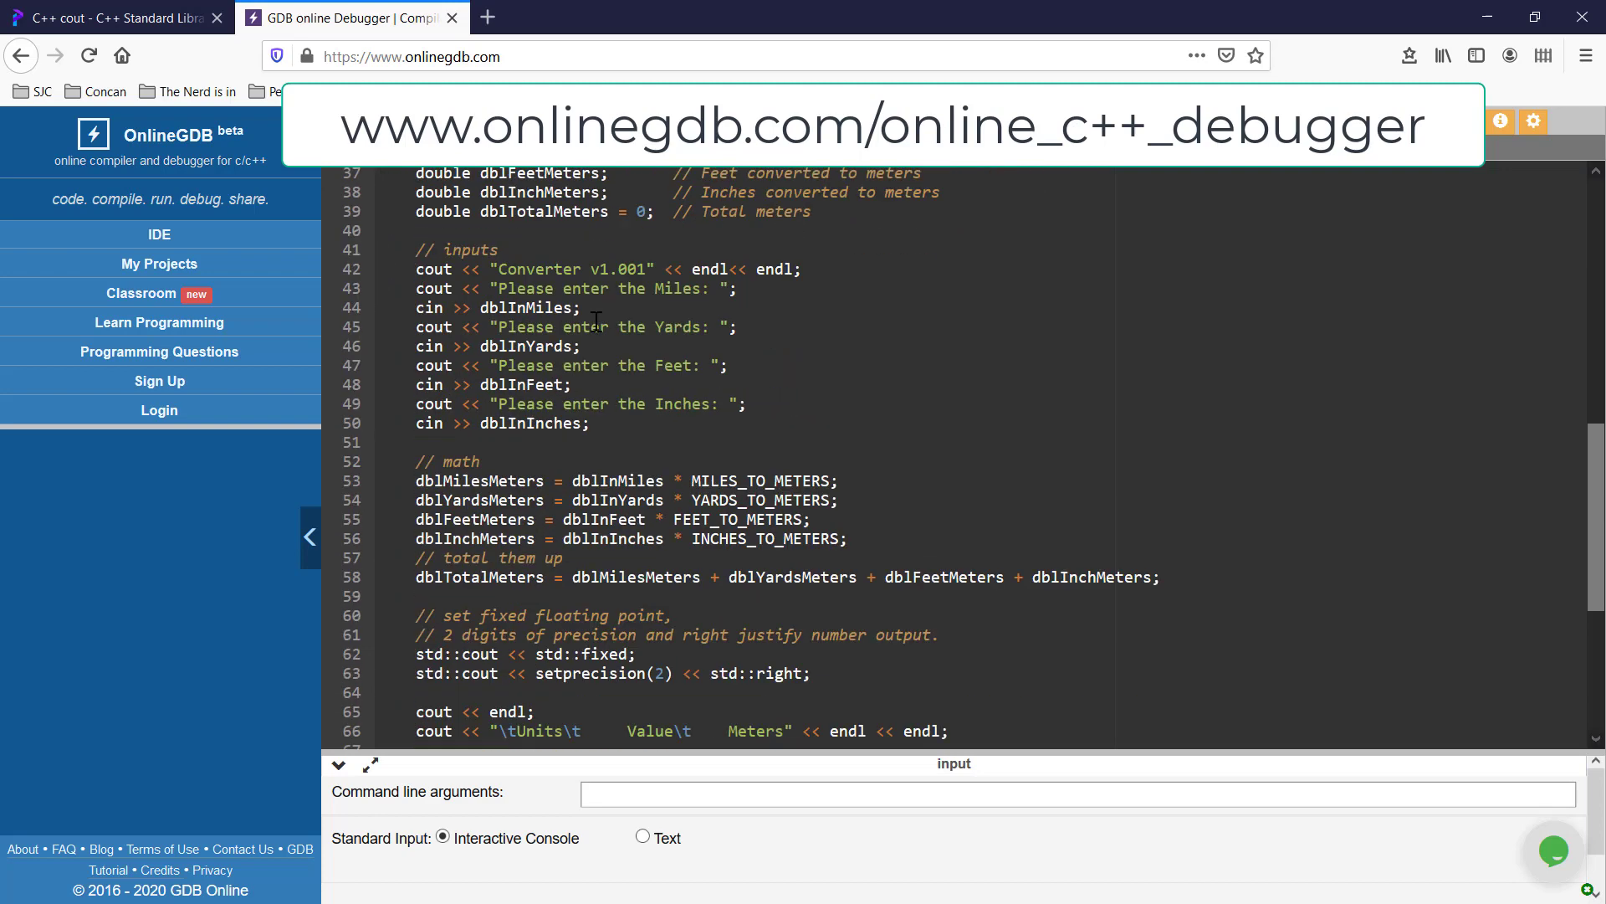
{"action": "scroll", "scroll_direction": "down", "scroll_amount": 3}
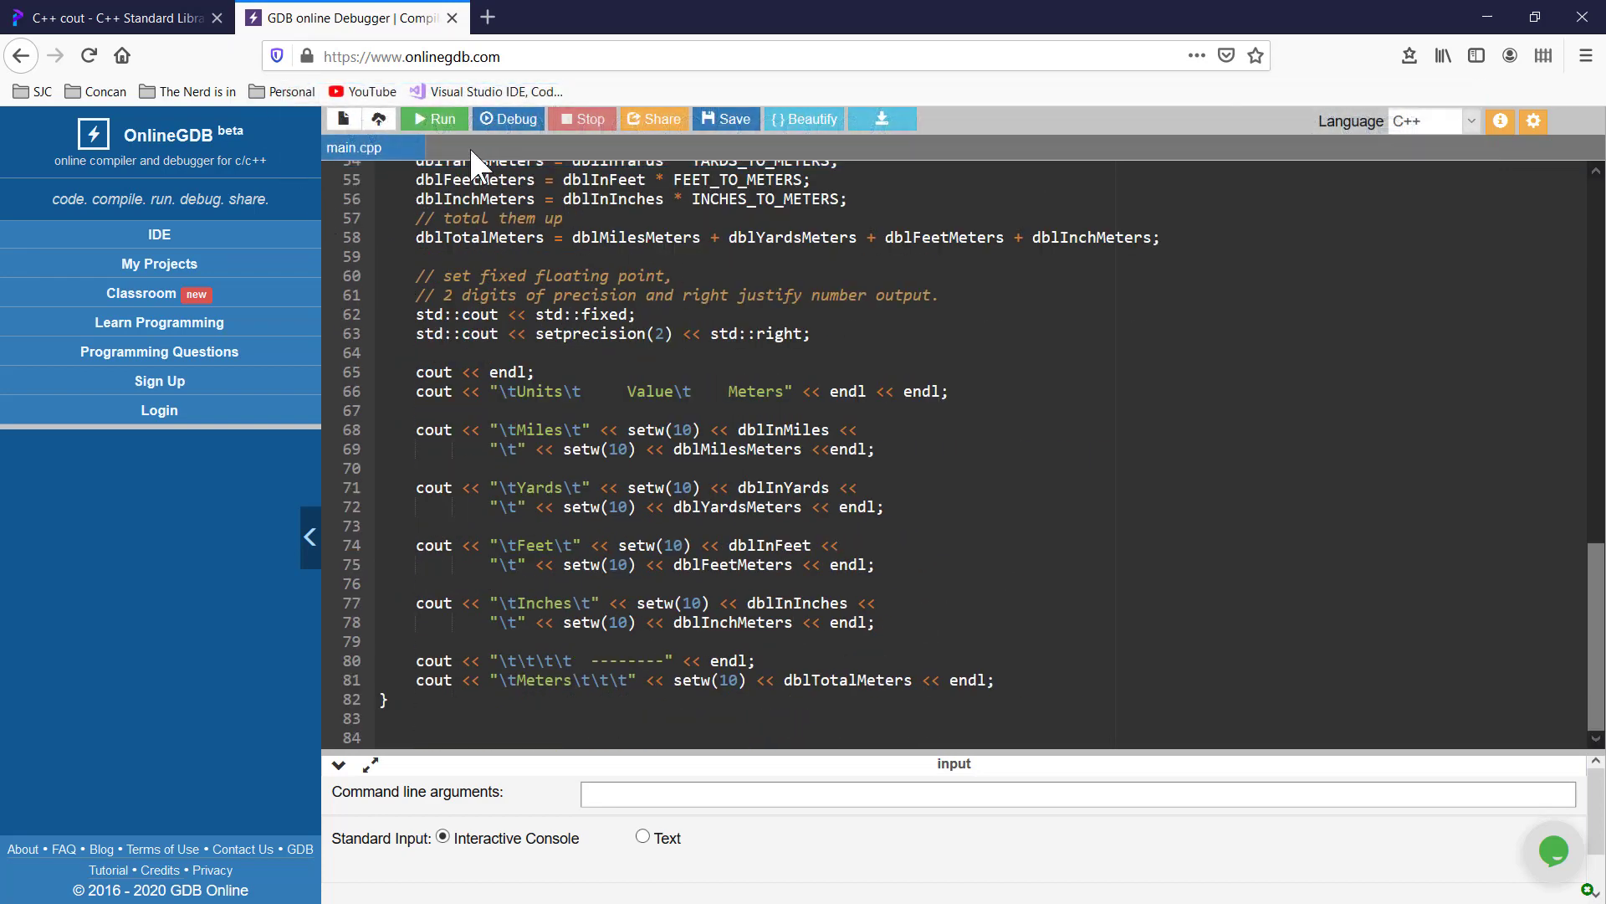
{"action": "left_click", "coordinate": [434, 119]}
{"action": "type", "text": "3"}
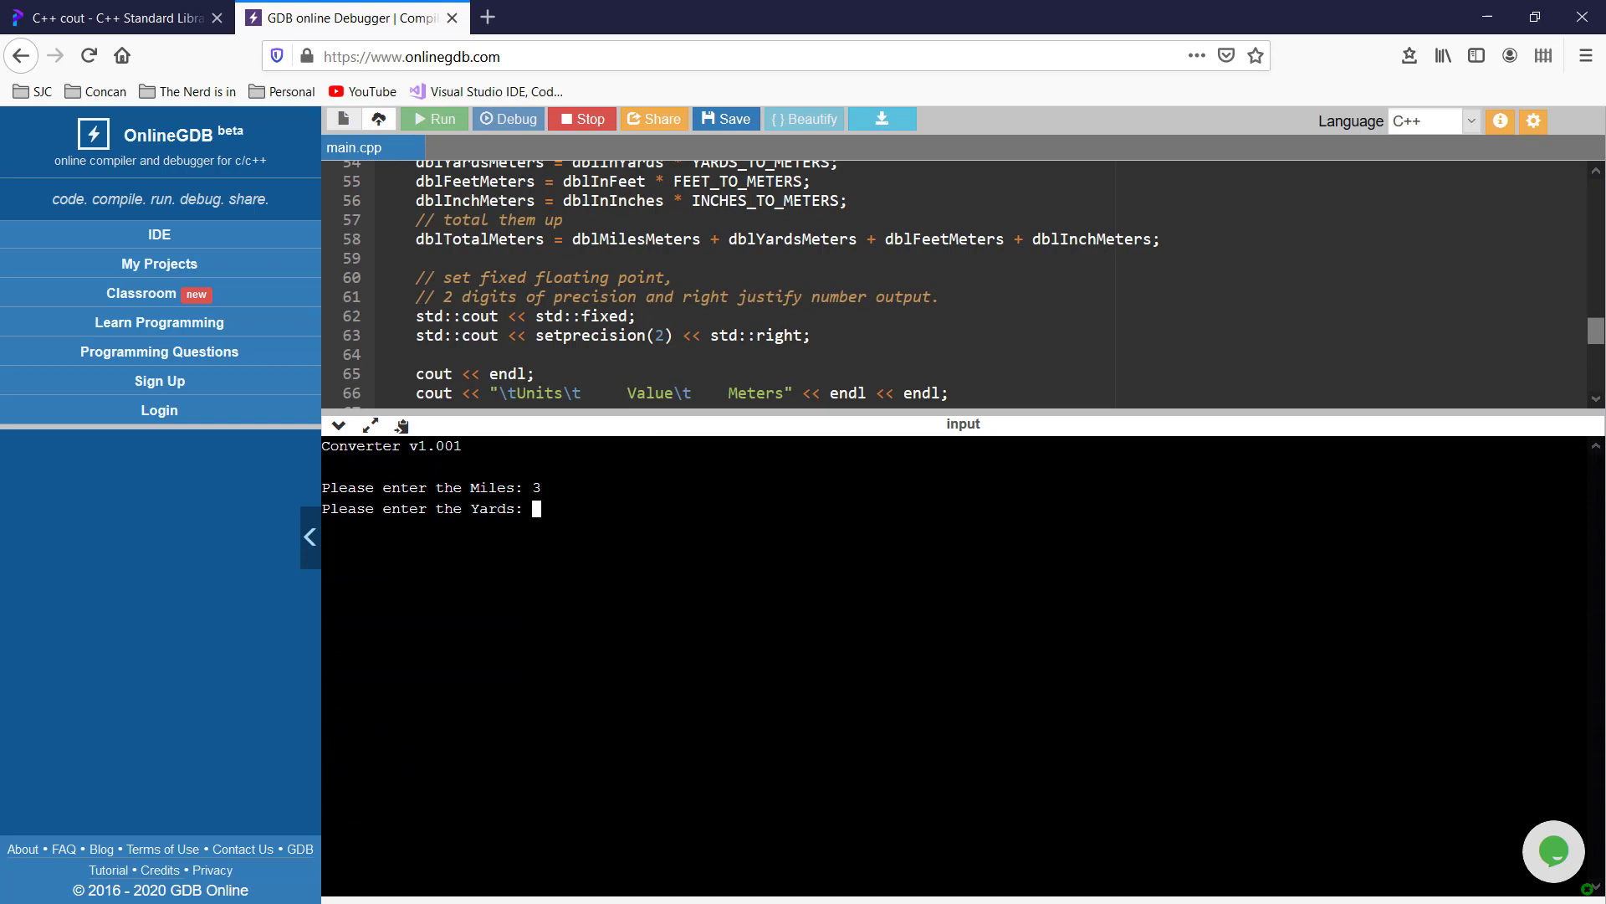
{"action": "type", "text": "10"}
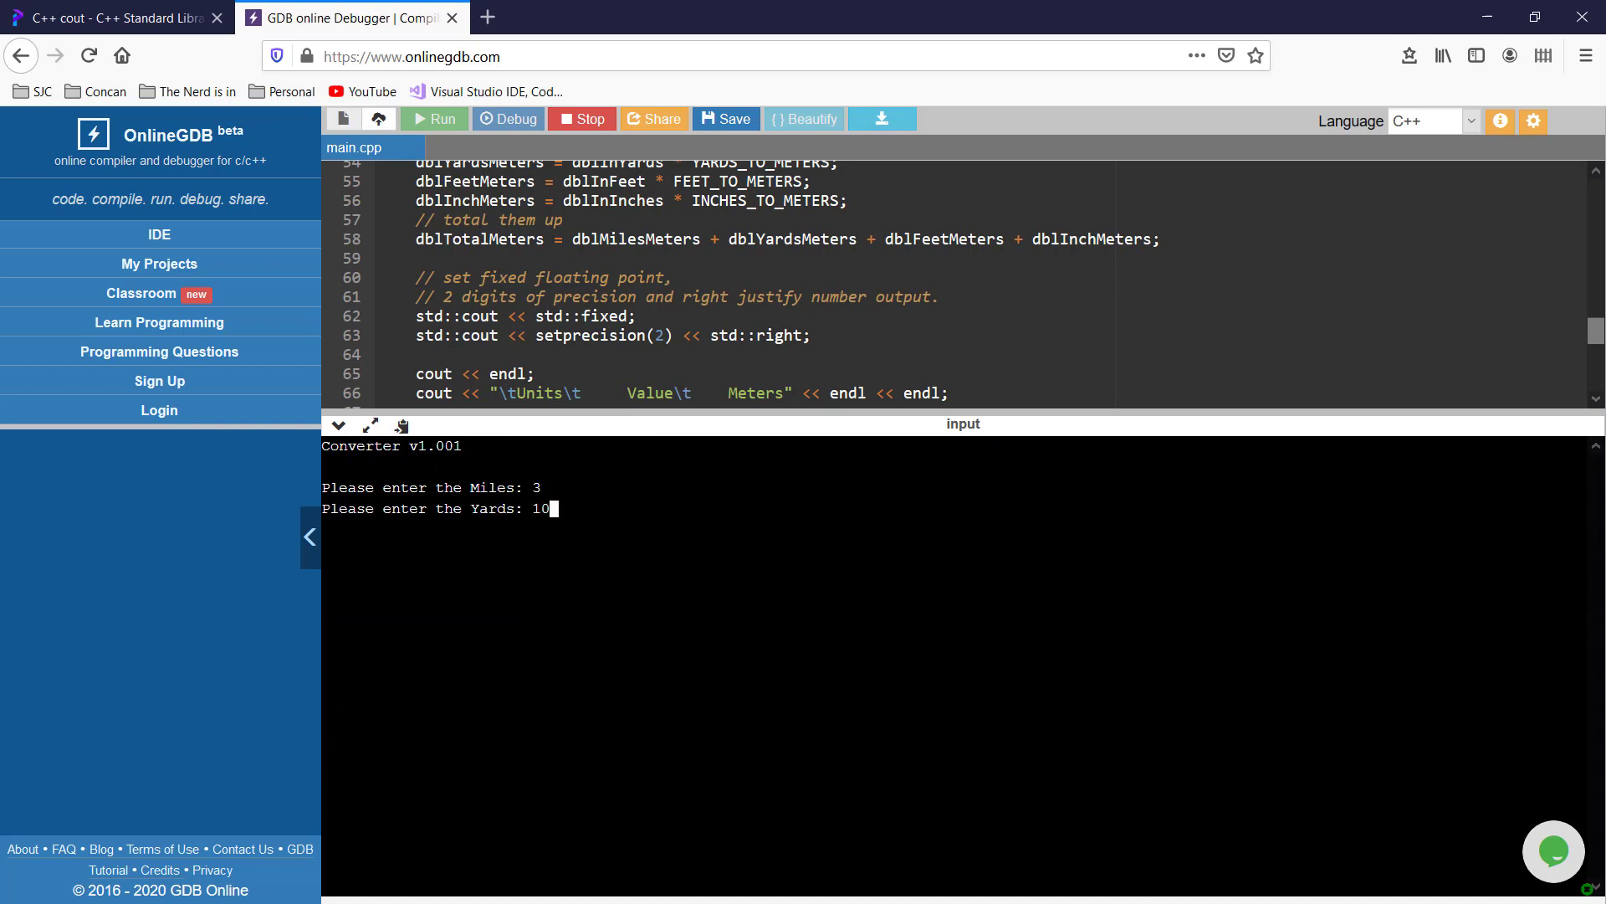
{"action": "type", "text": "5"}
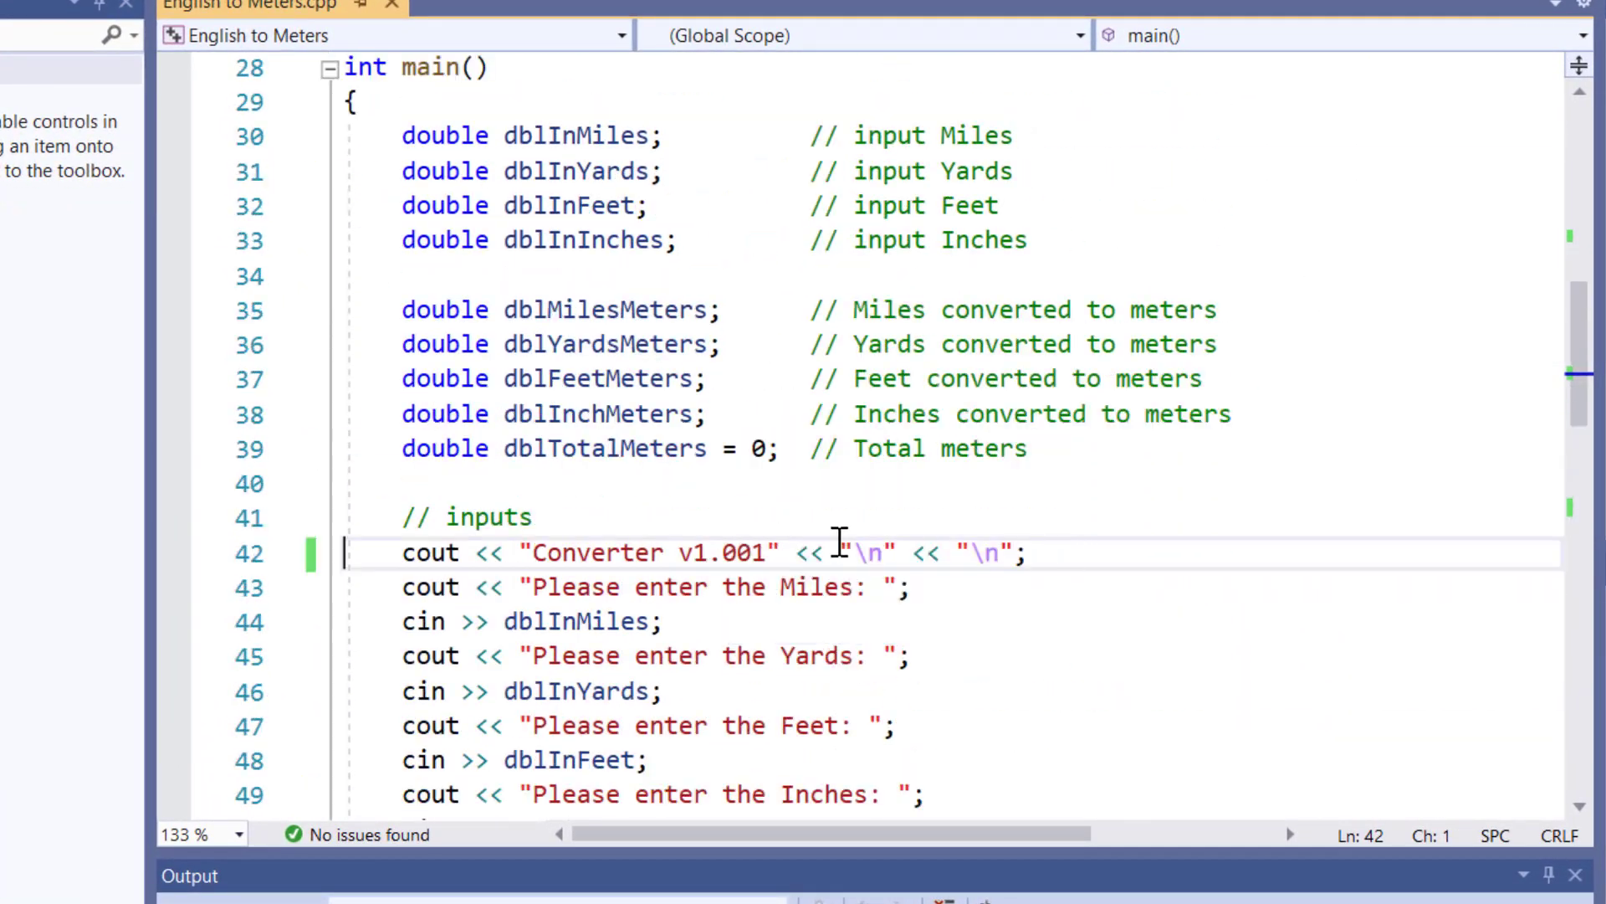
{"action": "scroll", "scroll_direction": "down", "scroll_amount": 3}
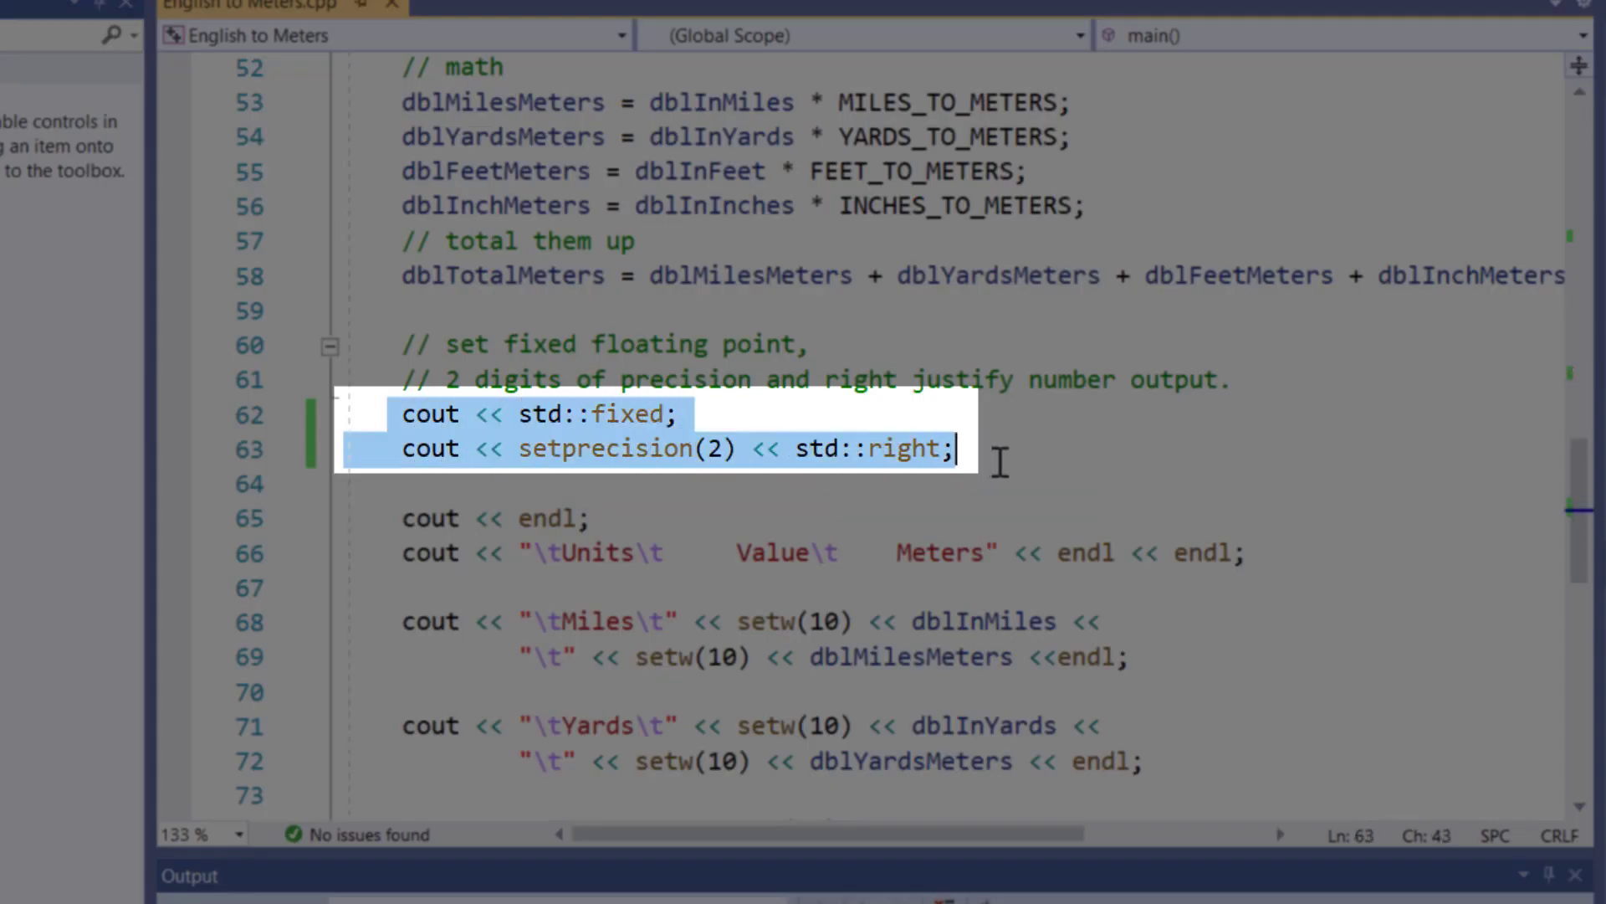
{"action": "mouse_move", "coordinate": [1076, 459]}
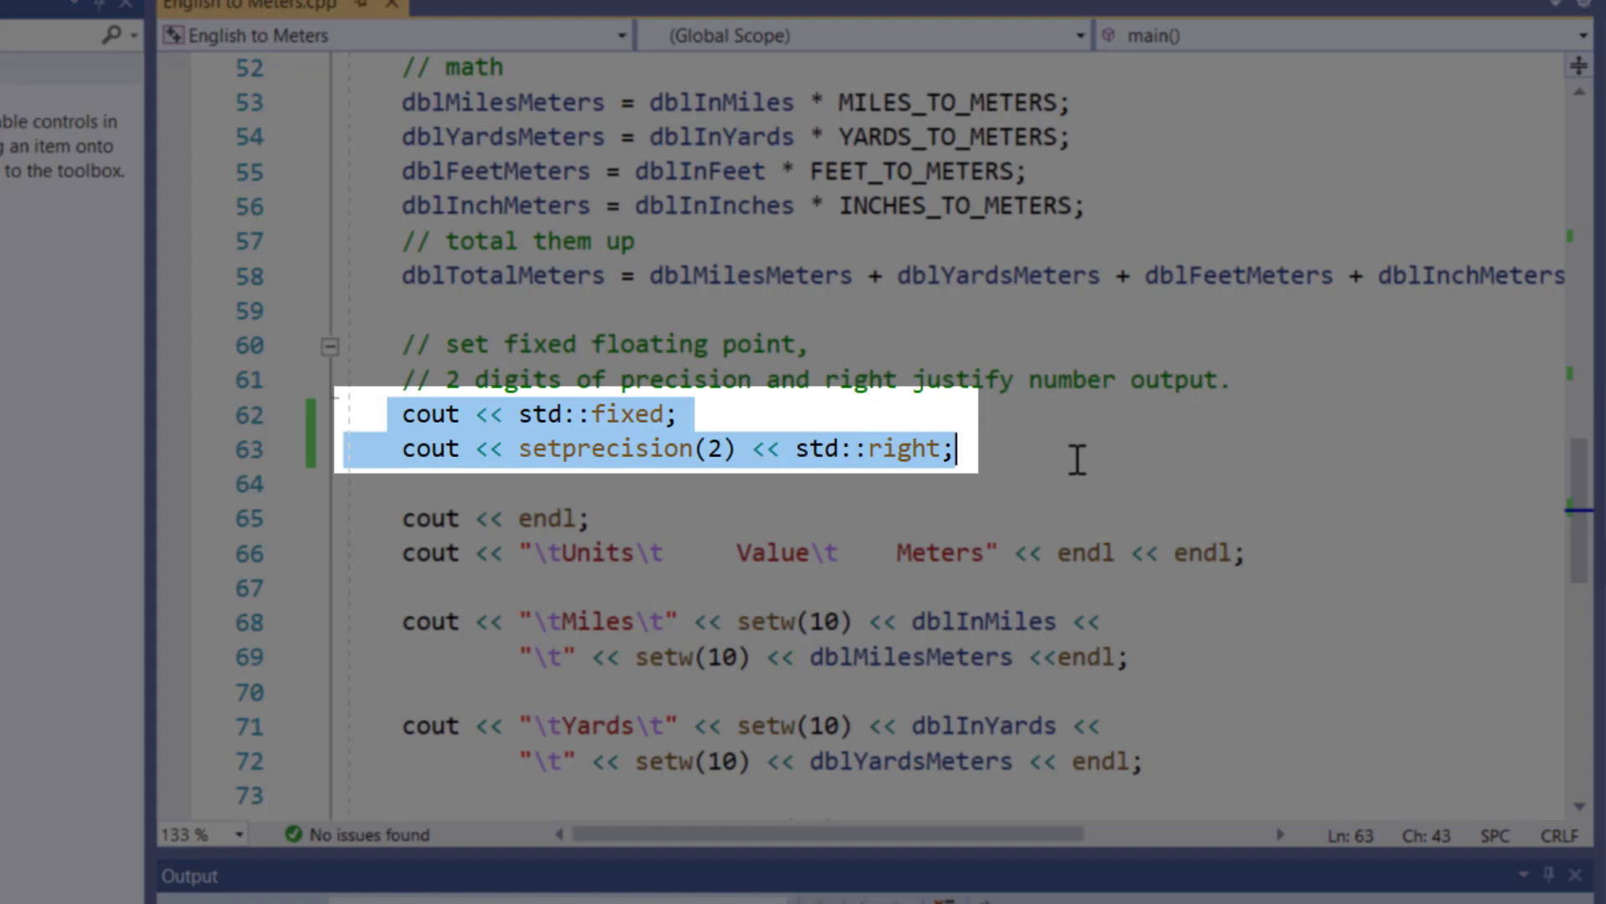
{"action": "mouse_move", "coordinate": [563, 492]}
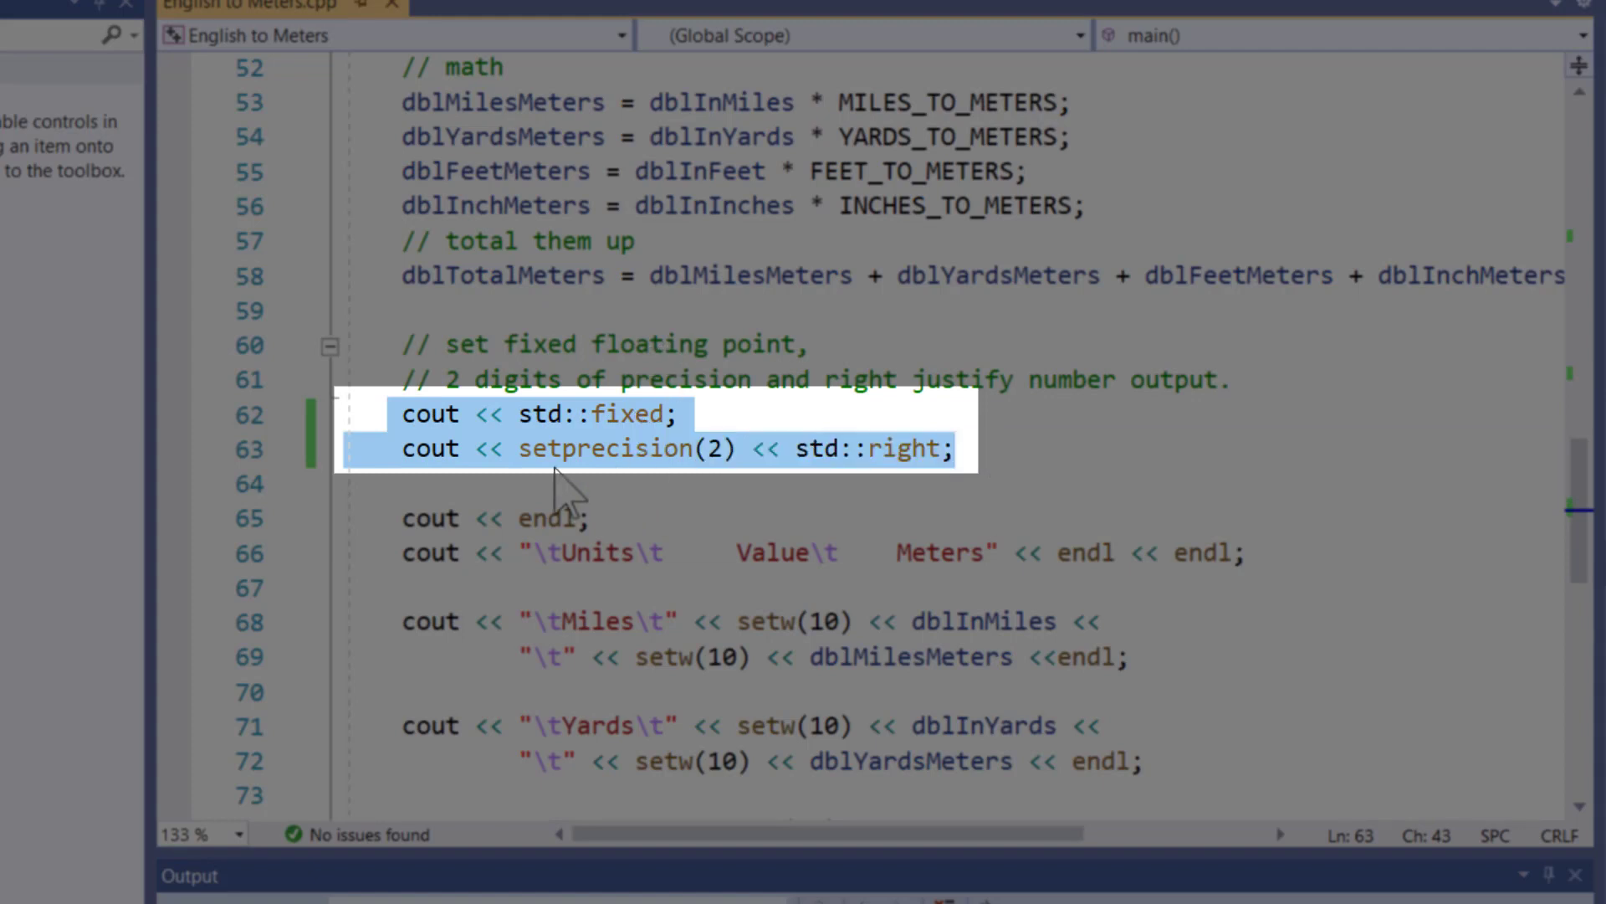
{"action": "double_click", "coordinate": [608, 448]}
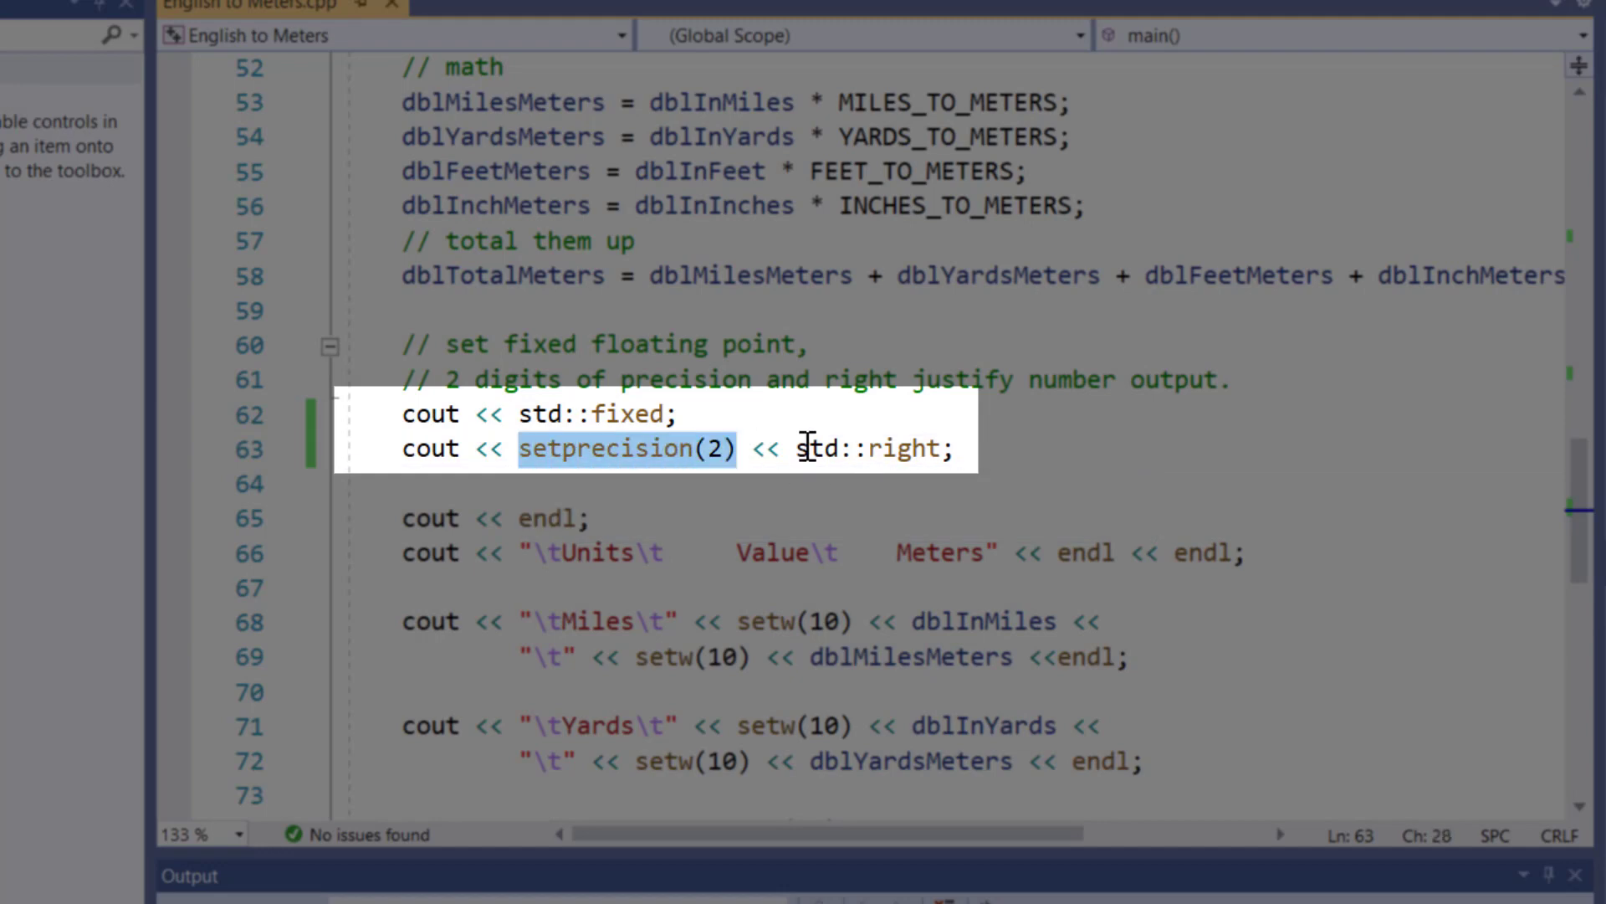
{"action": "double_click", "coordinate": [871, 449]}
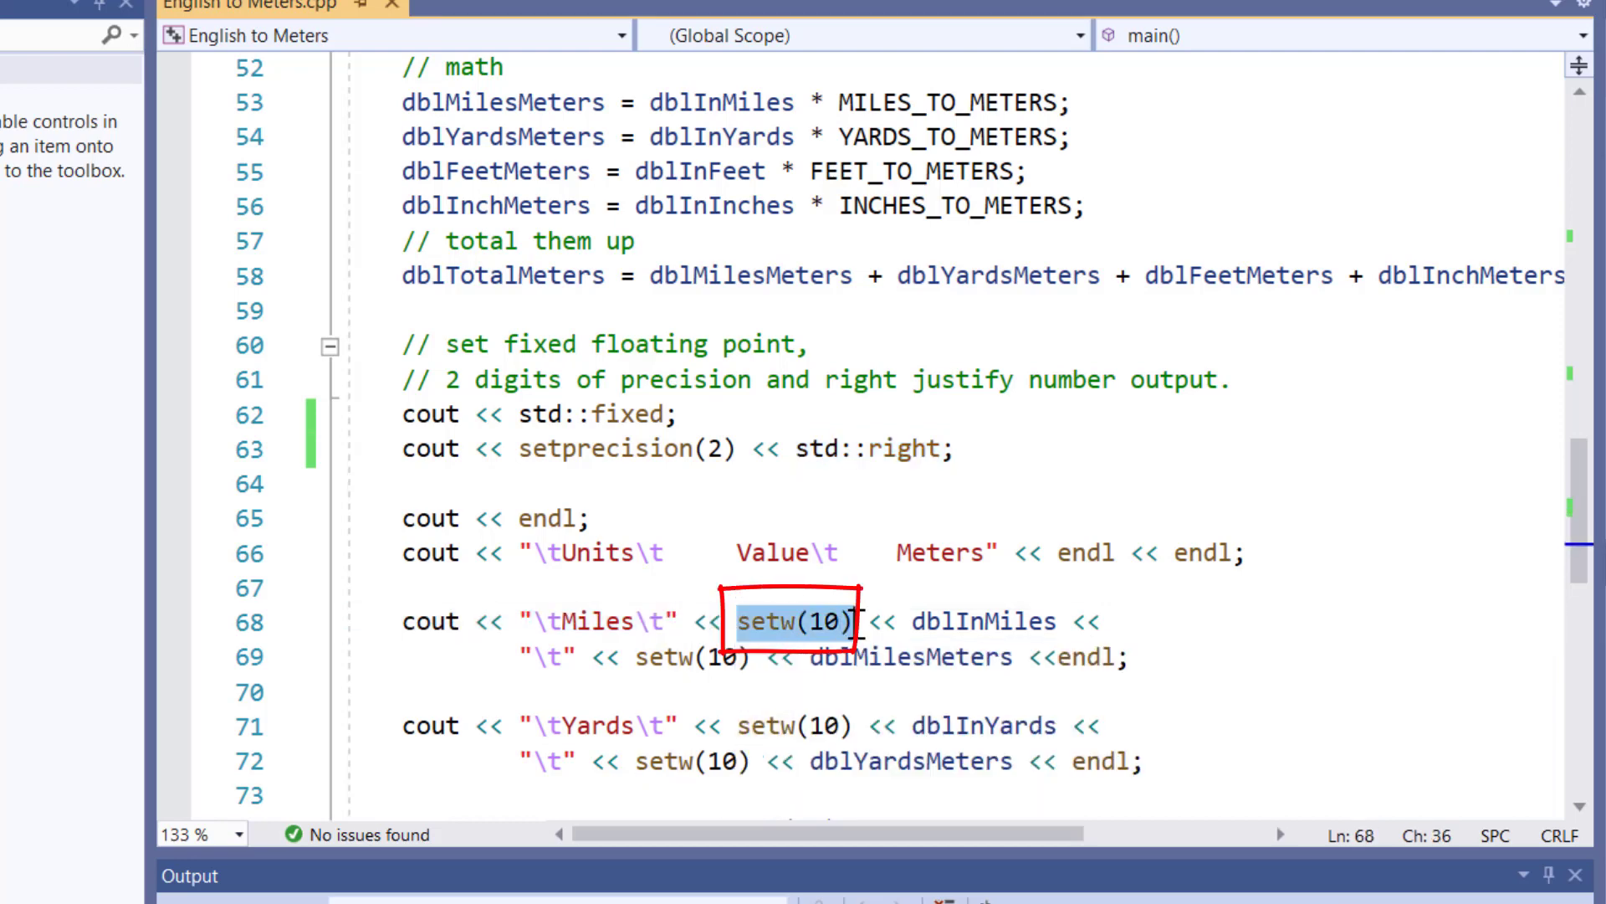
{"action": "left_click", "coordinate": [1045, 622]}
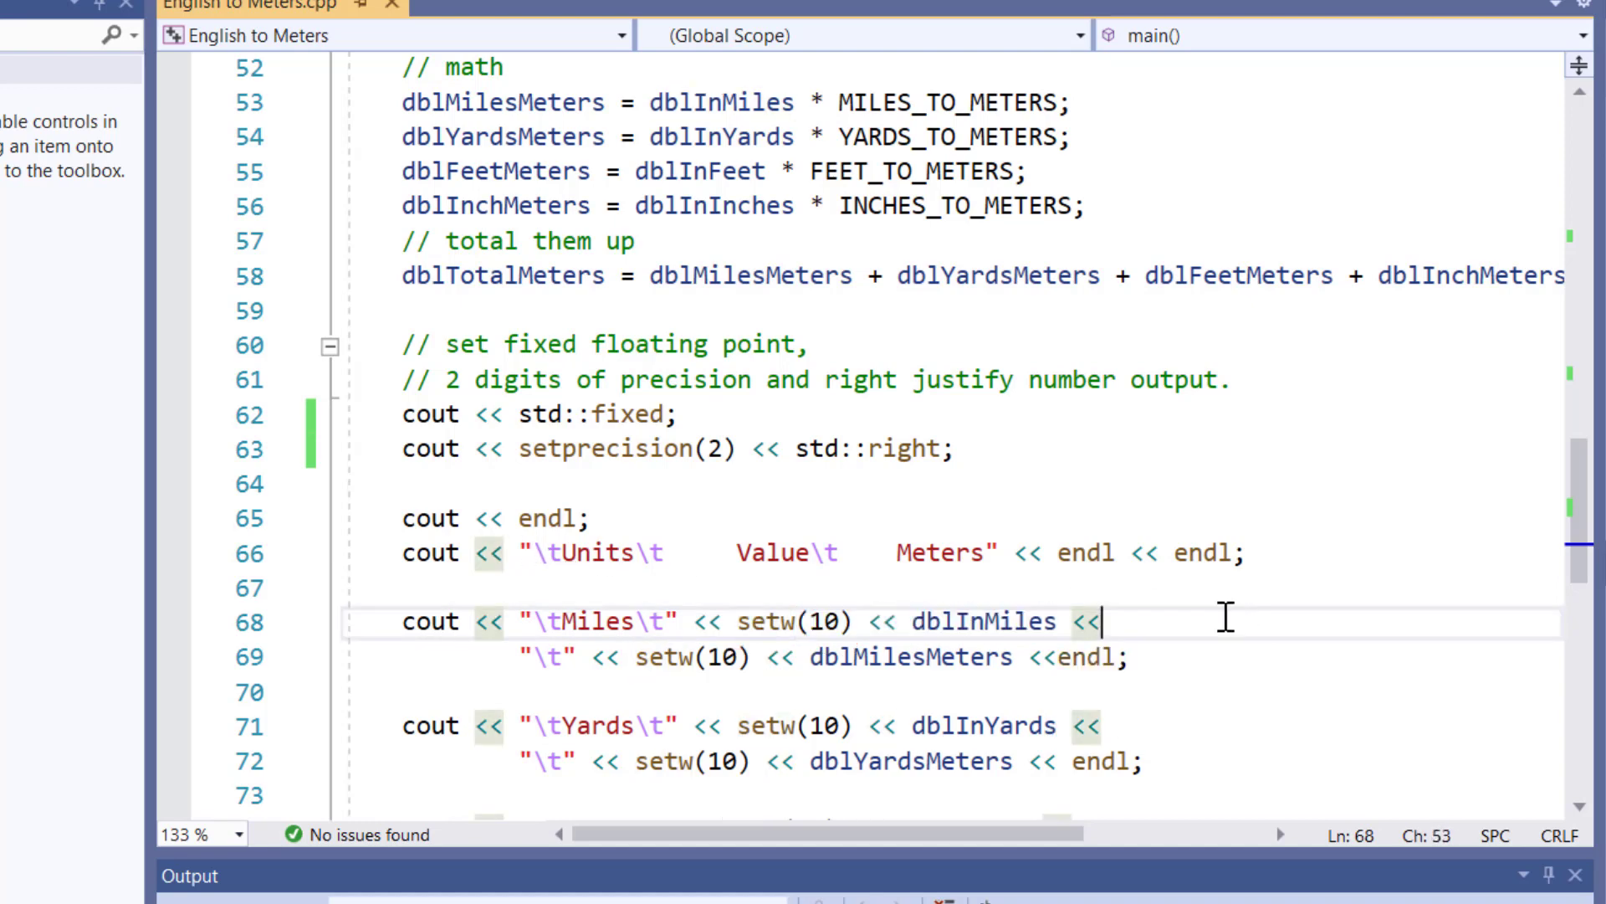
{"action": "mouse_move", "coordinate": [707, 620]}
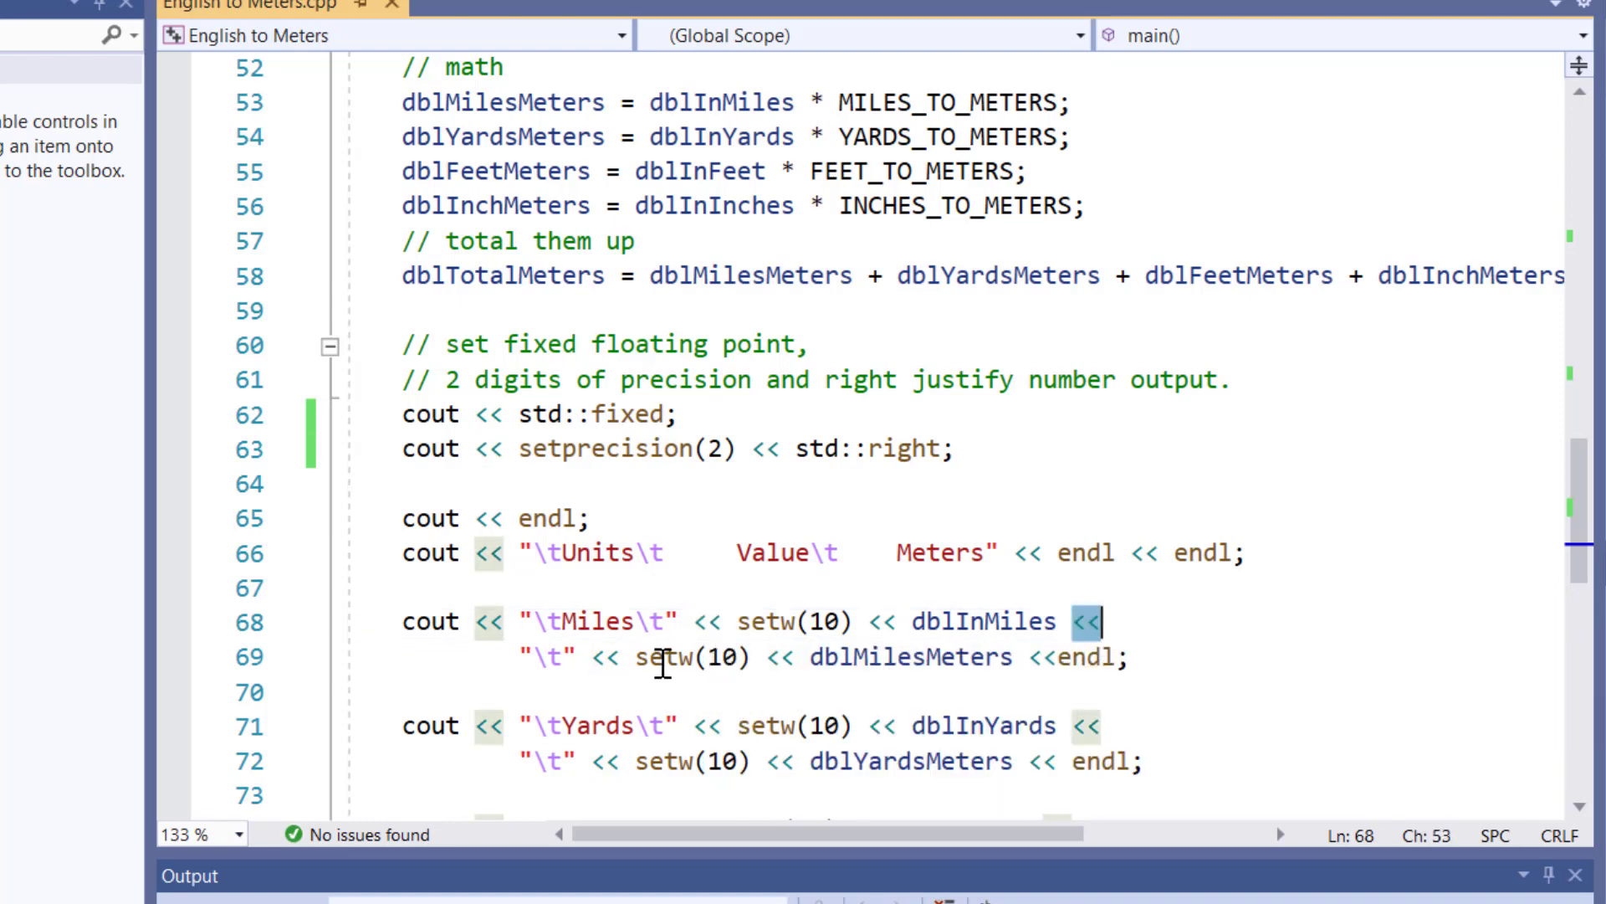
{"action": "mouse_move", "coordinate": [1311, 671]}
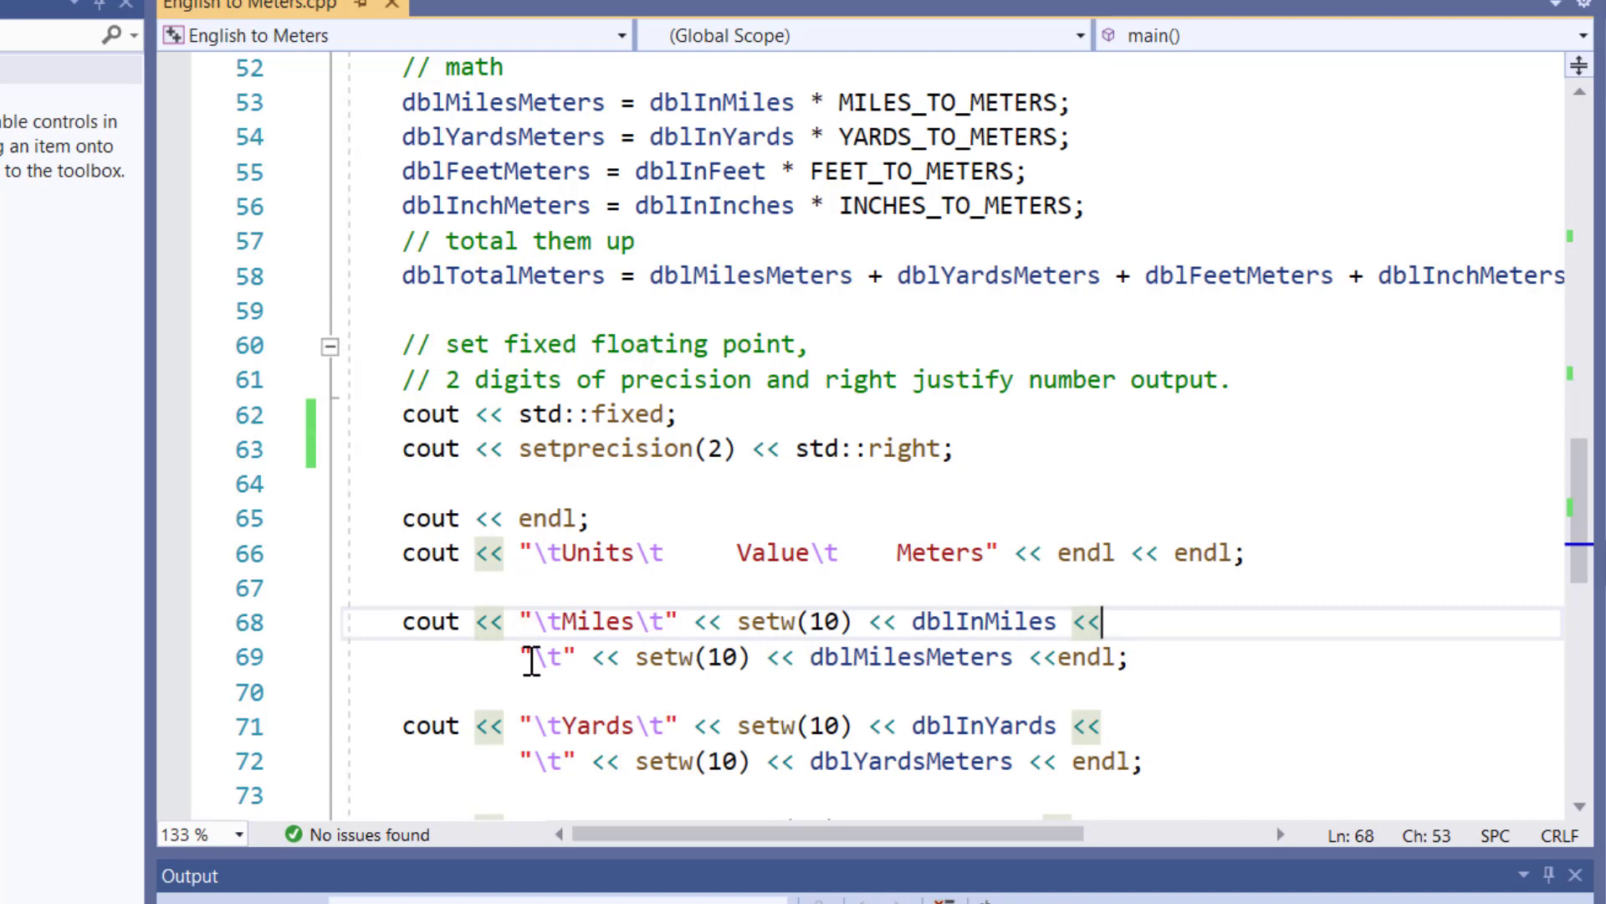
{"action": "left_click", "coordinate": [1205, 677]}
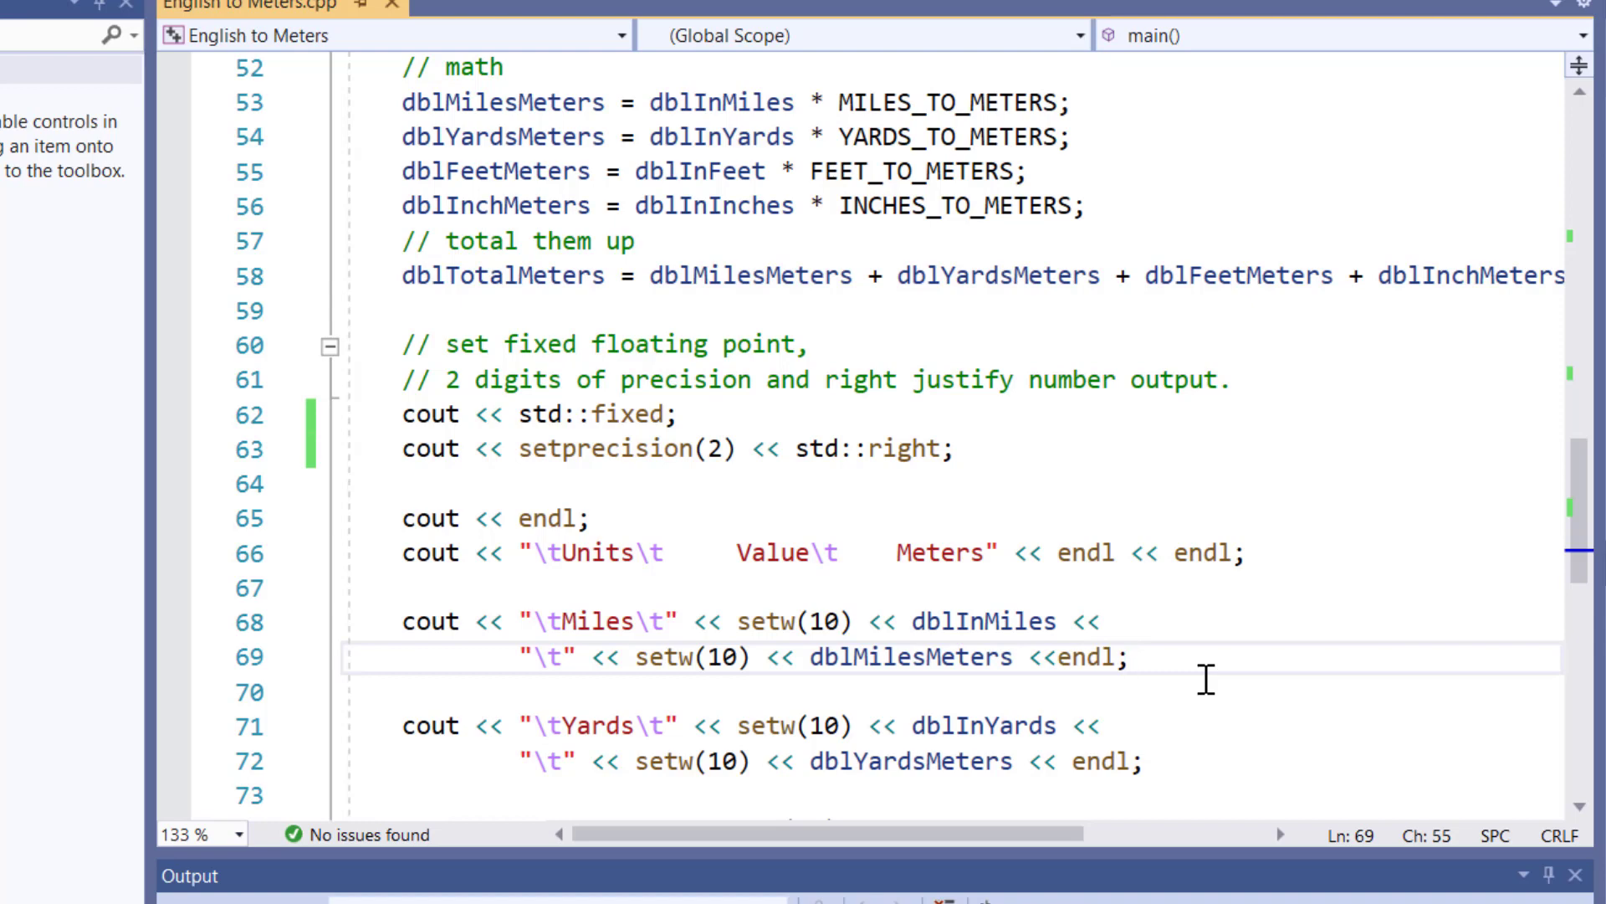
{"action": "left_click", "coordinate": [1130, 656]}
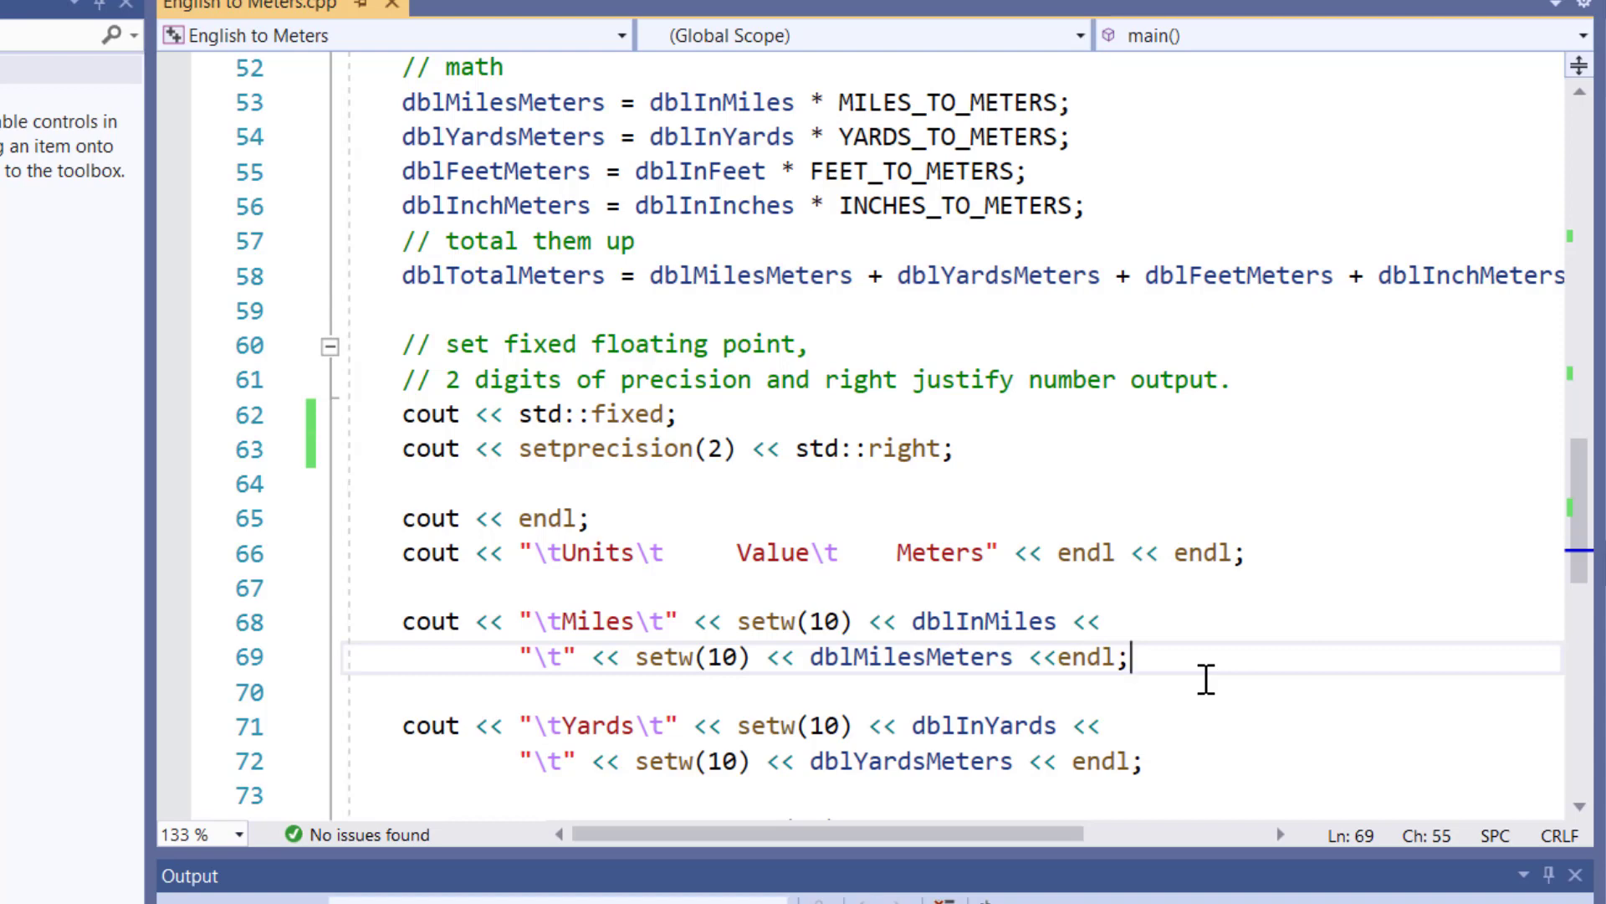
{"action": "mouse_move", "coordinate": [1121, 446]}
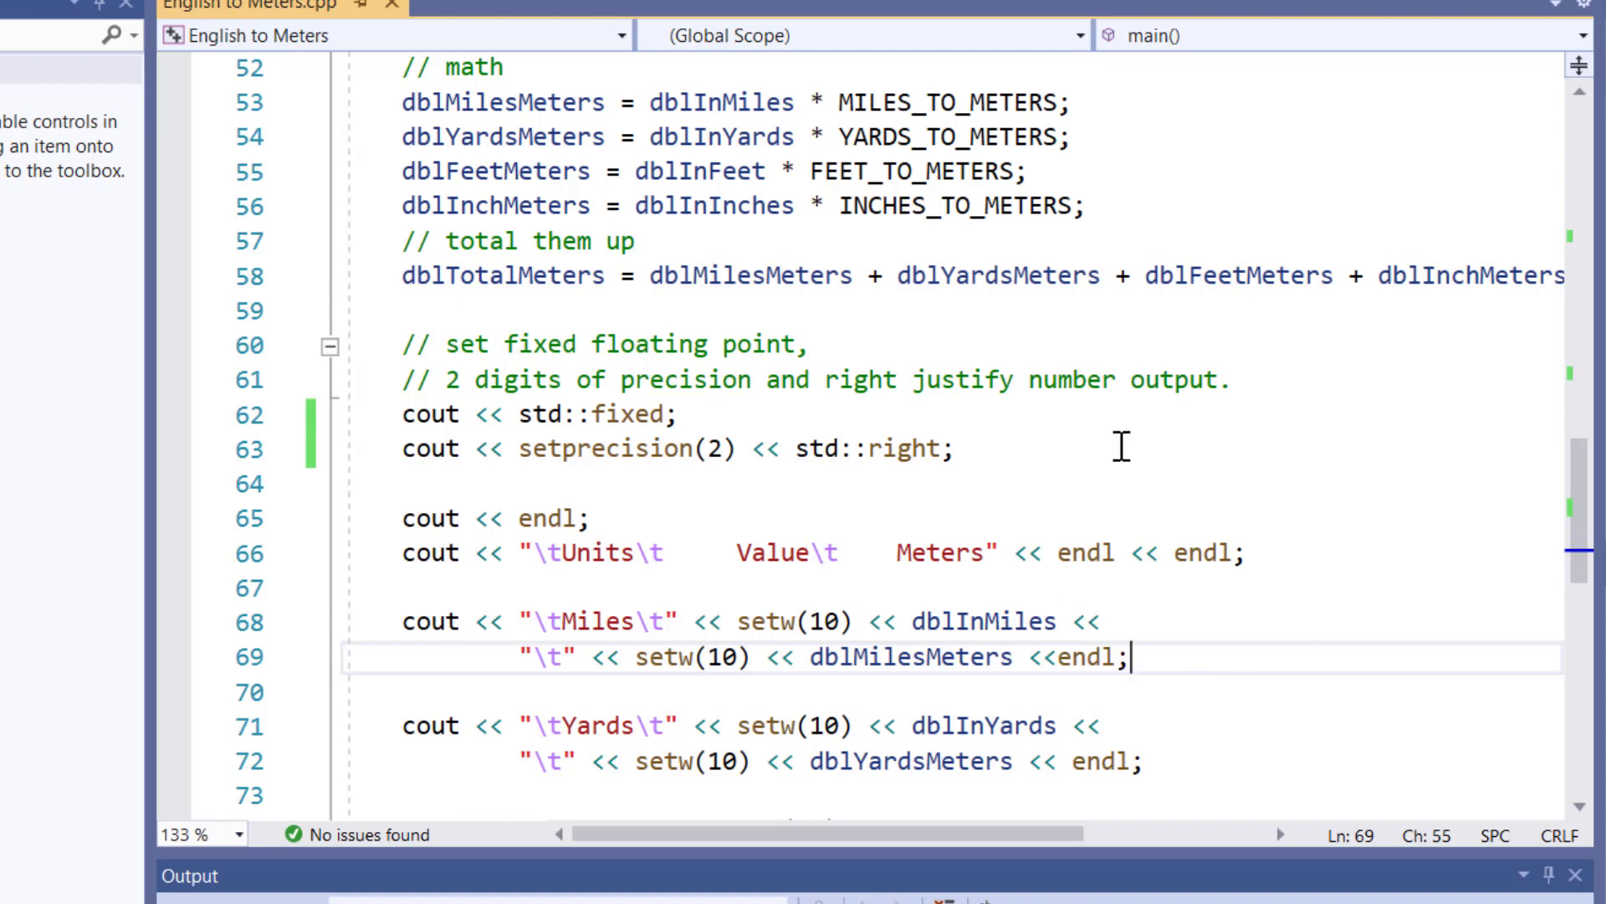